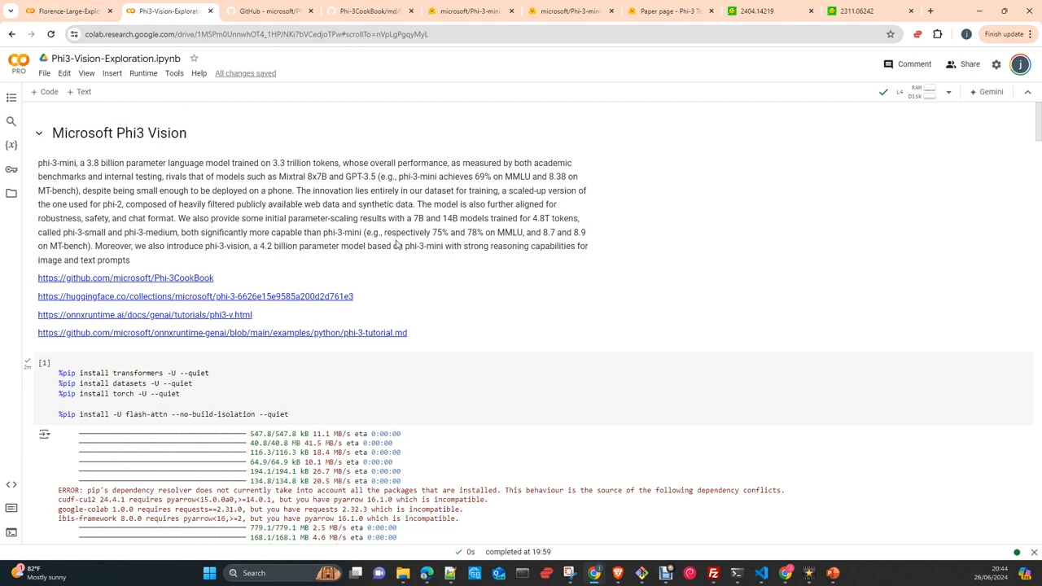
Open the Microsoft Phi-3 Cookbook repository on GitHub from the notebook's intro link.
click(371, 10)
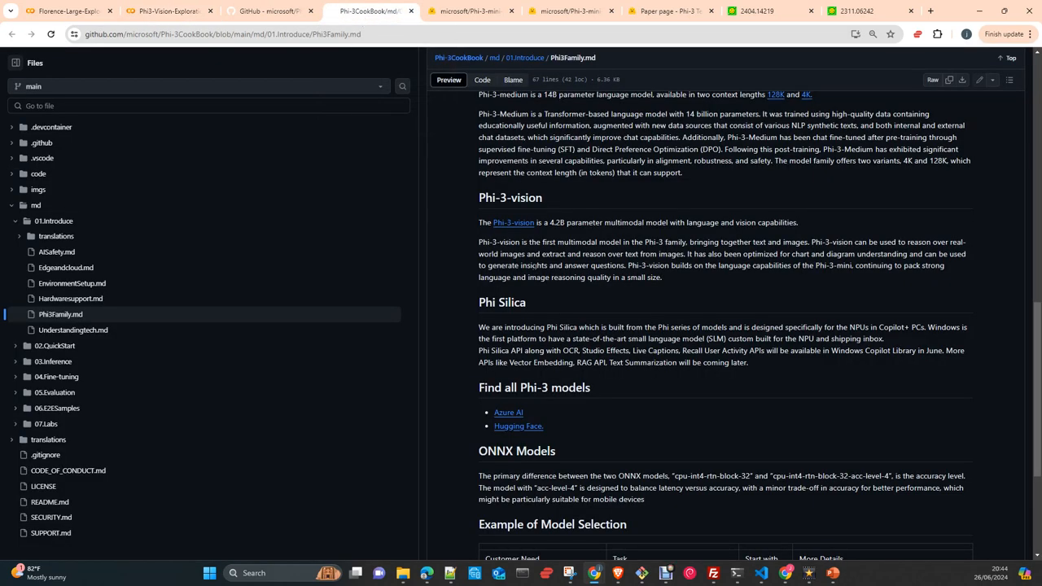
mouse_move(367, 96)
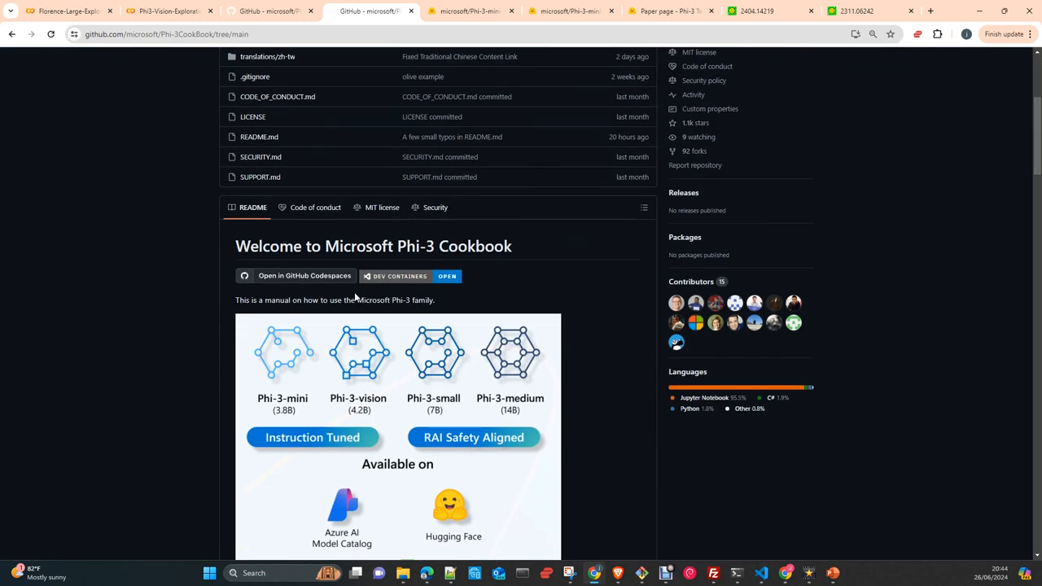
scroll(down, 3)
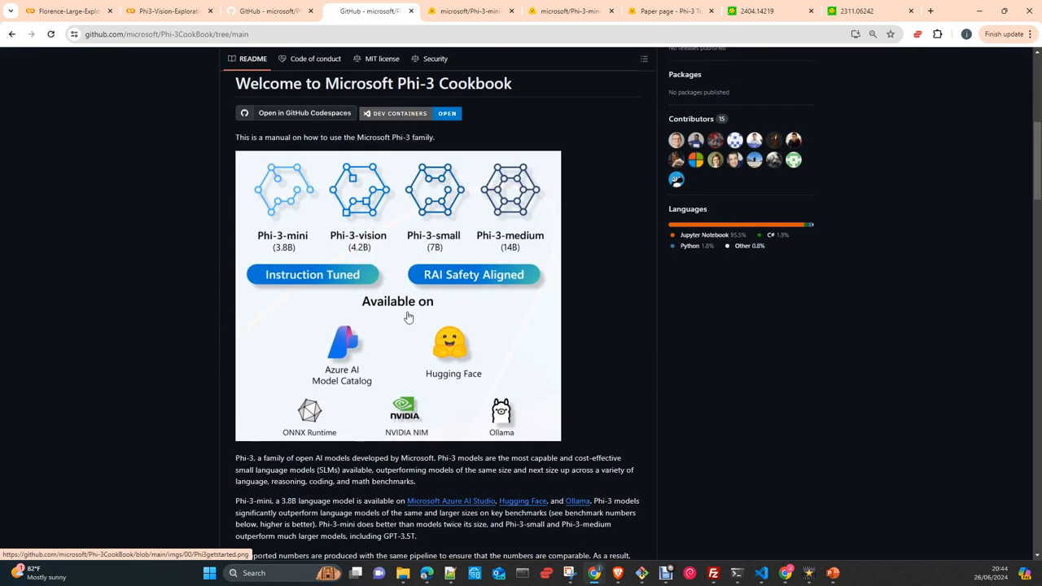
scroll(down, 3)
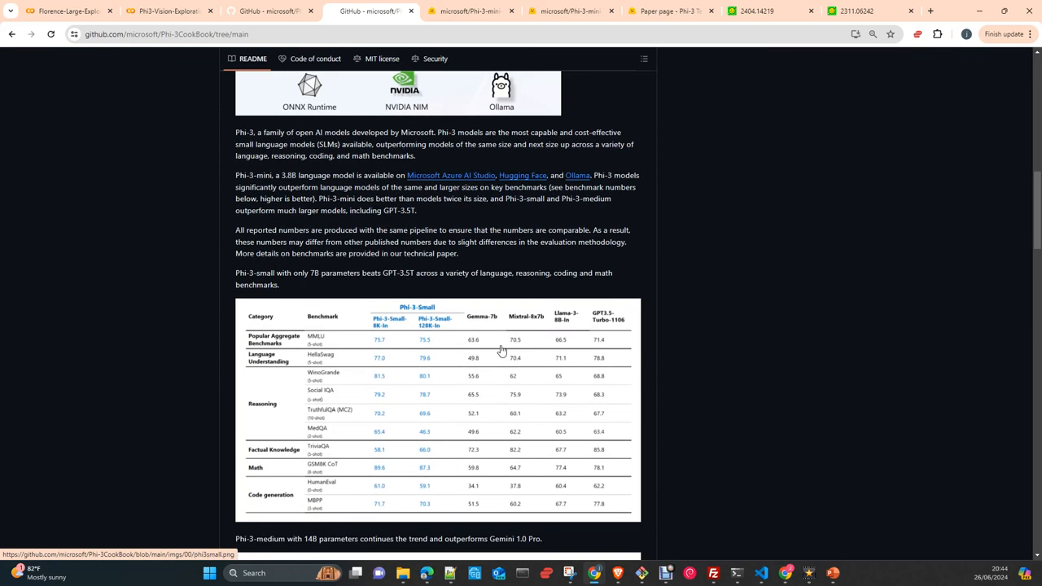
scroll(up, 3)
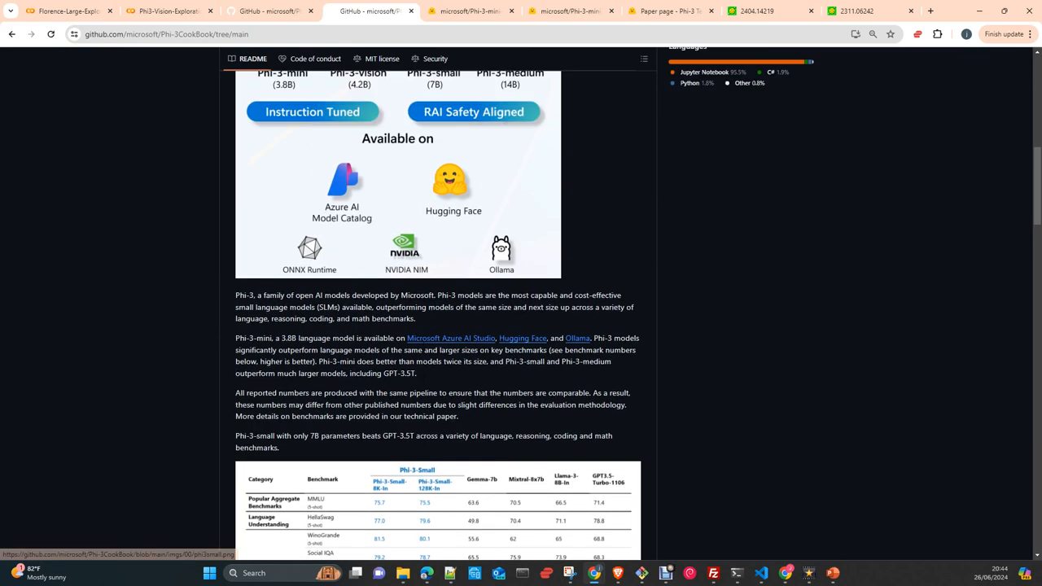
scroll(up, 3)
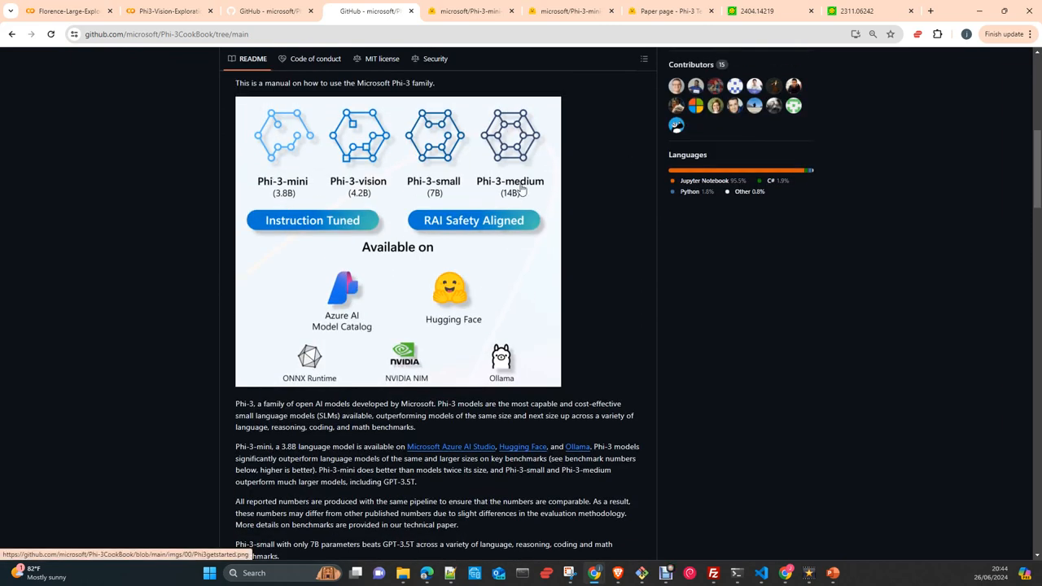
mouse_move(512, 194)
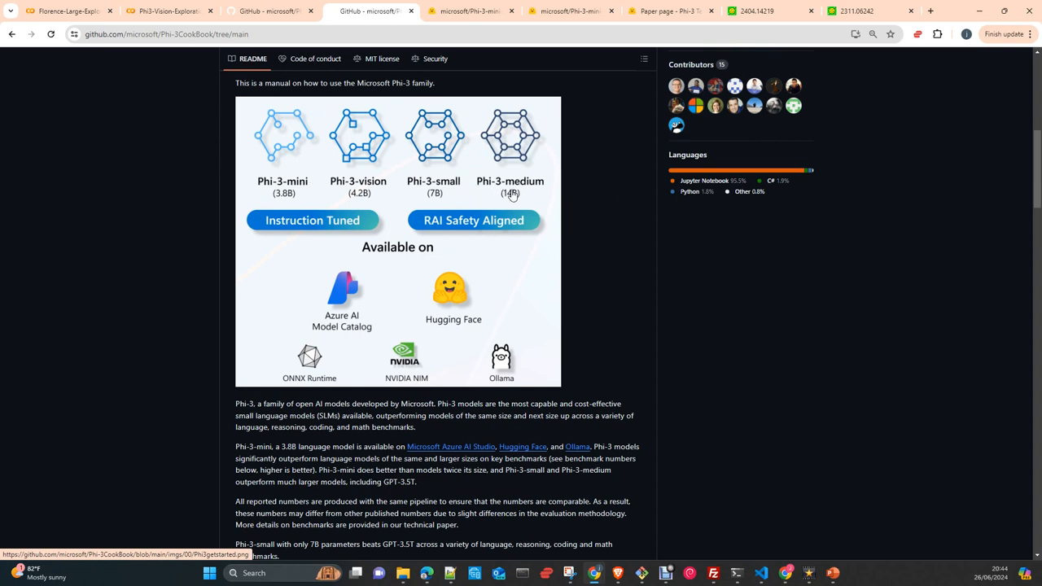
mouse_move(306, 186)
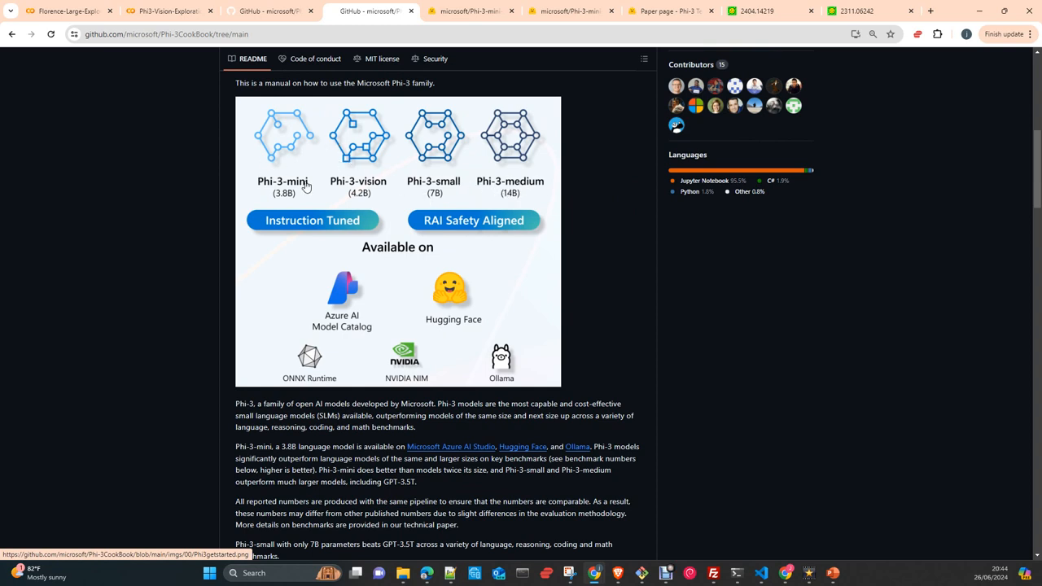
mouse_move(276, 128)
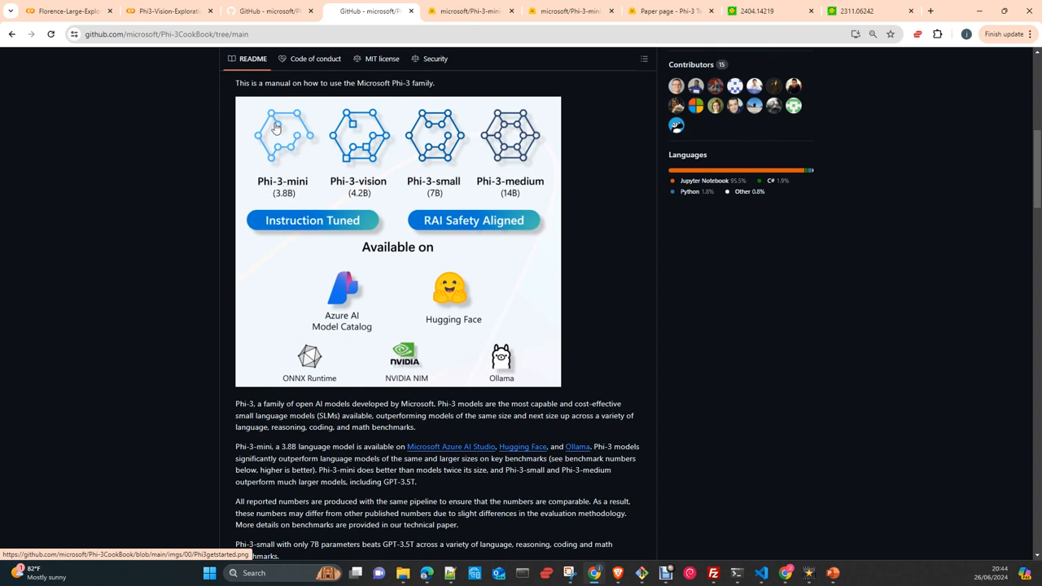
mouse_move(284, 184)
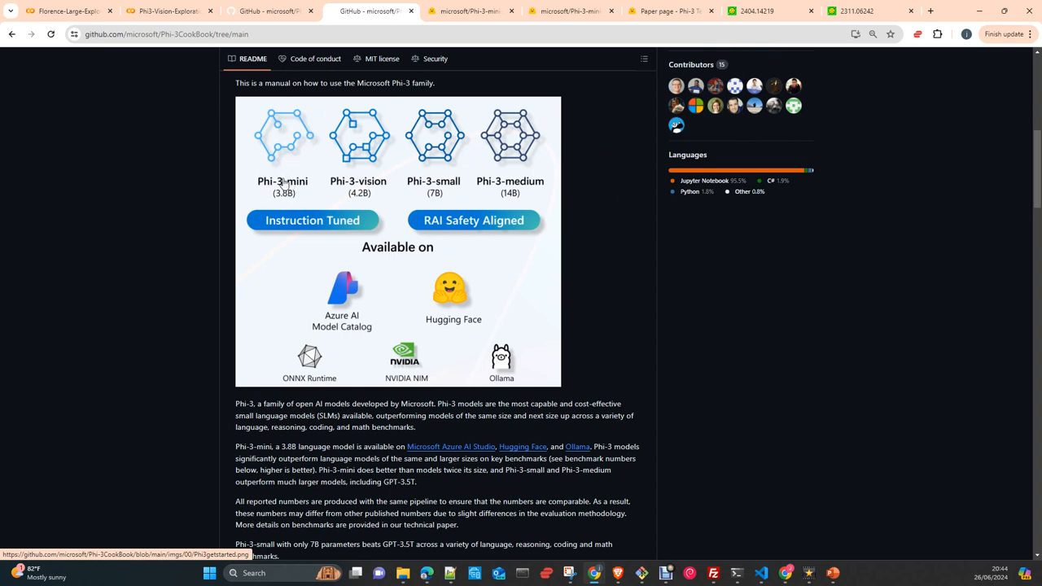
mouse_move(313, 202)
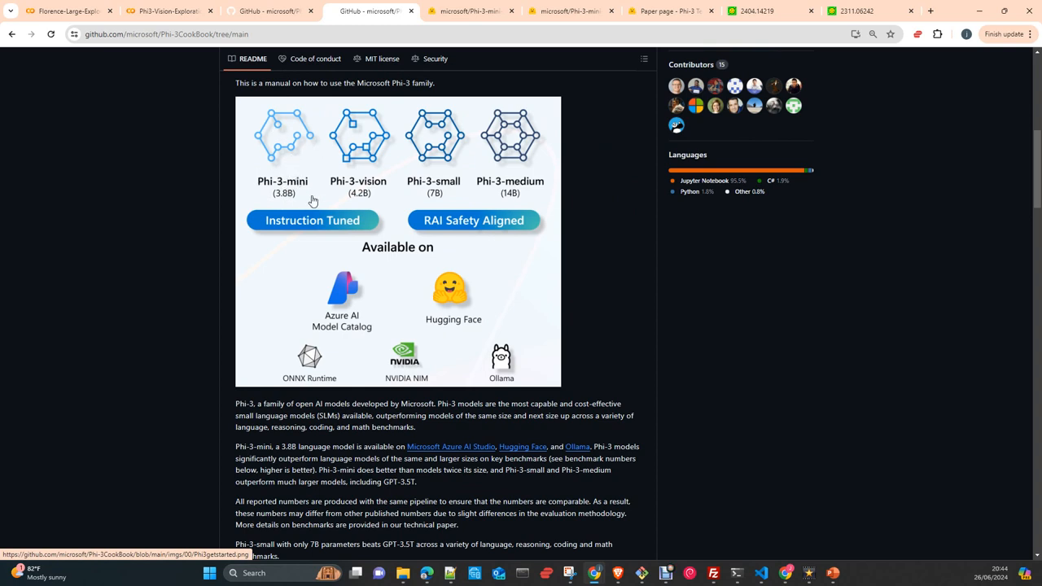
mouse_move(291, 205)
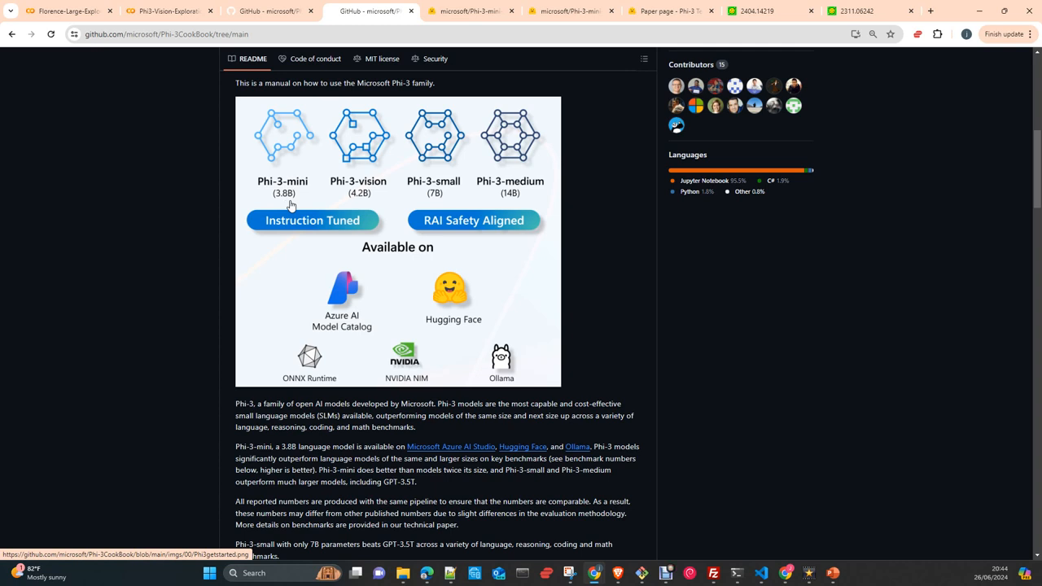
mouse_move(372, 197)
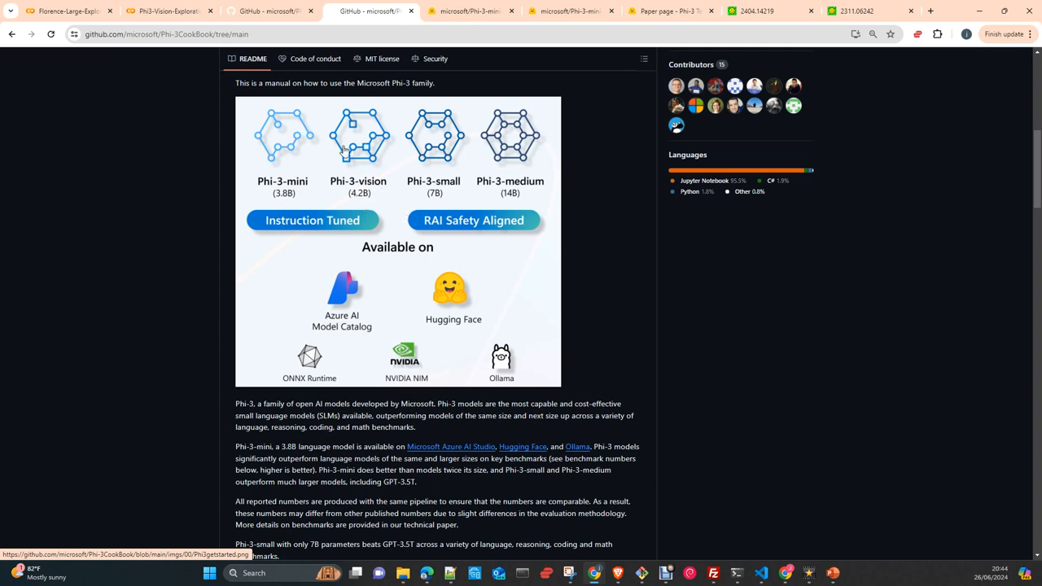
mouse_move(459, 196)
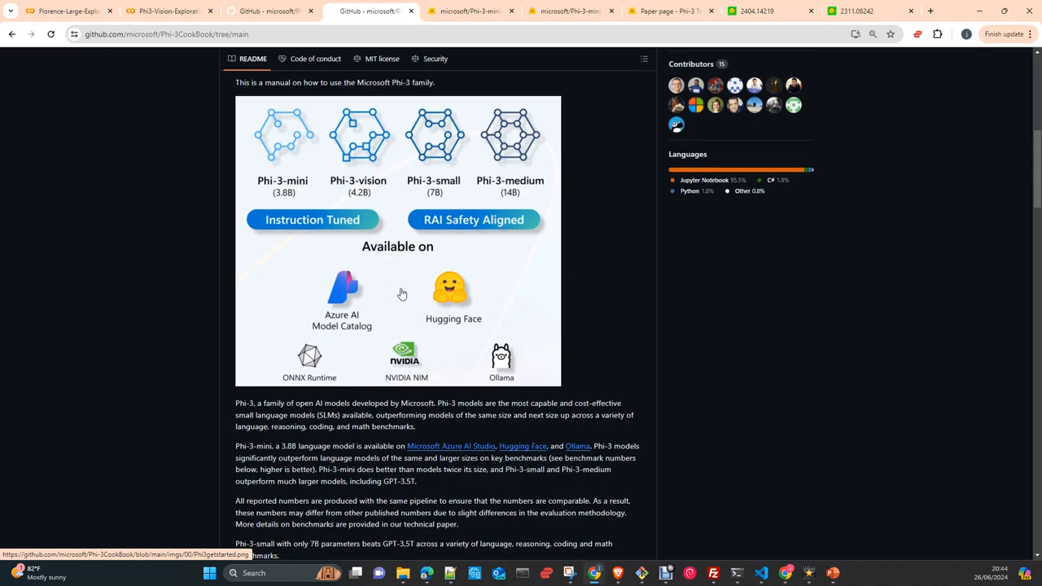
Scroll the Cookbook README down to the Phi-3-small benchmark scores table.
scroll(down, 3)
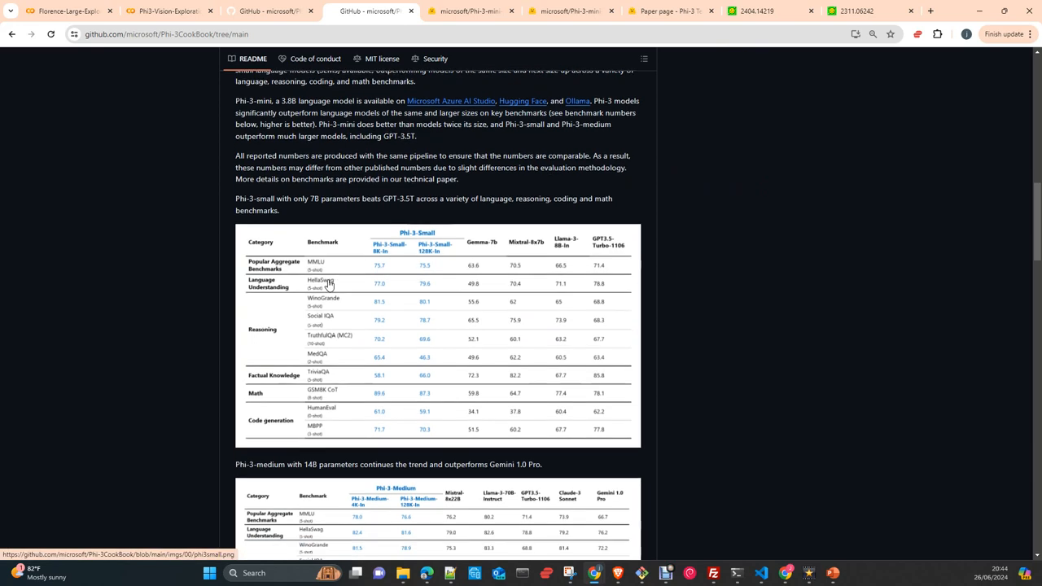
scroll(down, 3)
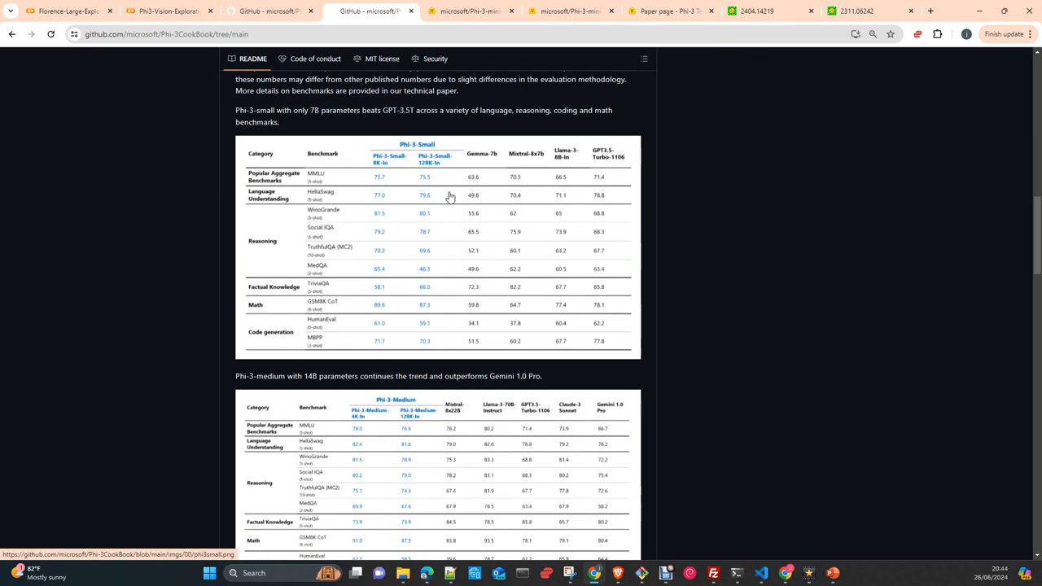
mouse_move(391, 189)
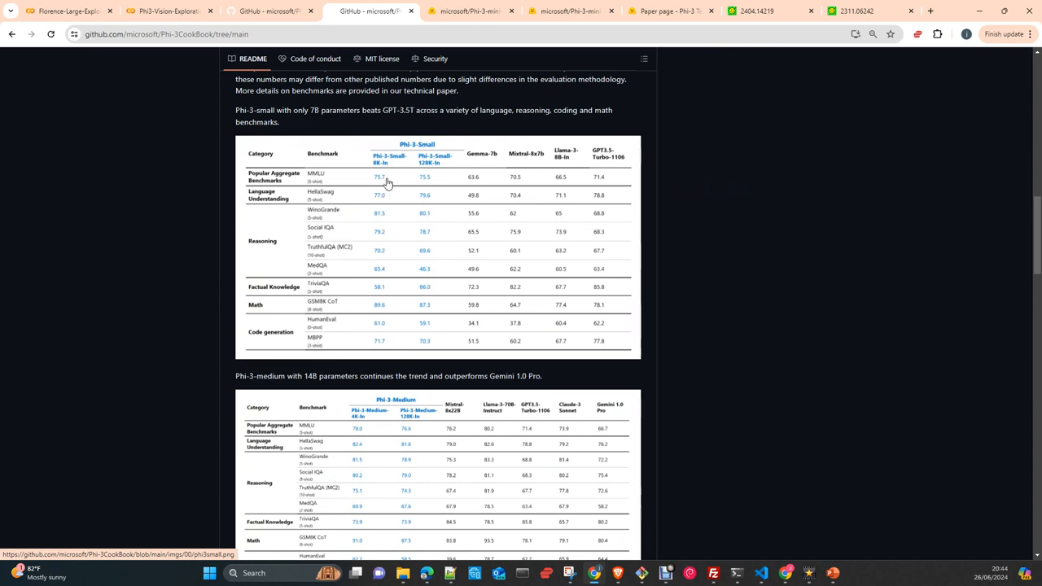
mouse_move(430, 189)
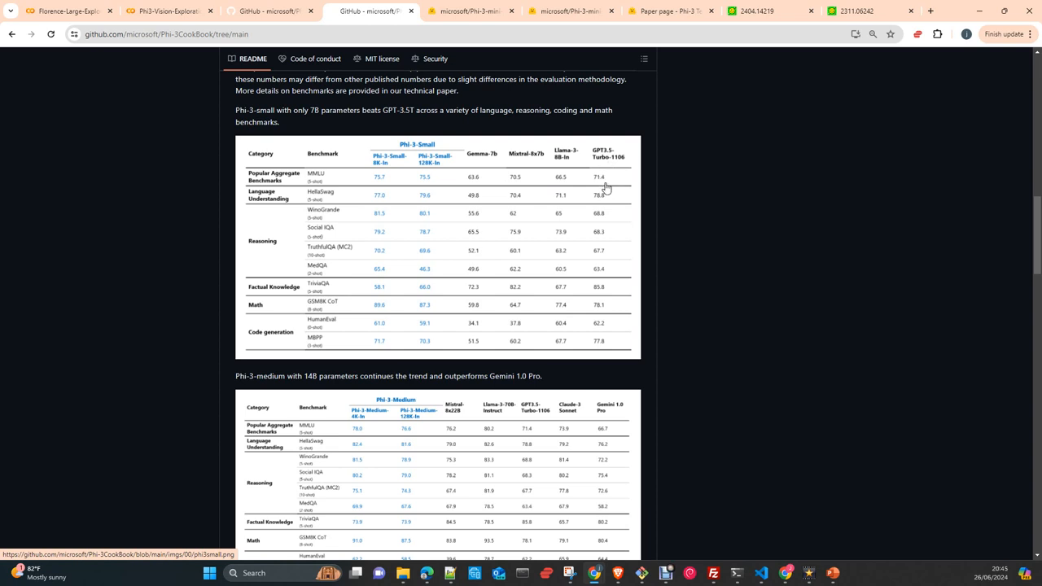
mouse_move(416, 191)
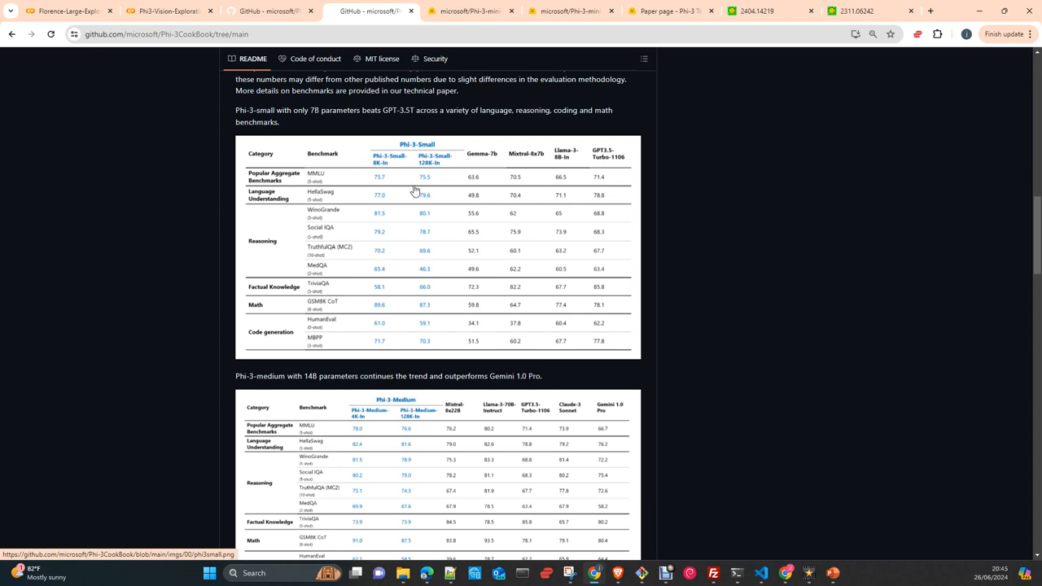
mouse_move(633, 205)
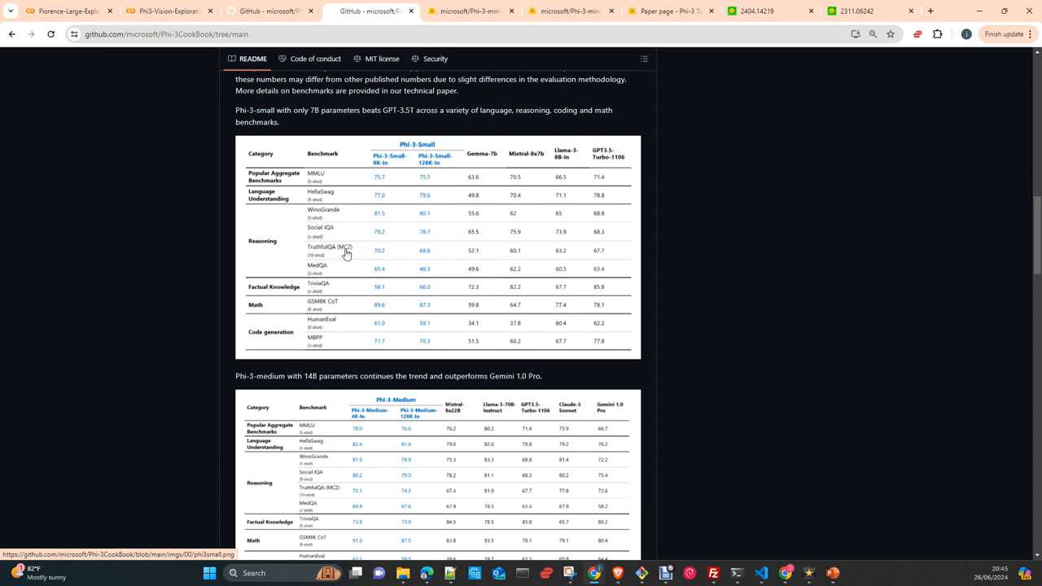
mouse_move(383, 320)
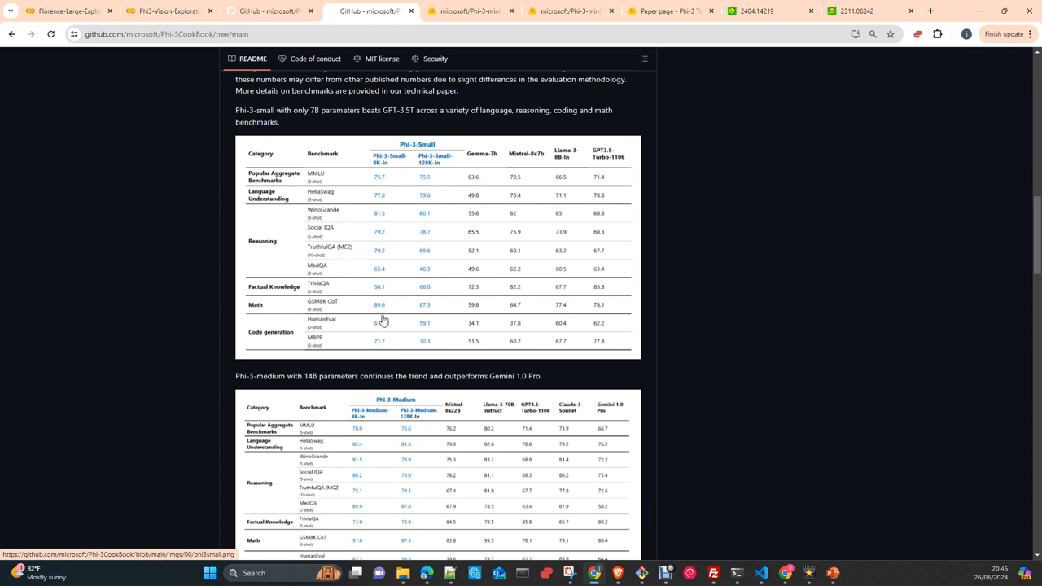
mouse_move(375, 311)
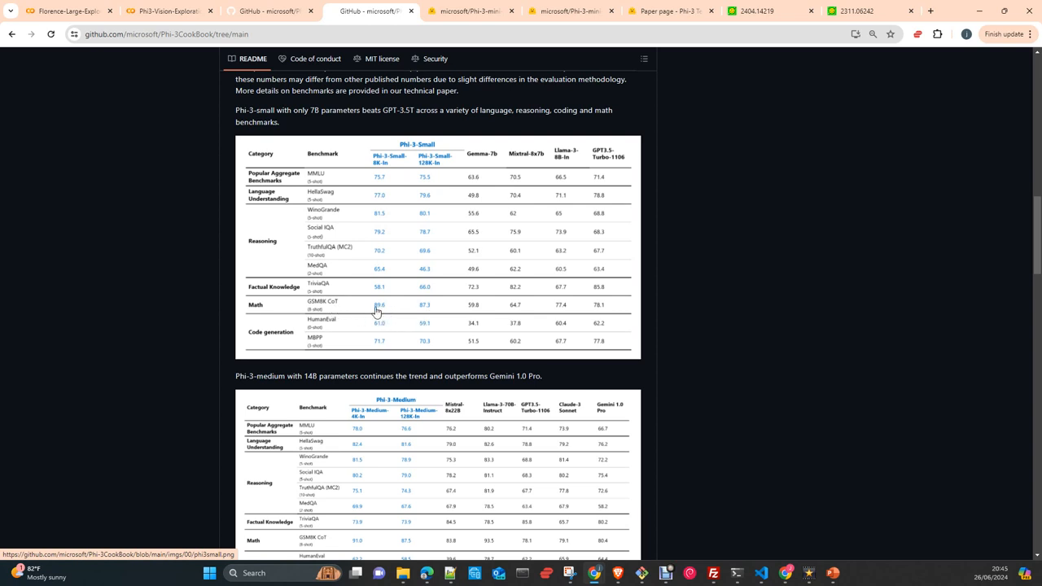
mouse_move(388, 313)
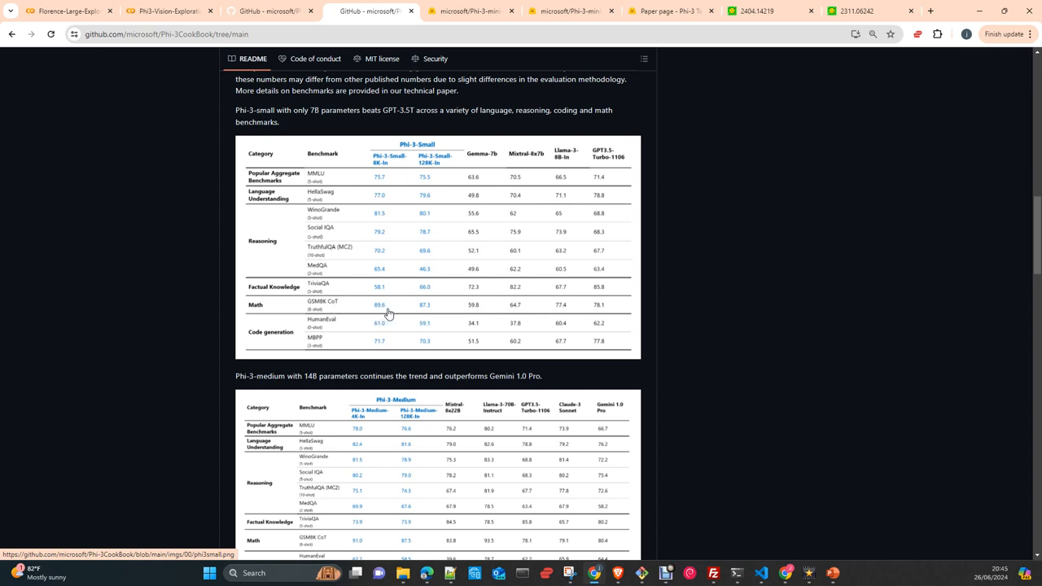
mouse_move(606, 316)
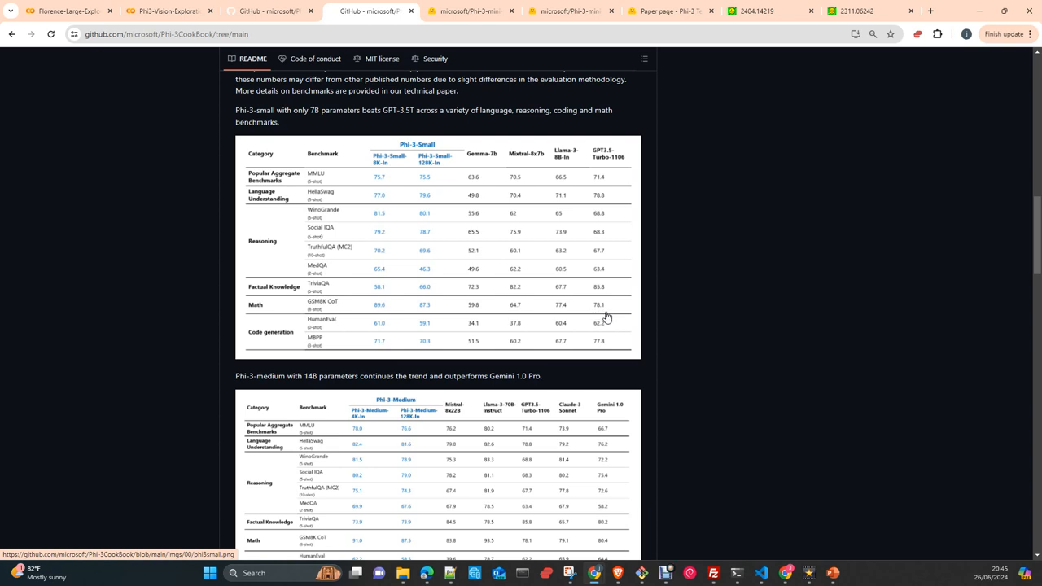
mouse_move(565, 167)
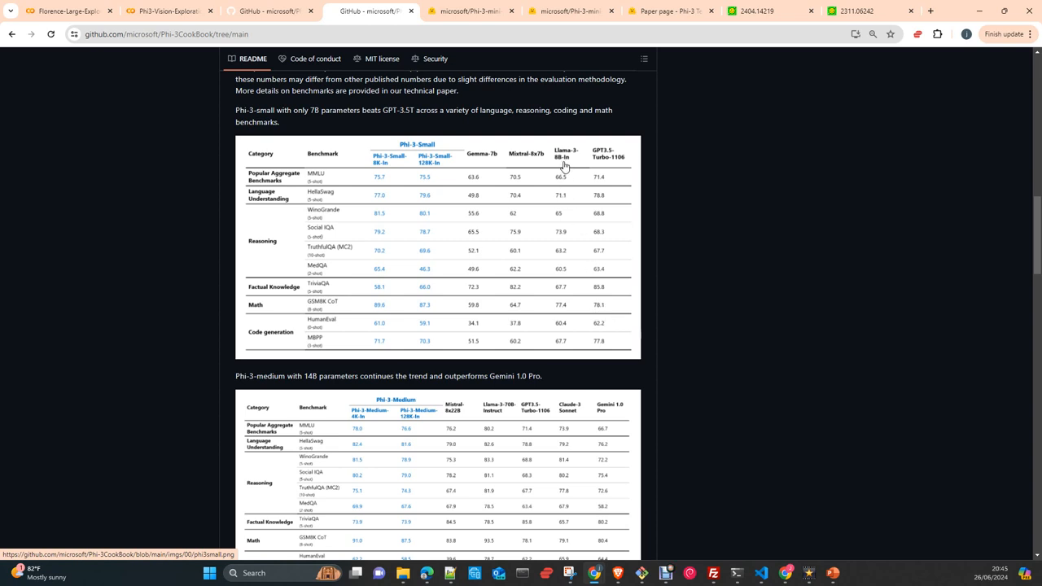
mouse_move(566, 313)
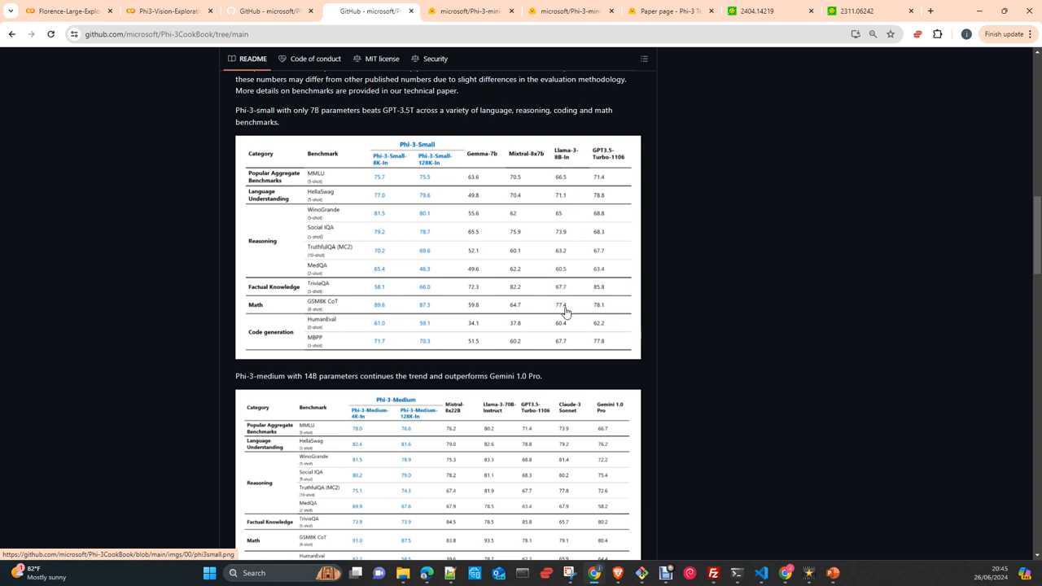
mouse_move(502, 312)
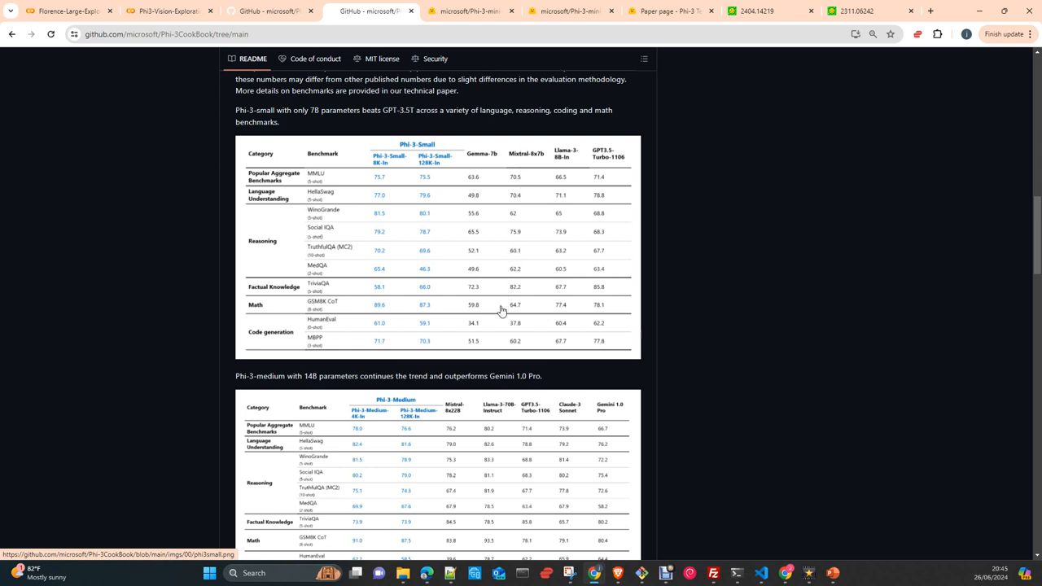
mouse_move(514, 315)
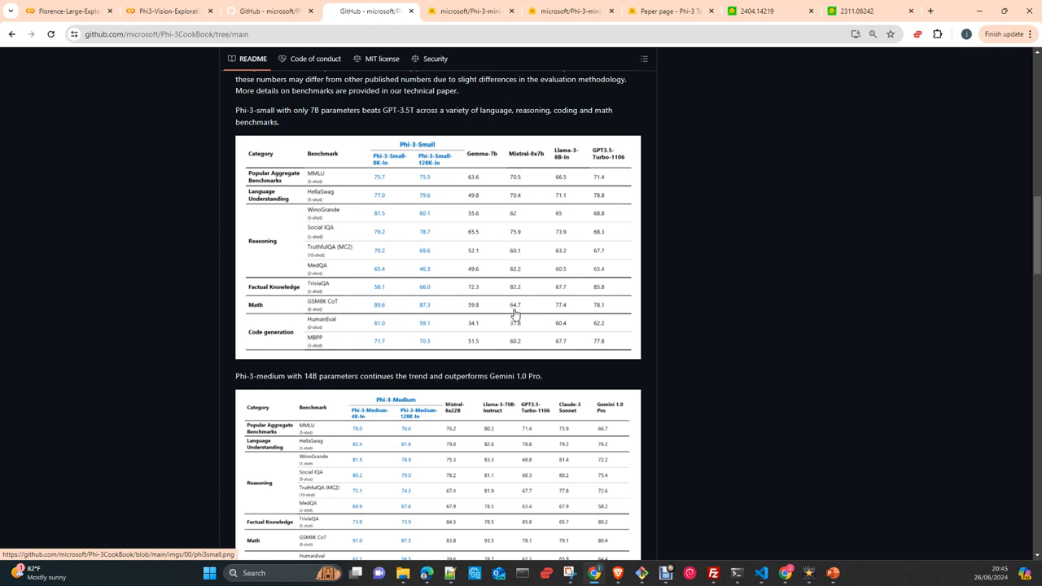
mouse_move(477, 325)
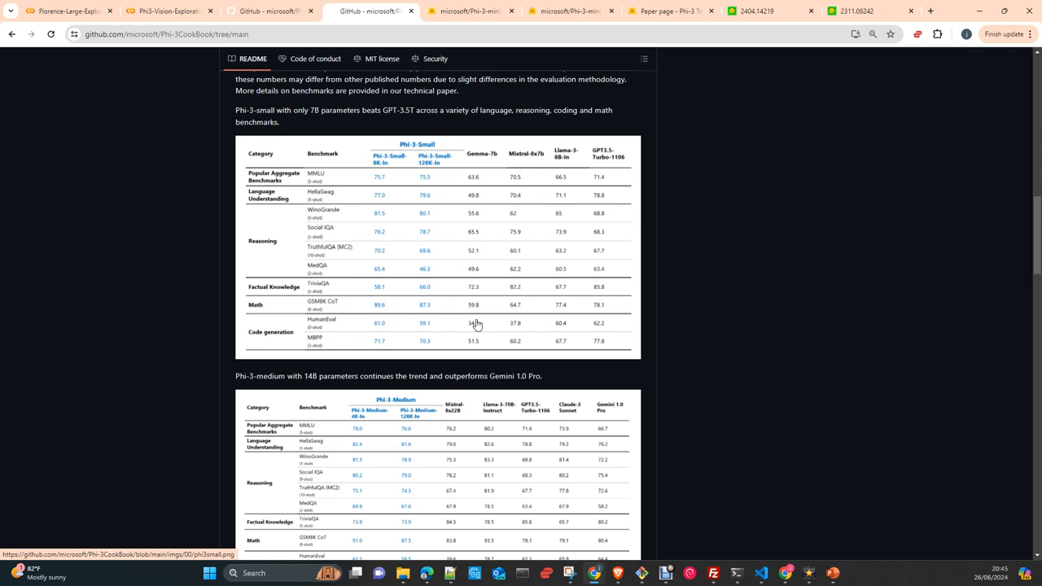
mouse_move(407, 319)
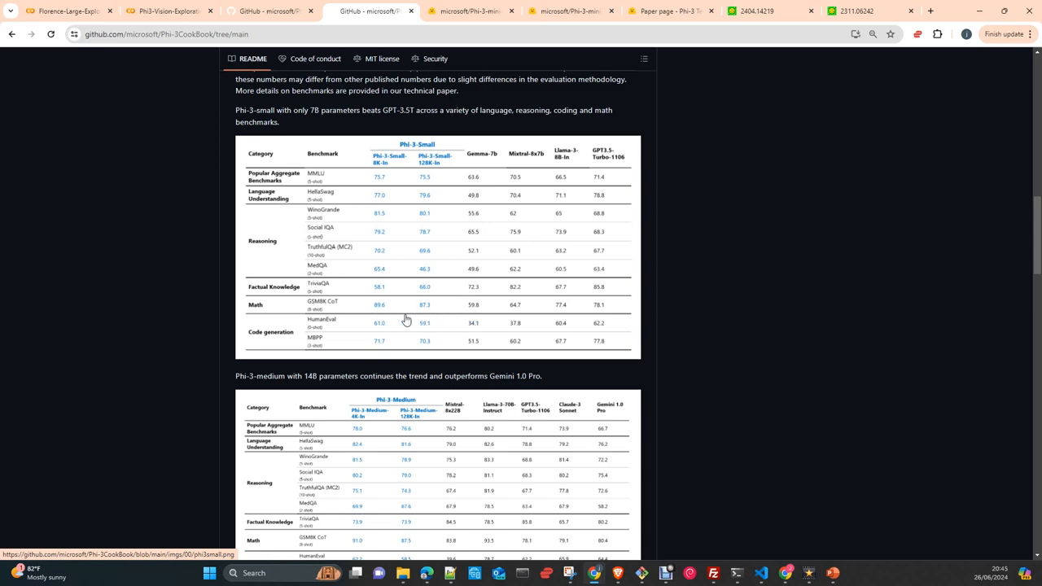
Adjust the README view to show the Phi-3-small and Phi-3-medium benchmark tables.
scroll(down, 3)
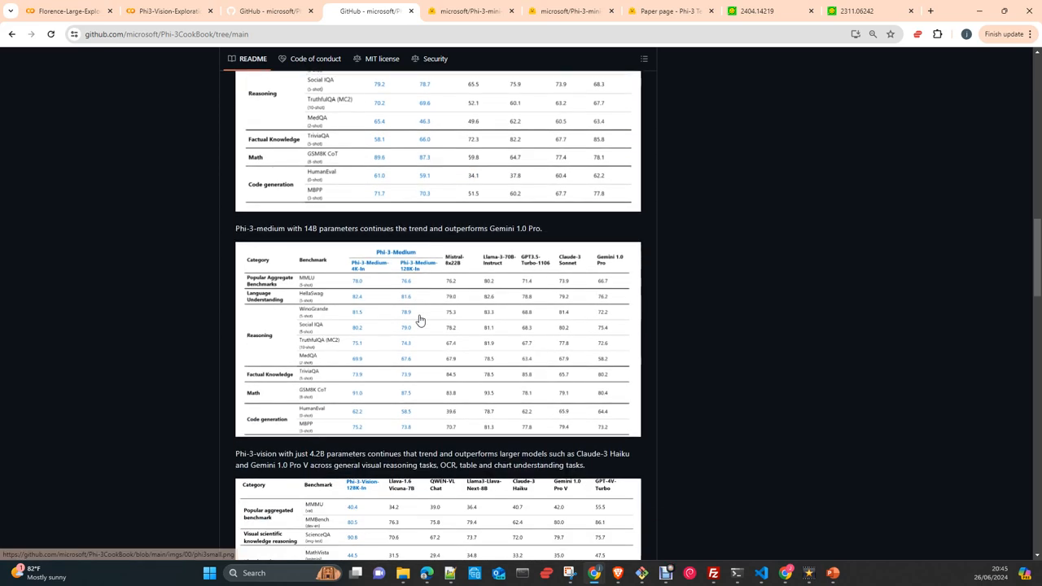
scroll(up, 3)
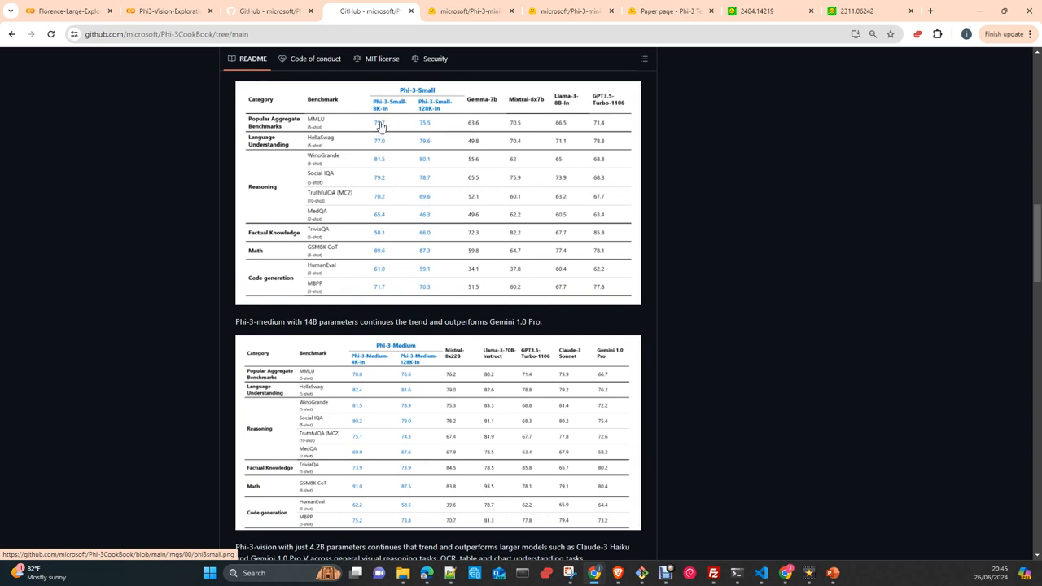
mouse_move(530, 124)
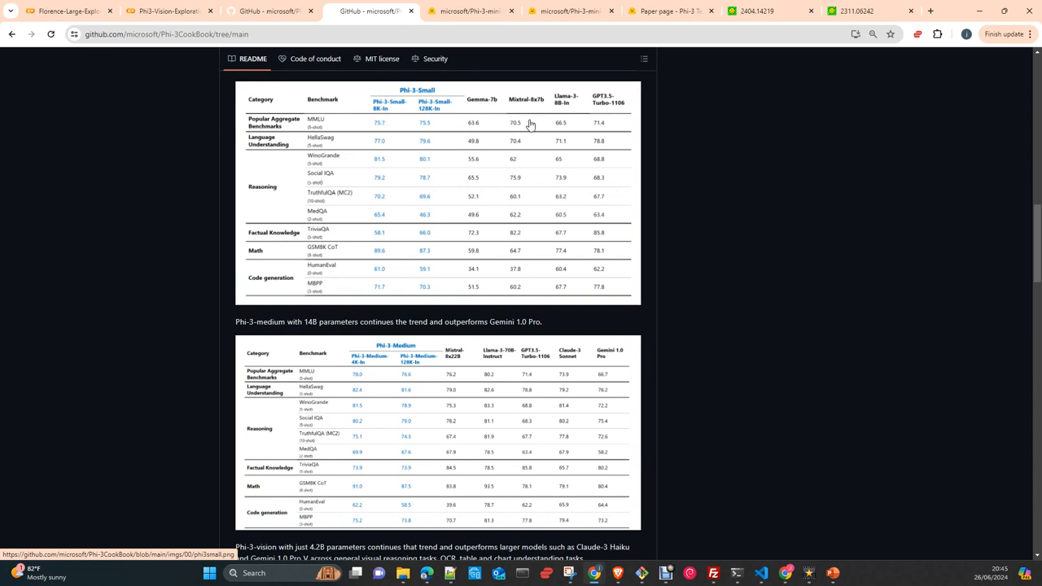
mouse_move(601, 116)
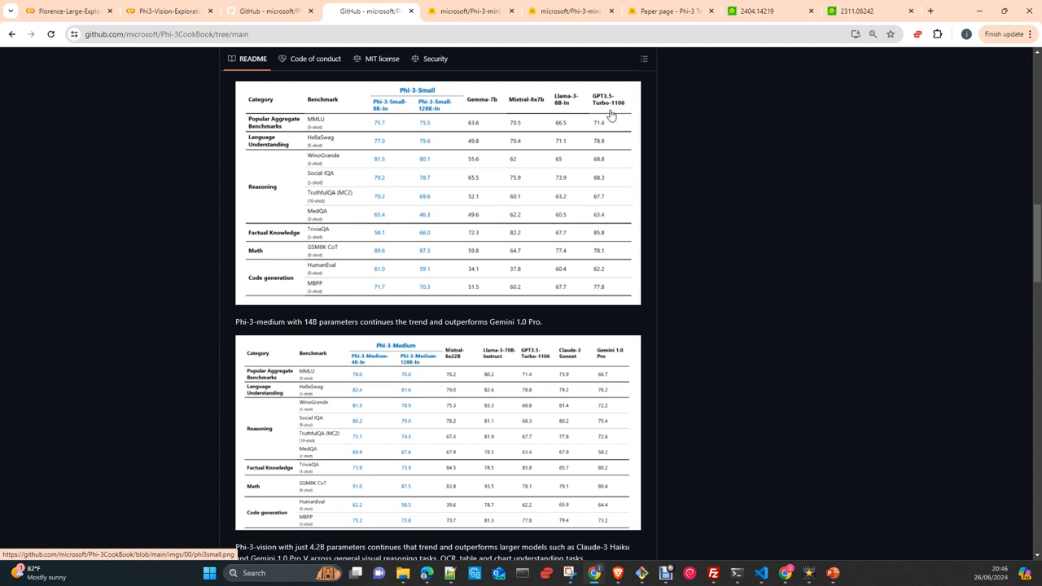
mouse_move(635, 125)
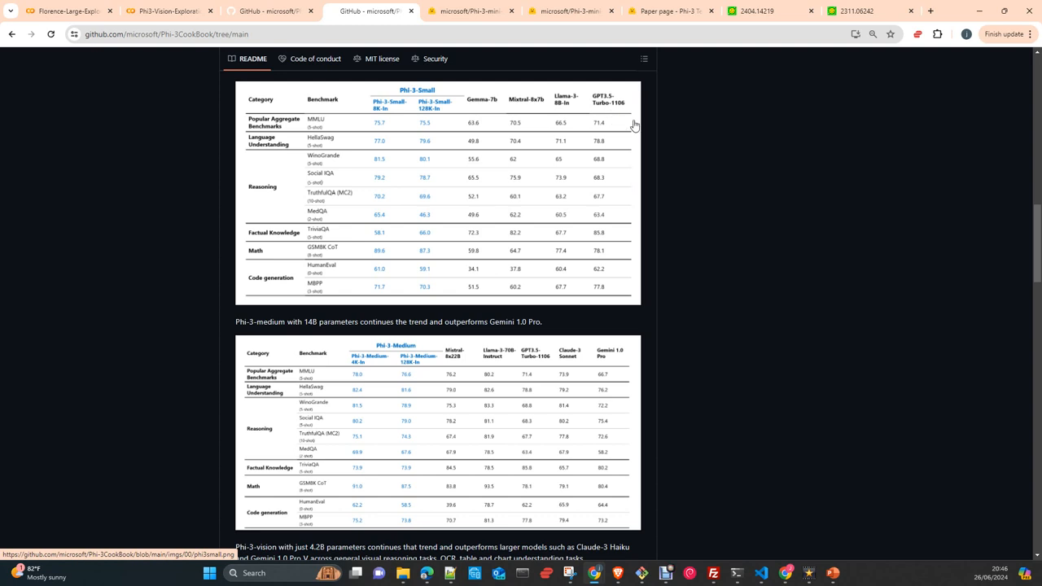
mouse_move(653, 246)
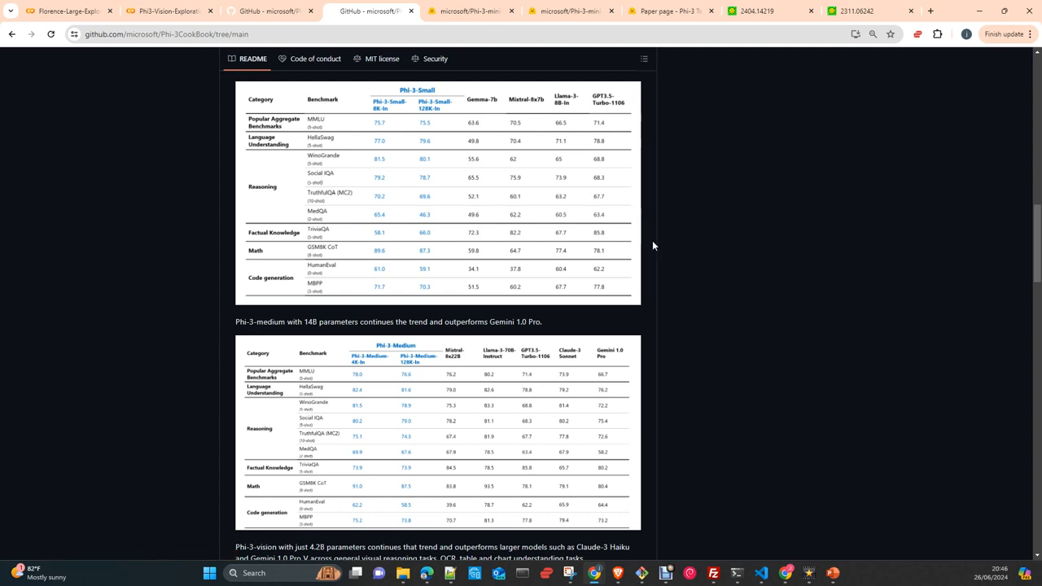
mouse_move(692, 278)
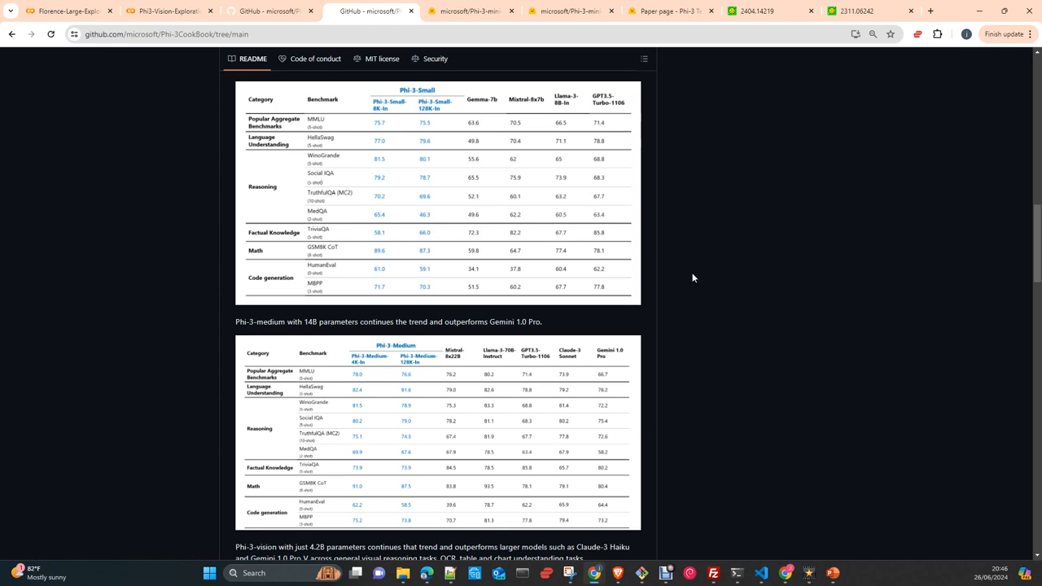
mouse_move(684, 274)
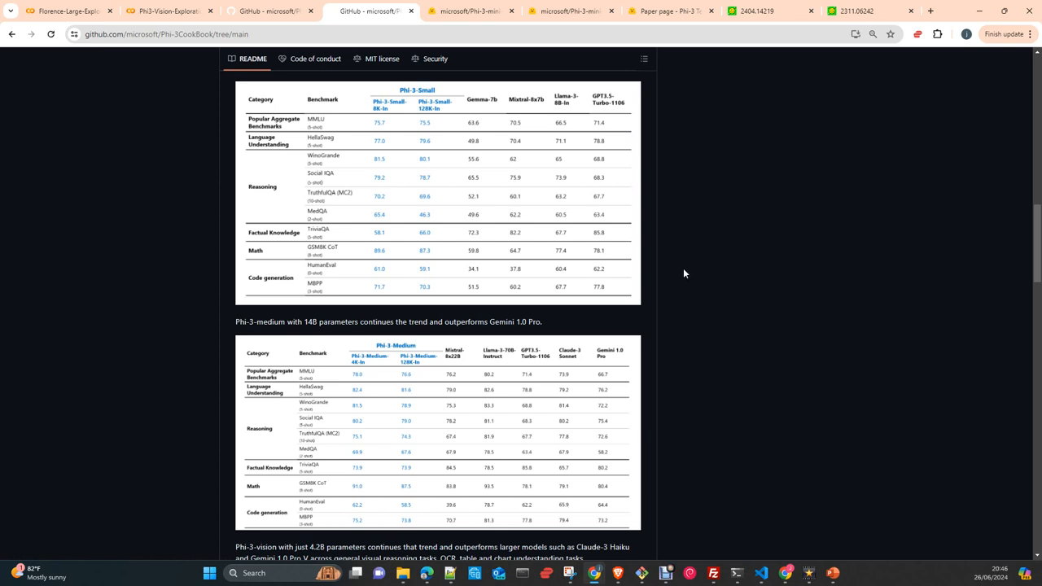
mouse_move(680, 269)
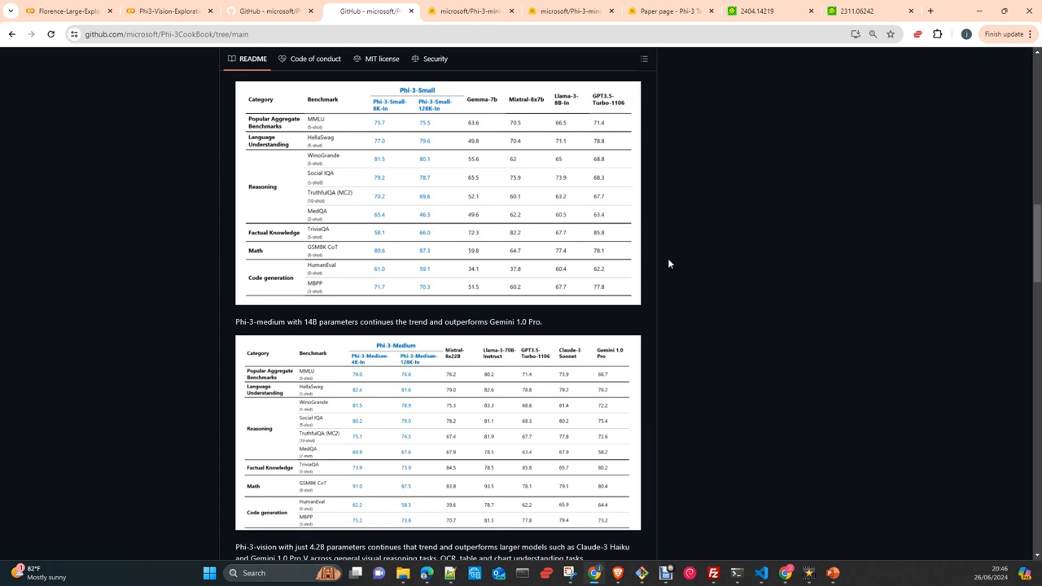
mouse_move(632, 389)
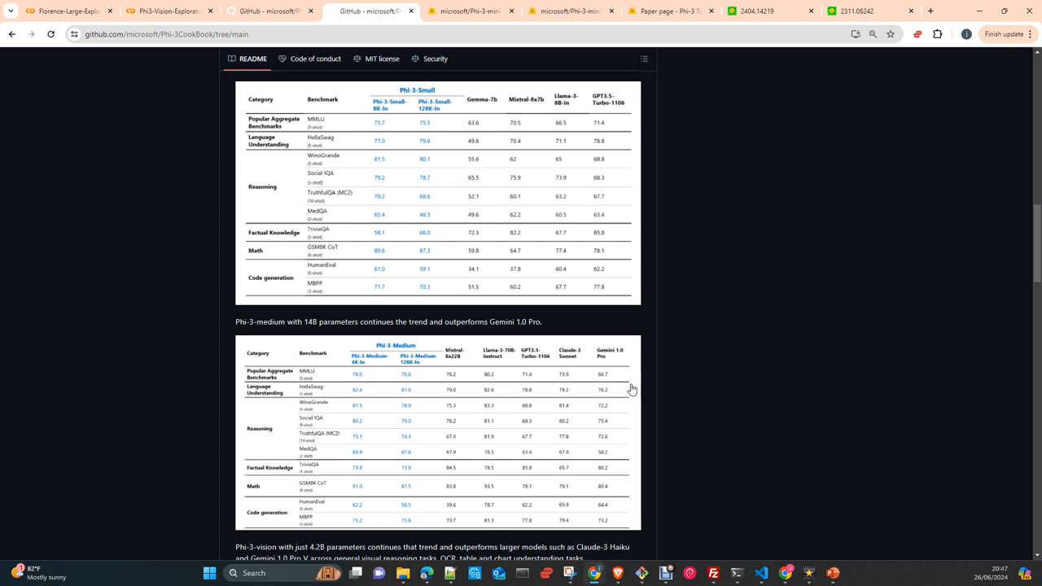
Scroll past the Phi-3-vision benchmark table to the Azure AI Studio, Hugging Face and Contents sections.
scroll(down, 3)
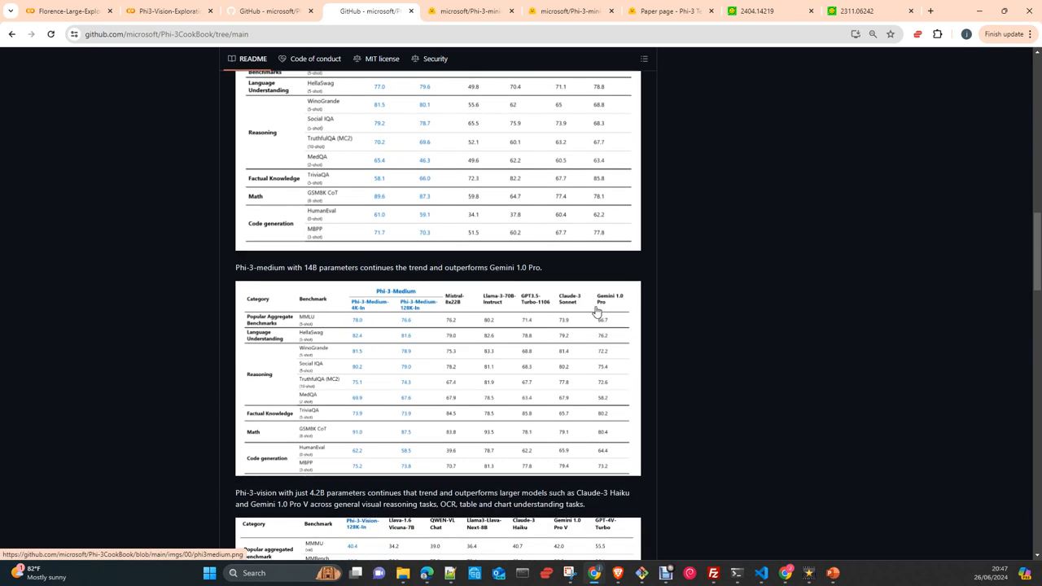
mouse_move(369, 316)
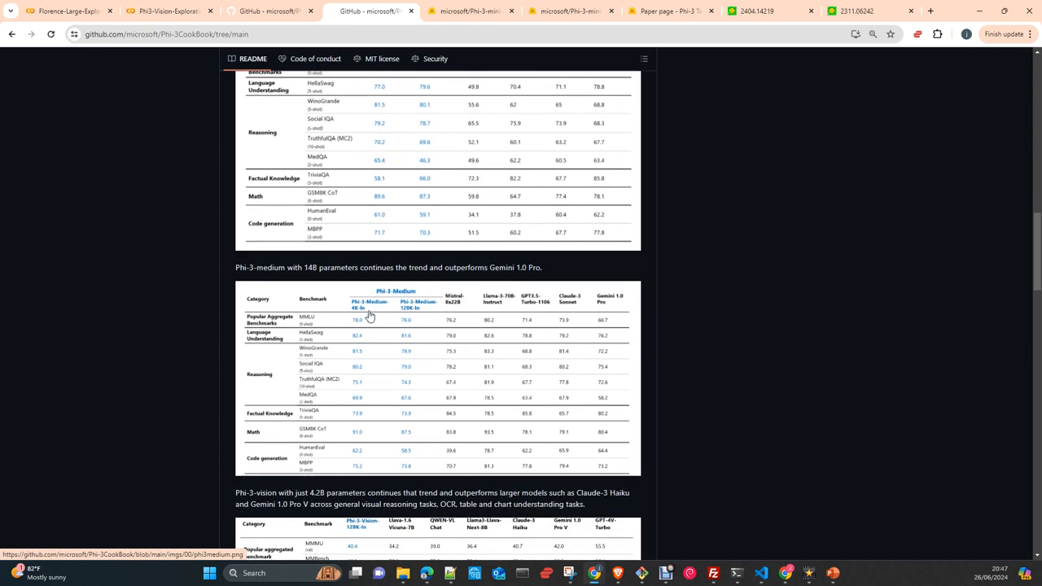
mouse_move(621, 337)
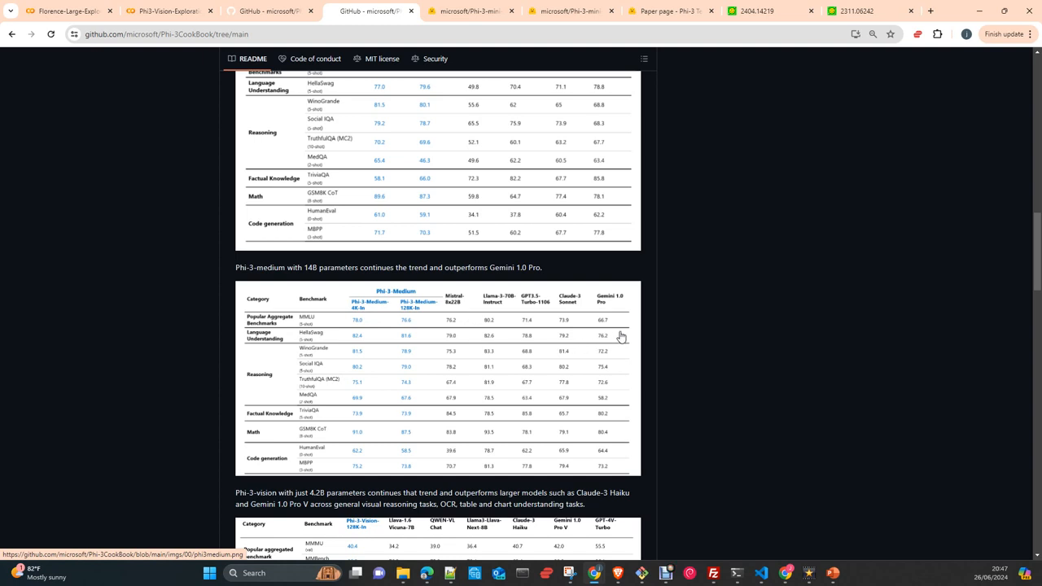
mouse_move(577, 331)
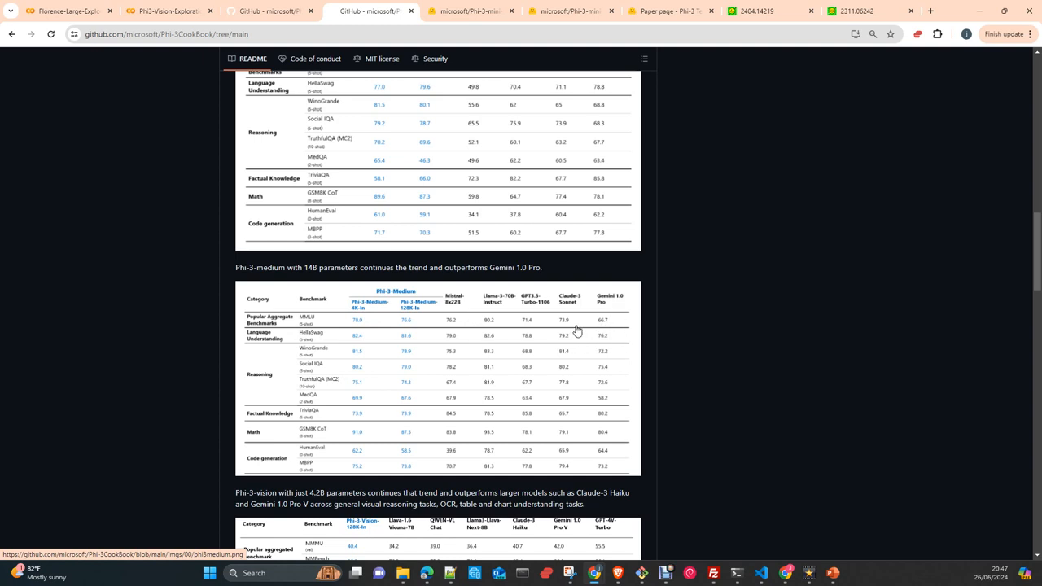
mouse_move(352, 337)
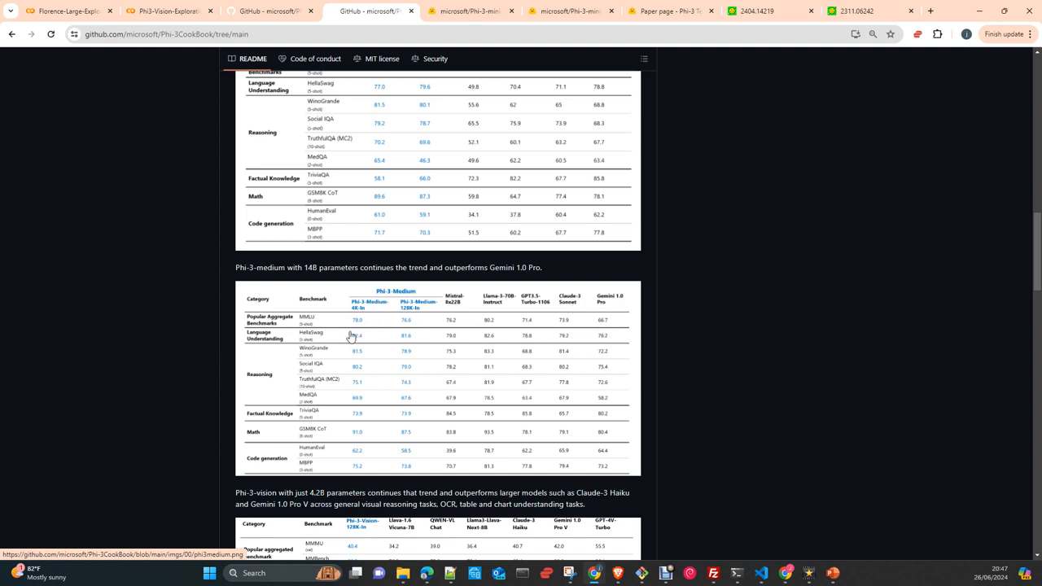
mouse_move(570, 332)
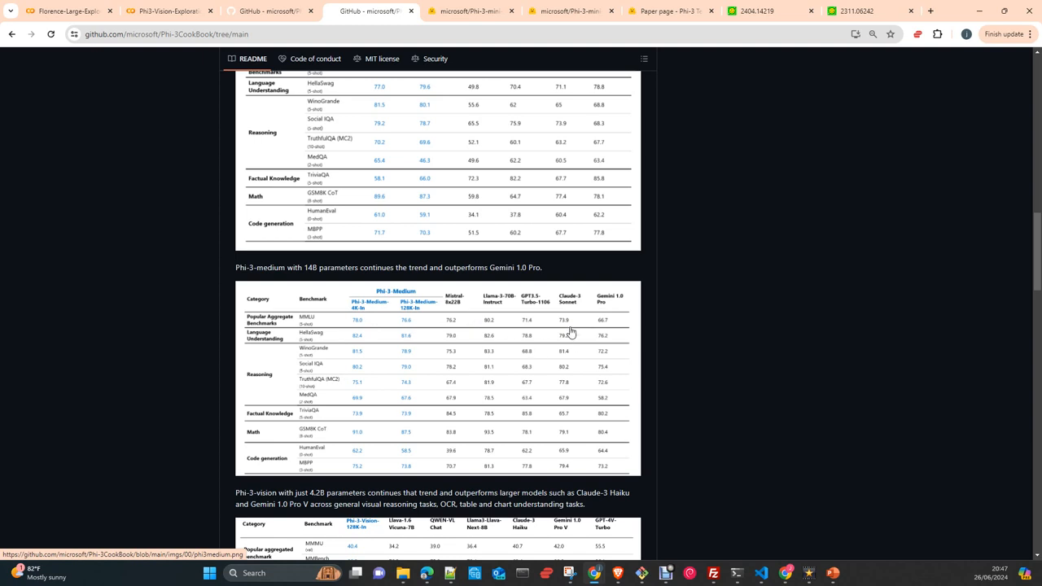
scroll(down, 3)
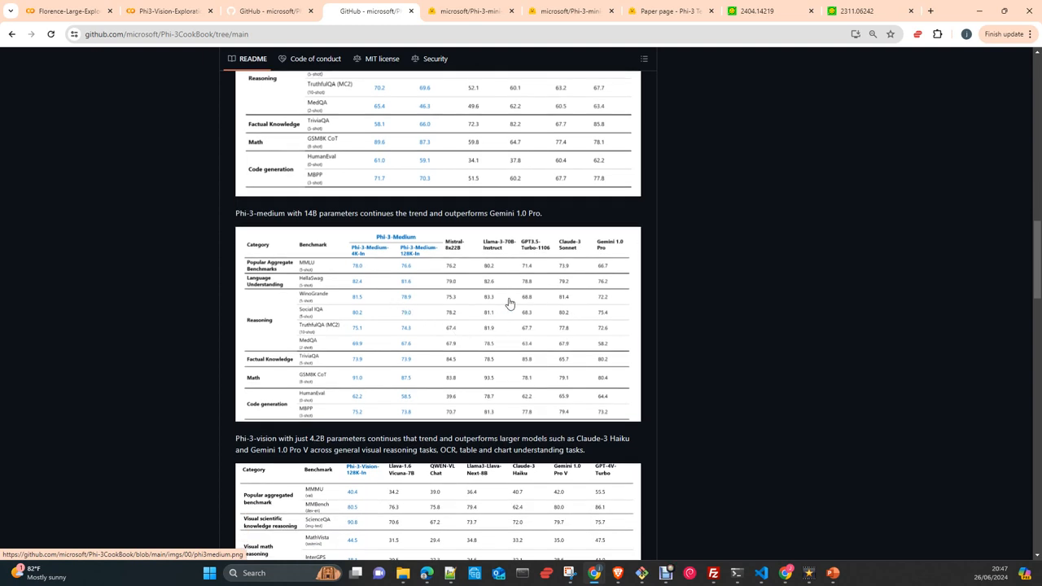
mouse_move(506, 313)
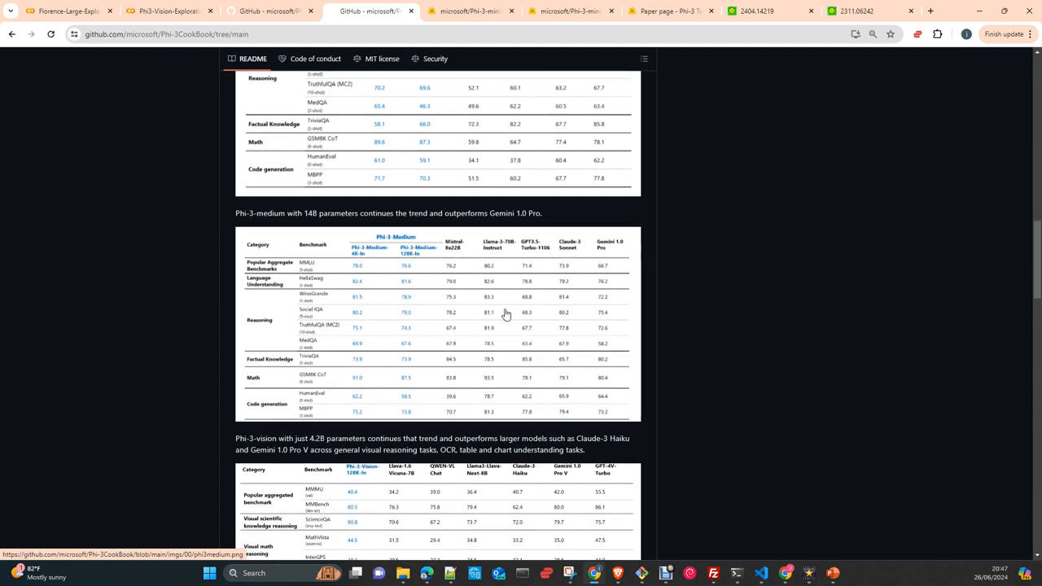
mouse_move(391, 320)
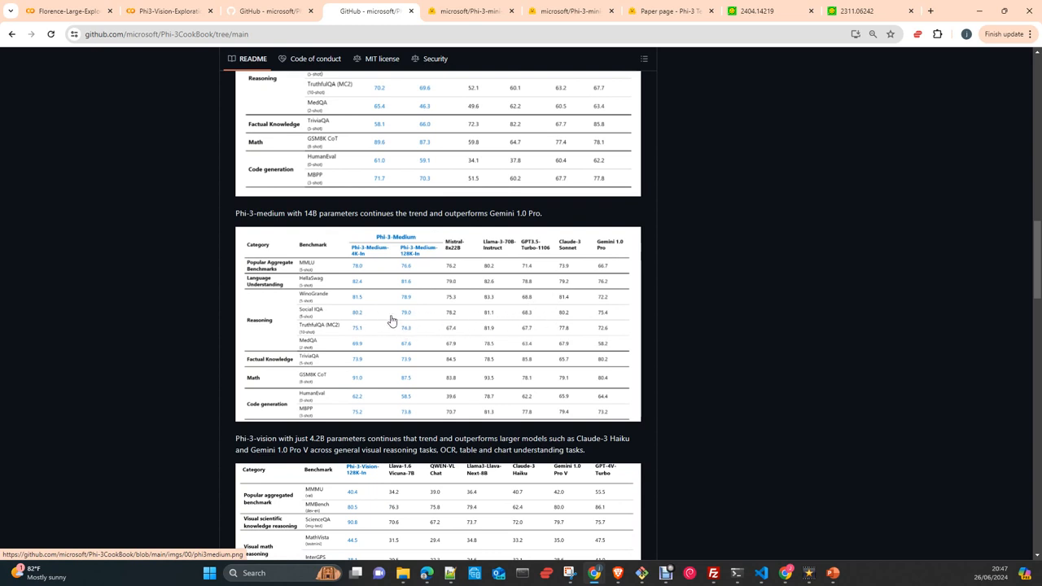
scroll(down, 3)
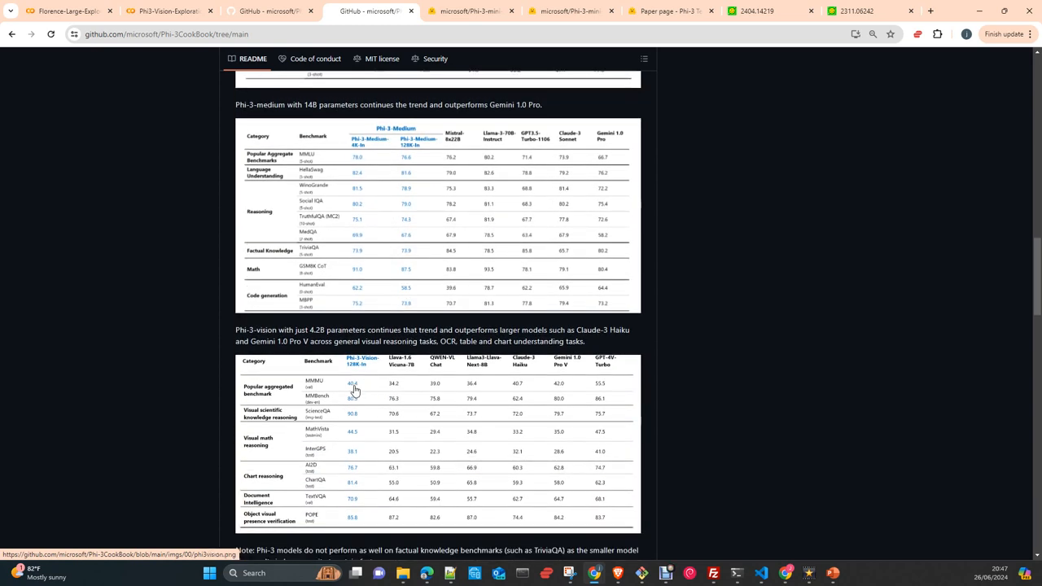
mouse_move(583, 397)
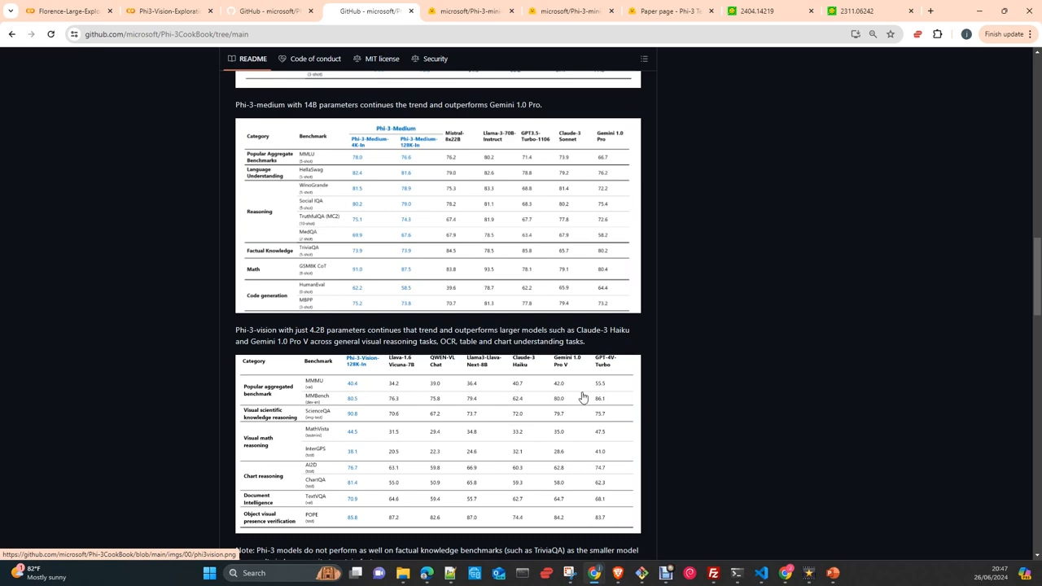
scroll(down, 3)
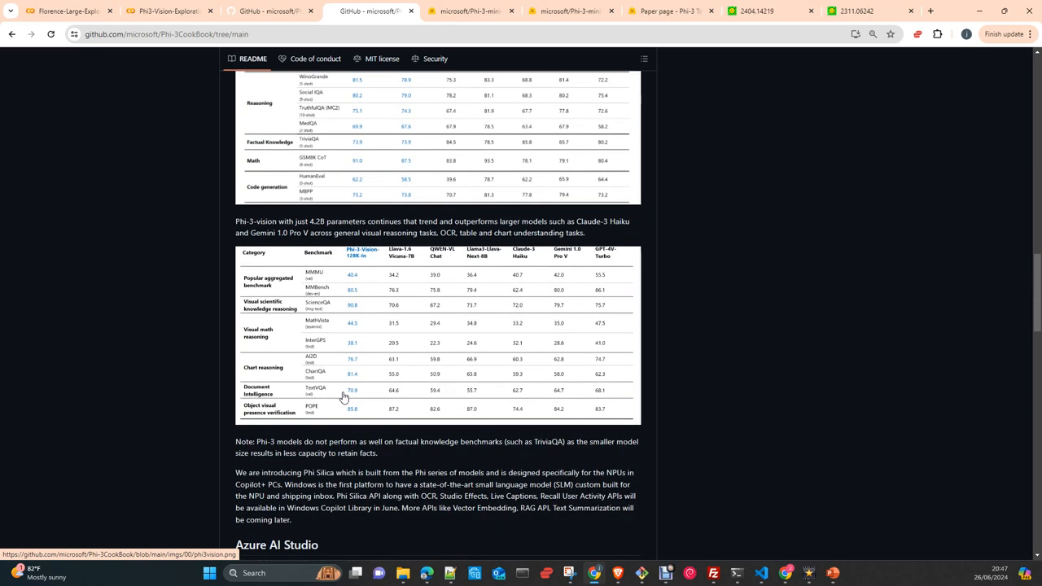
scroll(down, 3)
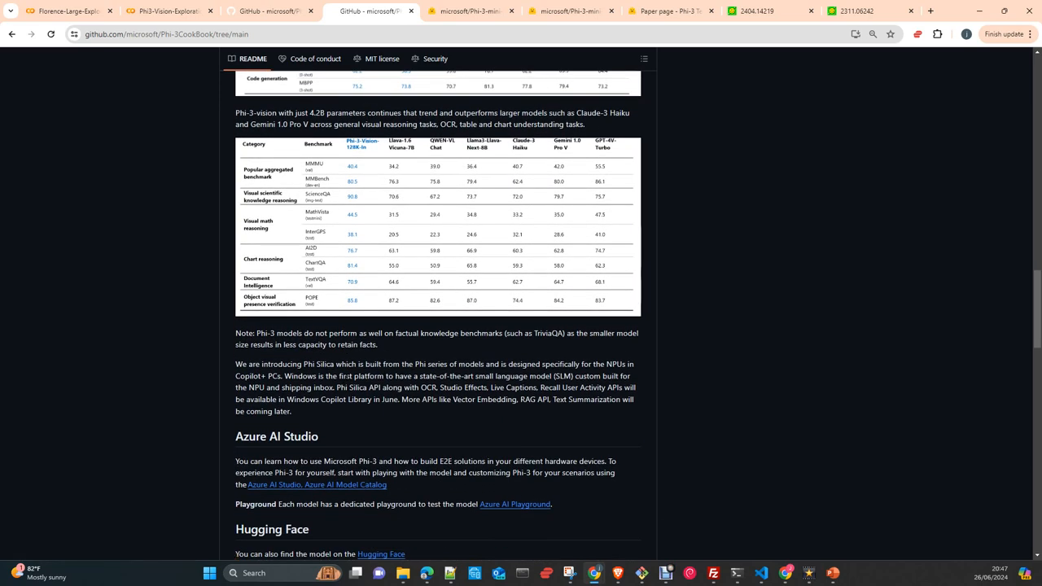
mouse_move(720, 417)
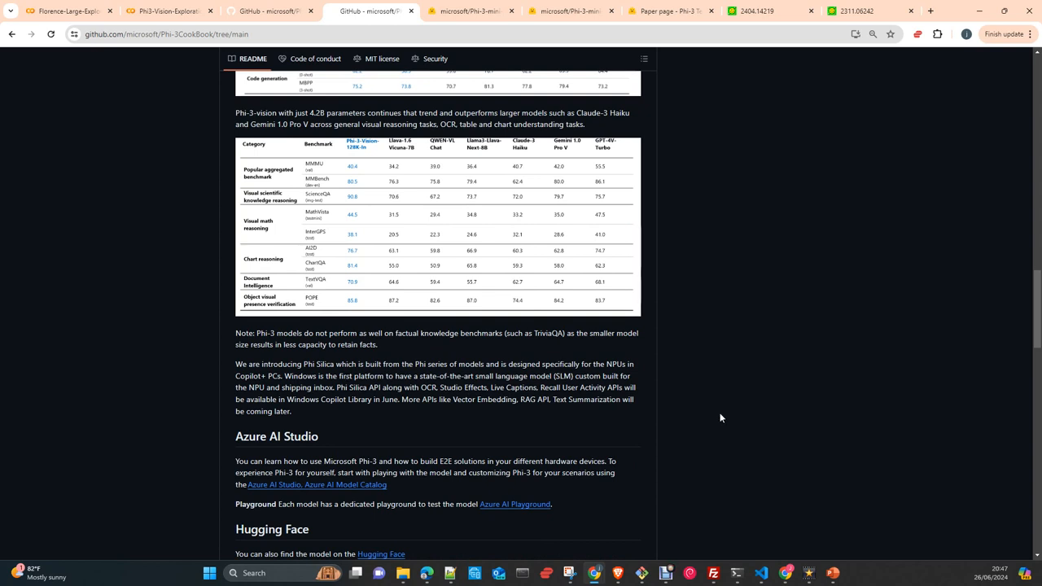
mouse_move(707, 409)
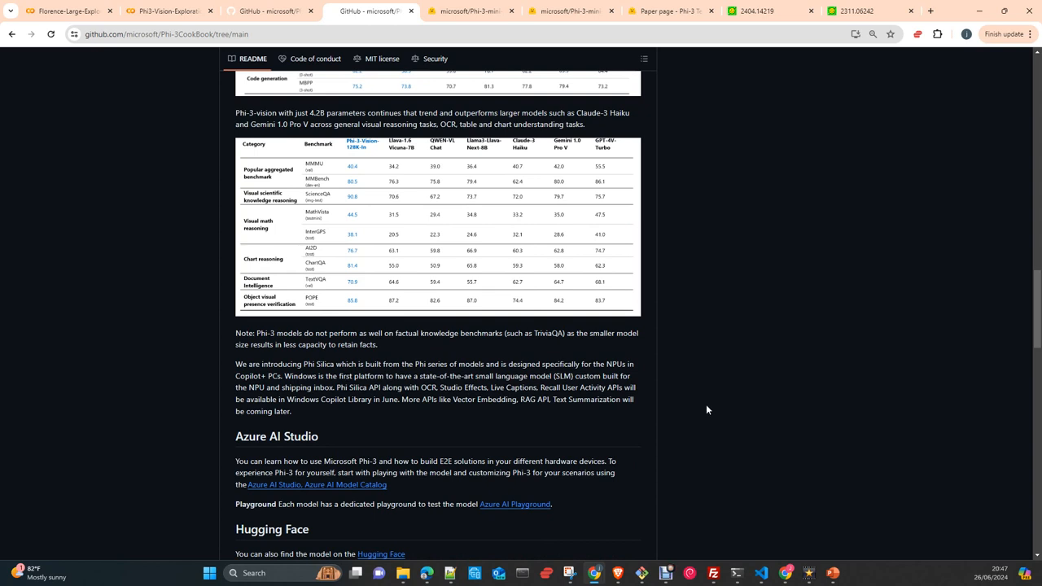
scroll(down, 3)
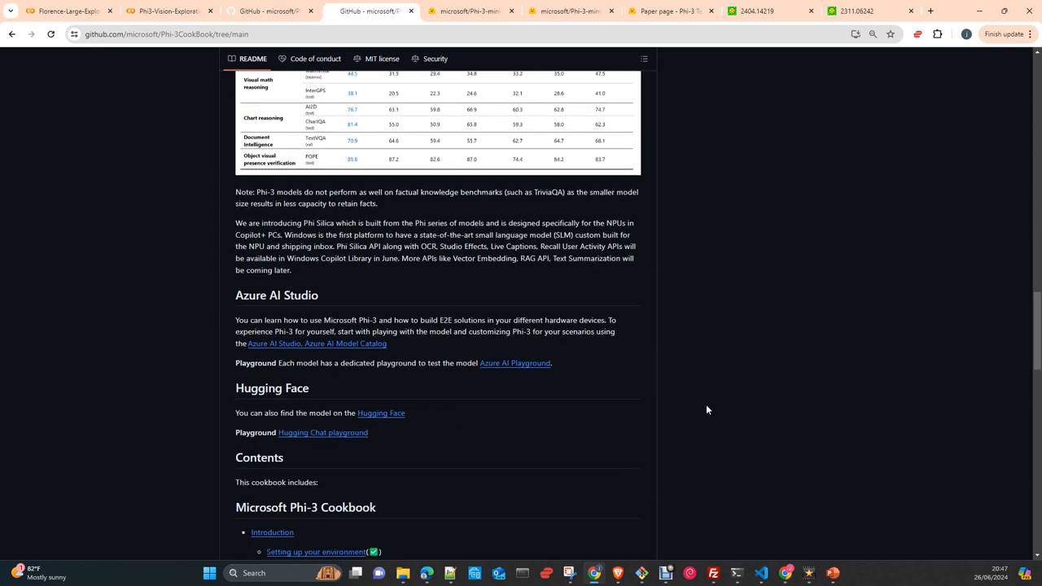
scroll(down, 3)
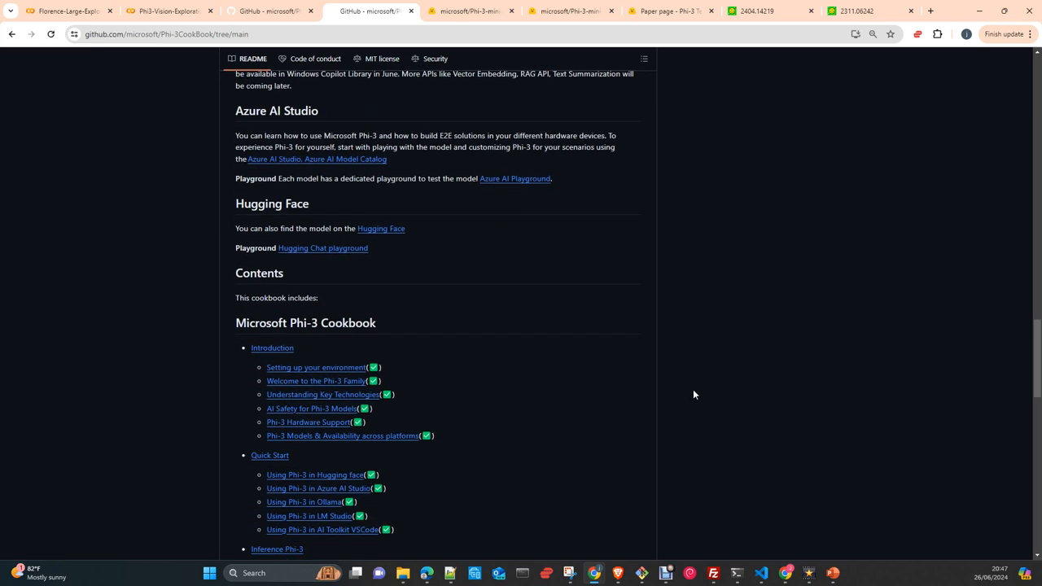
scroll(up, 3)
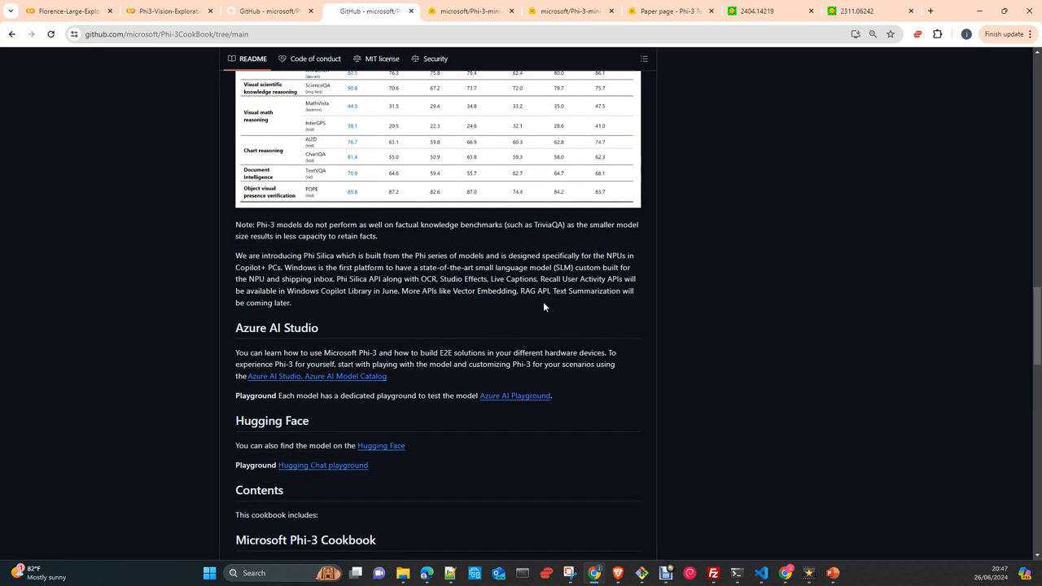
Switch to the Phi-3 Technical Report PDF on arXiv, starting at page 1.
click(757, 10)
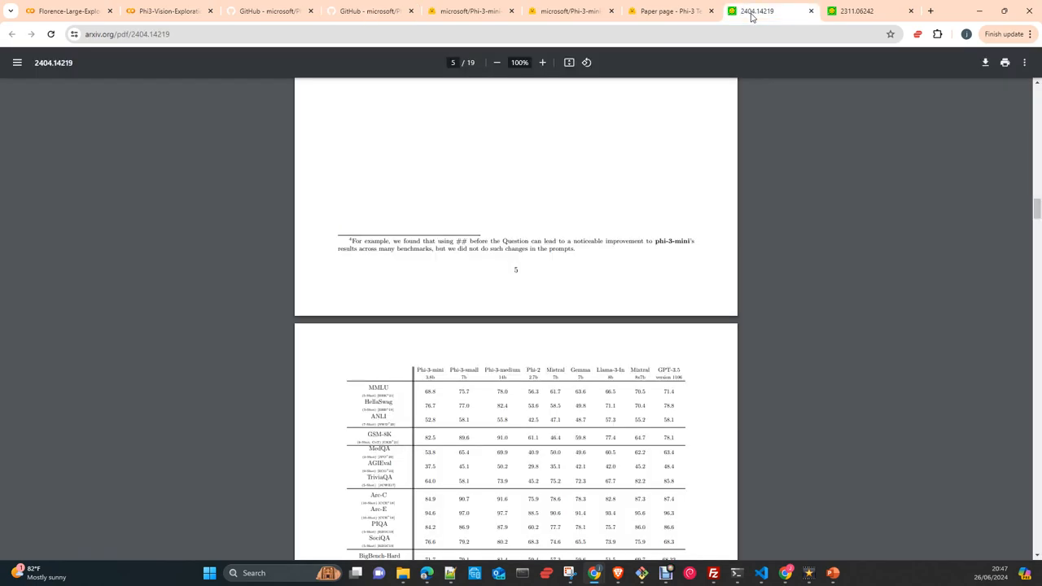
scroll(up, 3)
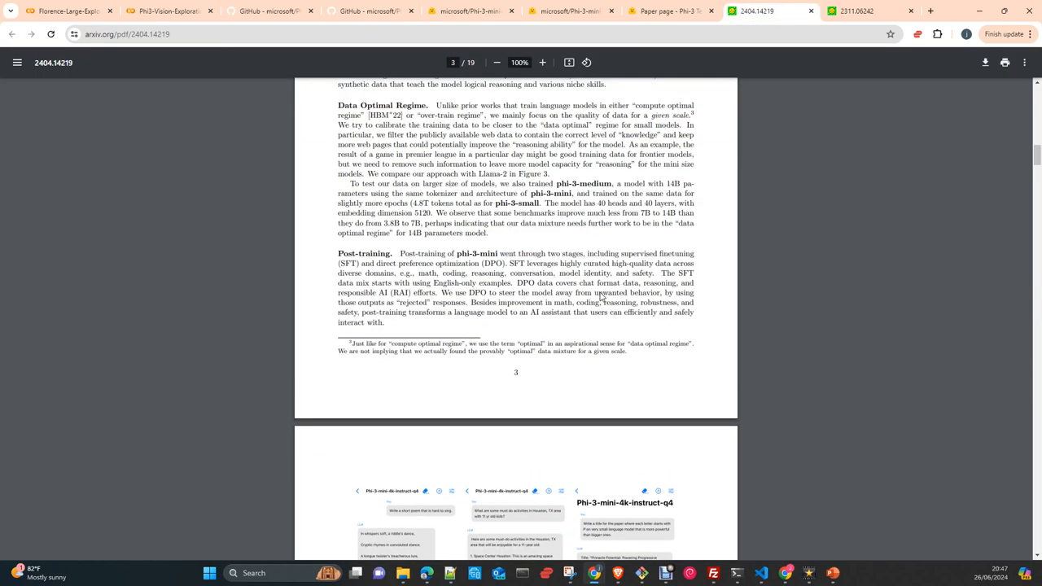
scroll(up, 3)
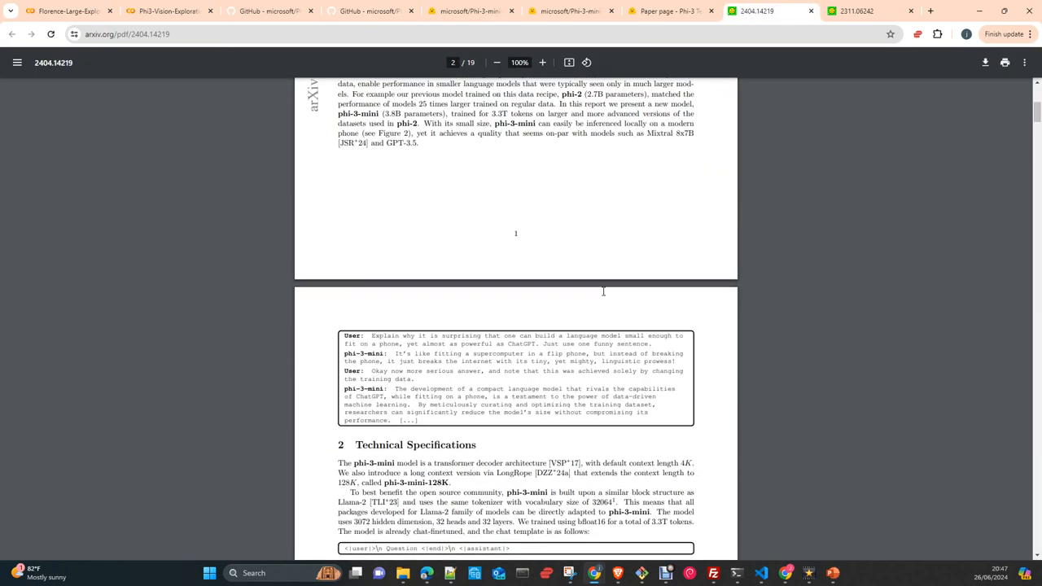
scroll(up, 3)
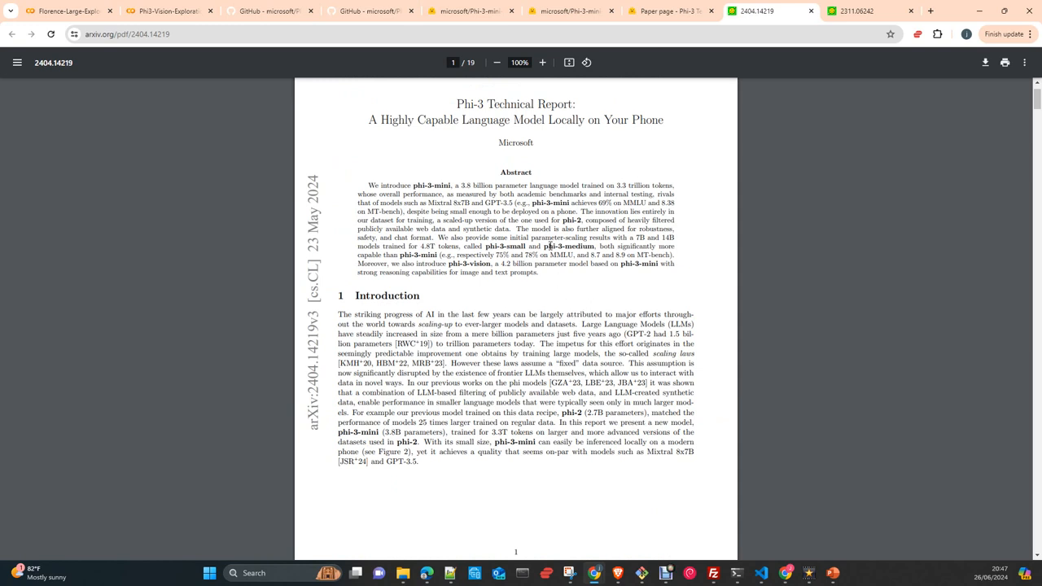
mouse_move(609, 134)
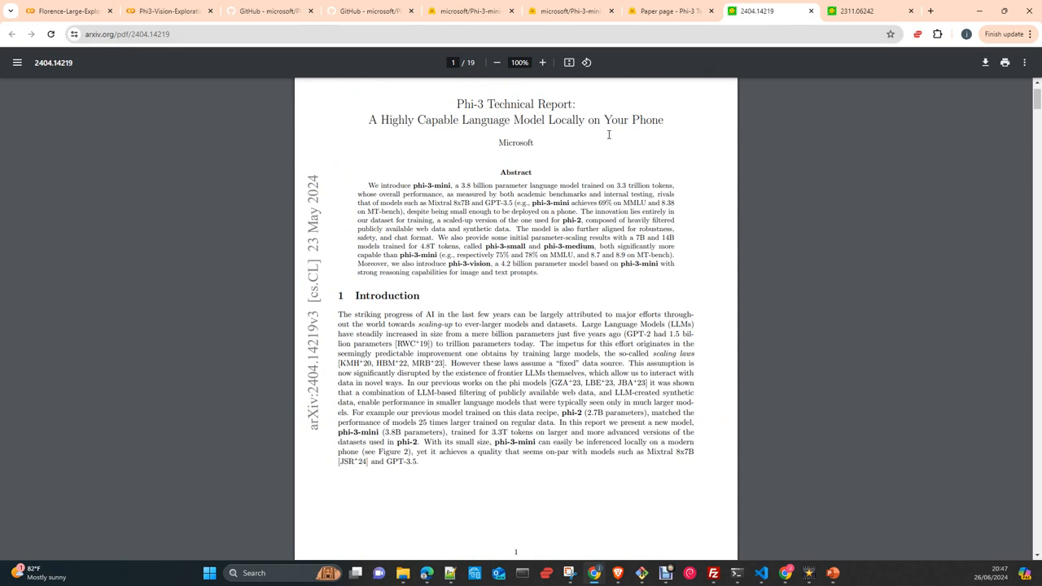
mouse_move(609, 134)
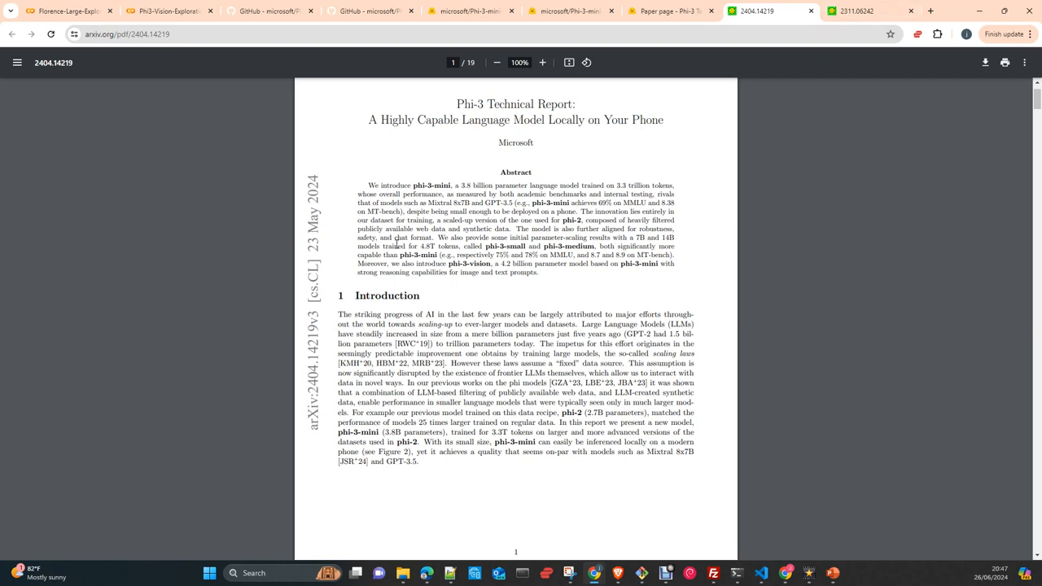
mouse_move(382, 338)
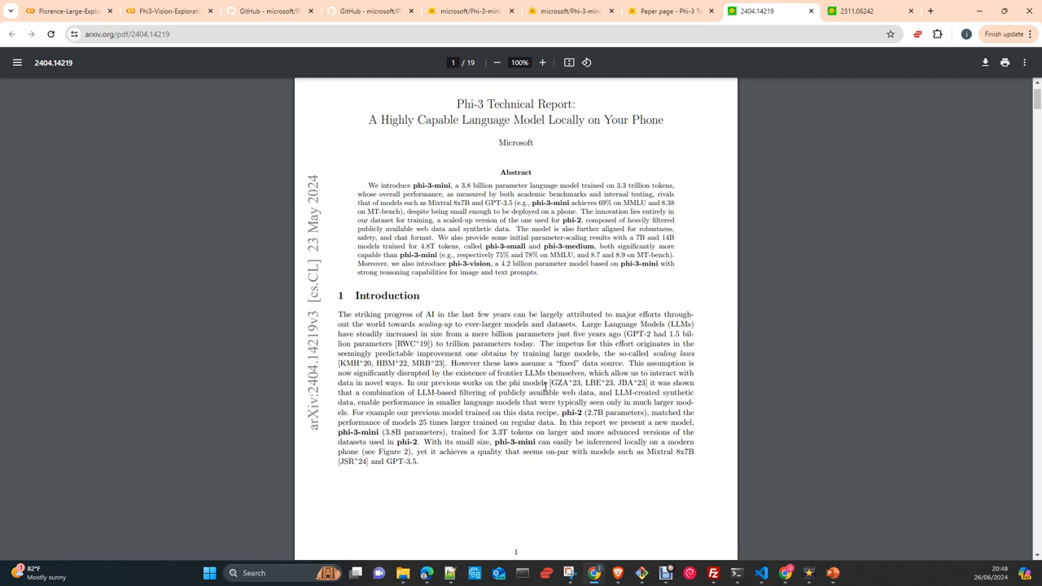
Read down the report to the academic benchmarks results table on page 6.
scroll(down, 3)
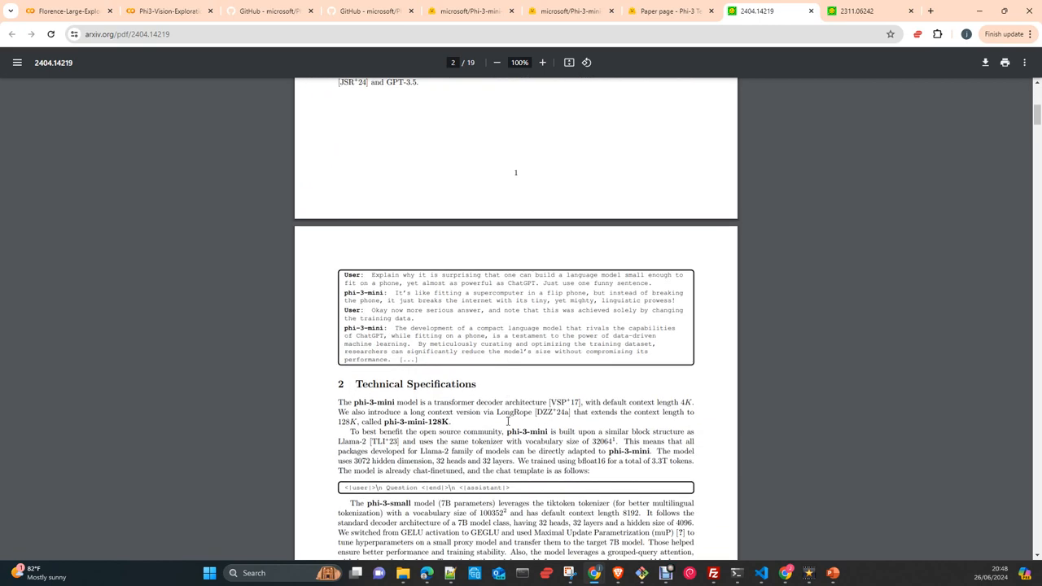
scroll(down, 3)
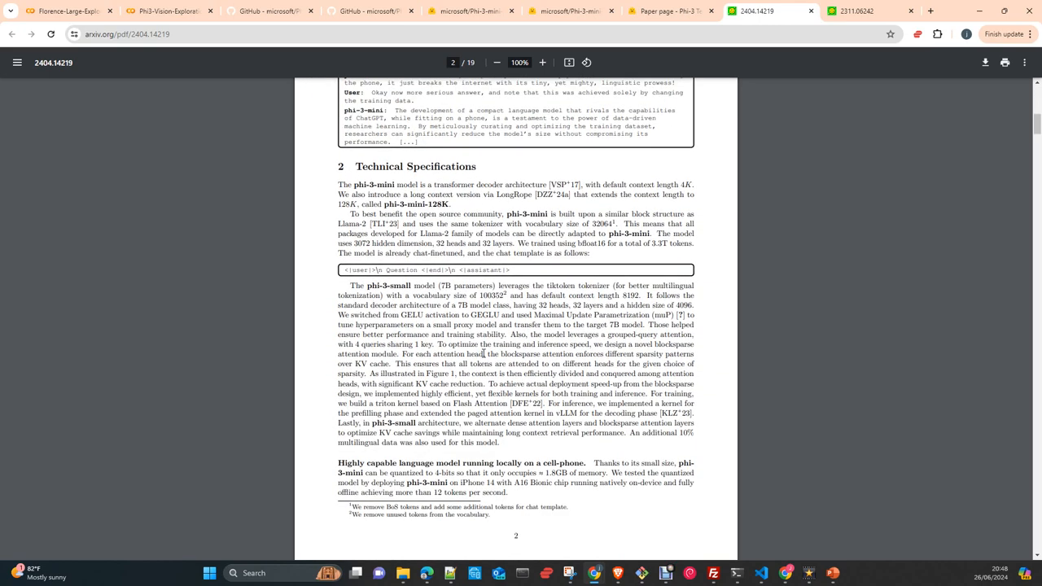
scroll(down, 3)
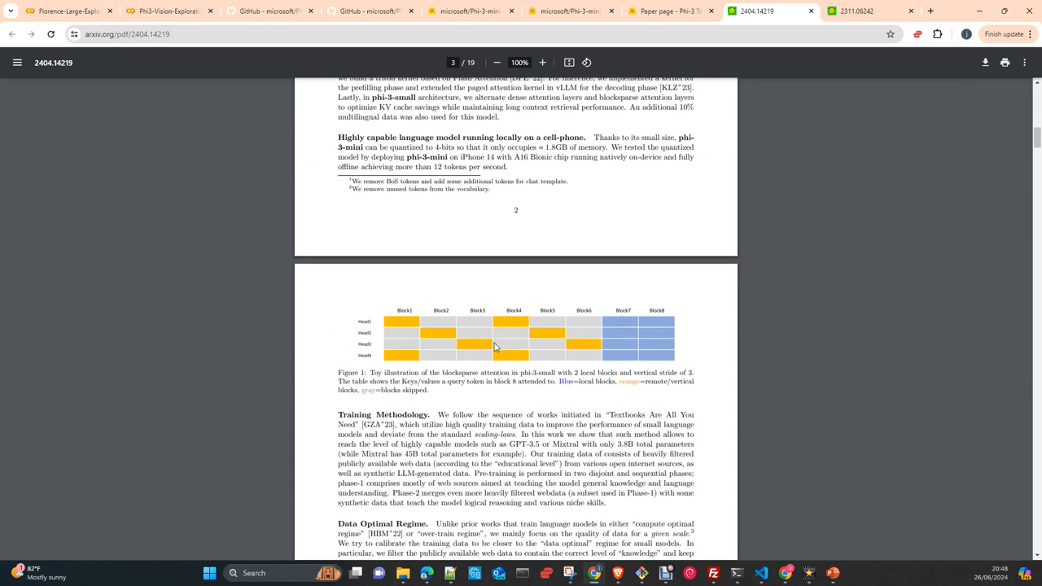
scroll(down, 3)
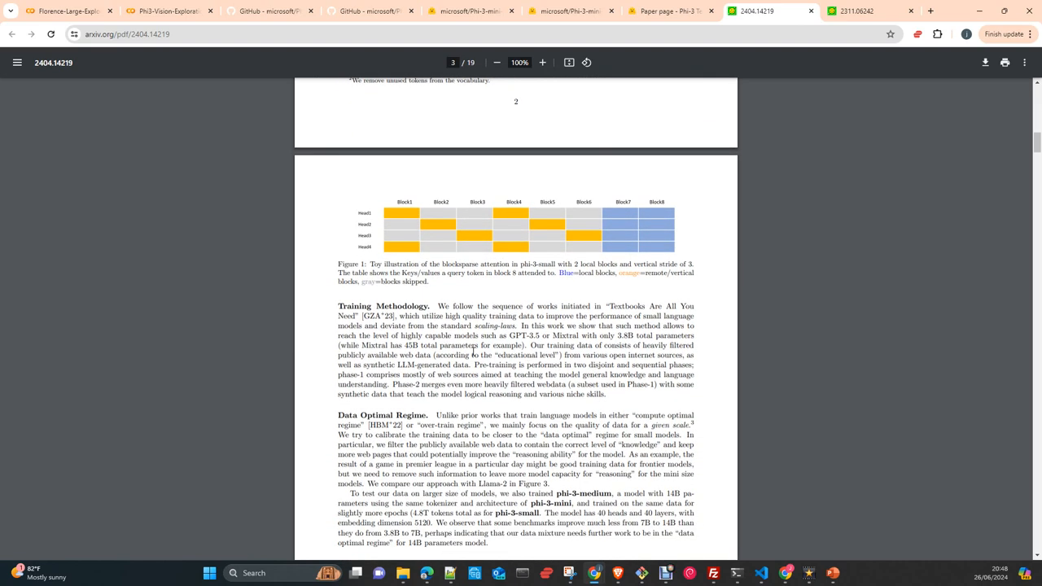
scroll(down, 3)
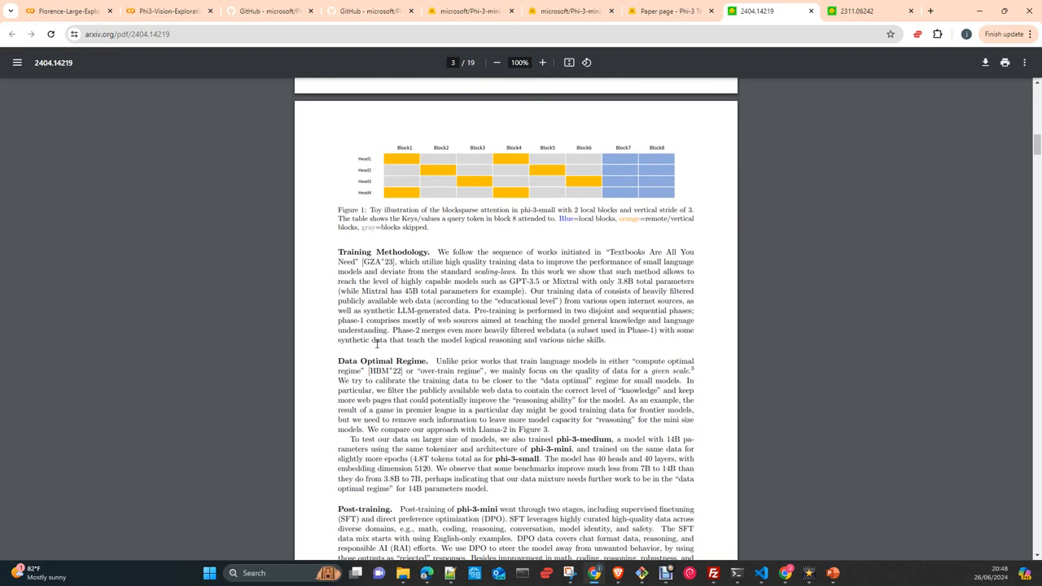
scroll(down, 3)
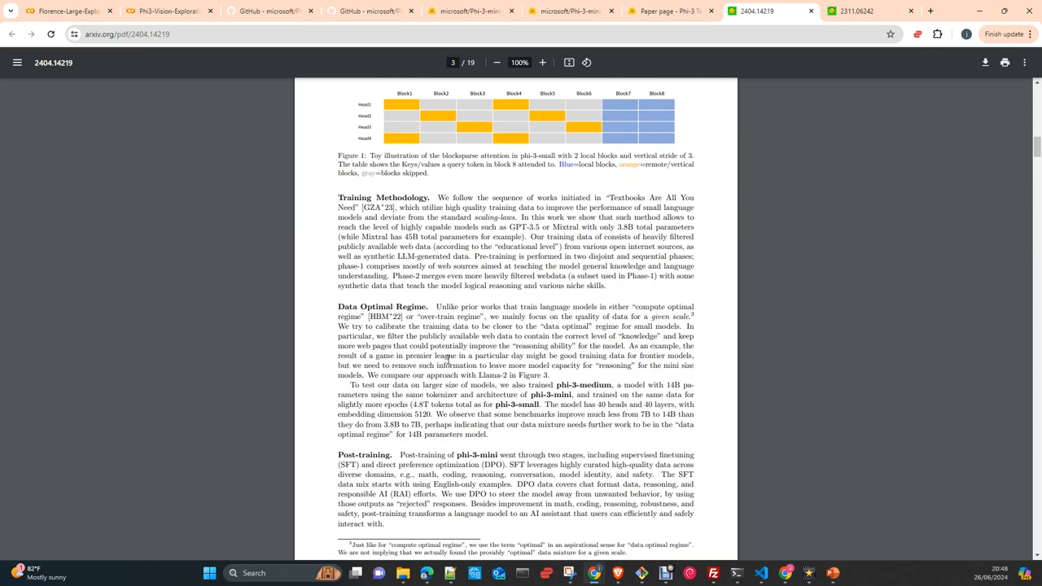
scroll(down, 3)
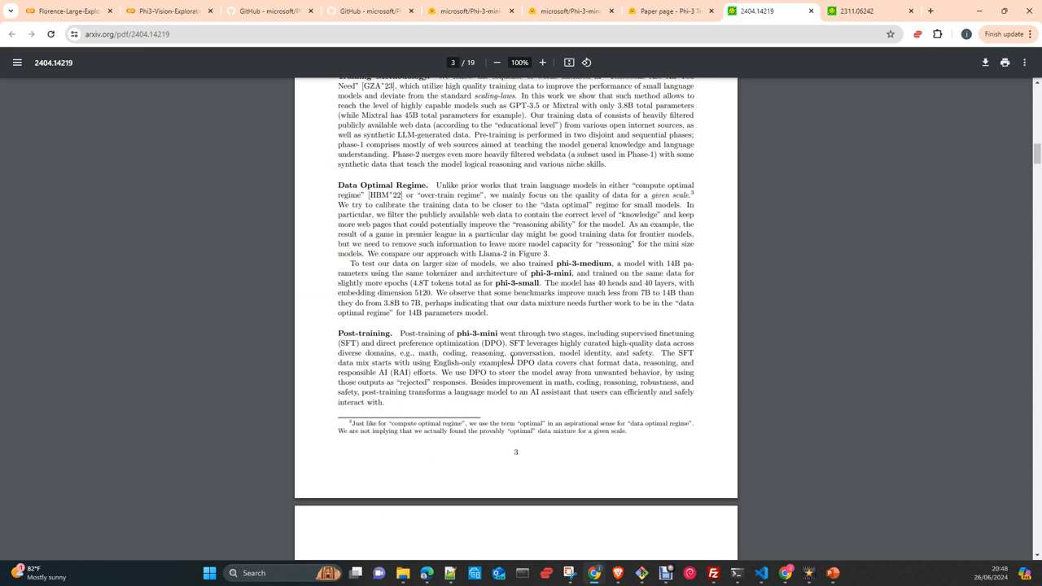
scroll(down, 3)
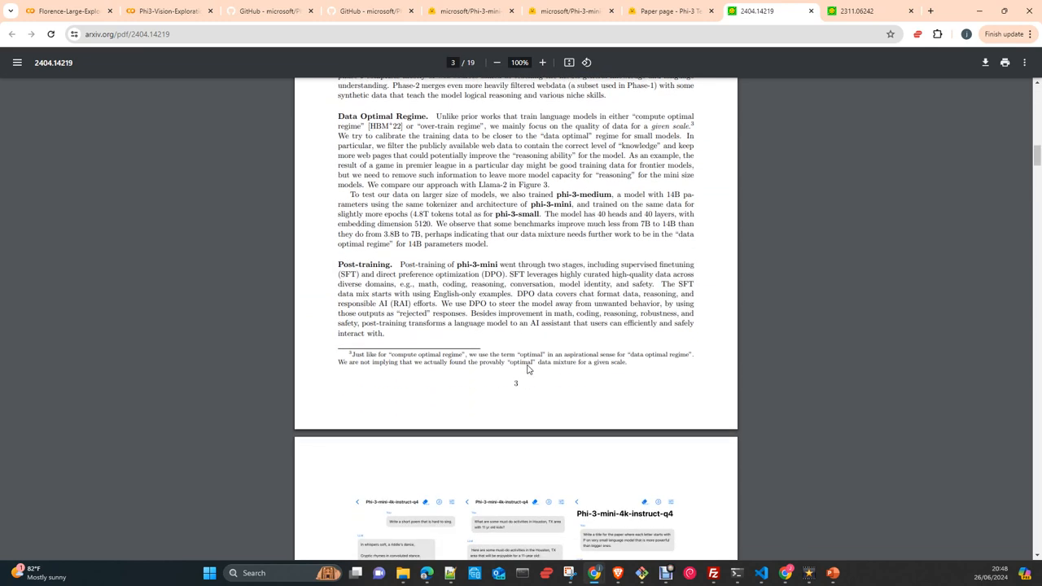
scroll(down, 3)
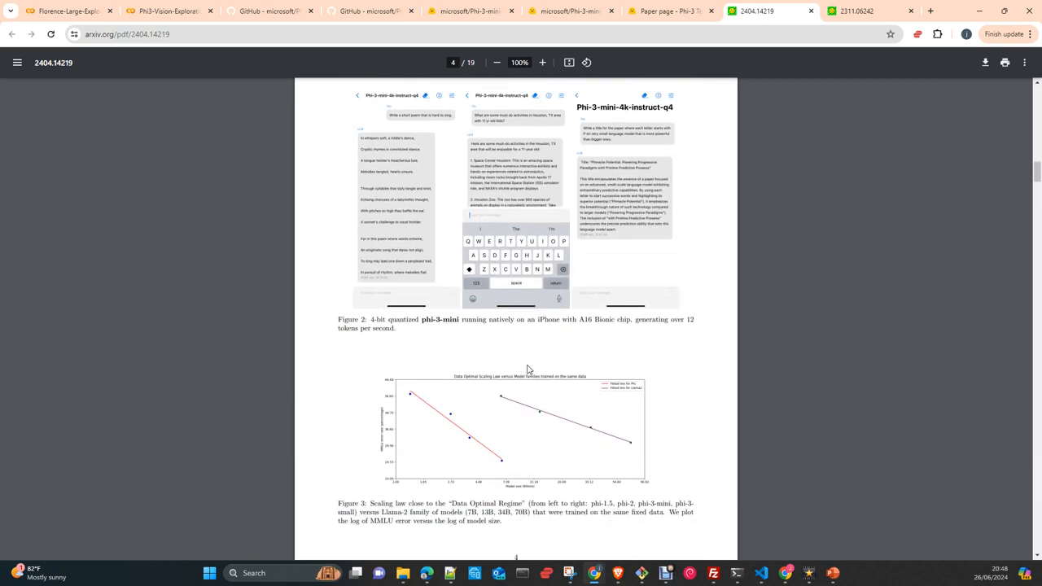
scroll(down, 3)
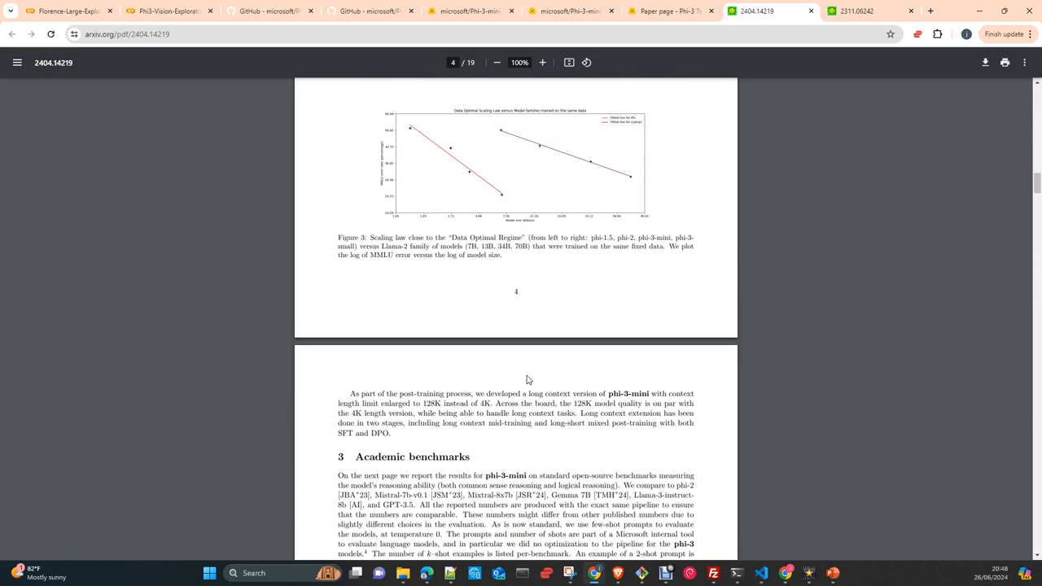
scroll(down, 3)
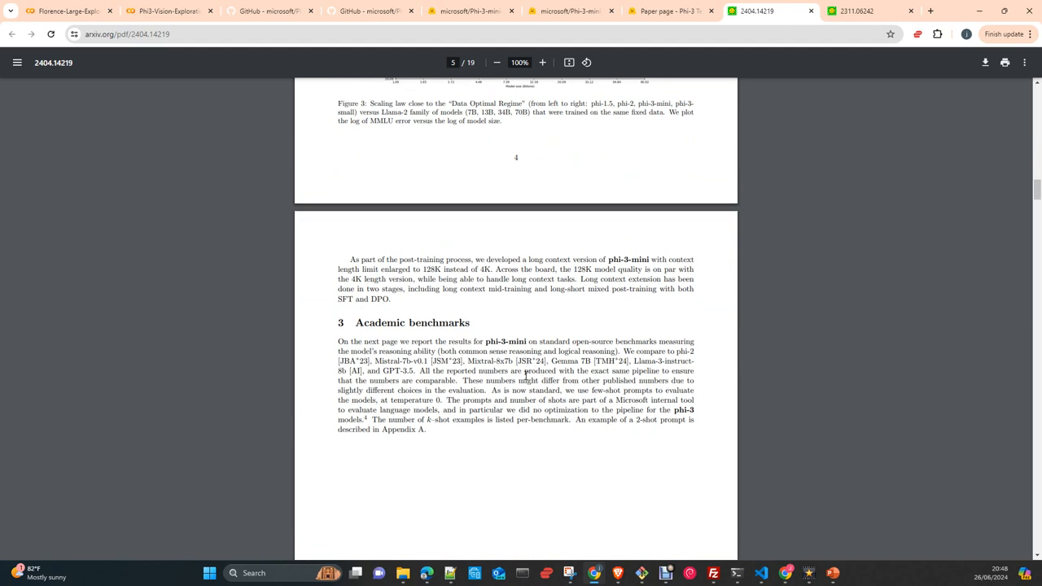
scroll(down, 3)
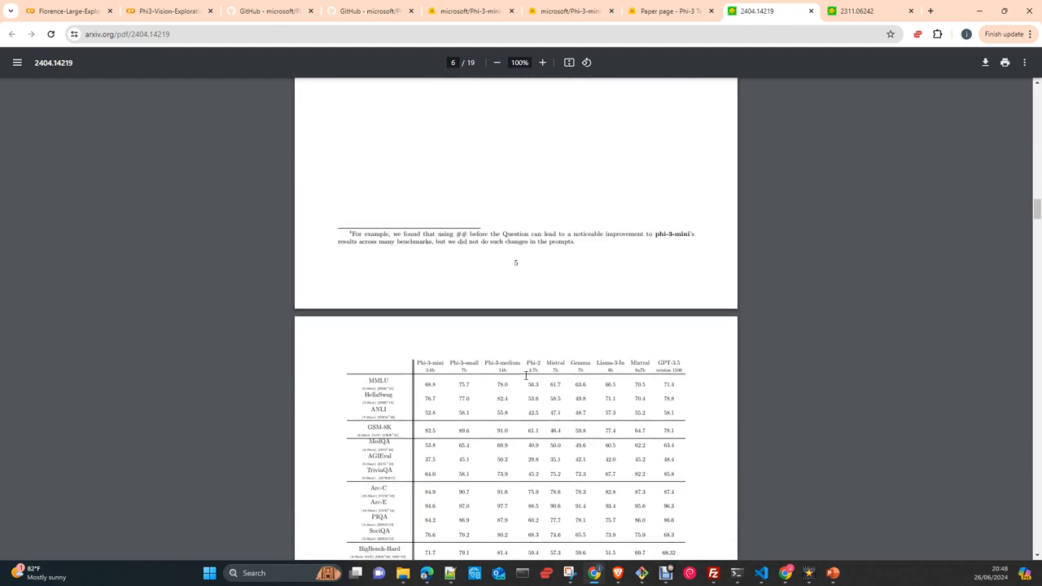
Return to the Phi3-Vision-Exploration notebook and look over the pip install and model-loading cells.
click(169, 10)
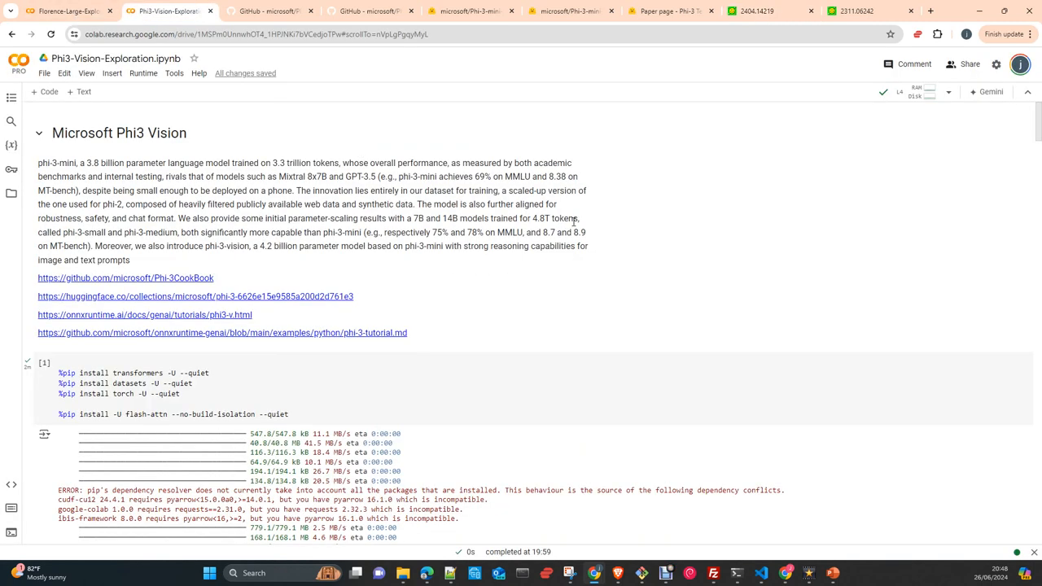
scroll(down, 3)
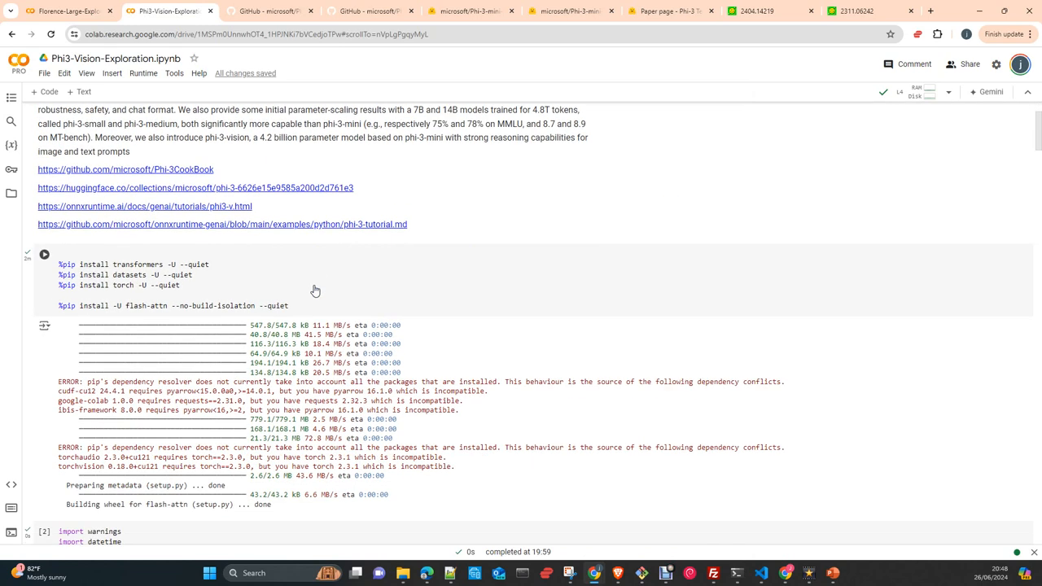
scroll(down, 3)
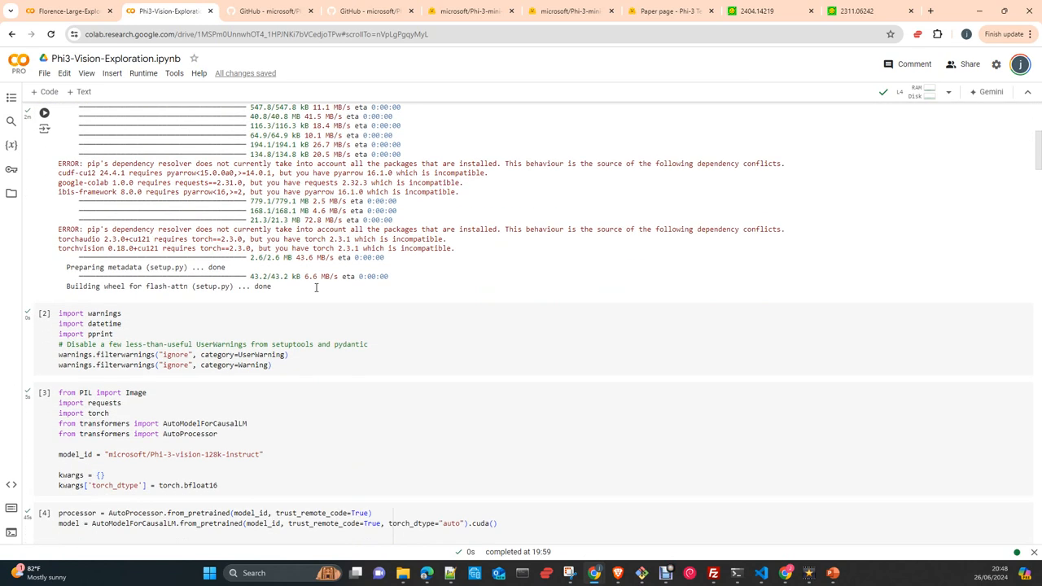
scroll(up, 3)
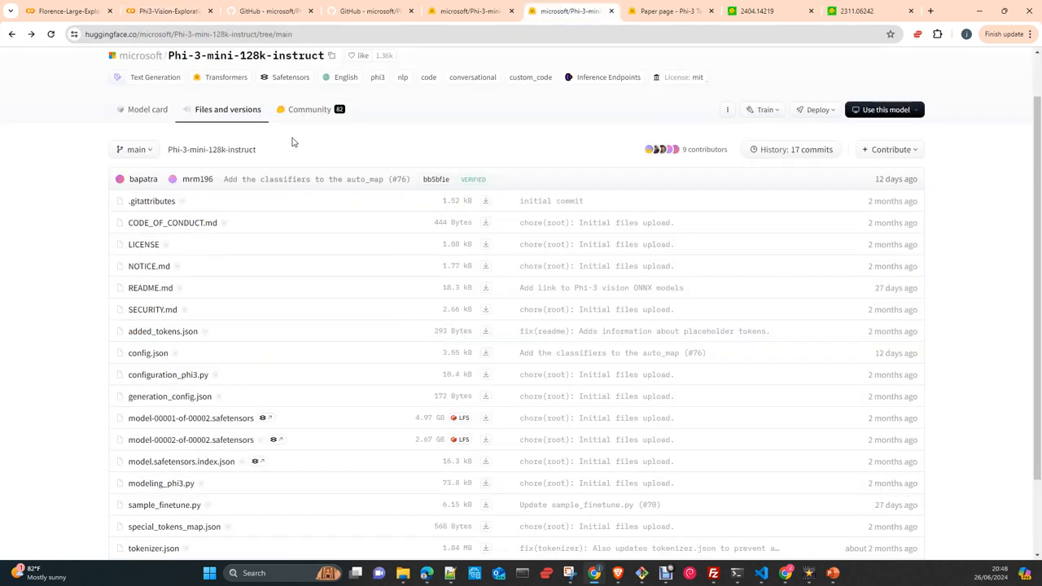
View the Phi-3-mini-128k-instruct model card, then go back and browse Microsoft's Phi-3 listing.
click(147, 109)
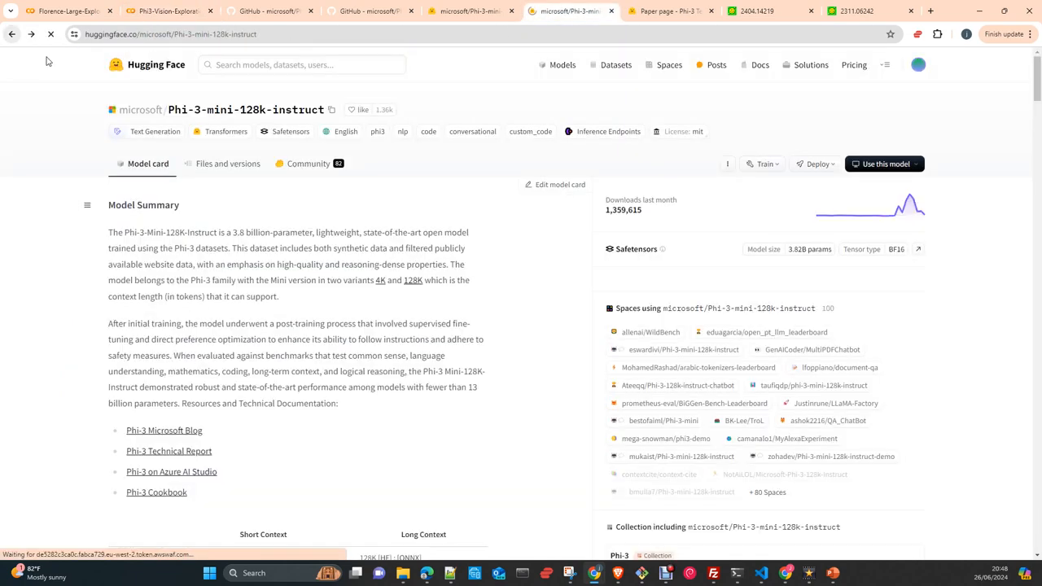
click(12, 34)
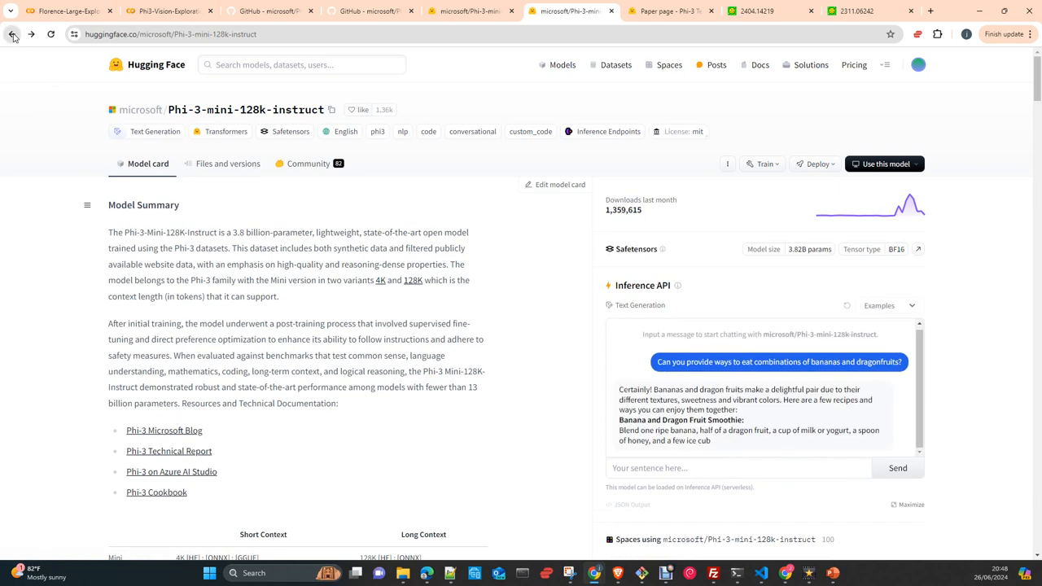
click(12, 34)
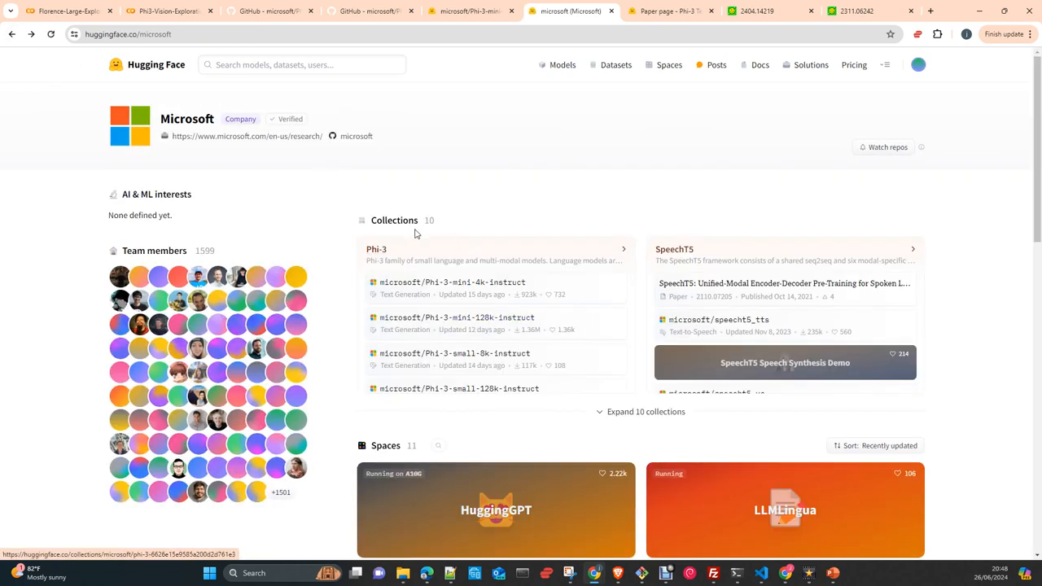
scroll(down, 3)
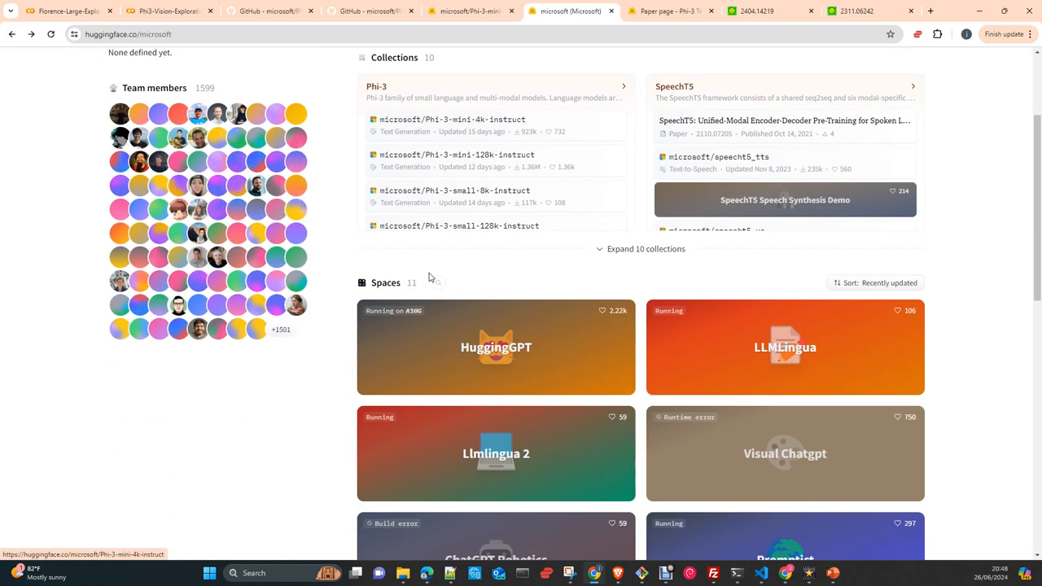
scroll(down, 3)
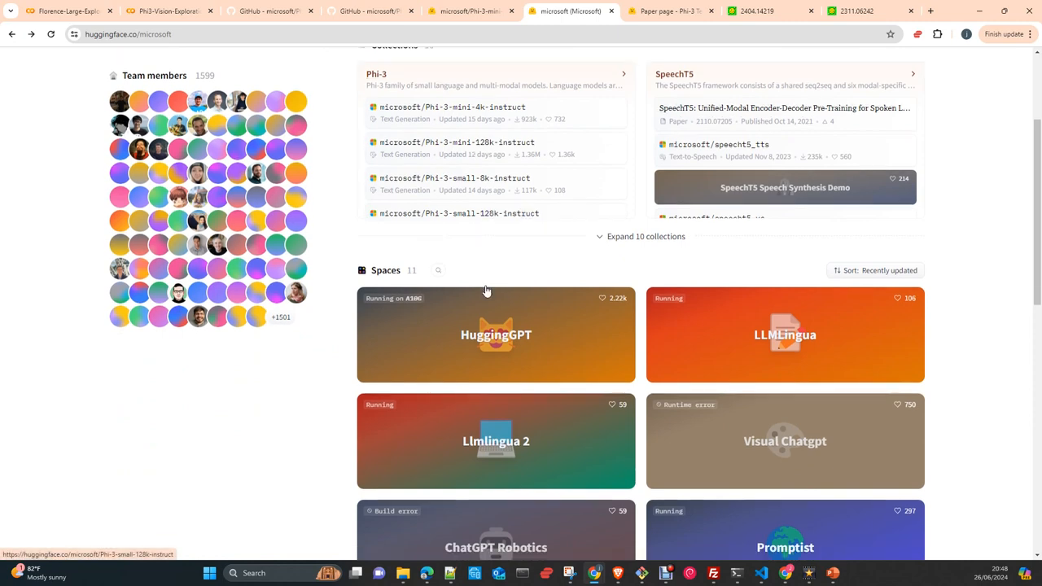
scroll(up, 3)
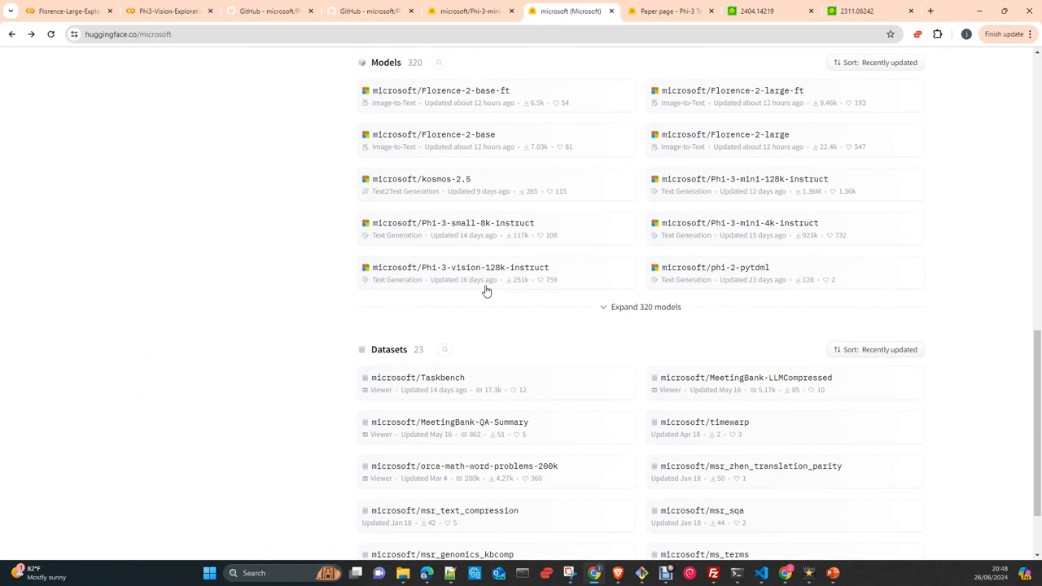
scroll(down, 3)
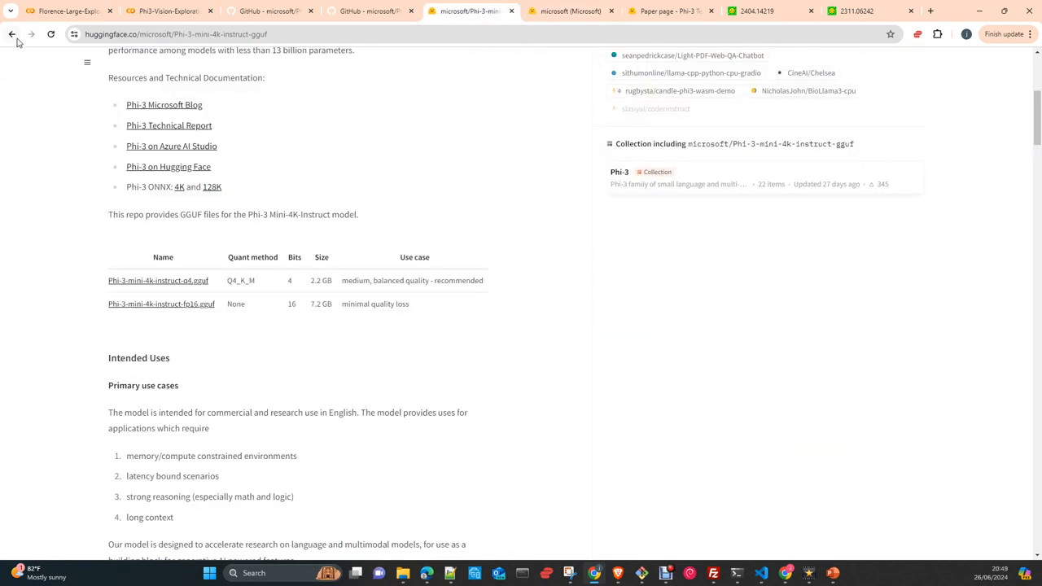
Return to the Phi-3 collection list and scroll down to the ONNX model entries.
click(12, 34)
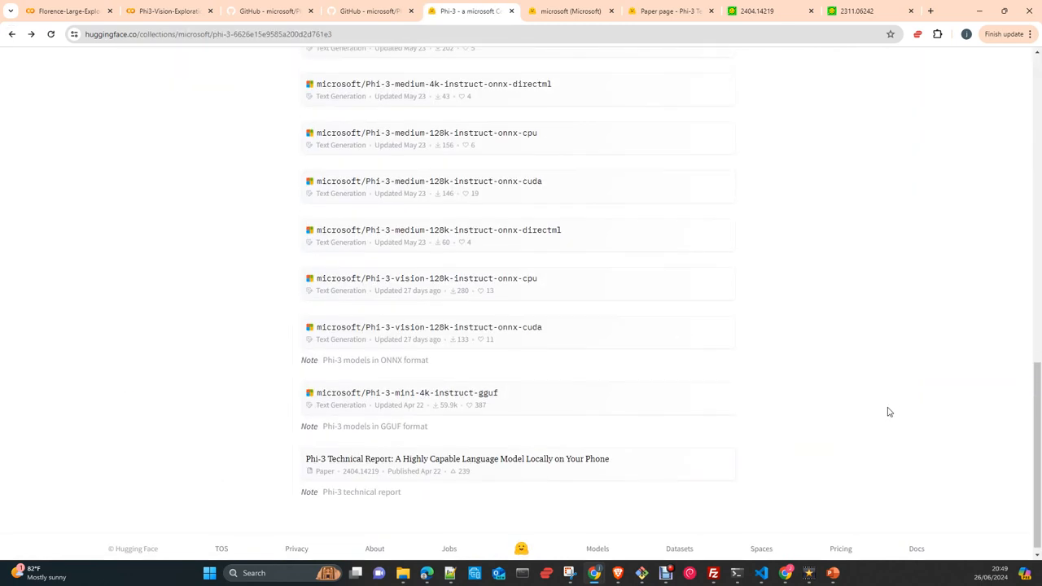
scroll(up, 3)
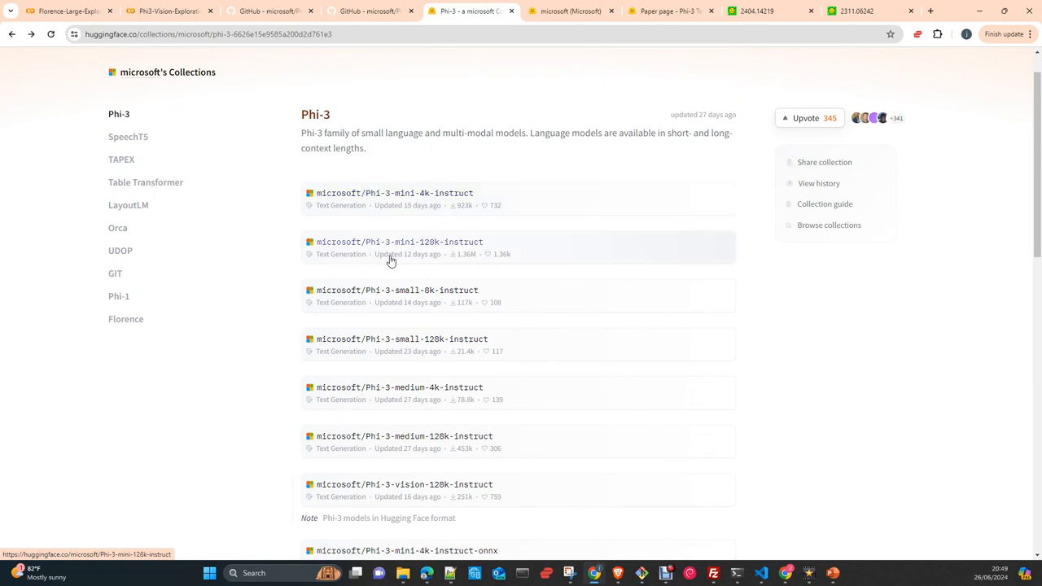
mouse_move(446, 290)
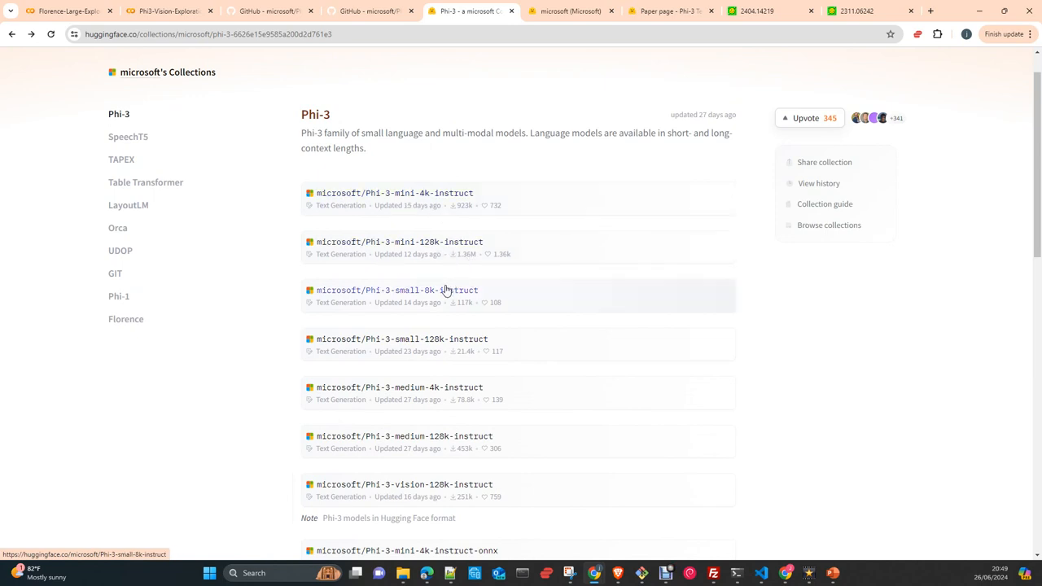
mouse_move(433, 205)
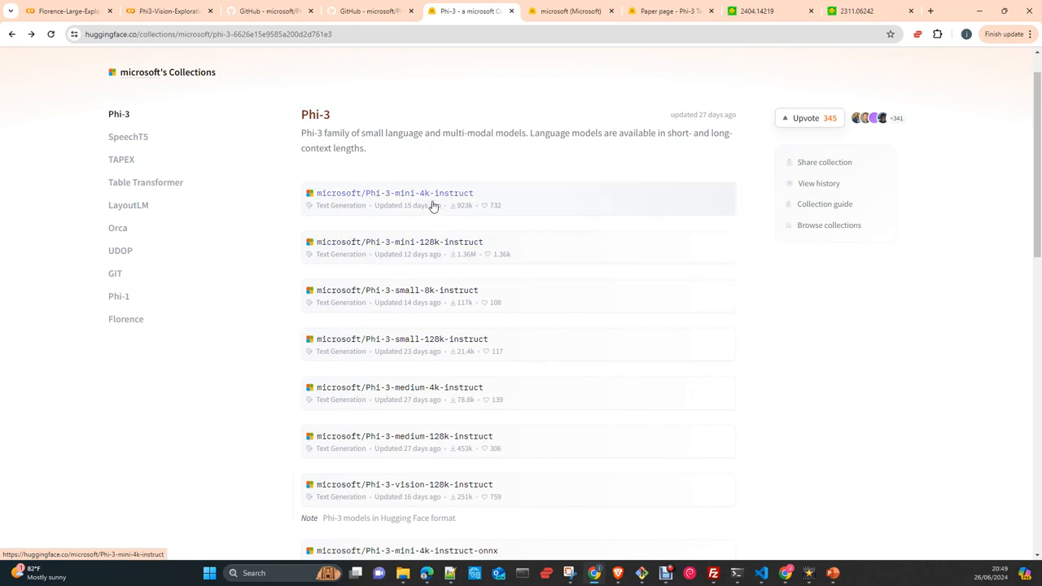
mouse_move(430, 258)
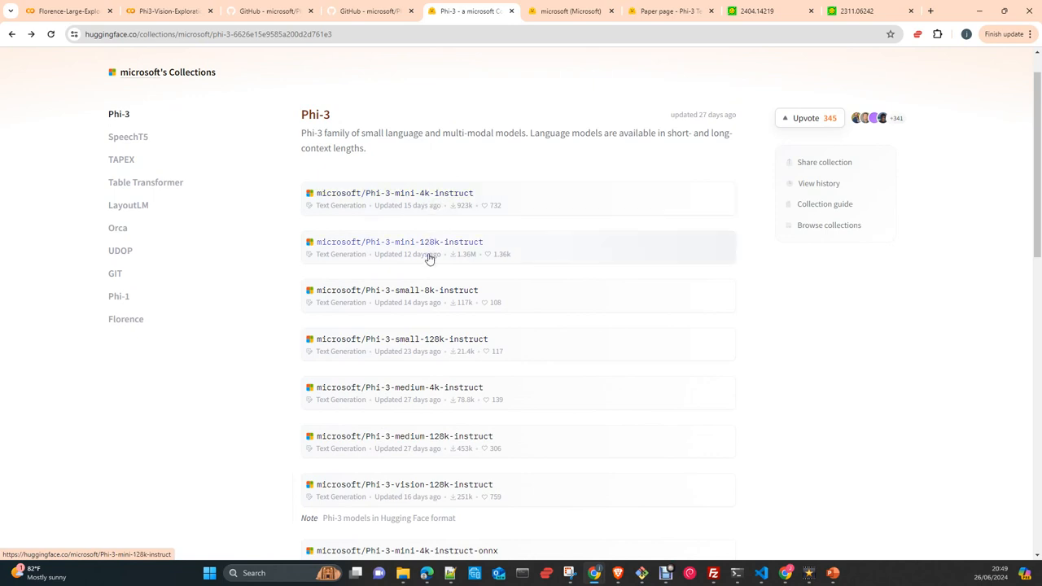
mouse_move(387, 216)
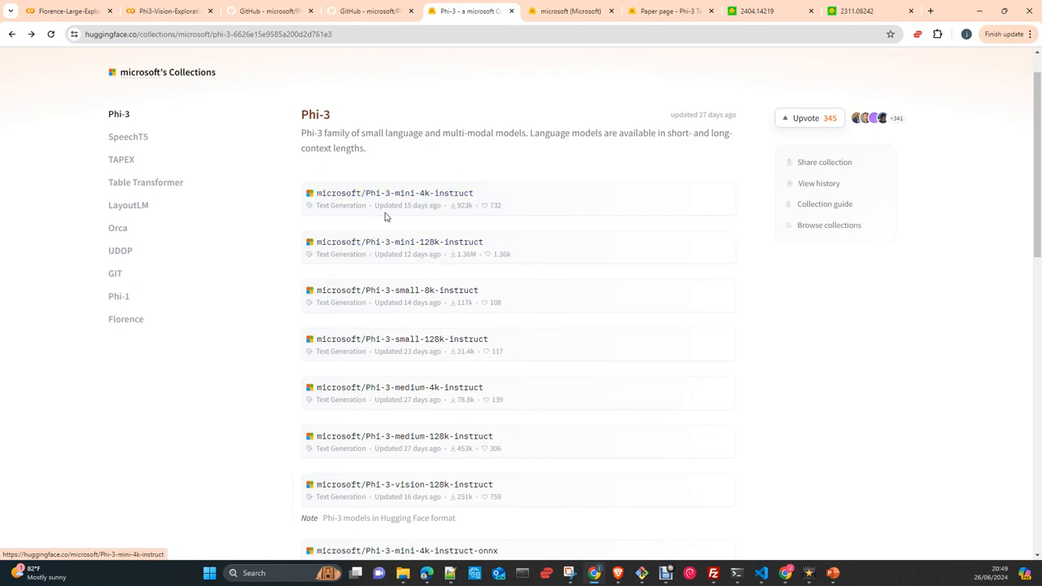
scroll(down, 3)
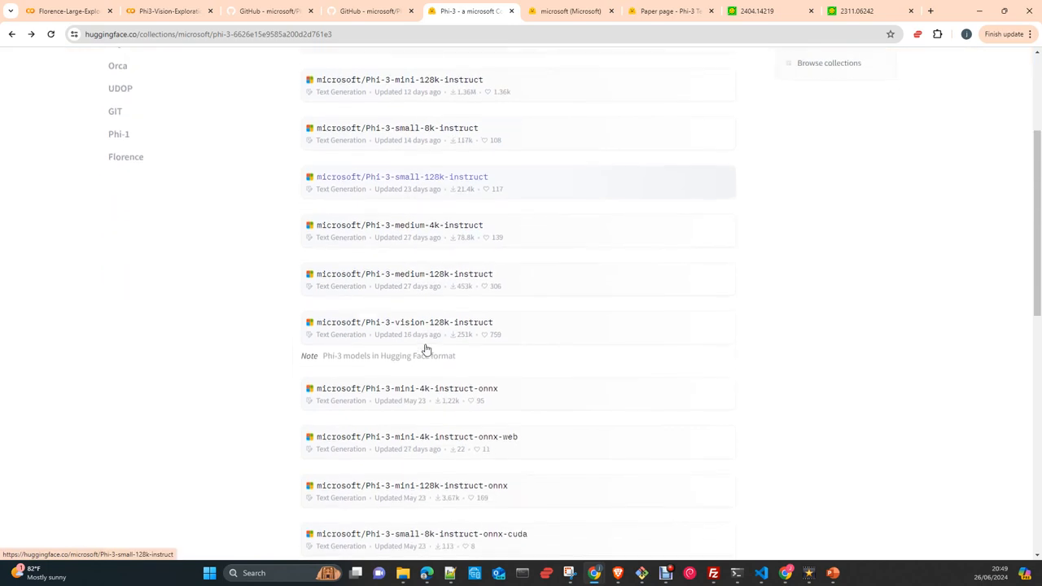
scroll(down, 3)
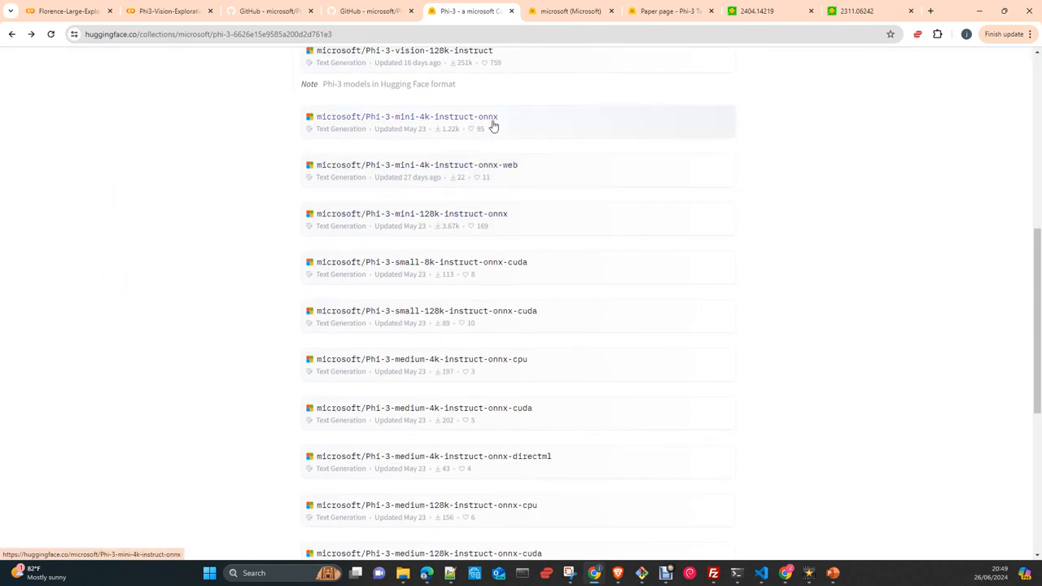
mouse_move(492, 128)
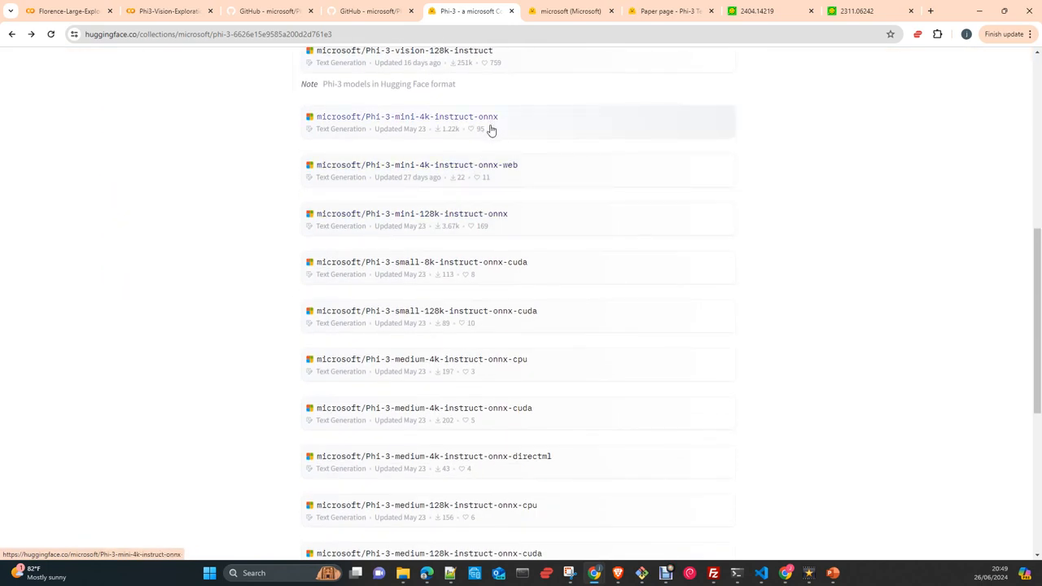
Scroll through the collection to the vision ONNX, GGUF and technical report entries, then back up.
scroll(down, 3)
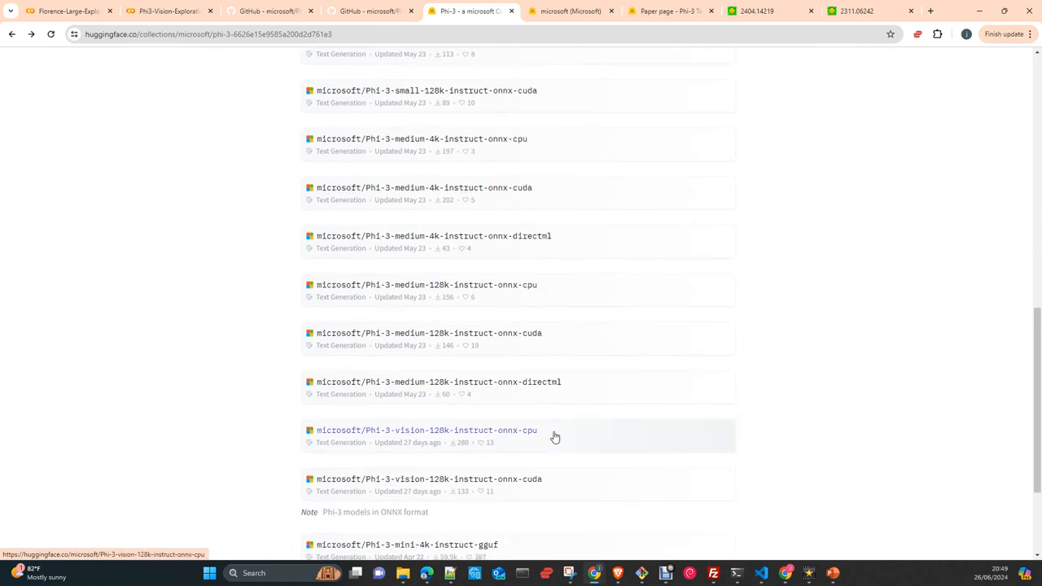
scroll(down, 3)
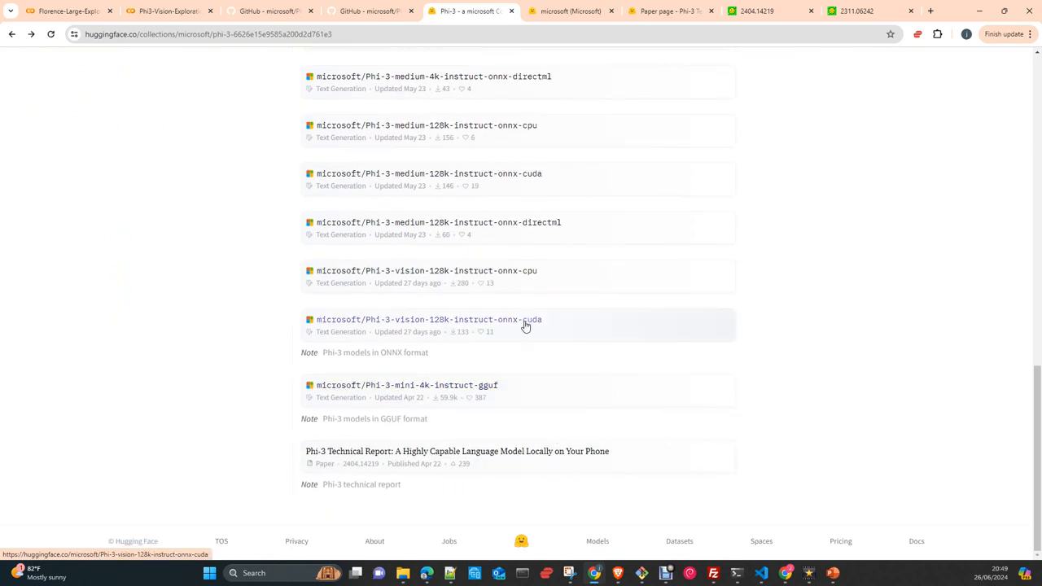
mouse_move(521, 319)
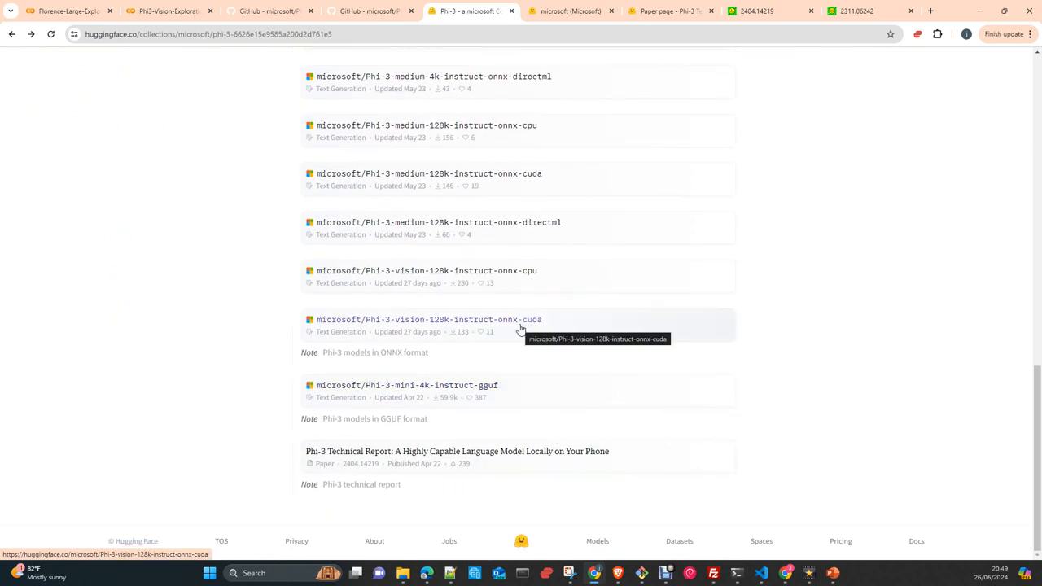
mouse_move(542, 277)
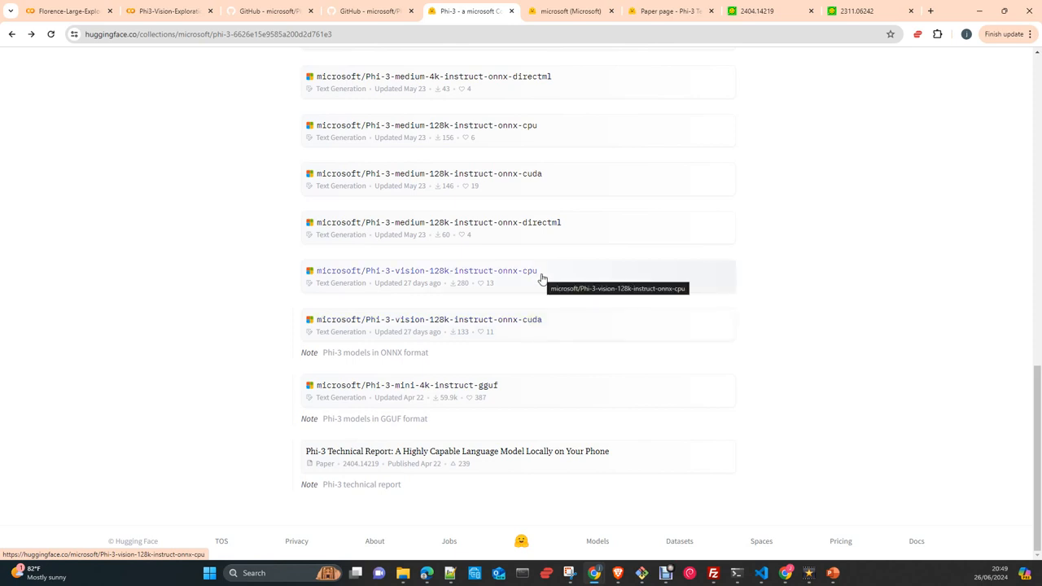
mouse_move(535, 228)
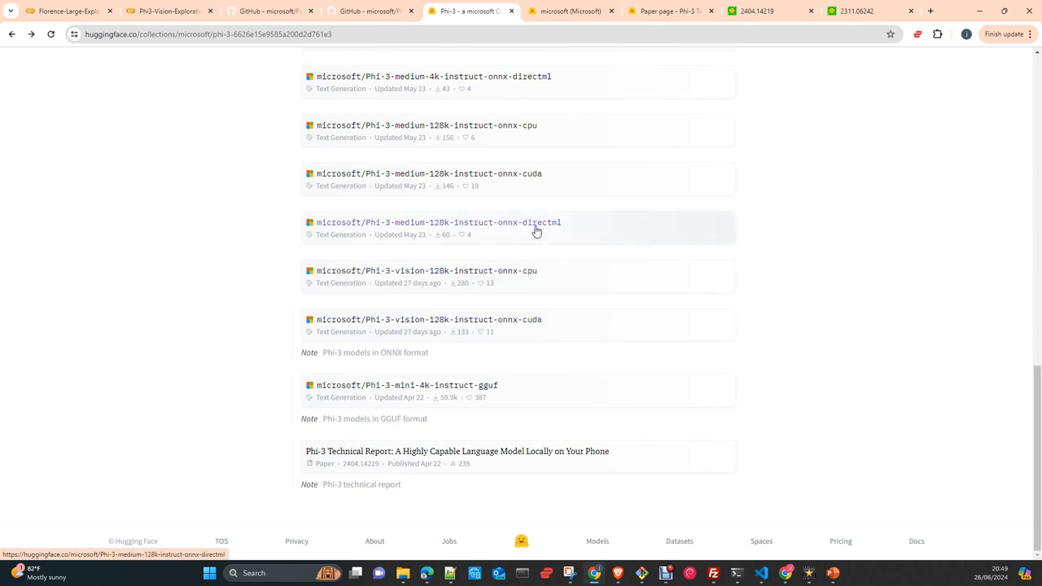
mouse_move(550, 237)
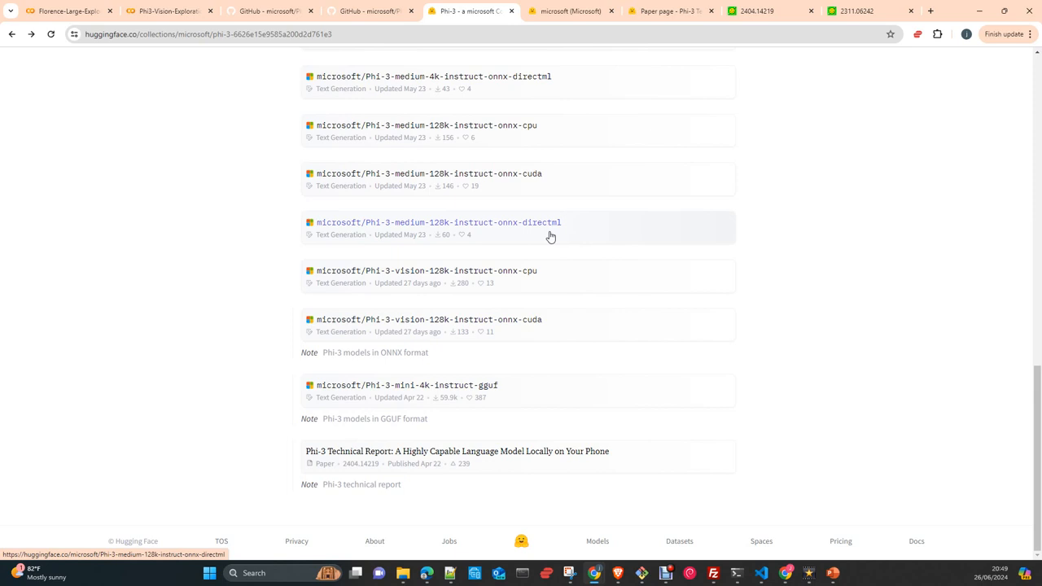
mouse_move(557, 246)
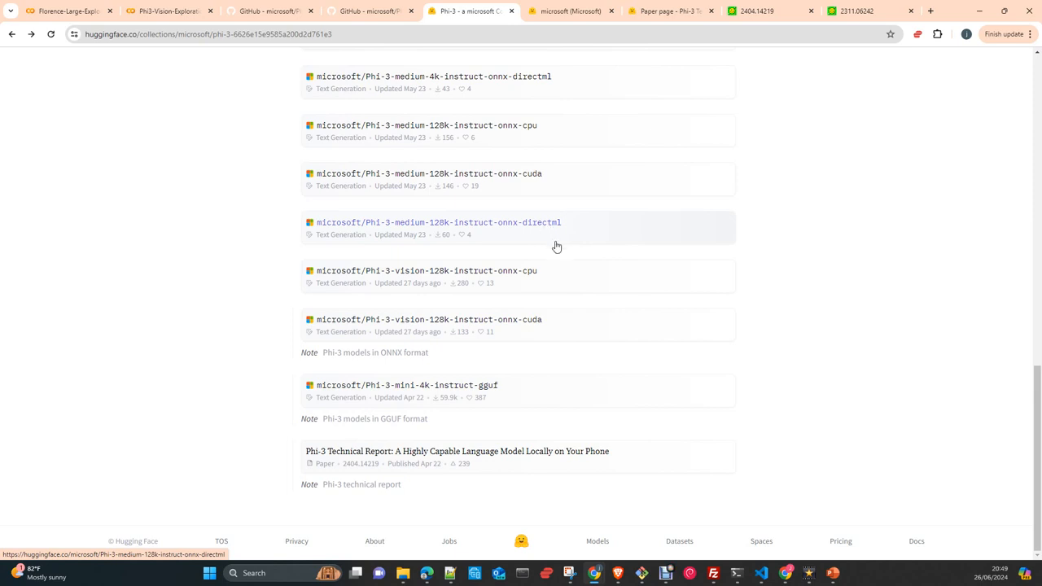
mouse_move(521, 234)
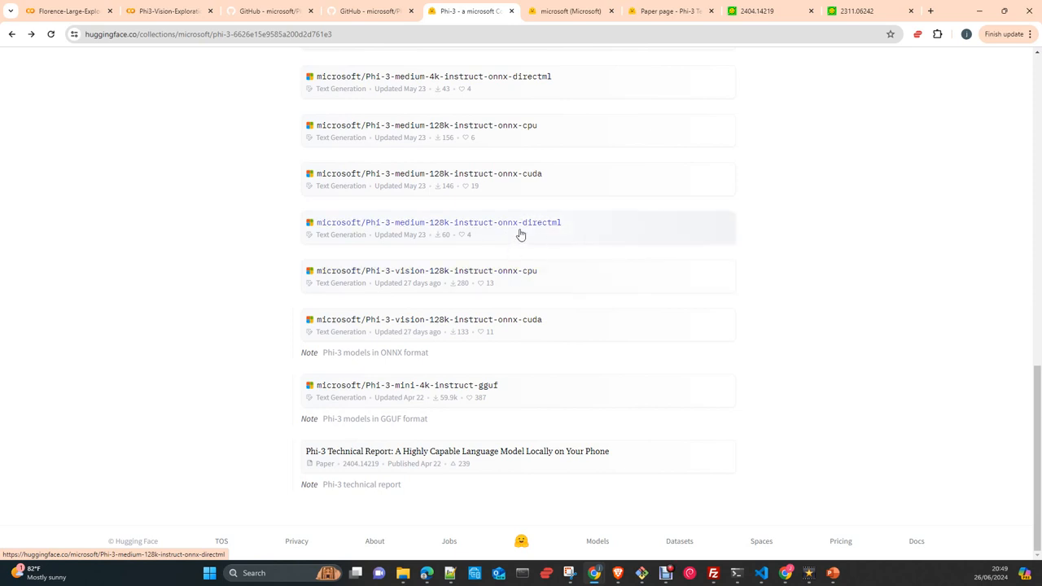
mouse_move(439, 234)
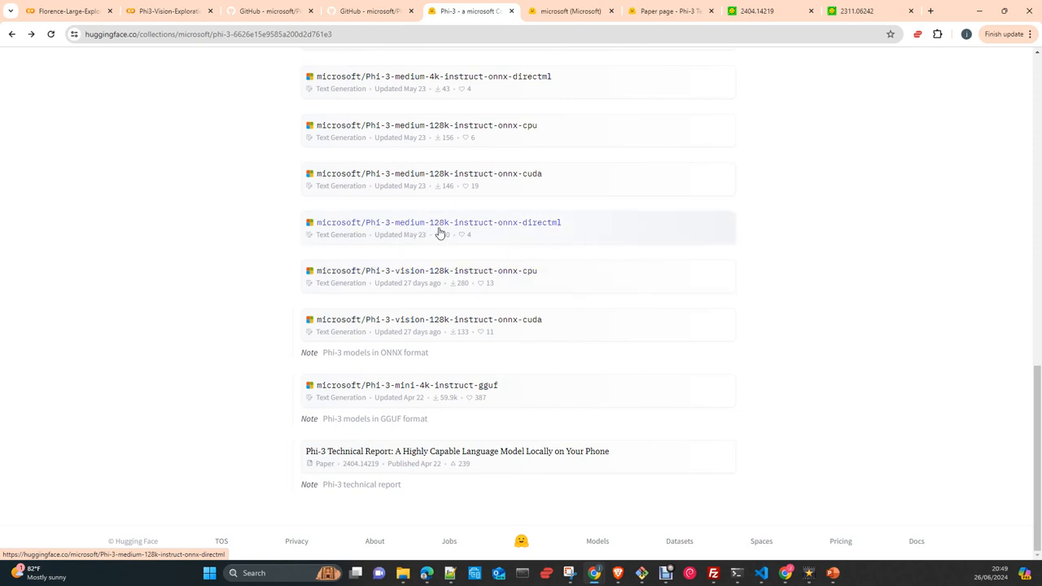
mouse_move(515, 284)
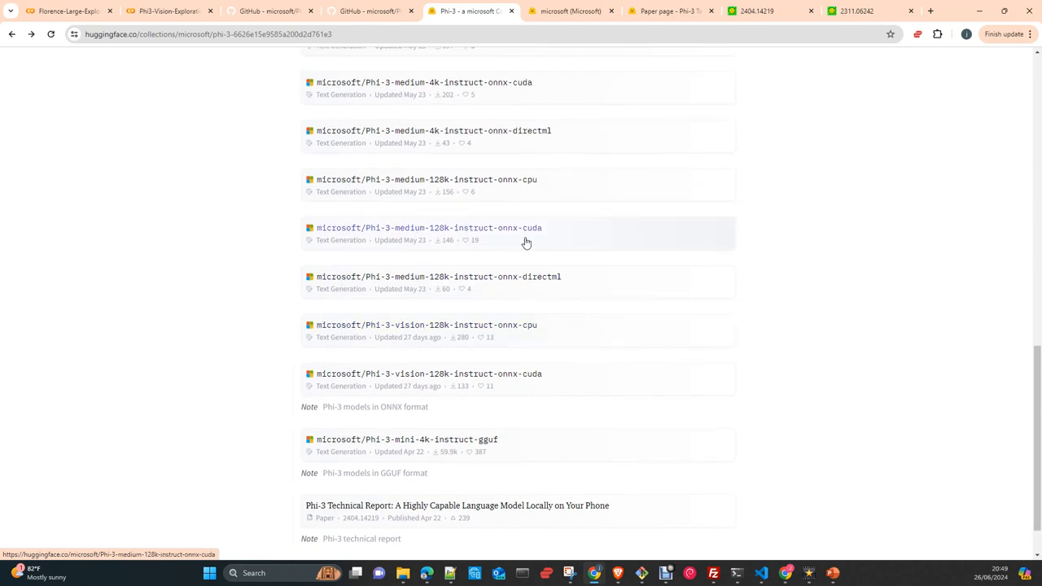
mouse_move(581, 209)
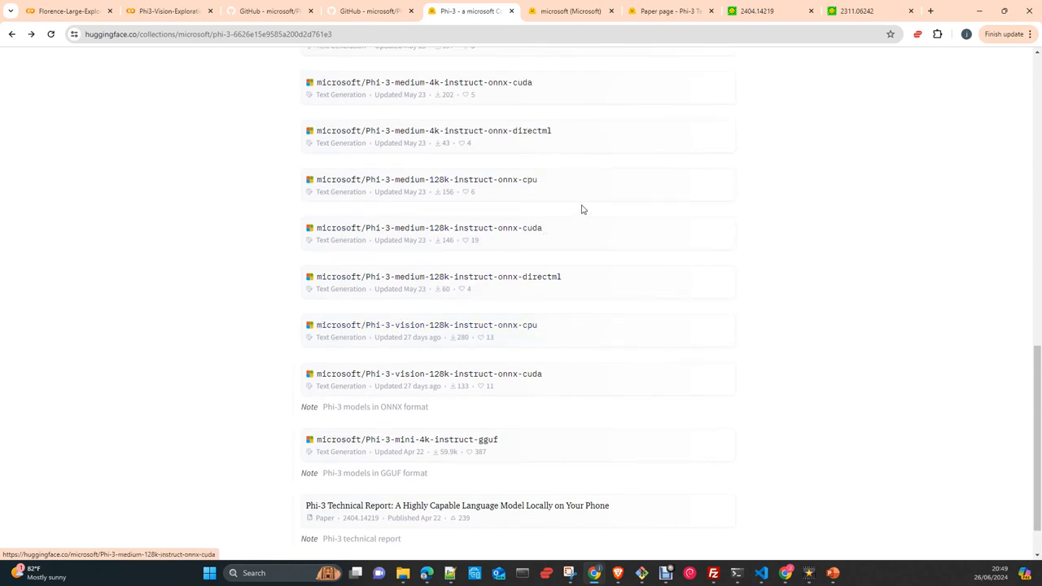
mouse_move(622, 254)
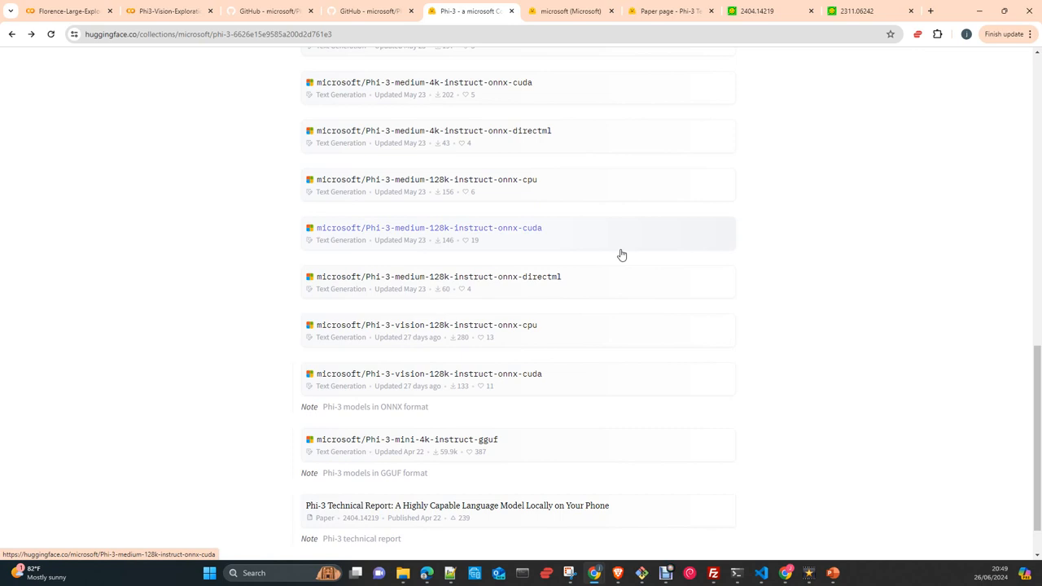
mouse_move(618, 243)
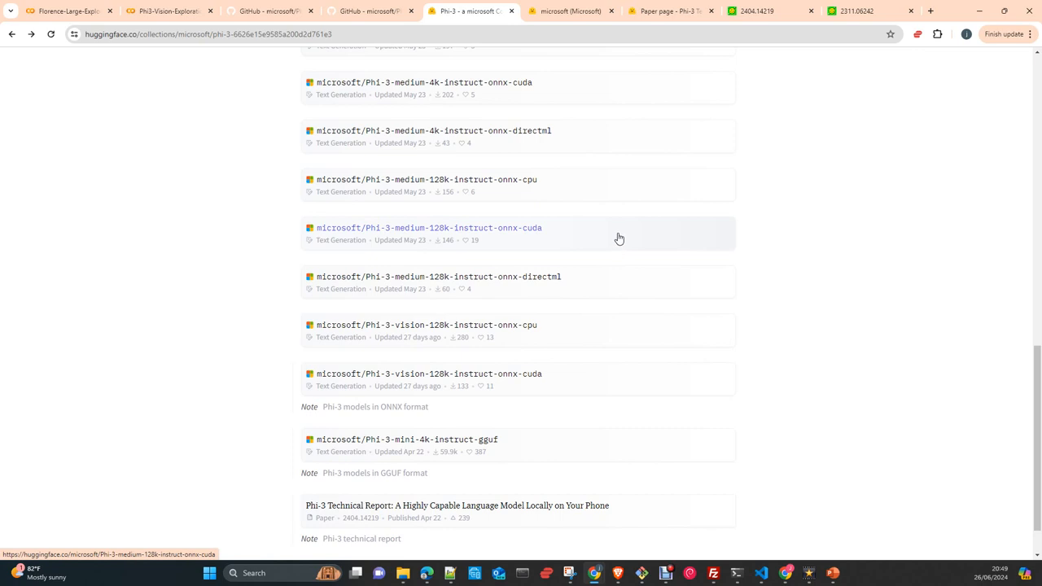
mouse_move(619, 236)
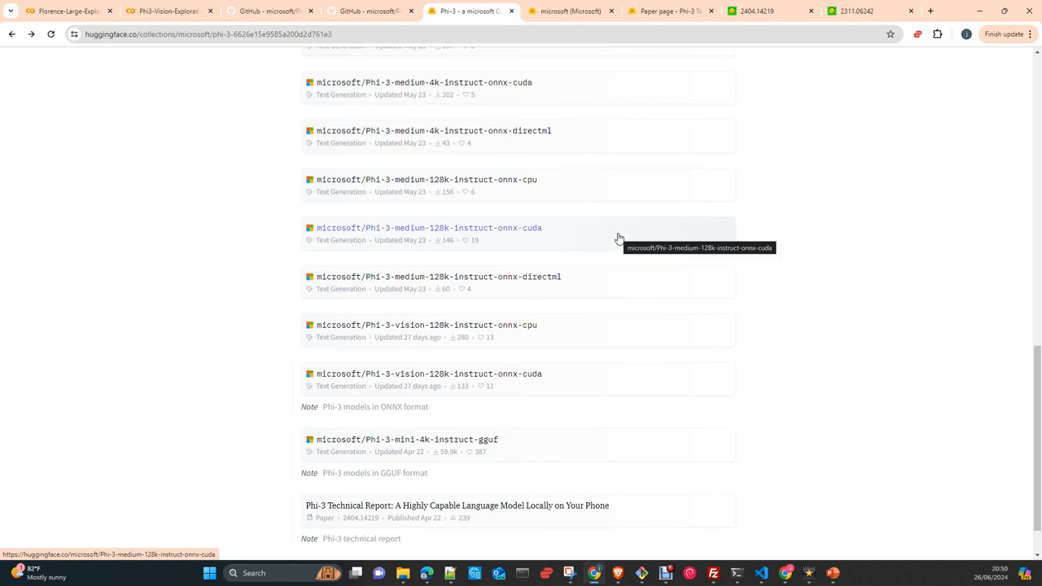
mouse_move(521, 137)
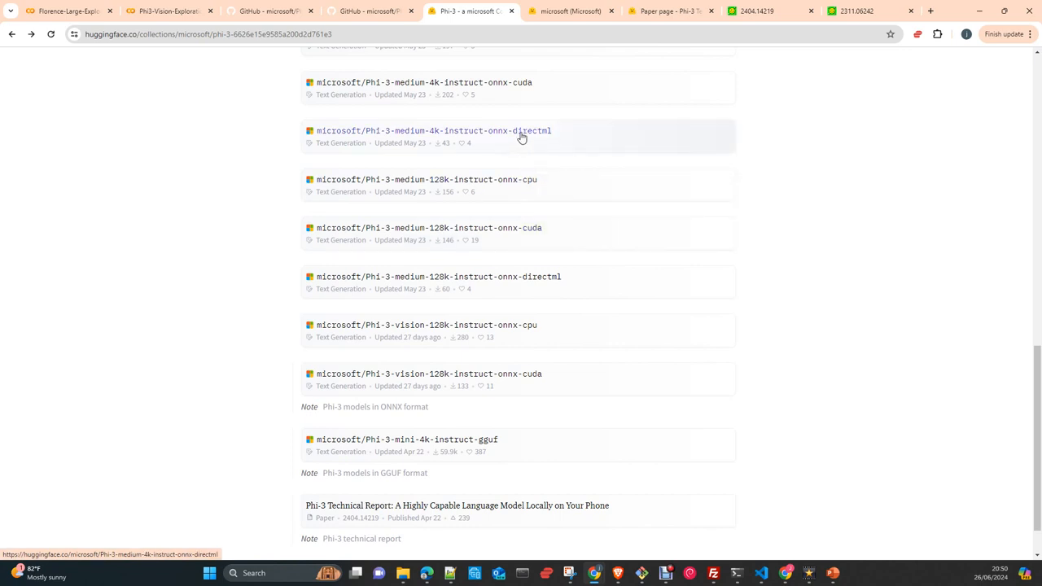
mouse_move(521, 134)
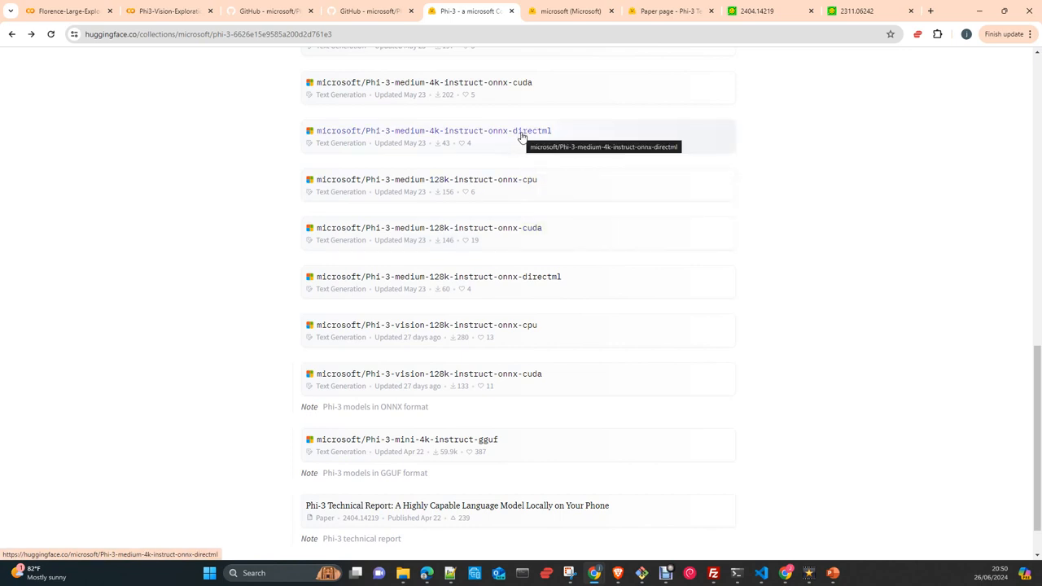
mouse_move(695, 157)
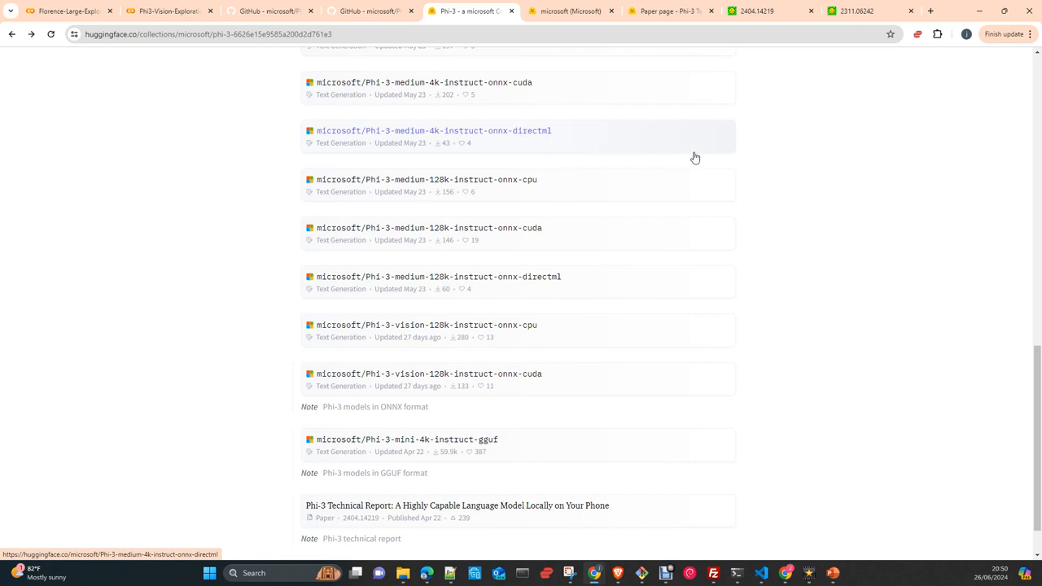
mouse_move(643, 148)
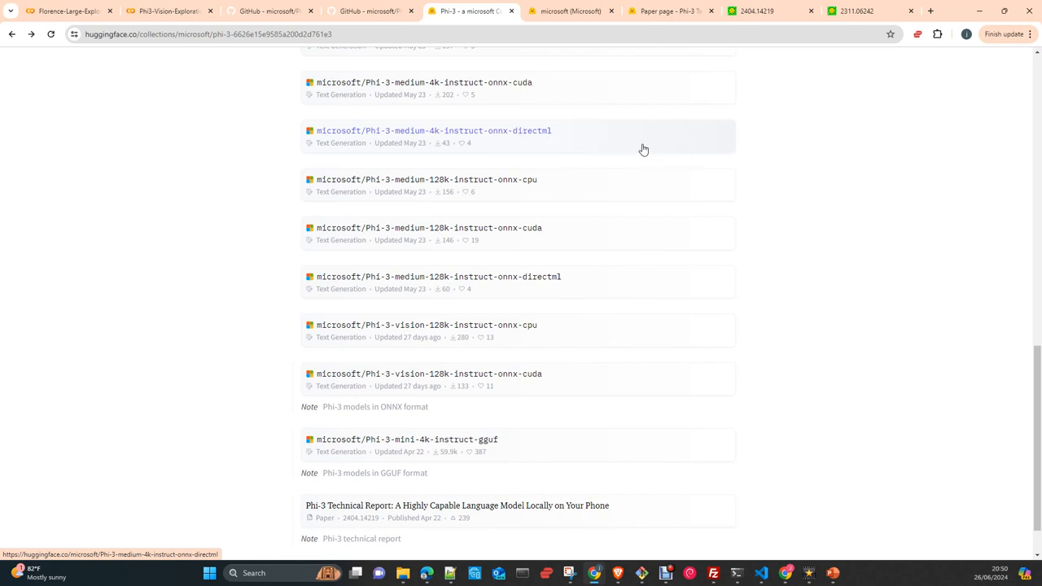
mouse_move(574, 145)
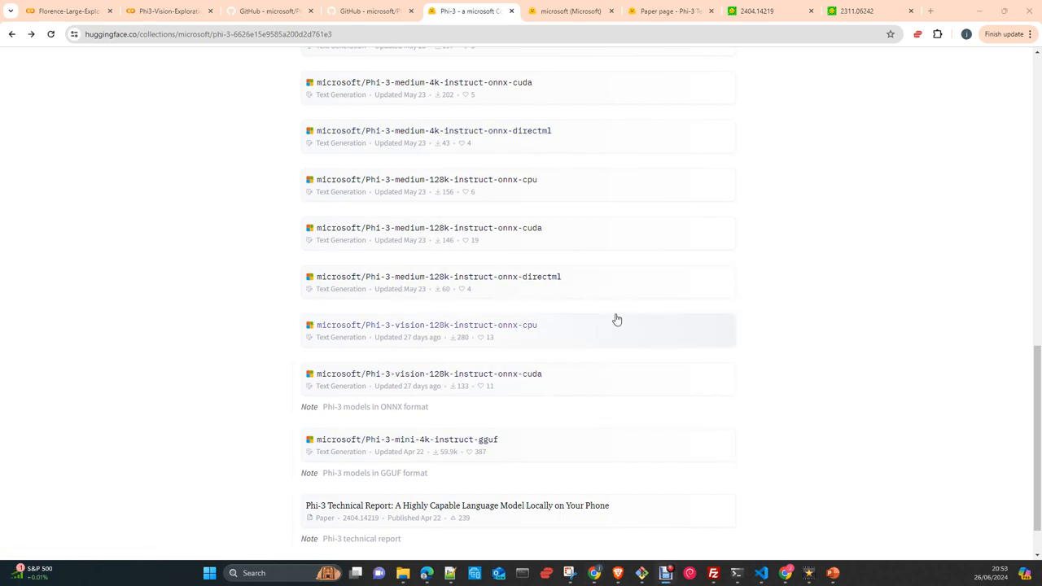
mouse_move(549, 147)
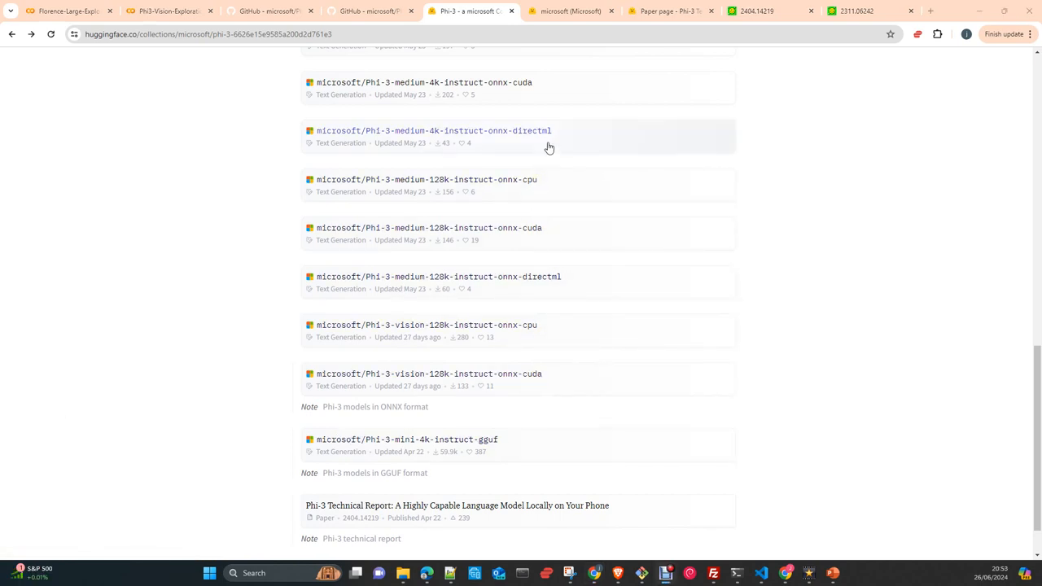
mouse_move(491, 140)
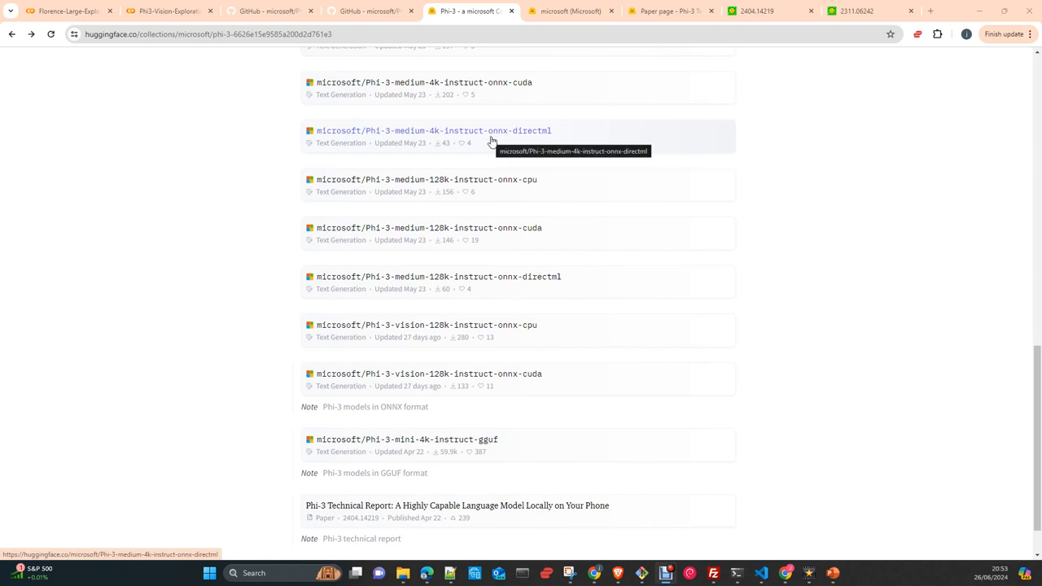
mouse_move(559, 298)
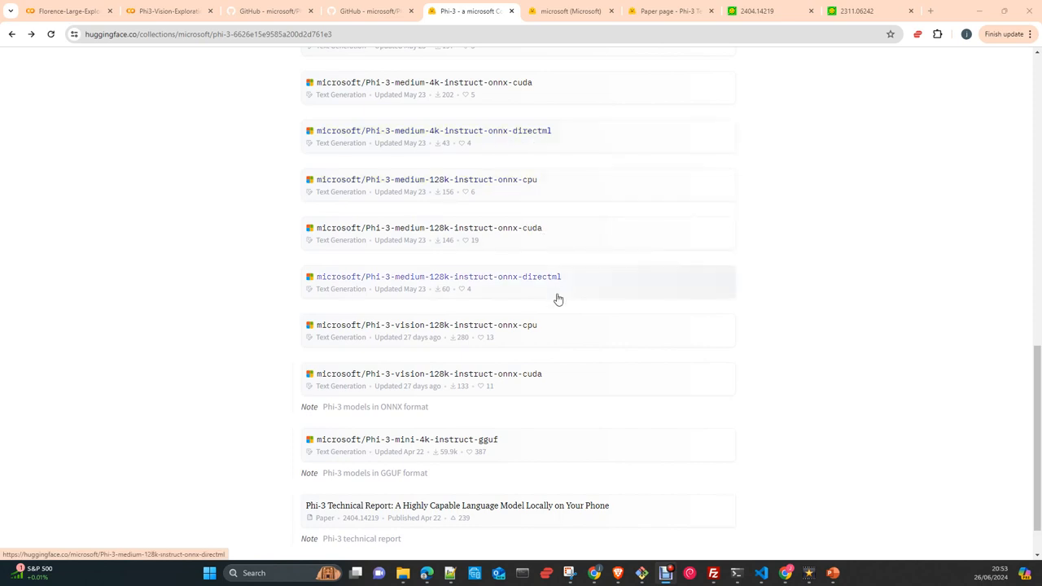
mouse_move(433, 351)
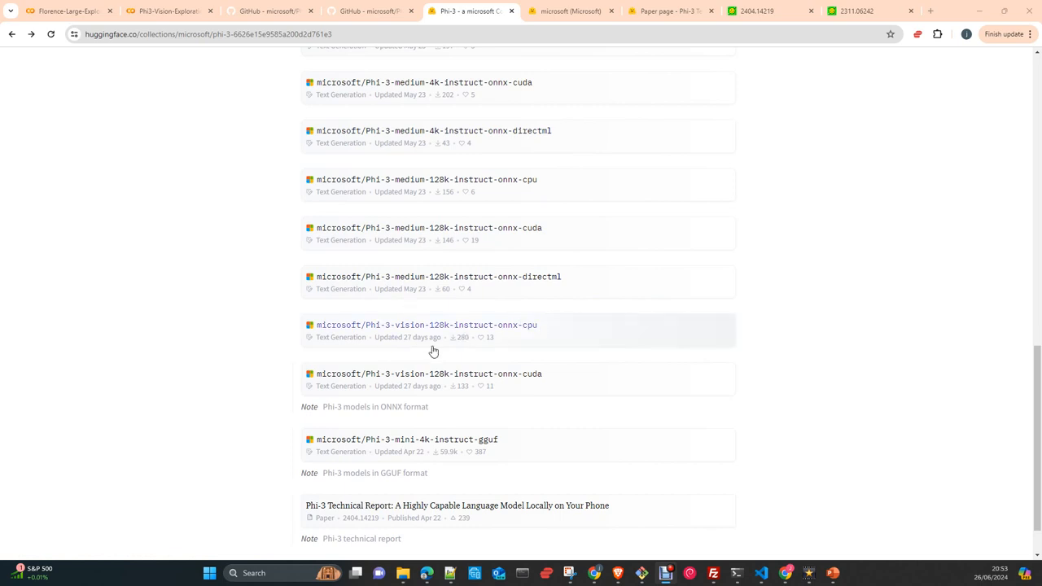
mouse_move(449, 337)
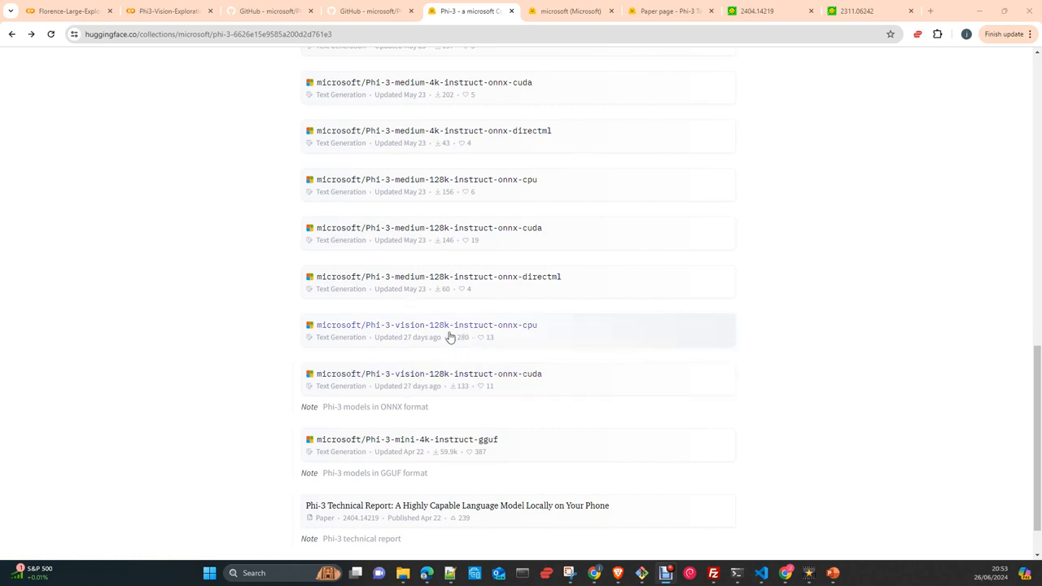
mouse_move(525, 340)
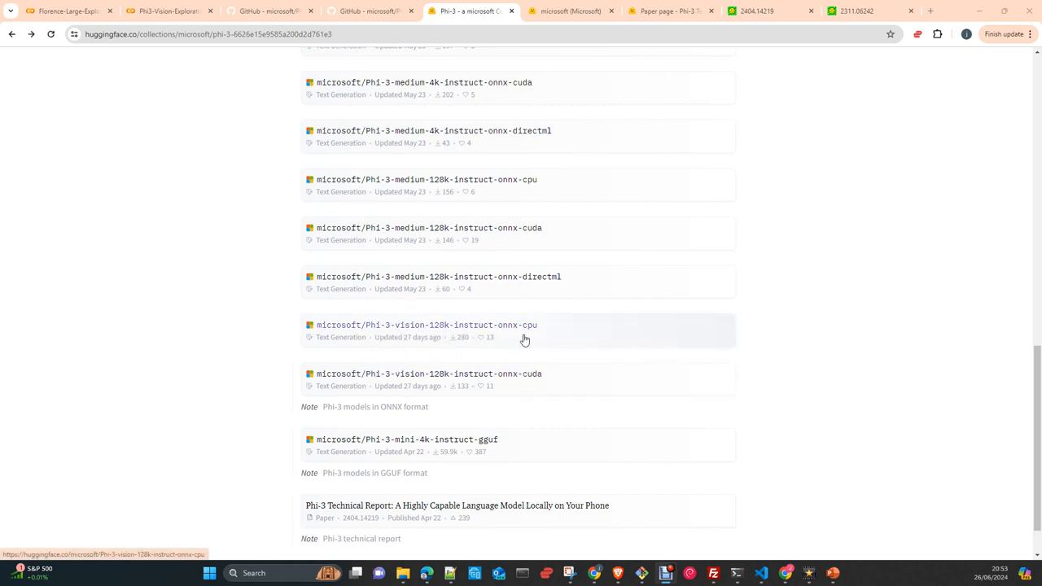
mouse_move(513, 337)
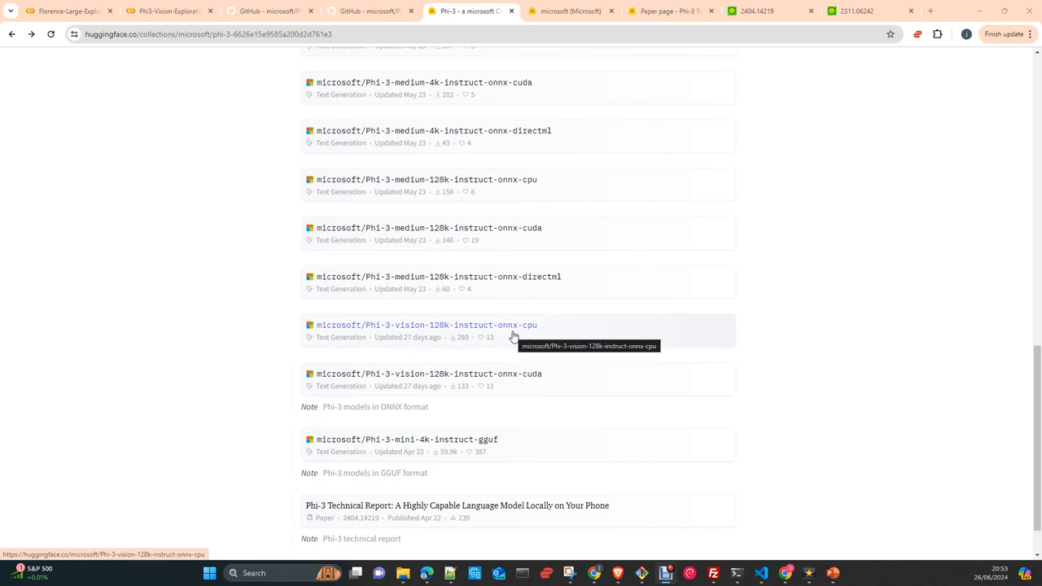
mouse_move(512, 337)
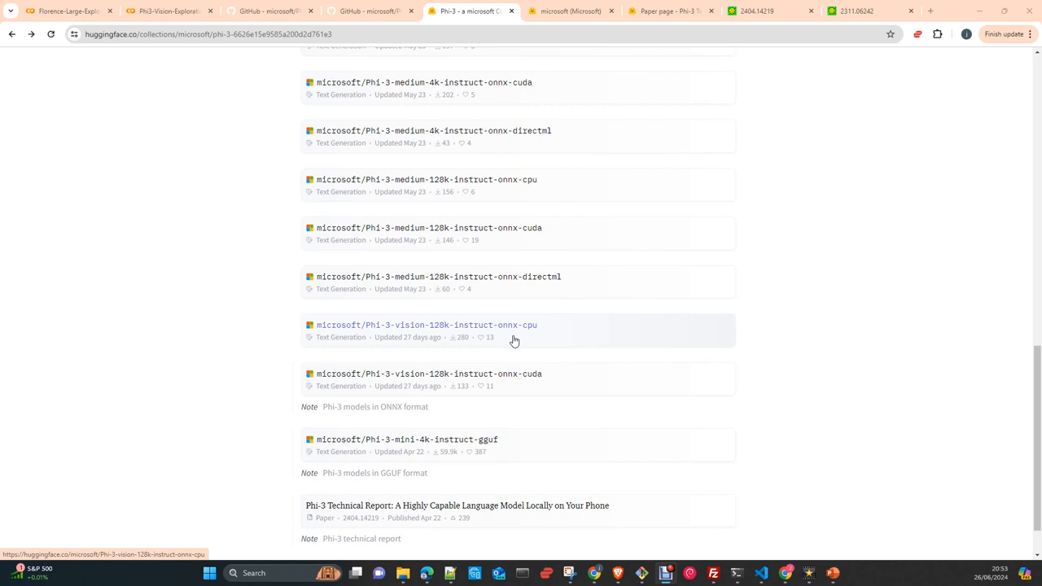
mouse_move(526, 353)
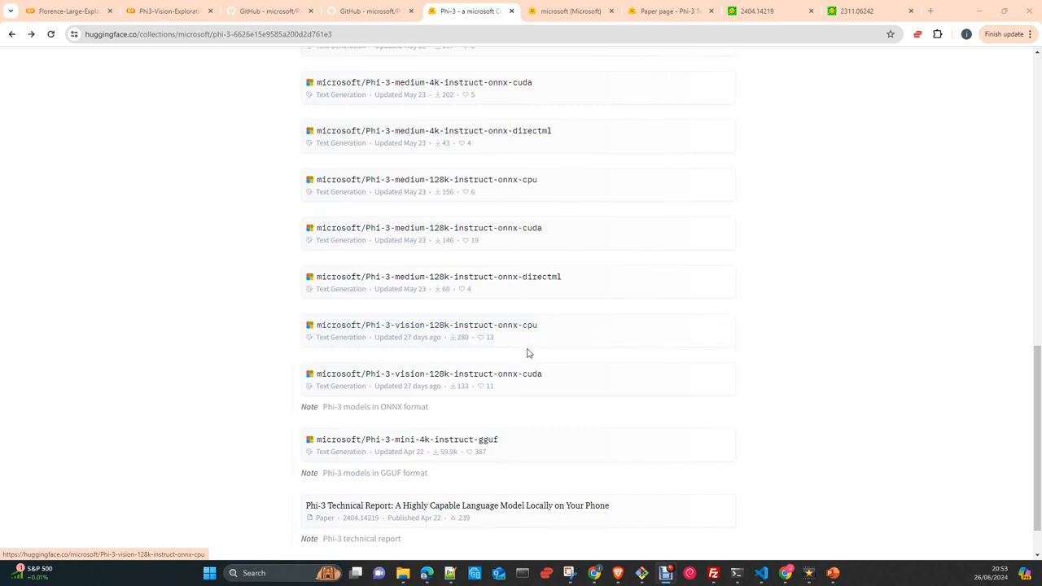
mouse_move(526, 352)
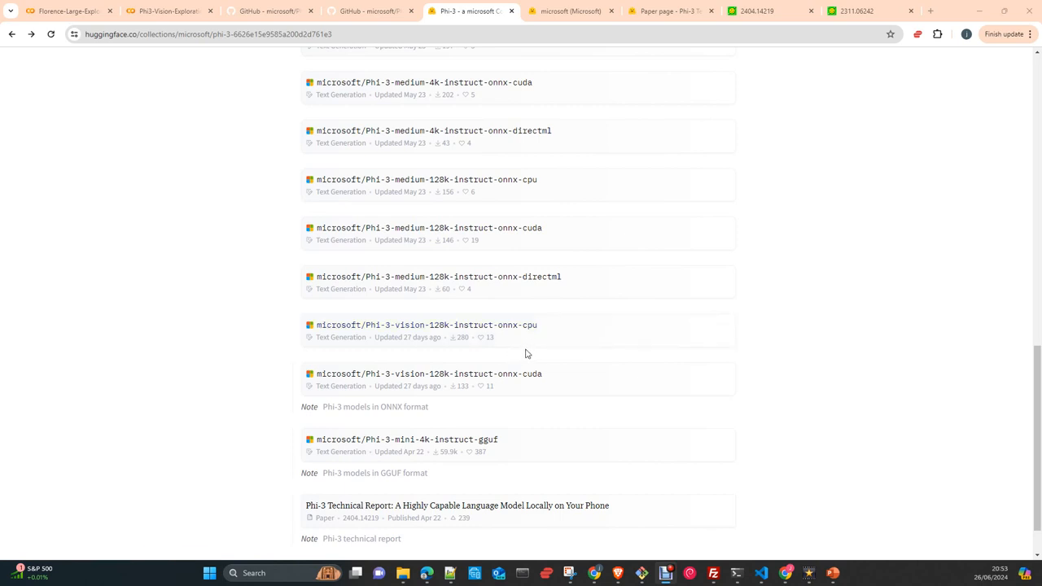
mouse_move(460, 364)
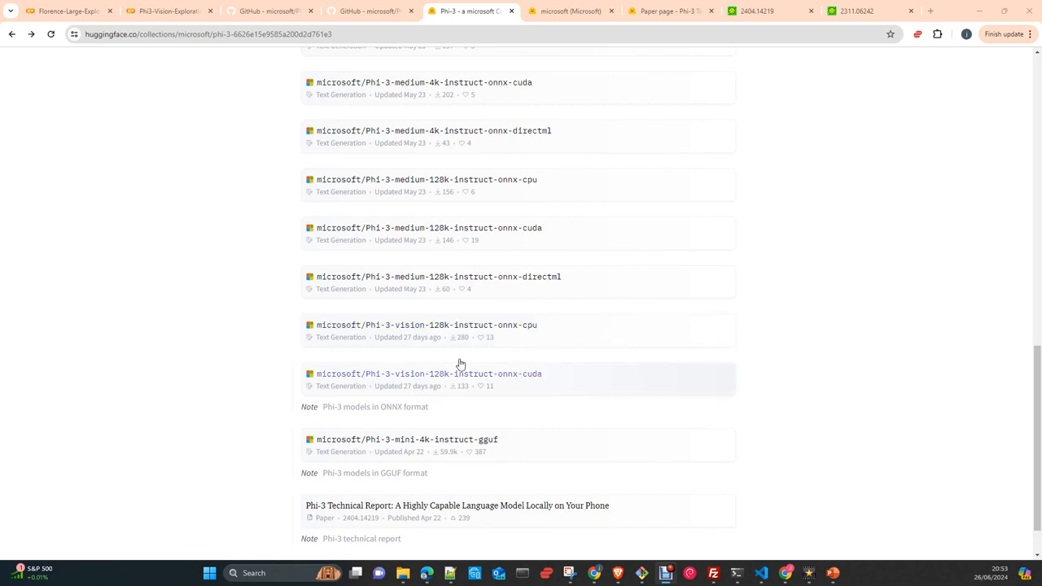
scroll(up, 3)
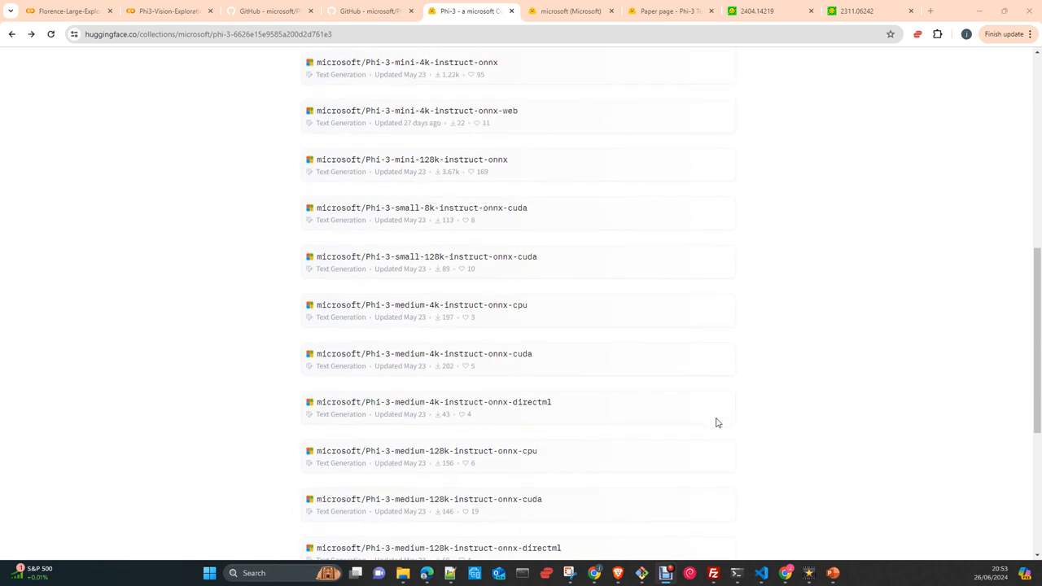
scroll(up, 3)
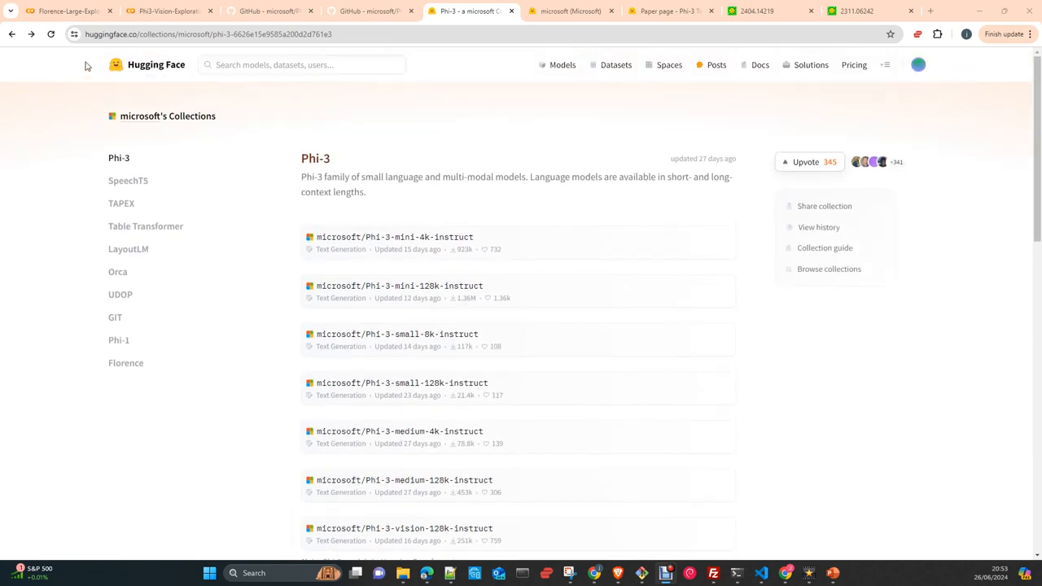
mouse_move(168, 10)
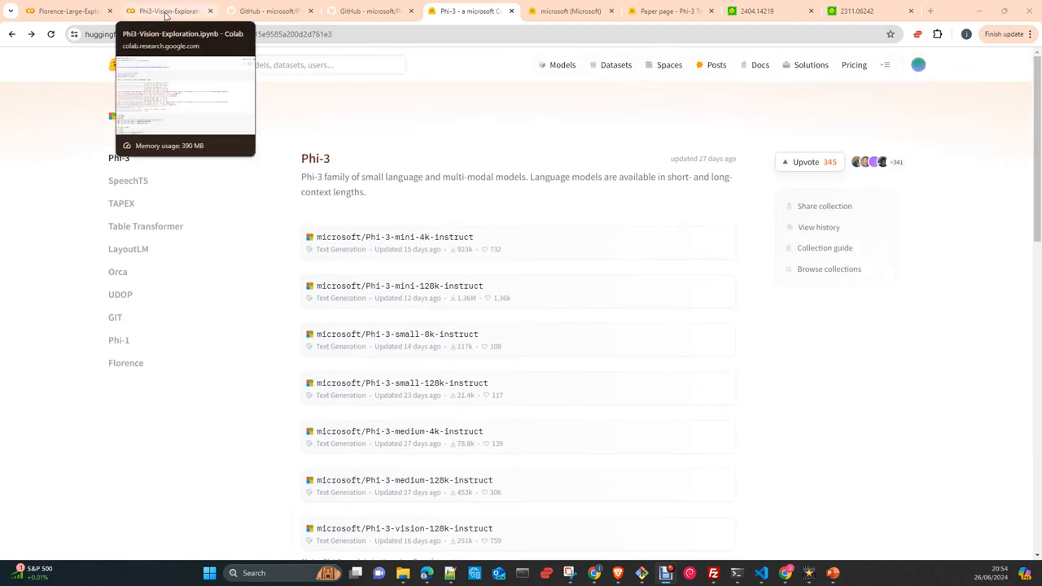
Switch to Phi3-Vision-Exploration.ipynb and scroll through the install output to the microsoft/Phi-3-vision-128k-instruct cell.
click(168, 11)
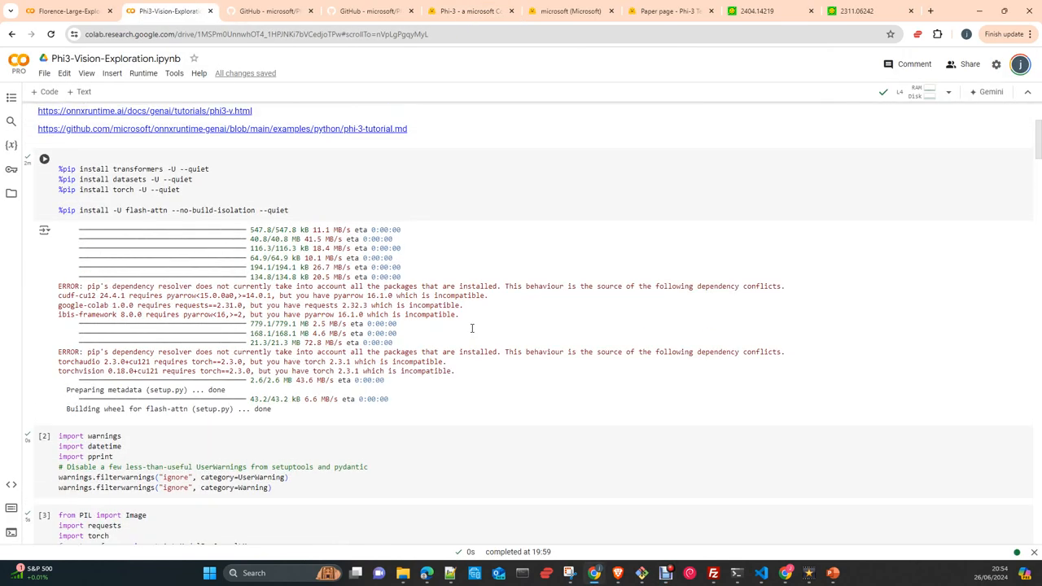
scroll(up, 3)
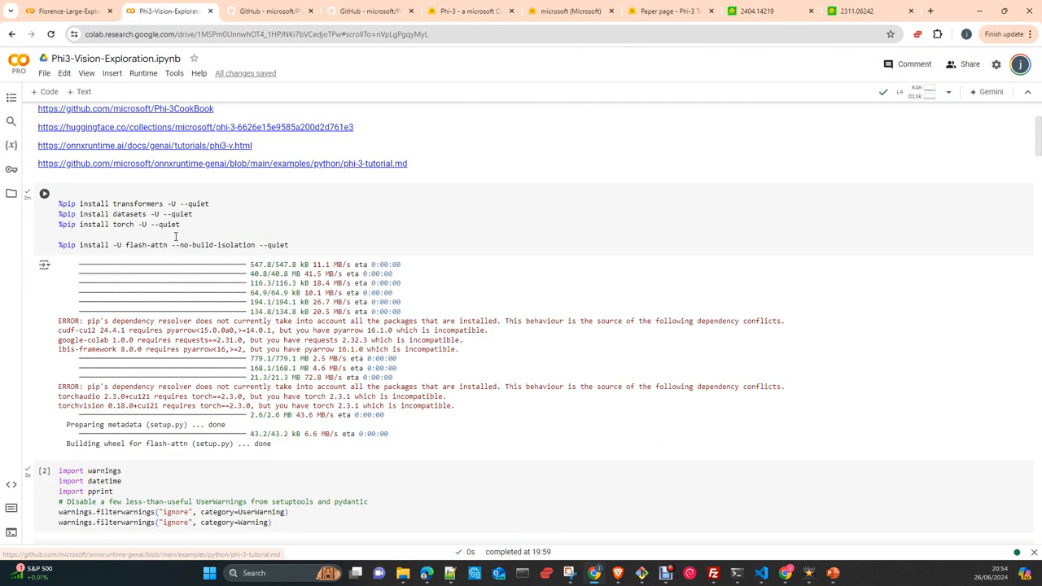
scroll(down, 3)
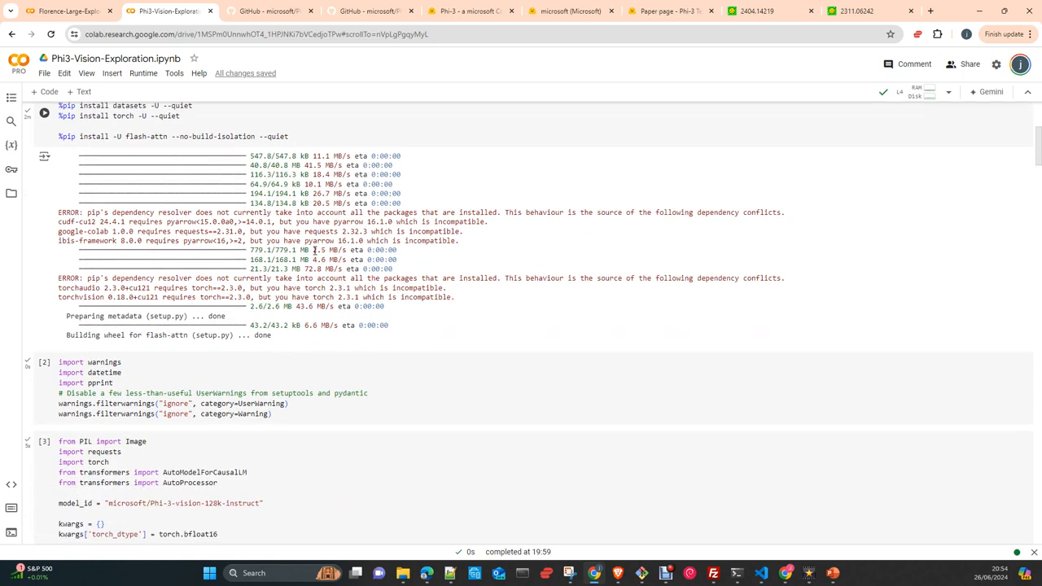
scroll(up, 3)
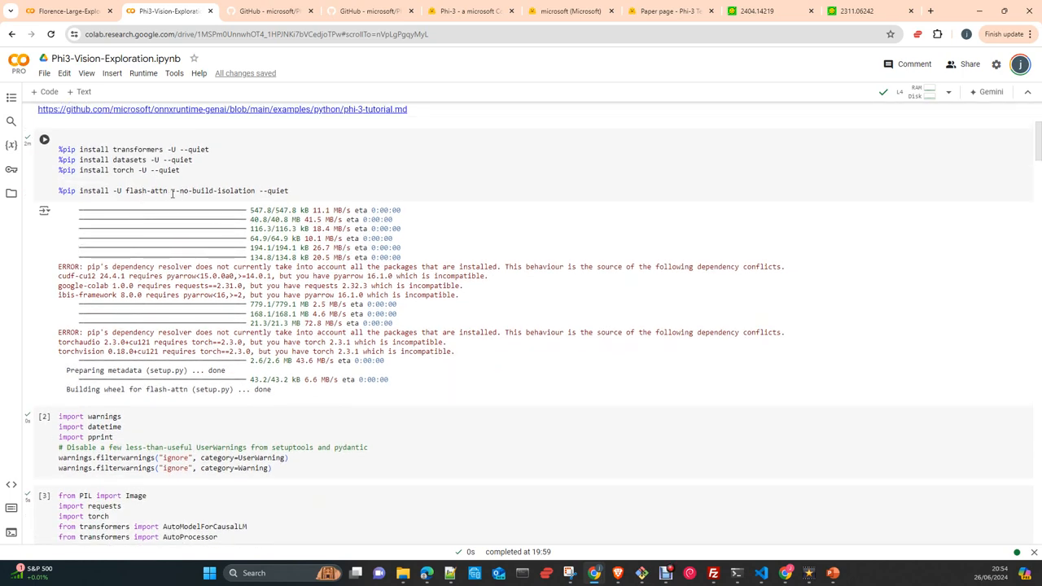
mouse_move(903, 138)
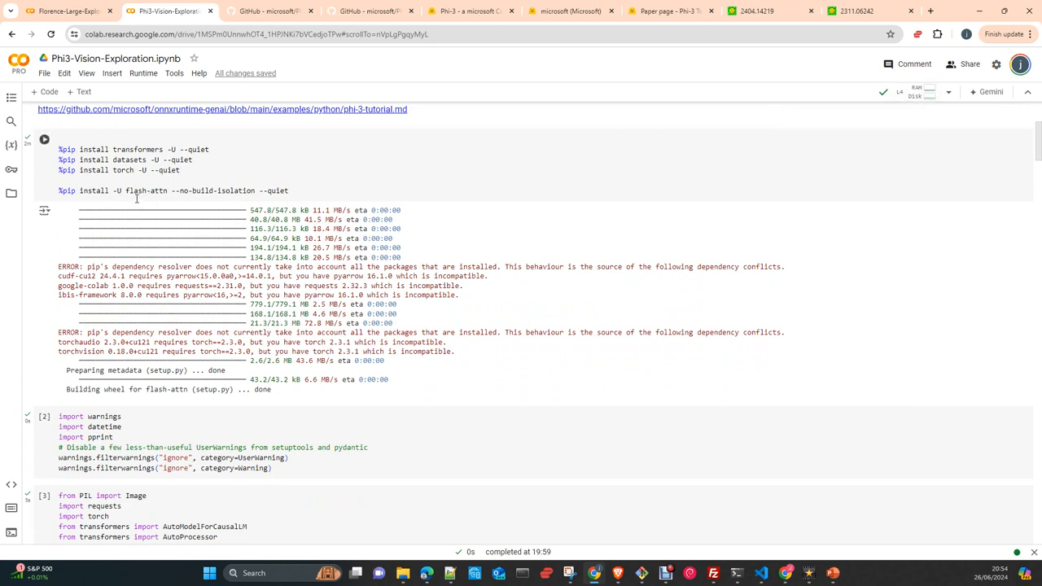
mouse_move(638, 234)
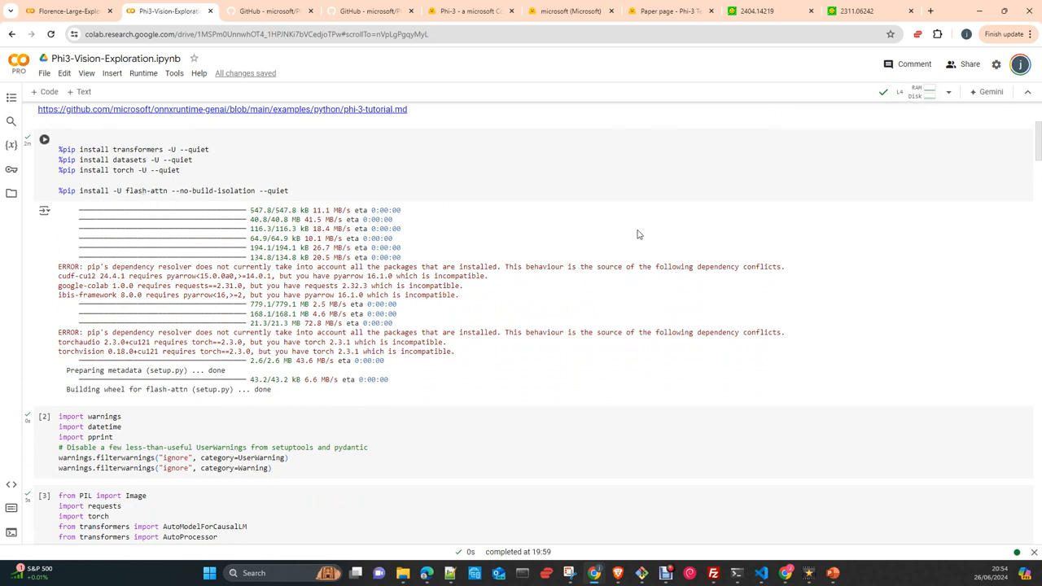
mouse_move(248, 240)
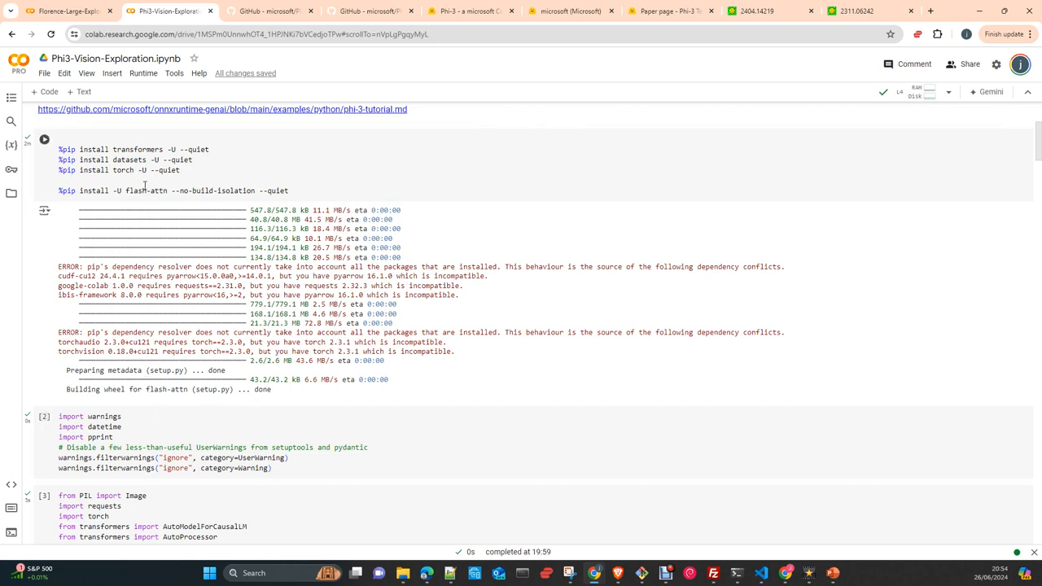
mouse_move(151, 223)
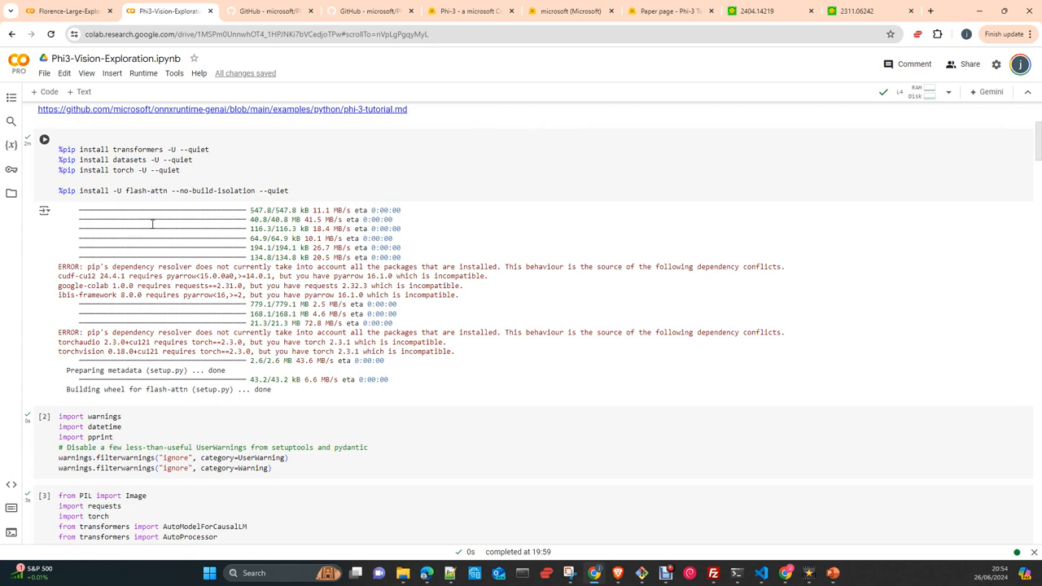
mouse_move(149, 206)
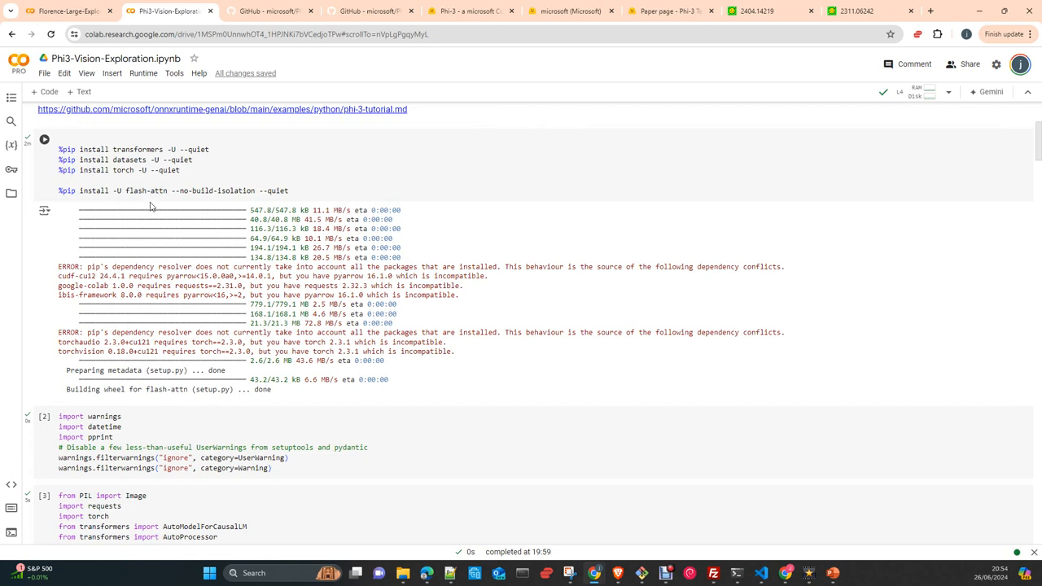
mouse_move(258, 219)
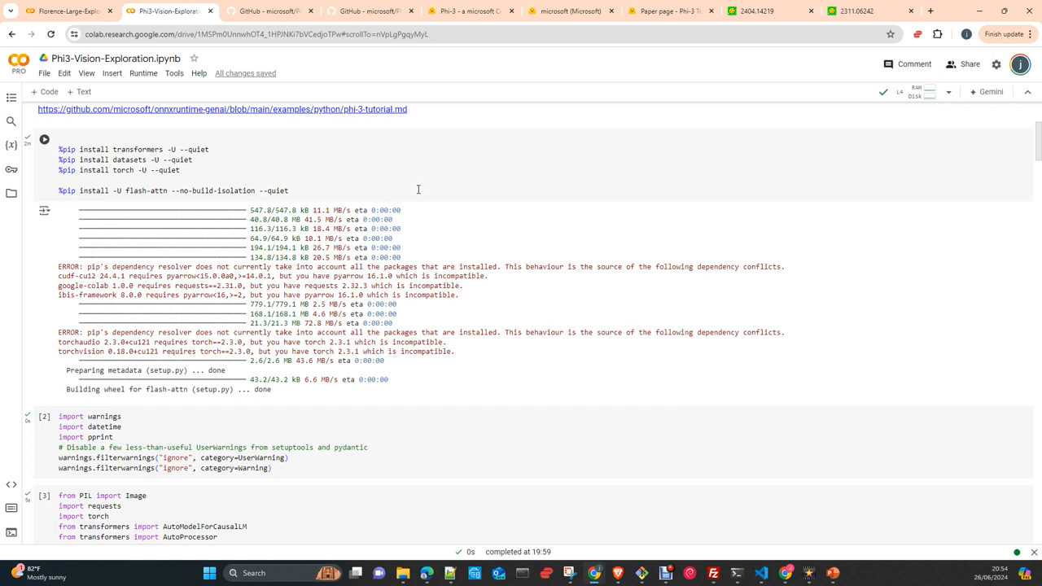
mouse_move(442, 199)
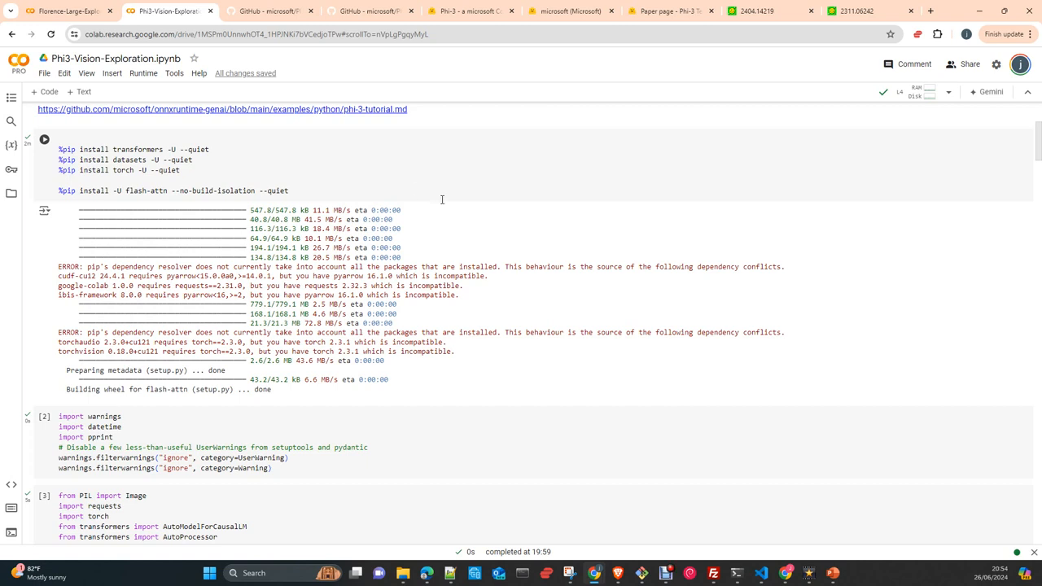
mouse_move(437, 207)
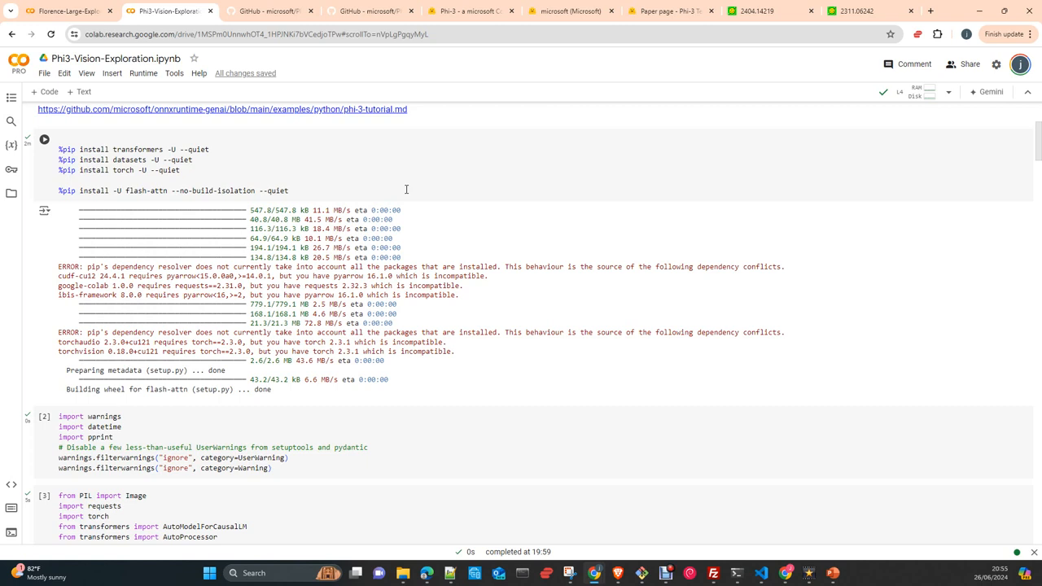
mouse_move(422, 210)
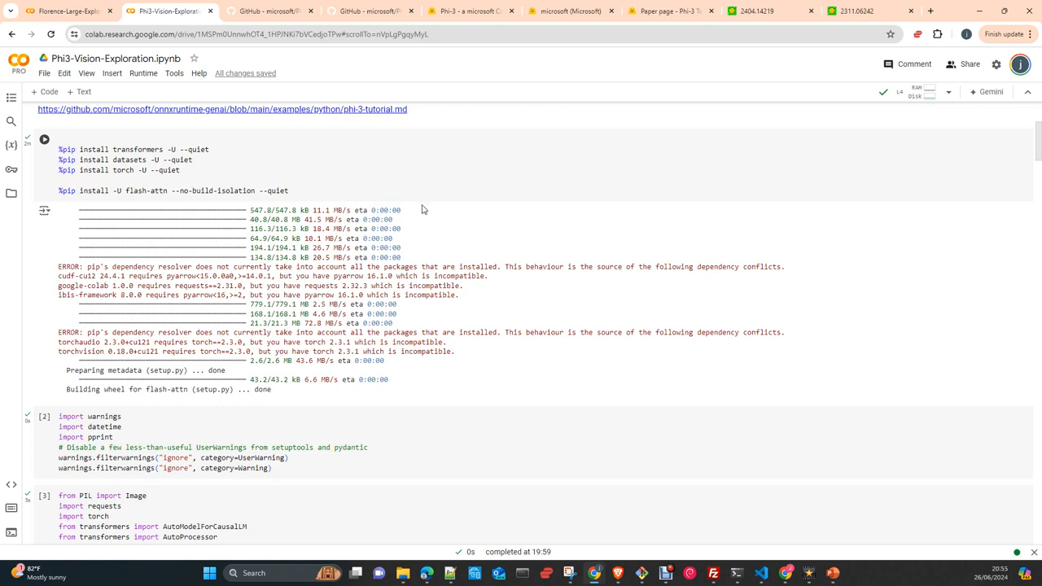
mouse_move(416, 207)
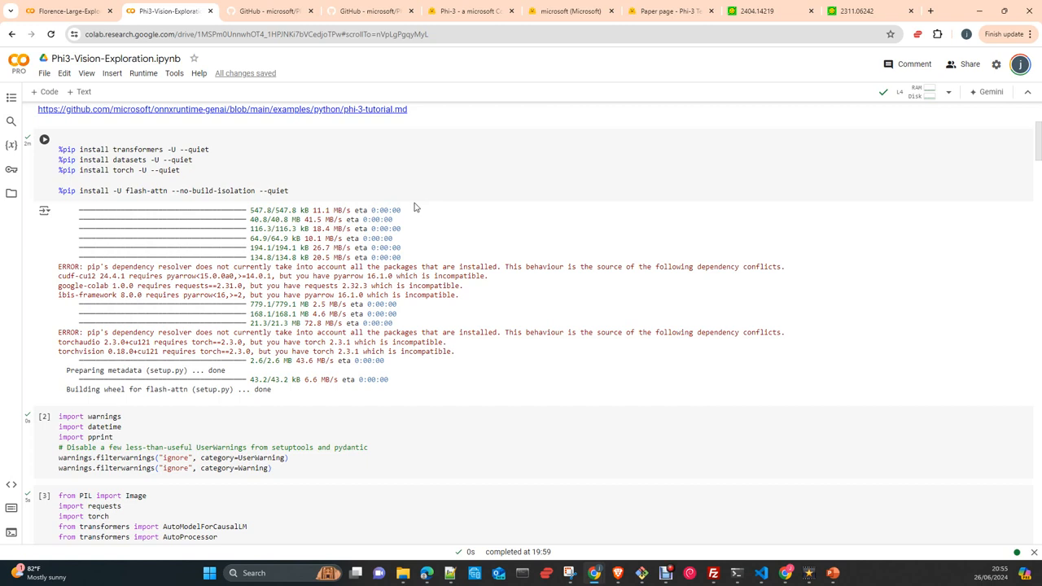
mouse_move(402, 193)
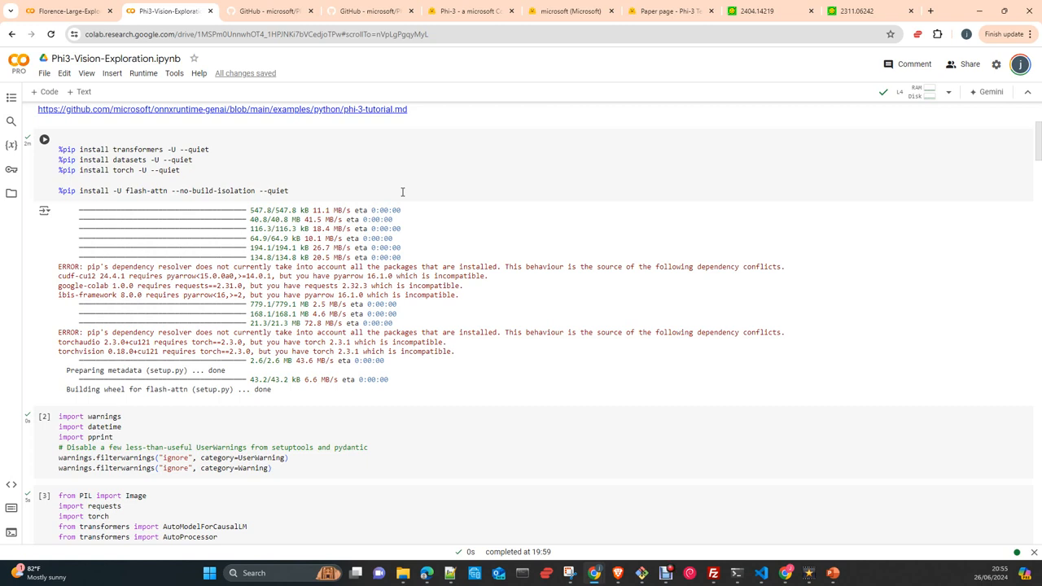
scroll(down, 3)
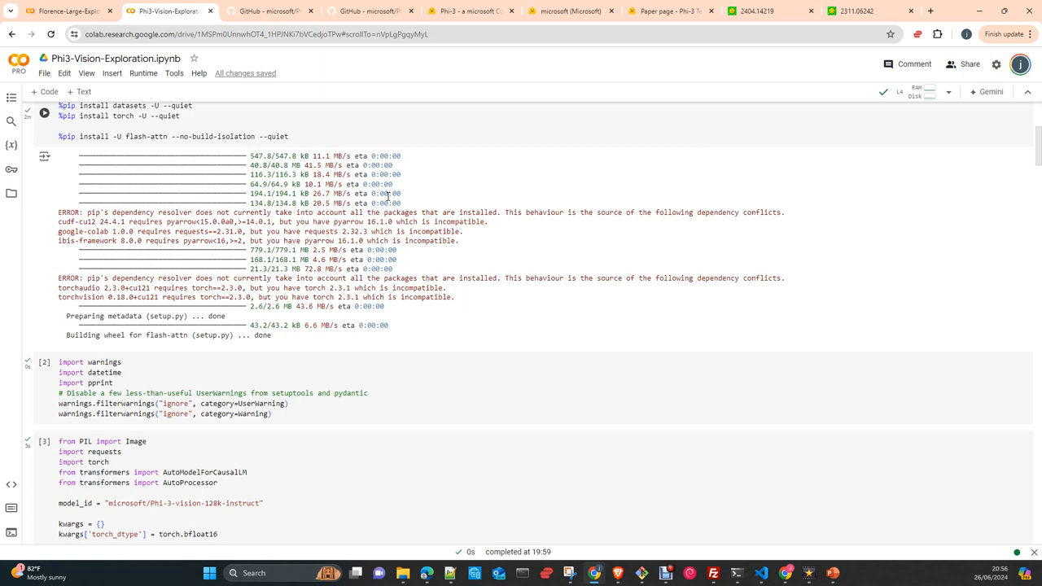
Highlight AutoProcessor in the model-loading cell and review the Phi-3-vision config and shard downloads.
scroll(down, 3)
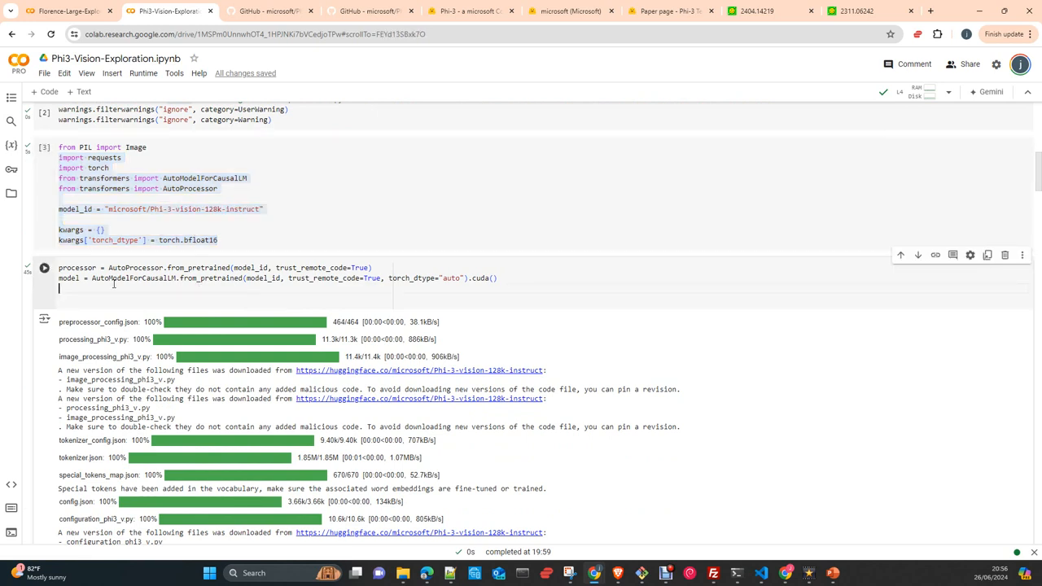
double_click(135, 267)
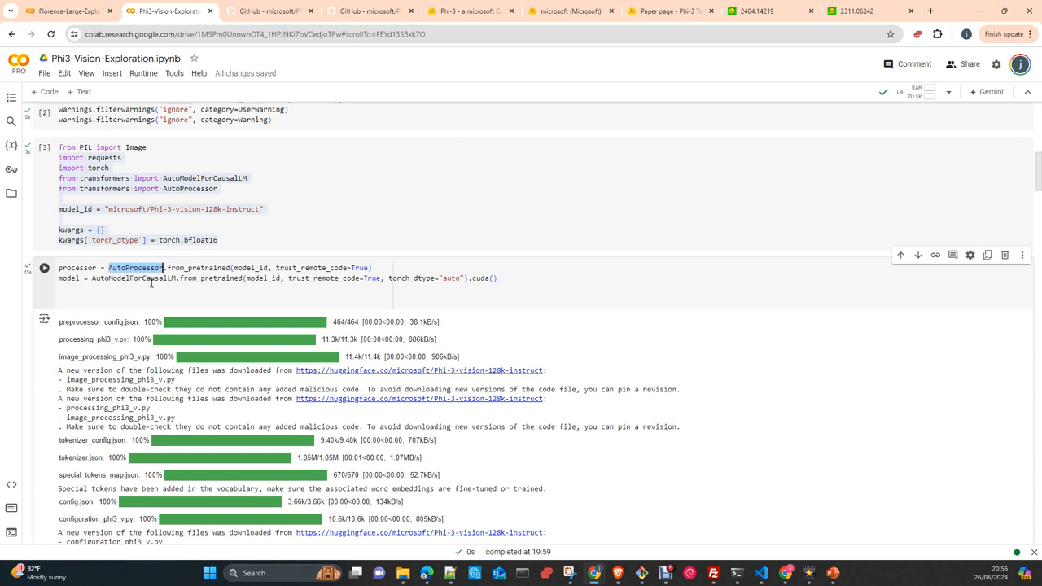
mouse_move(153, 295)
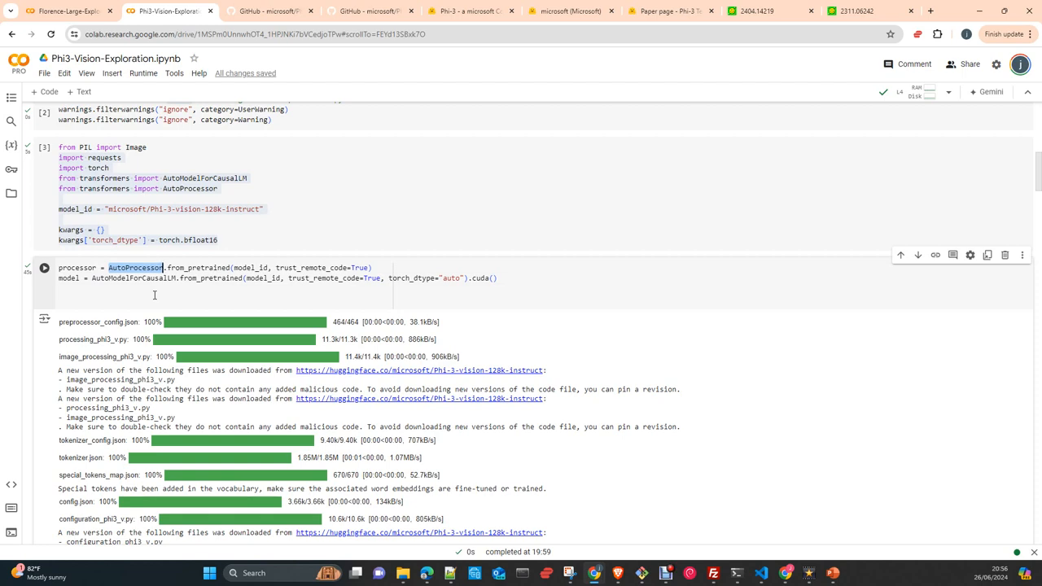
scroll(down, 3)
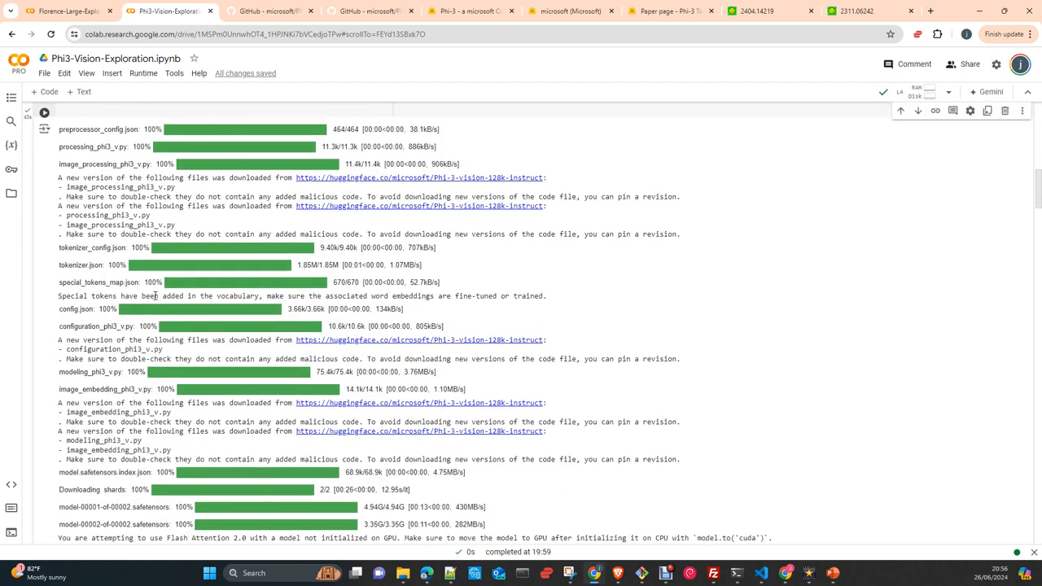
Scroll past the imports and plt_imshow helper to highlight the user and assistant prompt tags.
scroll(down, 3)
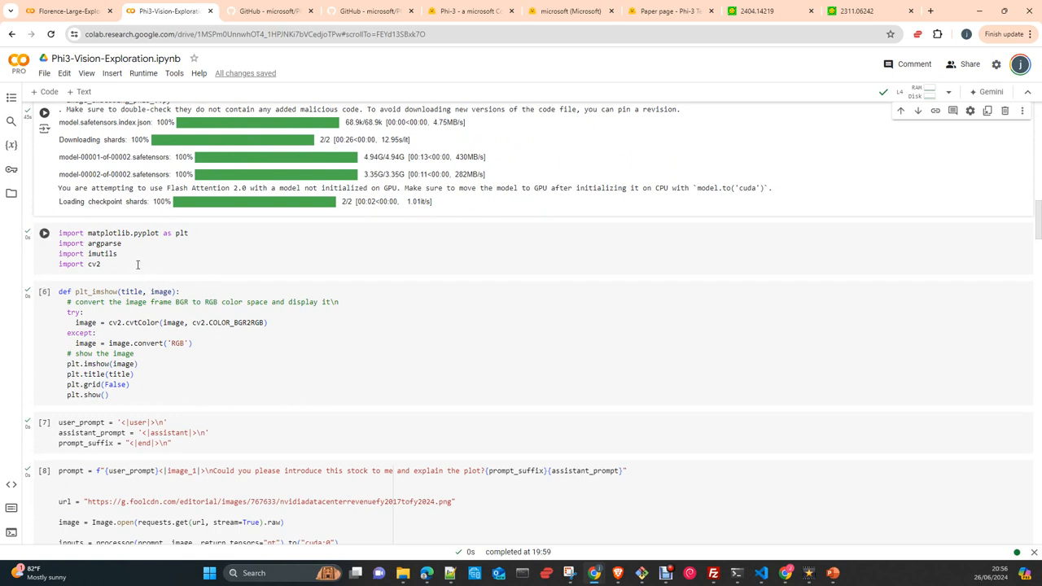
scroll(down, 3)
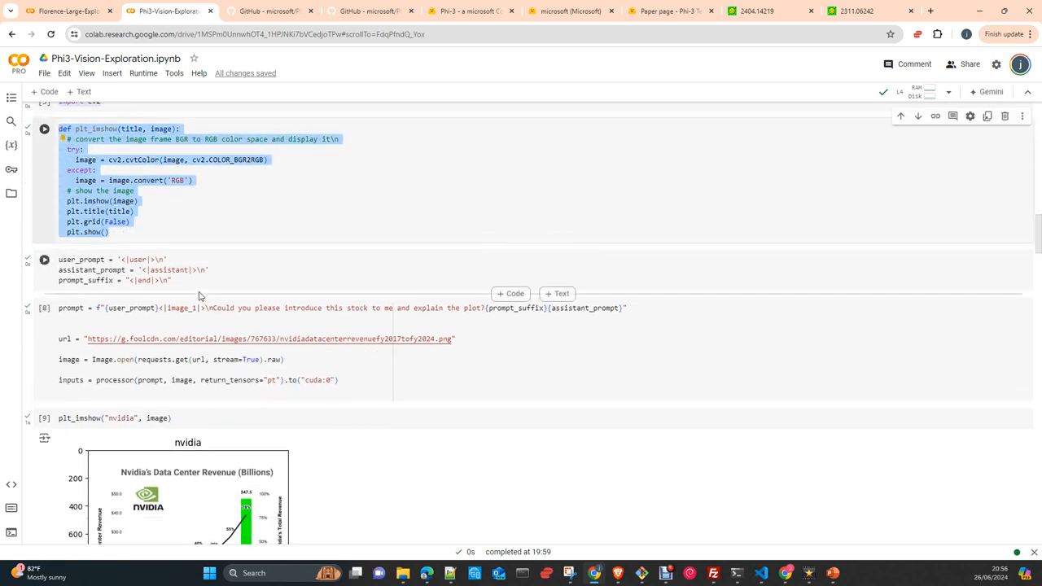
click(114, 269)
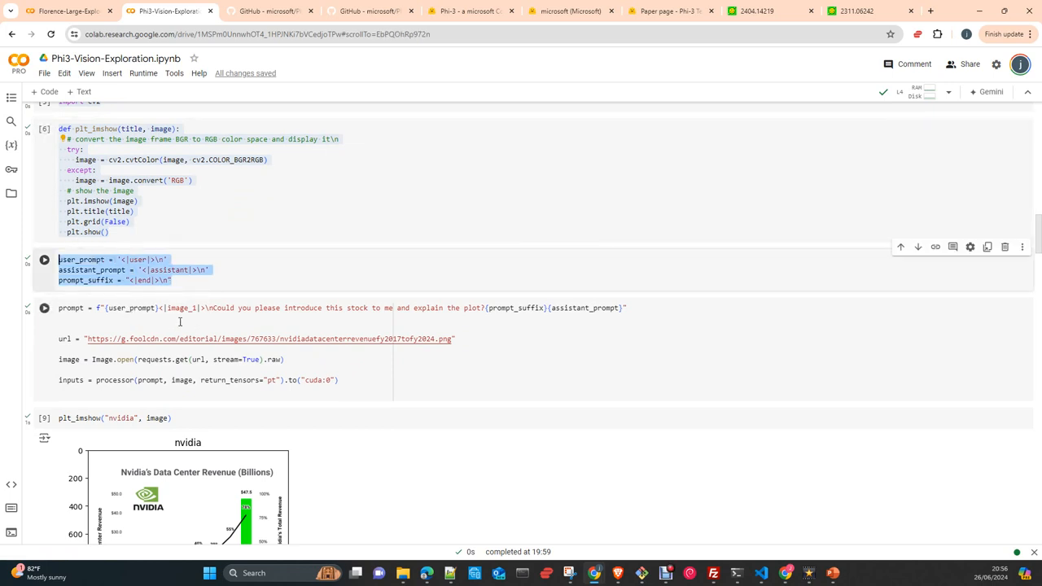
Highlight processor and prompt in the Nvidia revenue chart inputs line.
scroll(down, 3)
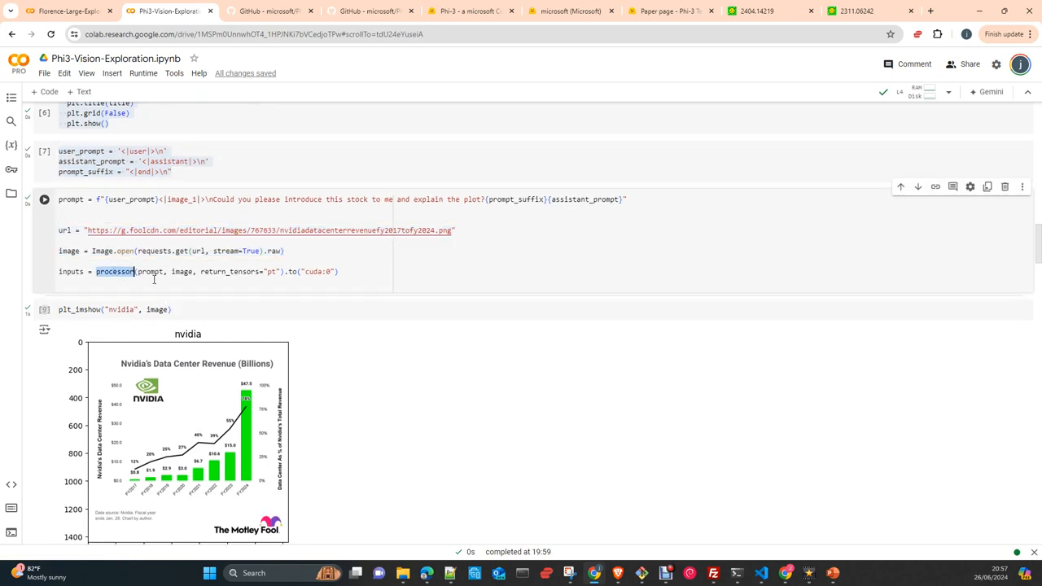
double_click(150, 271)
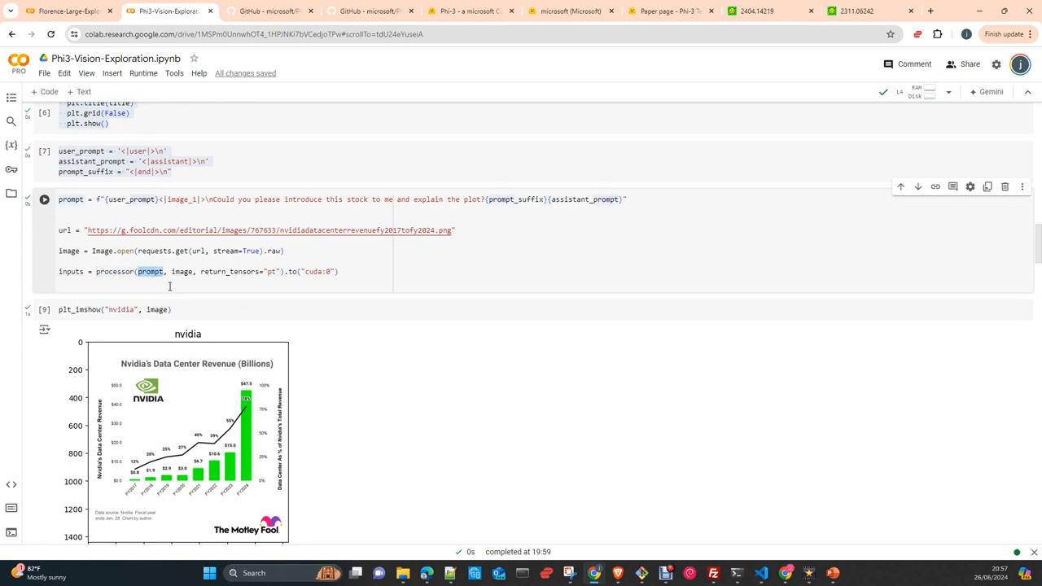
double_click(181, 271)
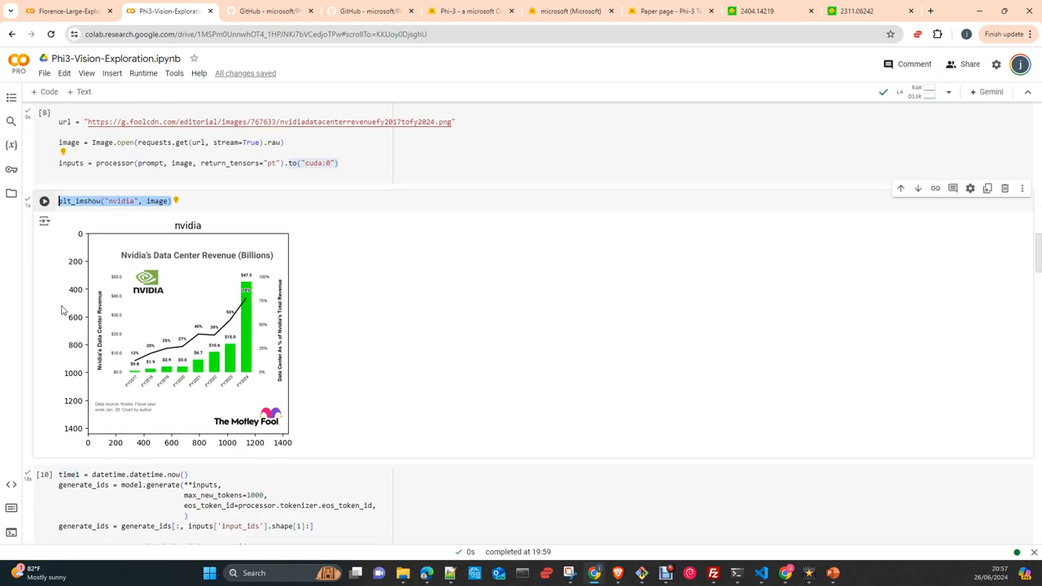
mouse_move(212, 350)
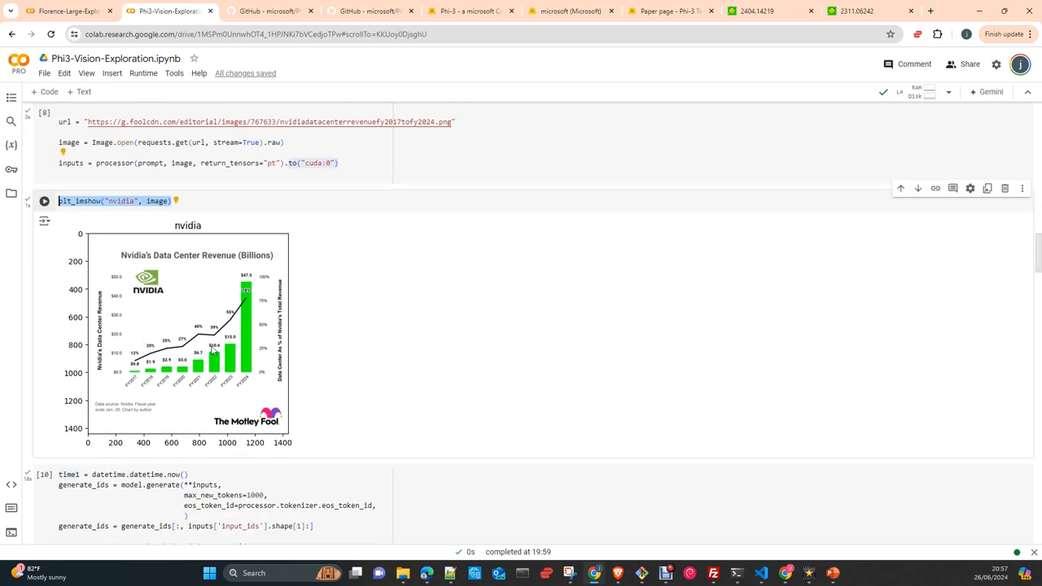
mouse_move(239, 389)
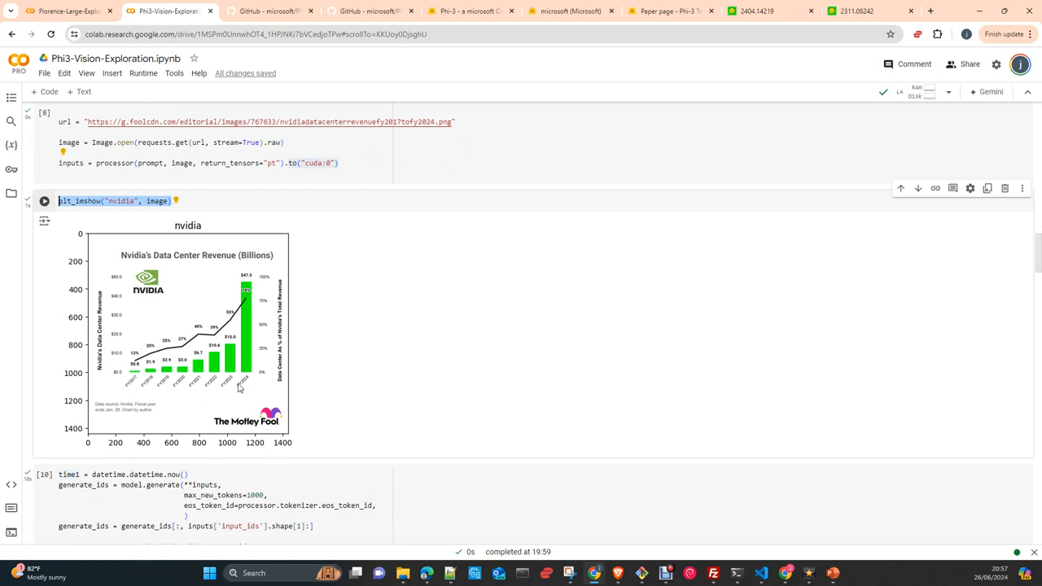
mouse_move(77, 350)
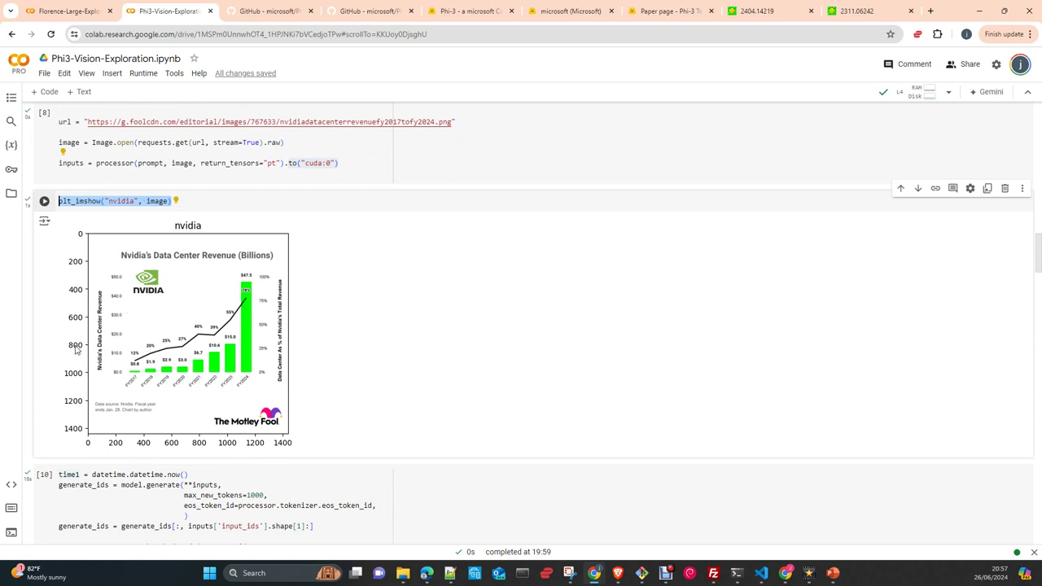
mouse_move(247, 331)
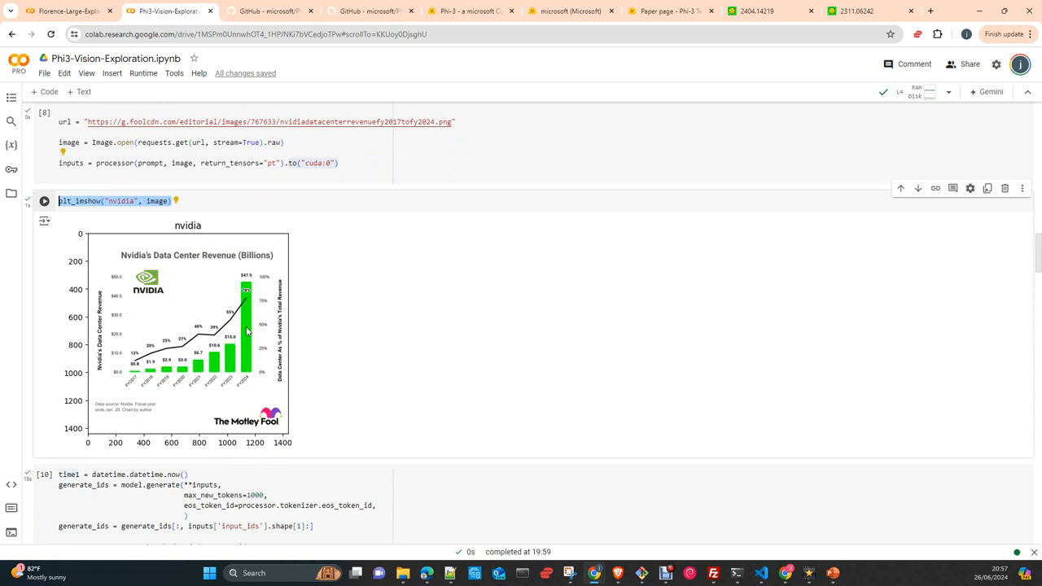
scroll(up, 3)
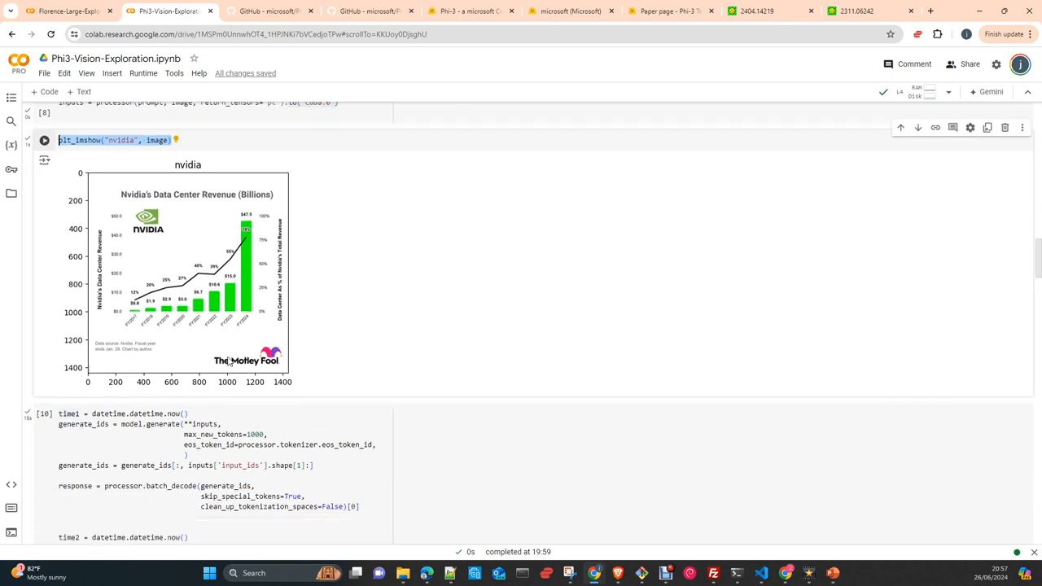
scroll(up, 3)
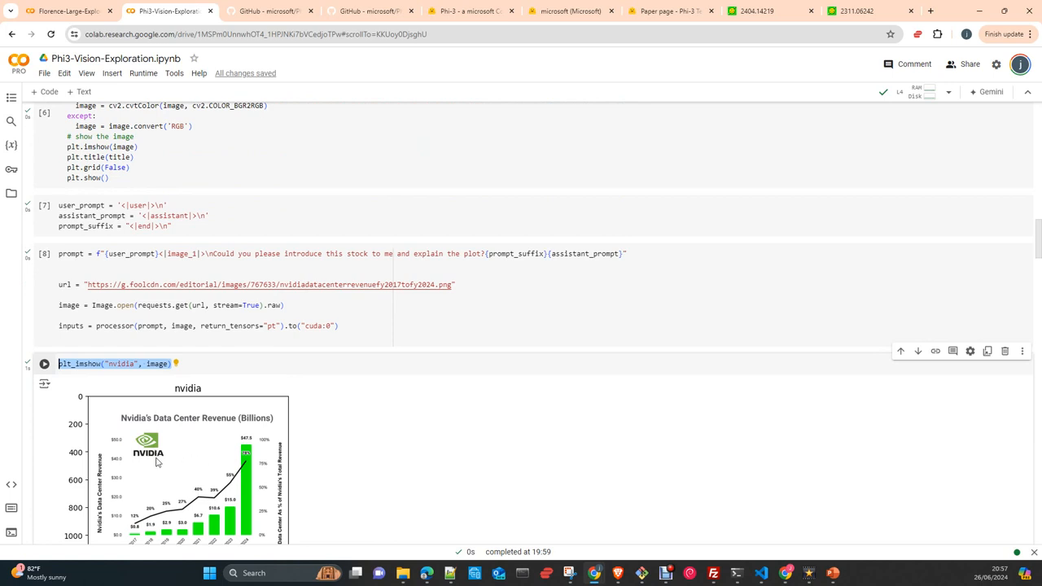
scroll(down, 3)
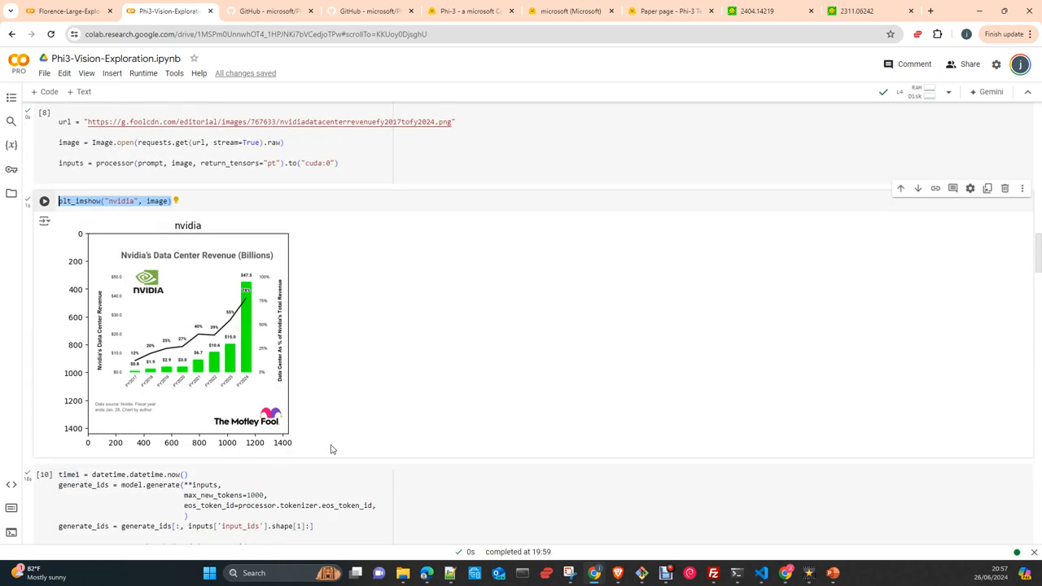
scroll(down, 3)
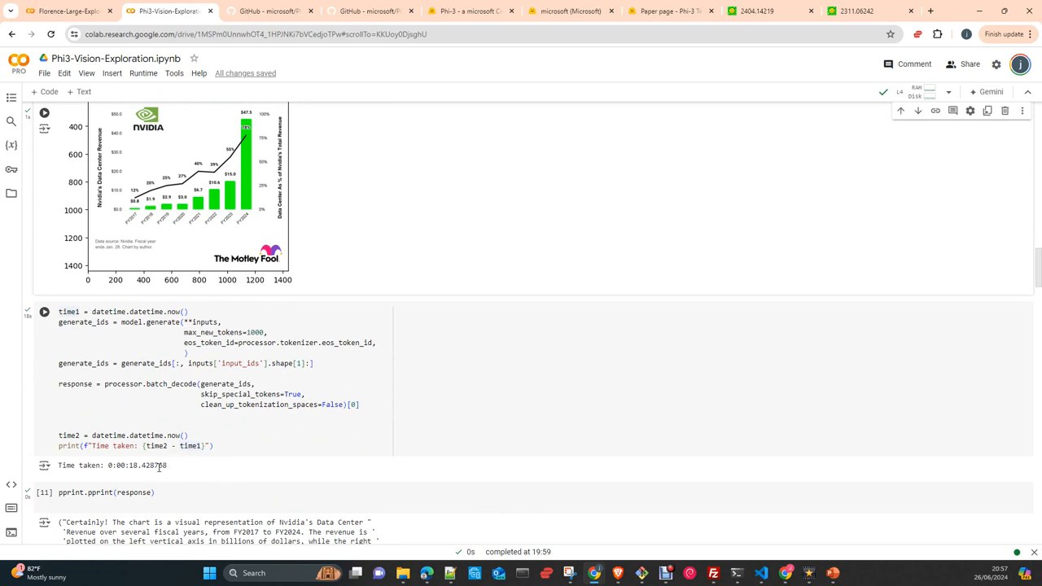
mouse_move(217, 289)
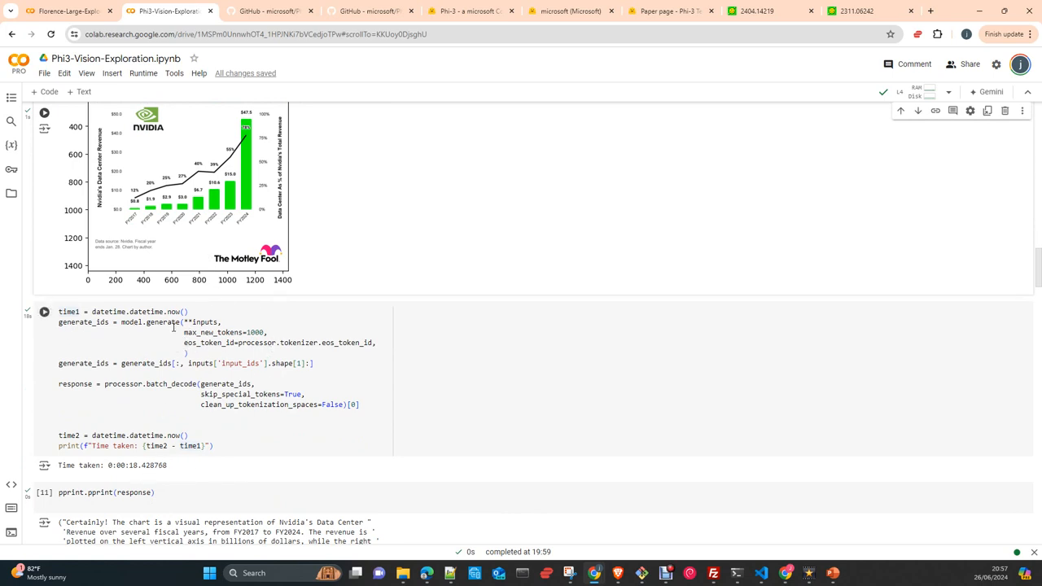
scroll(up, 3)
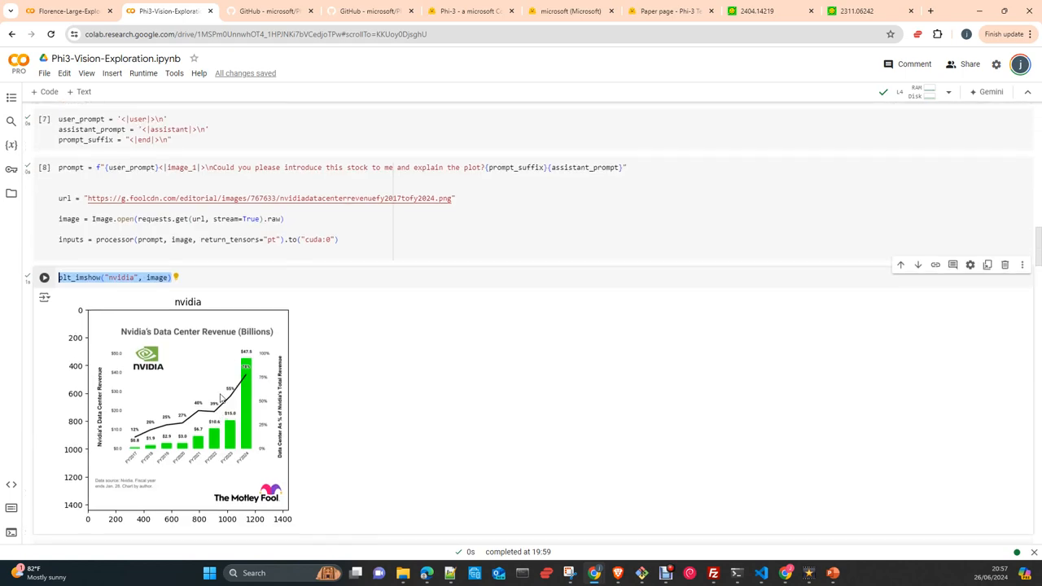
scroll(up, 3)
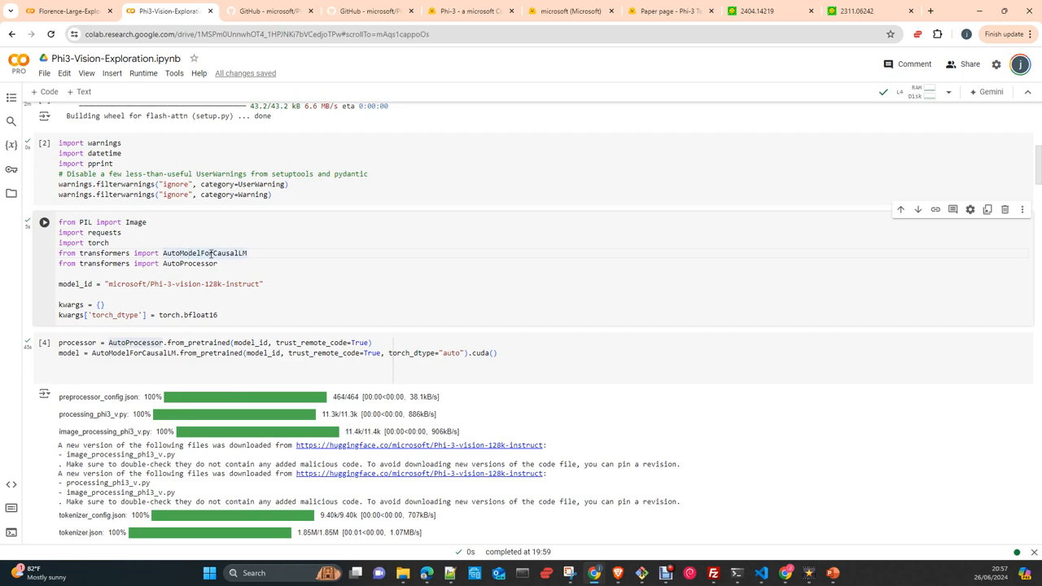
scroll(down, 3)
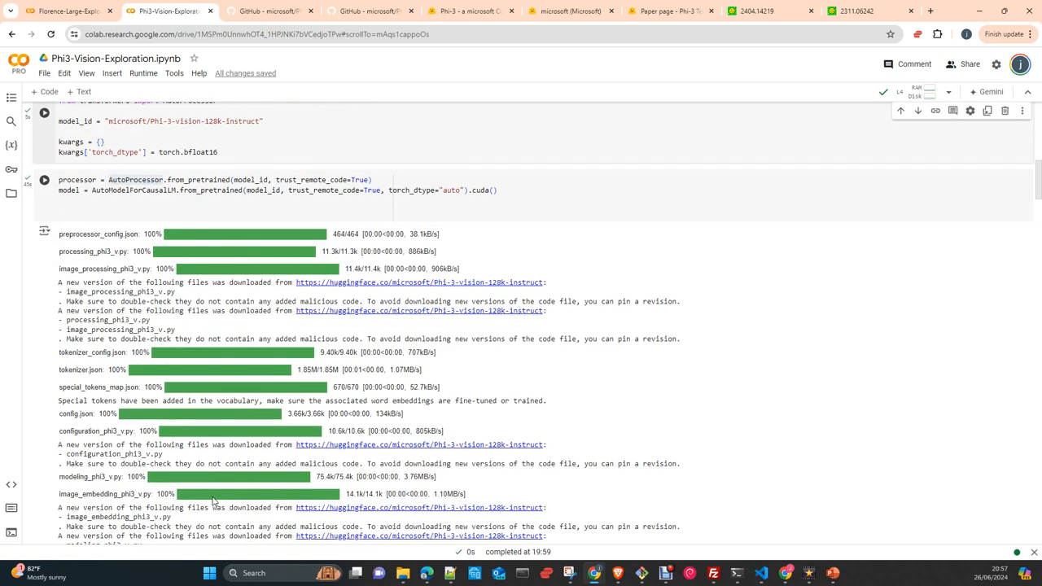
scroll(down, 3)
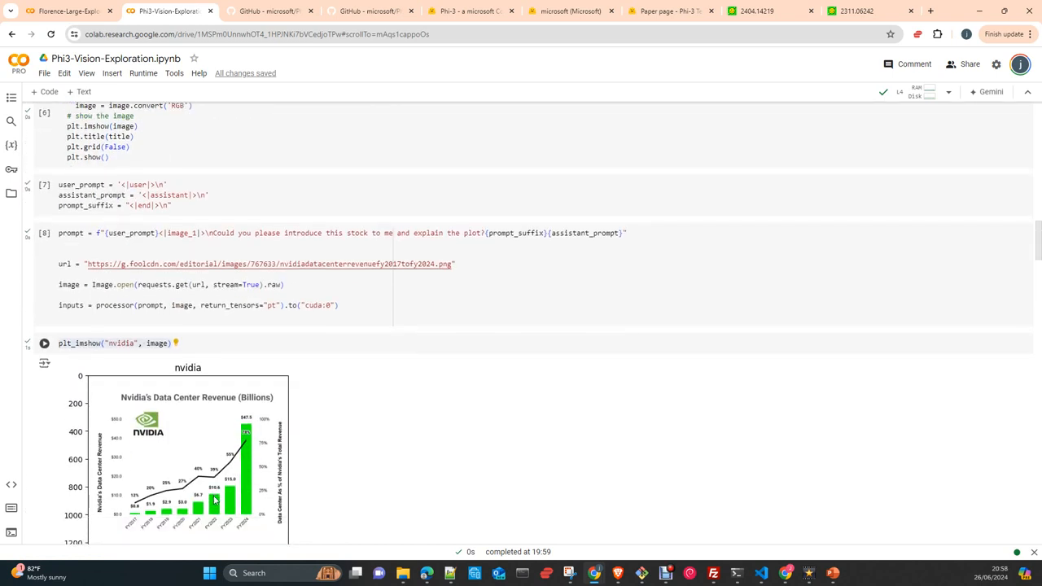
scroll(down, 3)
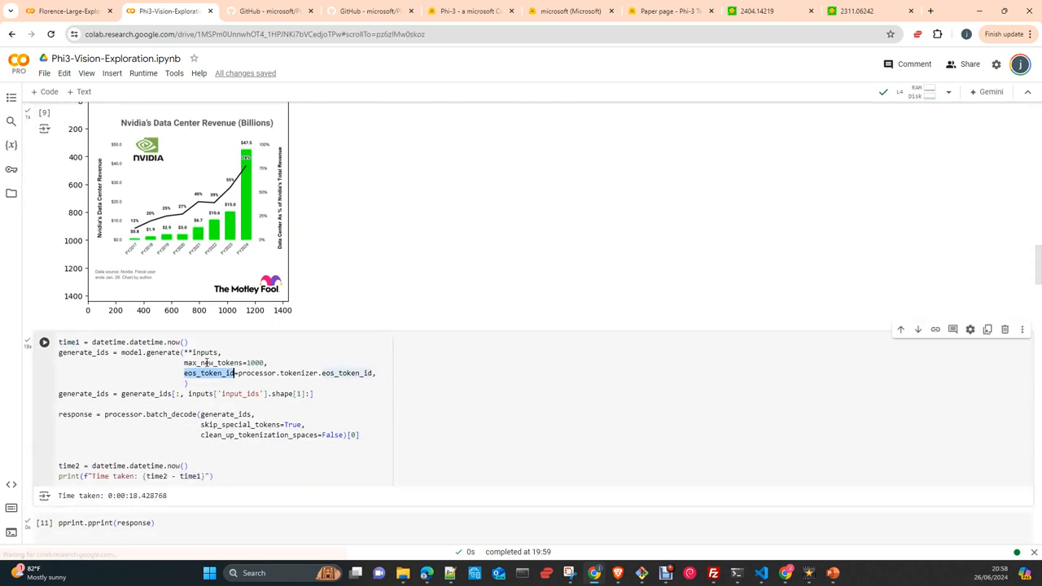
double_click(214, 362)
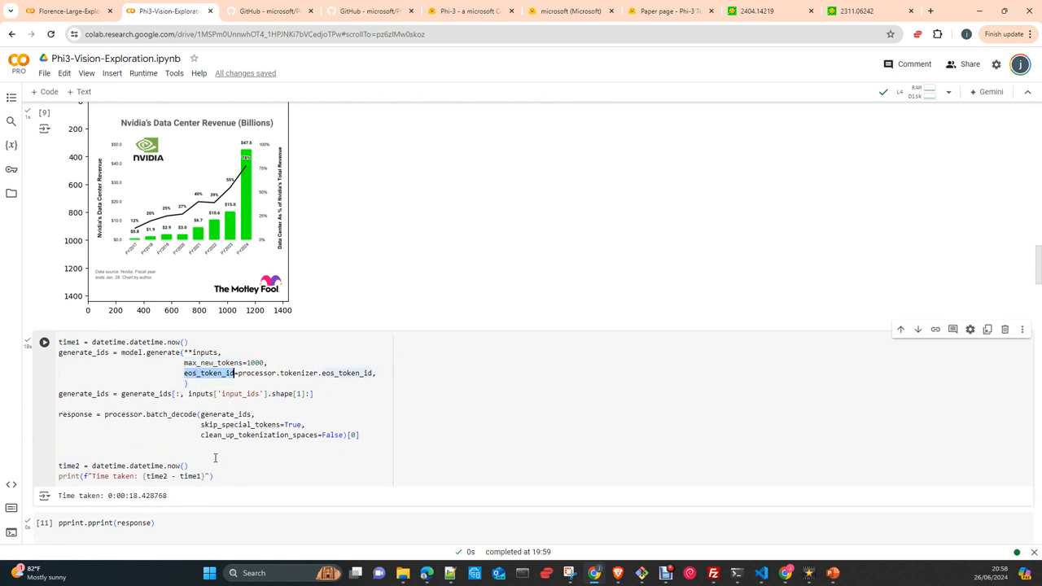
scroll(down, 3)
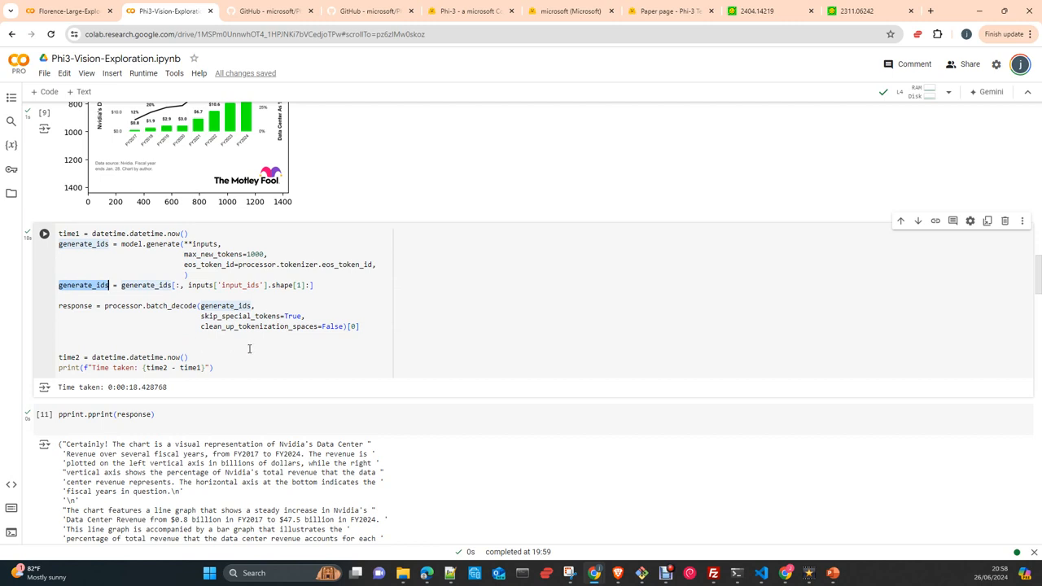
mouse_move(144, 310)
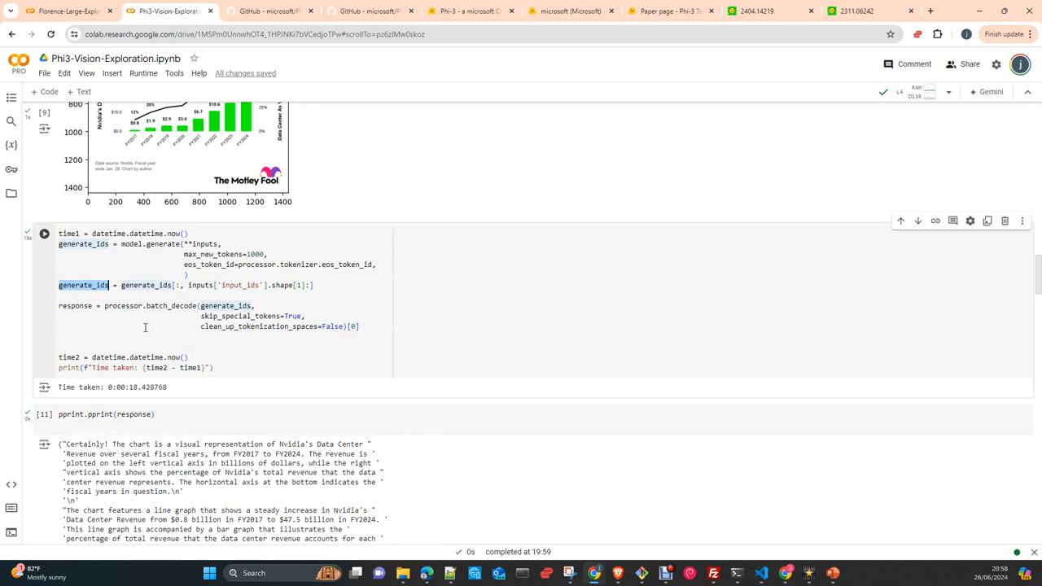
scroll(down, 3)
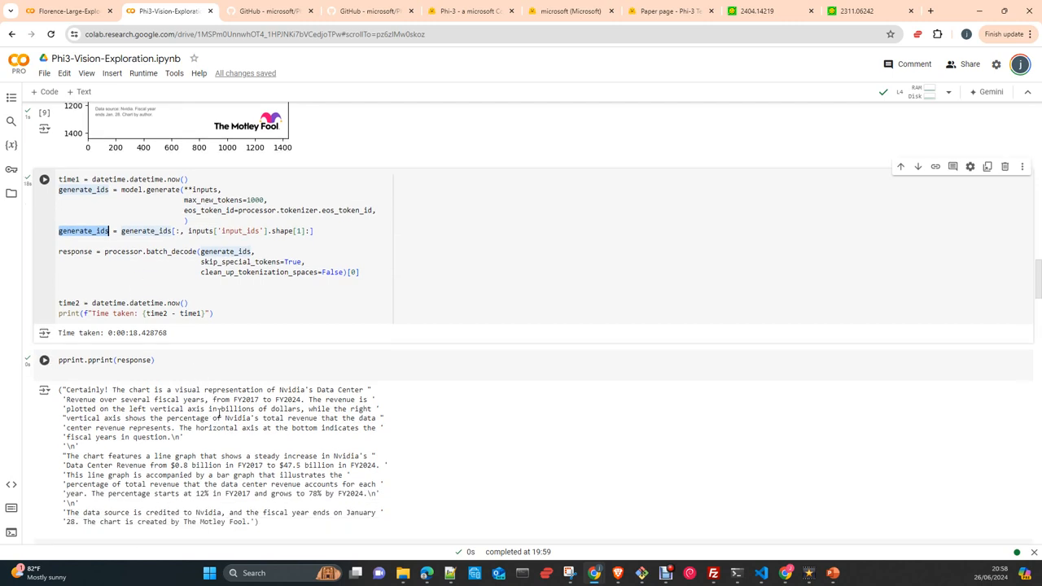
scroll(down, 3)
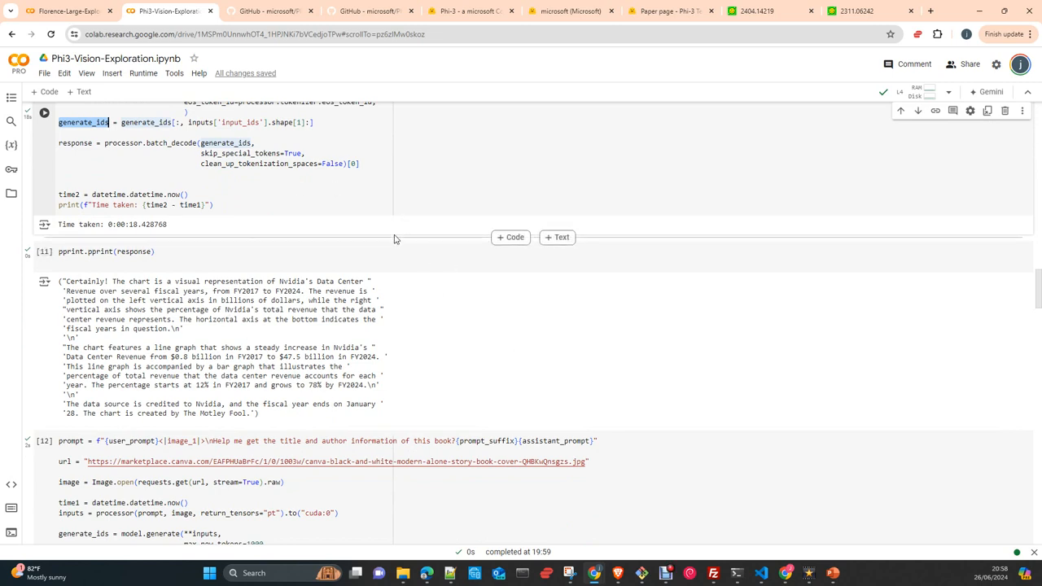
mouse_move(373, 248)
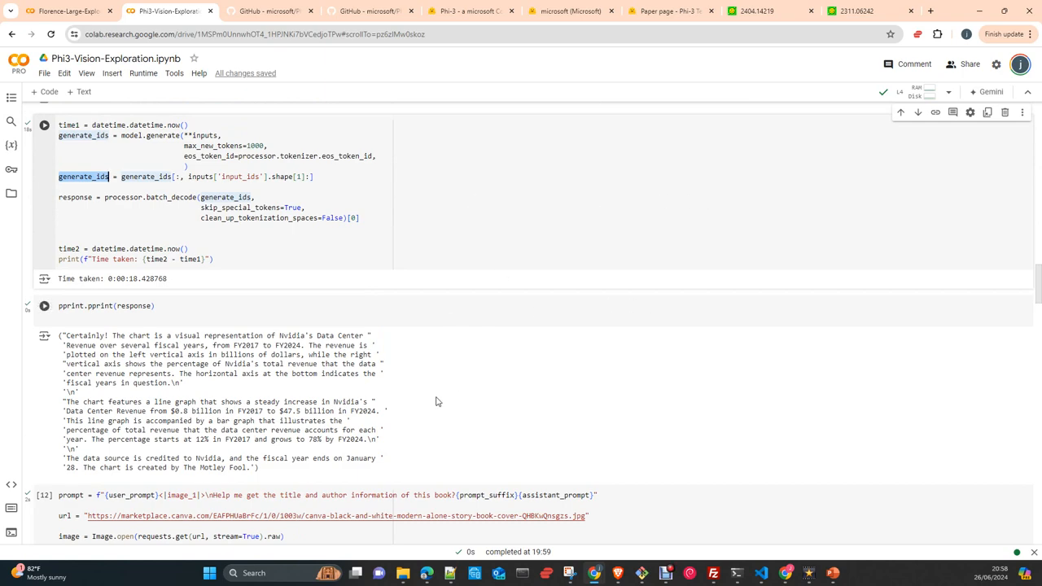
scroll(down, 3)
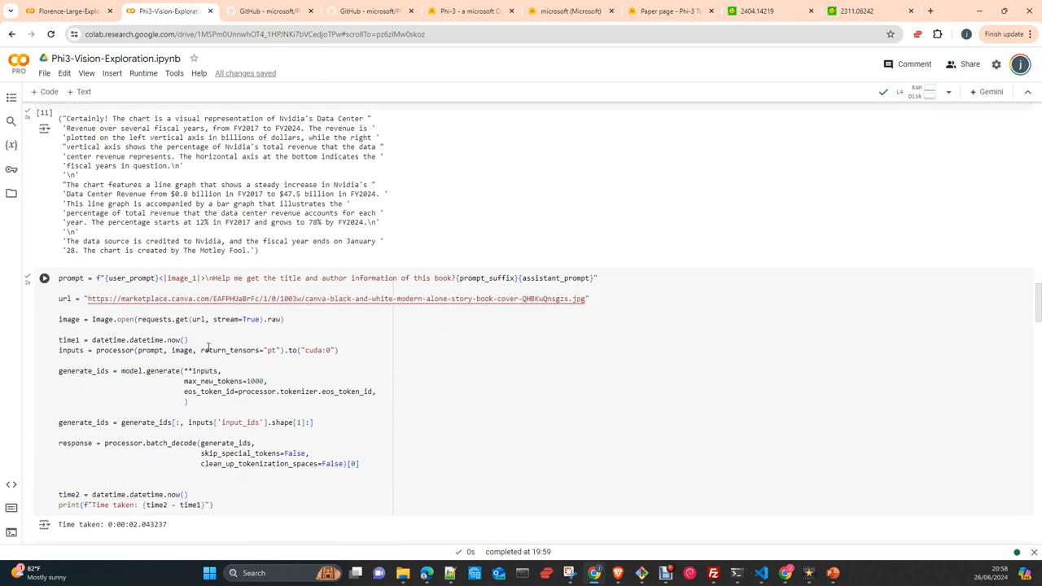
scroll(down, 3)
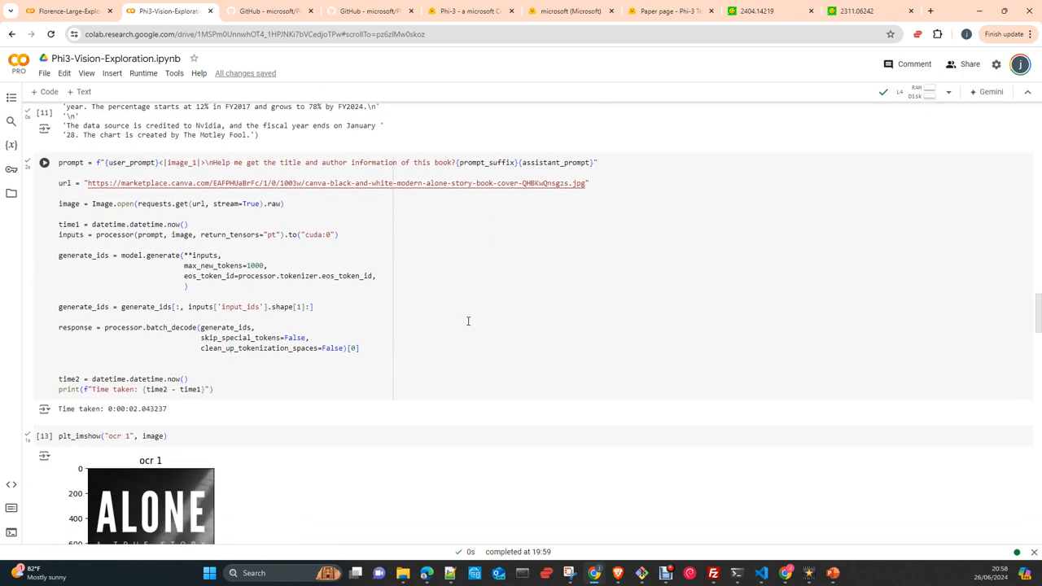
scroll(down, 3)
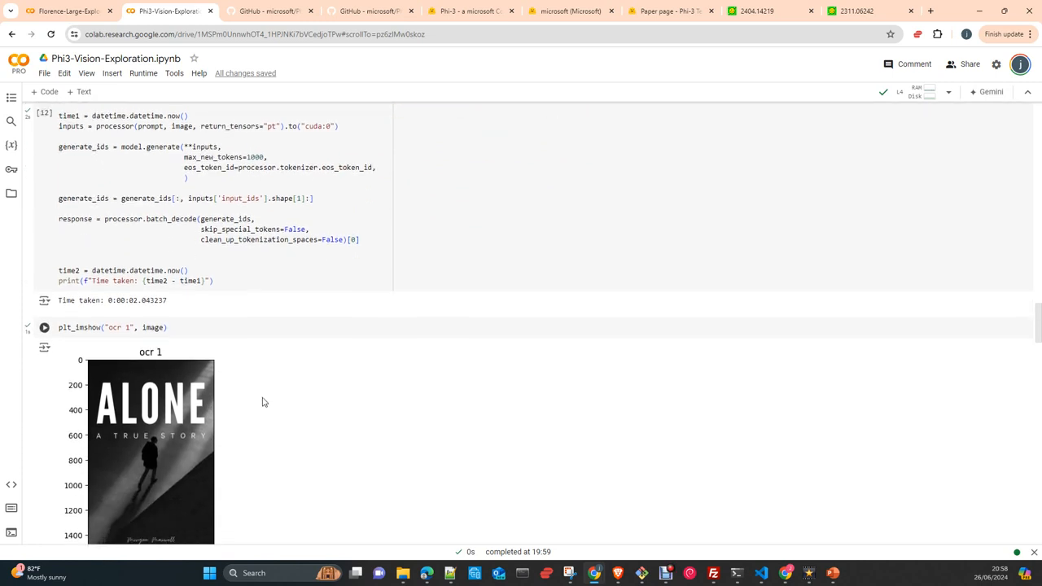
scroll(down, 3)
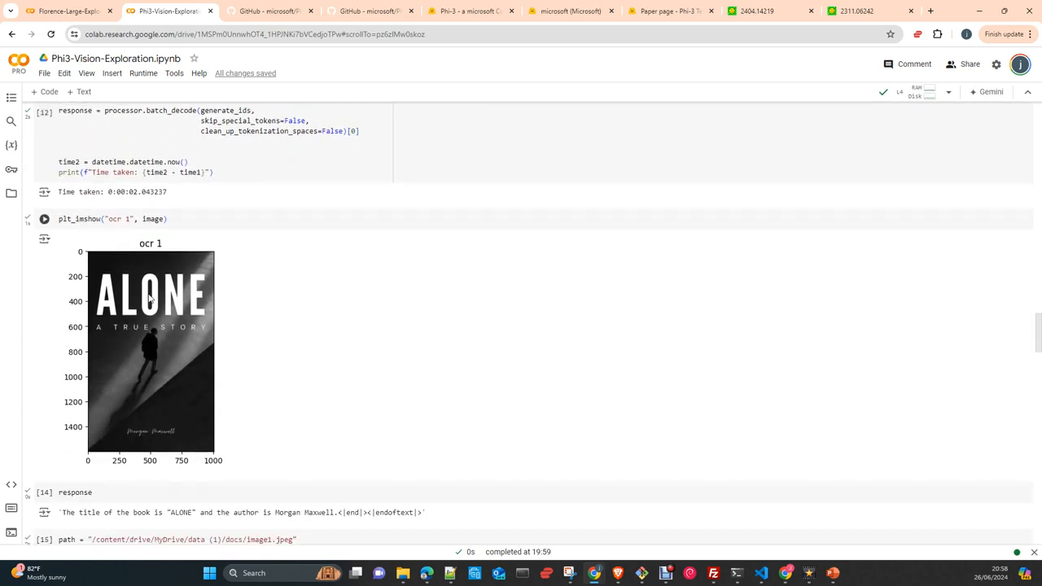
mouse_move(187, 349)
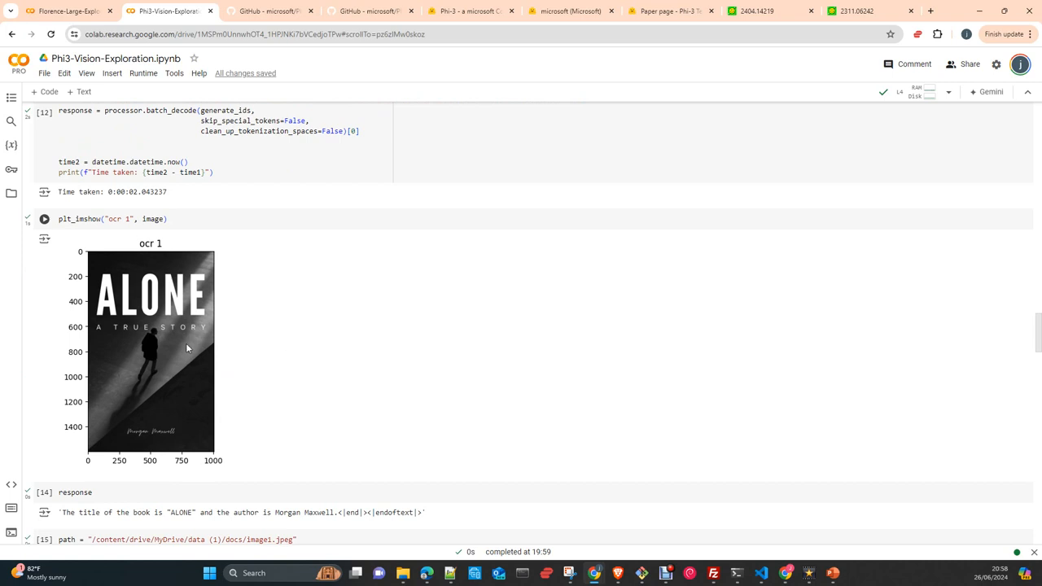
scroll(down, 3)
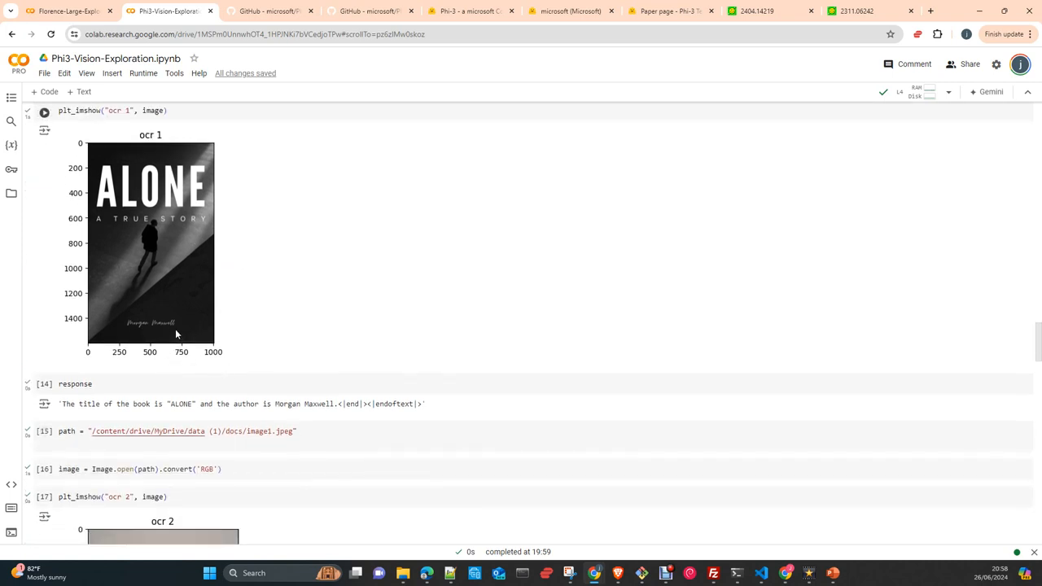
scroll(down, 3)
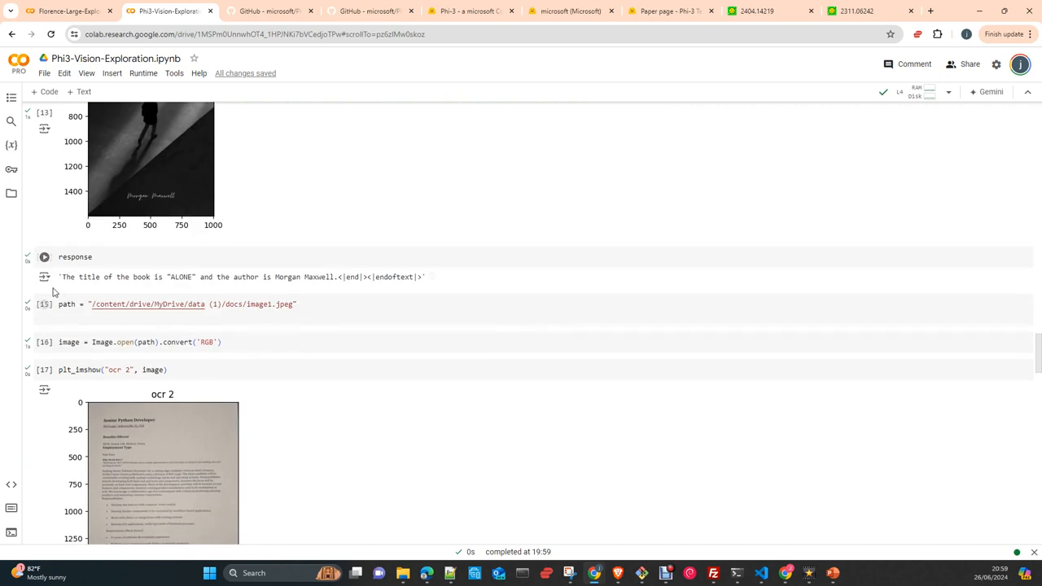
scroll(down, 3)
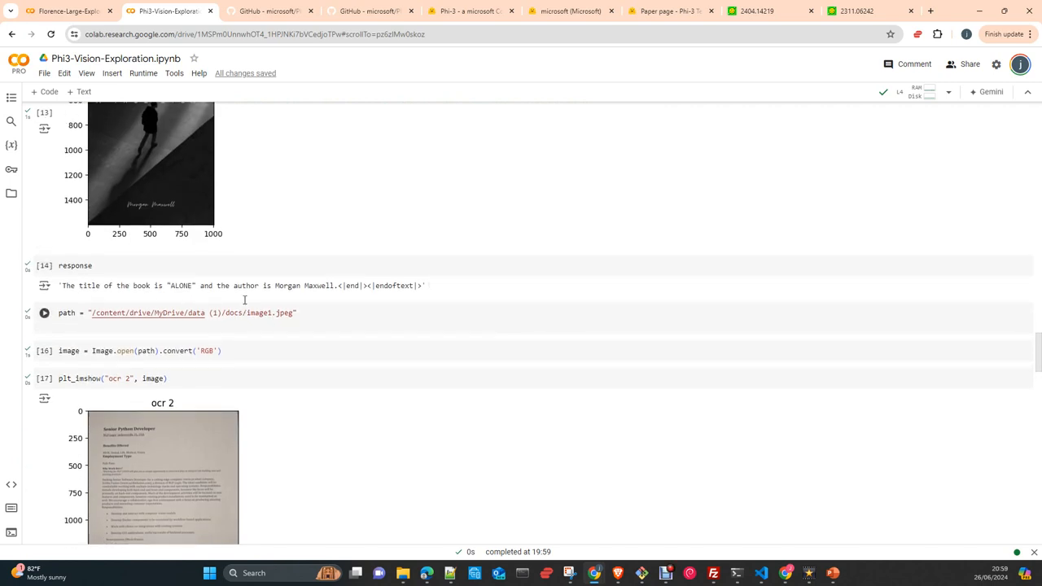
scroll(up, 3)
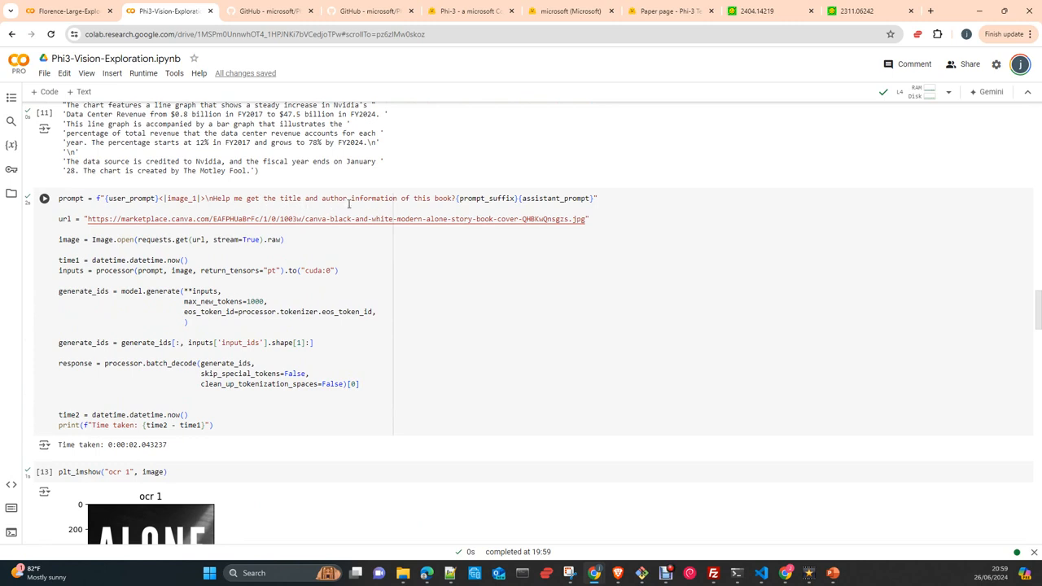
scroll(down, 3)
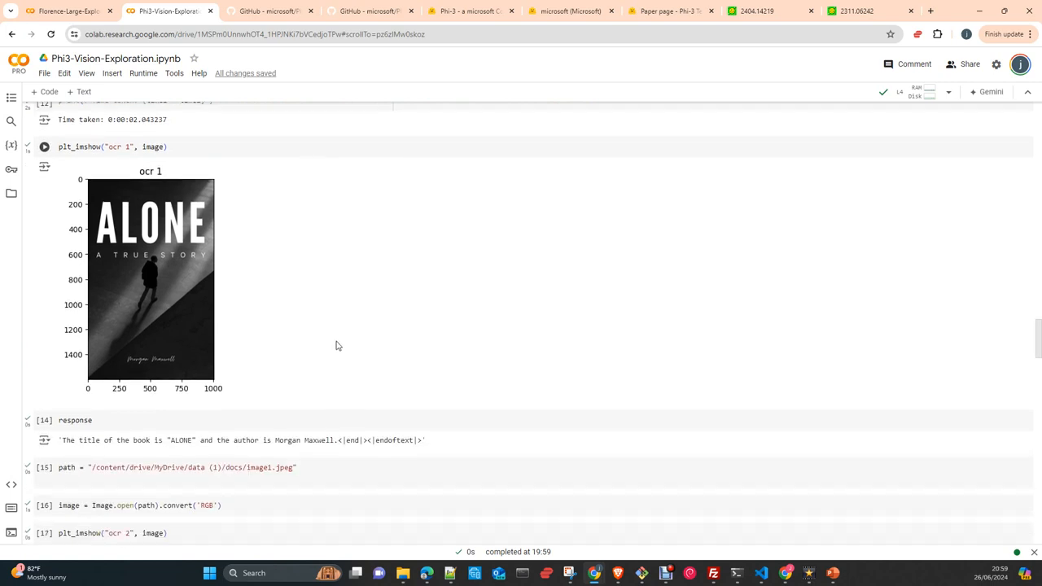
scroll(down, 3)
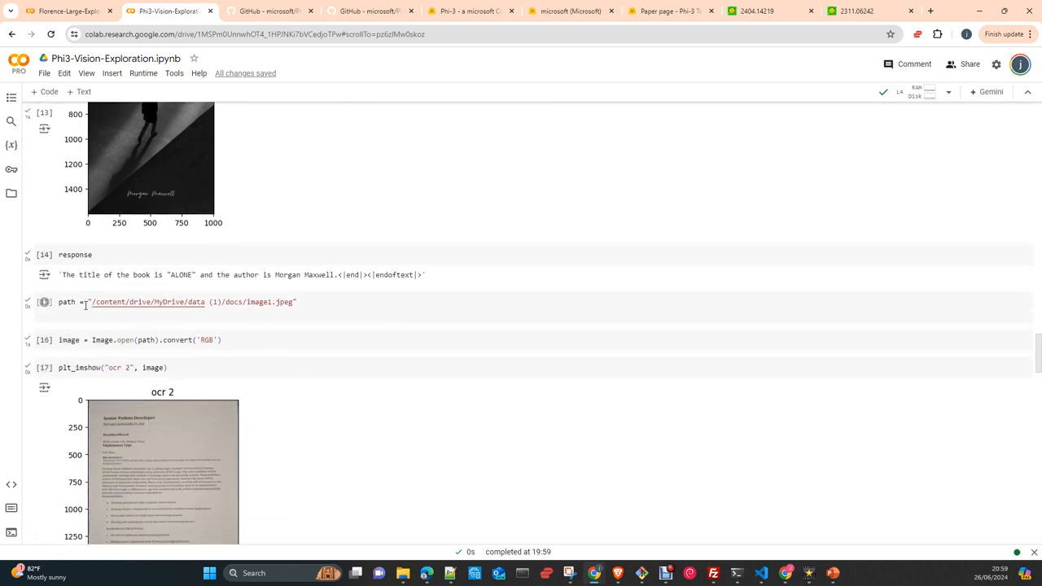
scroll(down, 3)
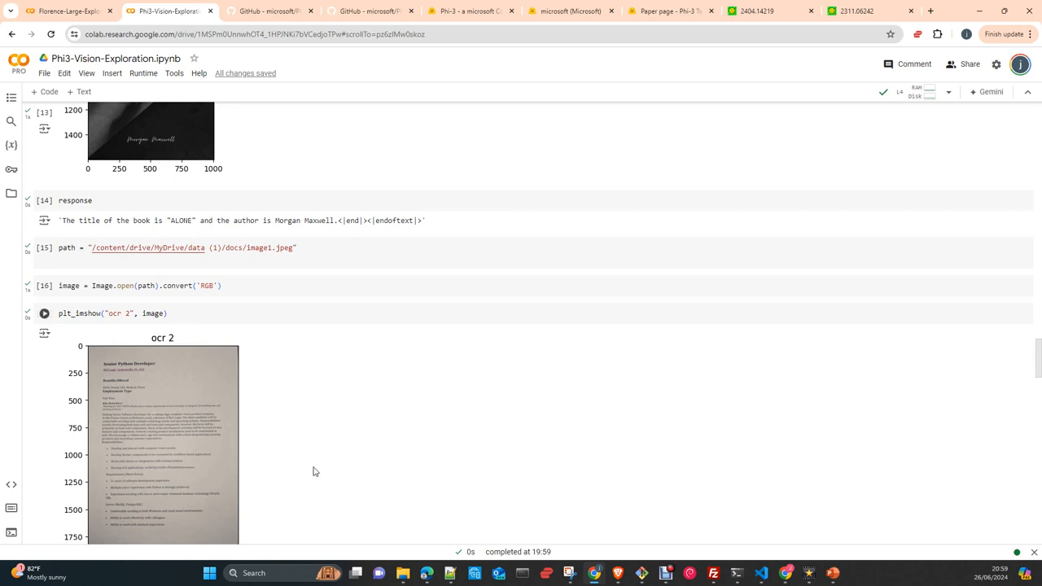
mouse_move(340, 466)
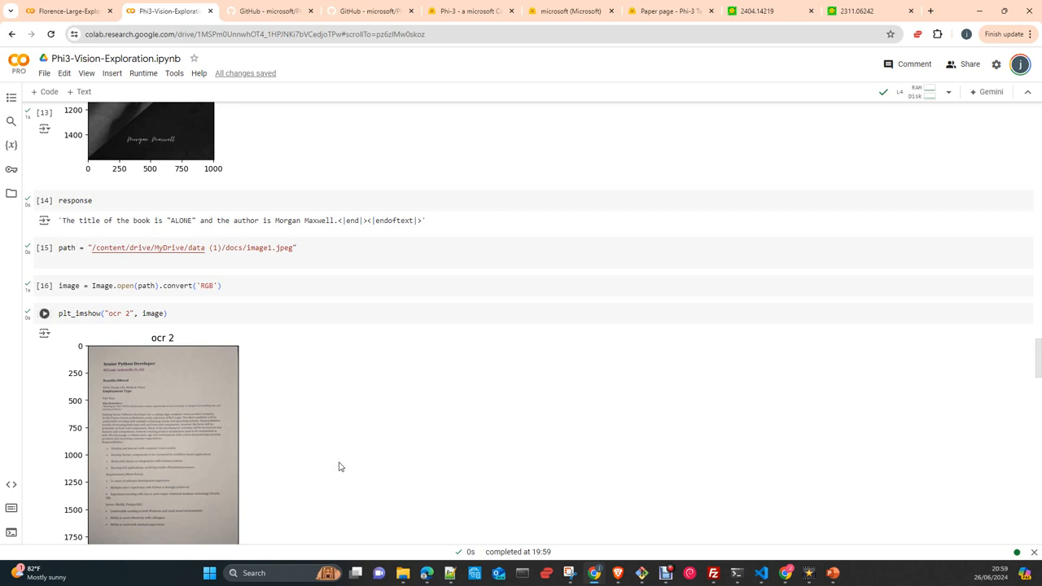
mouse_move(334, 462)
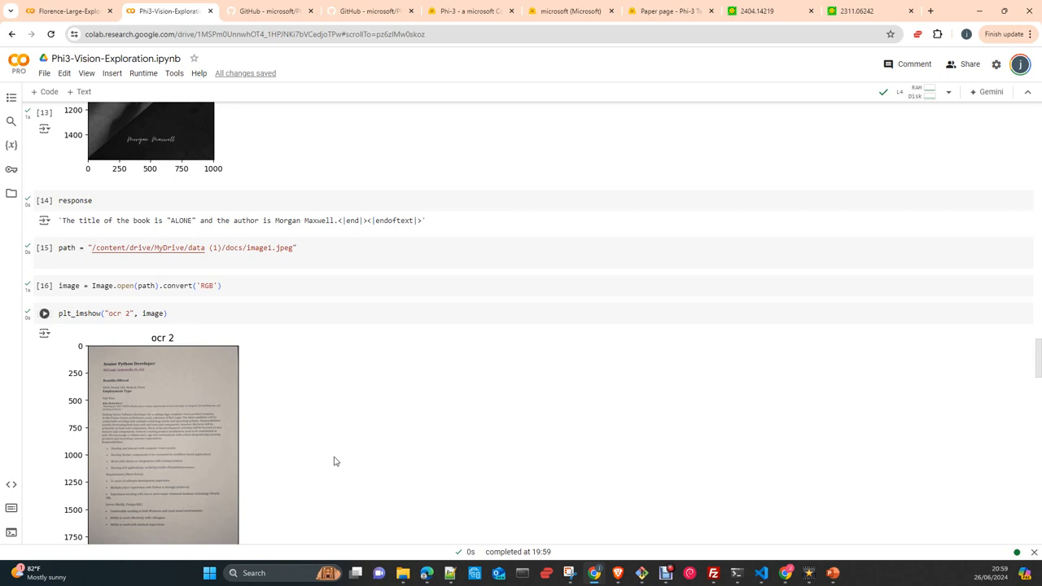
mouse_move(314, 524)
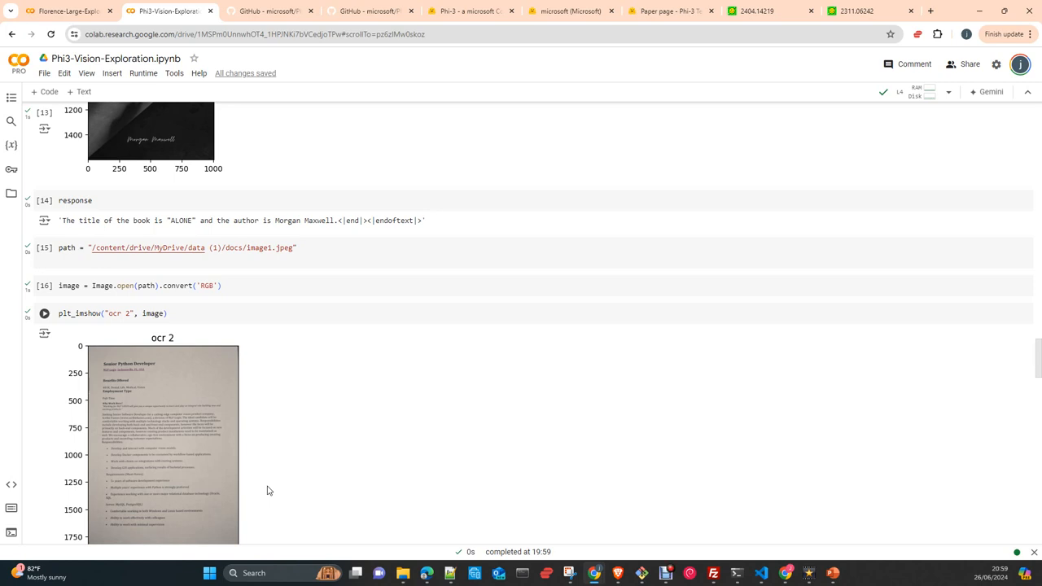
scroll(down, 3)
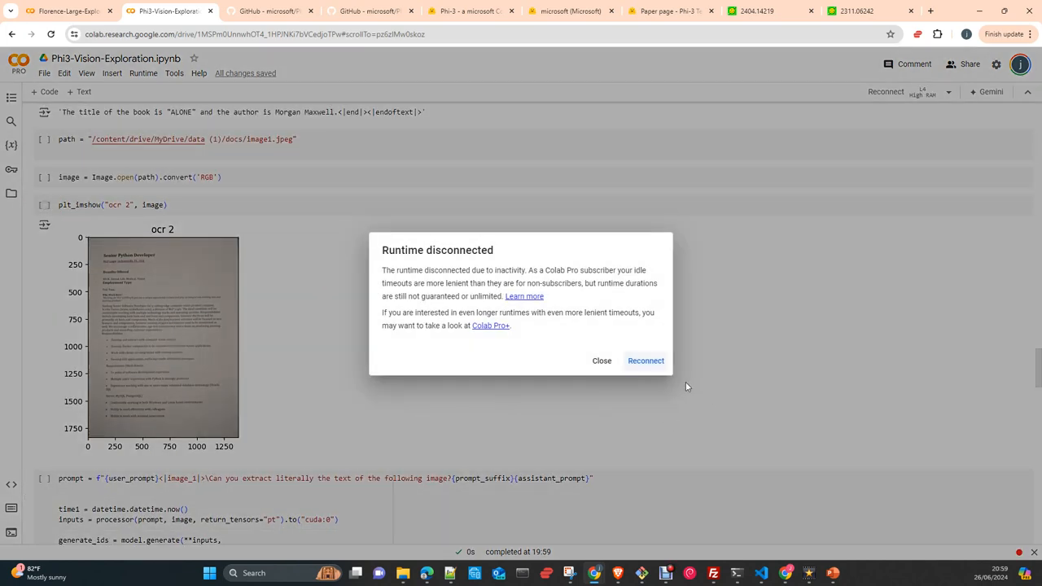
Reconnect the disconnected Phi3-Vision runtime to the GPU and check the job-posting extraction output.
click(645, 360)
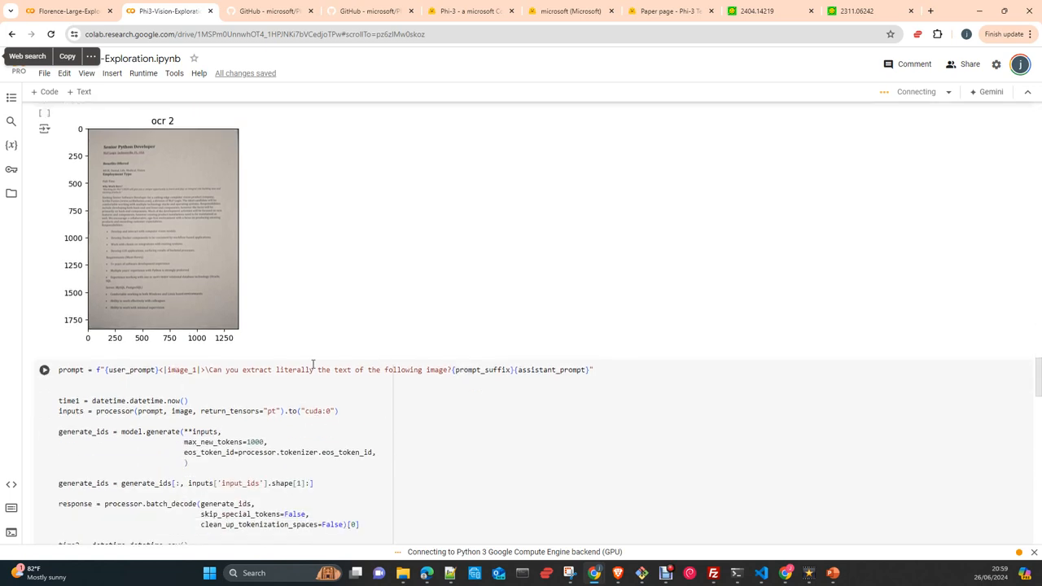
scroll(up, 3)
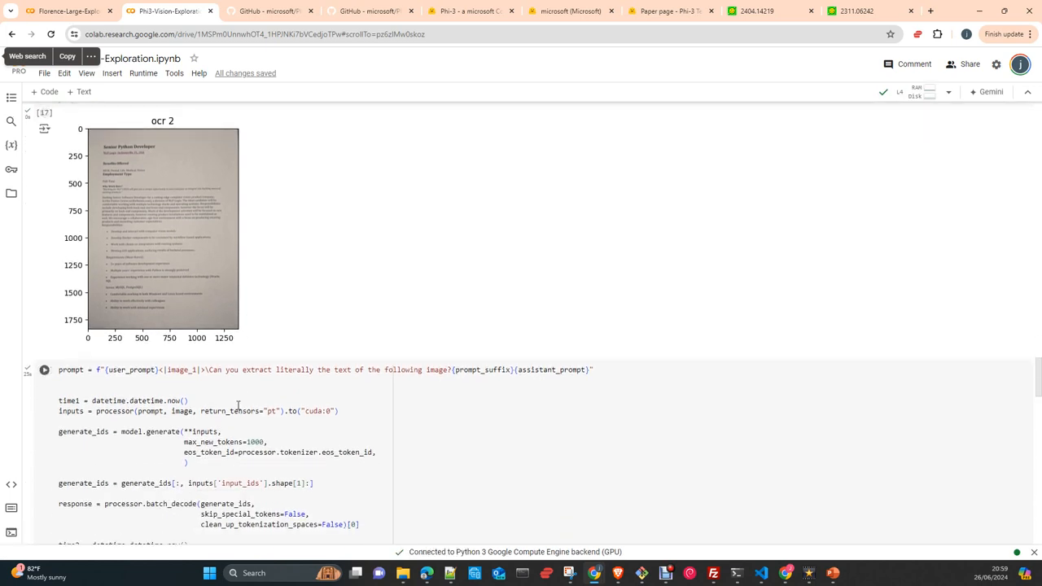
scroll(down, 3)
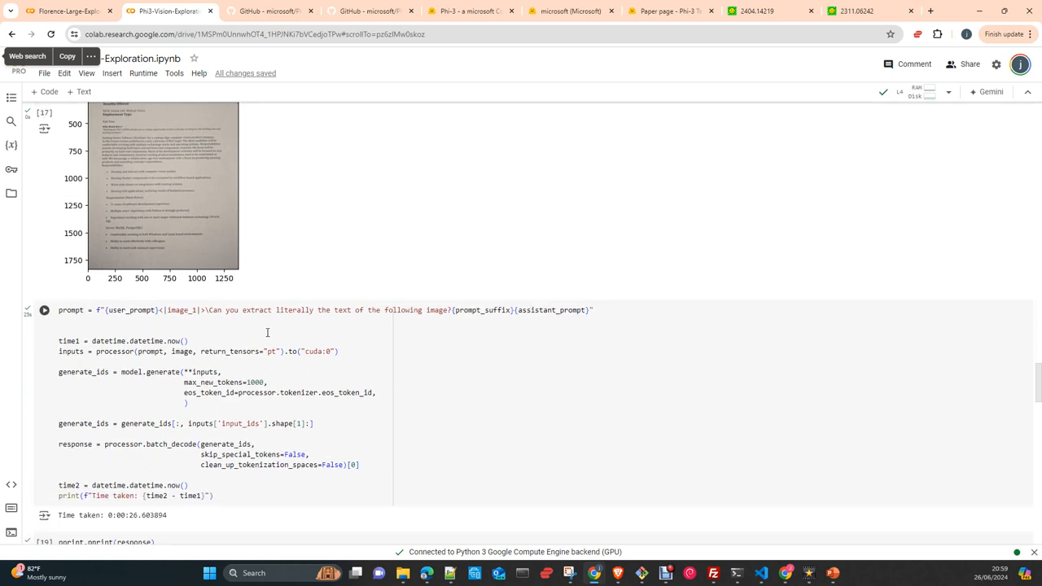
scroll(down, 3)
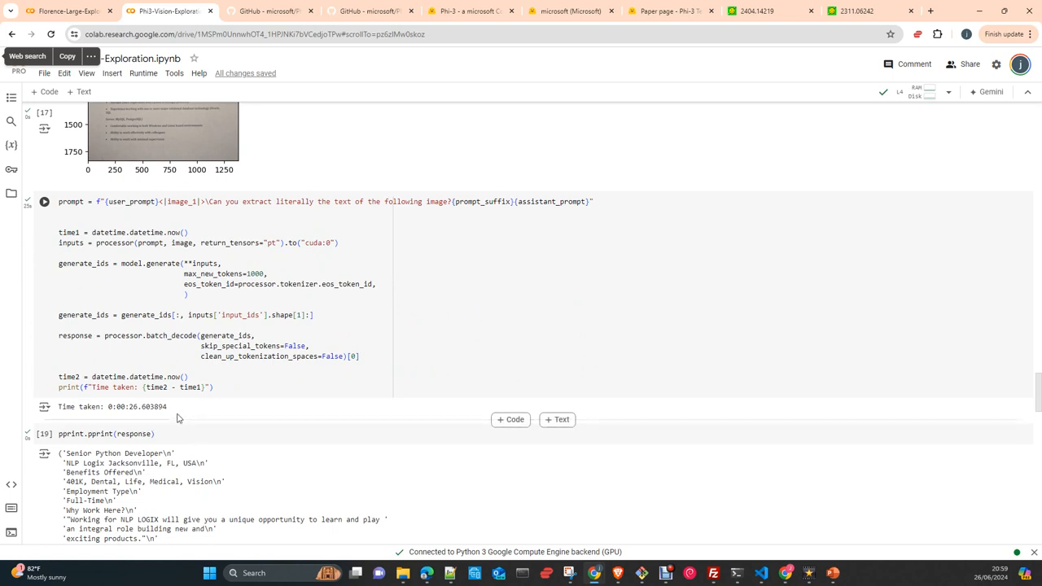
double_click(112, 406)
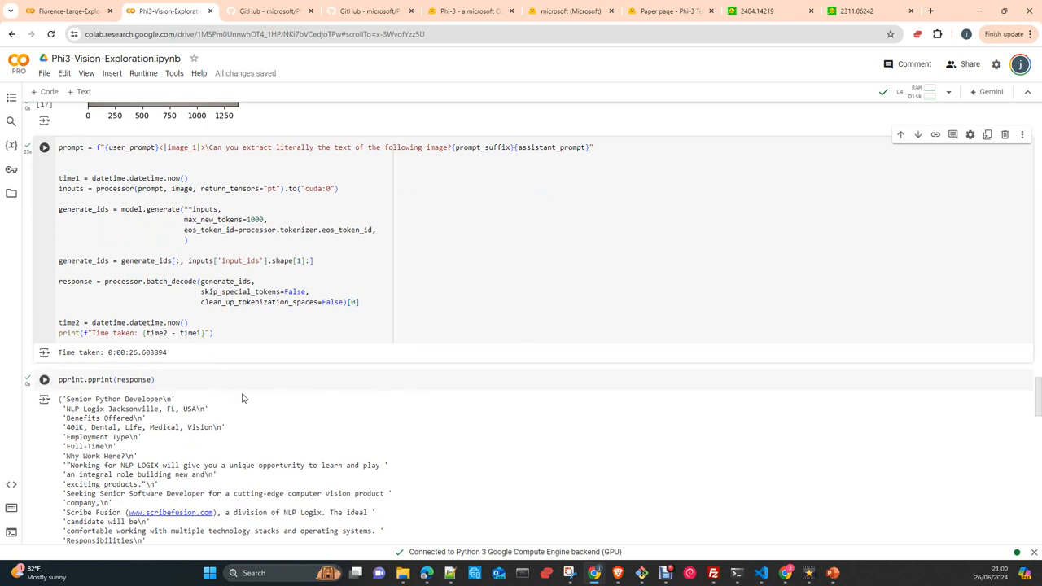
mouse_move(264, 403)
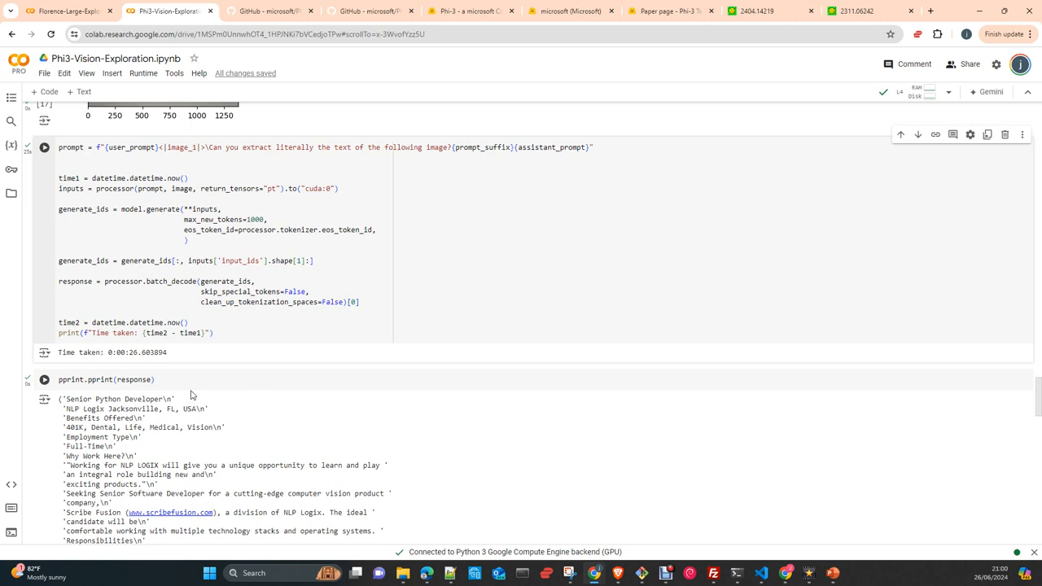
mouse_move(190, 402)
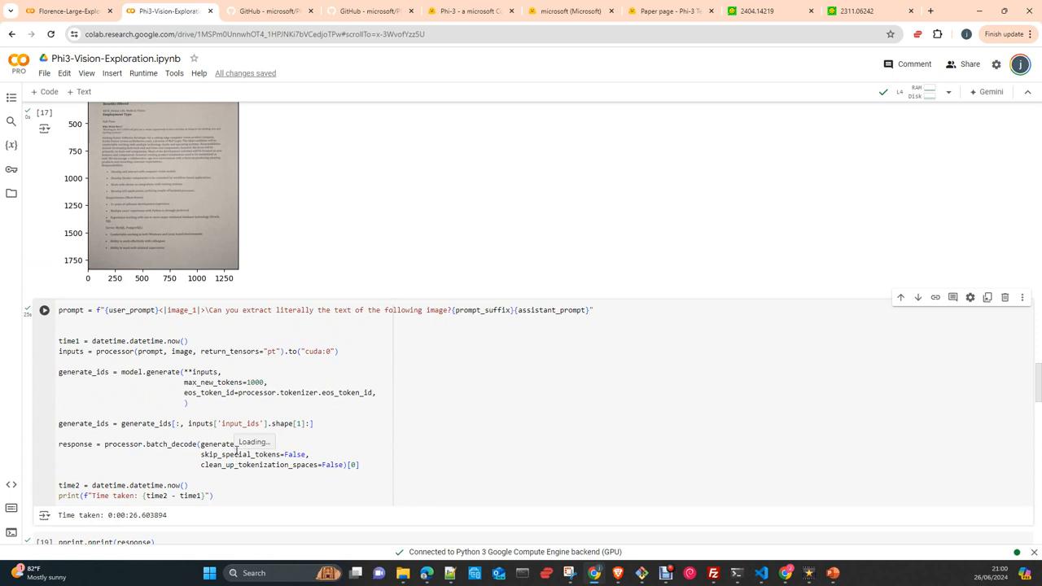
scroll(down, 3)
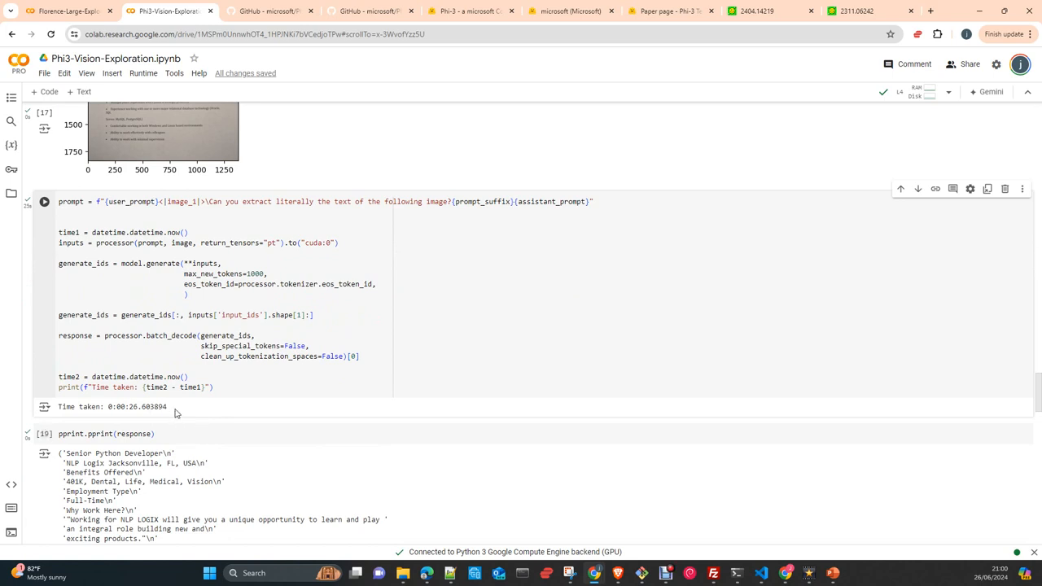
double_click(136, 406)
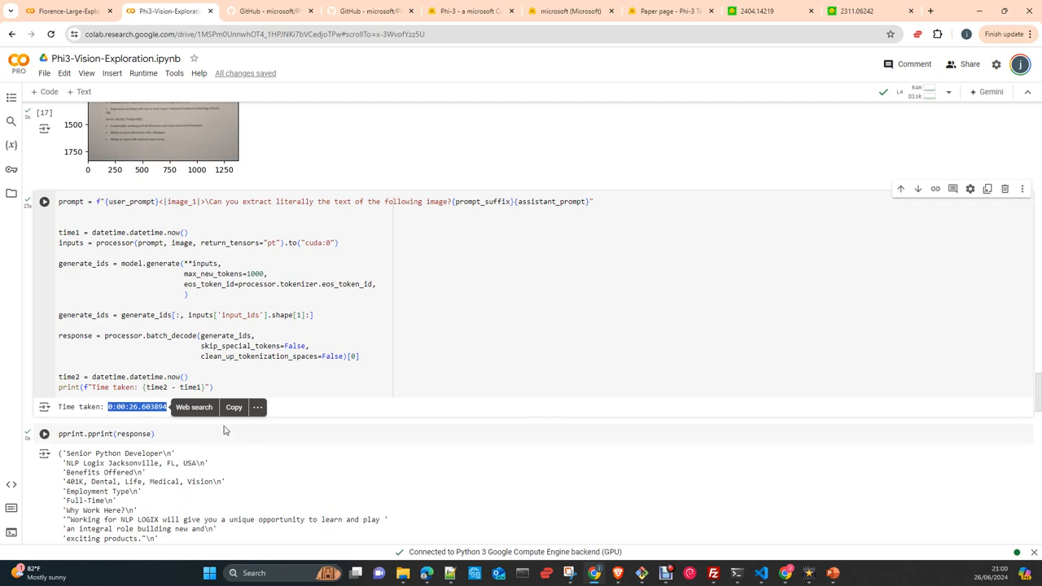
mouse_move(232, 476)
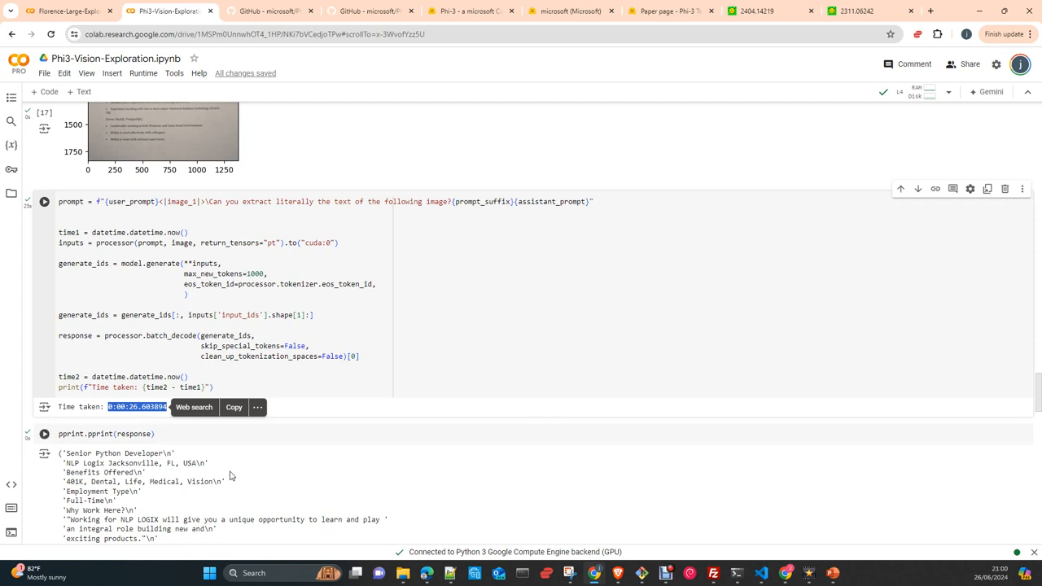
click(45, 434)
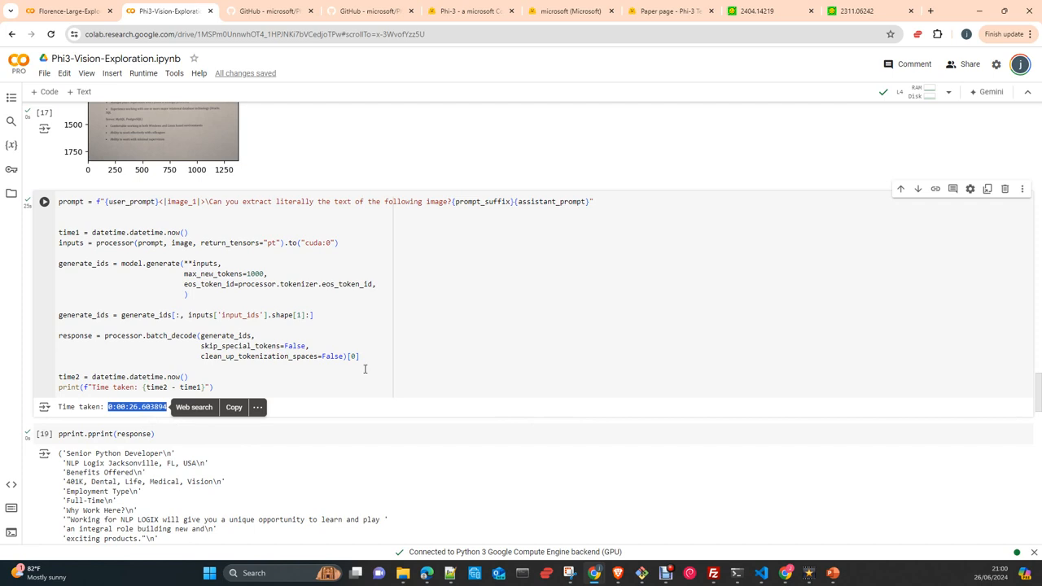
scroll(up, 3)
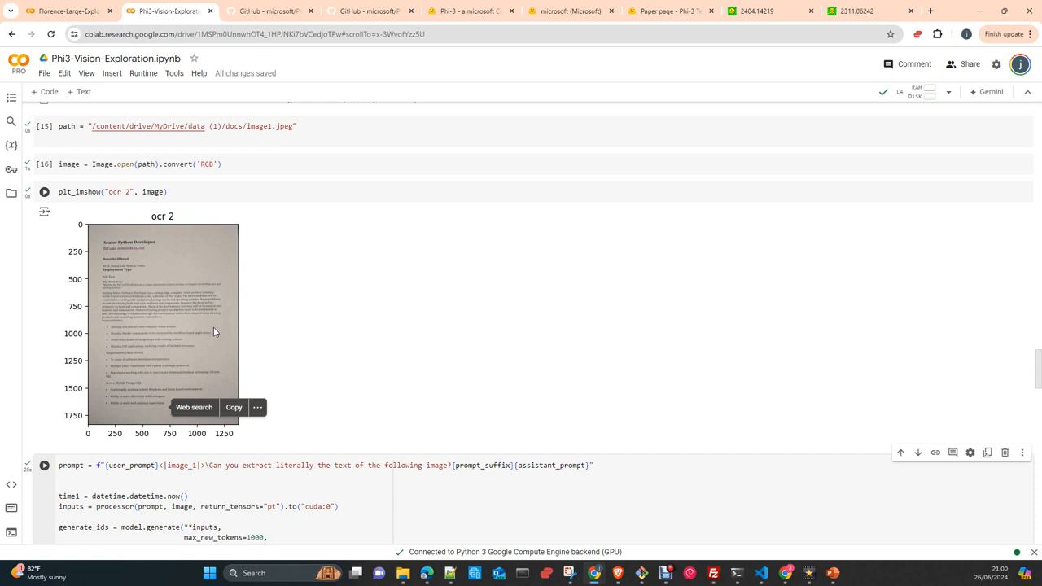
mouse_move(130, 420)
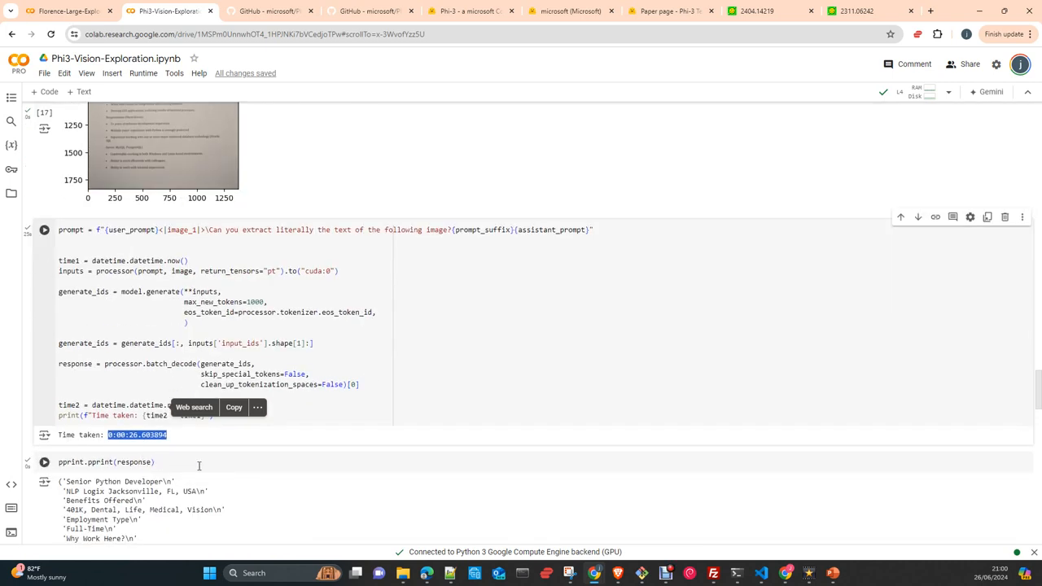
scroll(up, 3)
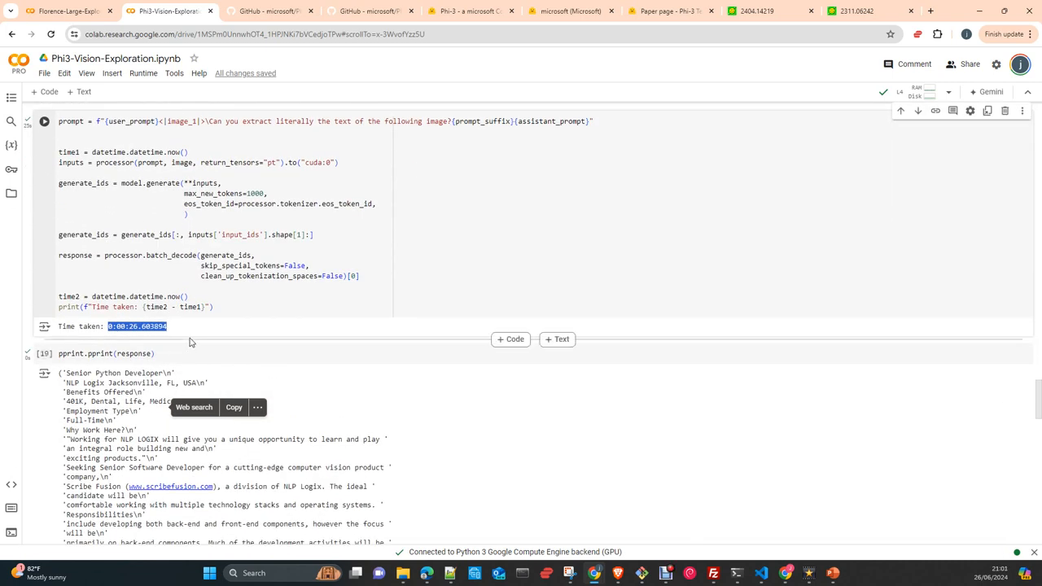
scroll(down, 3)
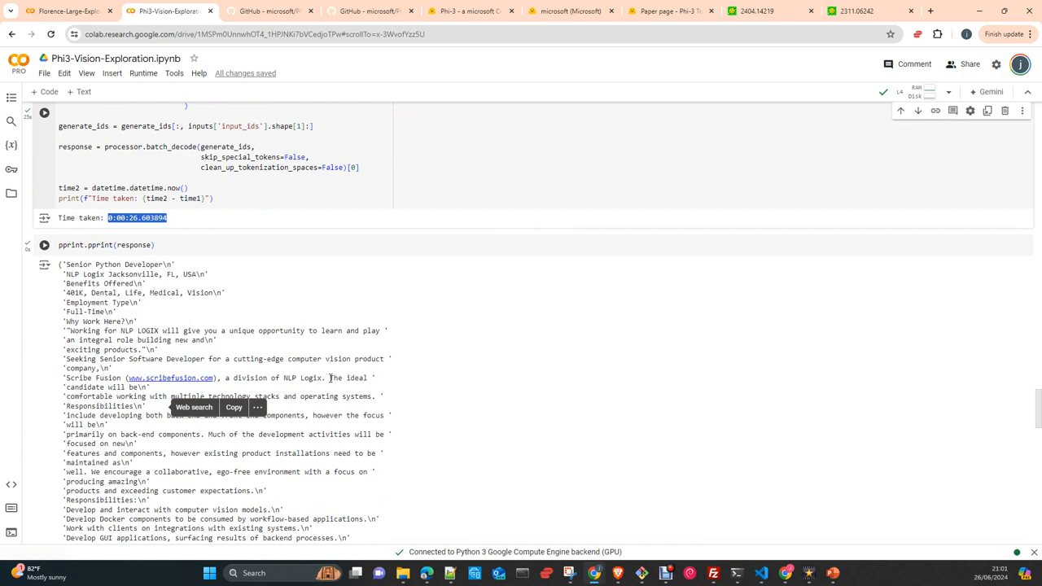
scroll(down, 3)
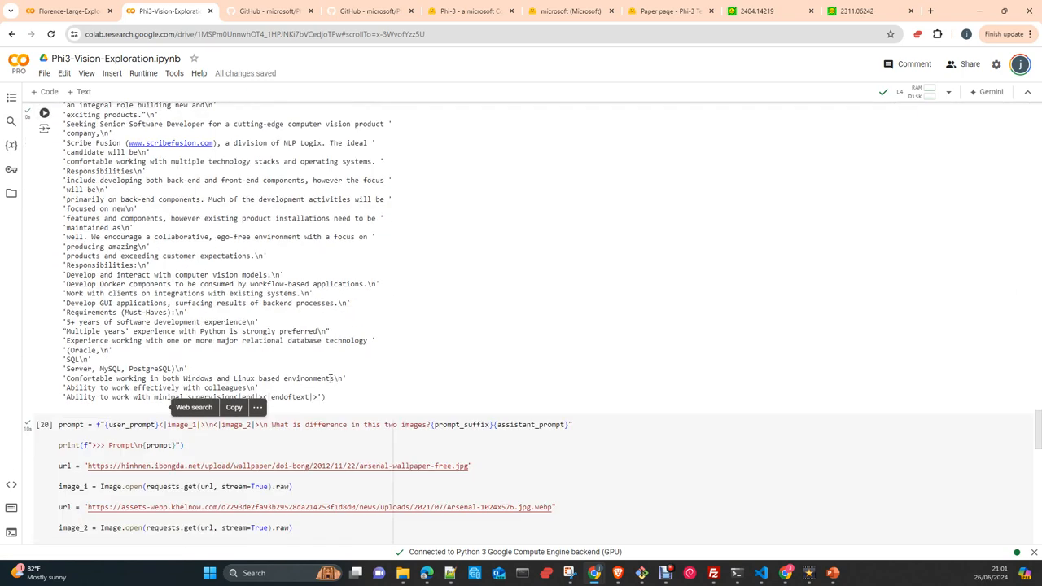
scroll(up, 3)
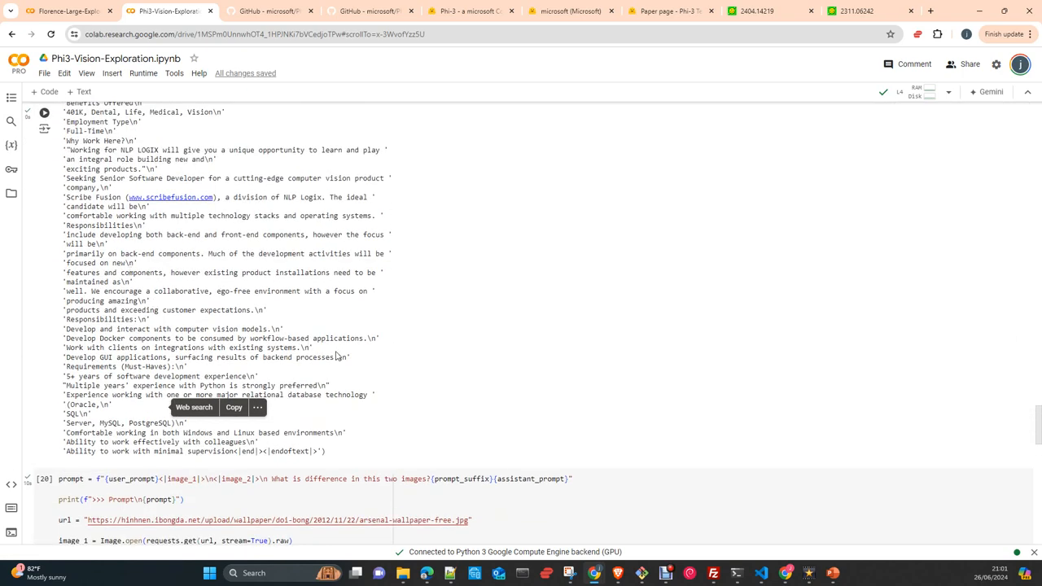
scroll(up, 3)
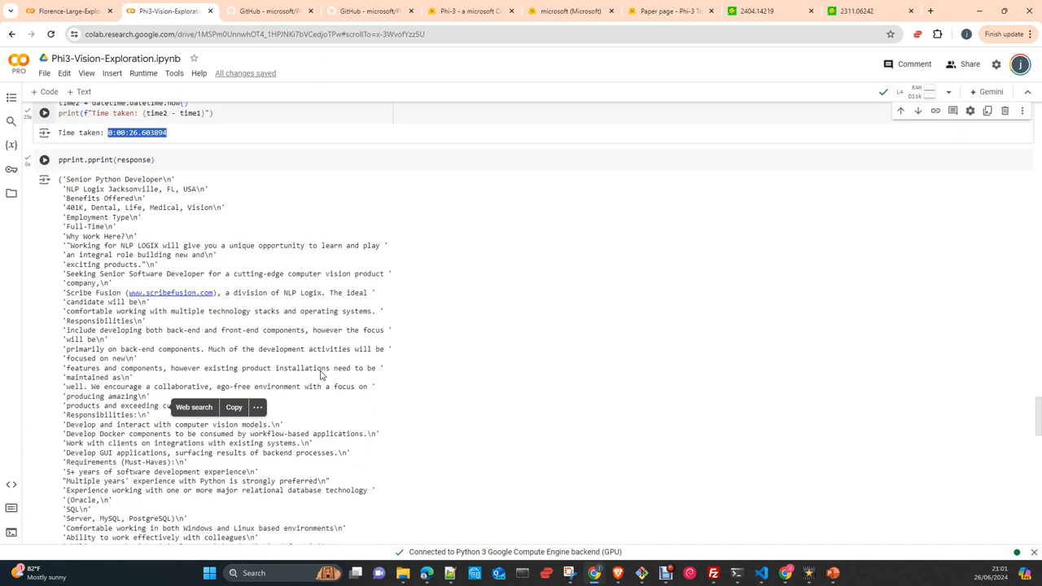
scroll(down, 3)
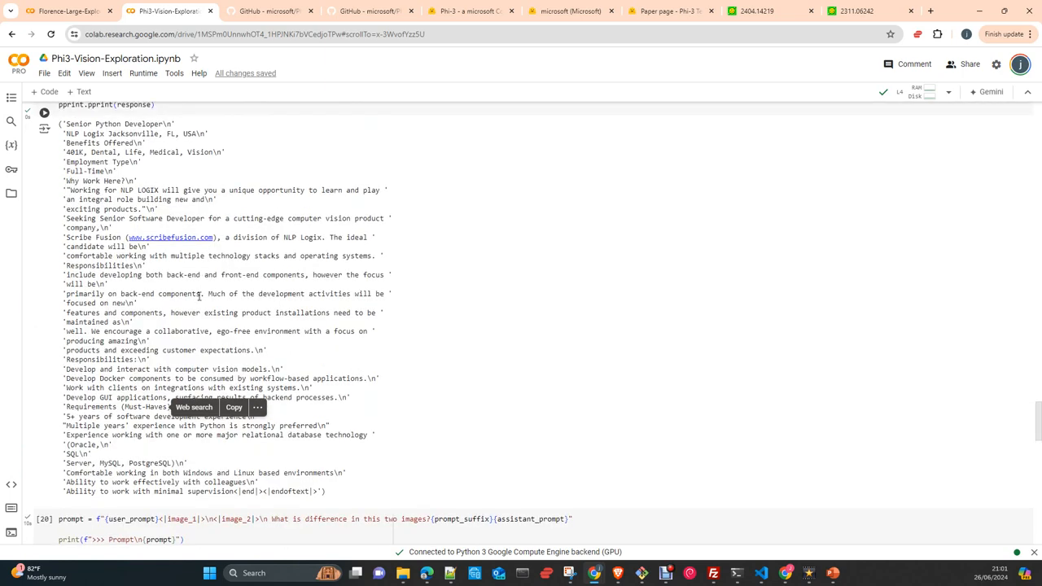
scroll(up, 3)
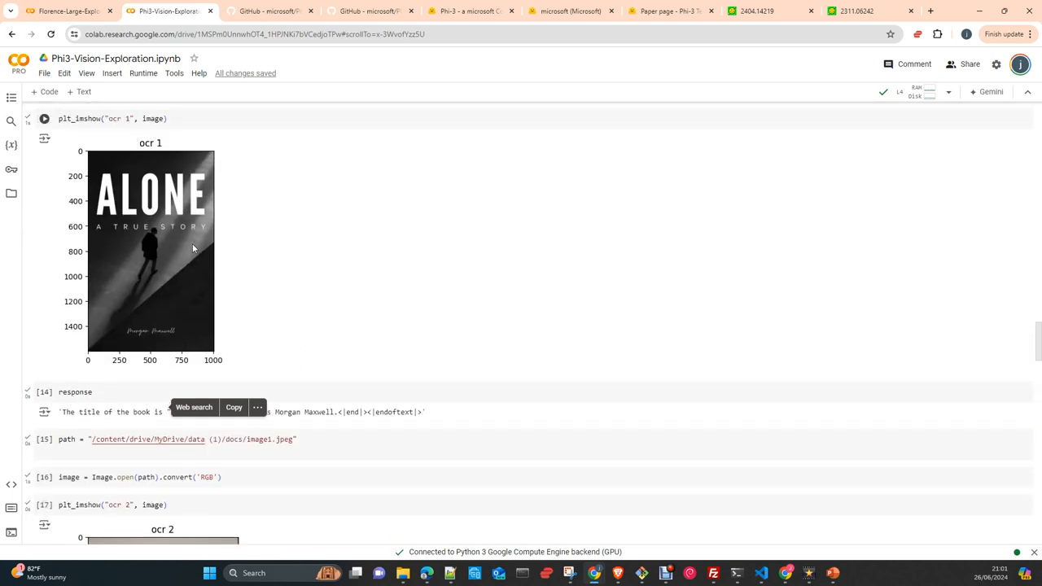
mouse_move(175, 281)
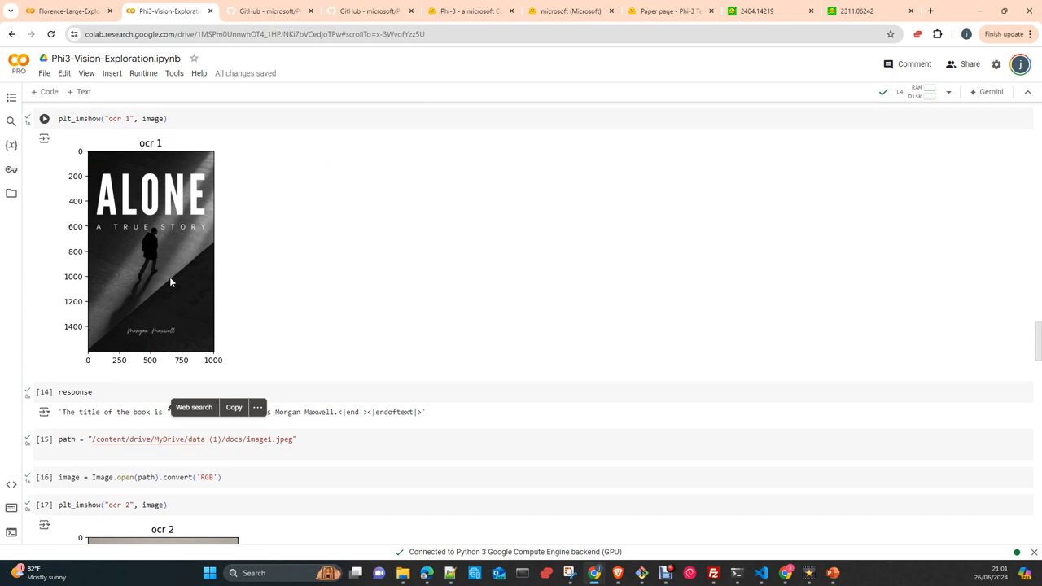
mouse_move(183, 304)
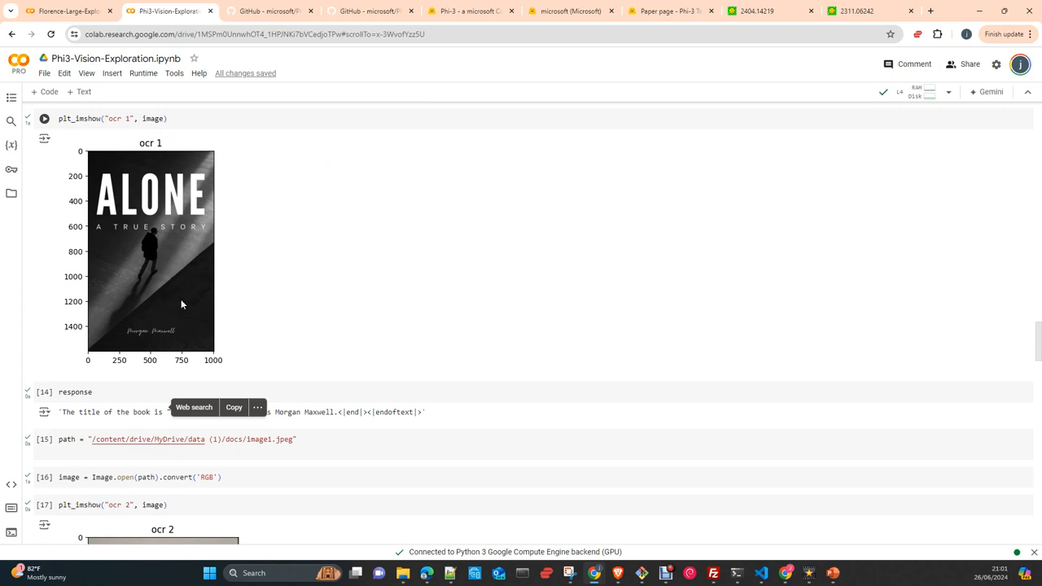
mouse_move(229, 207)
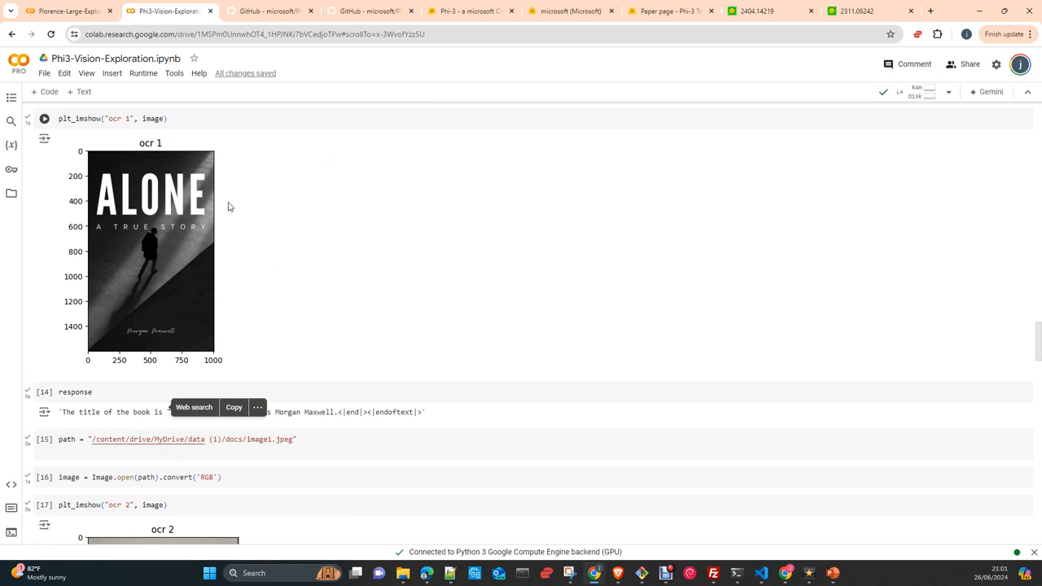
mouse_move(267, 240)
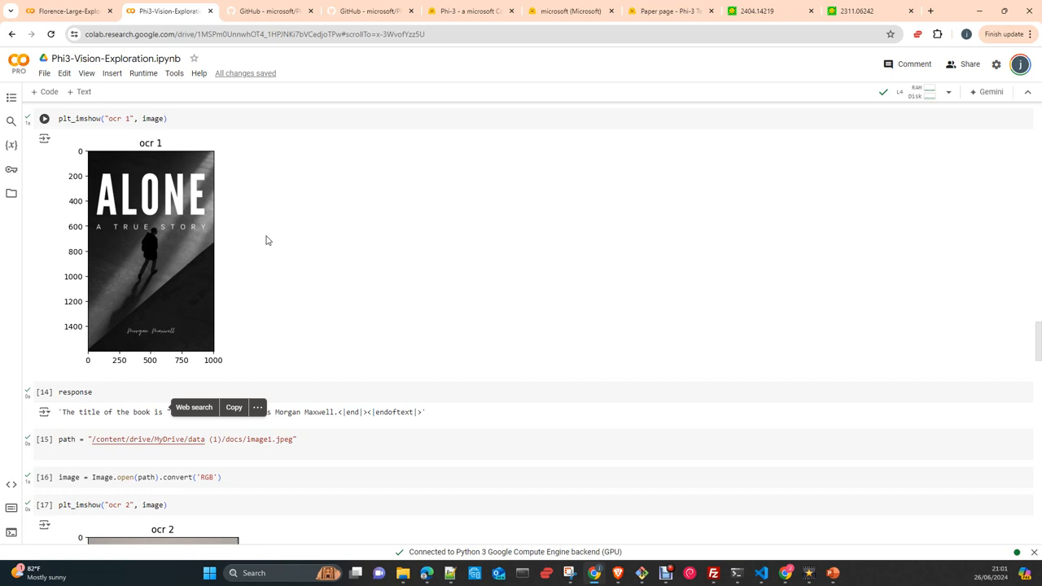
mouse_move(251, 252)
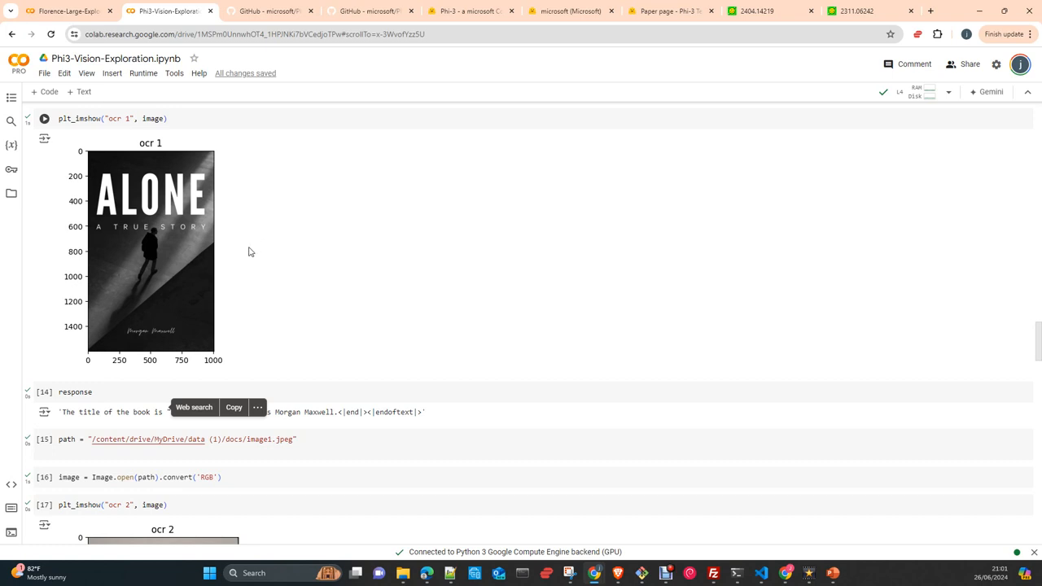
mouse_move(240, 255)
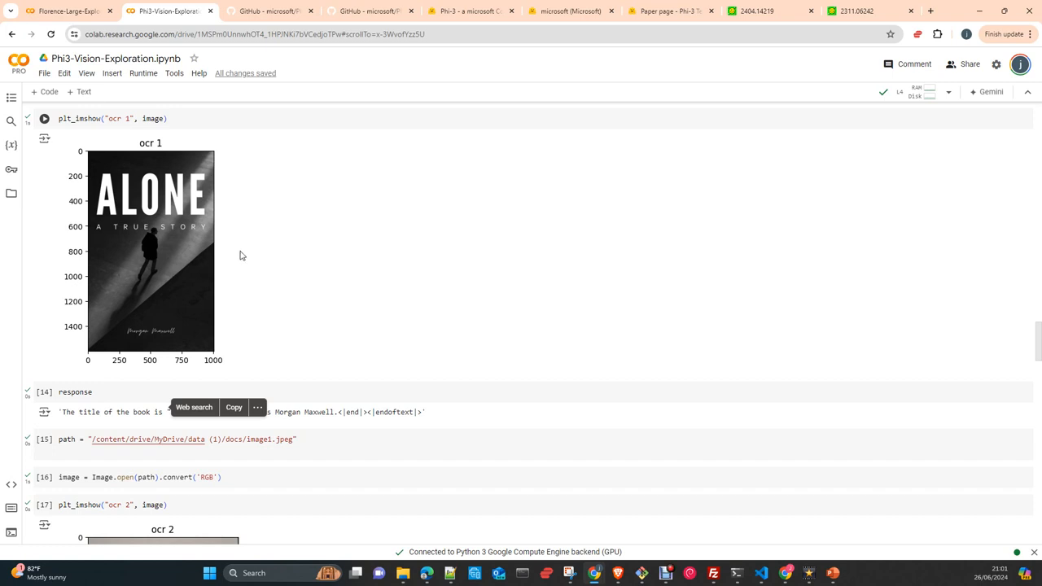
mouse_move(240, 265)
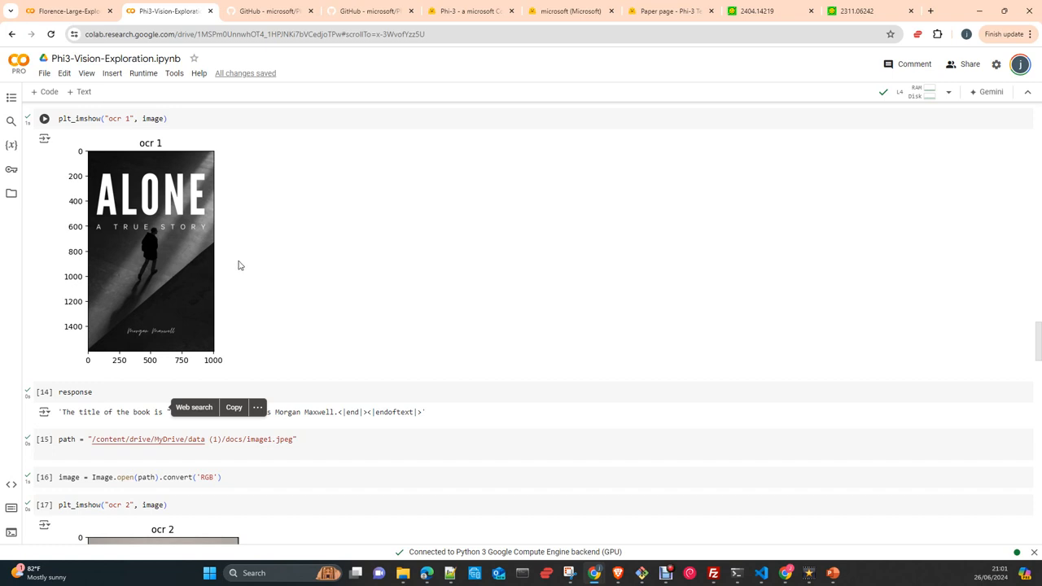
mouse_move(172, 249)
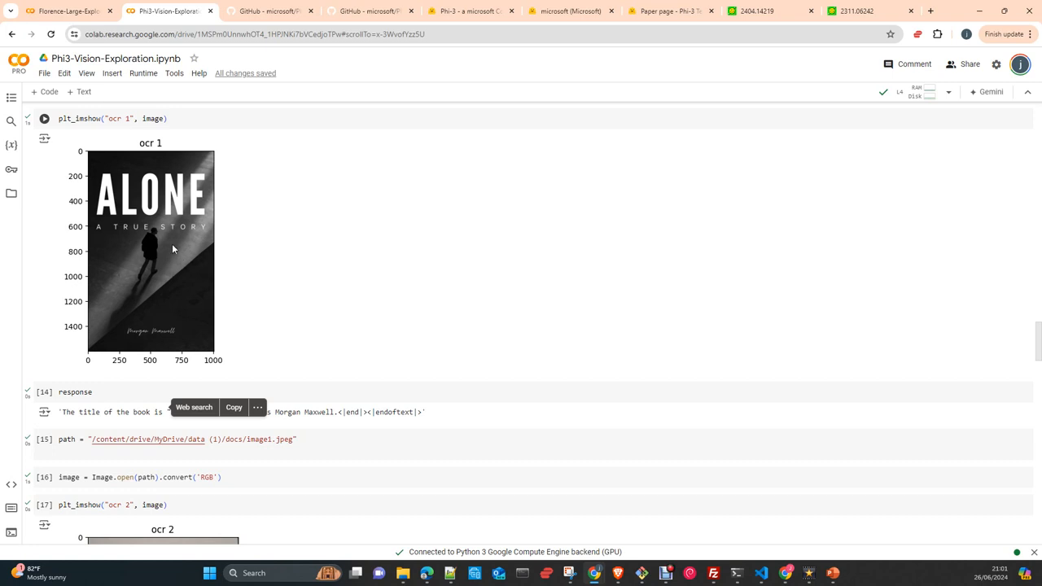
mouse_move(162, 249)
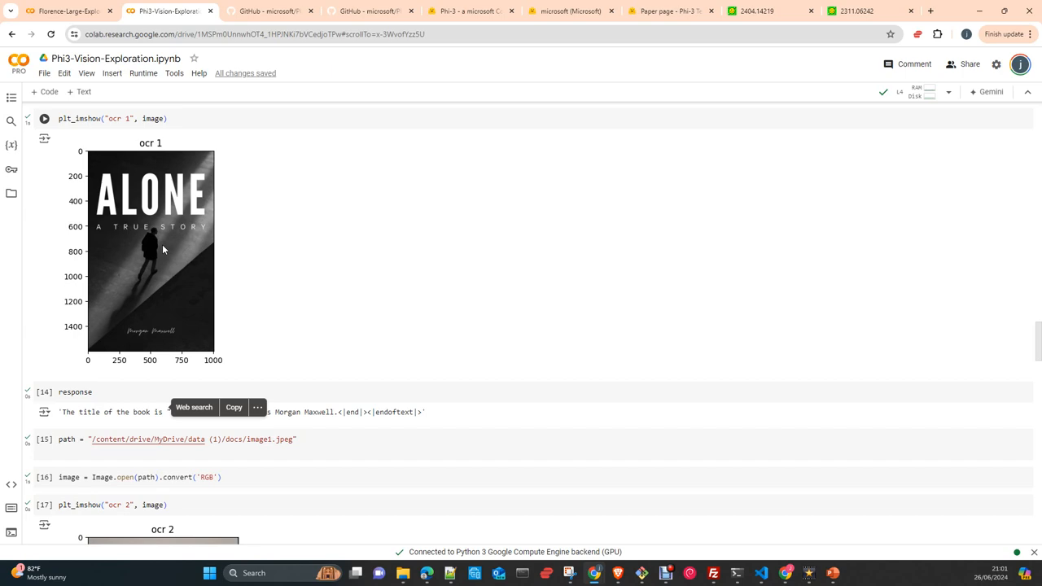
mouse_move(302, 353)
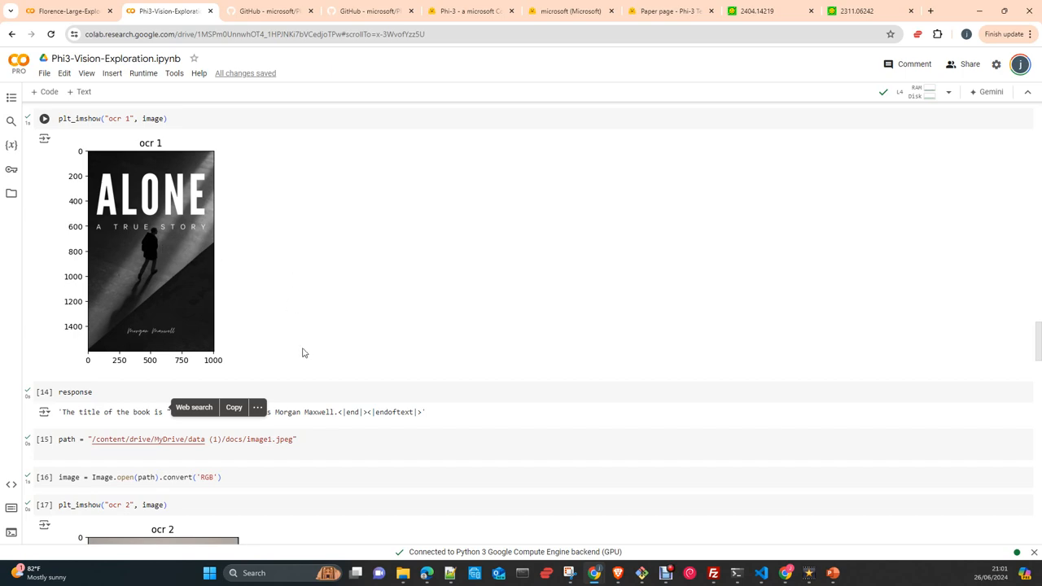
scroll(up, 3)
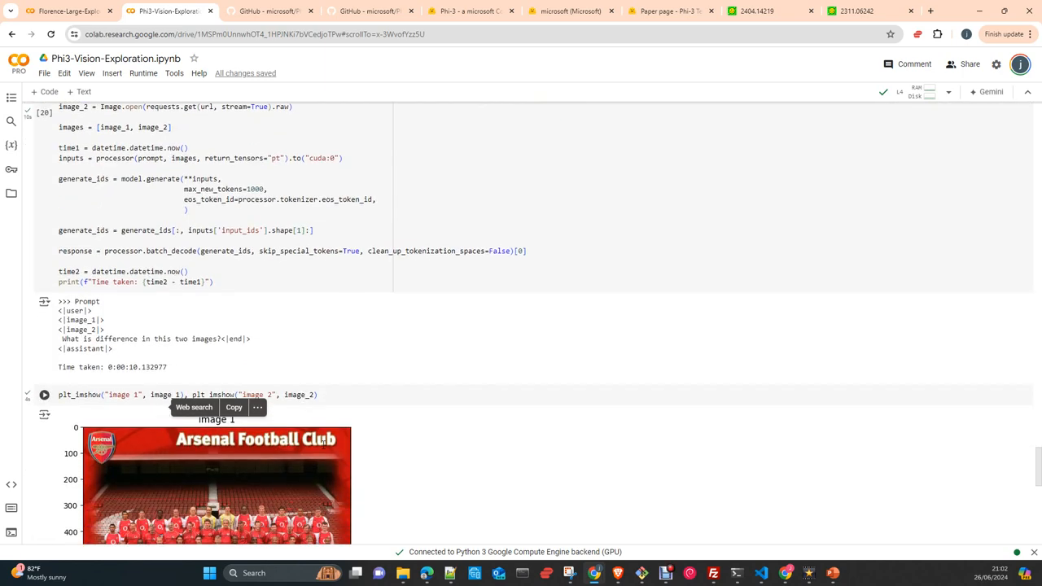
scroll(up, 3)
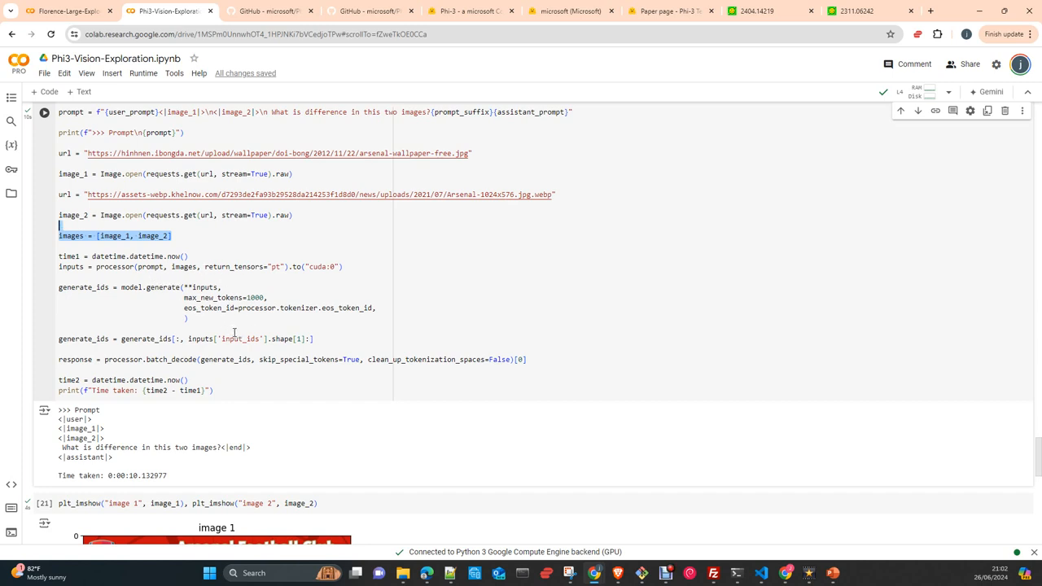
scroll(up, 3)
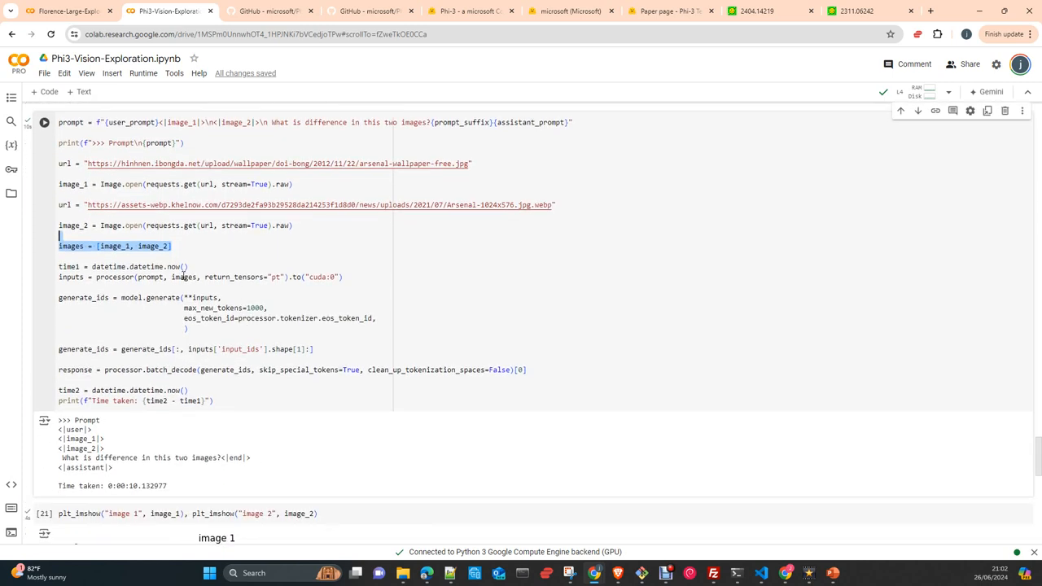
mouse_move(415, 283)
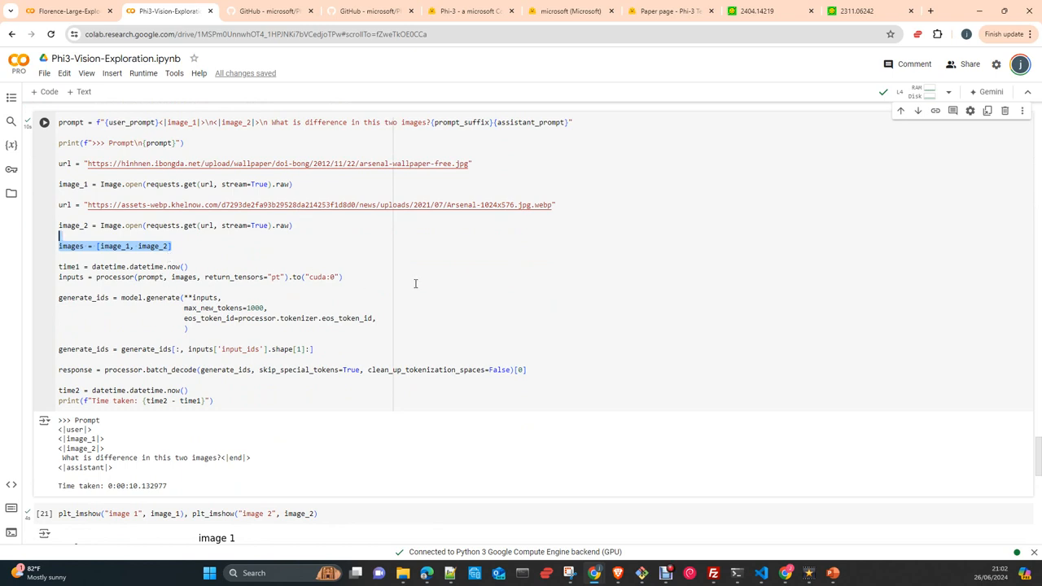
mouse_move(261, 319)
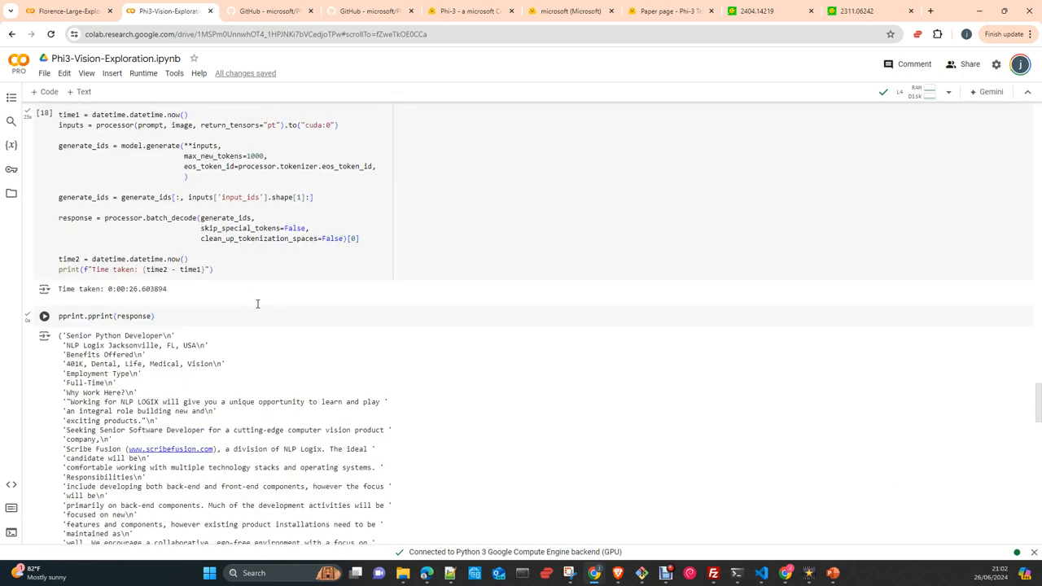
scroll(up, 3)
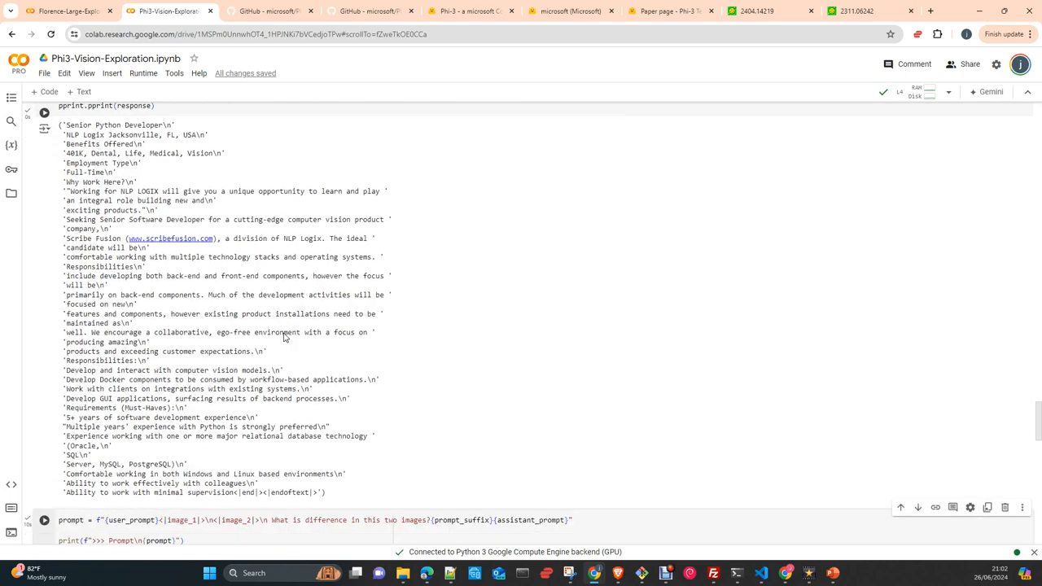
scroll(down, 3)
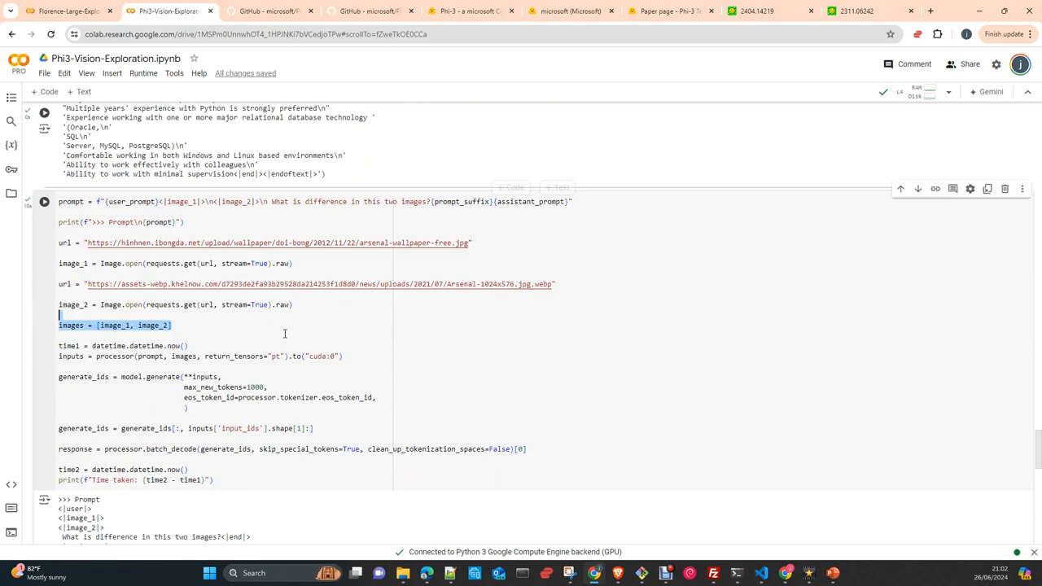
scroll(down, 3)
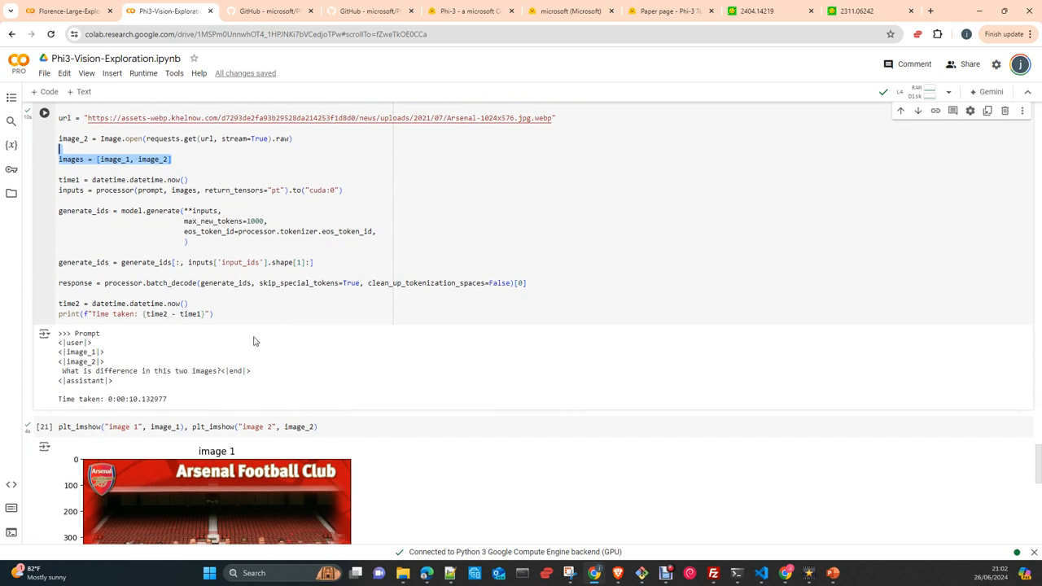
scroll(up, 3)
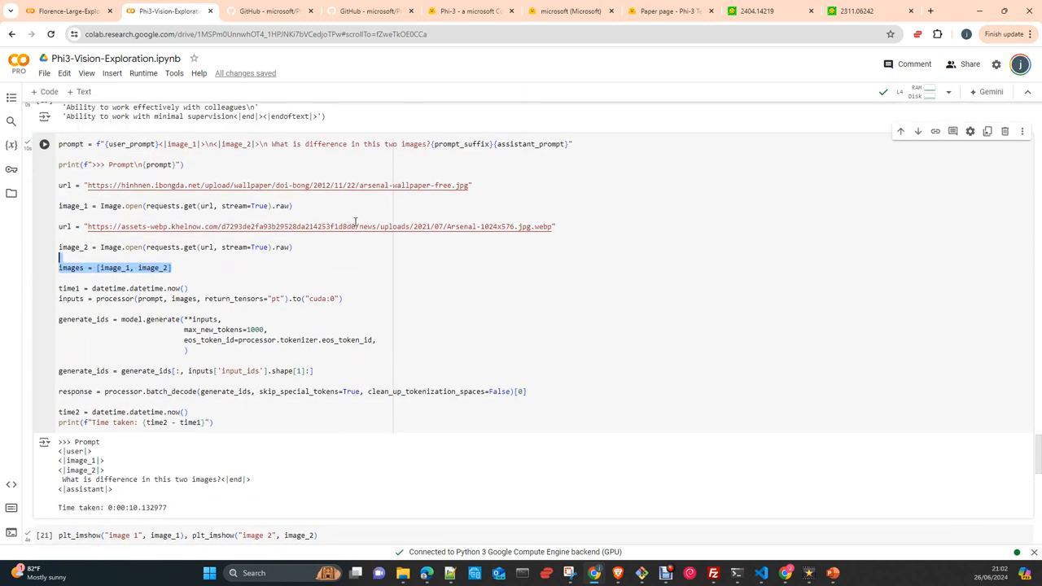
mouse_move(55, 163)
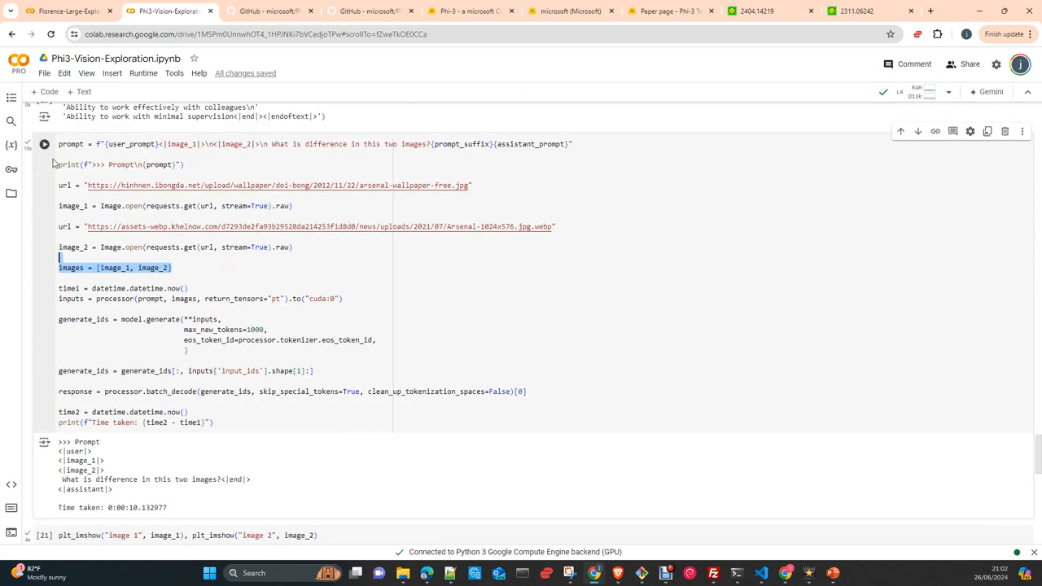
scroll(down, 3)
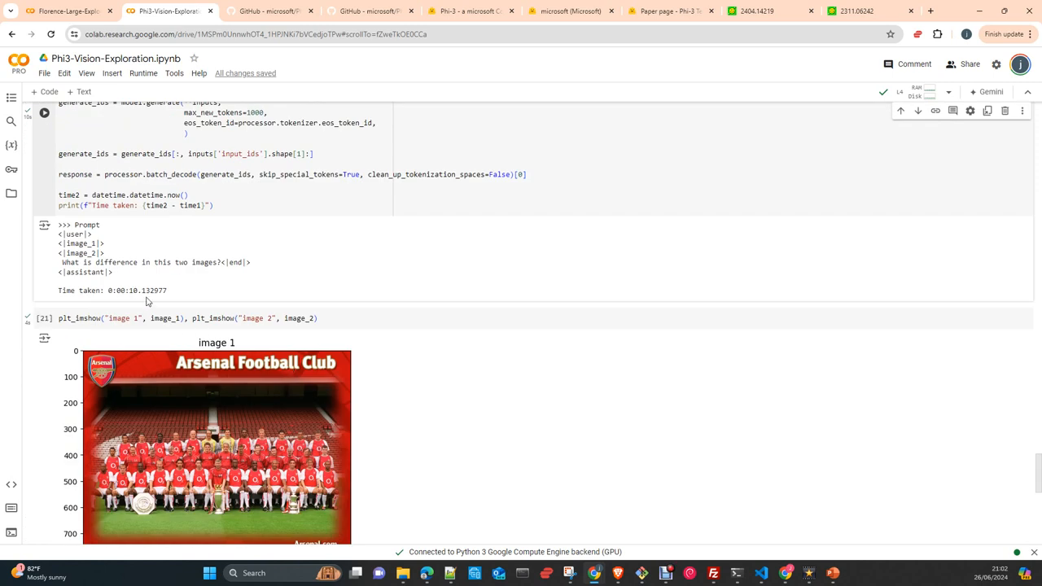
scroll(down, 3)
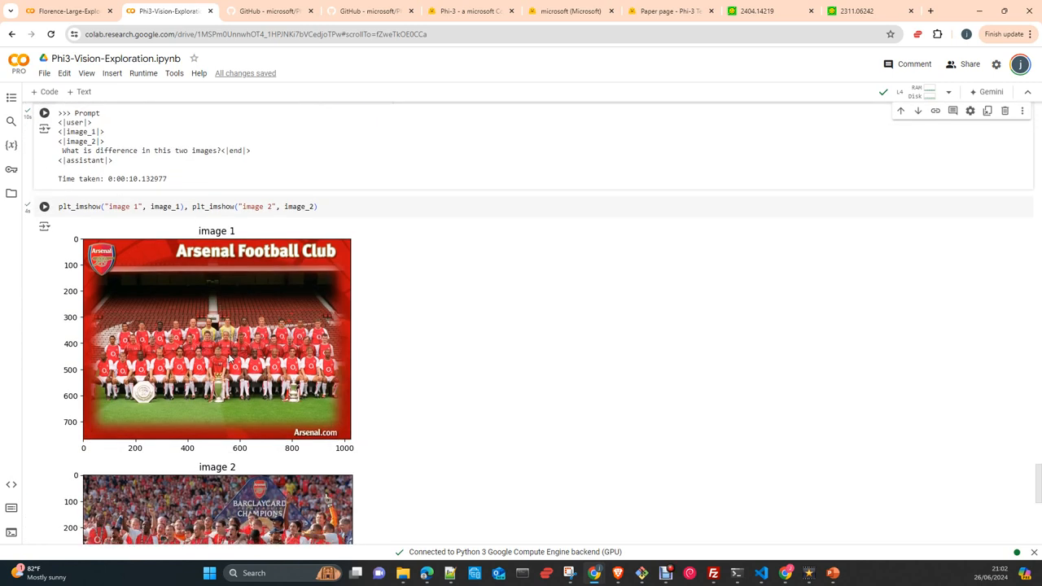
scroll(down, 3)
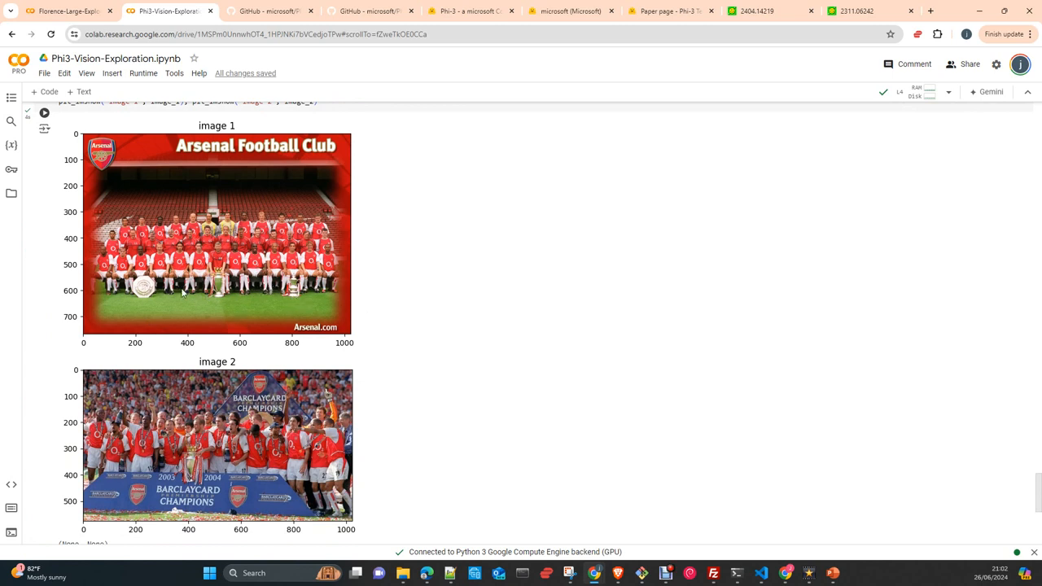
mouse_move(142, 290)
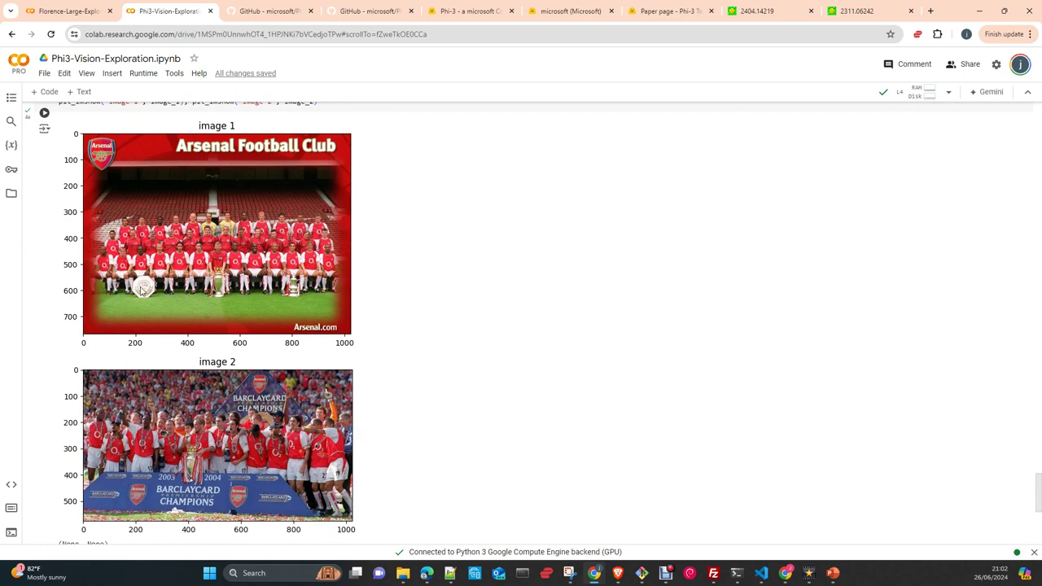
scroll(down, 3)
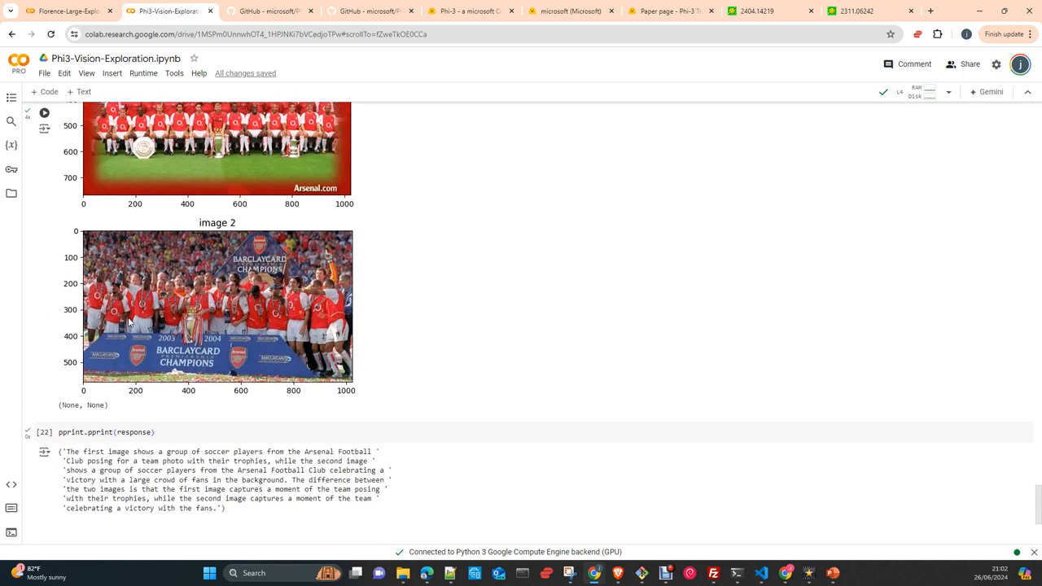
mouse_move(206, 383)
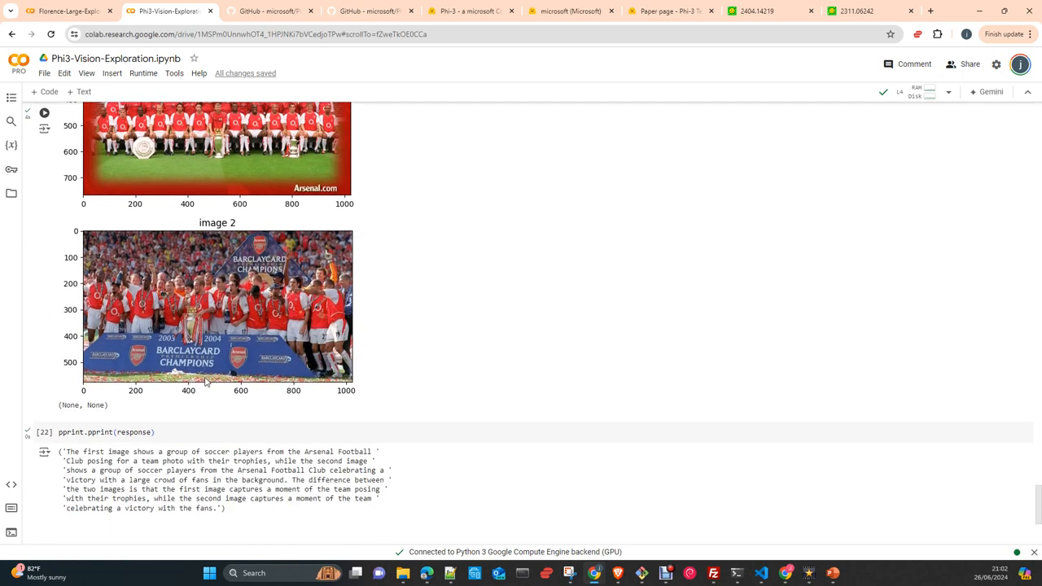
mouse_move(228, 341)
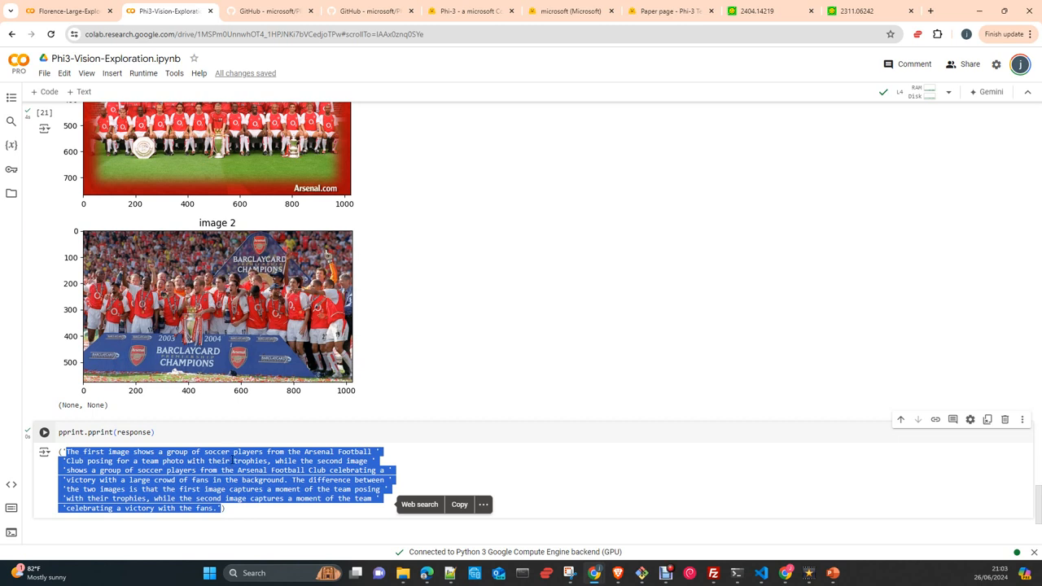
scroll(up, 3)
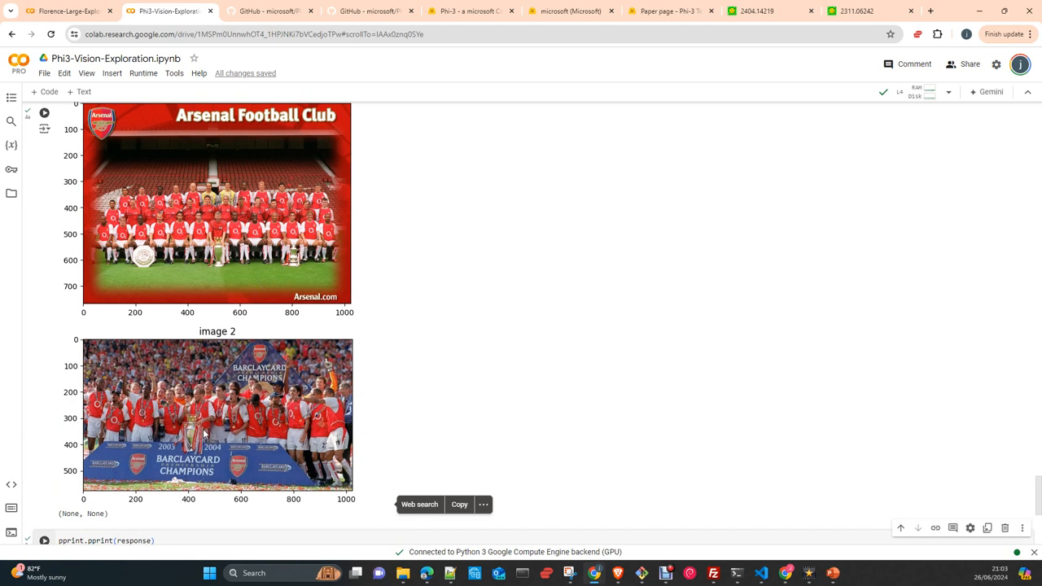
mouse_move(295, 505)
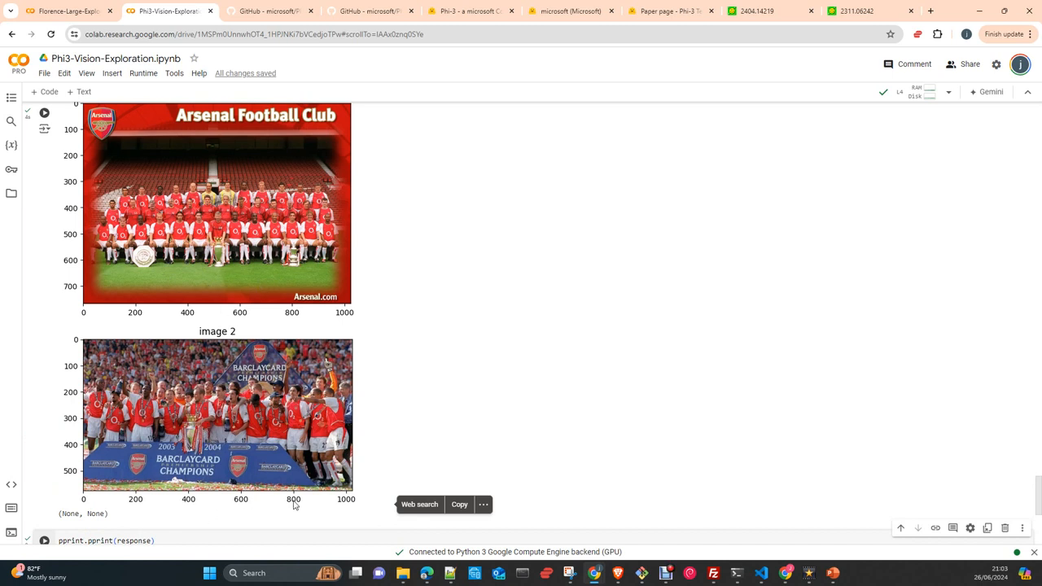
scroll(up, 3)
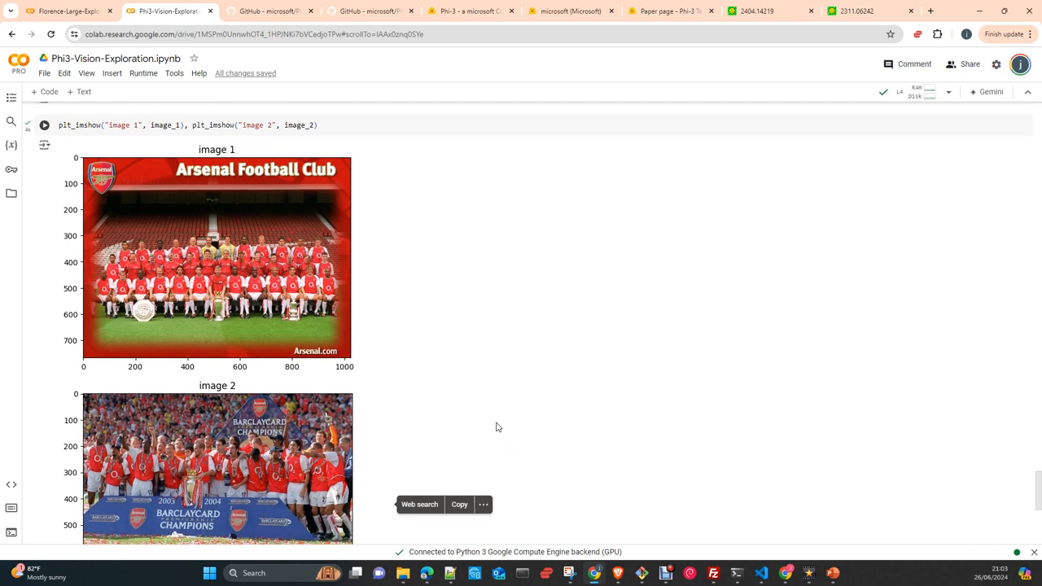
scroll(up, 3)
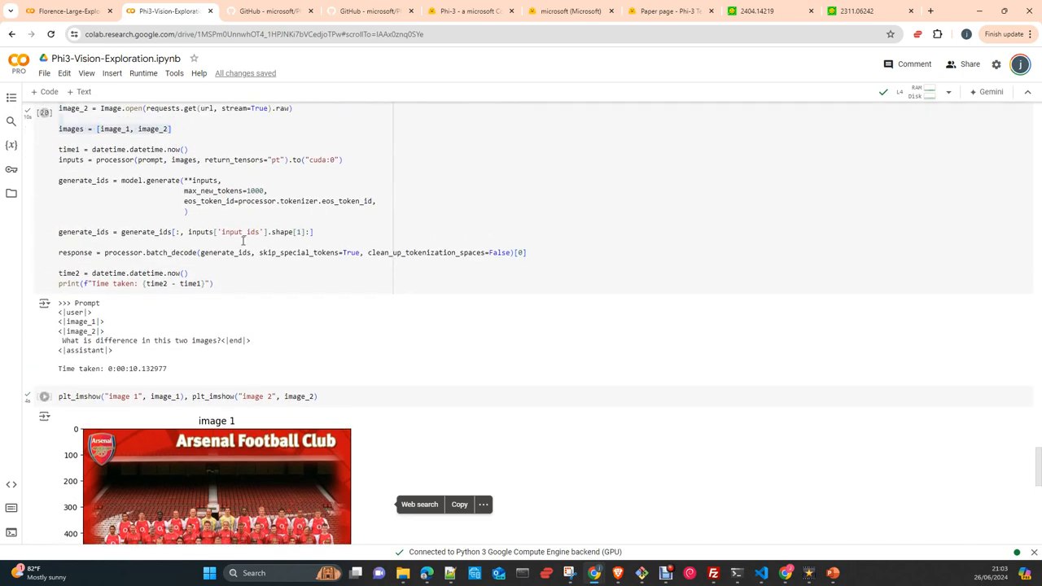
mouse_move(116, 58)
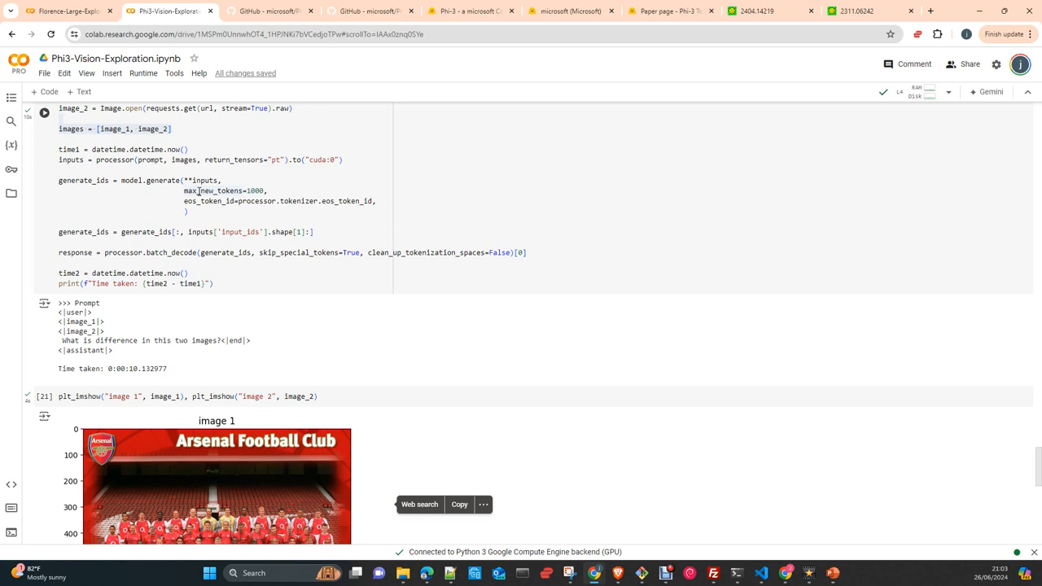
mouse_move(278, 143)
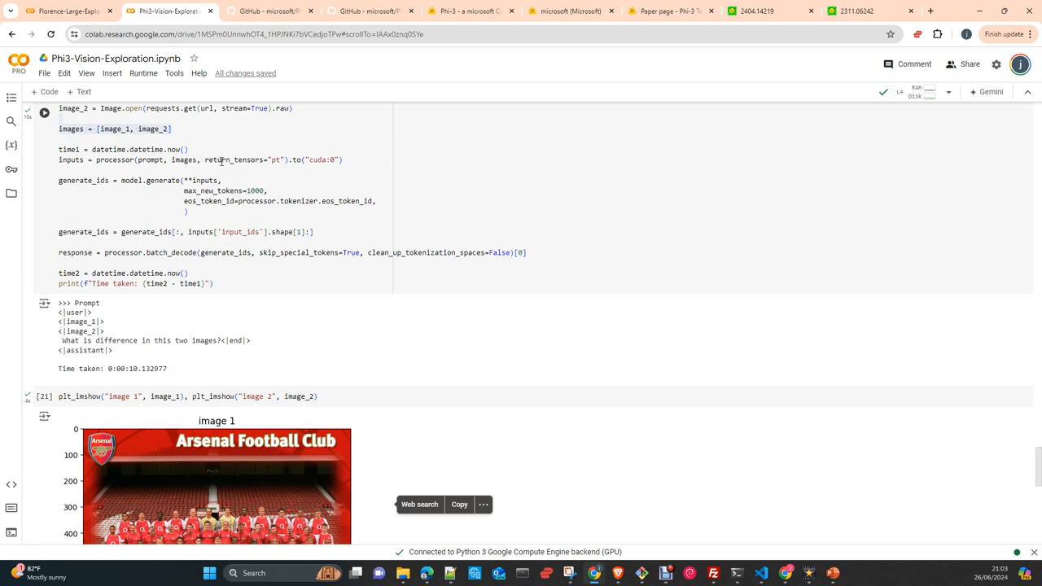
scroll(up, 3)
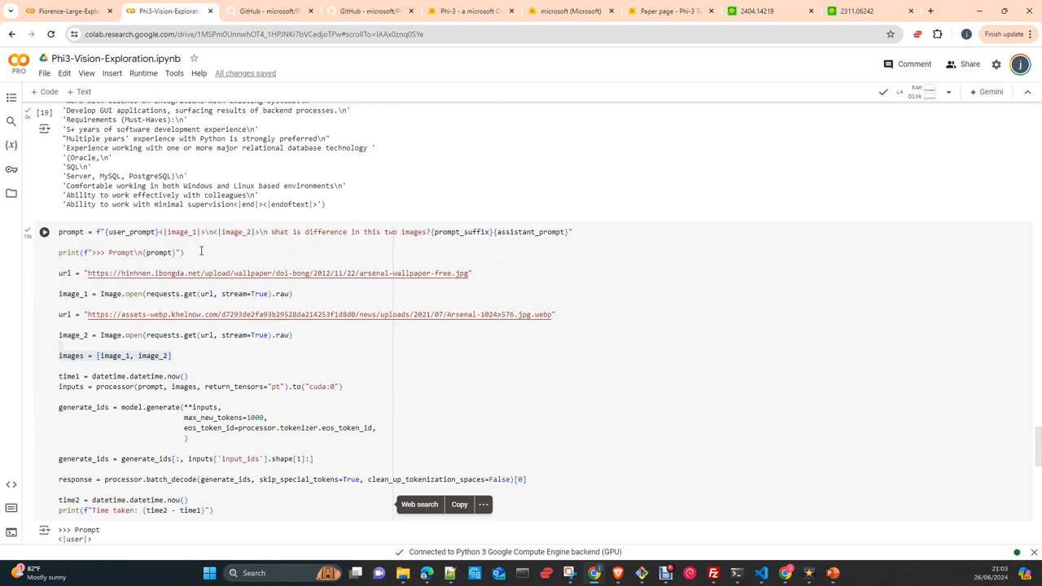
mouse_move(208, 260)
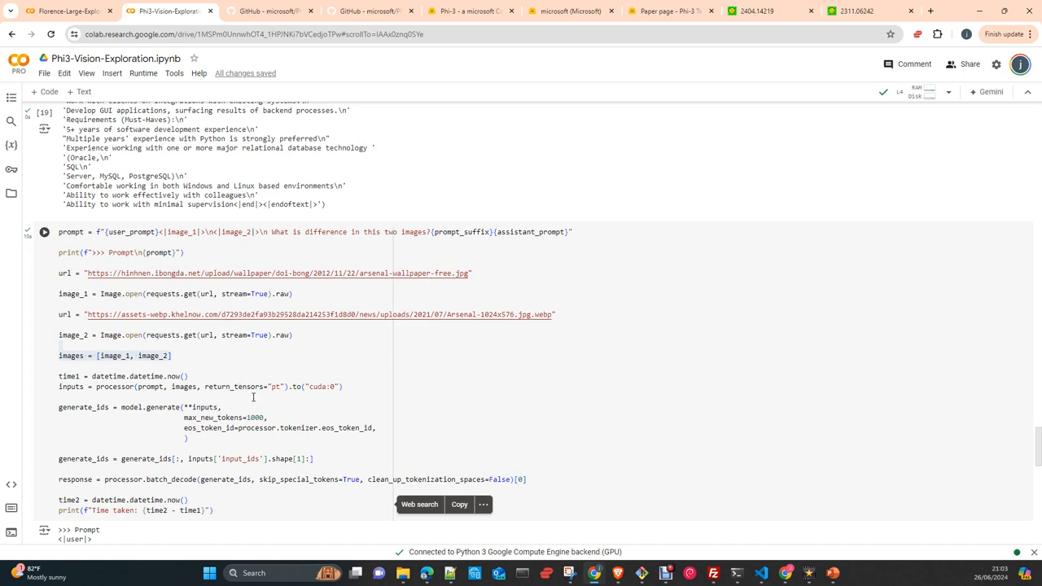
mouse_move(228, 379)
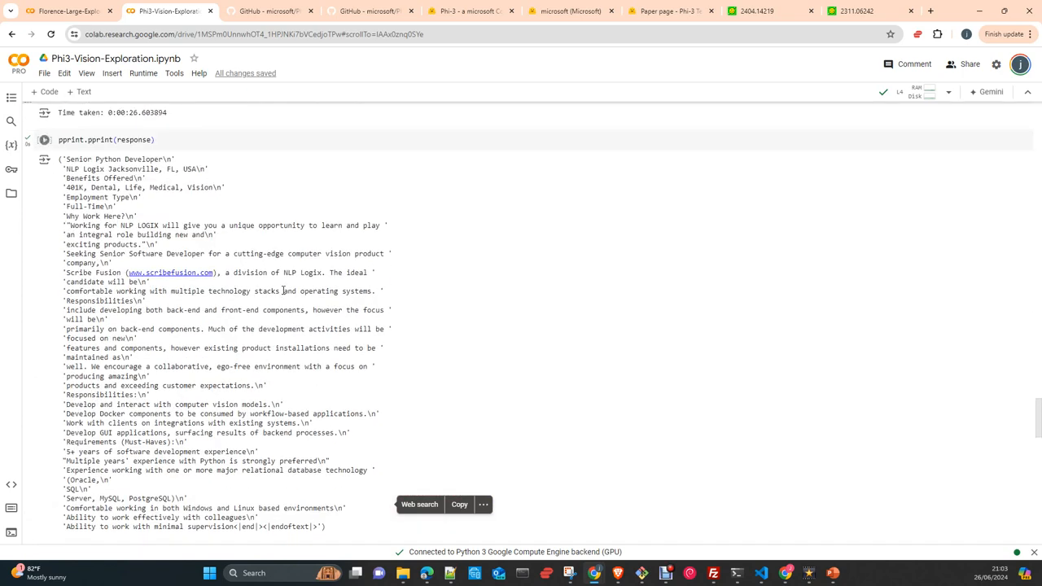
Scroll back to the image1.jpeg cell displaying the scanned job posting as 'ocr 2'.
scroll(up, 3)
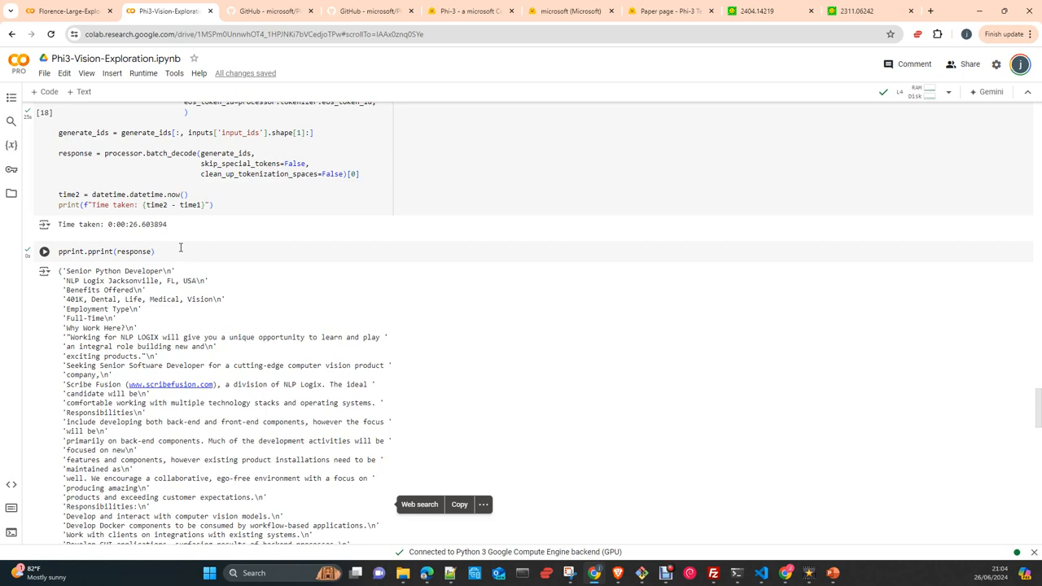
scroll(down, 3)
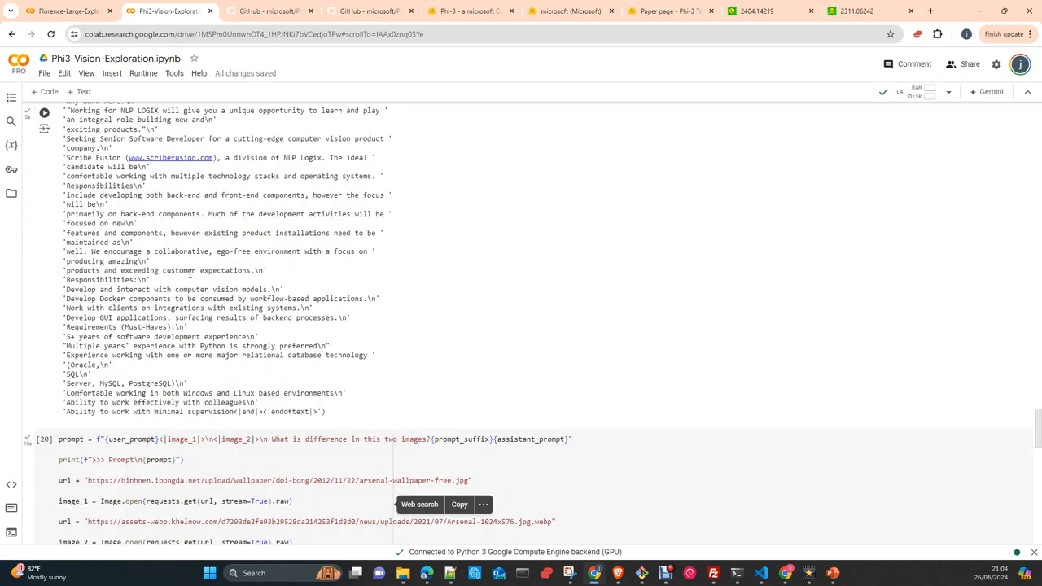
scroll(up, 3)
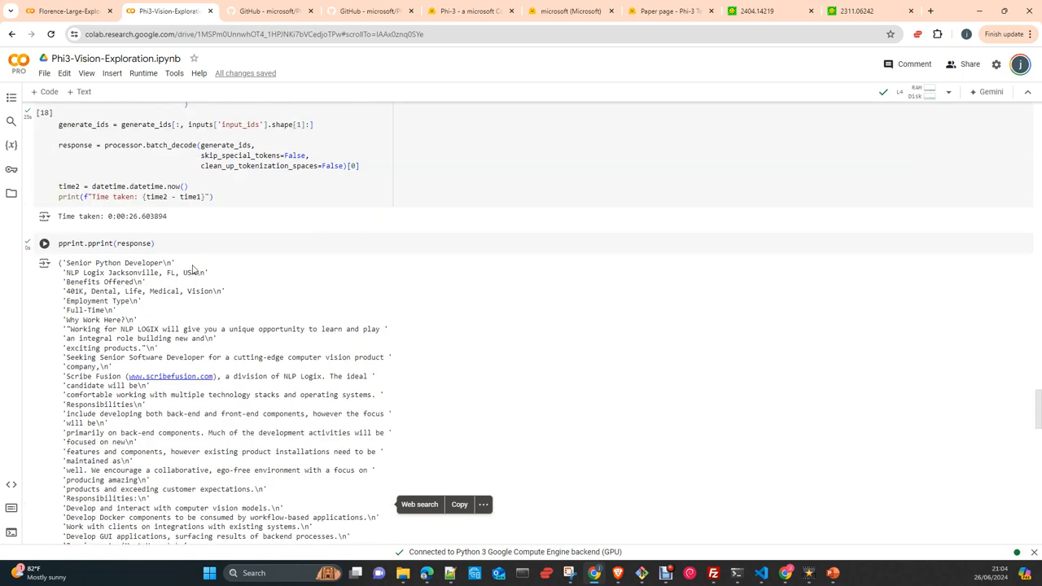
scroll(up, 3)
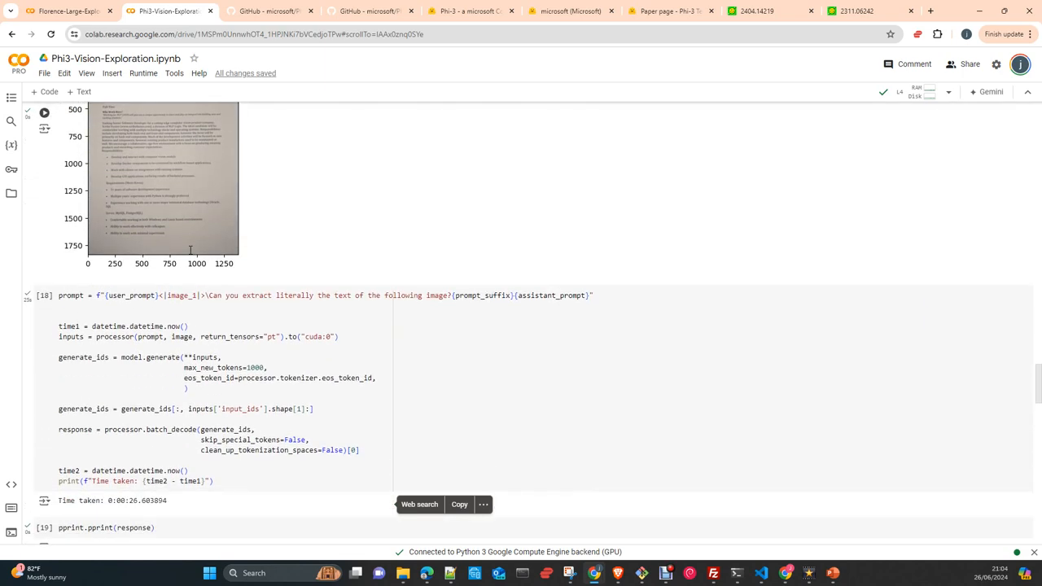
scroll(up, 3)
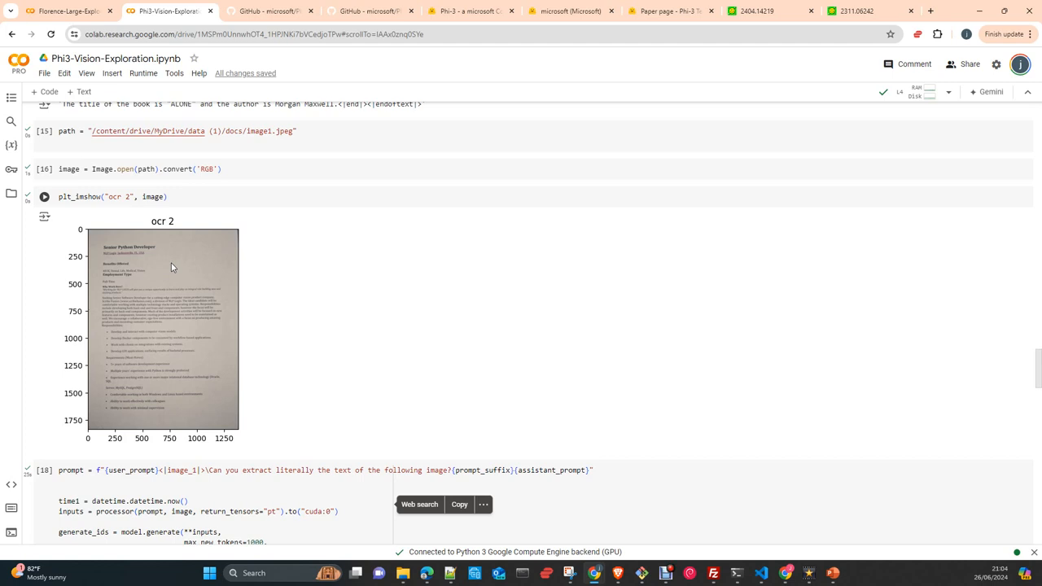
mouse_move(187, 276)
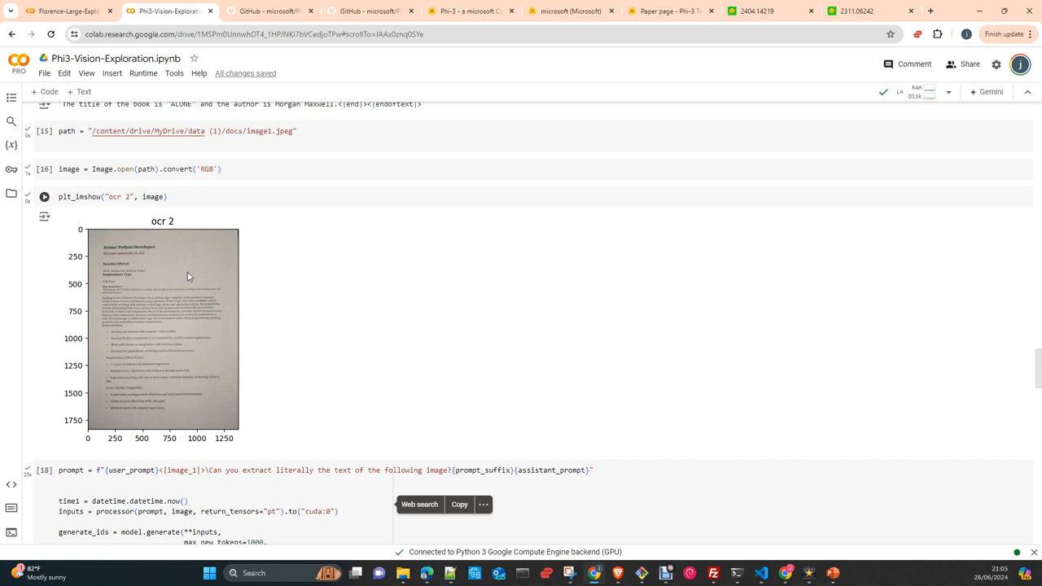
mouse_move(131, 368)
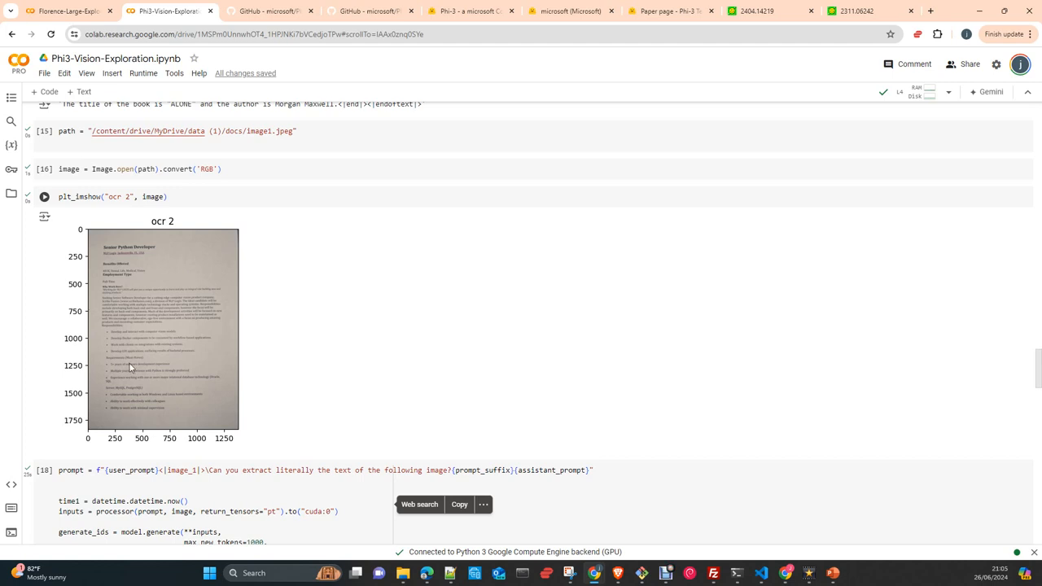
mouse_move(183, 326)
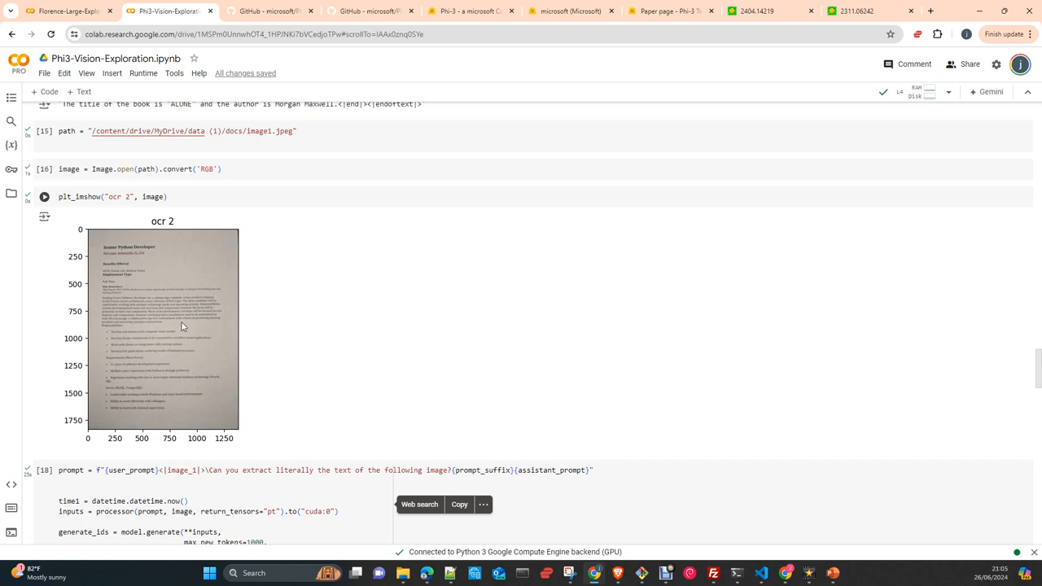
mouse_move(440, 330)
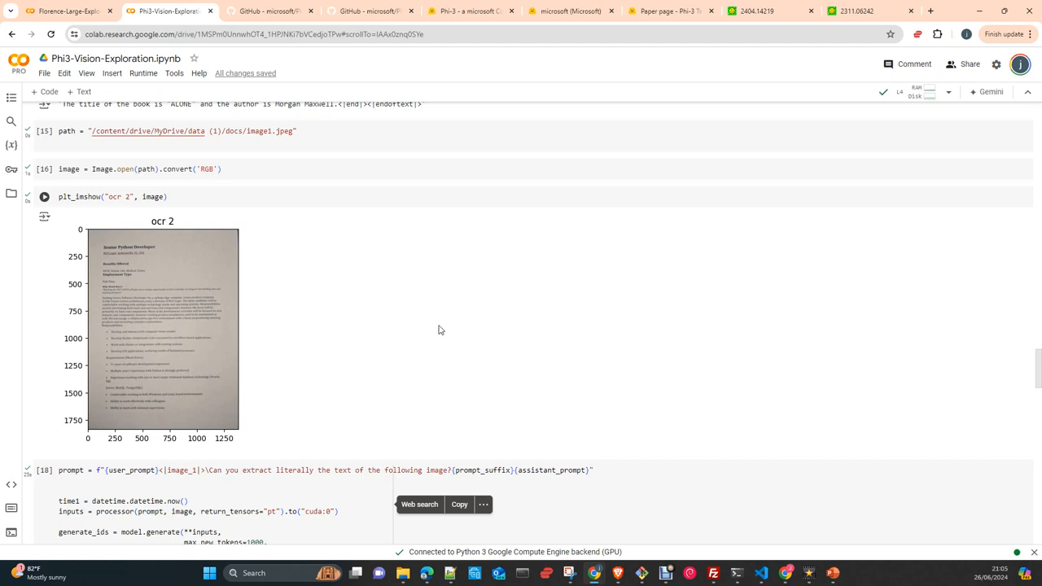
mouse_move(416, 326)
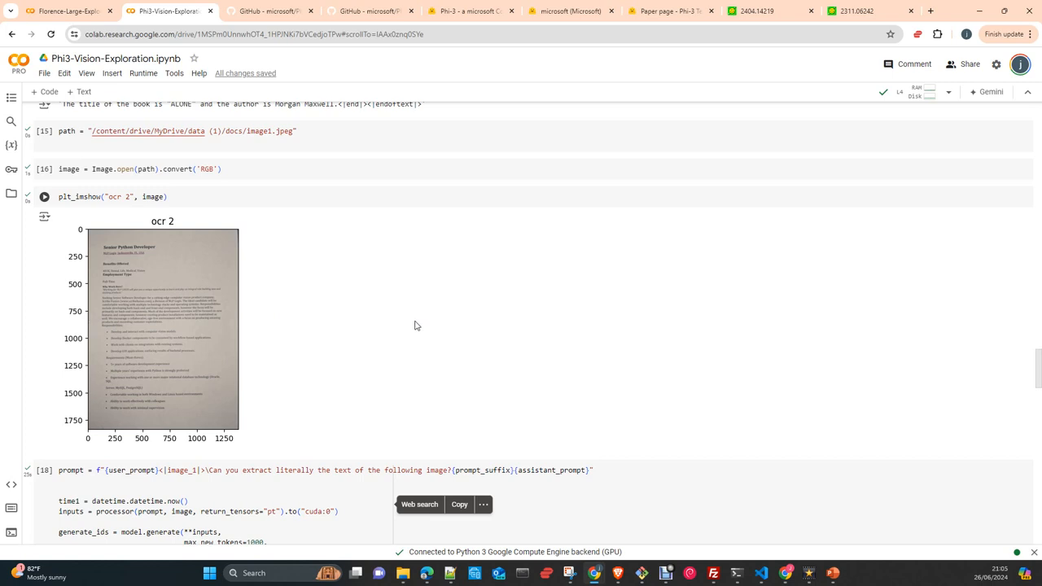
mouse_move(411, 327)
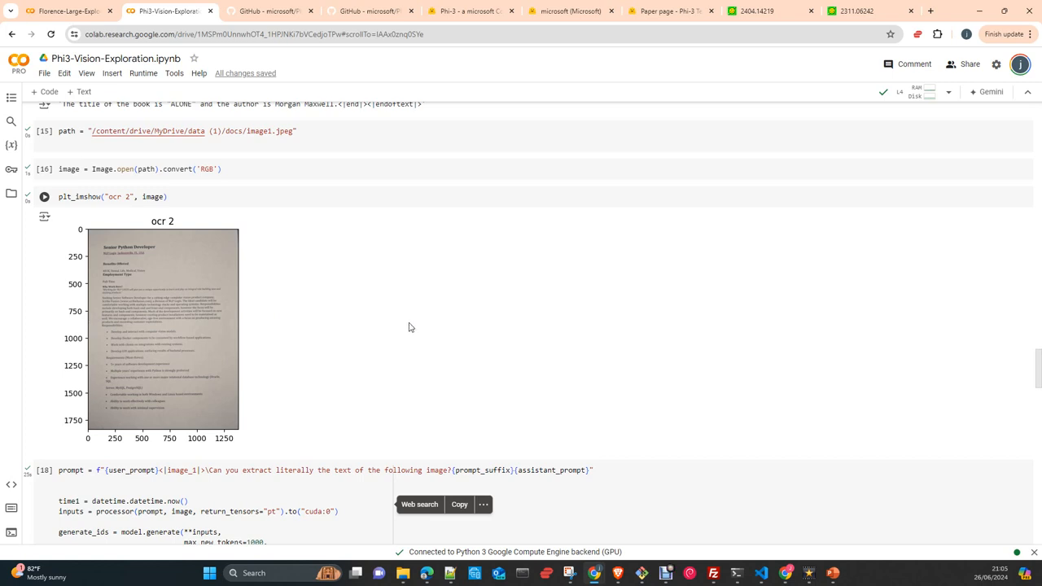
scroll(down, 3)
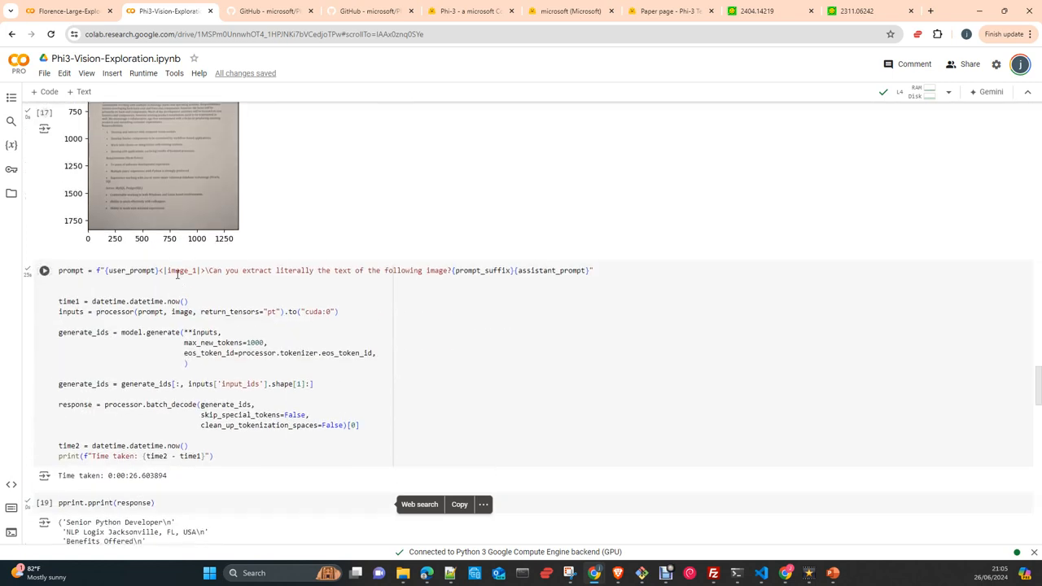
scroll(up, 3)
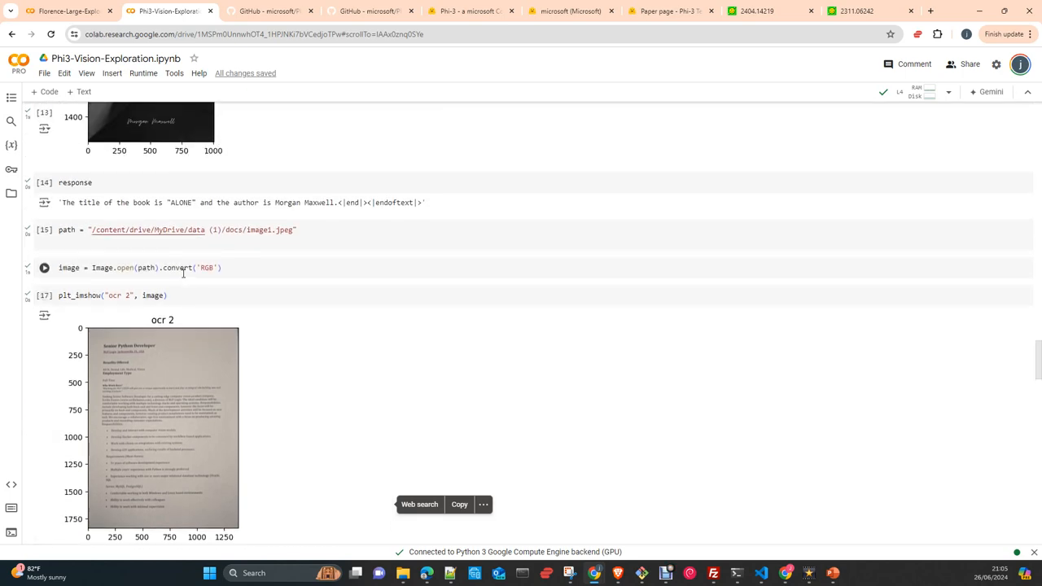
scroll(up, 3)
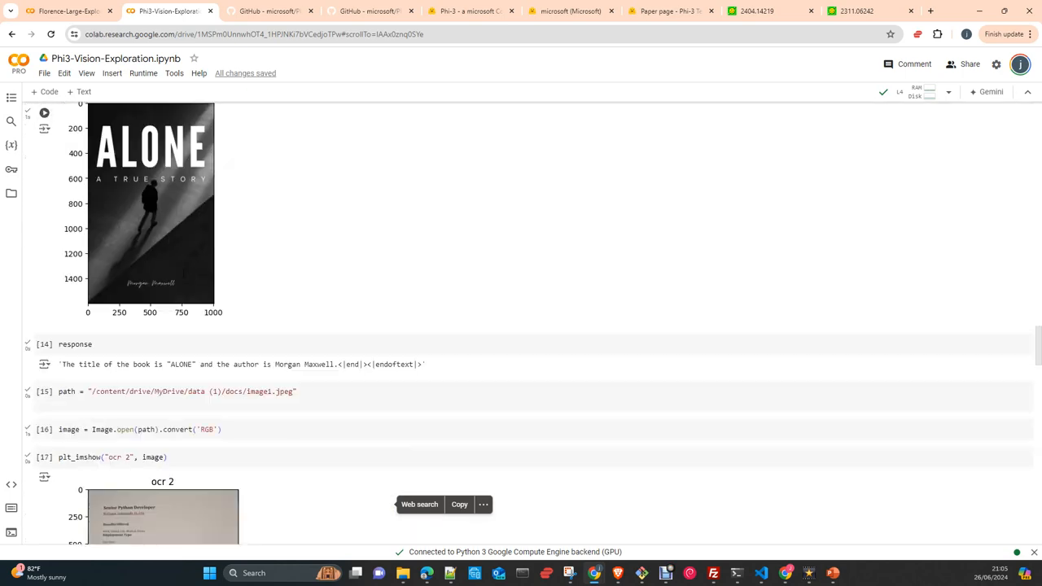
scroll(down, 3)
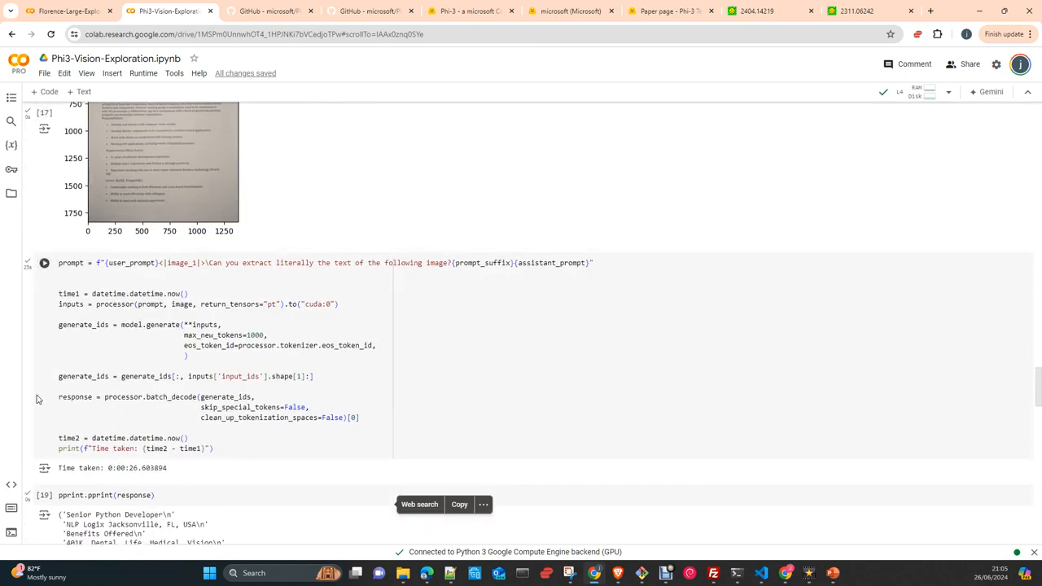
scroll(down, 3)
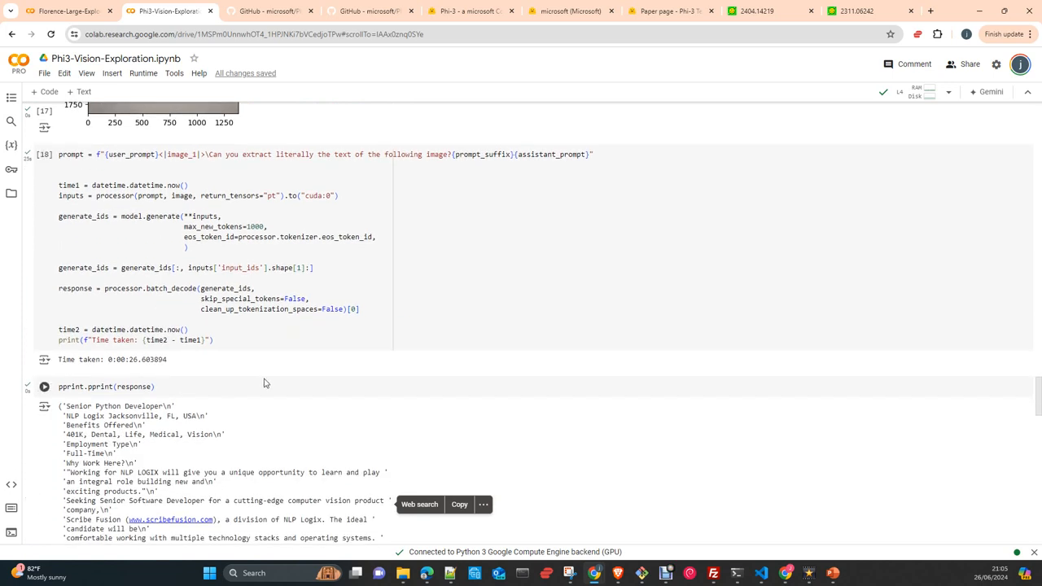
scroll(up, 3)
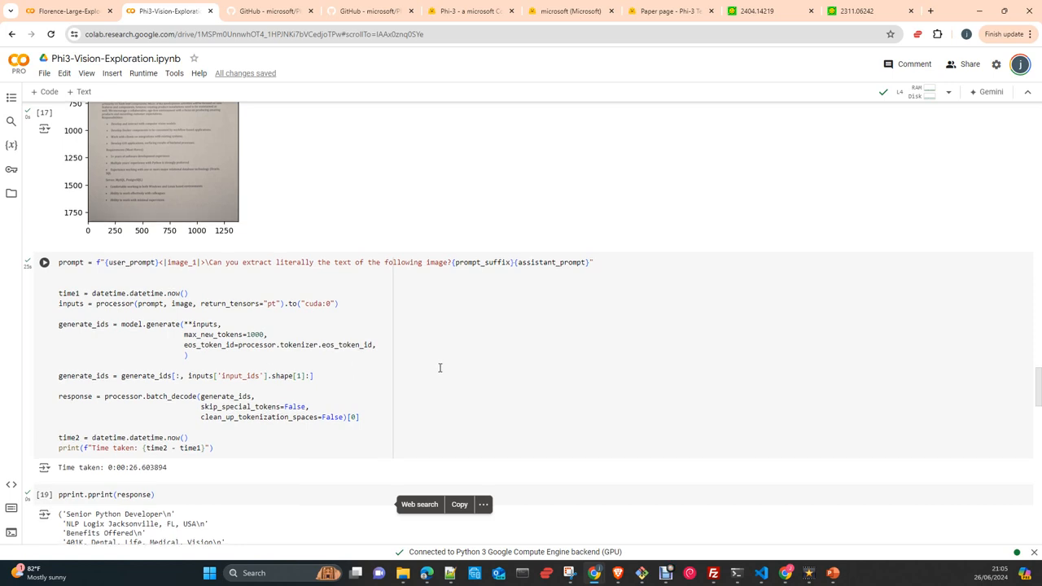
scroll(down, 3)
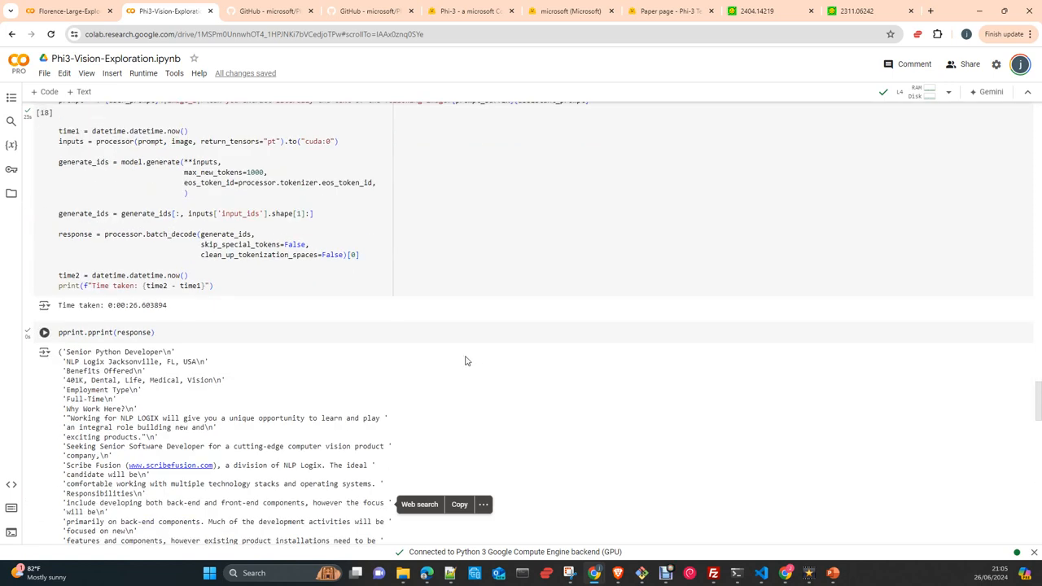
click(44, 332)
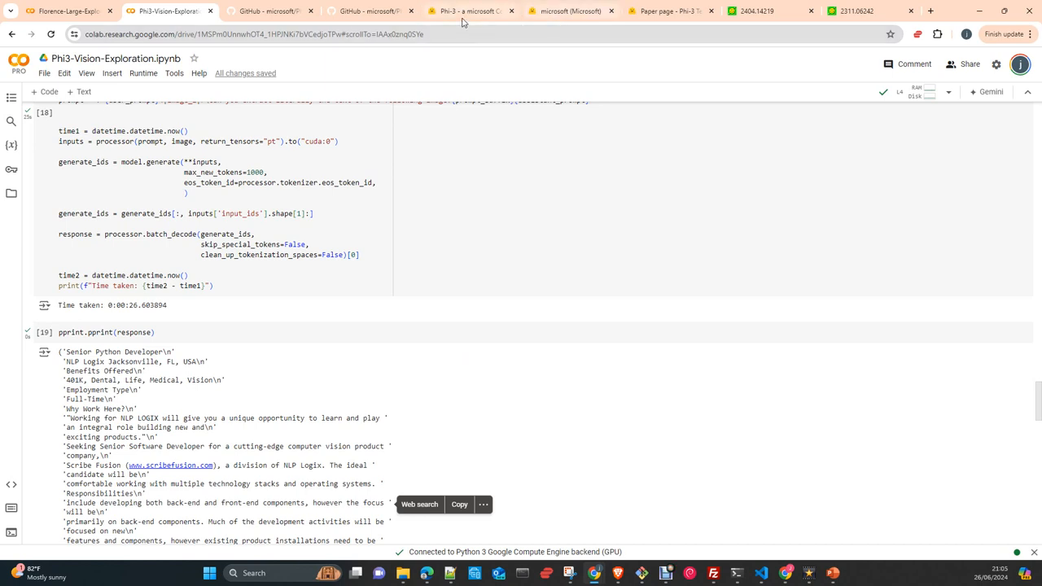
Open the Phi-3-vision-128k-instruct-onnx-cuda model card from the Phi-3 collection and skim it.
click(471, 10)
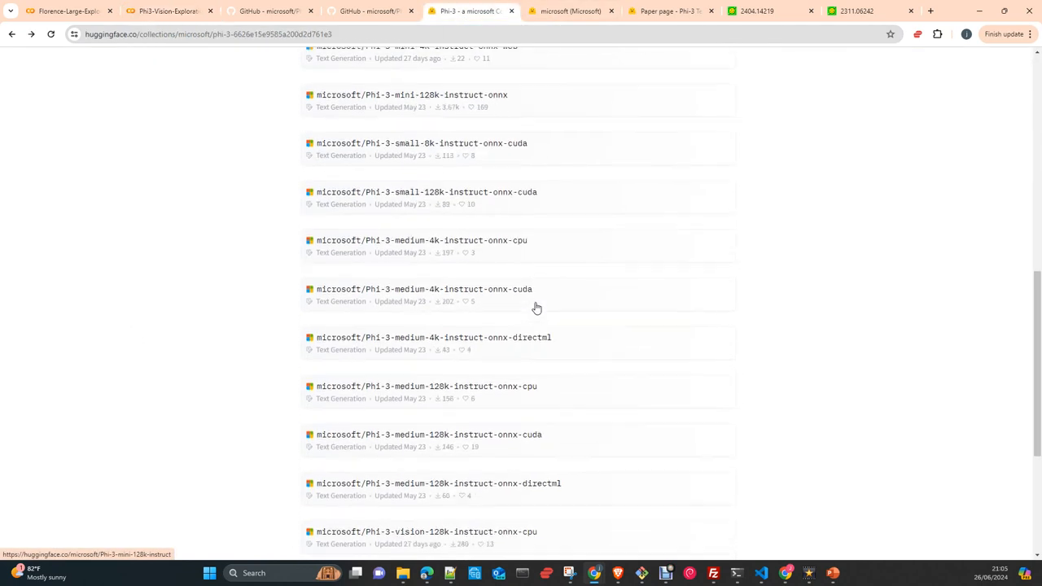
scroll(down, 3)
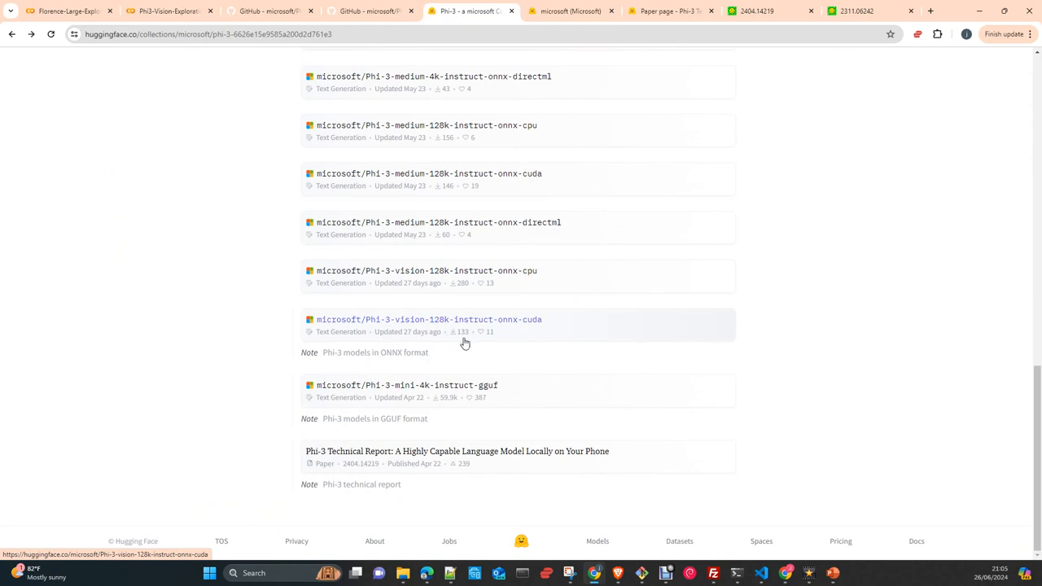
click(429, 319)
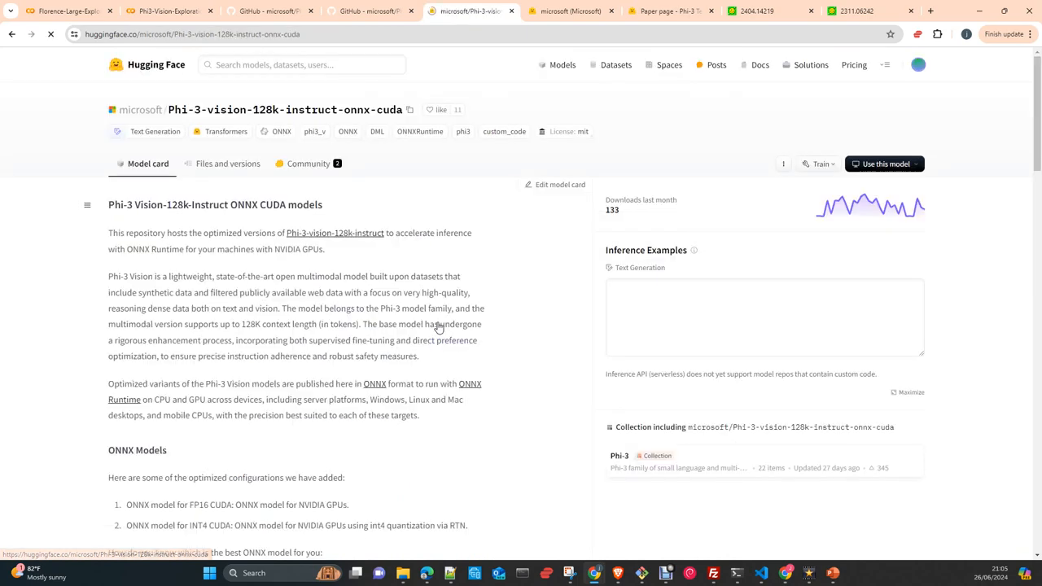
scroll(down, 3)
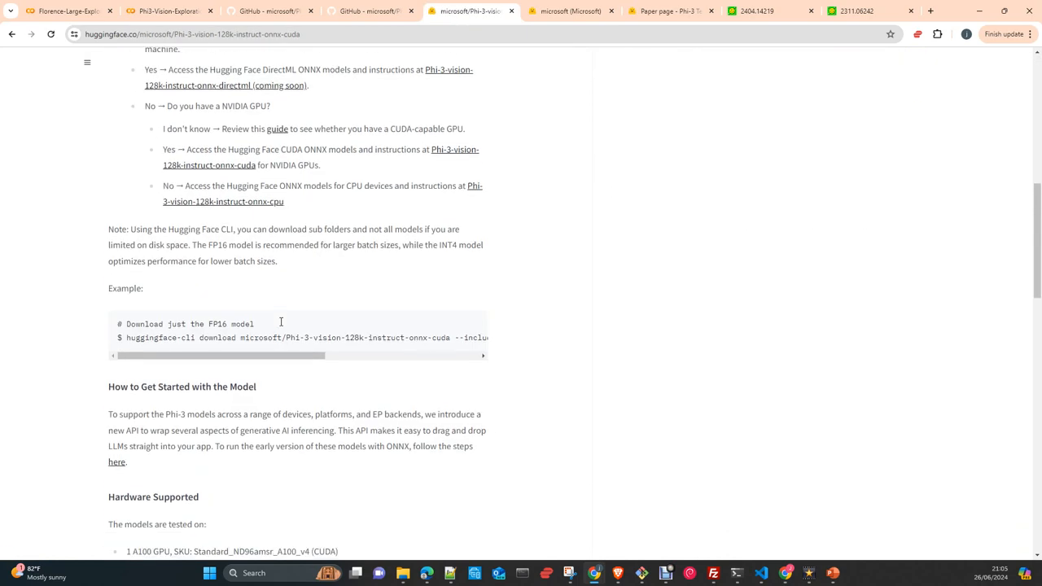
scroll(down, 3)
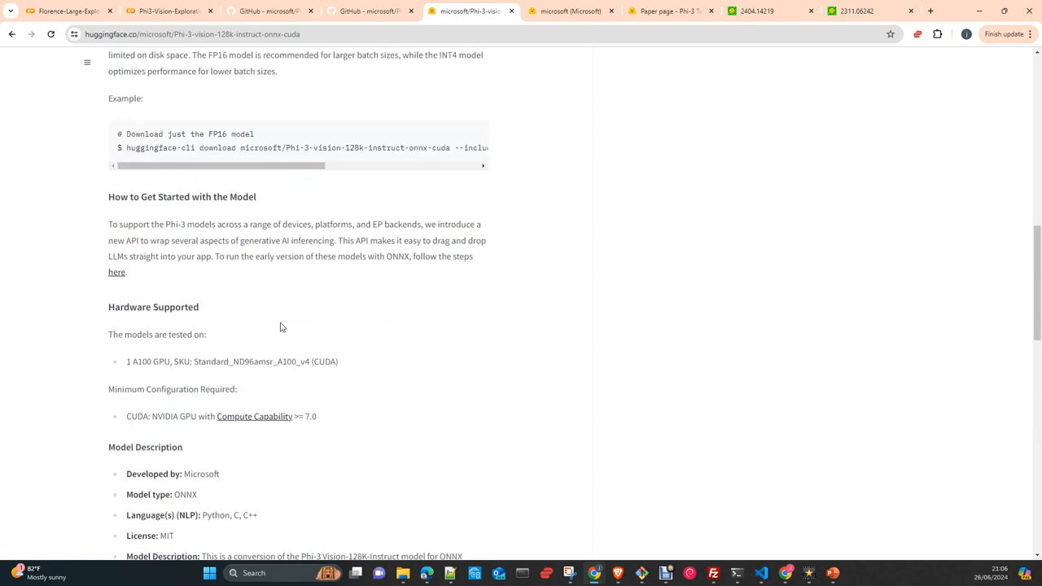
scroll(up, 3)
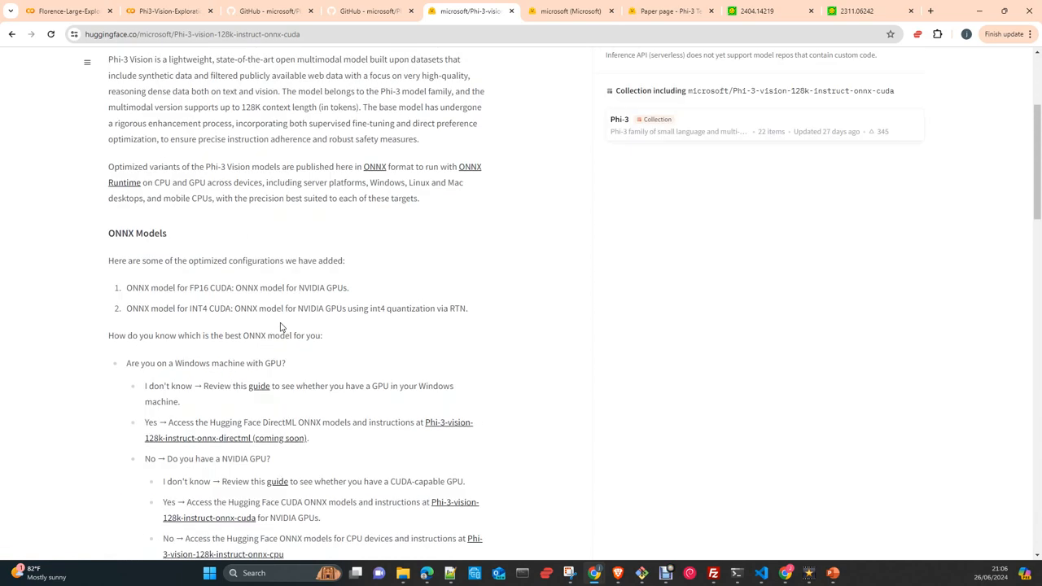
scroll(up, 3)
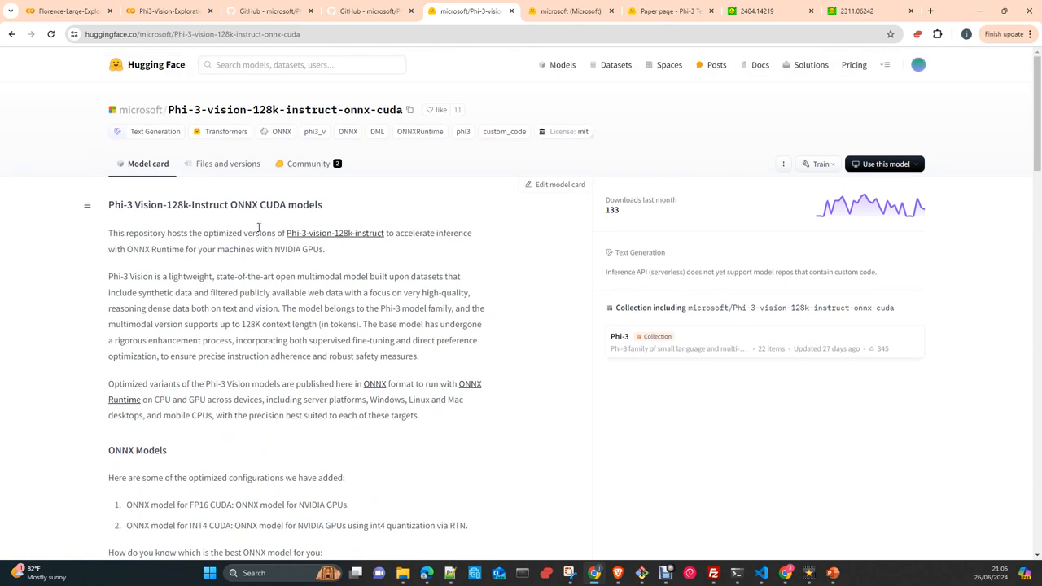
mouse_move(377, 244)
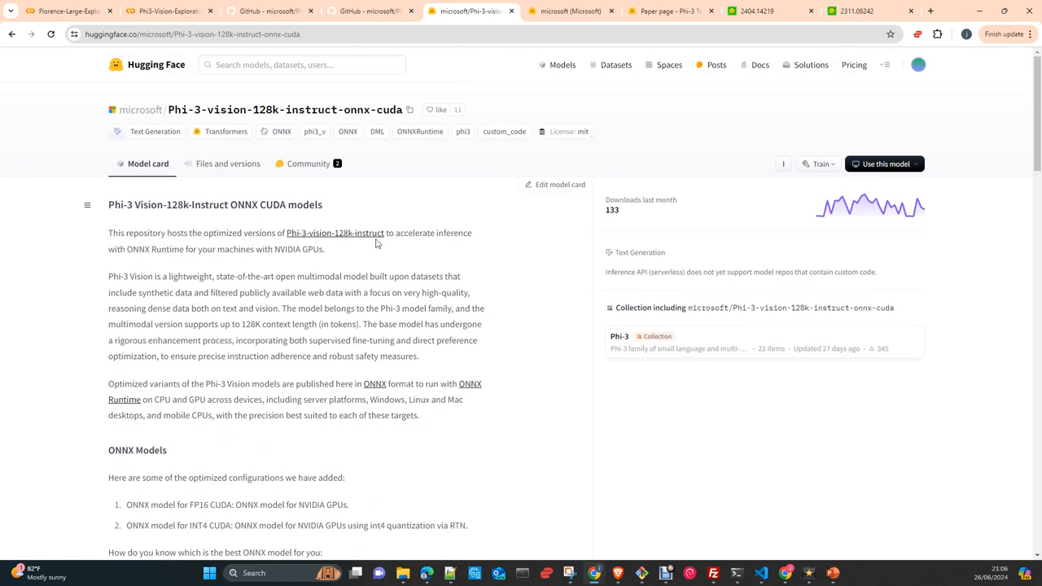
scroll(down, 3)
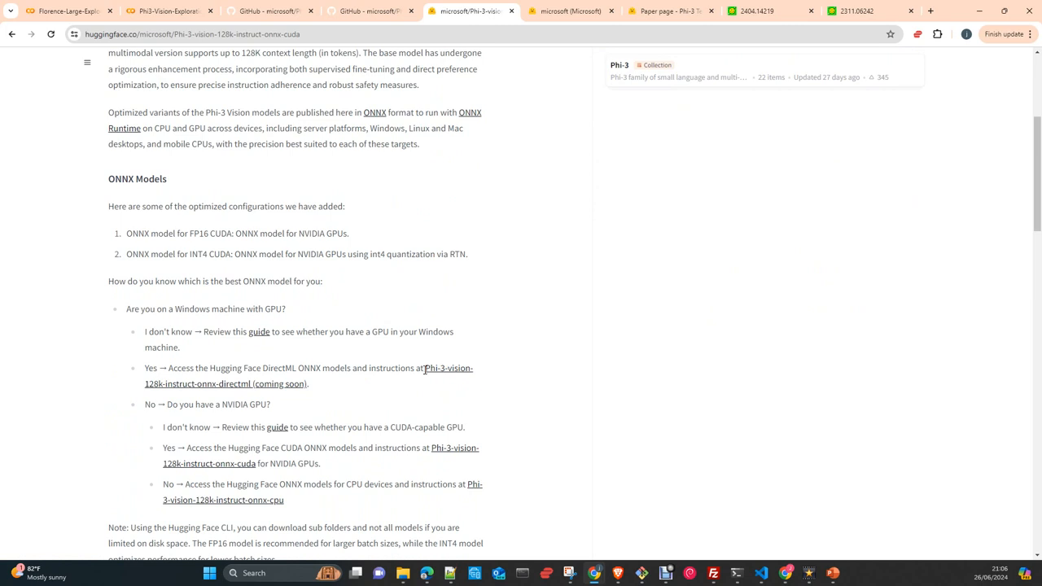
scroll(down, 3)
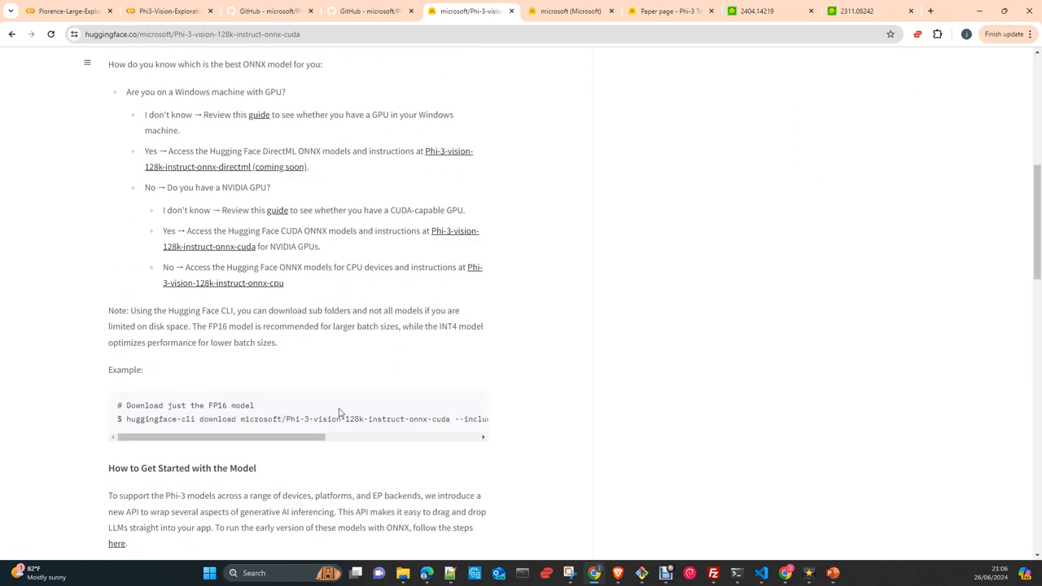
mouse_move(210, 307)
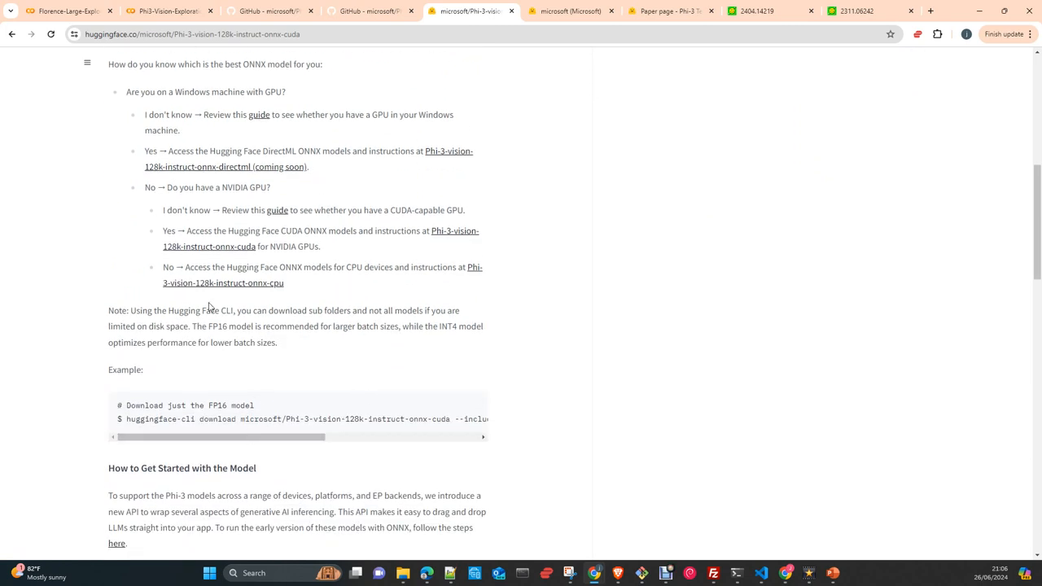
mouse_move(218, 291)
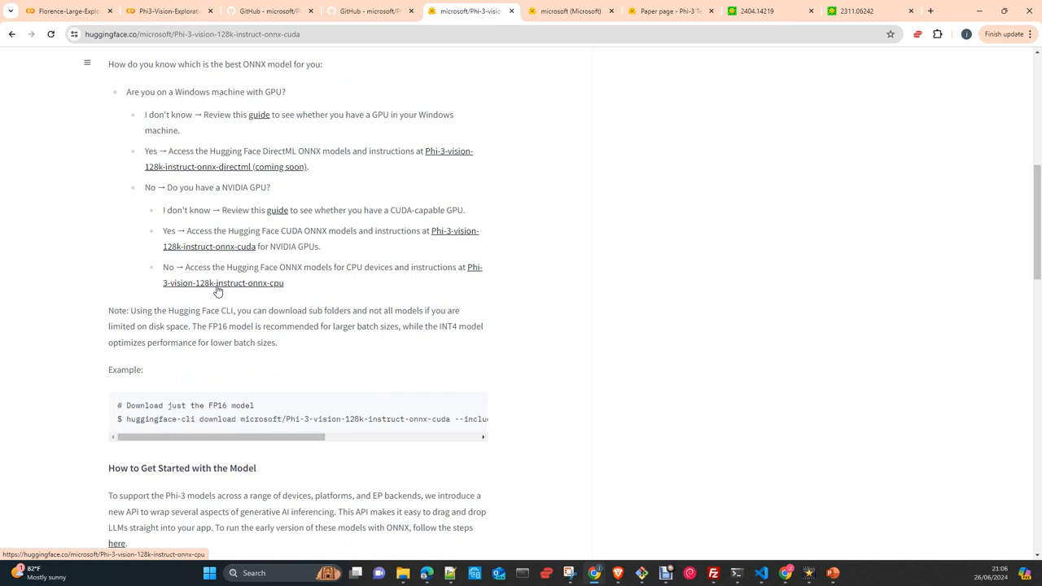
Glance at the Phi-3 technical report page, then return to the ONNX CUDA model card.
scroll(down, 3)
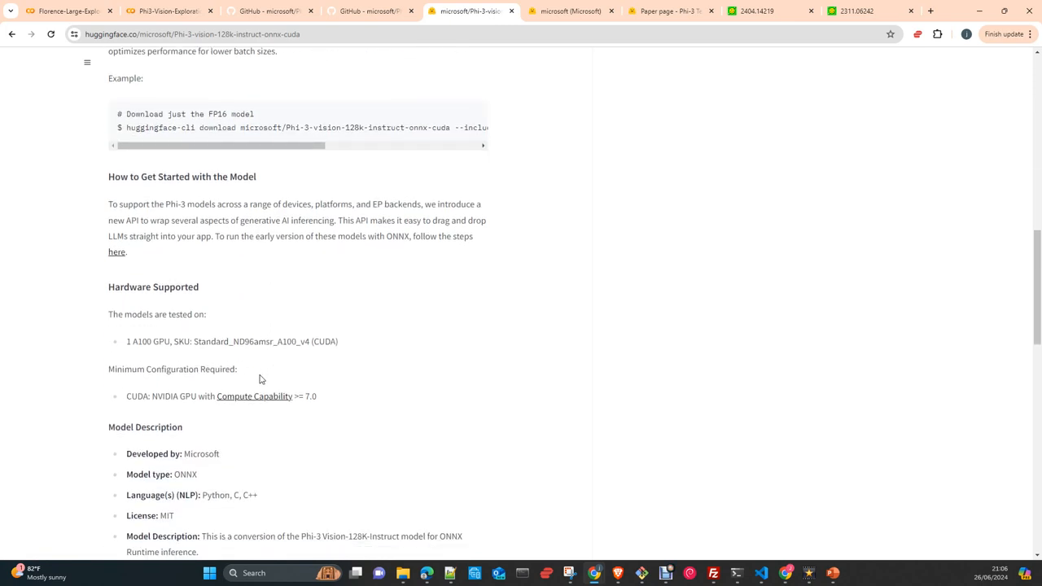
scroll(down, 3)
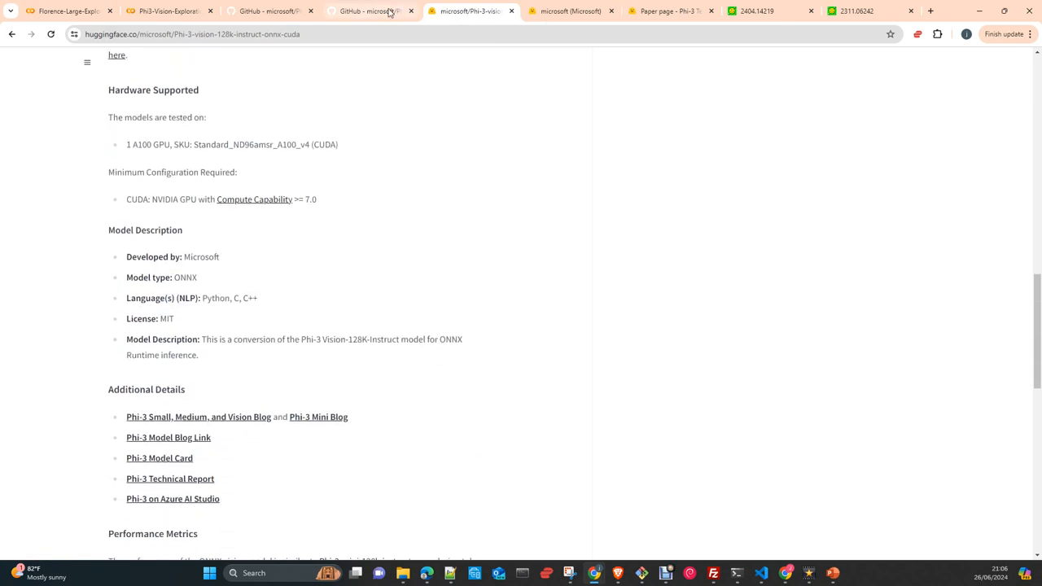
click(570, 11)
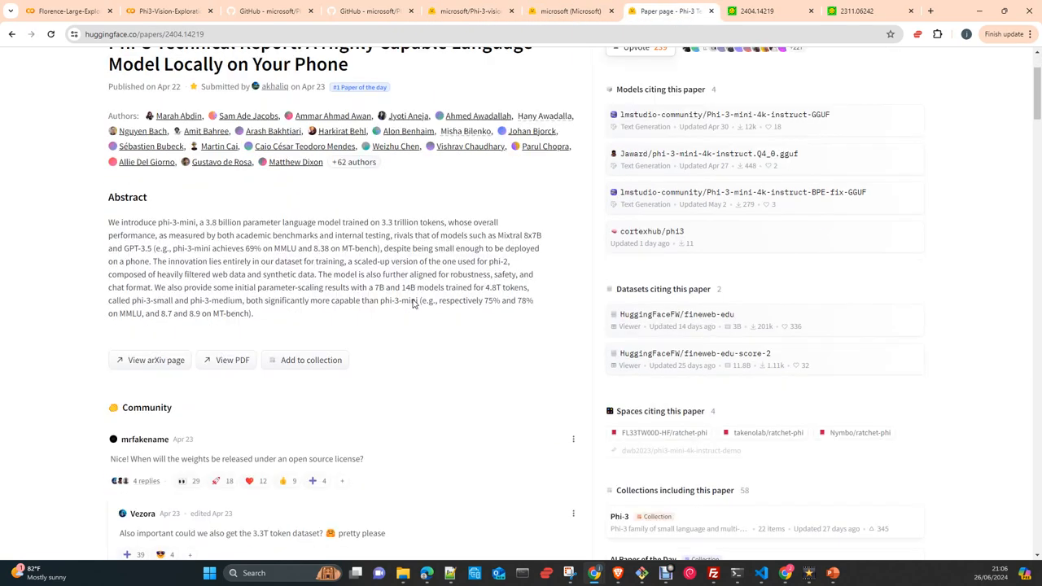
scroll(up, 3)
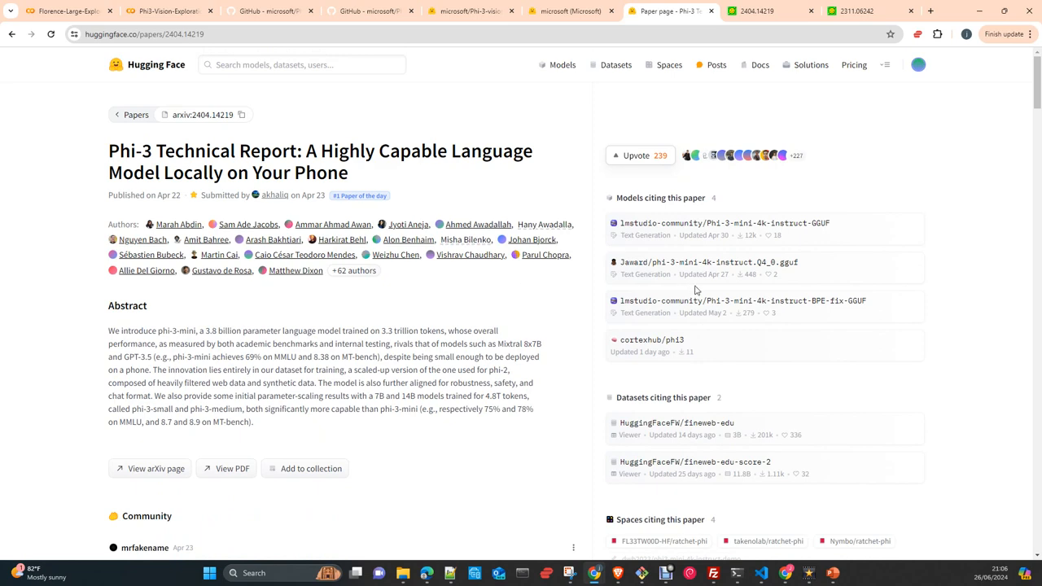
mouse_move(701, 273)
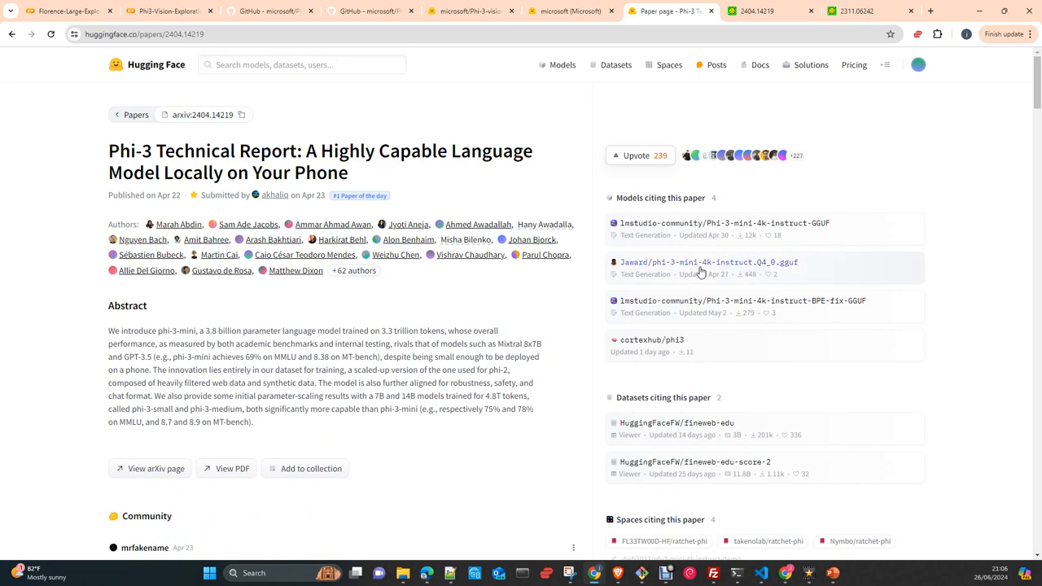
click(471, 11)
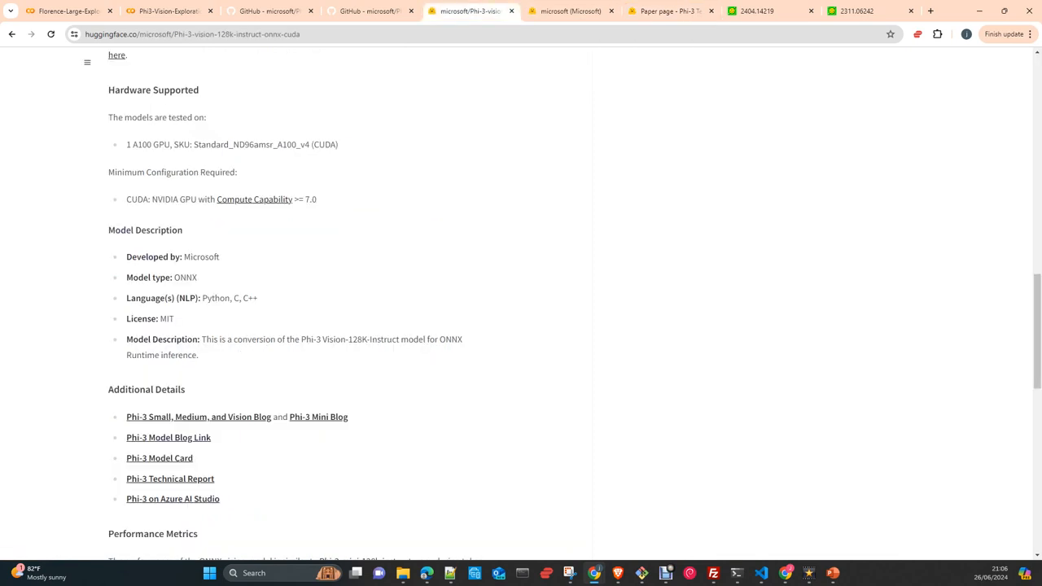
scroll(up, 3)
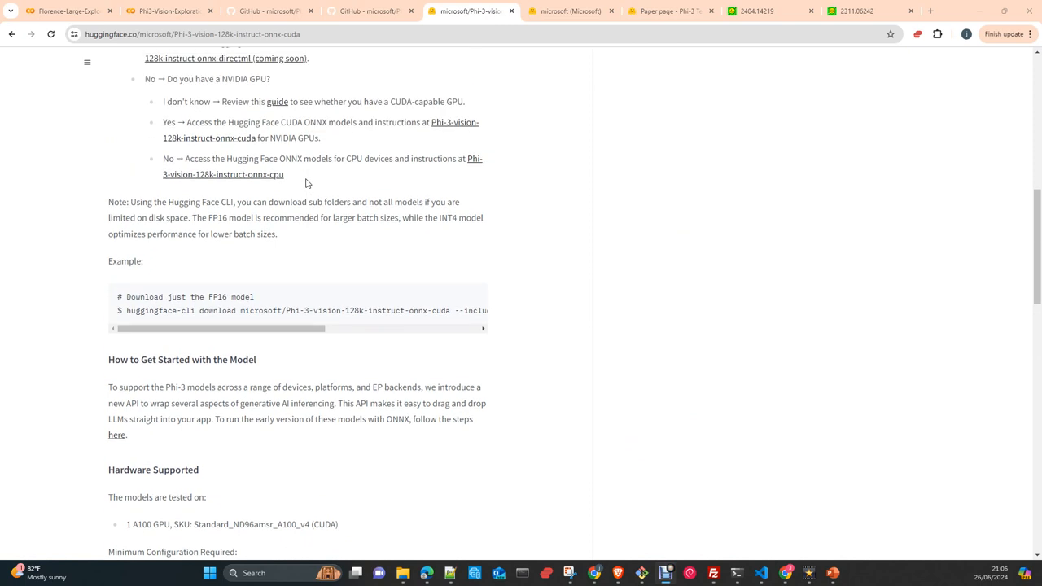
Mark the FP16 versus INT4 sentence and select 128k in the CLI download command.
drag(195, 217, 276, 234)
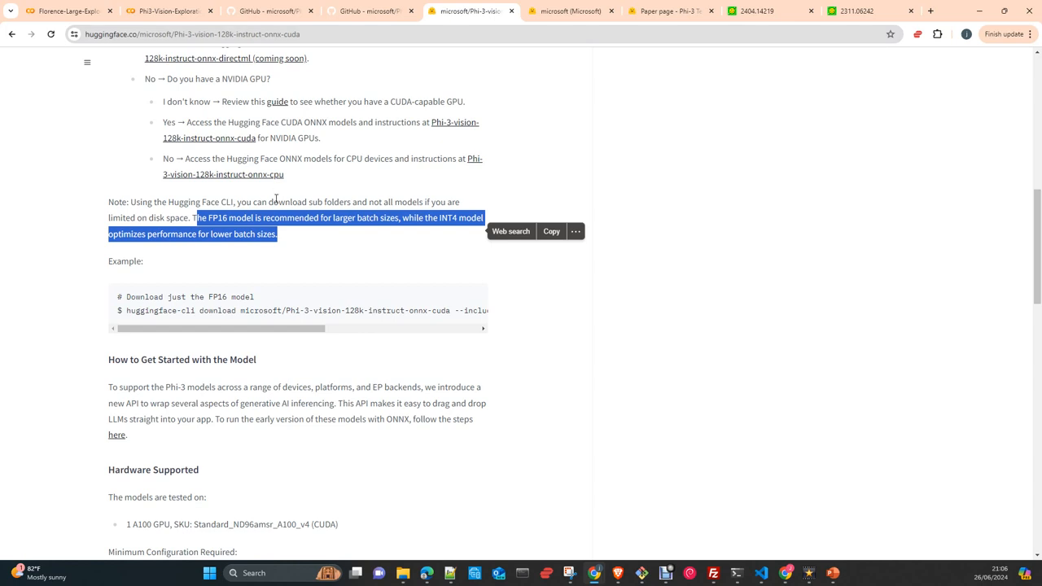
mouse_move(189, 228)
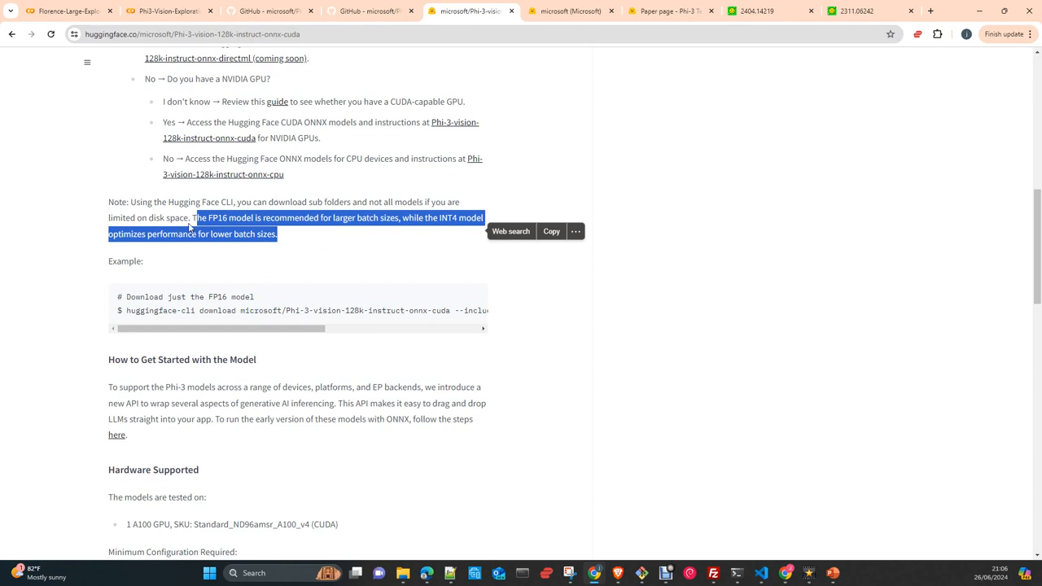
mouse_move(433, 239)
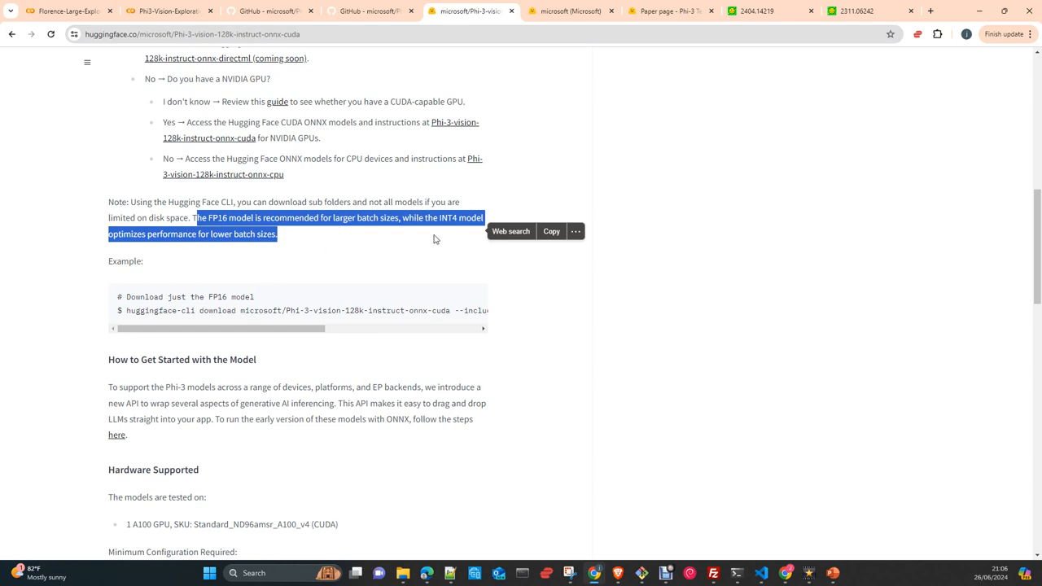
mouse_move(373, 255)
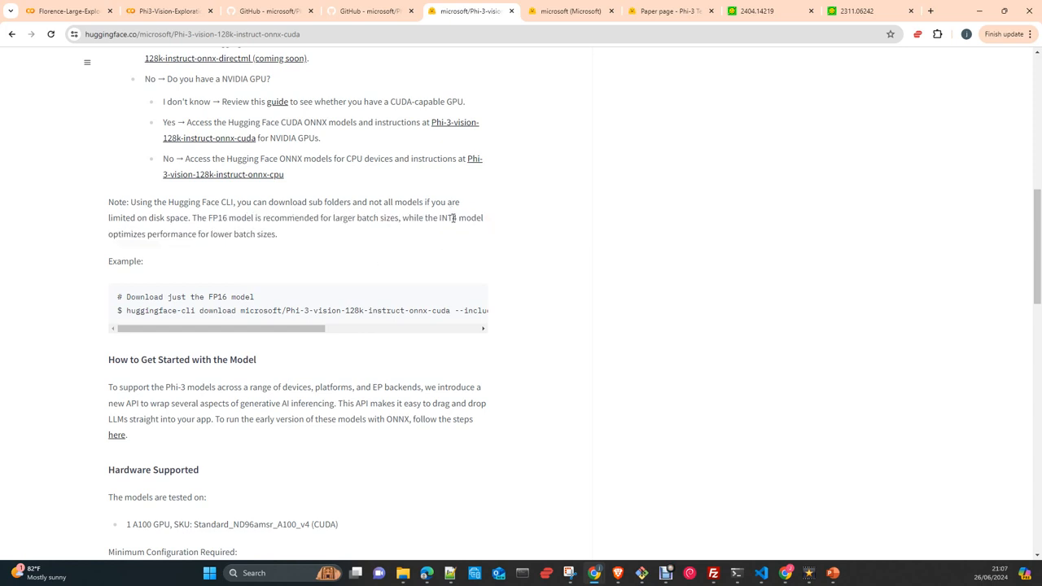
scroll(up, 3)
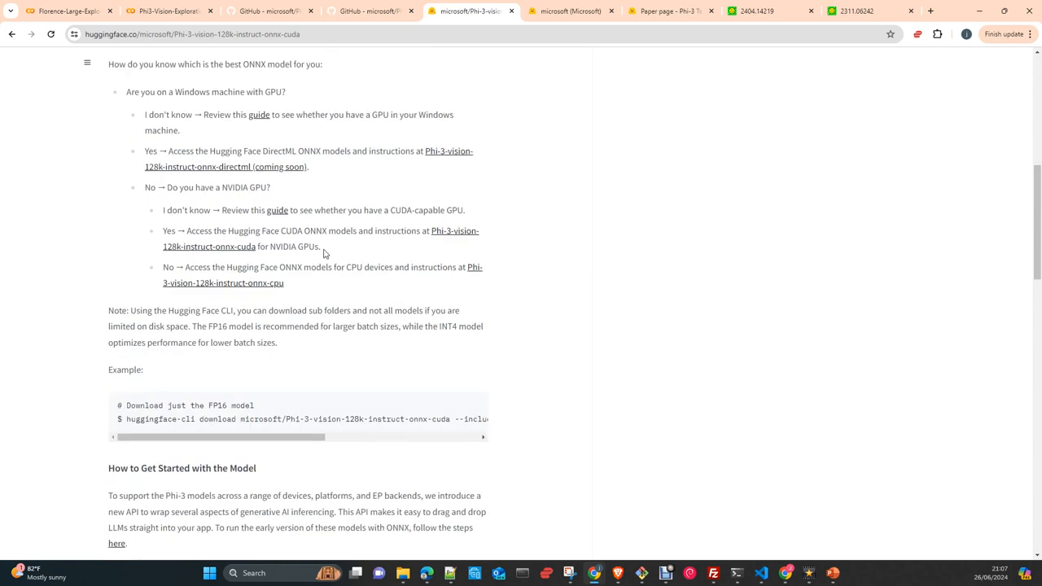
scroll(down, 3)
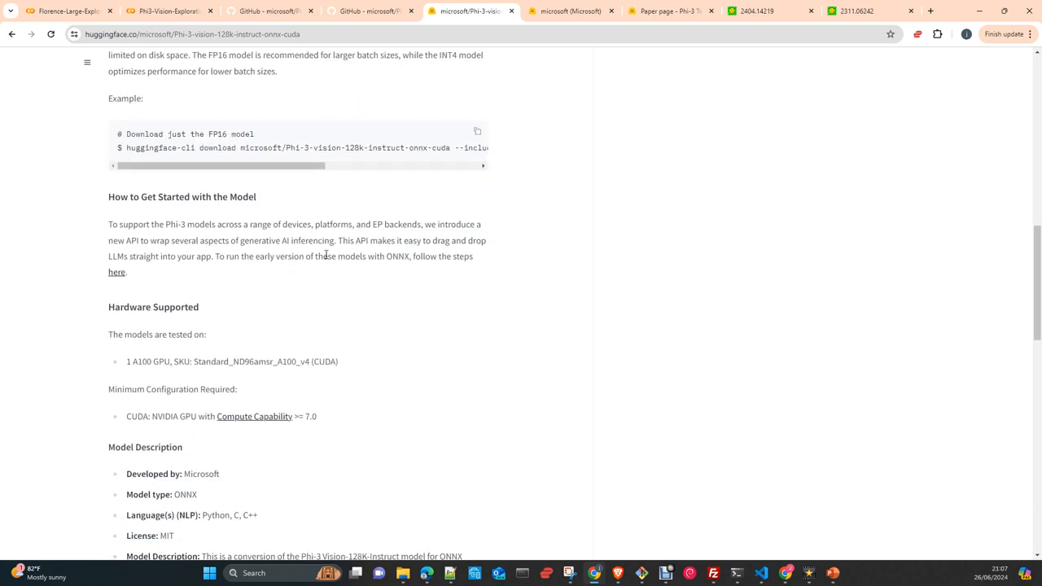
scroll(up, 3)
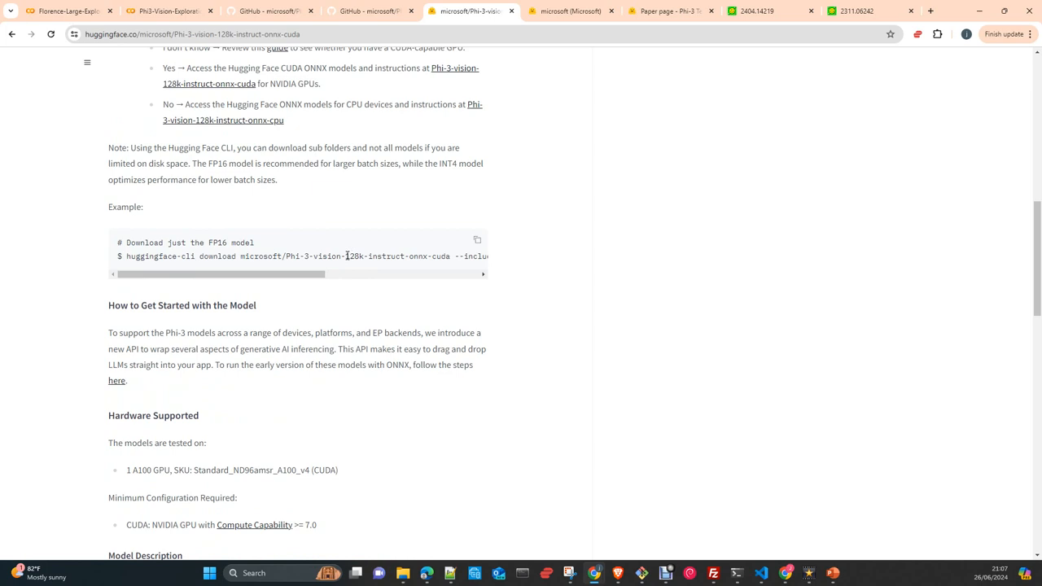
double_click(352, 256)
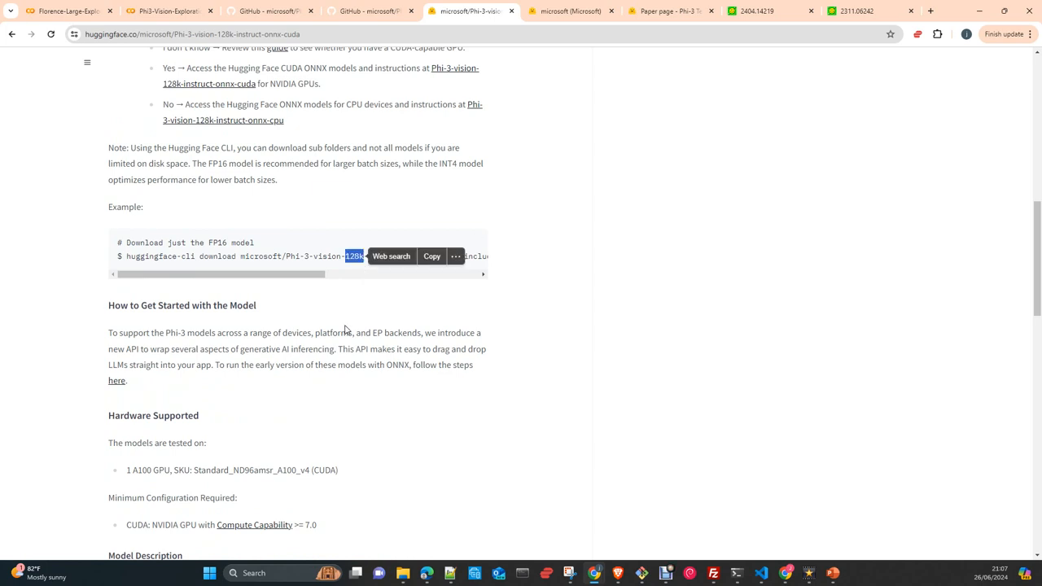
mouse_move(253, 429)
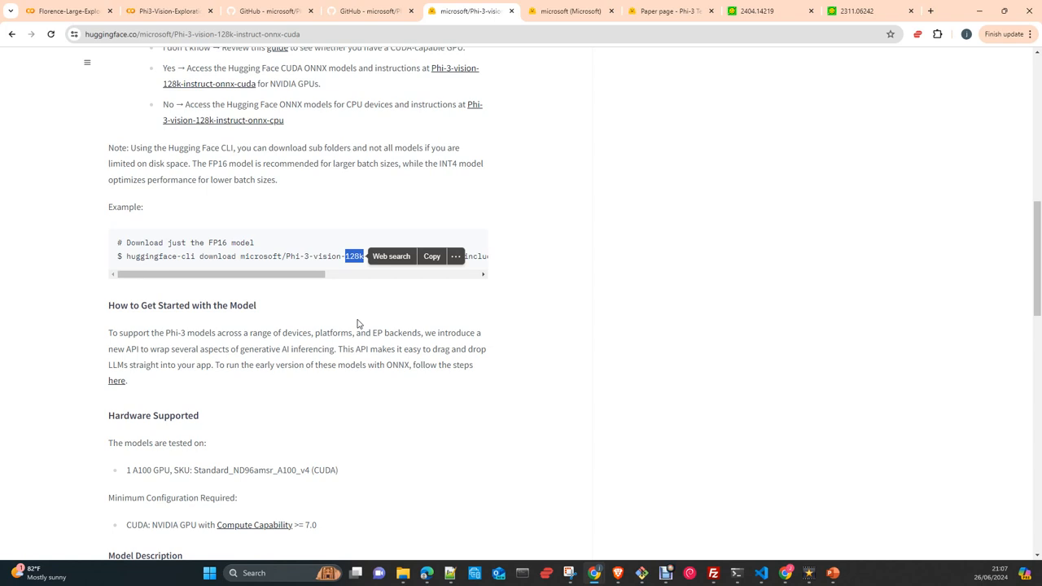
mouse_move(396, 368)
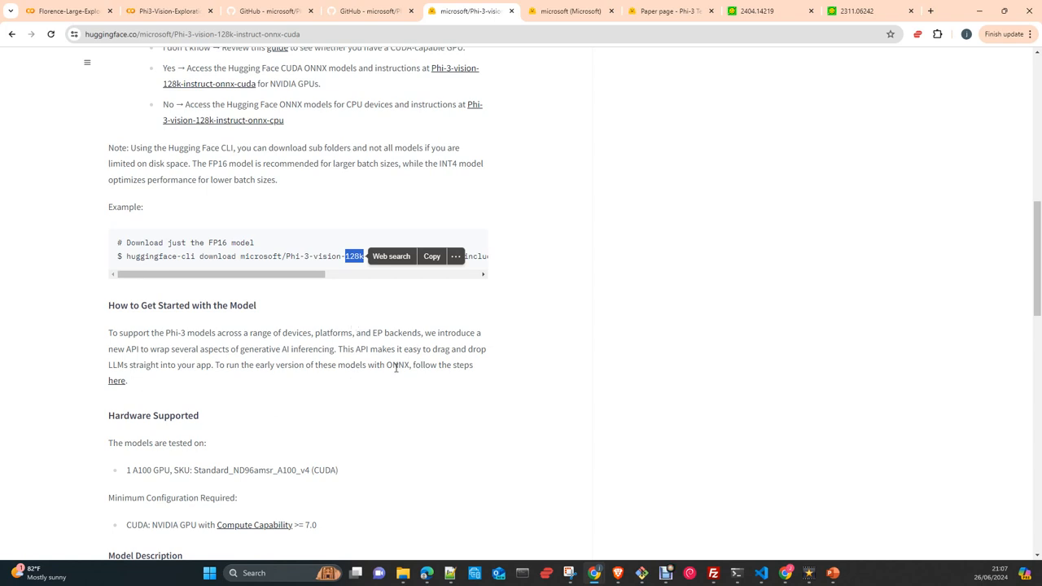
mouse_move(347, 144)
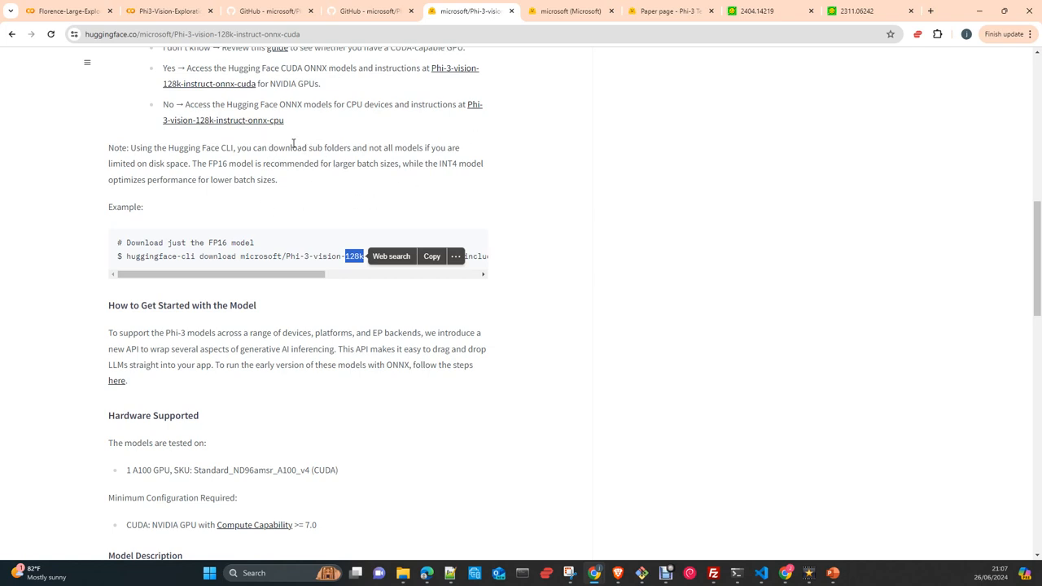
mouse_move(444, 195)
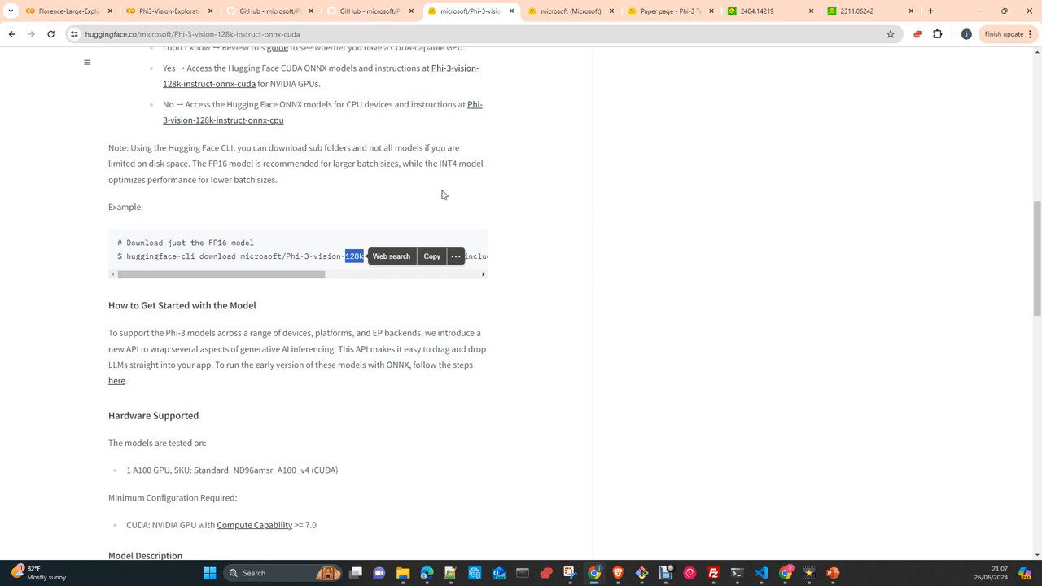
mouse_move(332, 330)
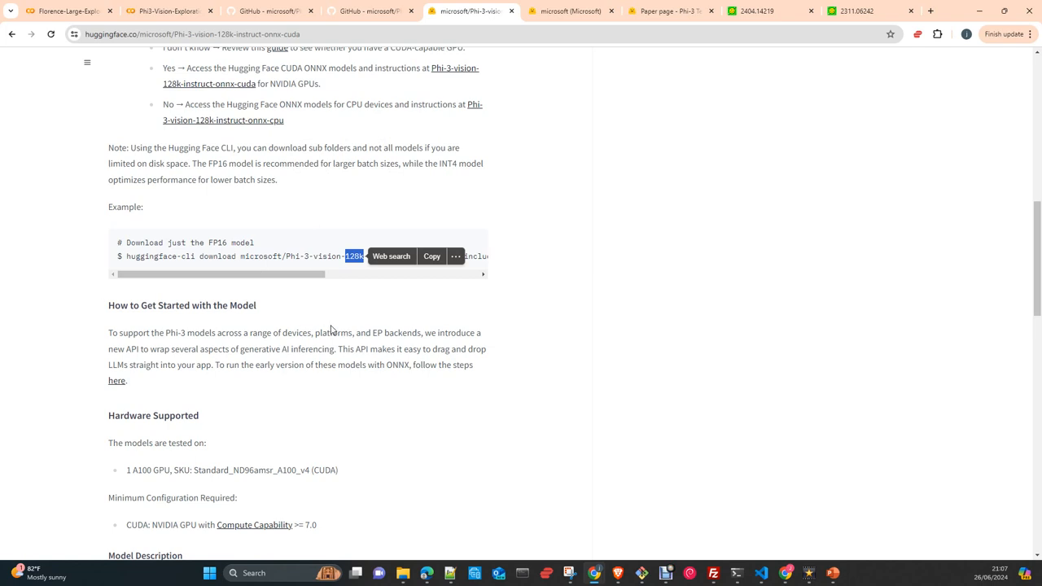
mouse_move(255, 328)
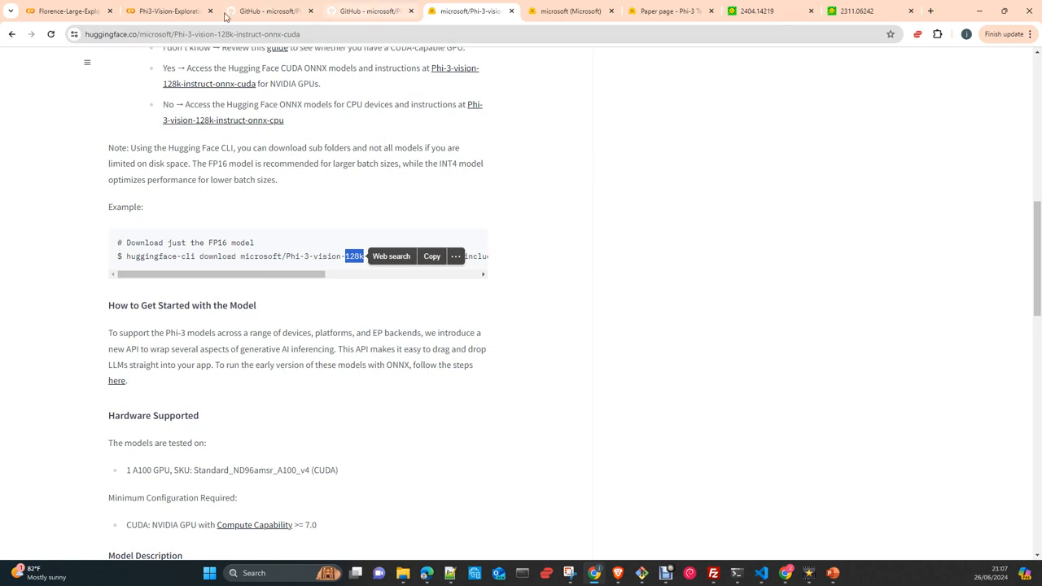
Flip through the Florence-2 tab to the Phi-3 Vision notebook's pprint(response) job-posting text.
click(66, 11)
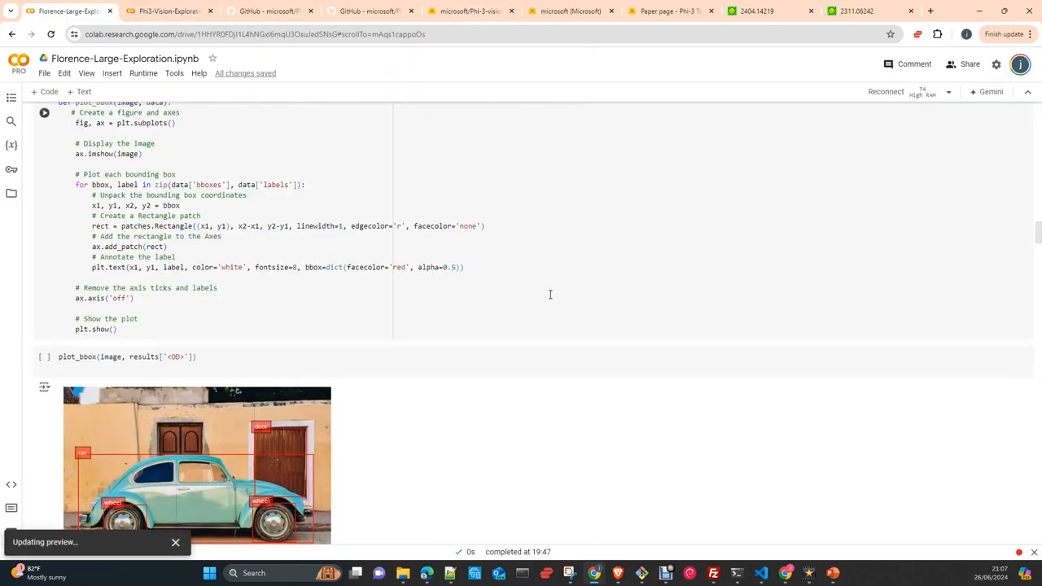
scroll(up, 3)
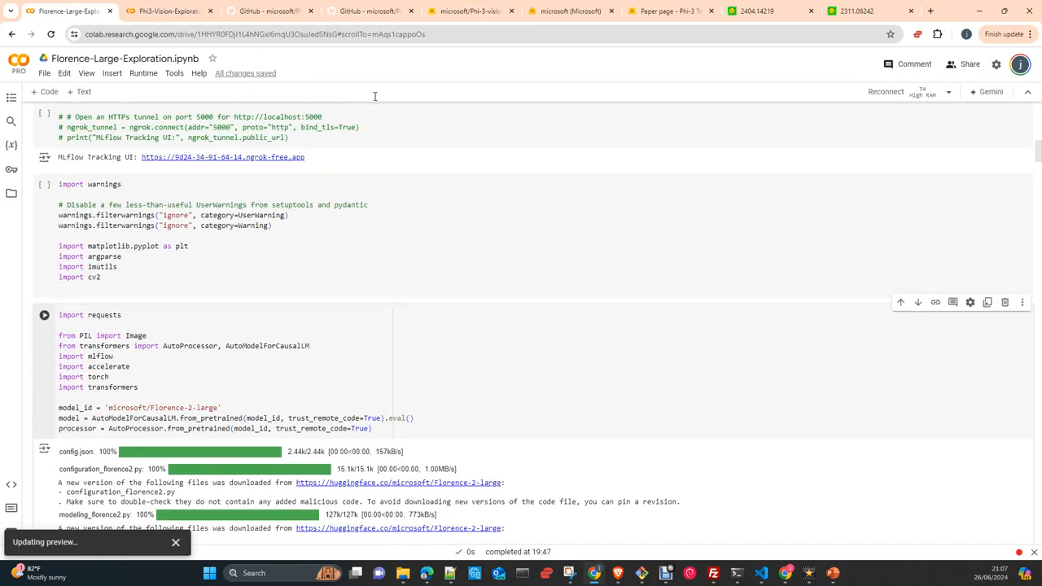
click(167, 11)
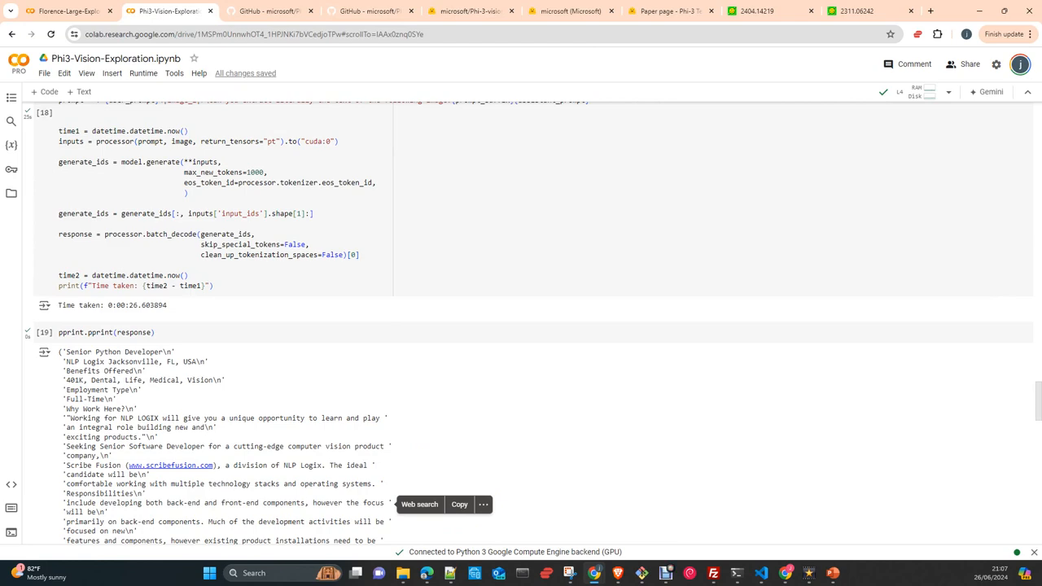
Switch to the Florence-Large-Exploration tab and review the Microsoft Florence introduction and figure.
click(65, 10)
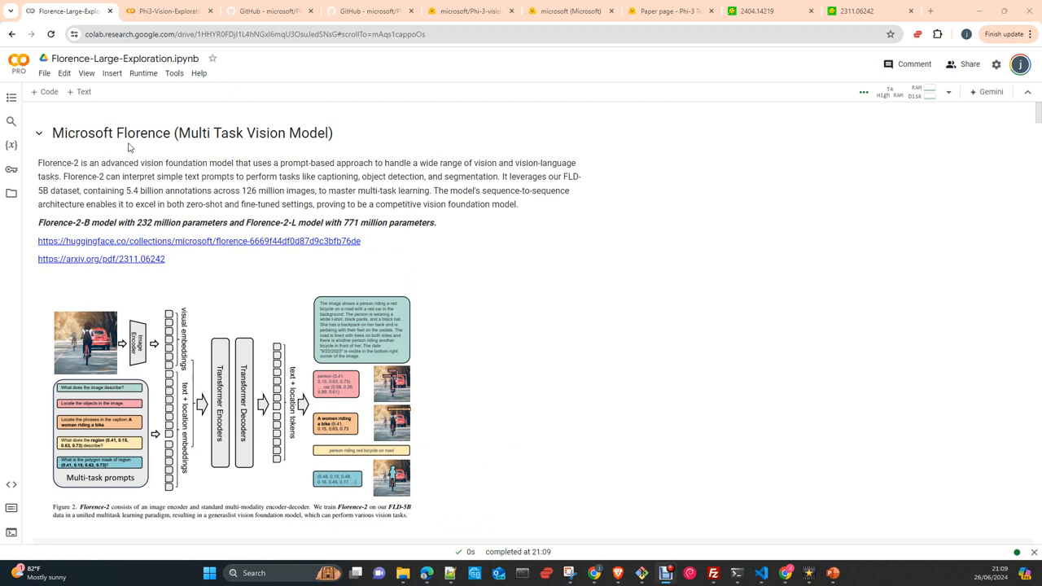
mouse_move(199, 163)
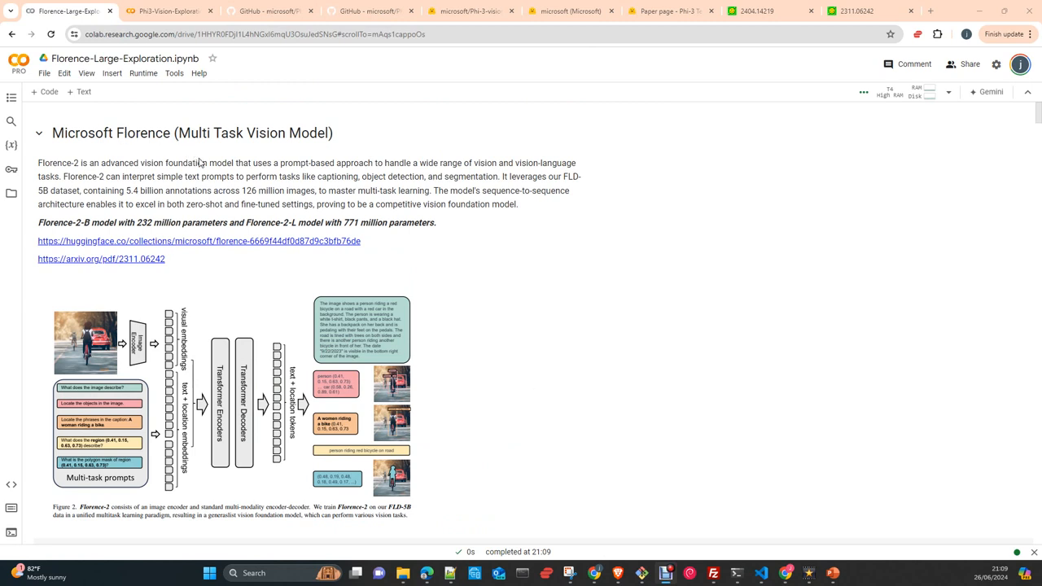
mouse_move(200, 161)
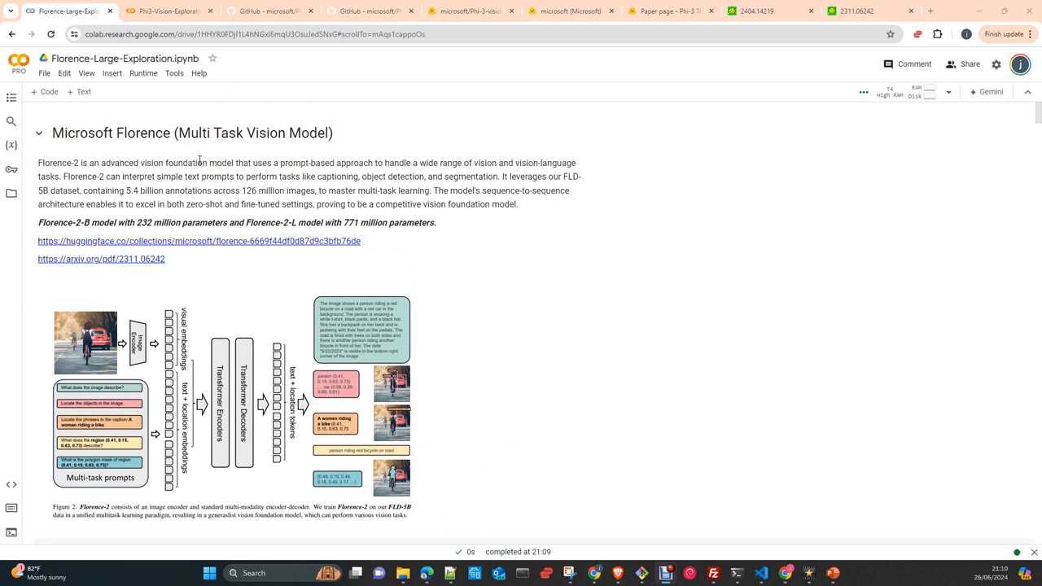
mouse_move(175, 201)
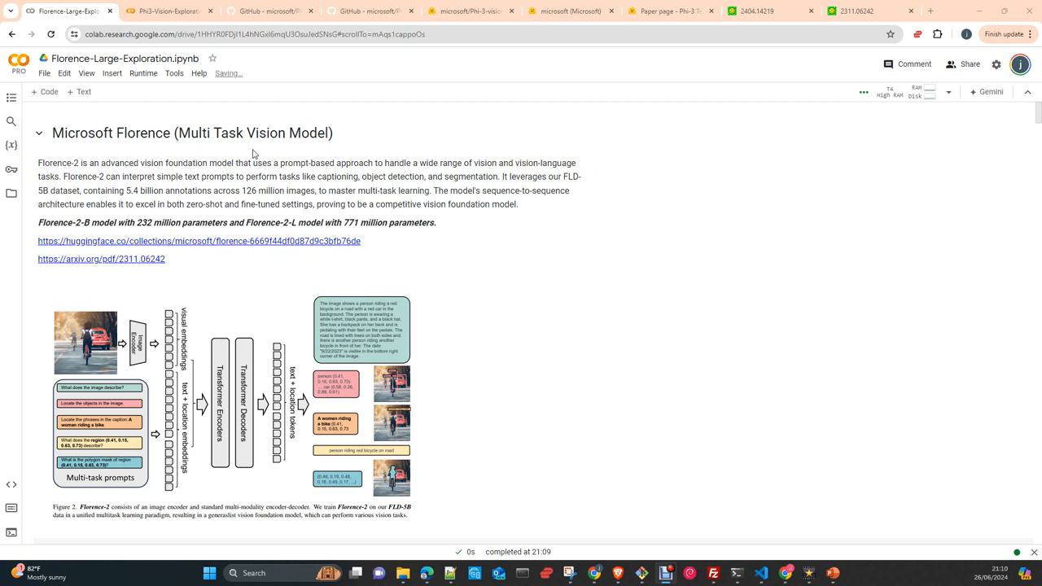
mouse_move(285, 156)
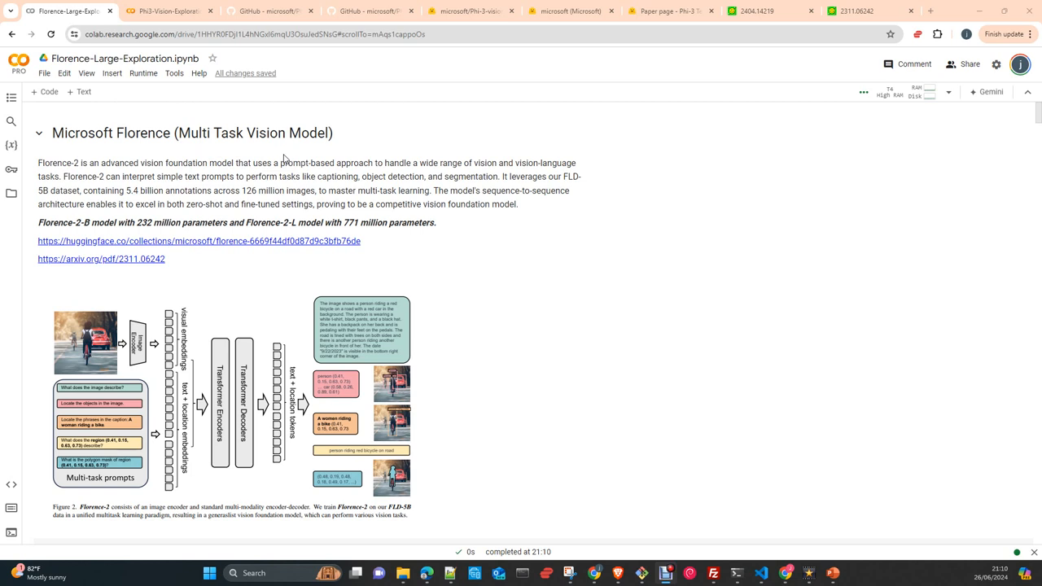
mouse_move(311, 263)
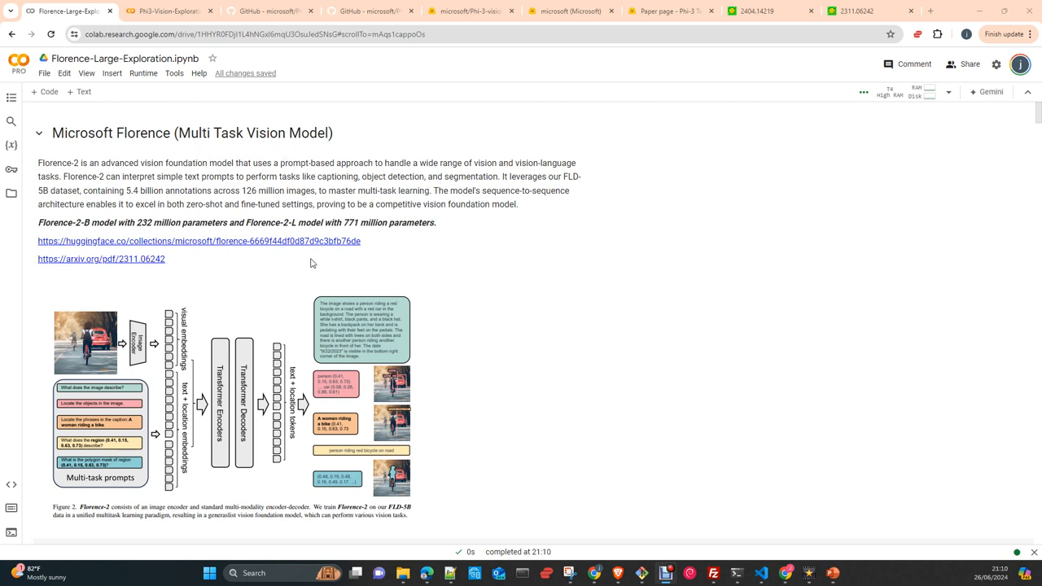
mouse_move(204, 284)
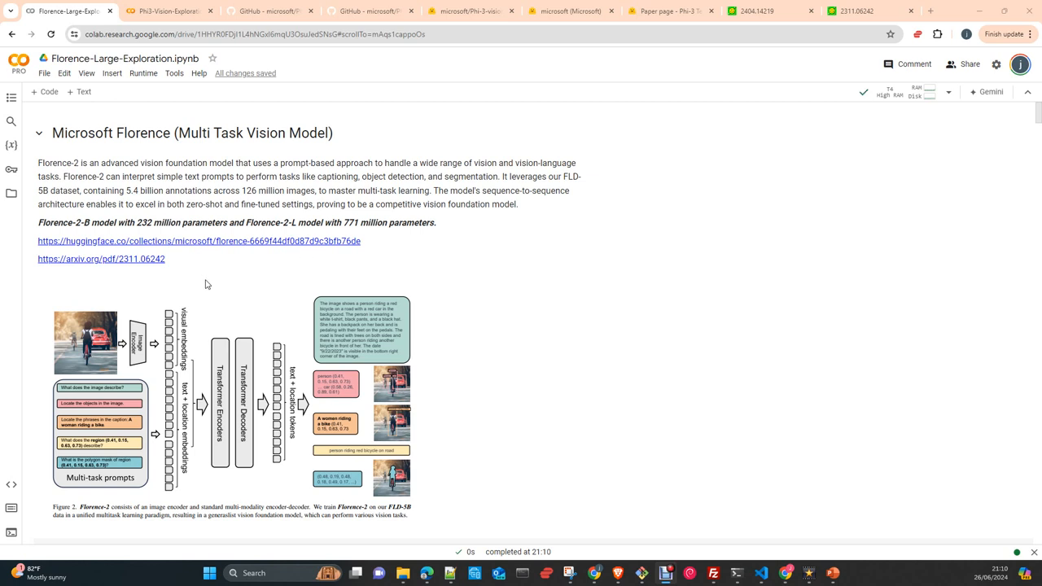
mouse_move(212, 285)
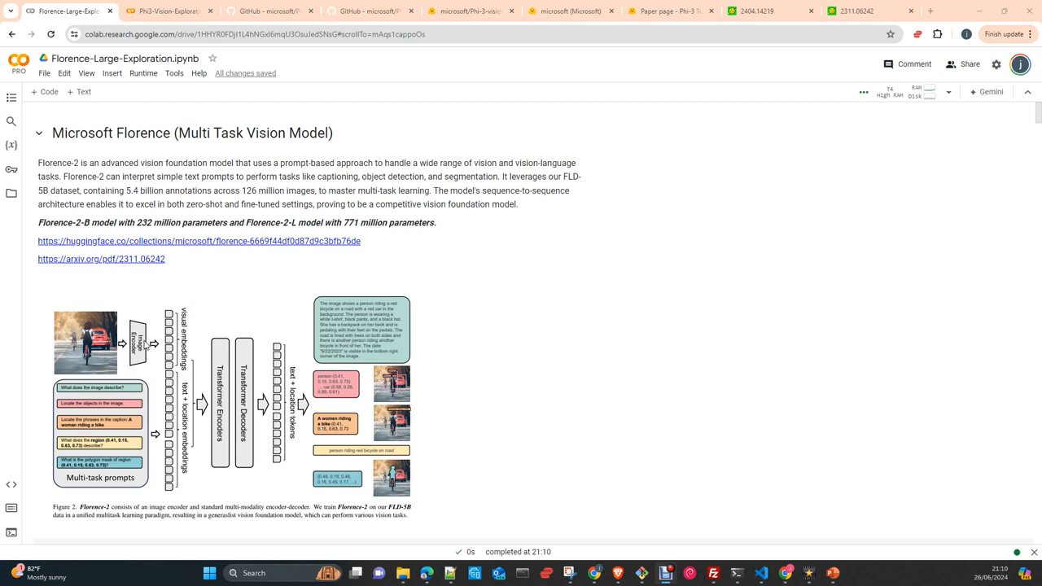
mouse_move(227, 201)
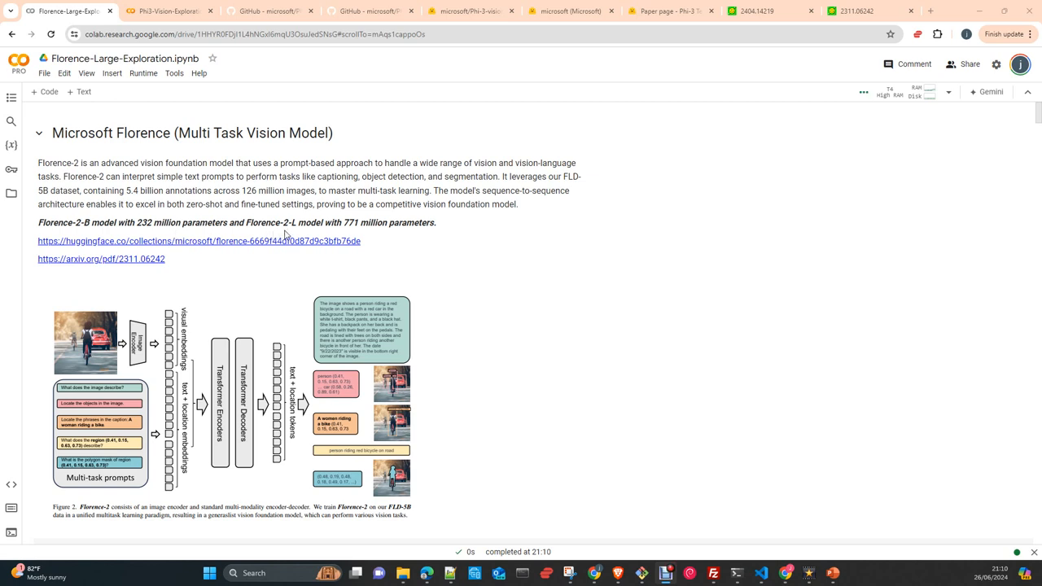
mouse_move(355, 236)
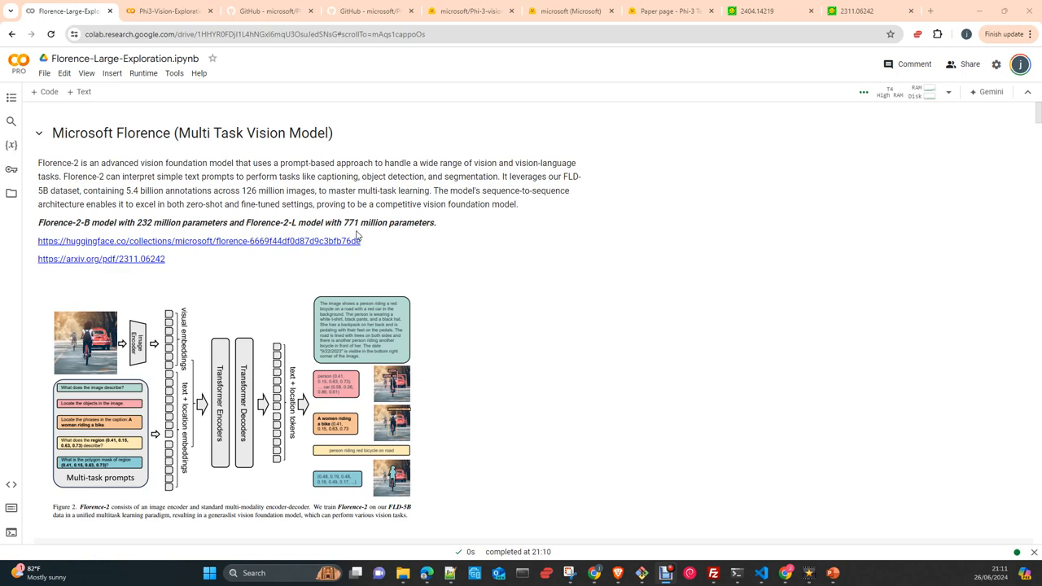
scroll(down, 3)
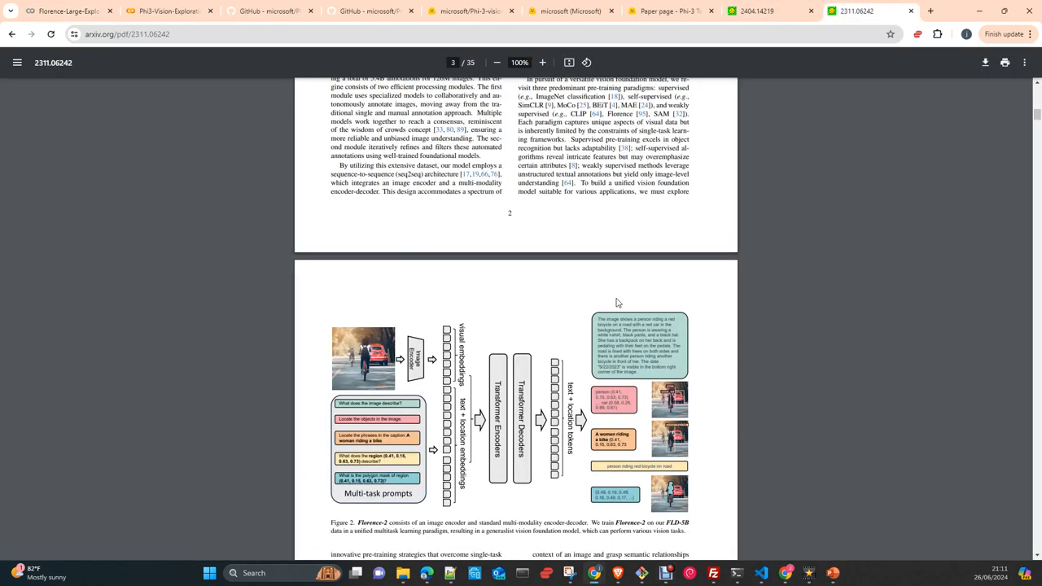
Scroll the Florence-2 arXiv PDF from page 2 to zero-shot Tables 4 and 5 on page 10.
scroll(up, 3)
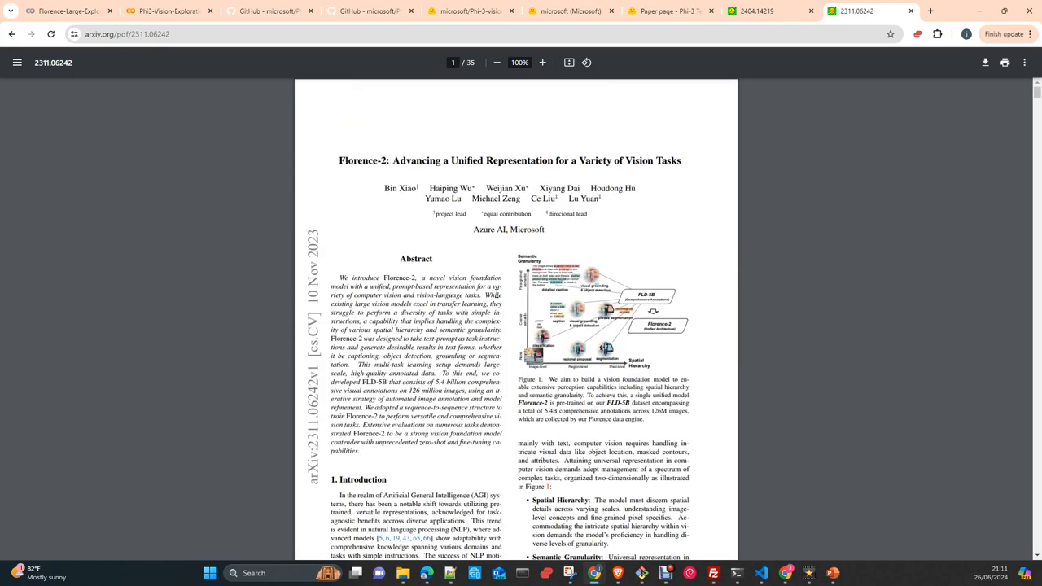
scroll(down, 3)
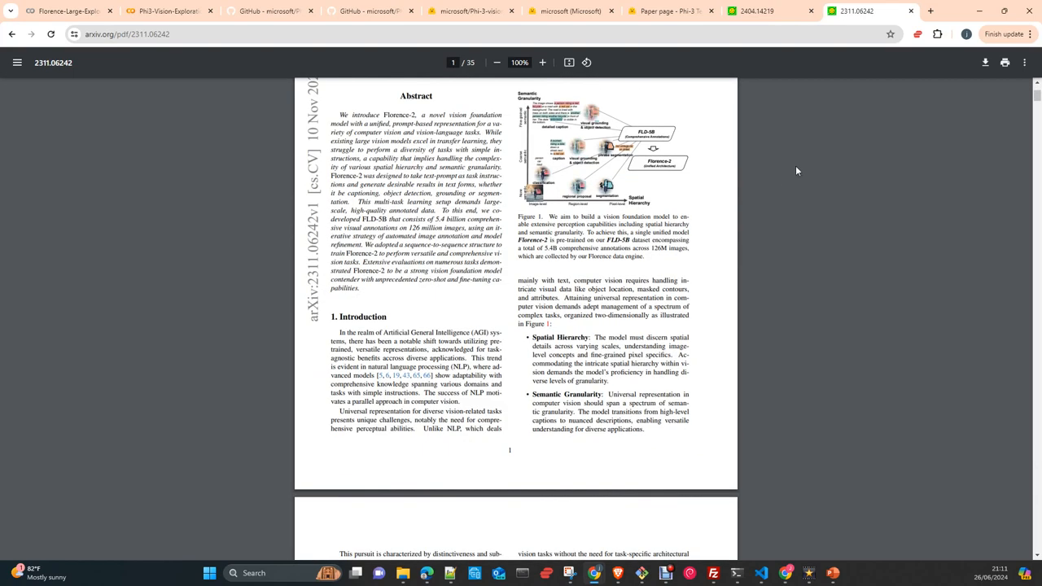
mouse_move(573, 324)
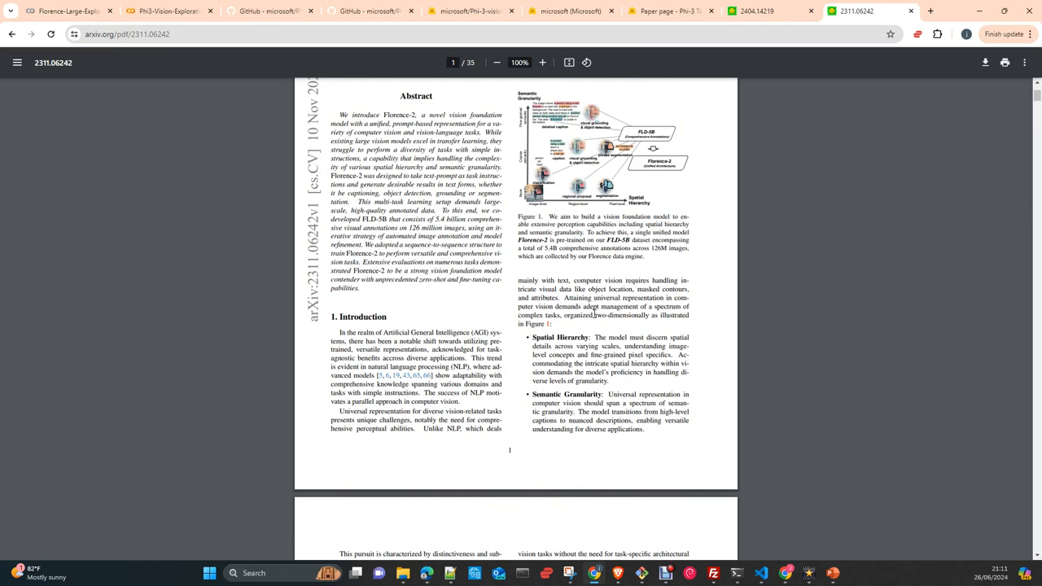
scroll(down, 3)
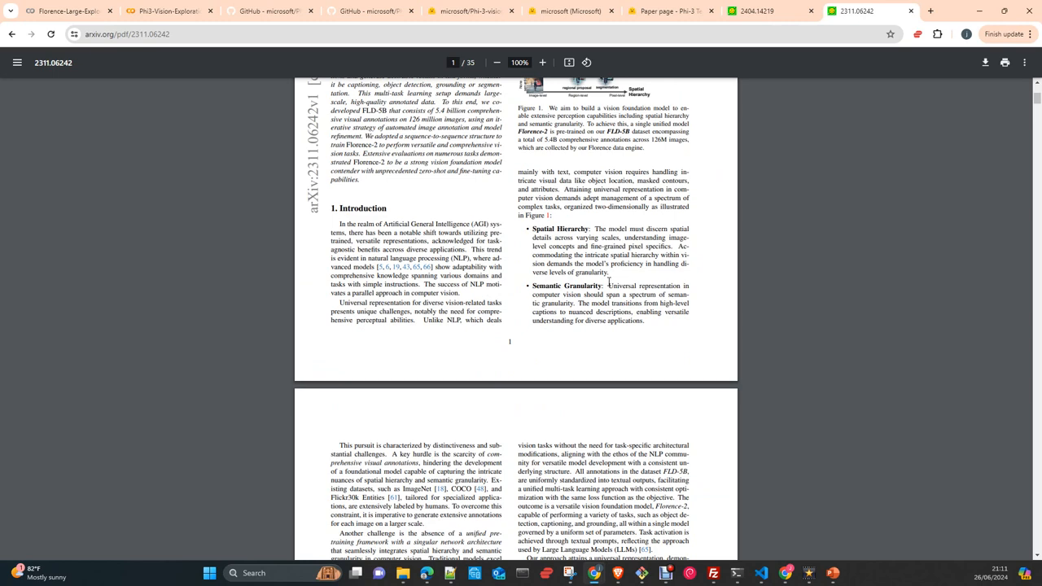
scroll(down, 3)
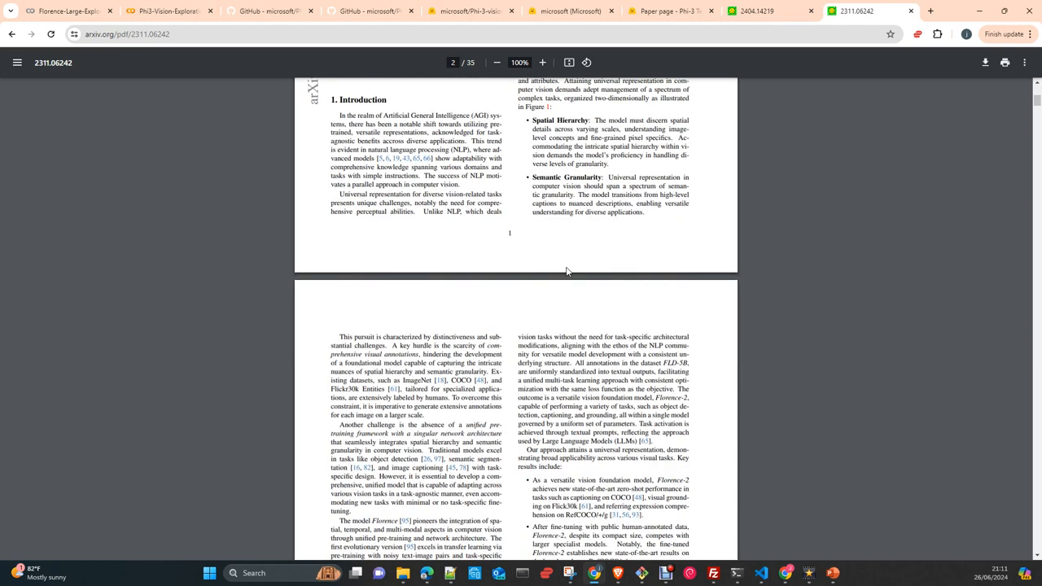
scroll(down, 3)
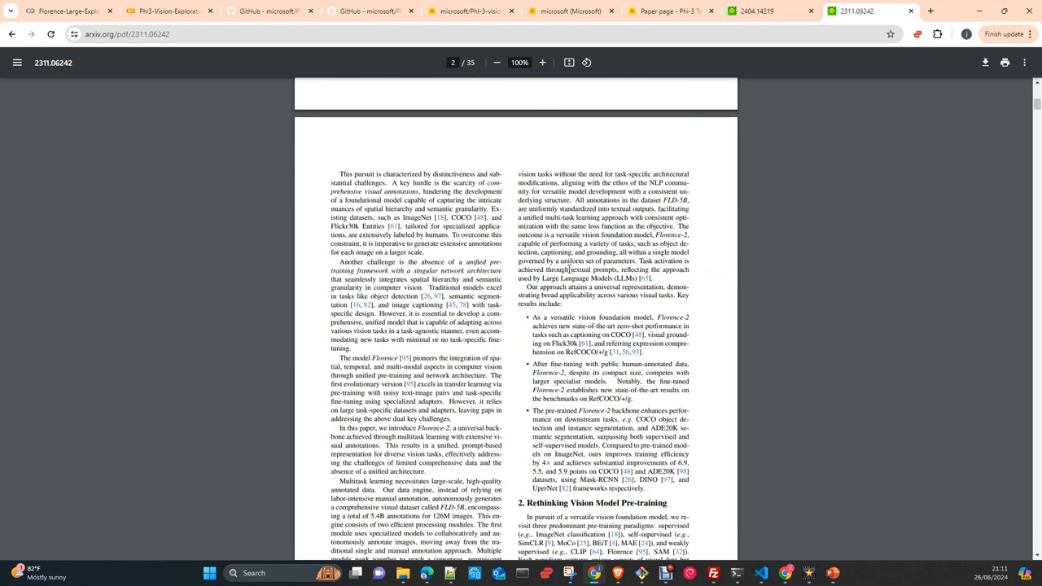
scroll(up, 3)
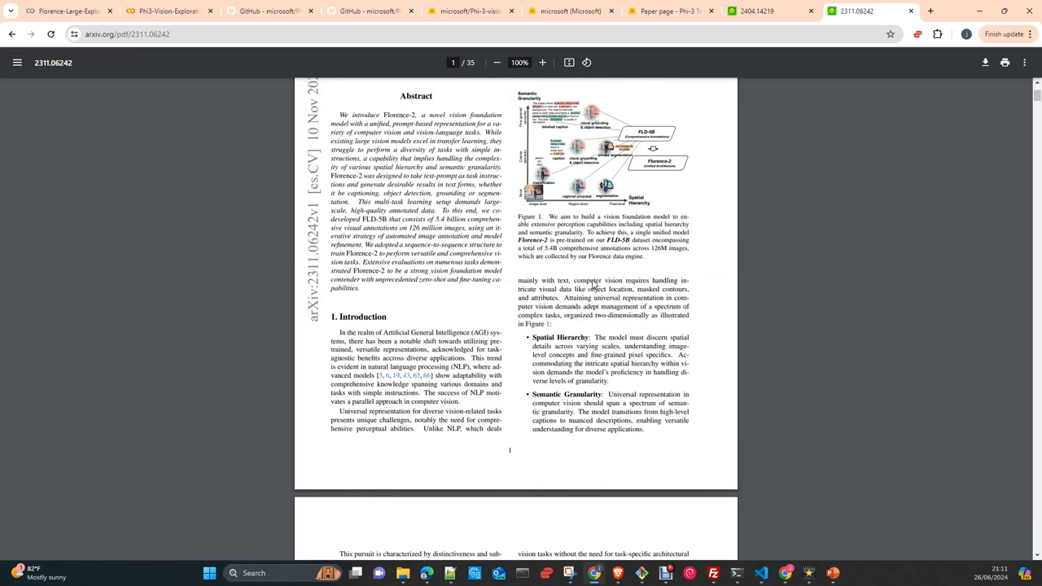
scroll(up, 3)
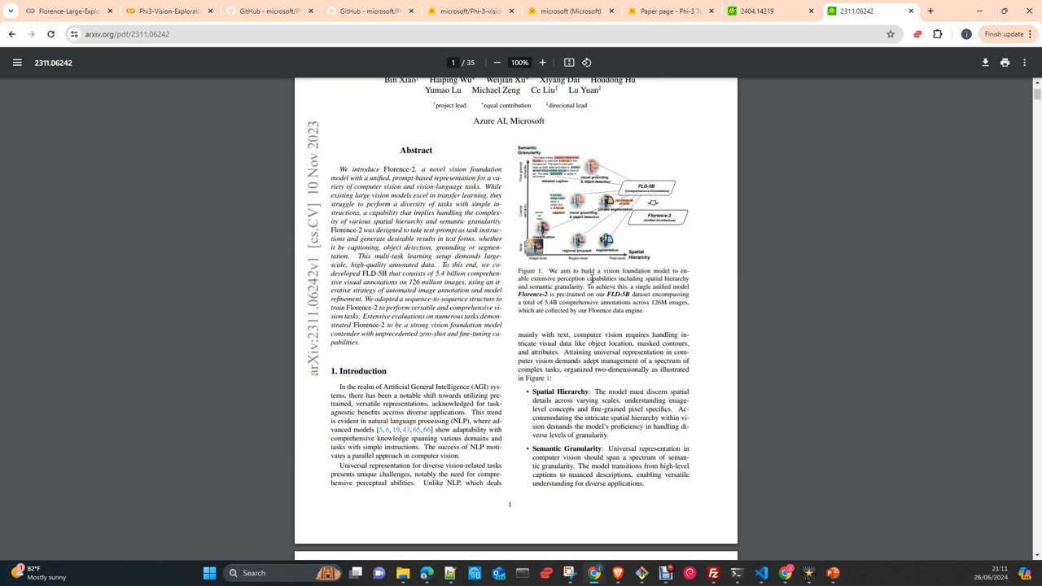
mouse_move(588, 280)
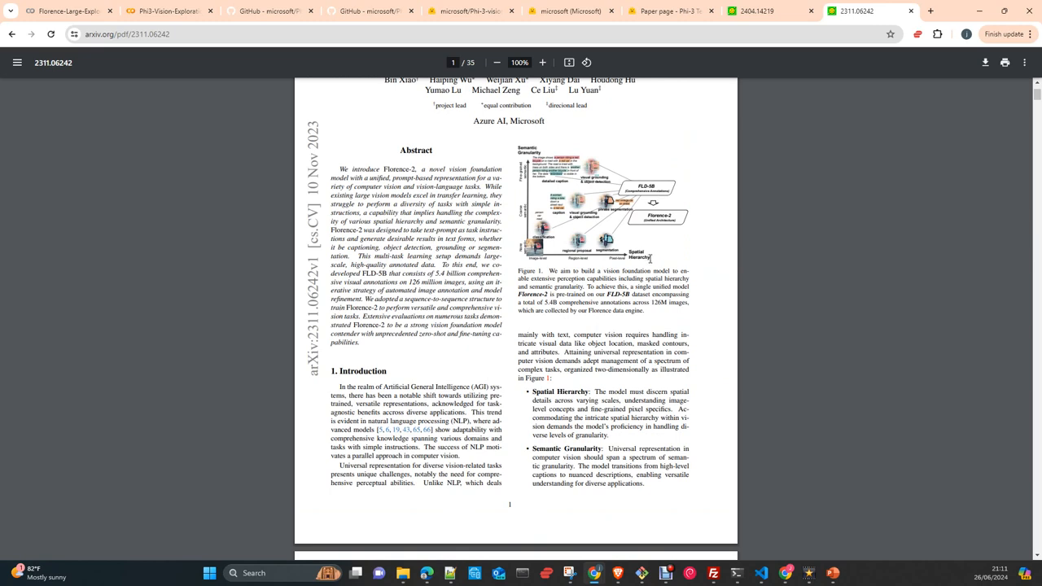
scroll(down, 3)
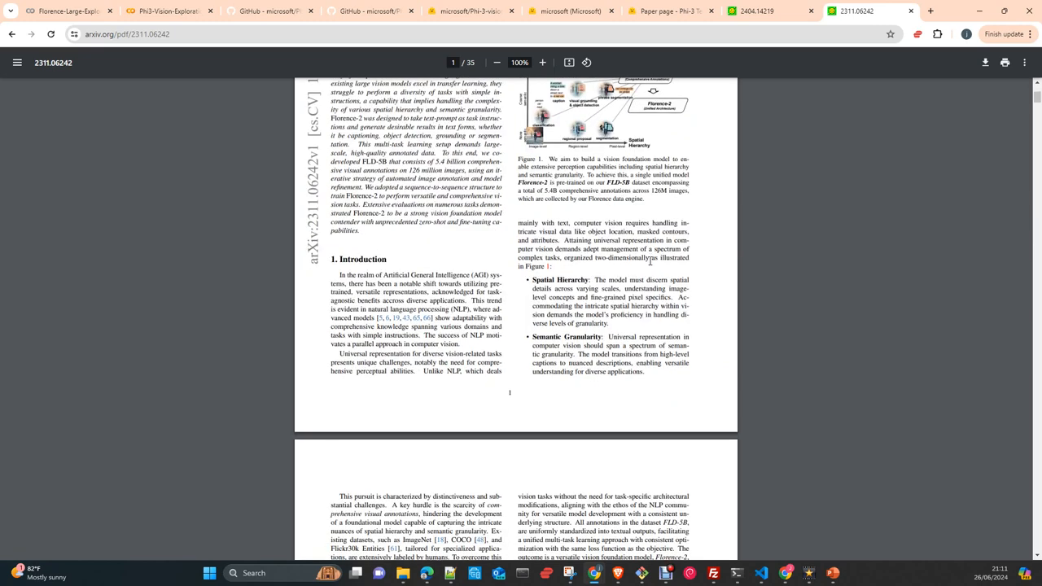
scroll(down, 3)
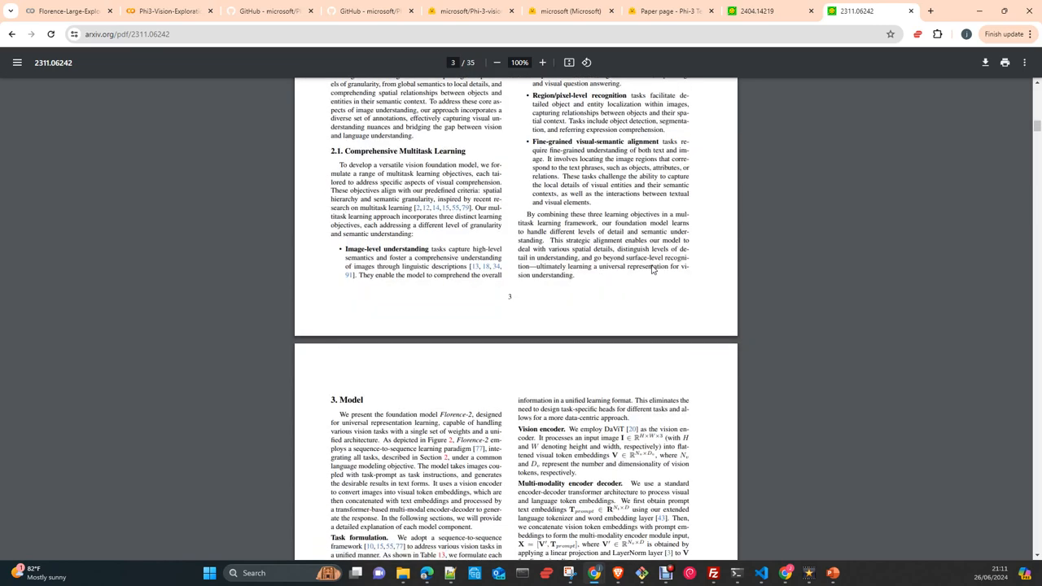
scroll(down, 3)
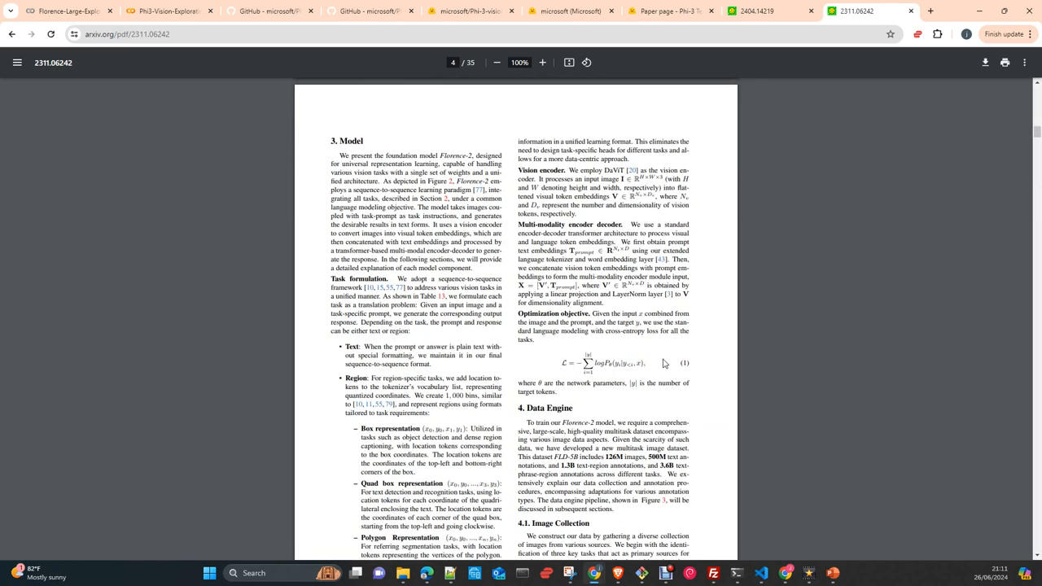
scroll(down, 3)
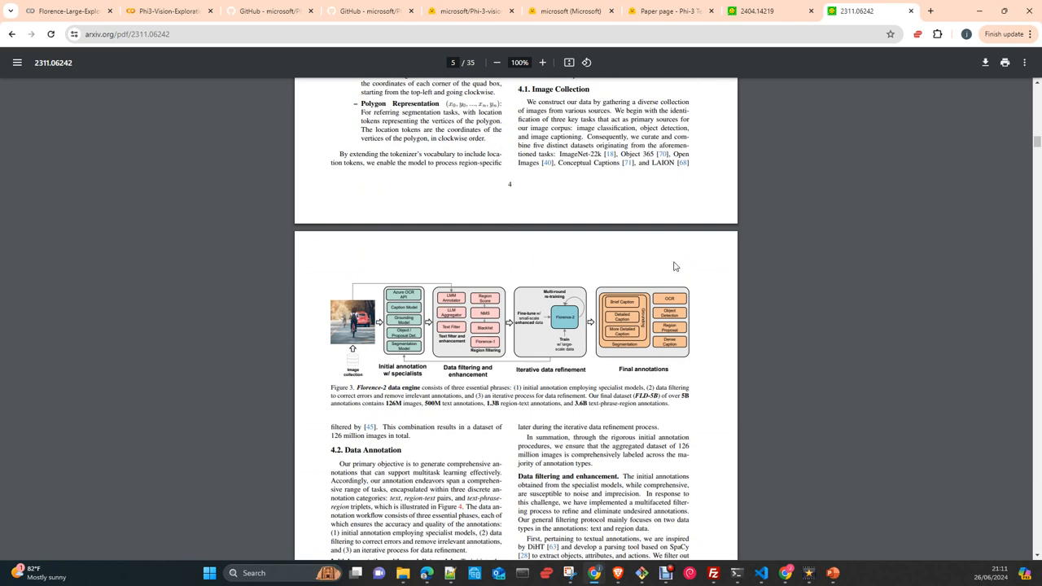
scroll(down, 3)
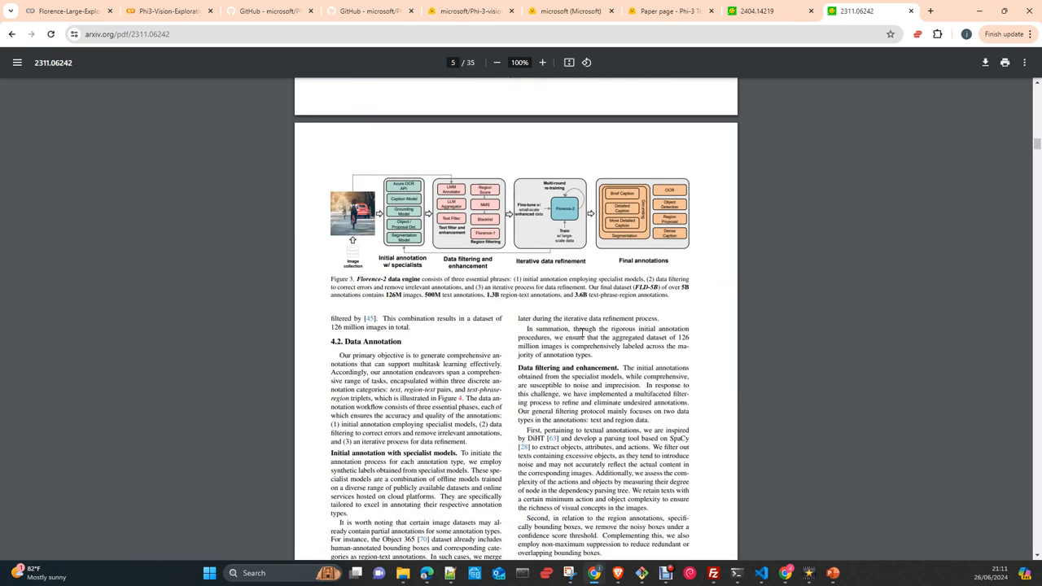
scroll(up, 3)
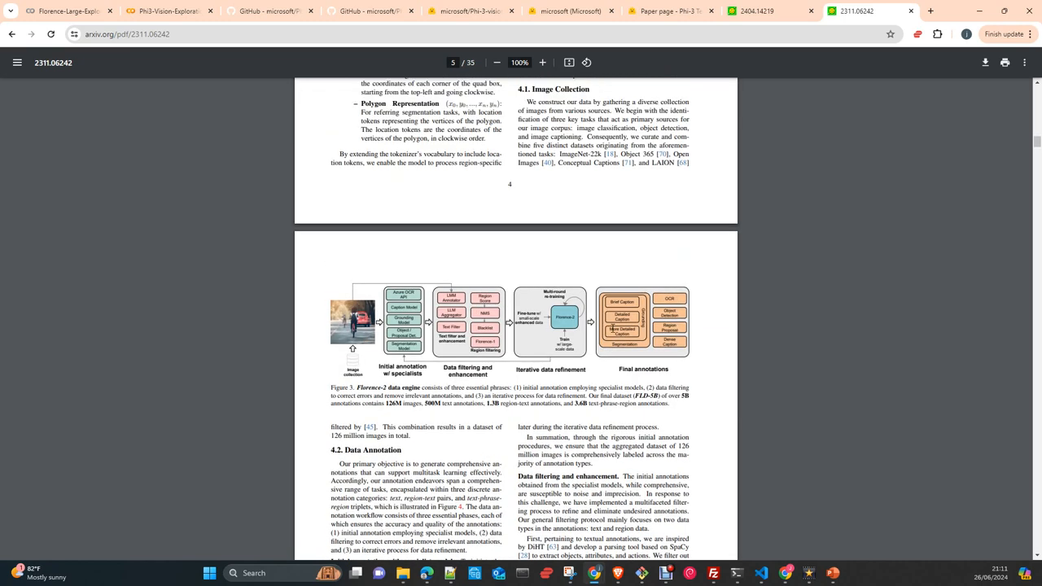
scroll(down, 3)
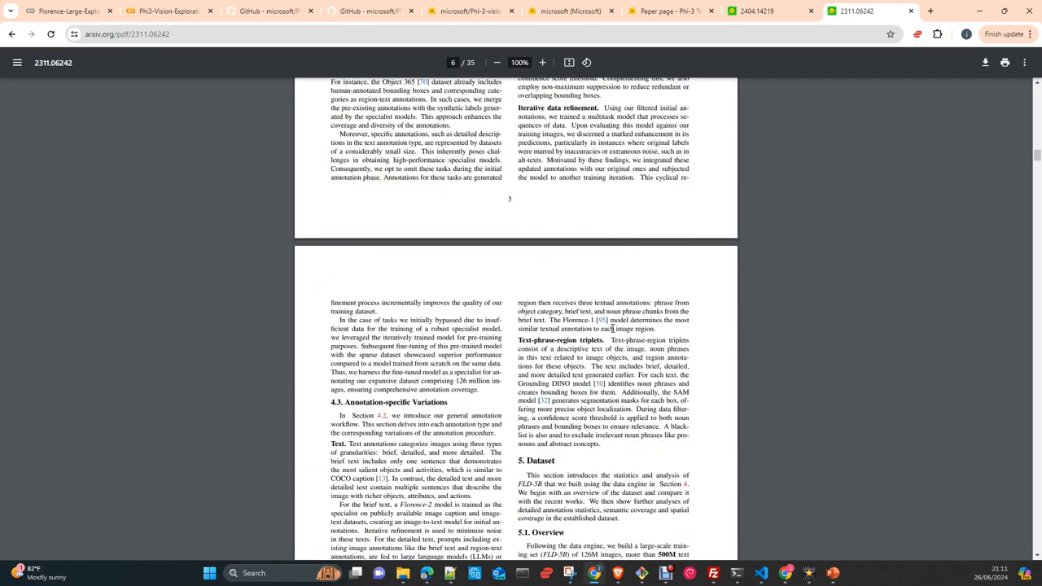
scroll(down, 3)
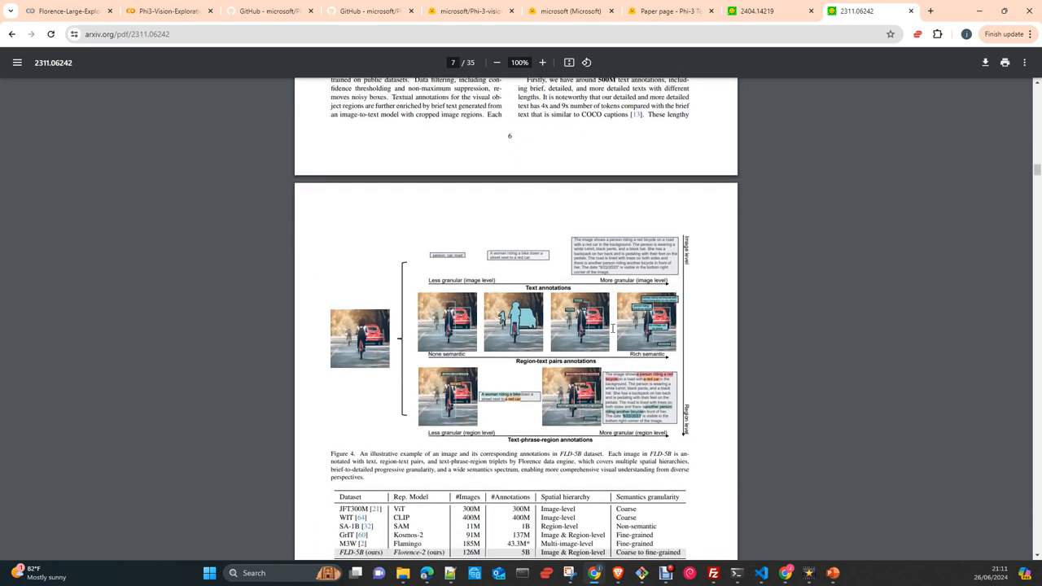
scroll(down, 3)
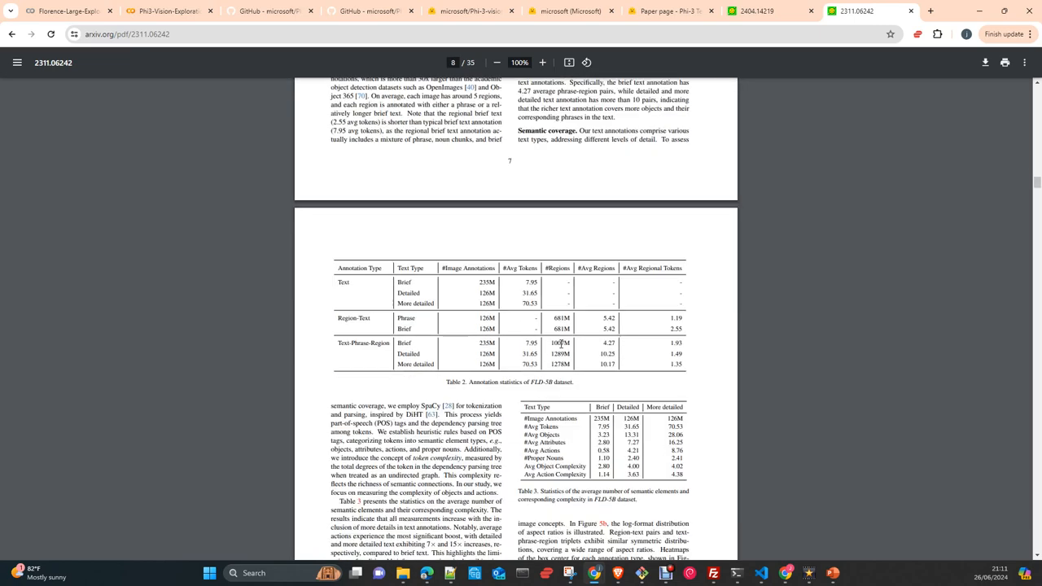
scroll(down, 3)
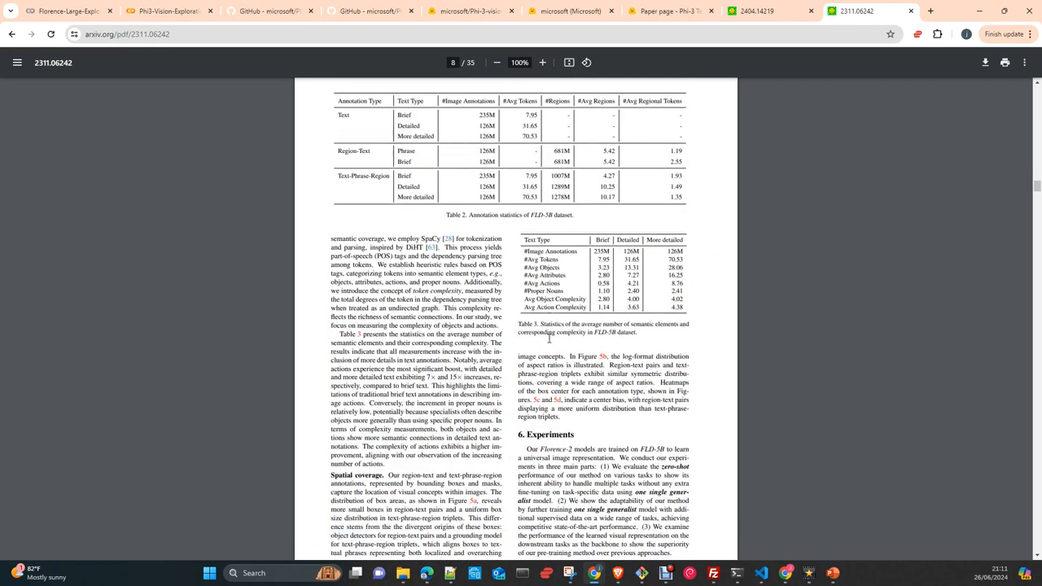
scroll(down, 3)
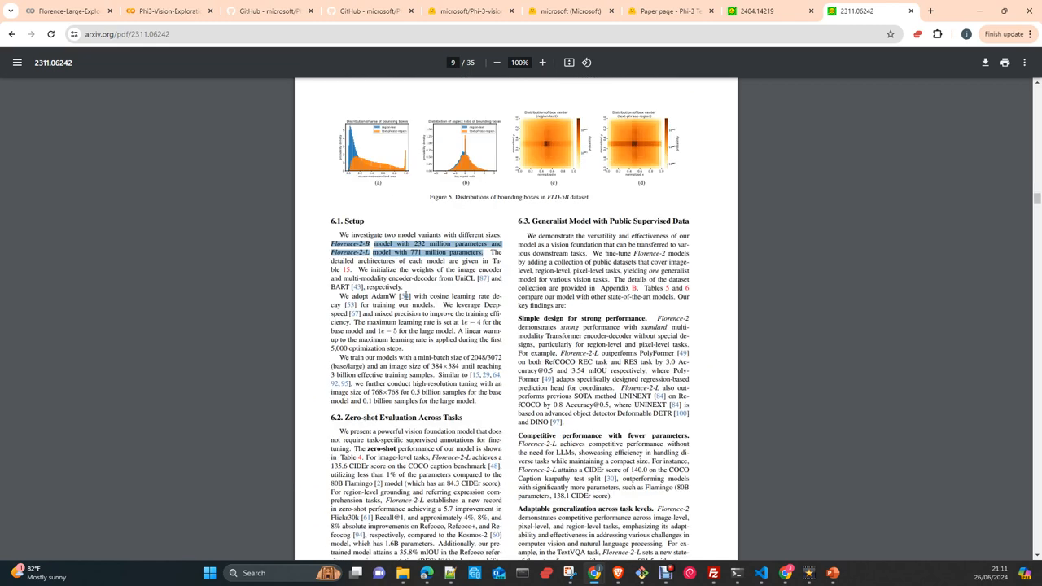
scroll(down, 3)
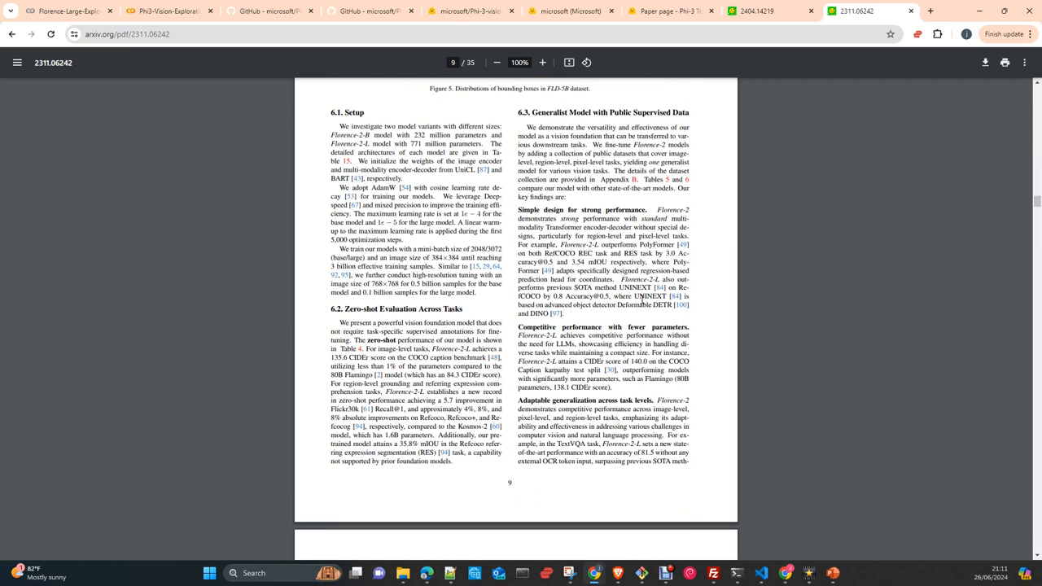
scroll(down, 3)
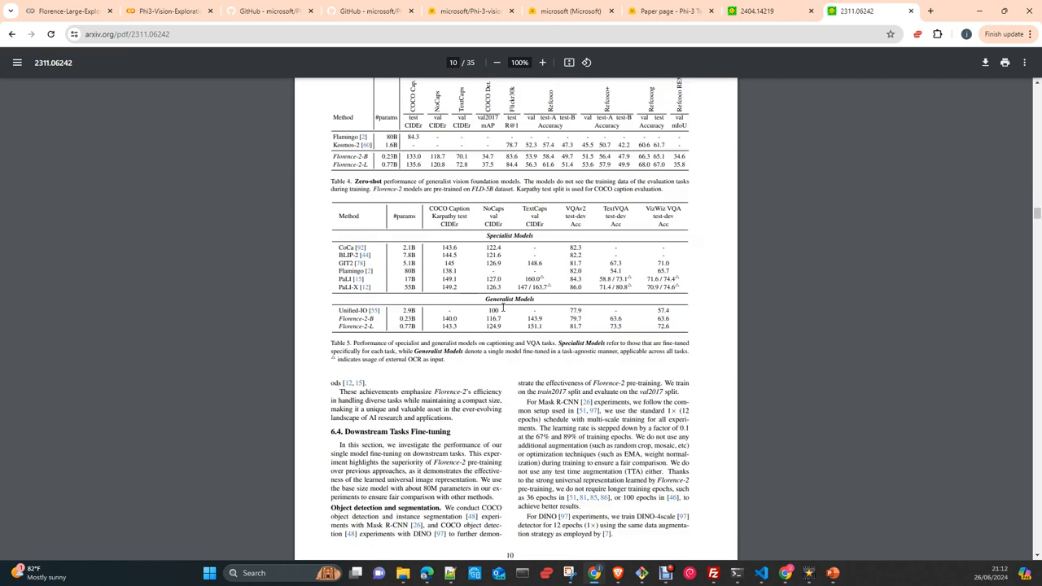
scroll(down, 3)
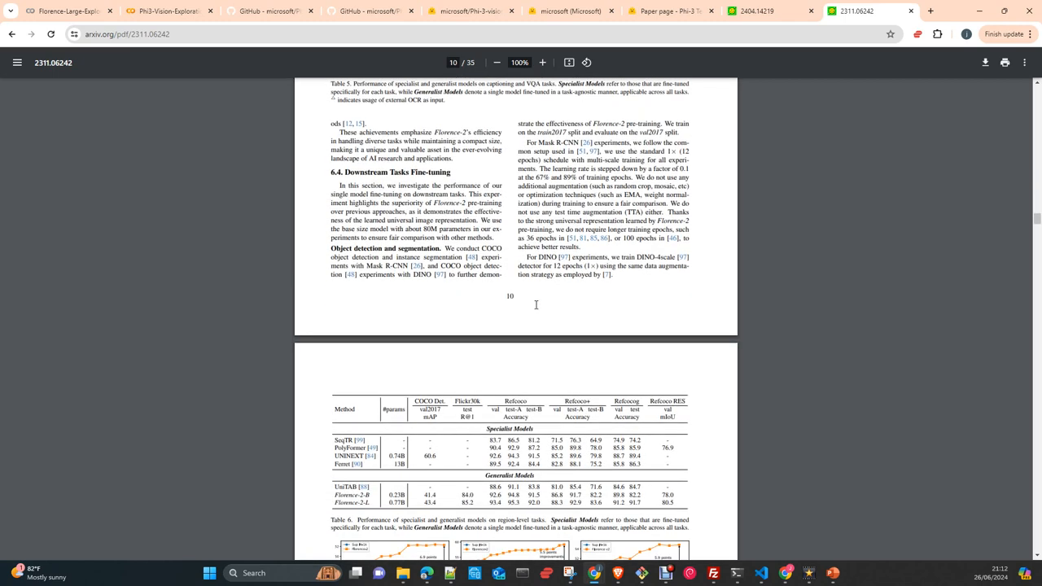
scroll(down, 3)
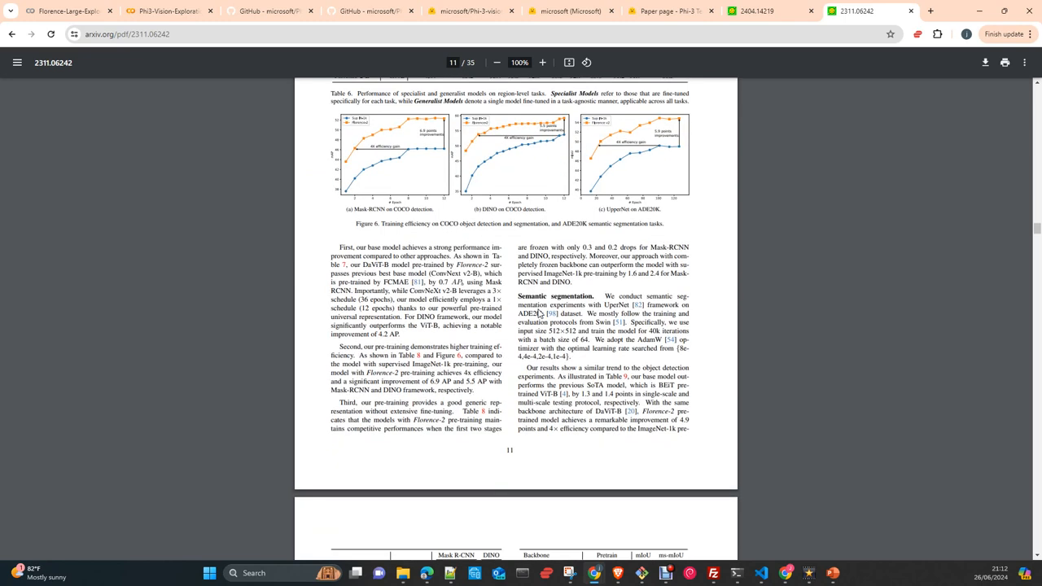
scroll(up, 3)
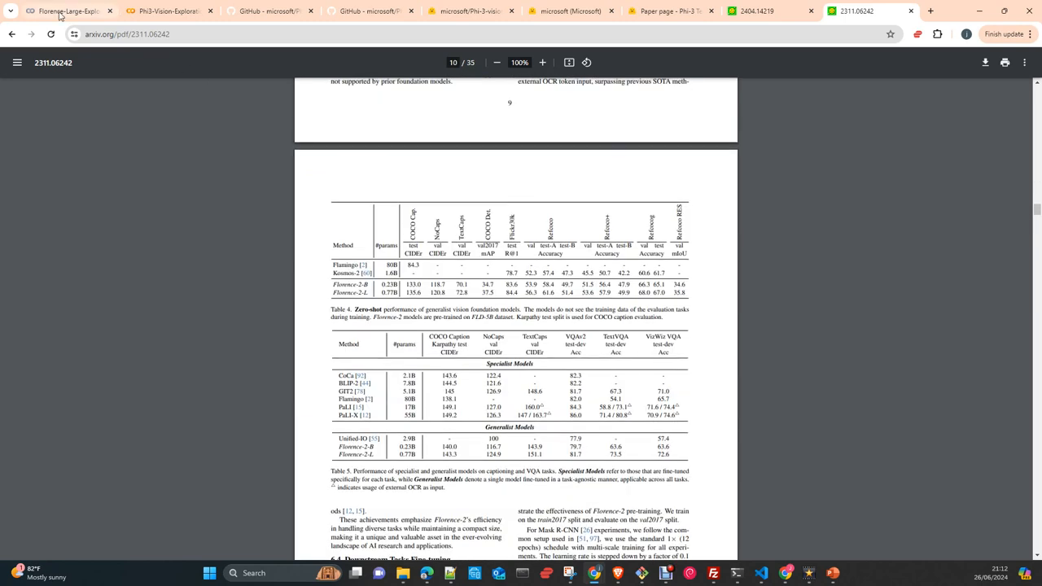
Follow the notebook's huggingface.co link through Google's redirect to the Microsoft Florence collection.
click(65, 11)
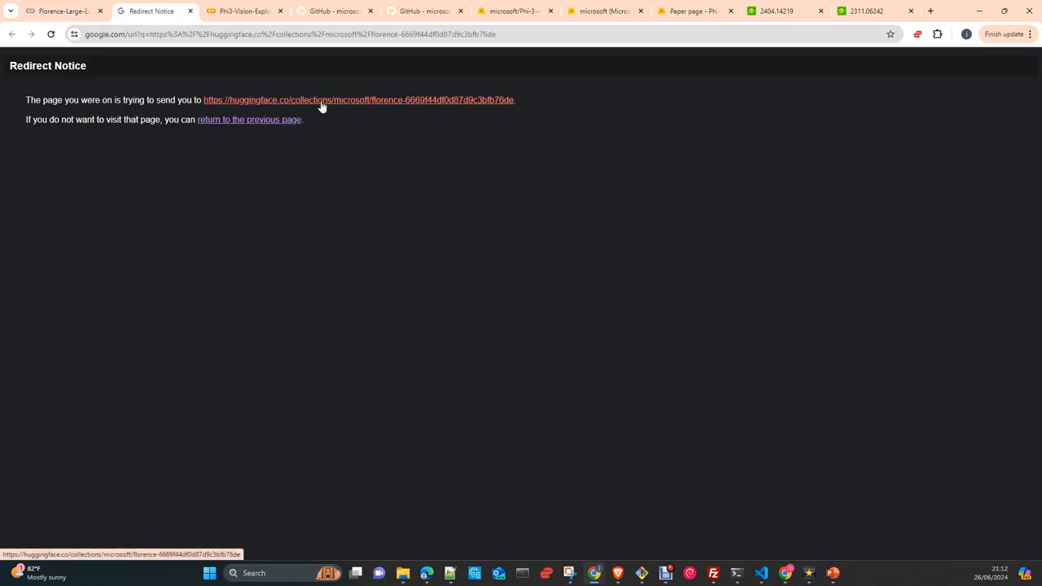
click(357, 99)
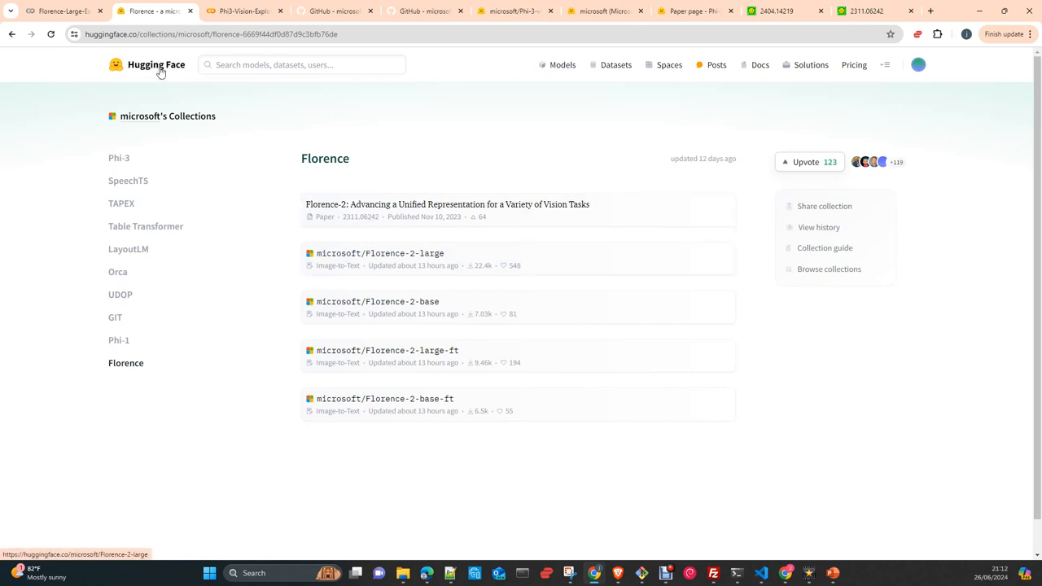
mouse_move(442, 262)
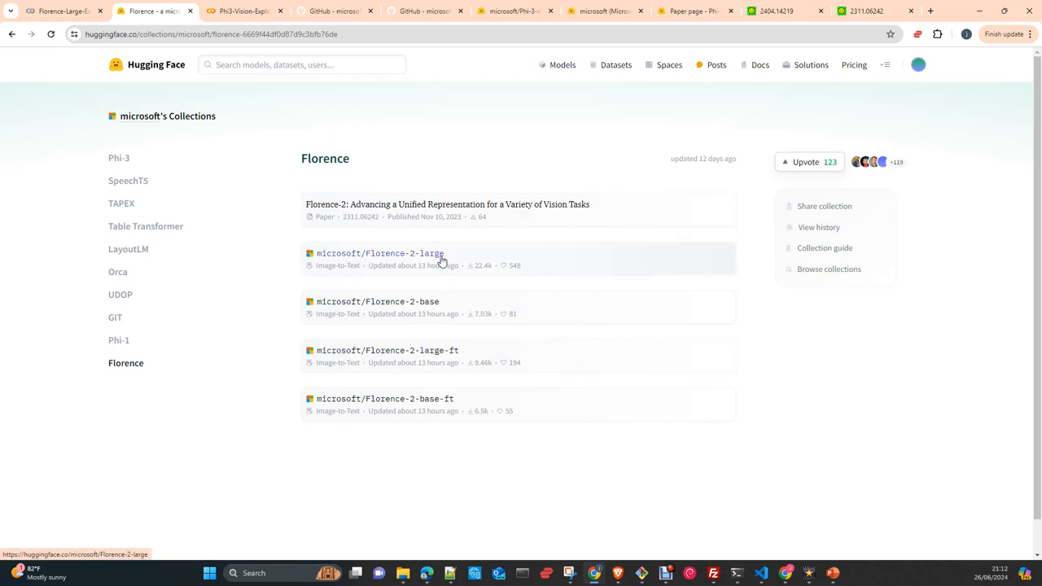
mouse_move(432, 272)
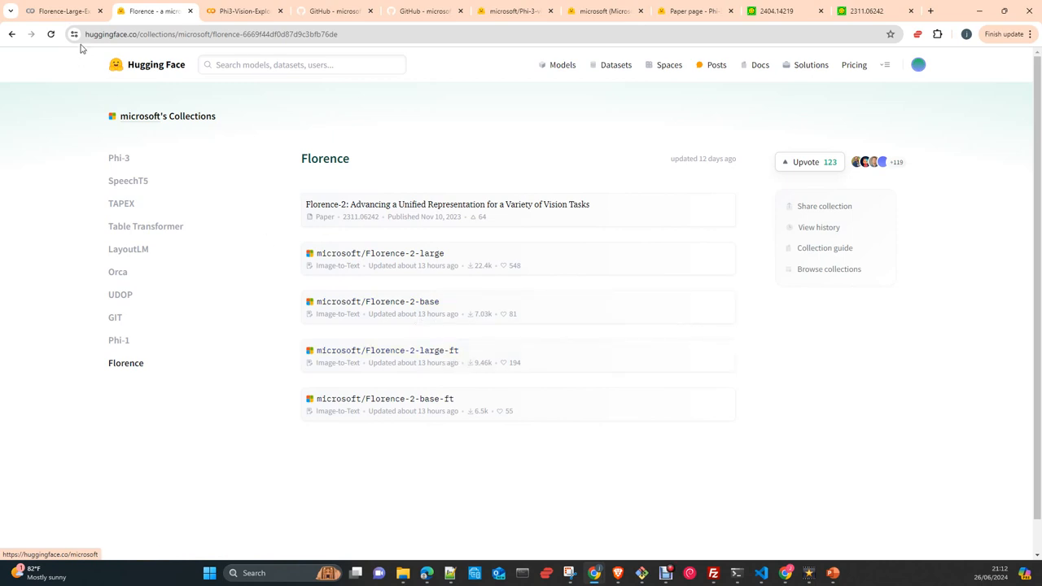
Switch back to the Florence-Large-Exploration Colab tab showing the model links and architecture figure.
click(61, 11)
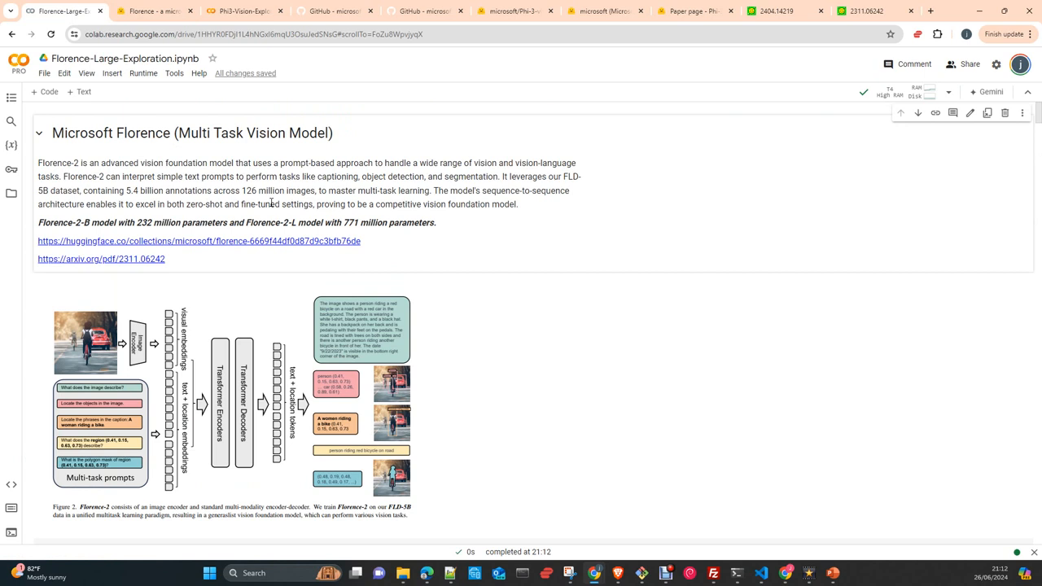
mouse_move(283, 299)
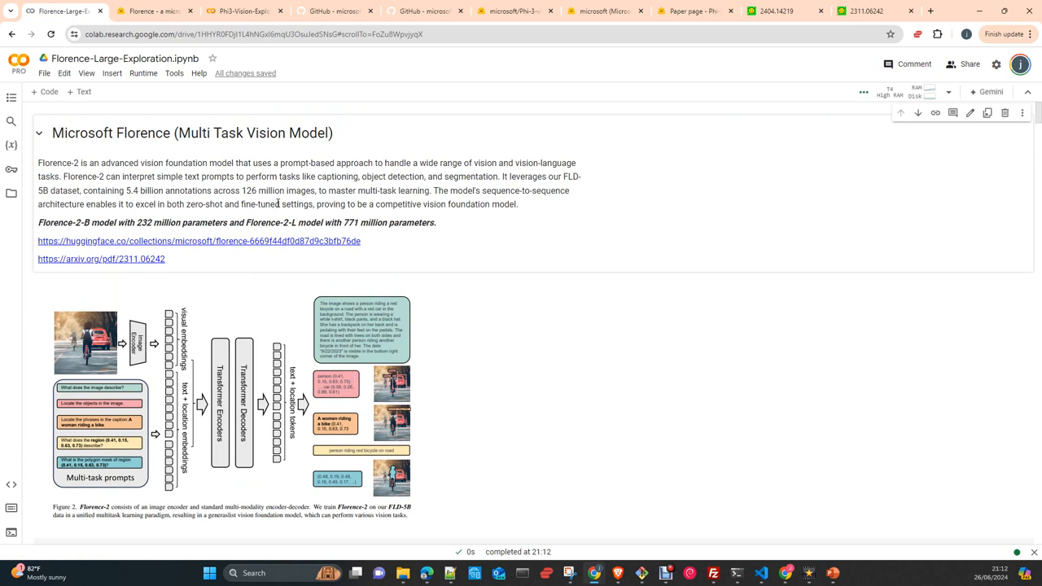
mouse_move(578, 186)
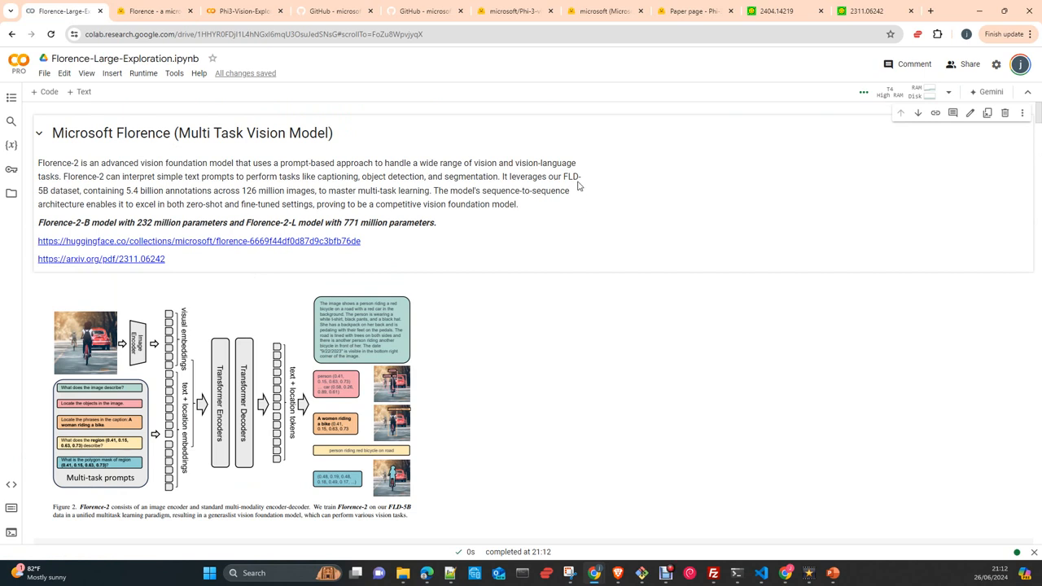
mouse_move(562, 297)
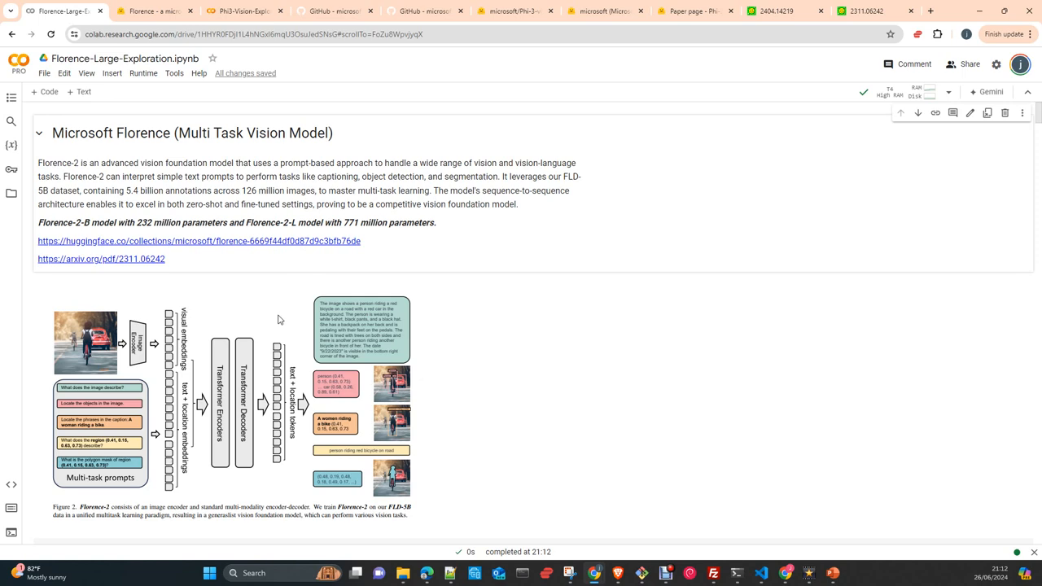
mouse_move(350, 330)
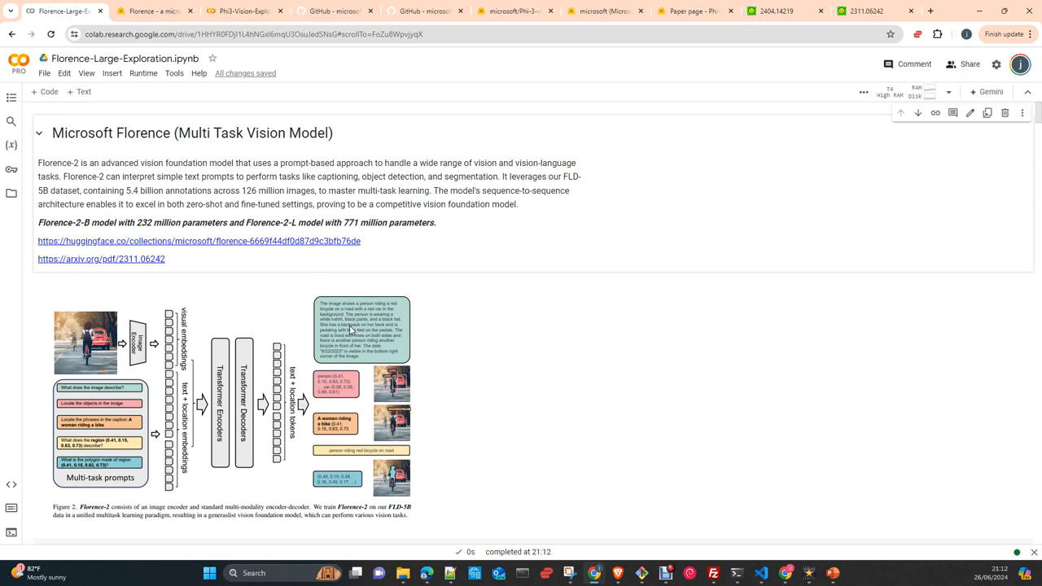
Scroll past pip install output to the microsoft/Florence-2-large AutoProcessor and AutoModelForCausalLM cell.
scroll(down, 3)
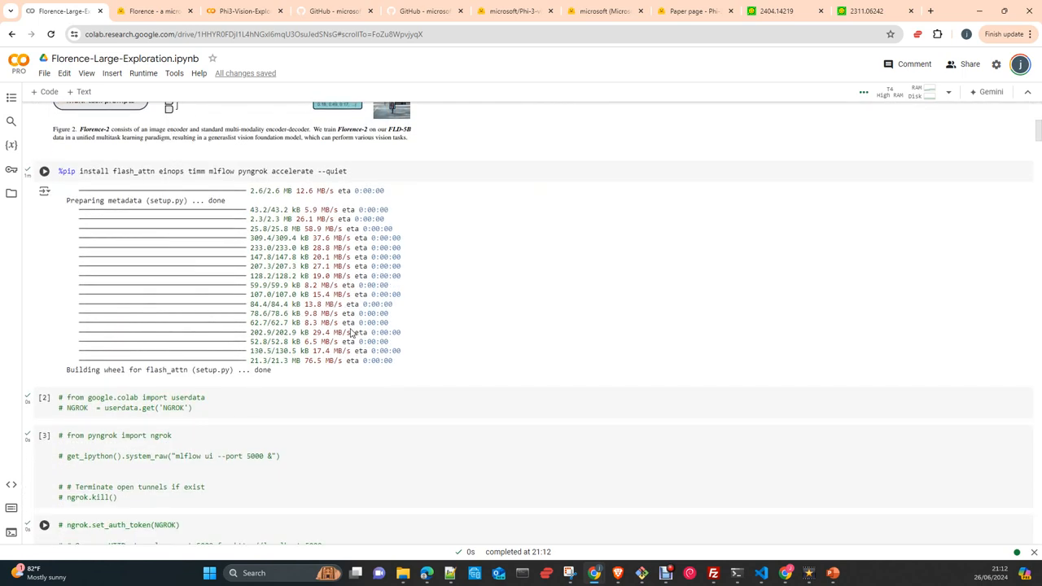
scroll(down, 3)
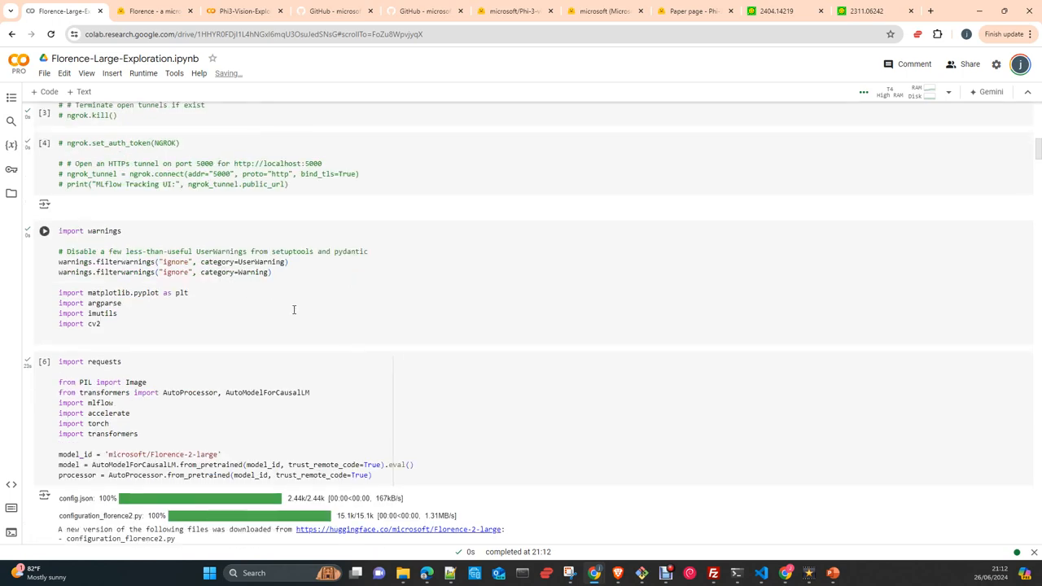
scroll(up, 3)
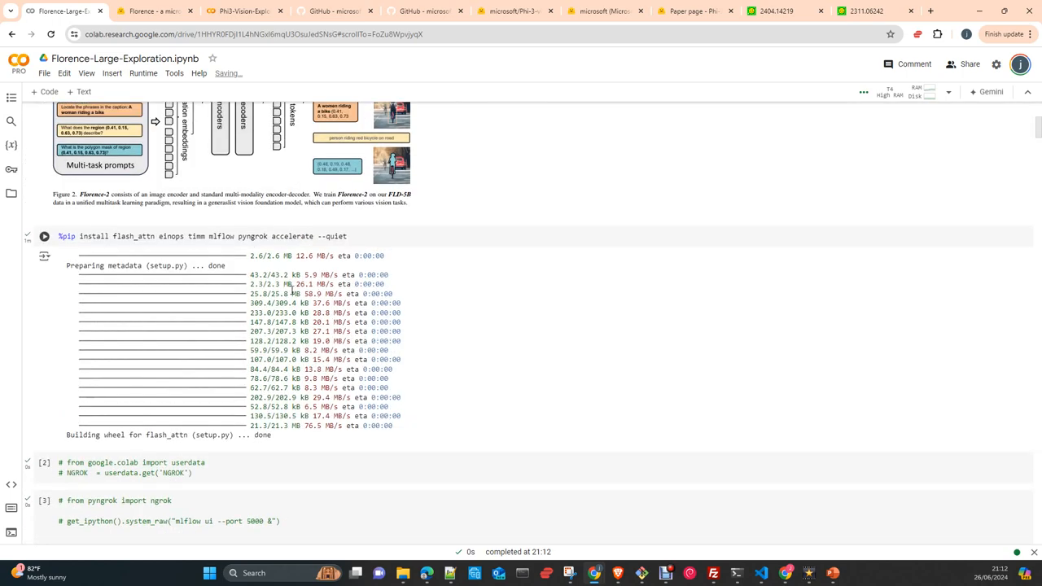
scroll(down, 3)
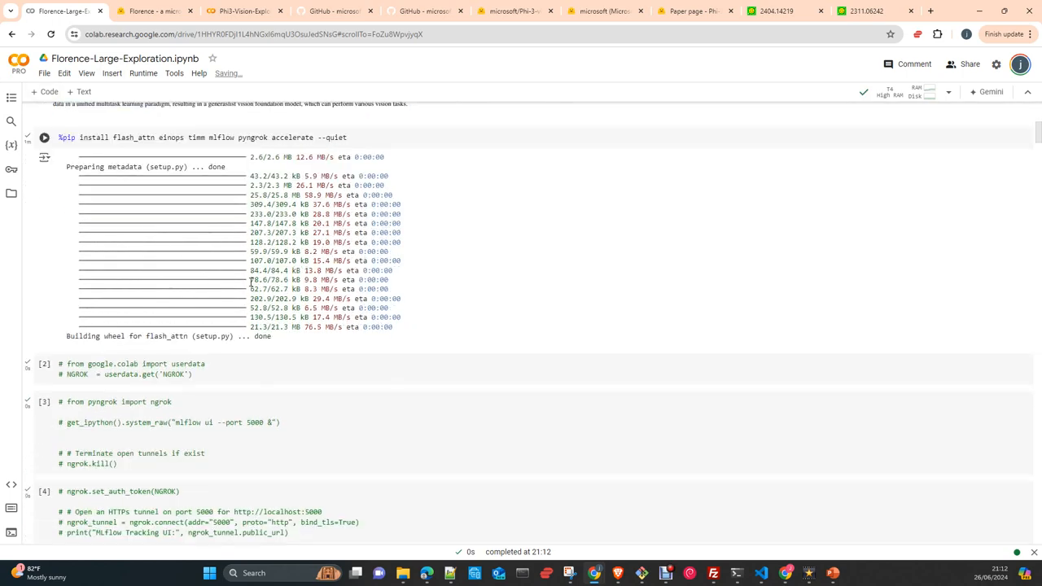
scroll(down, 3)
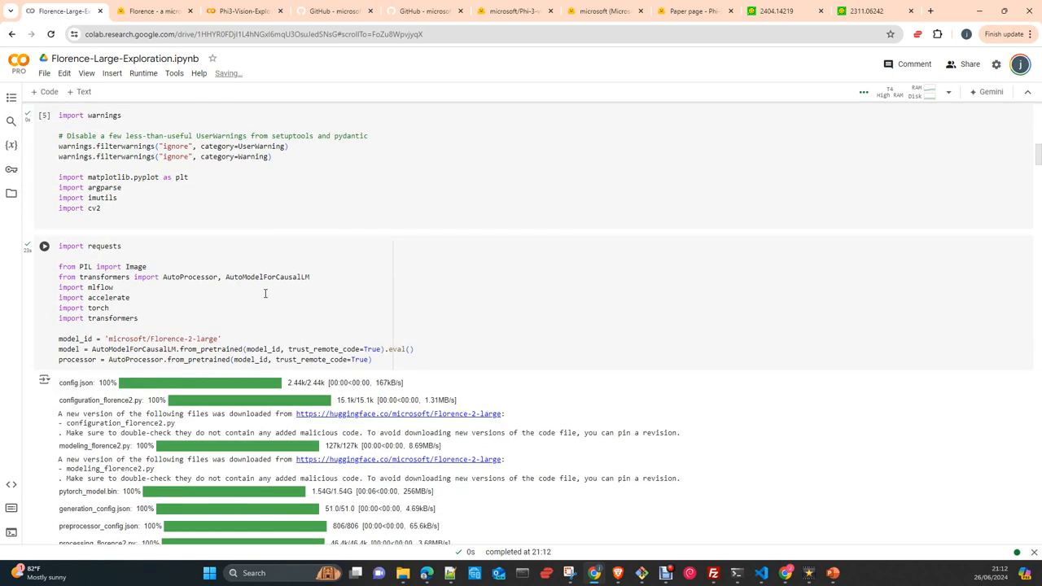
scroll(down, 3)
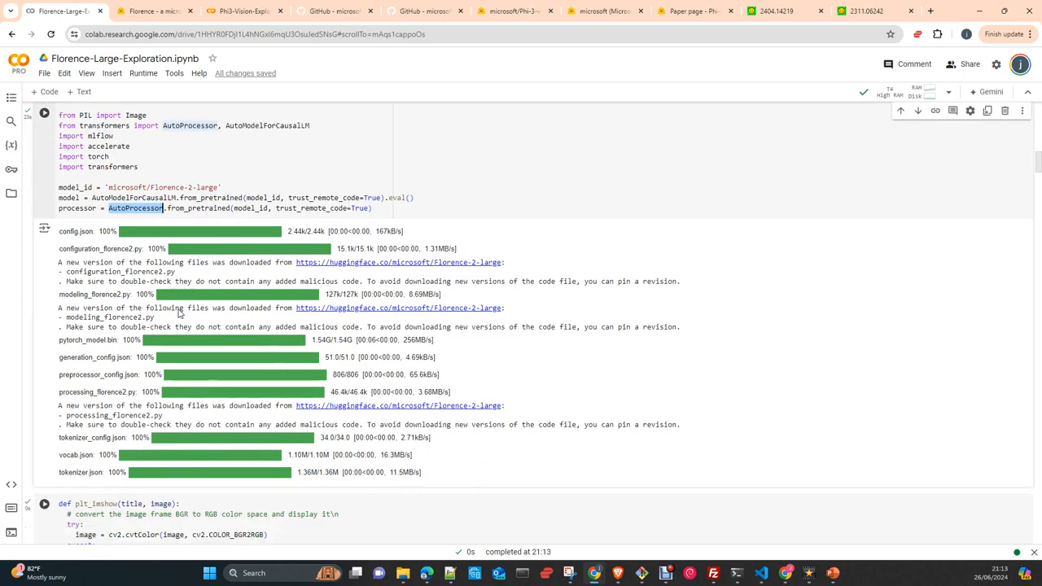
scroll(down, 3)
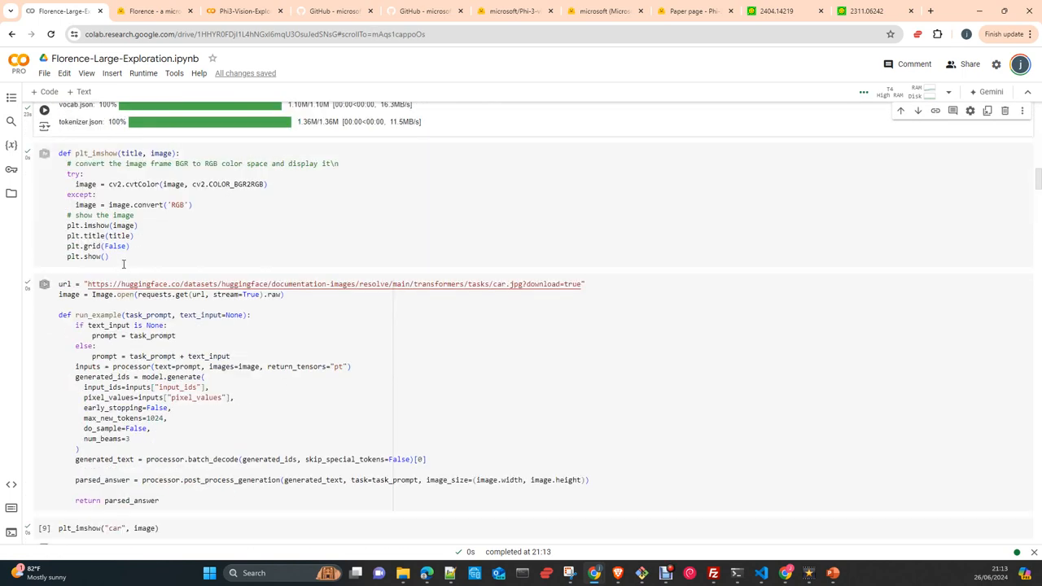
scroll(down, 3)
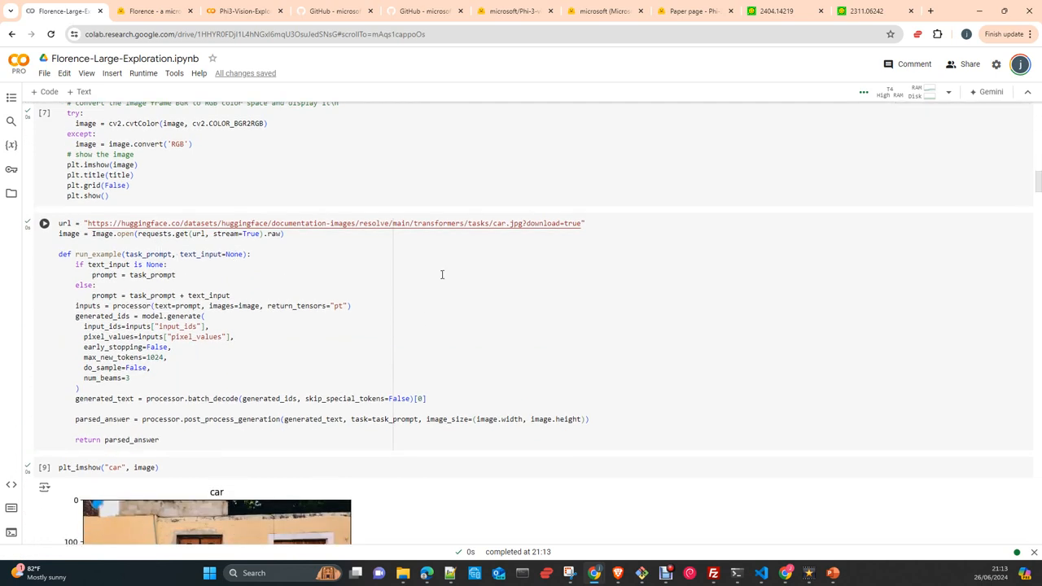
scroll(down, 3)
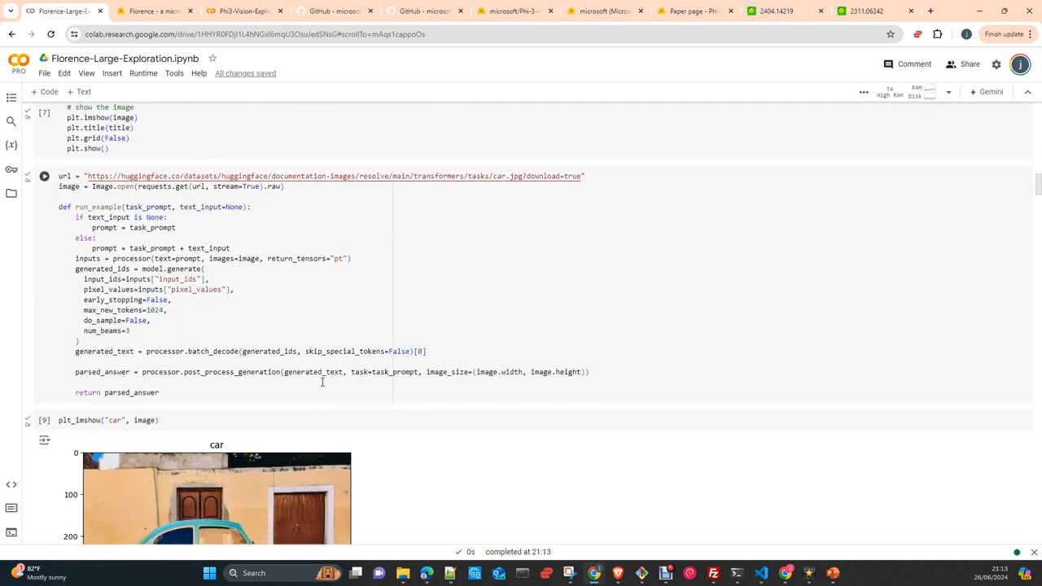
scroll(down, 3)
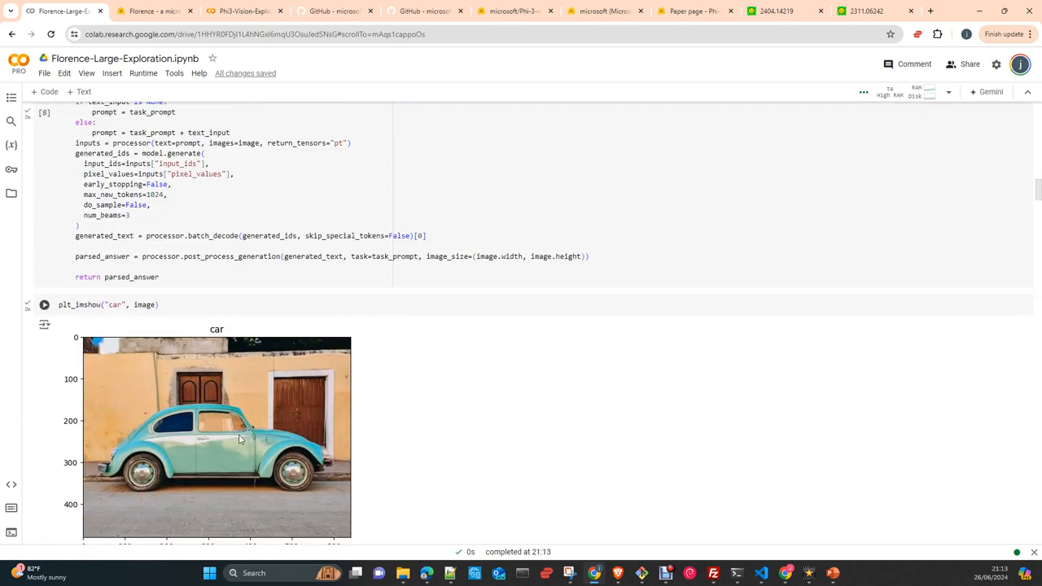
scroll(up, 3)
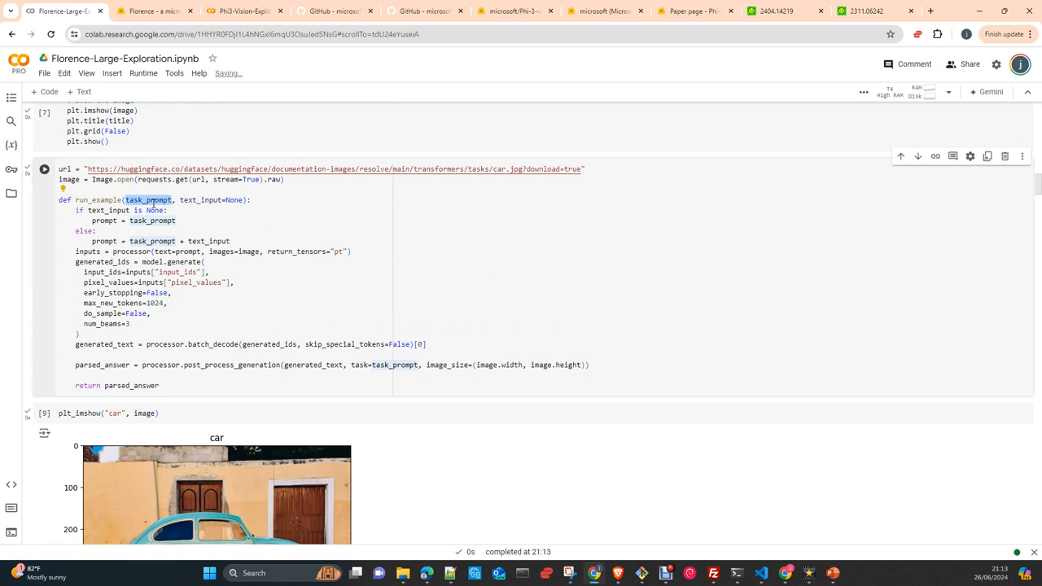
double_click(200, 199)
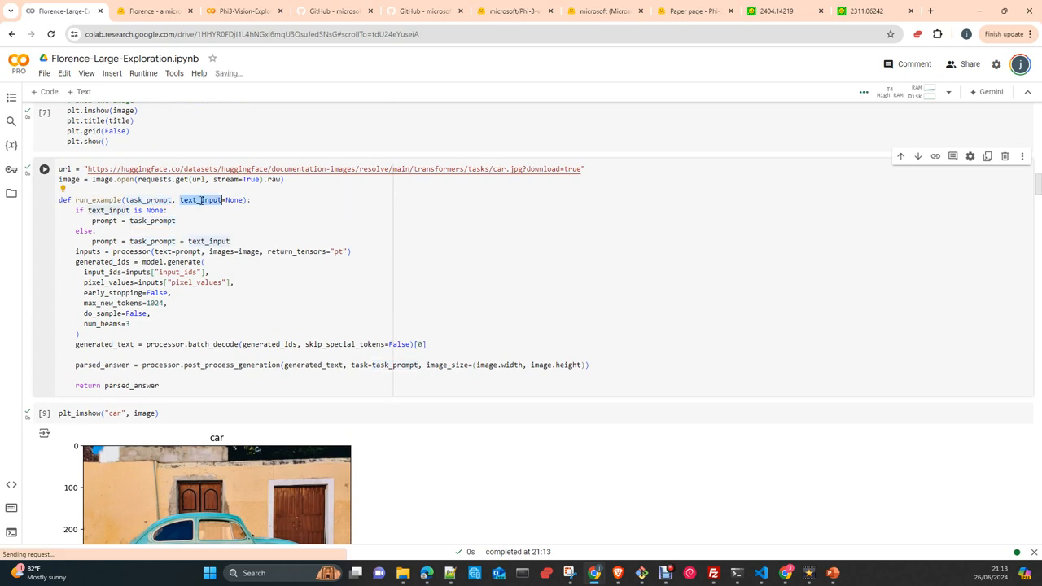
mouse_move(205, 241)
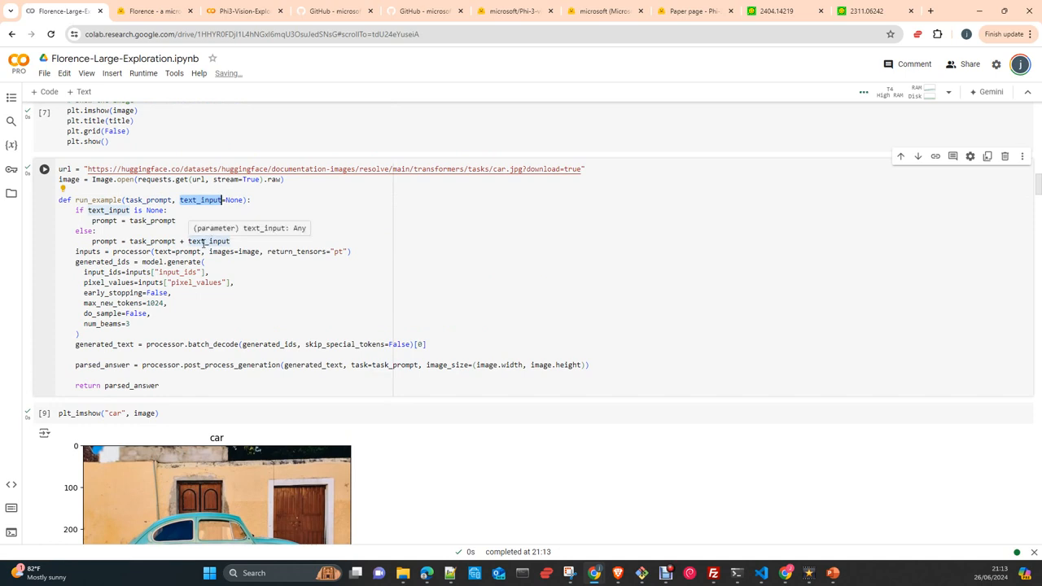
scroll(down, 3)
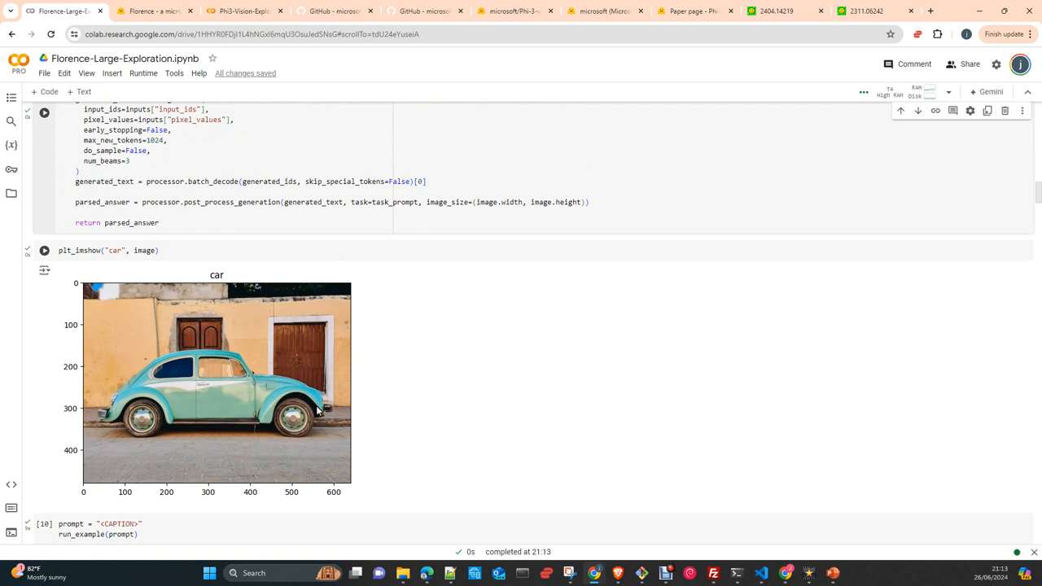
mouse_move(225, 405)
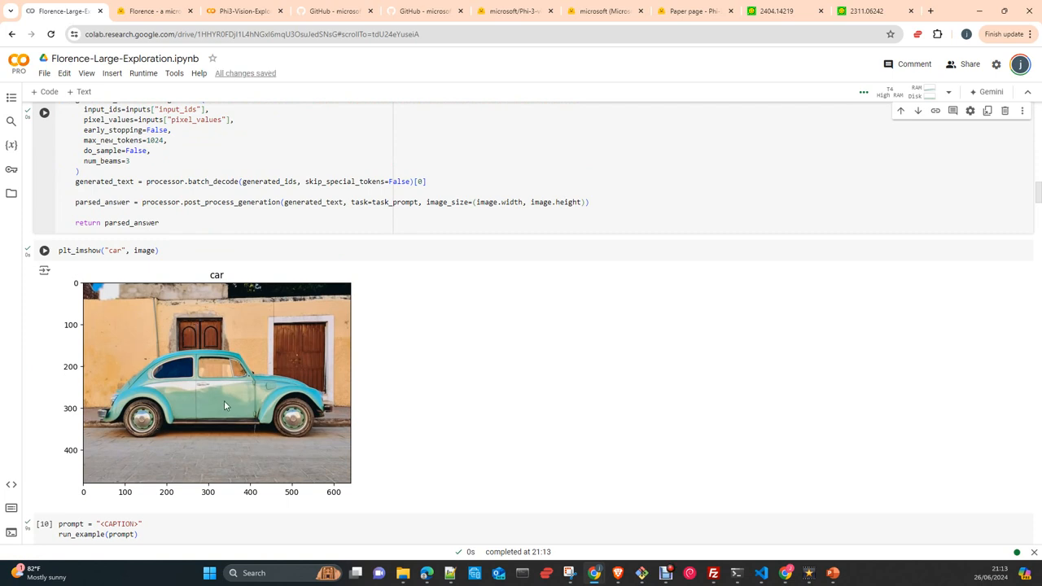
mouse_move(159, 383)
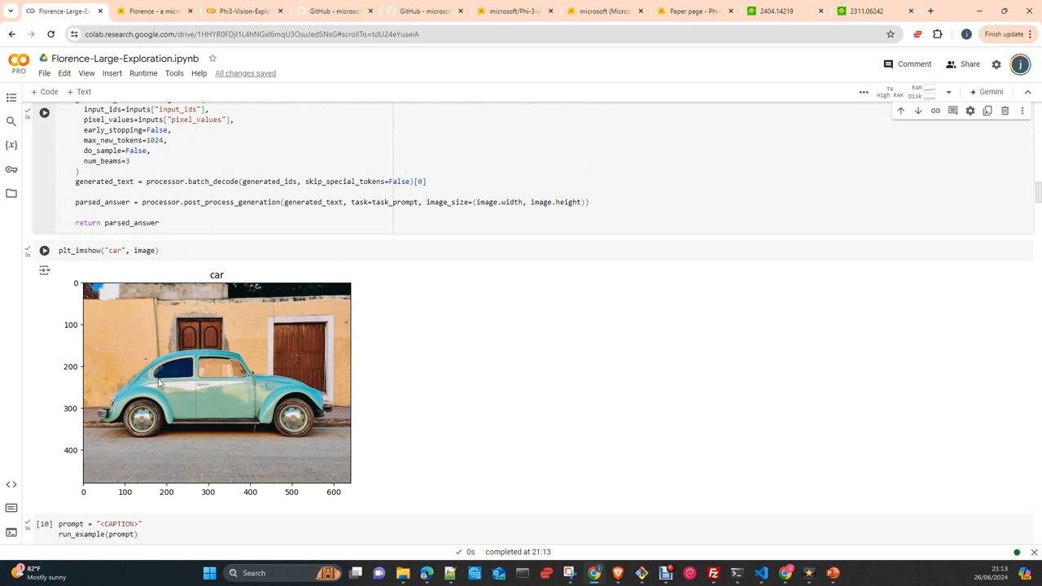
mouse_move(205, 422)
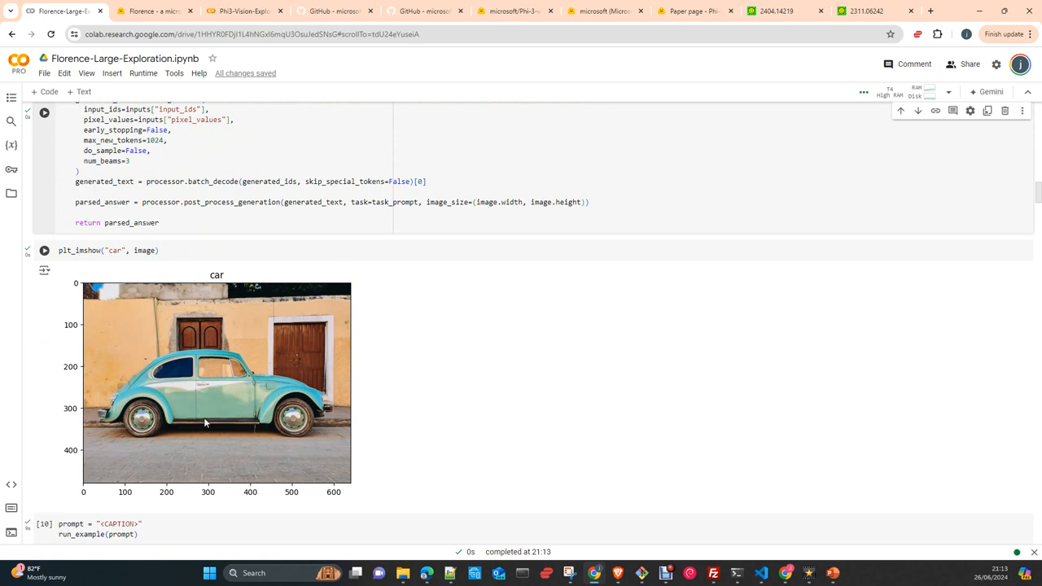
mouse_move(277, 388)
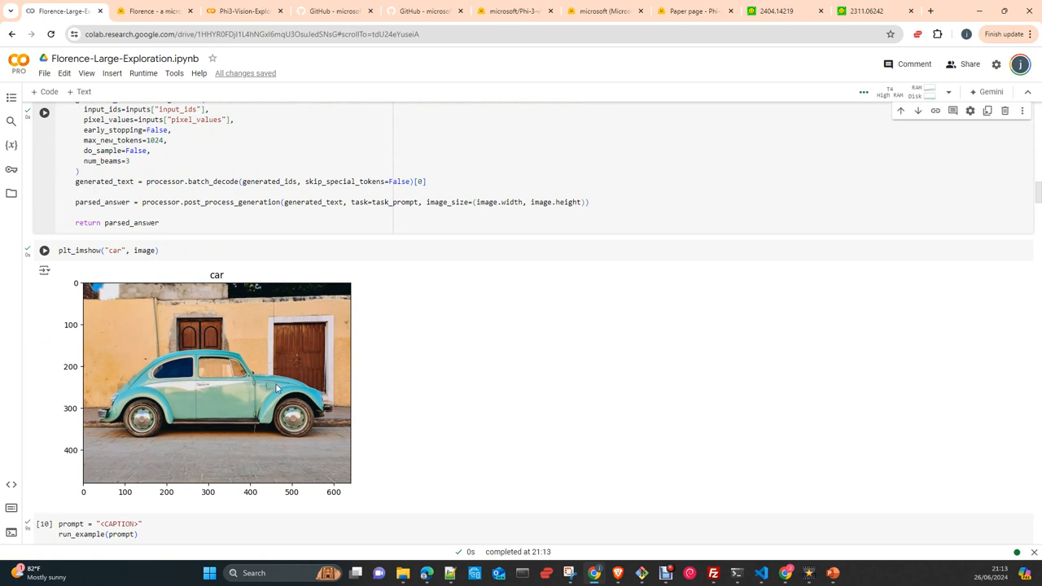
scroll(up, 3)
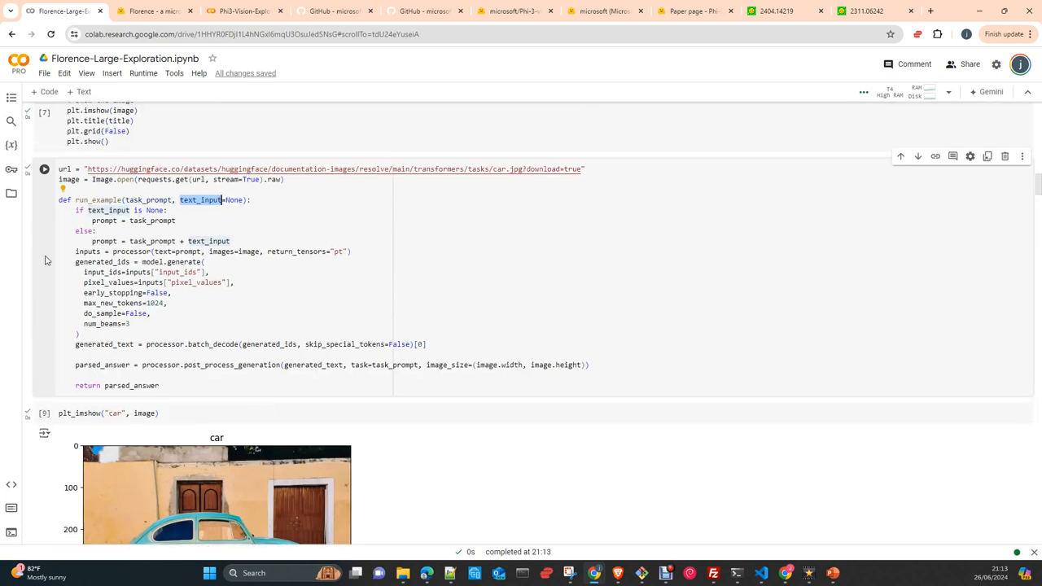
mouse_move(138, 220)
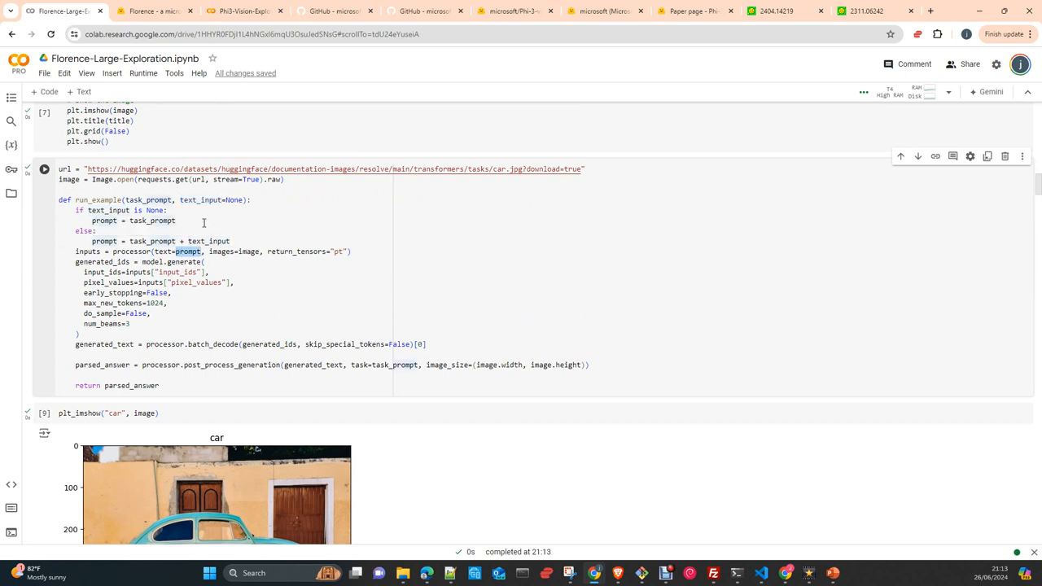
mouse_move(215, 268)
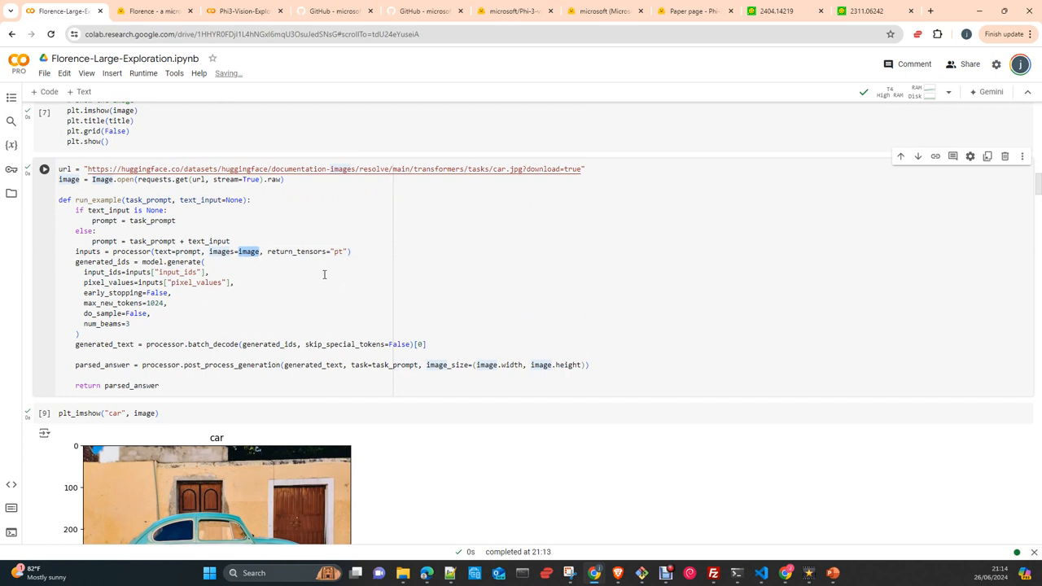
double_click(185, 261)
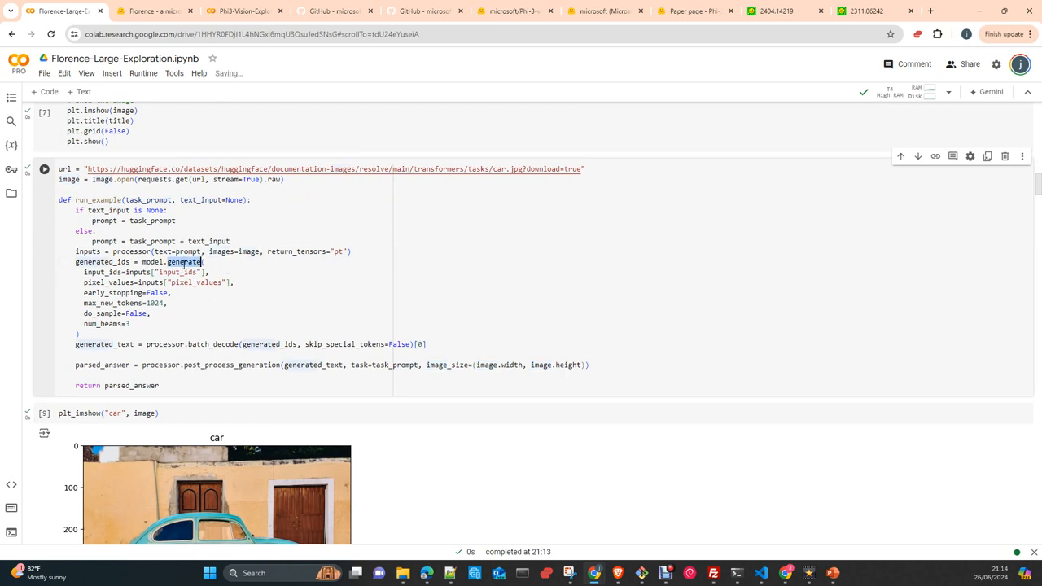
mouse_move(205, 307)
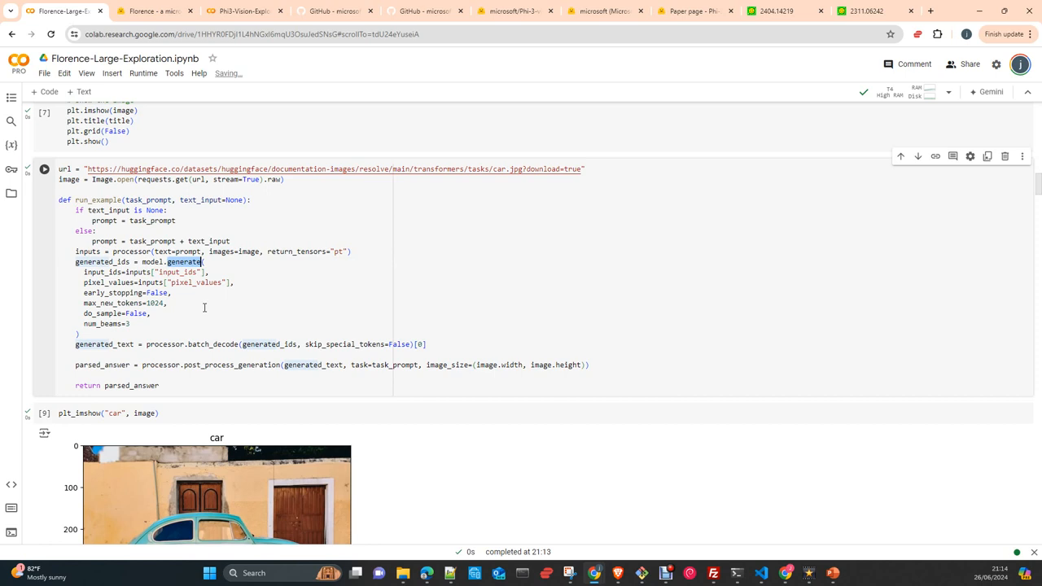
scroll(up, 3)
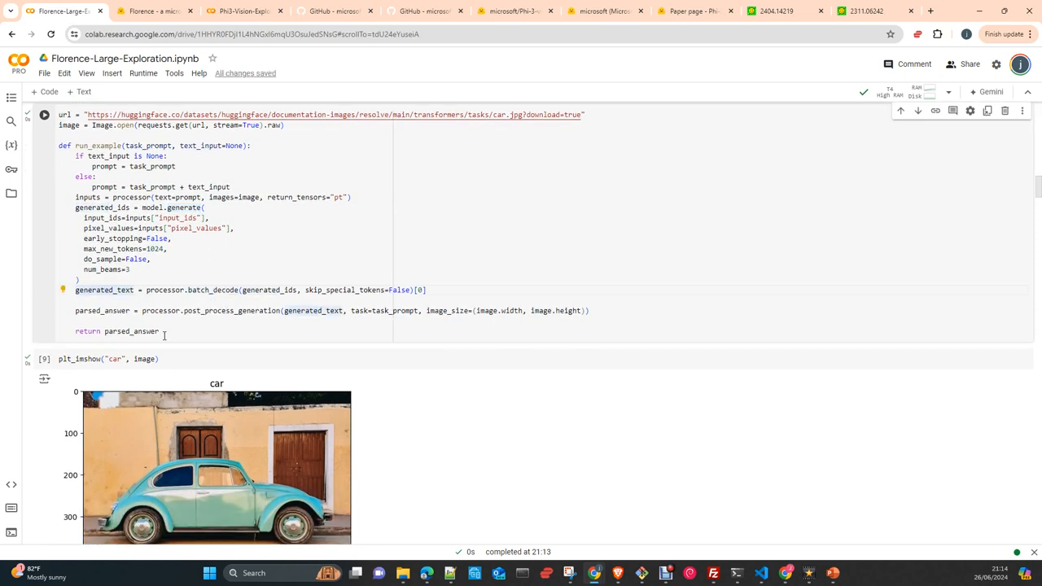
double_click(232, 310)
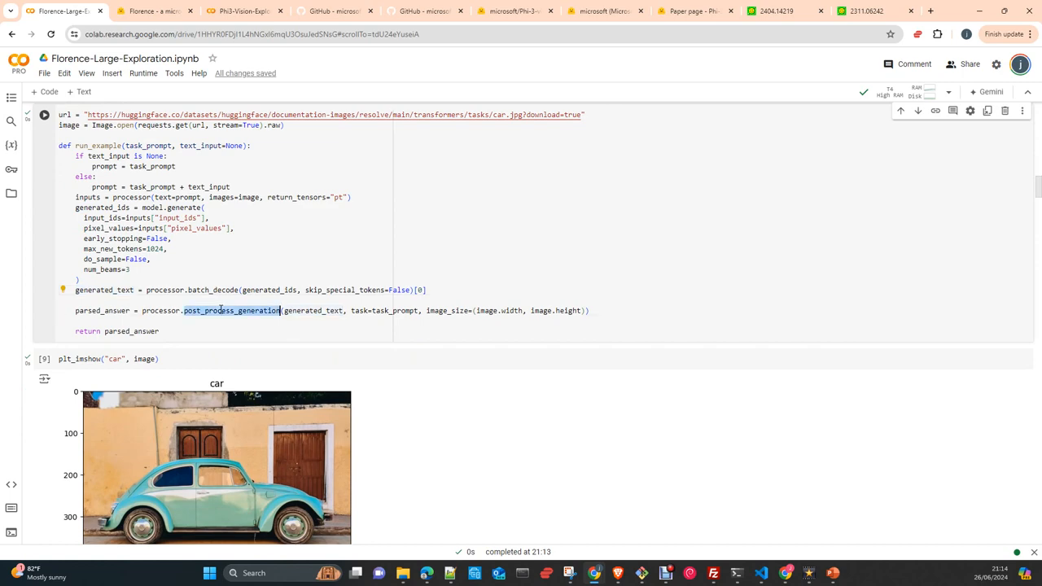
scroll(up, 3)
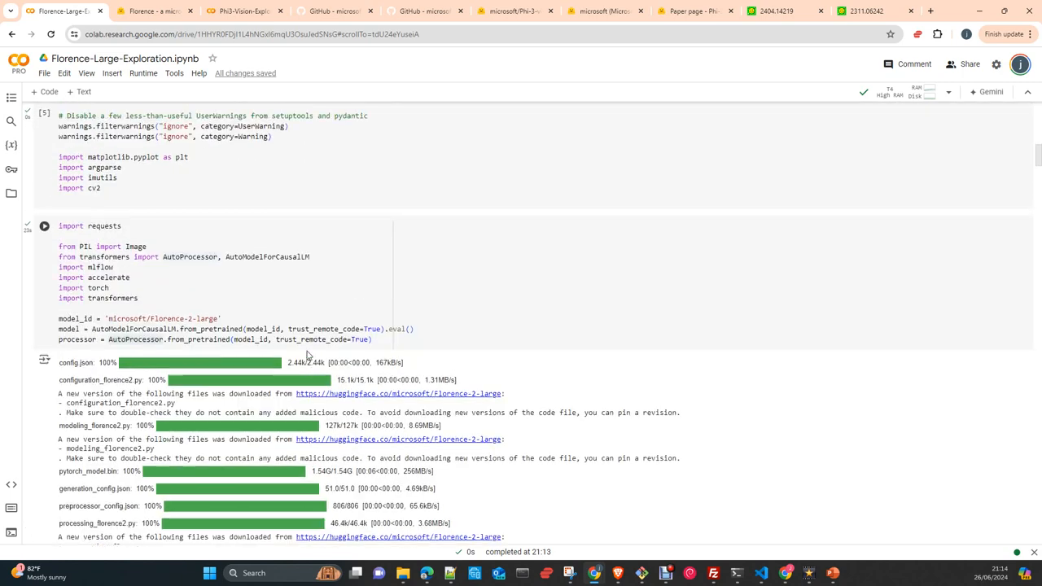
Scroll up to the Microsoft Florence header, then back down to run_example and the car image.
scroll(up, 3)
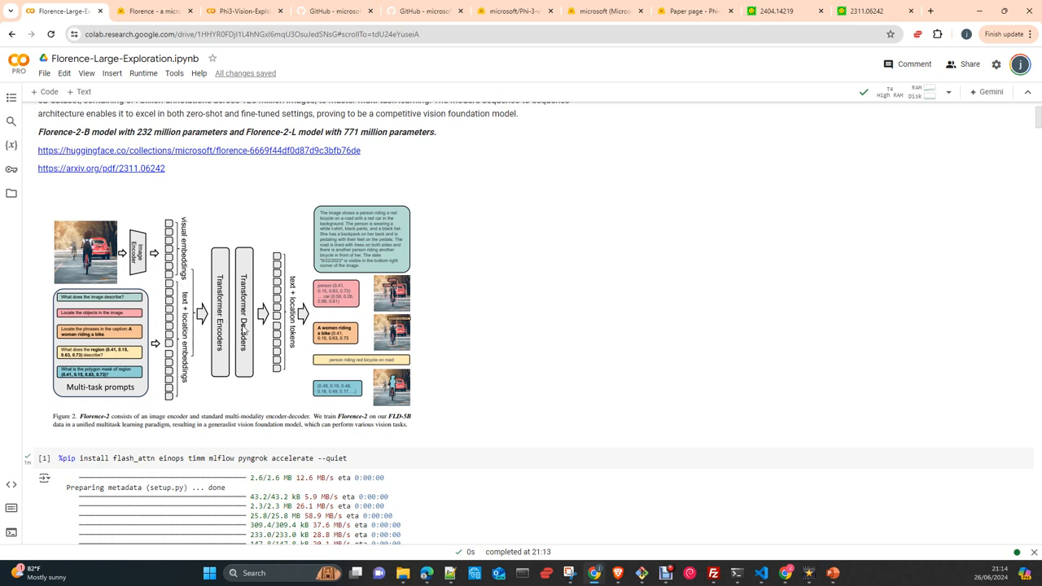
mouse_move(298, 296)
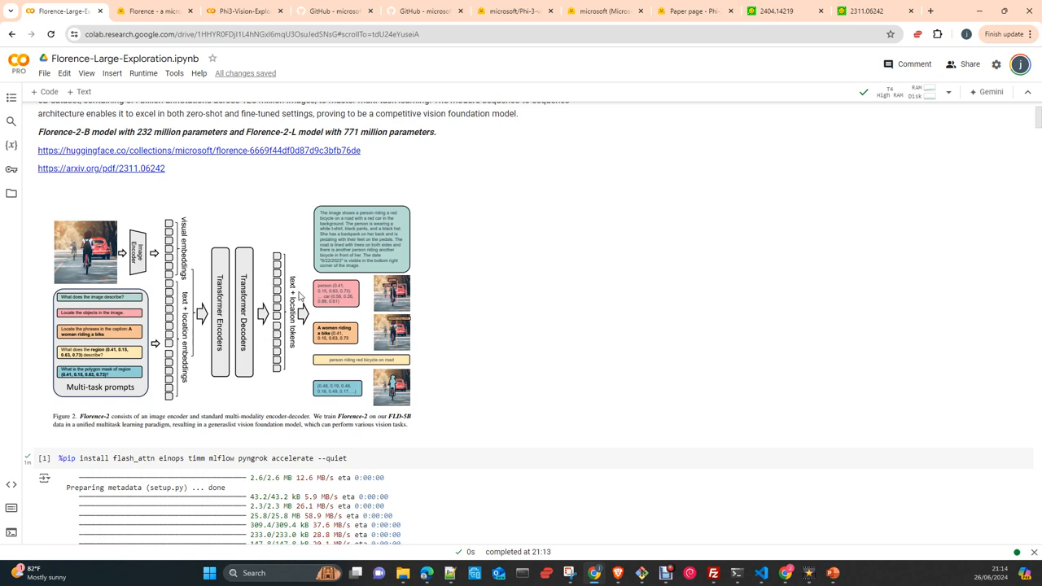
mouse_move(291, 367)
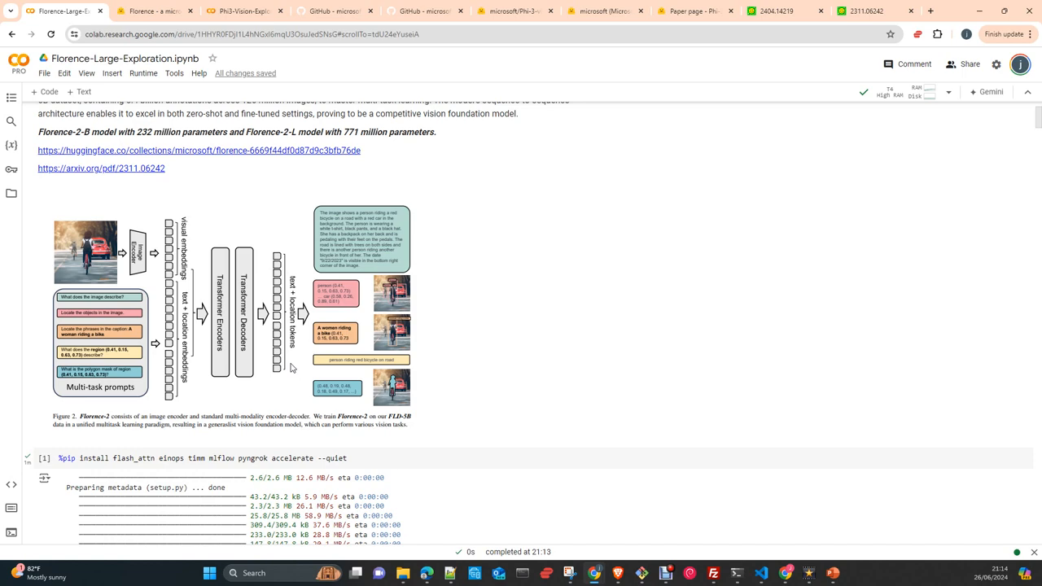
mouse_move(270, 452)
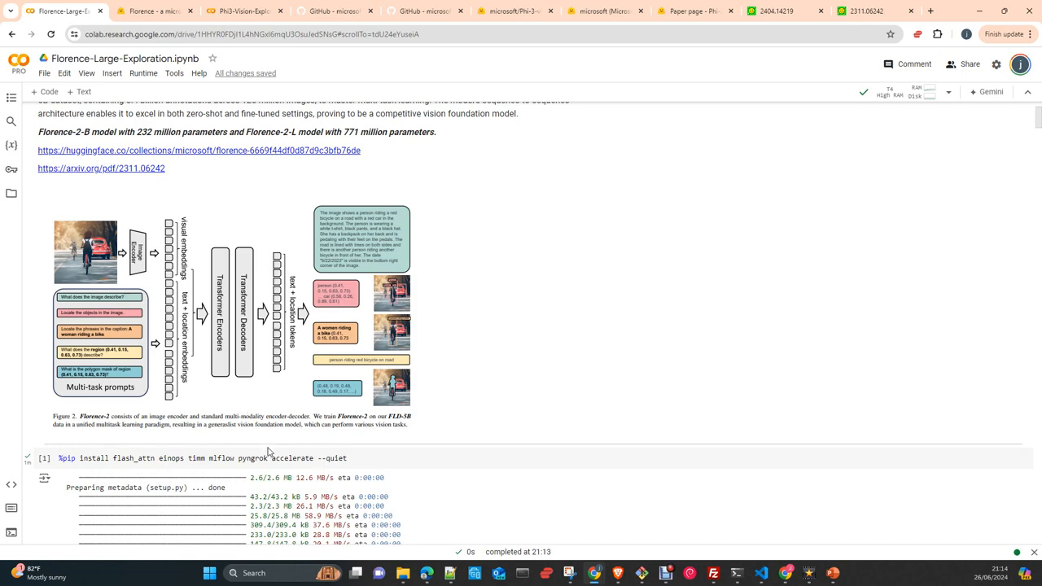
scroll(down, 3)
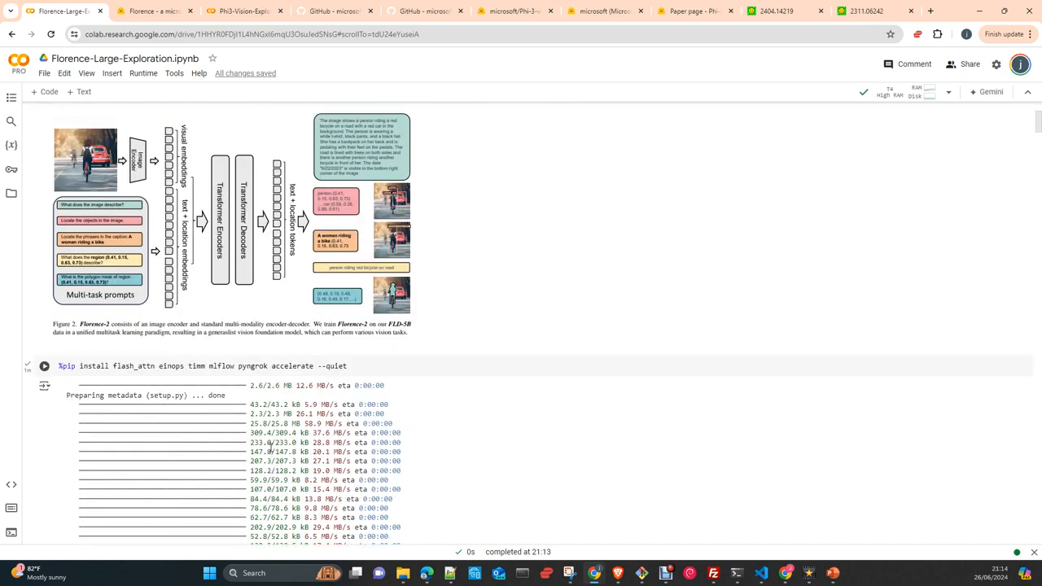
scroll(up, 3)
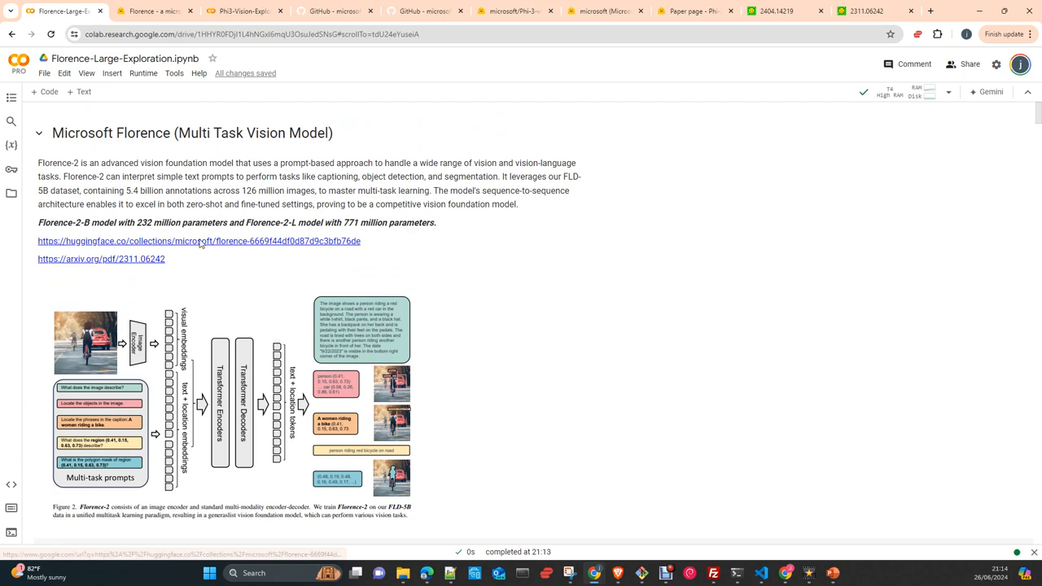
scroll(down, 3)
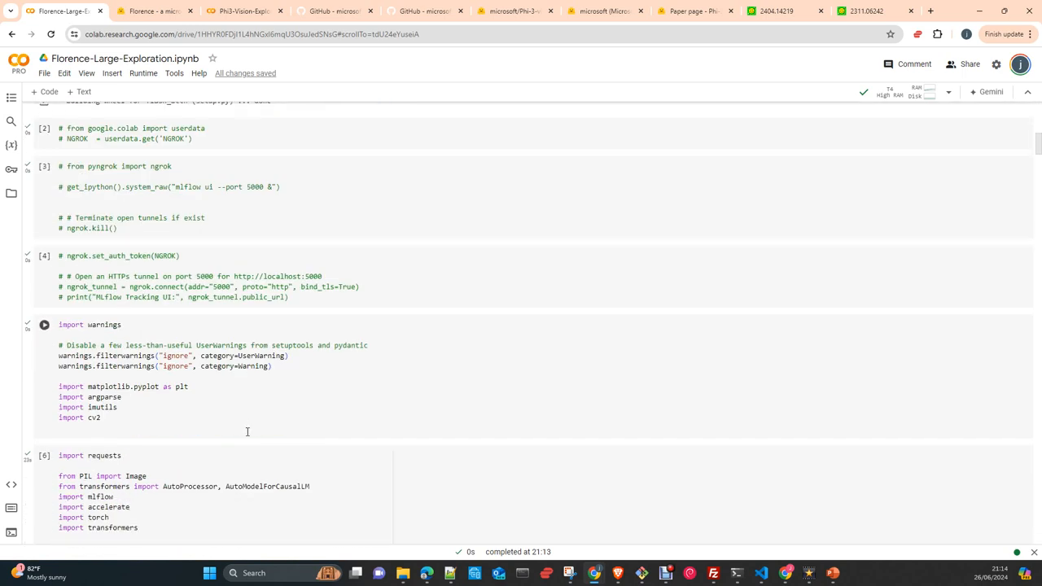
scroll(down, 3)
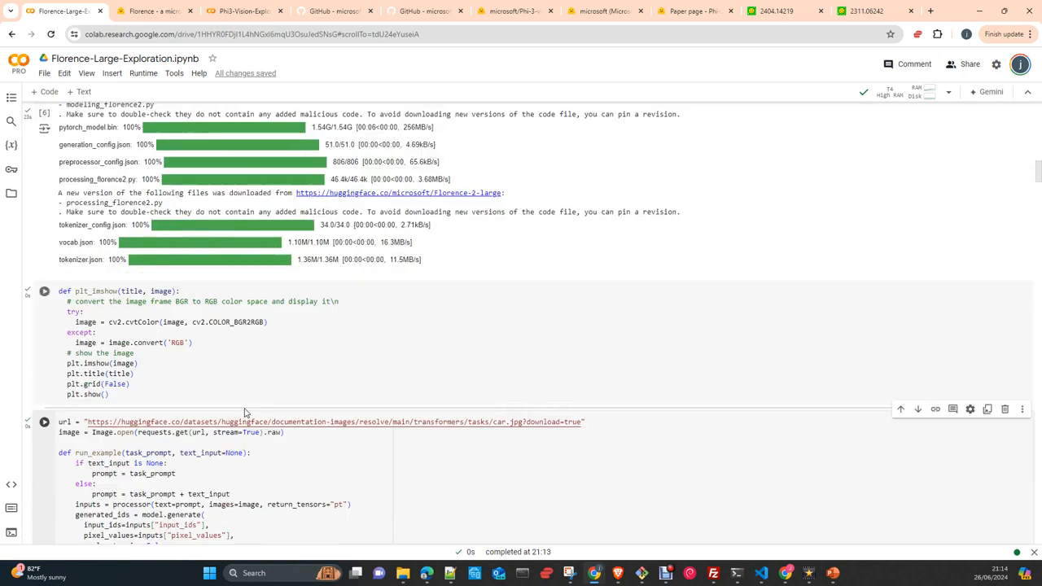
scroll(down, 3)
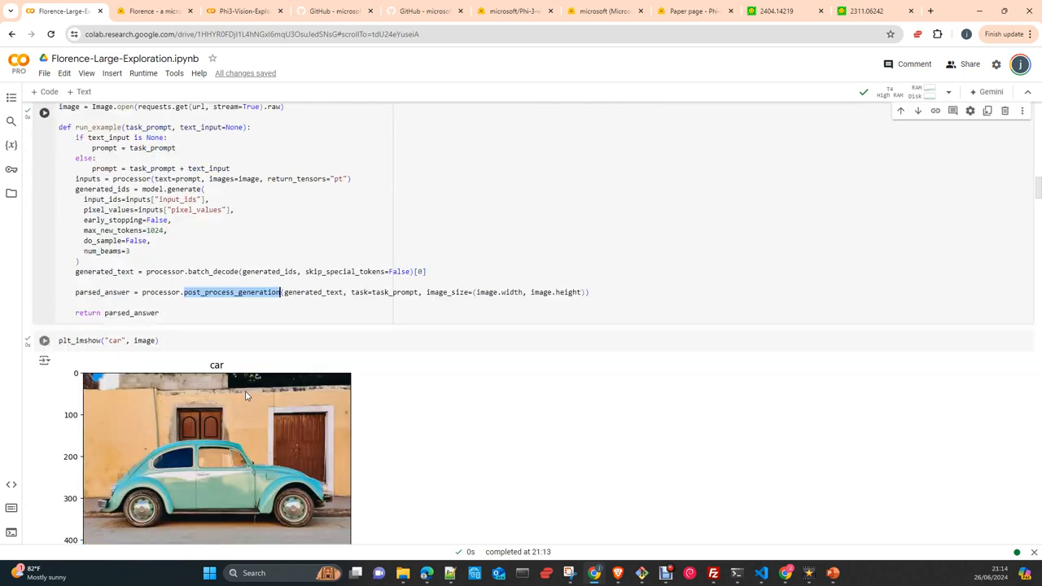
scroll(up, 3)
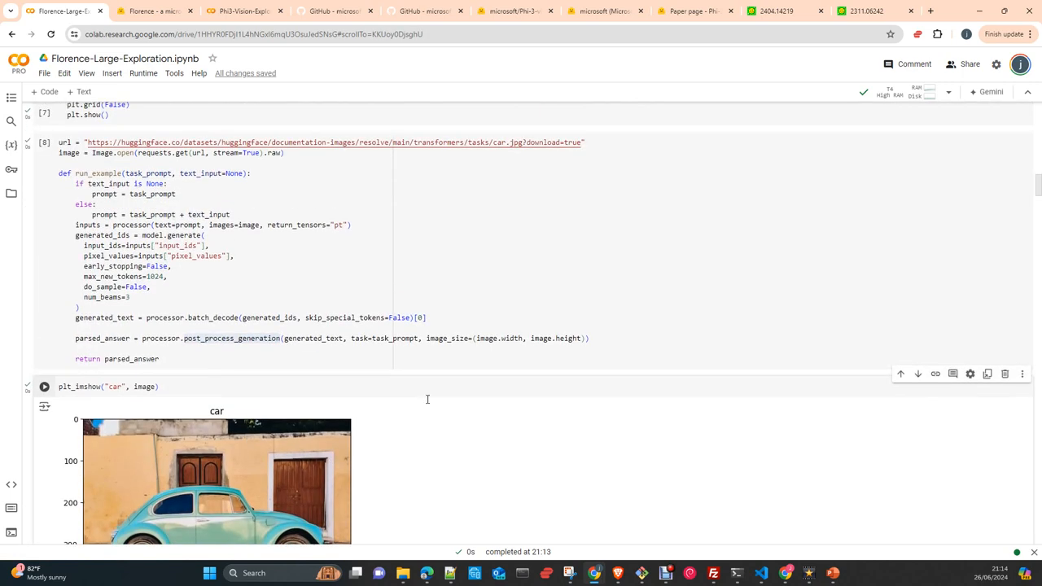
Scroll past the caption outputs to the object detection labels car, door, wheel, wheel.
scroll(down, 3)
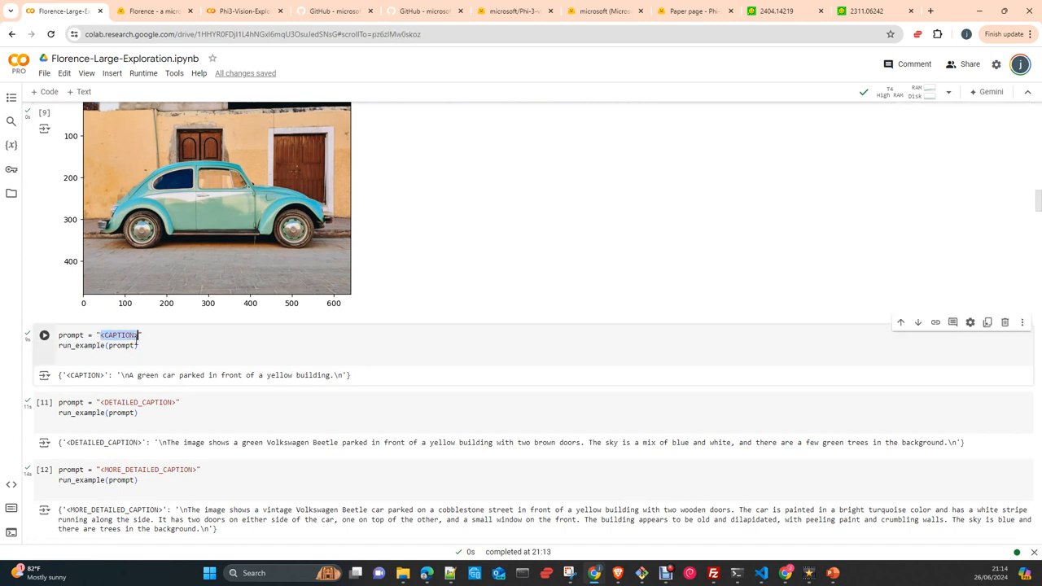
scroll(down, 3)
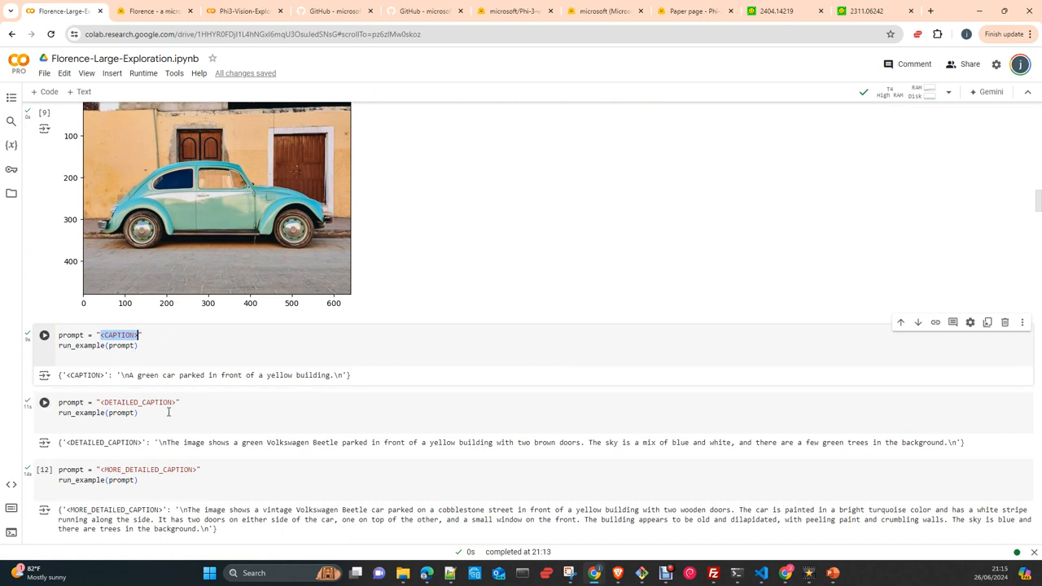
scroll(down, 3)
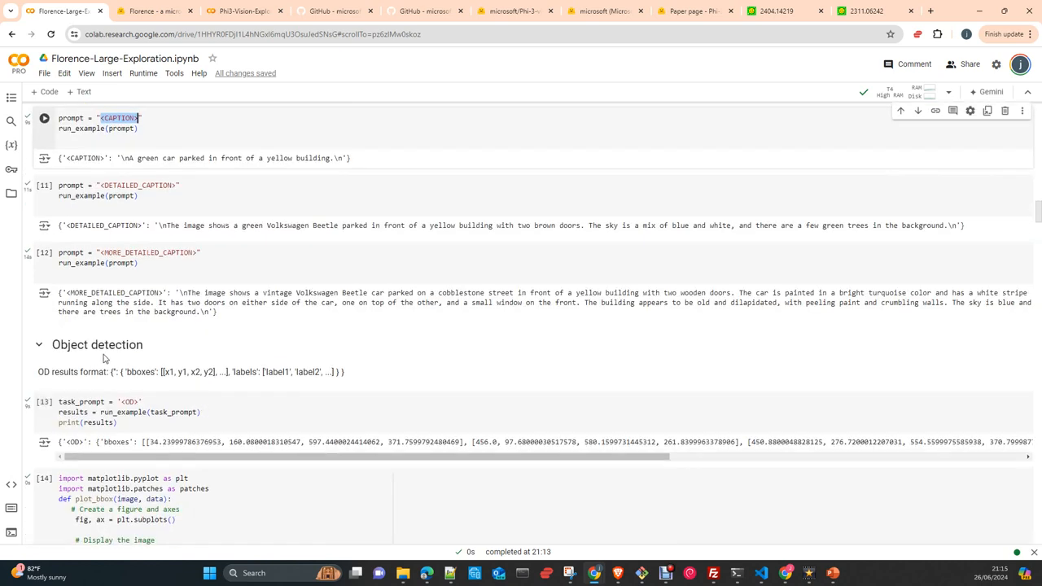
scroll(down, 3)
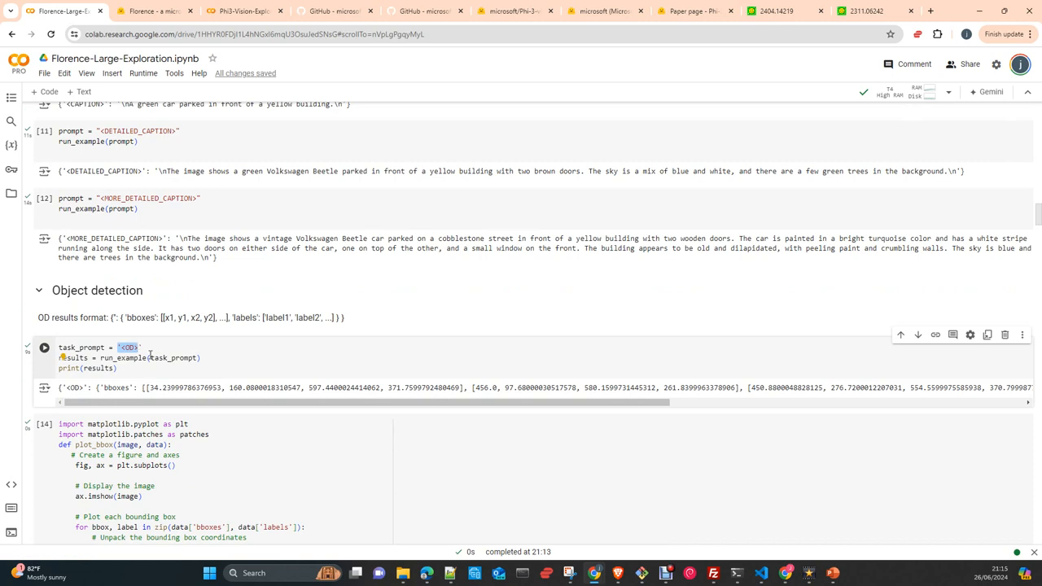
scroll(up, 3)
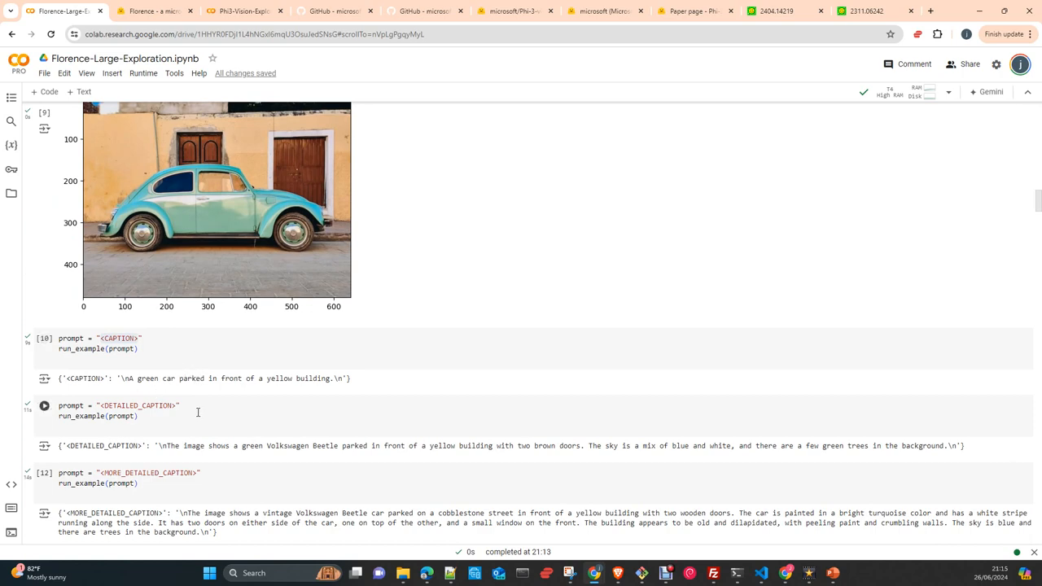
scroll(down, 3)
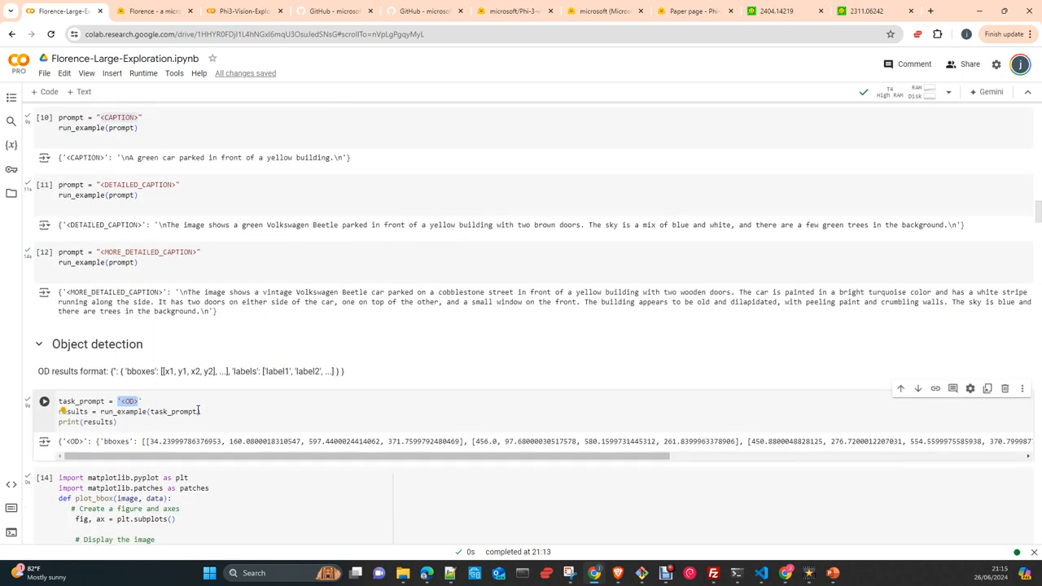
scroll(down, 3)
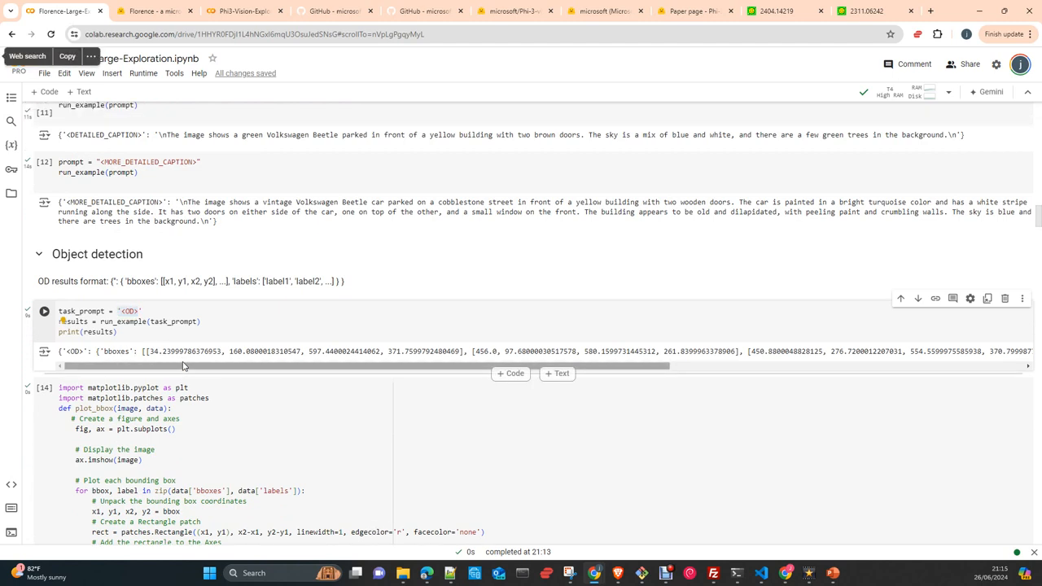
scroll(up, 3)
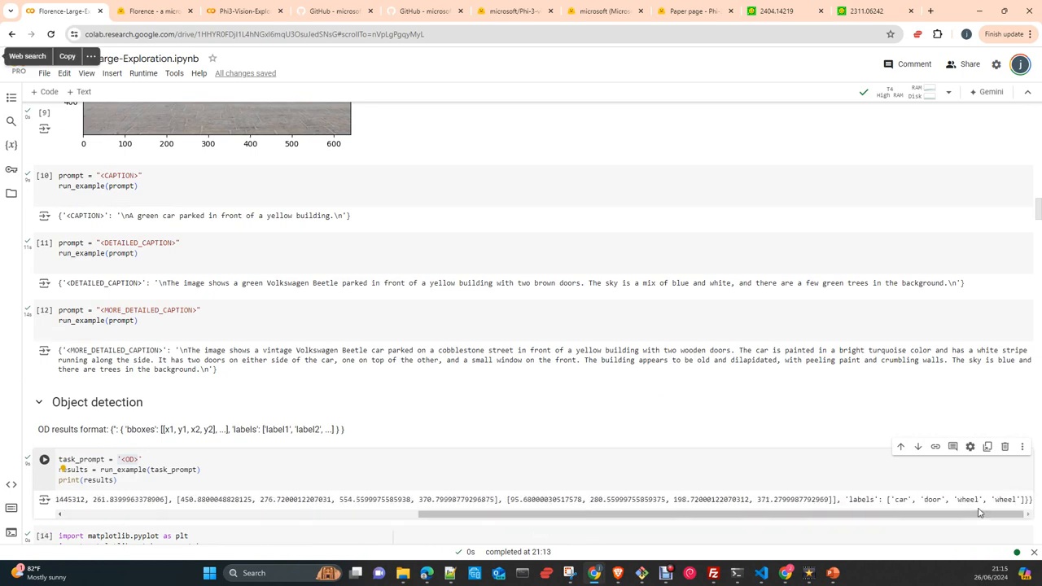
Scroll to the plot_bbox output with red car, door and wheel boxes on the photo.
scroll(down, 3)
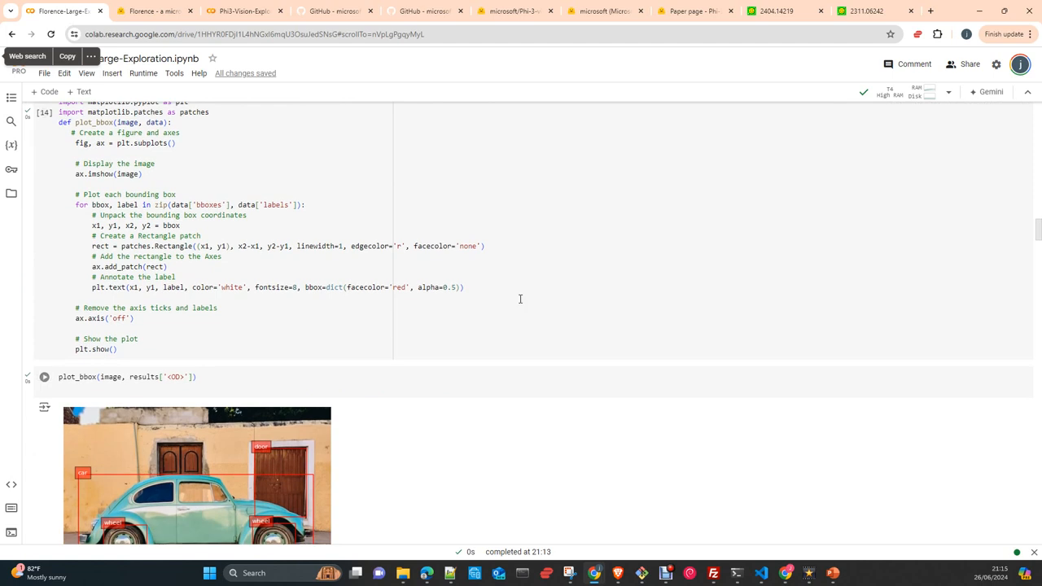
scroll(down, 3)
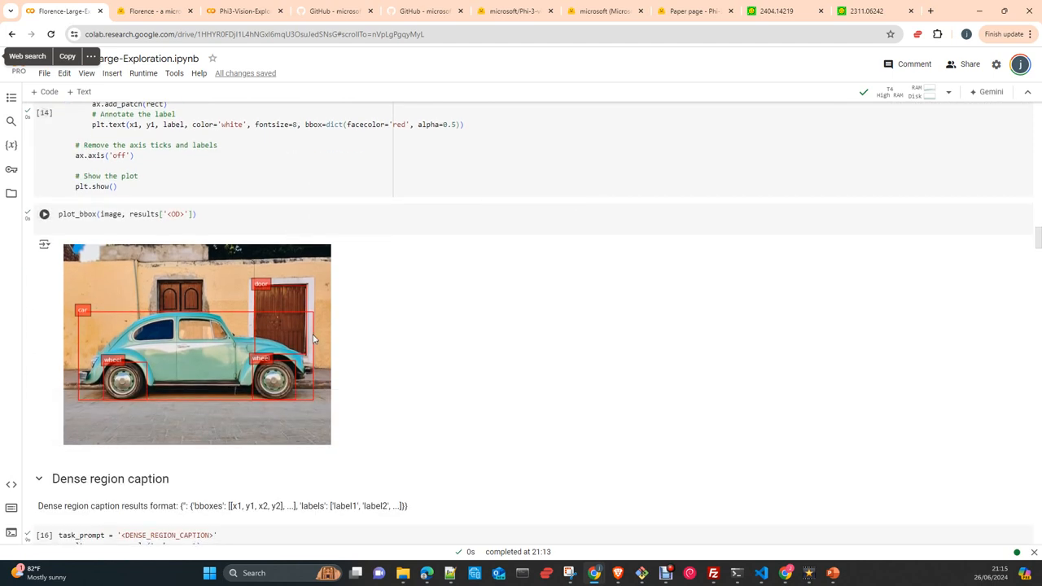
mouse_move(280, 368)
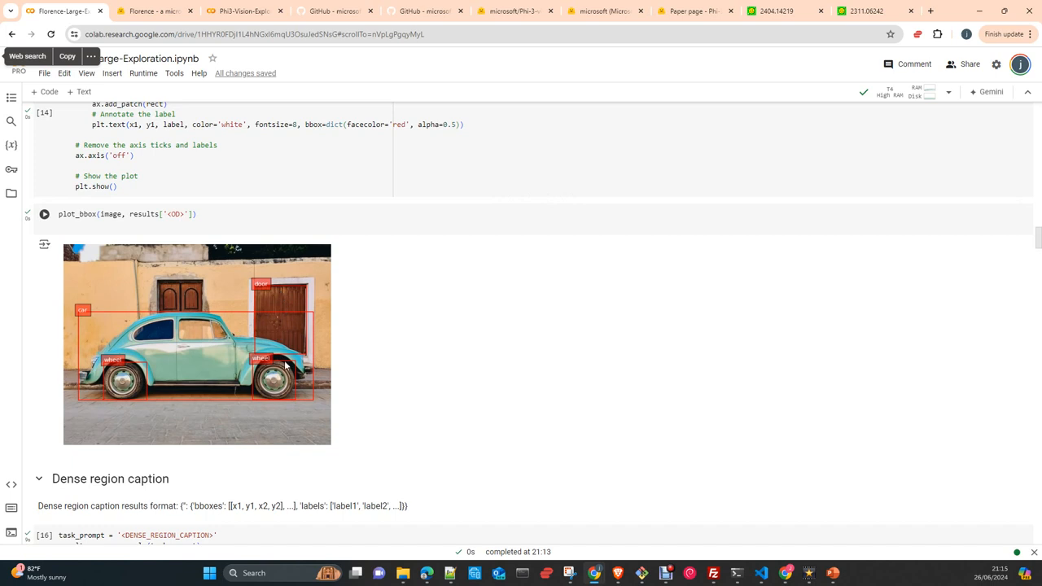
mouse_move(88, 332)
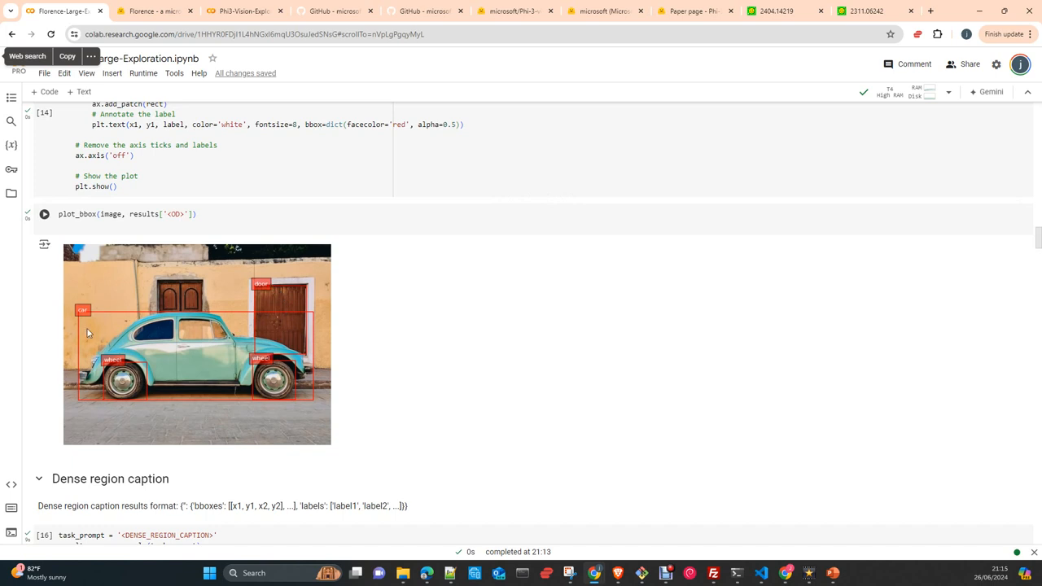
scroll(down, 3)
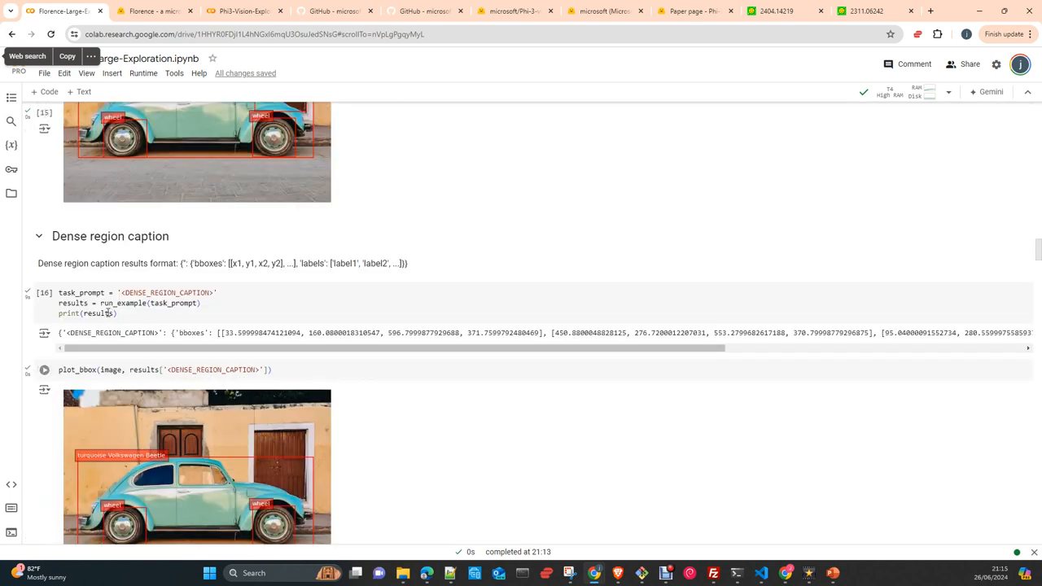
View the dense region caption plot labelling the car a turquoise Volkswagen Beetle.
click(44, 292)
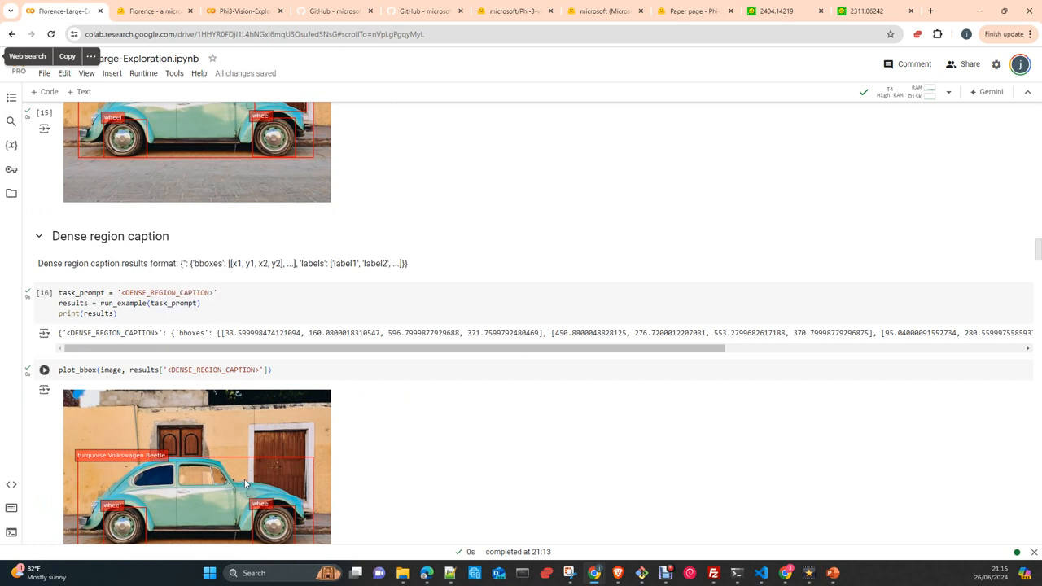
scroll(down, 3)
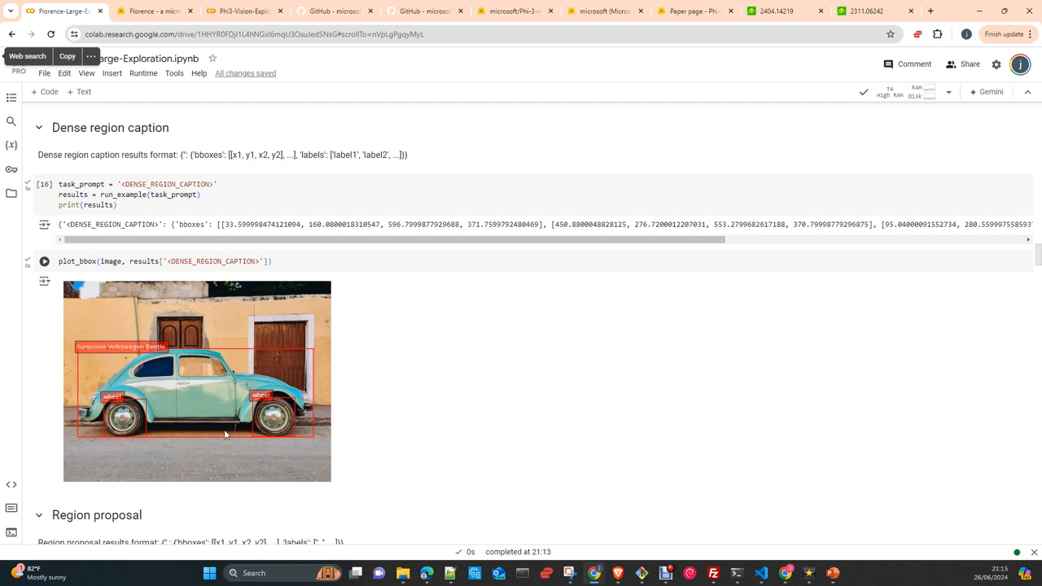
mouse_move(165, 375)
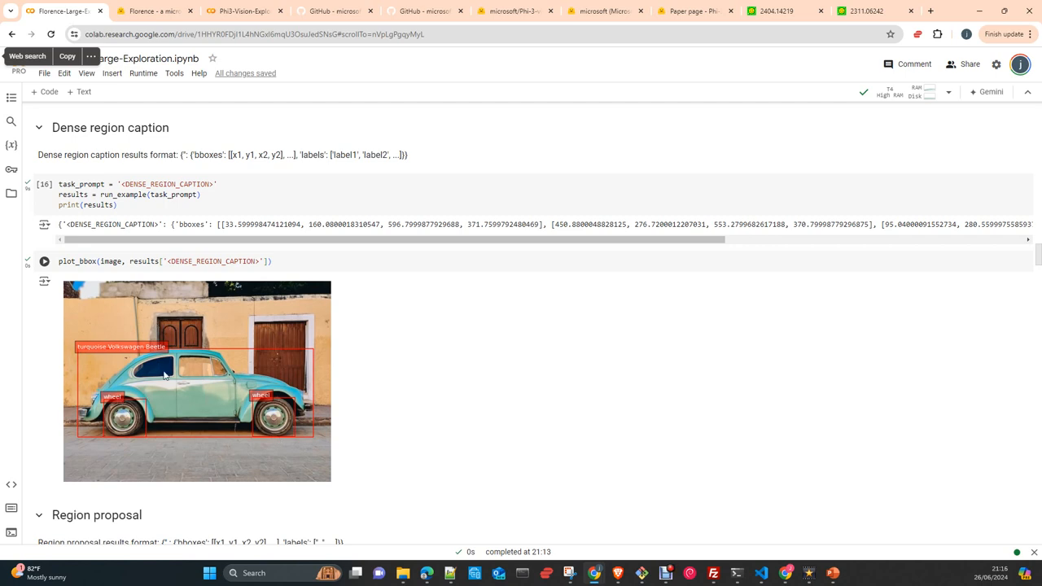
mouse_move(228, 335)
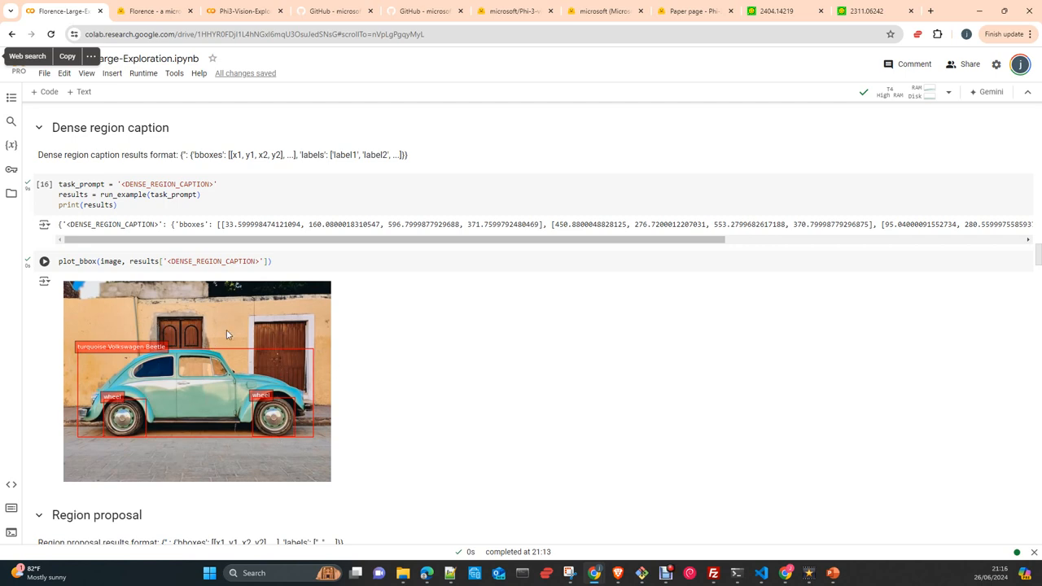
scroll(down, 3)
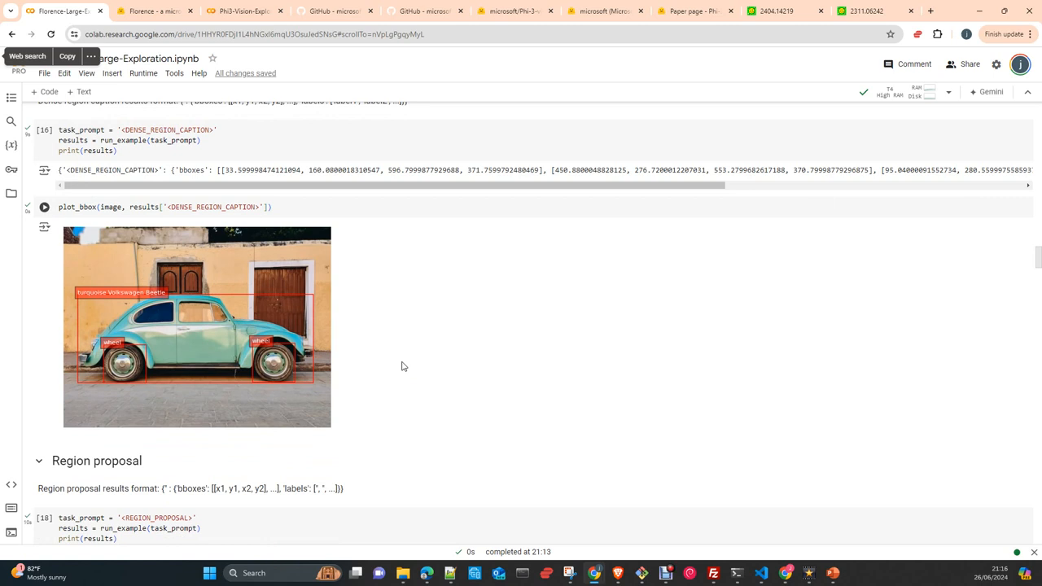
Scroll through the region proposal boxes on the car down to Phrase Grounding.
scroll(down, 3)
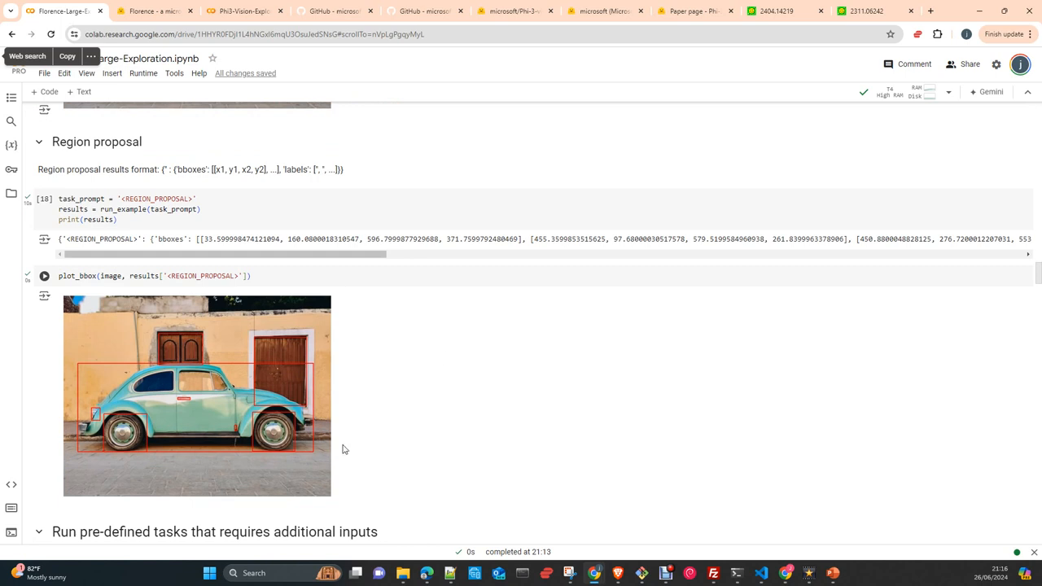
mouse_move(200, 378)
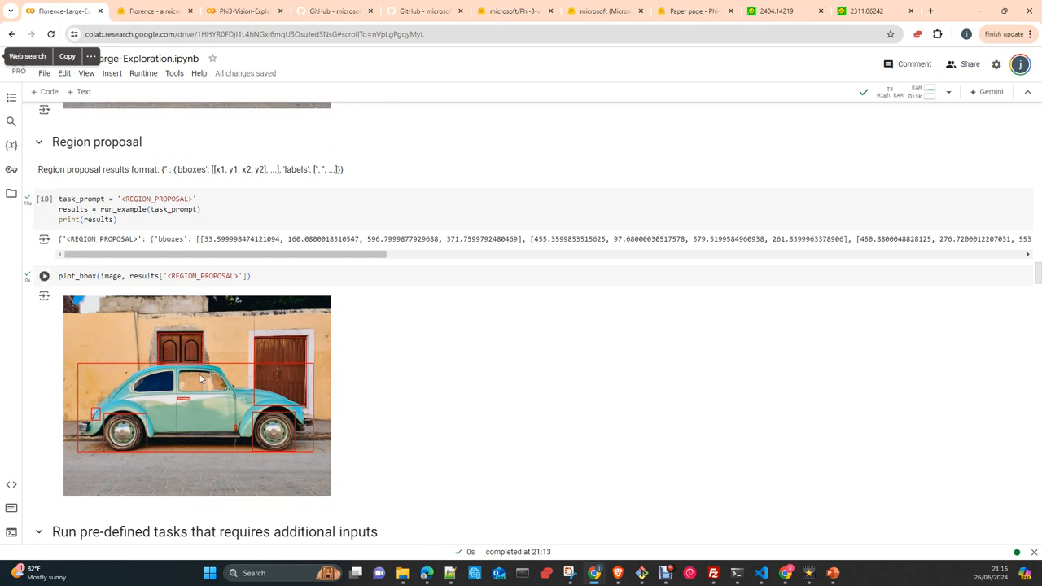
mouse_move(328, 430)
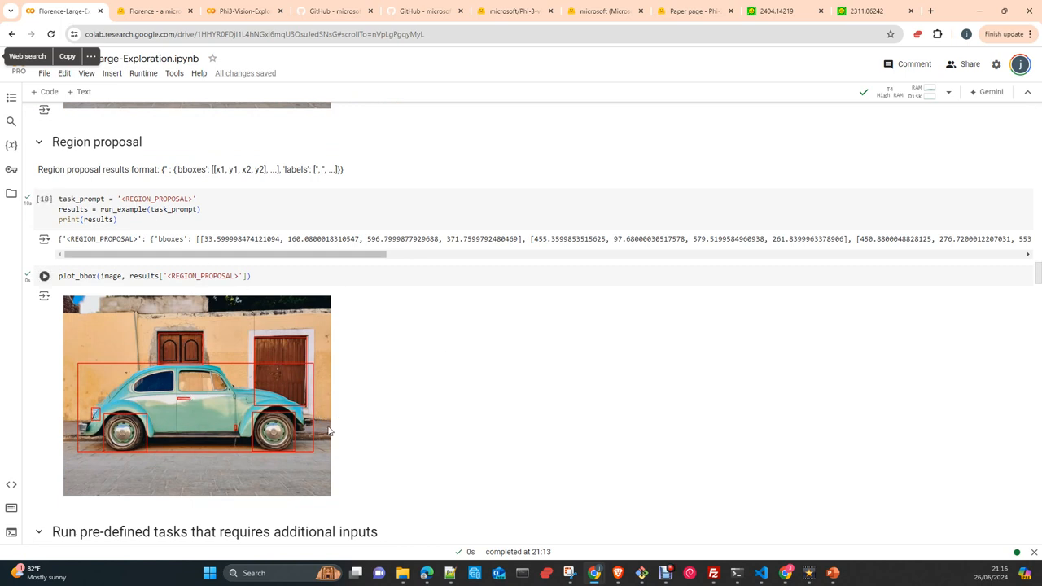
mouse_move(191, 405)
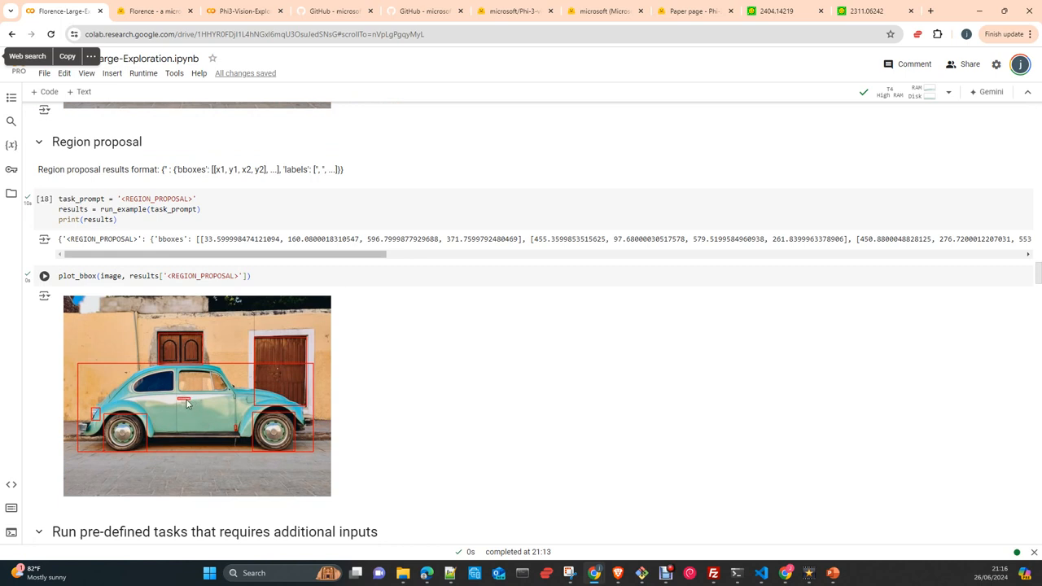
mouse_move(232, 439)
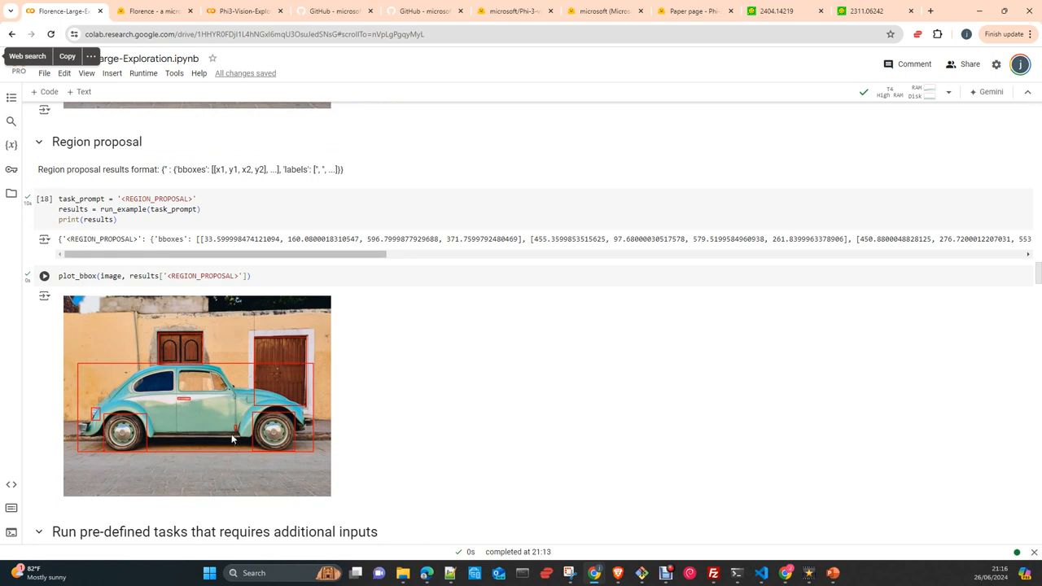
mouse_move(235, 429)
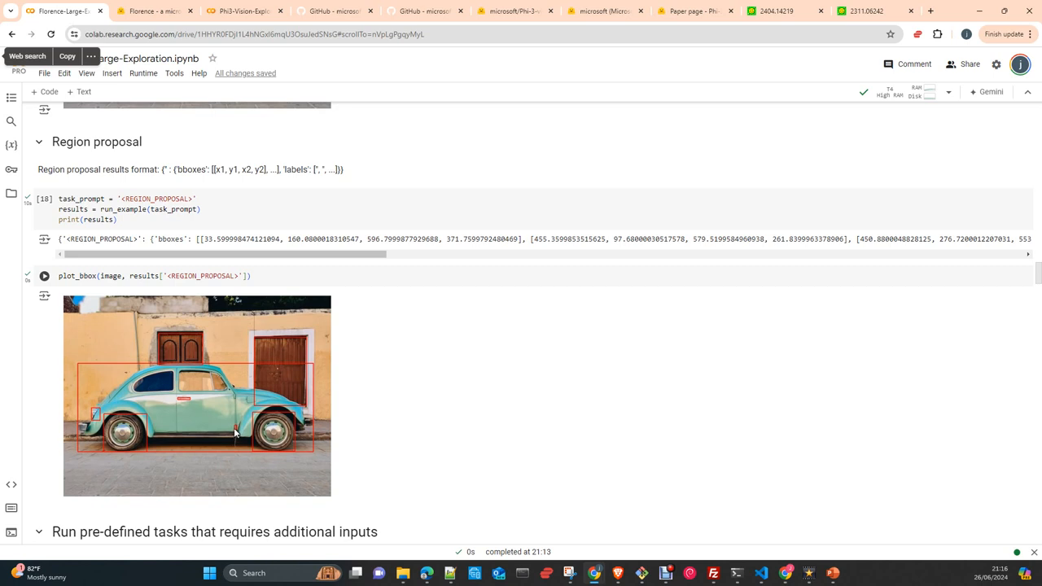
mouse_move(255, 341)
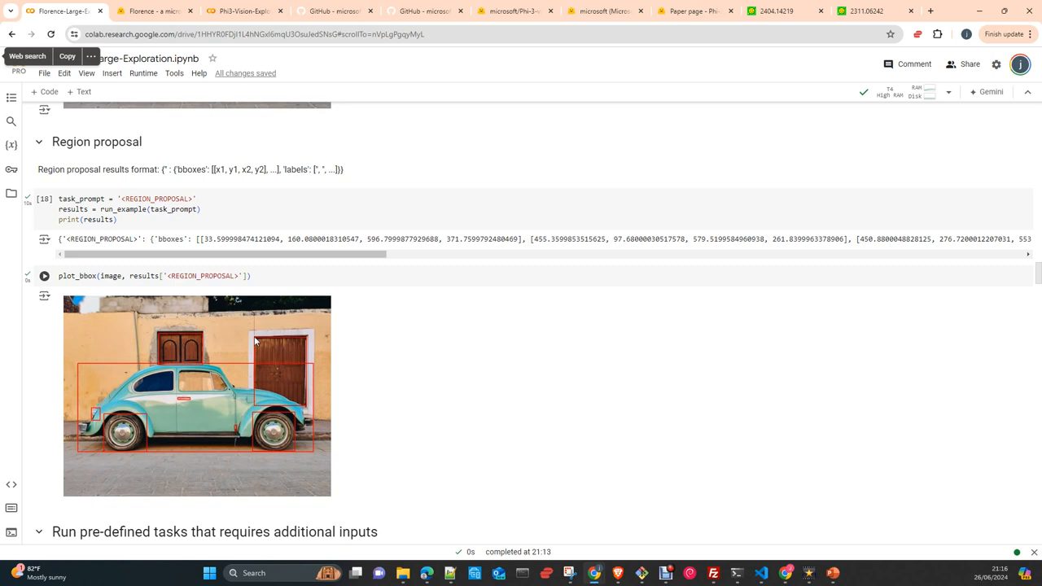
mouse_move(102, 419)
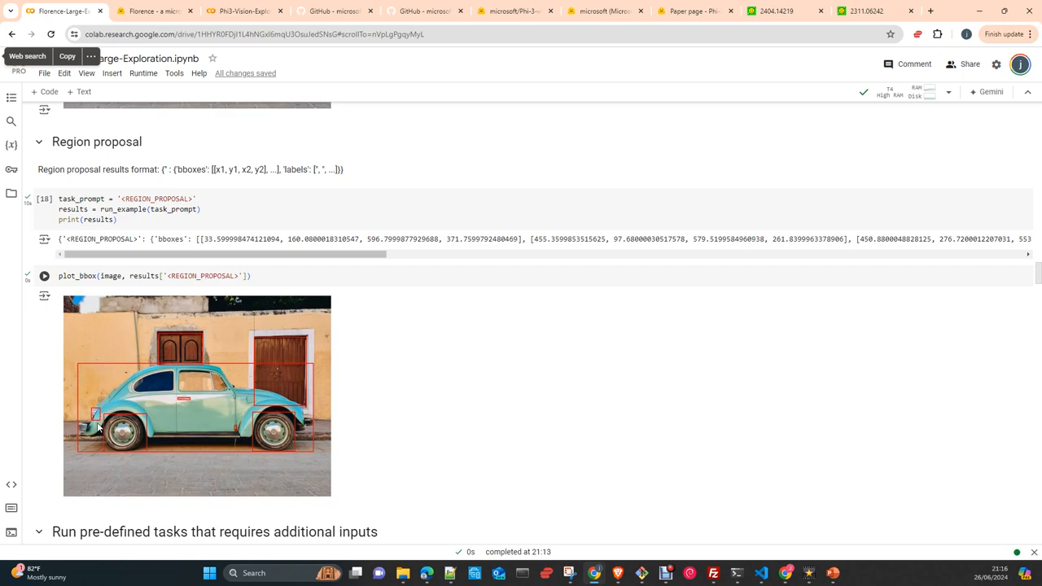
mouse_move(138, 441)
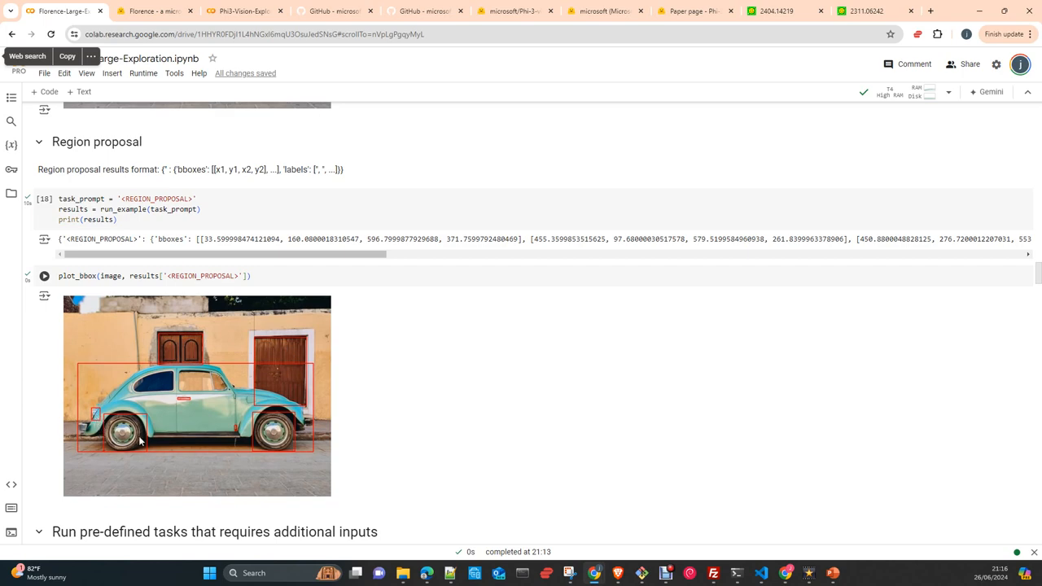
scroll(down, 3)
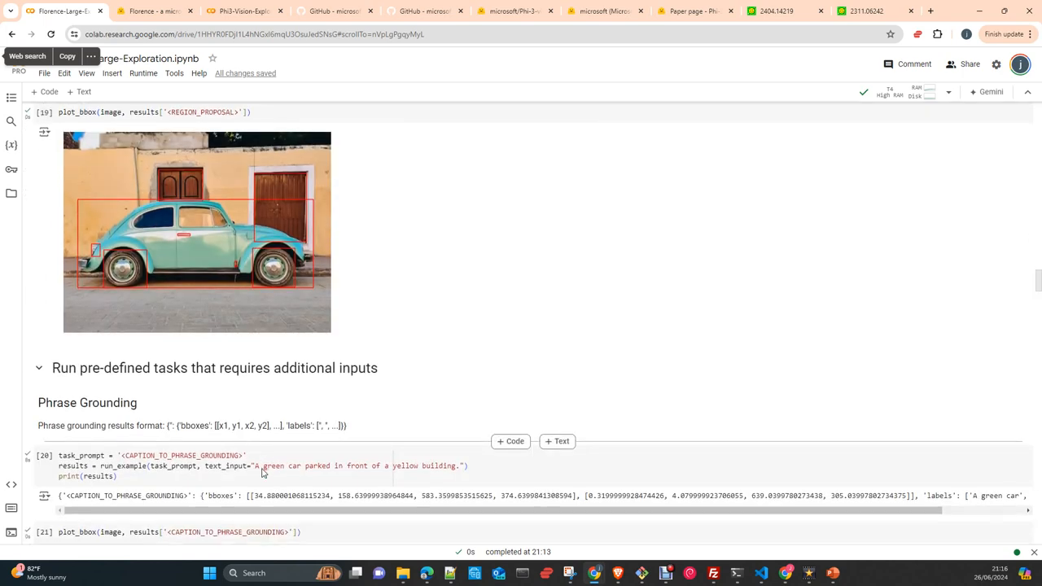
View the 'A green car' and 'a yellow building' grounding boxes, marking 'car' in the phrase.
scroll(down, 3)
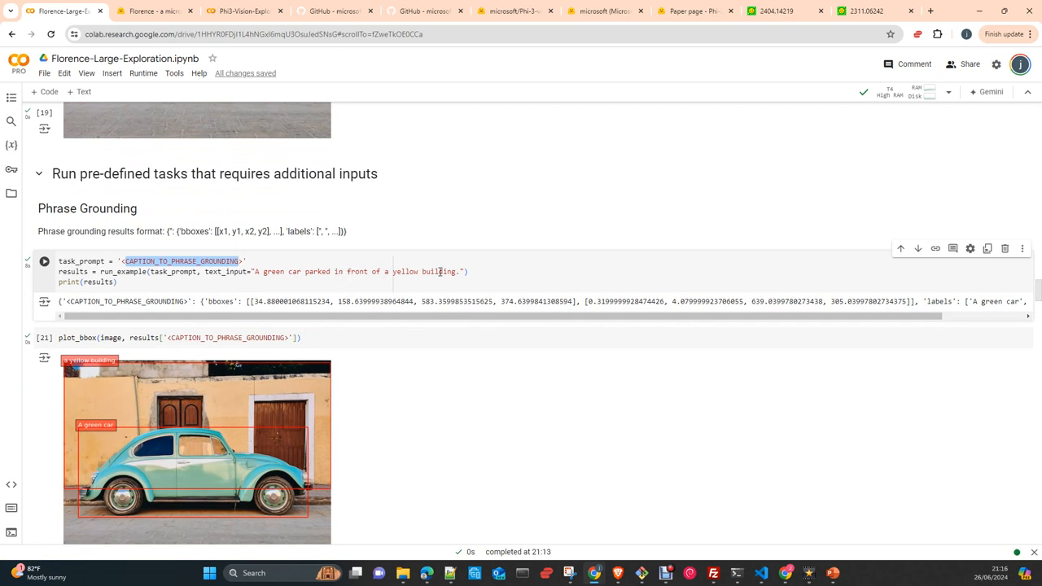
double_click(438, 271)
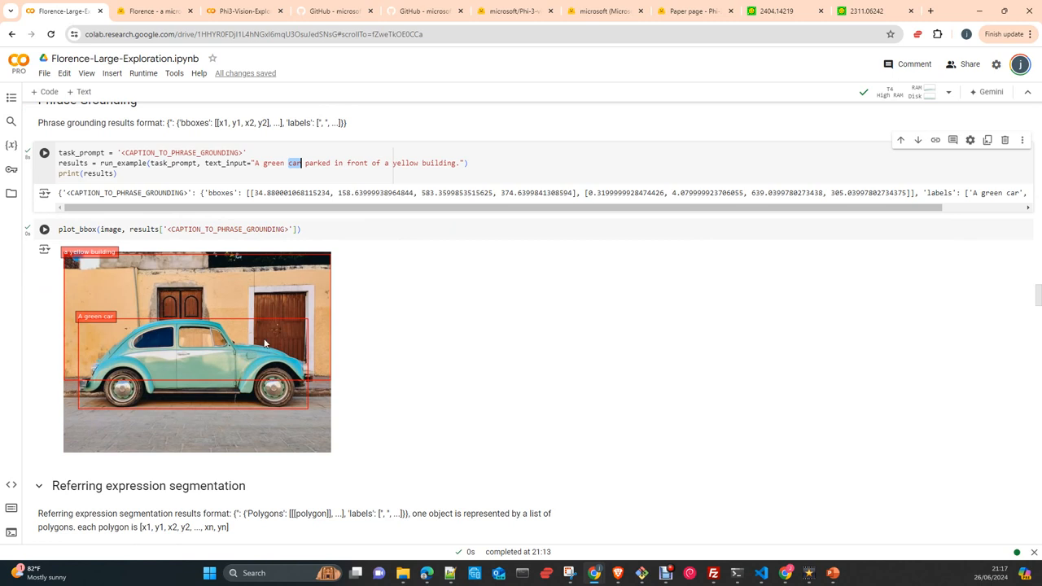
mouse_move(517, 331)
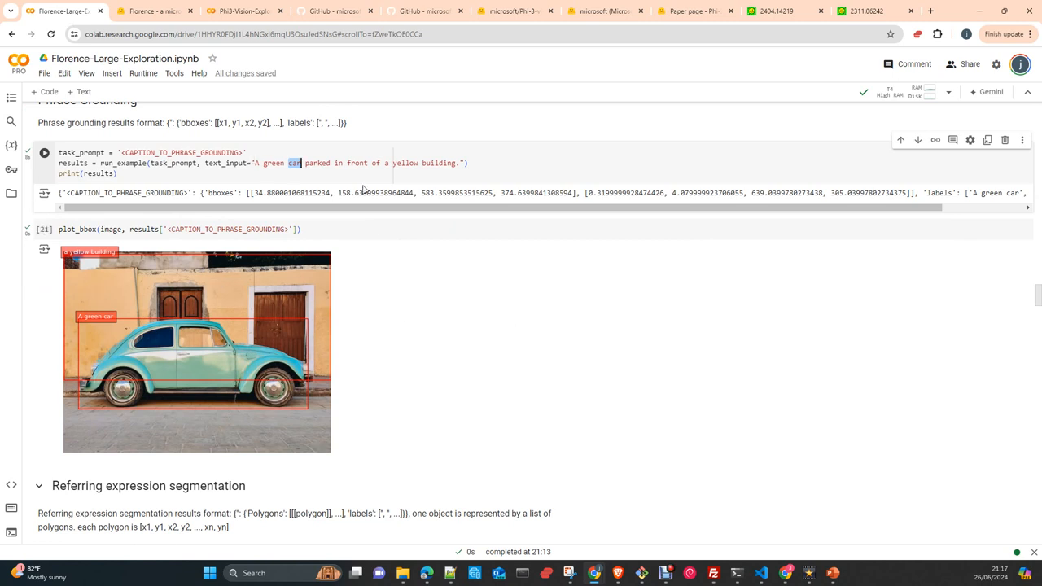
scroll(down, 3)
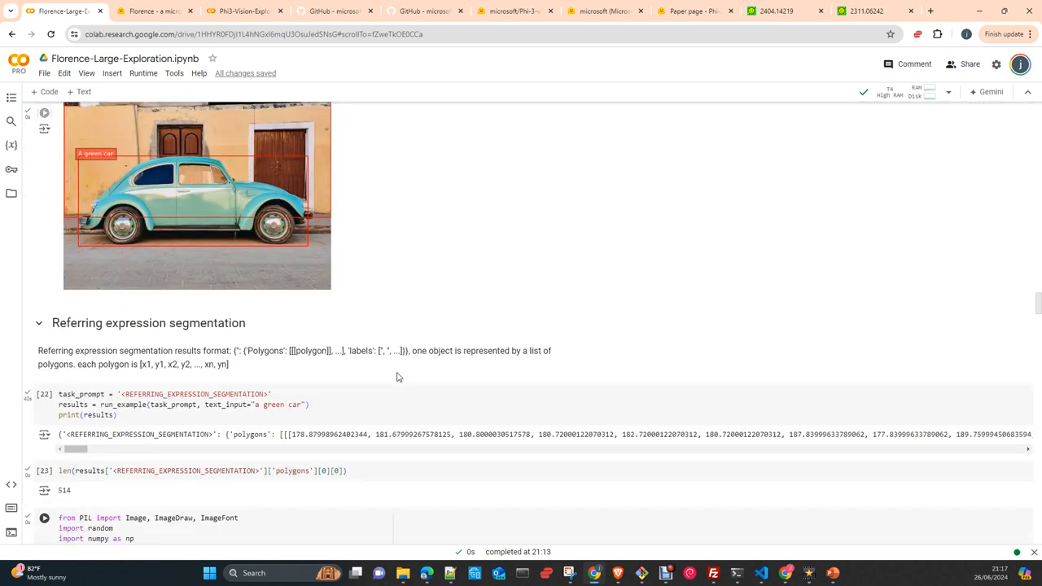
scroll(down, 3)
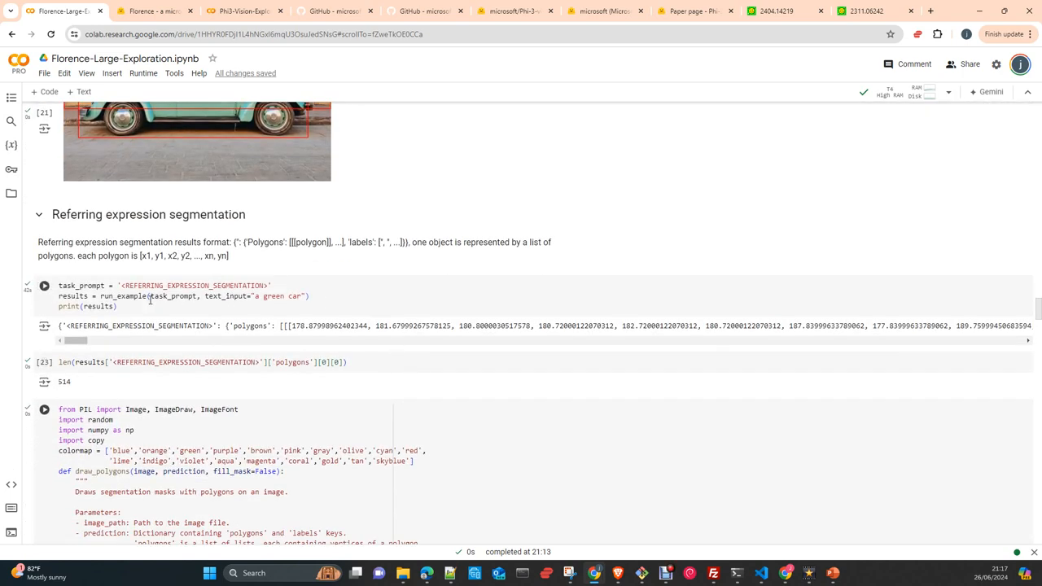
mouse_move(217, 311)
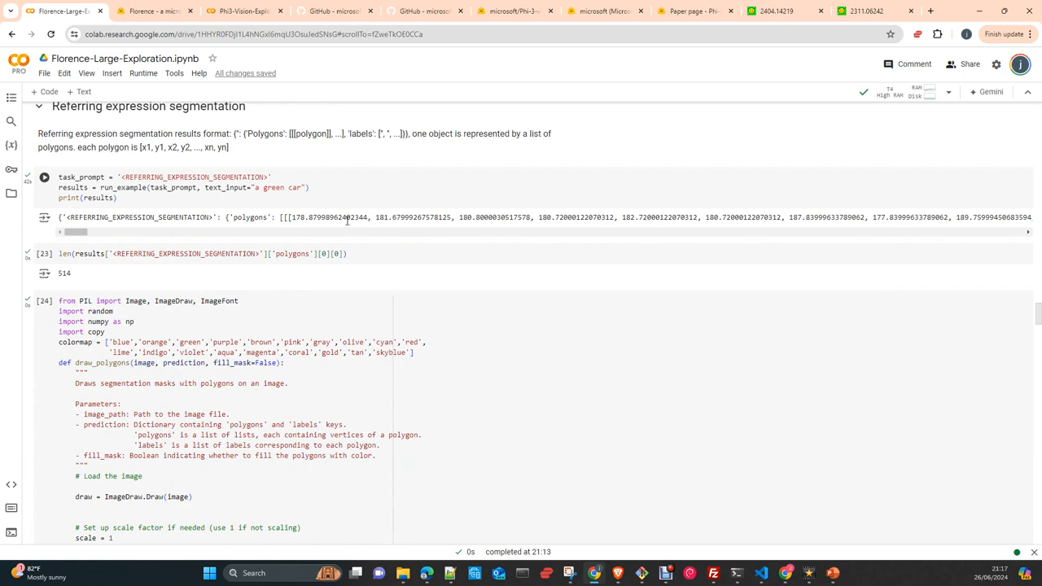
scroll(up, 3)
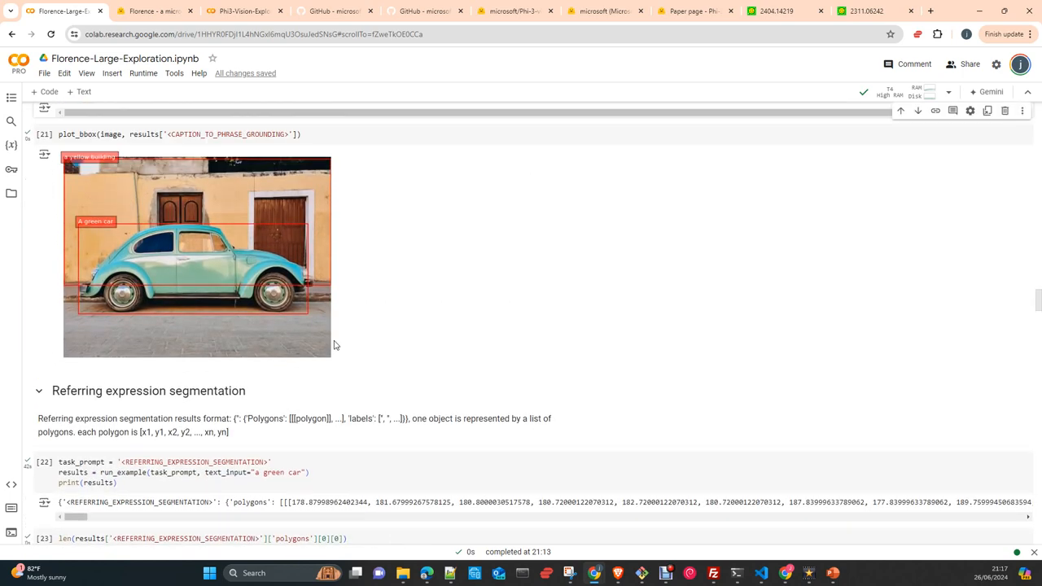
scroll(up, 3)
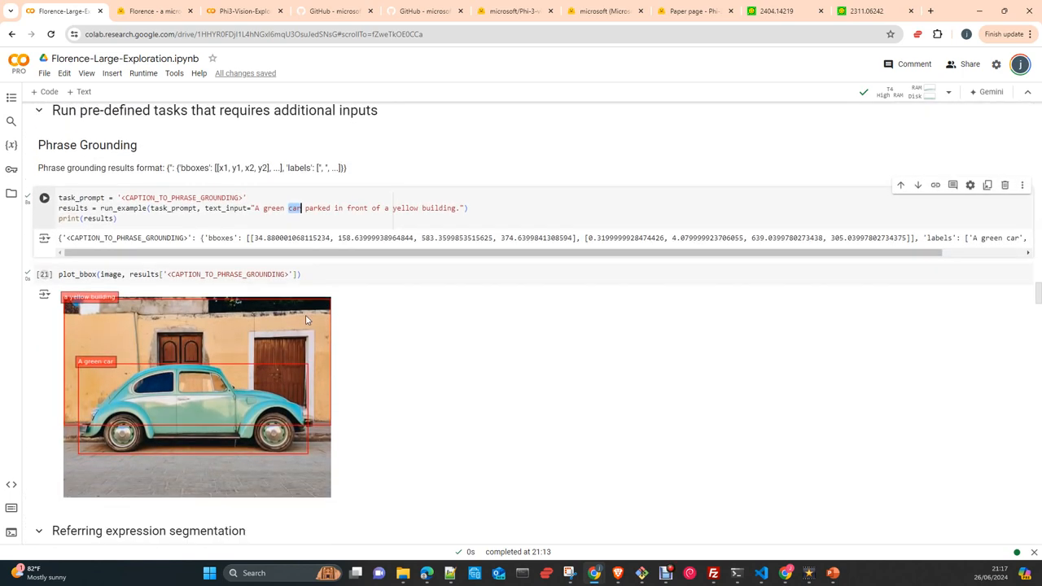
scroll(down, 3)
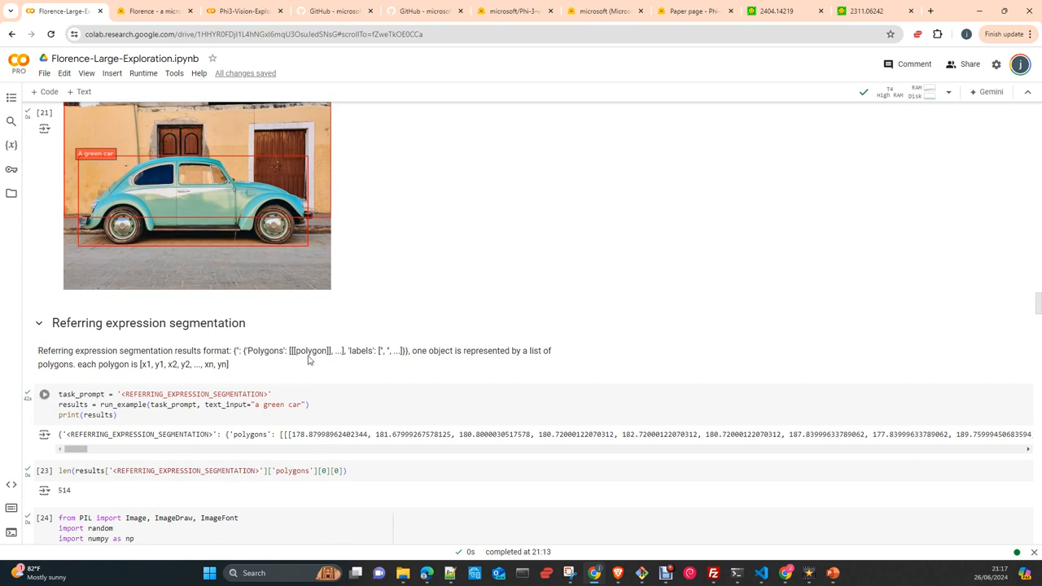
scroll(down, 3)
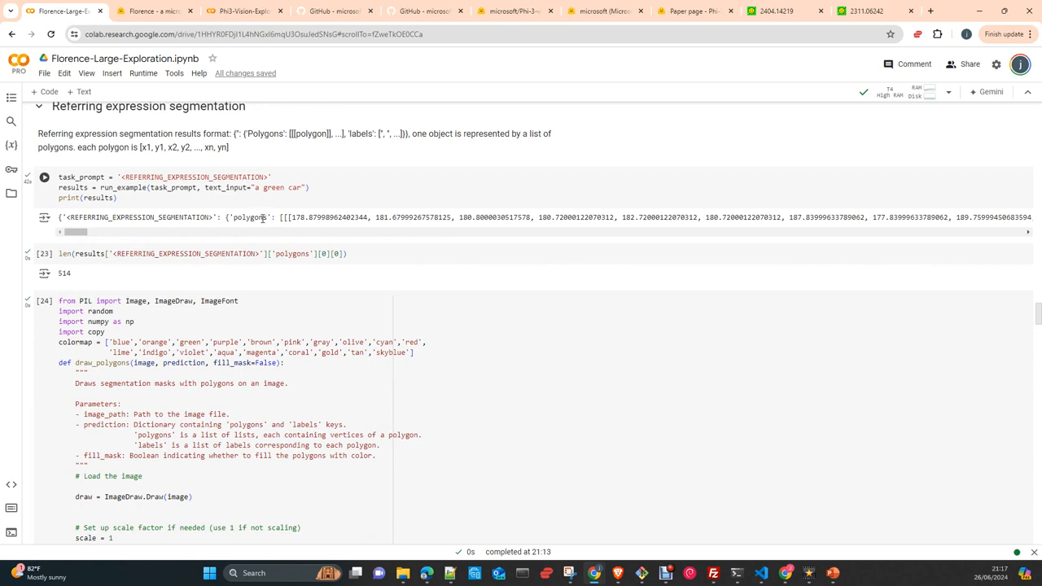
mouse_move(254, 242)
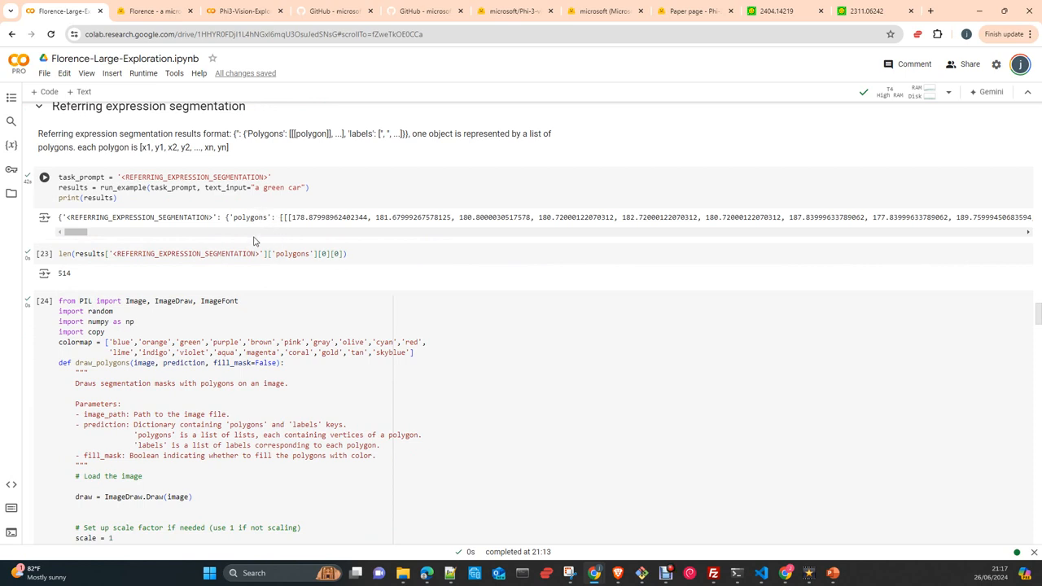
mouse_move(437, 230)
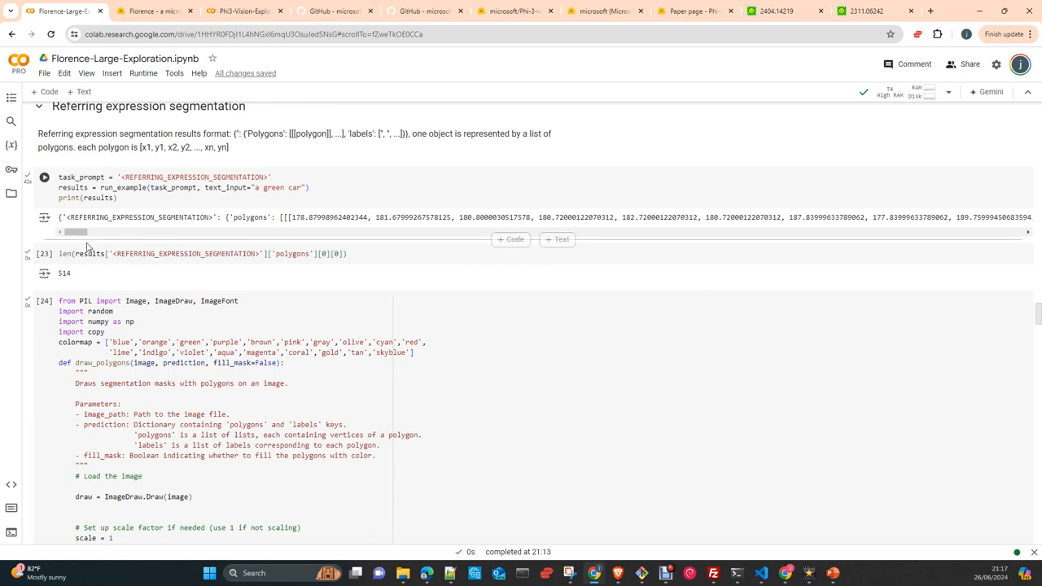
scroll(up, 3)
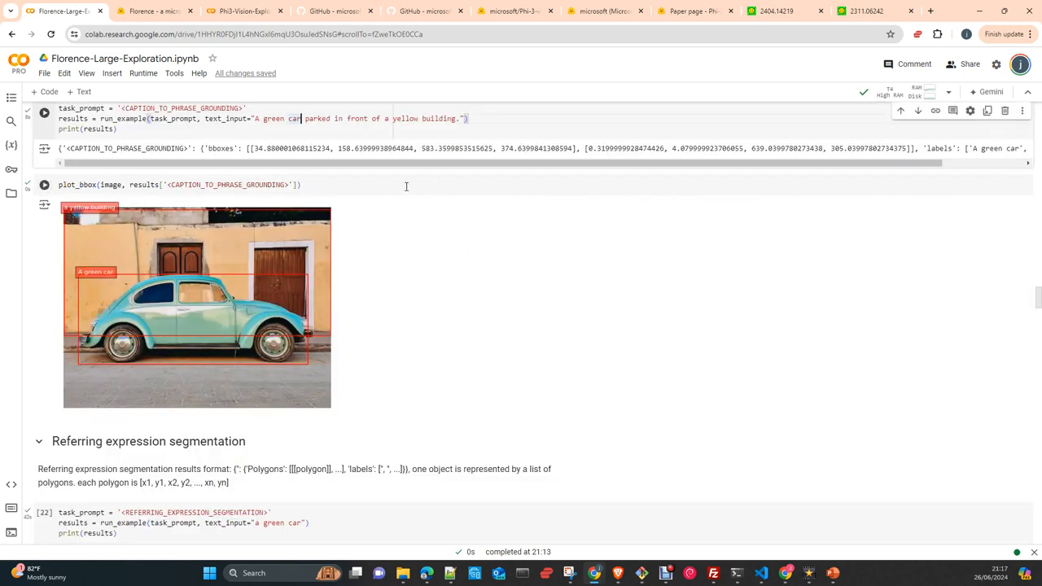
scroll(down, 3)
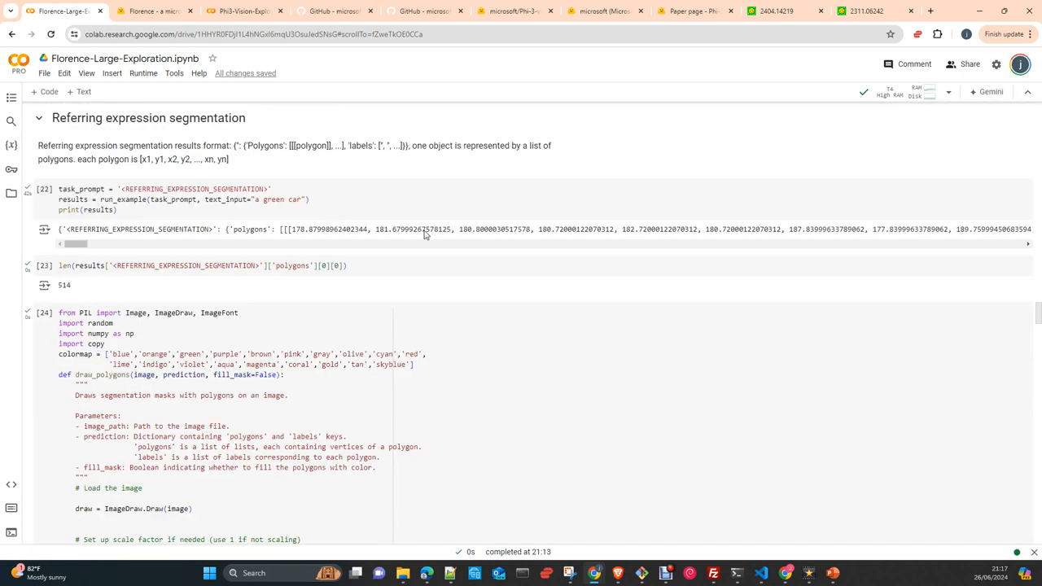
scroll(up, 3)
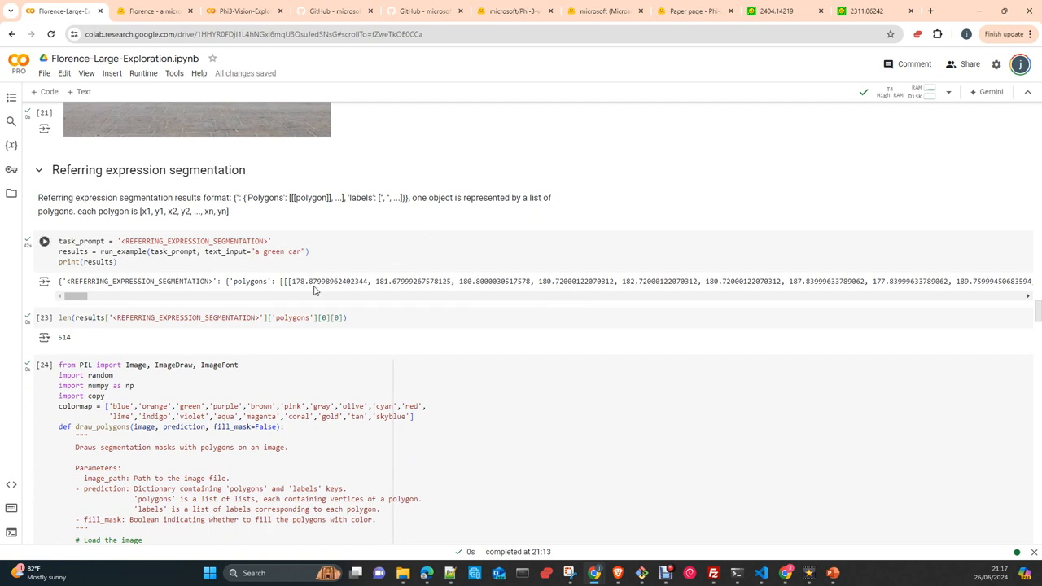
mouse_move(316, 291)
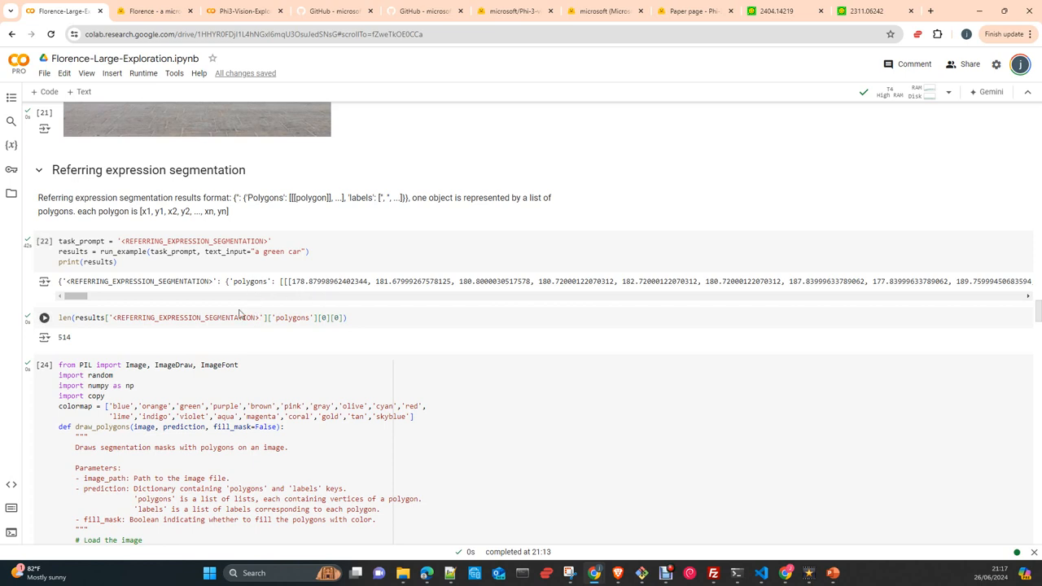
click(44, 241)
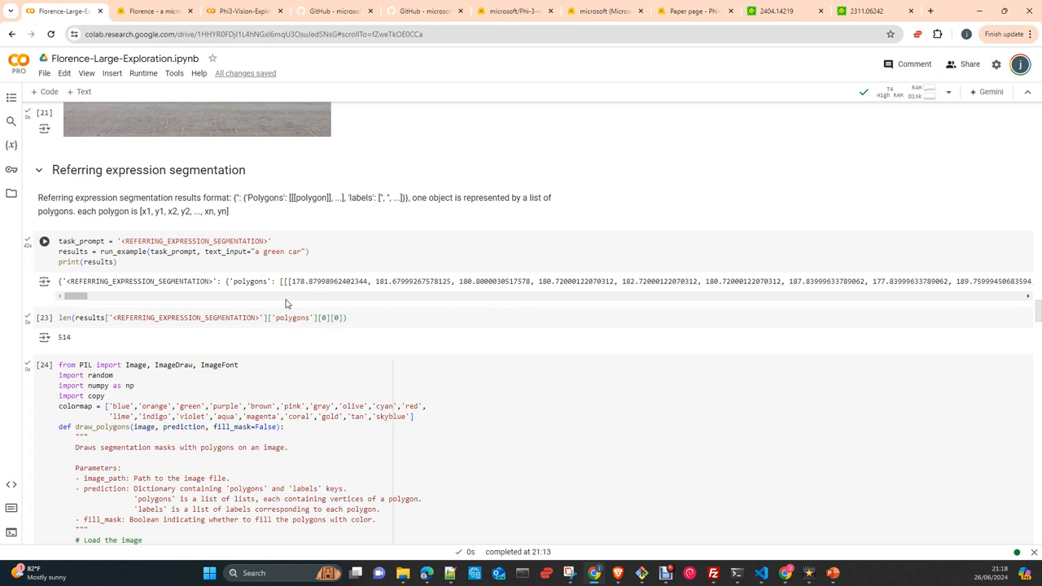
mouse_move(308, 317)
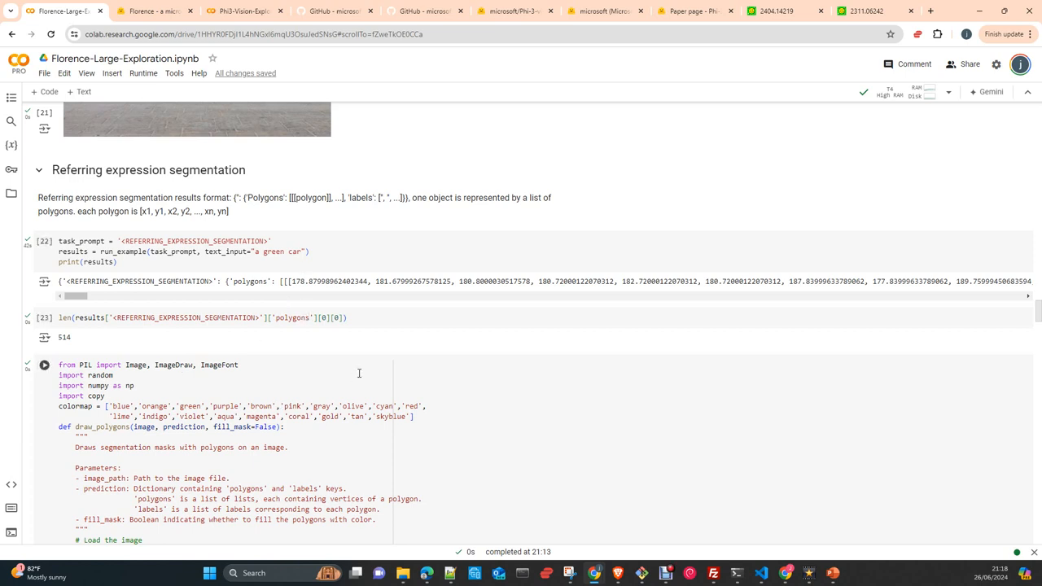
scroll(down, 3)
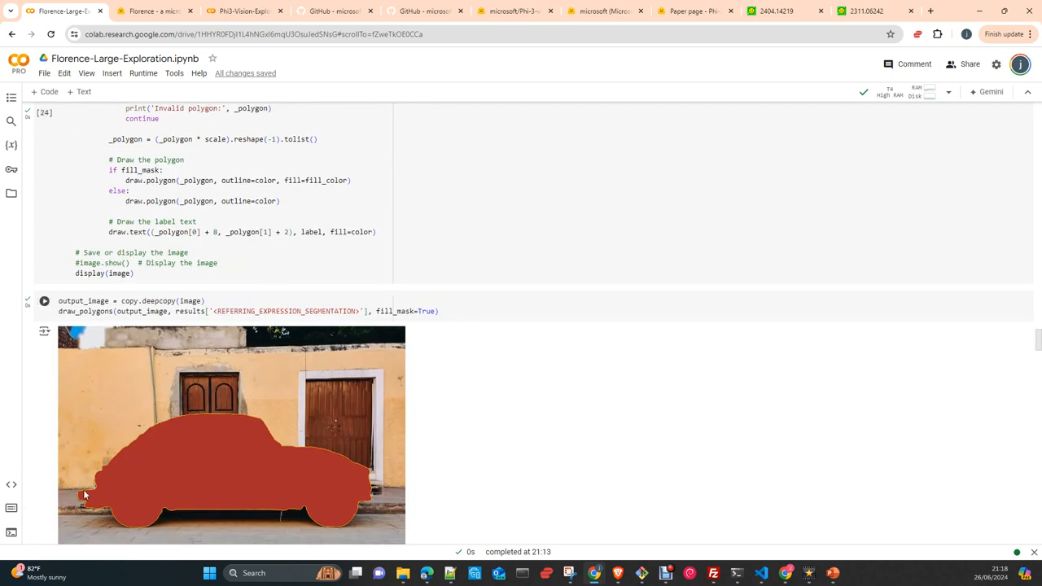
mouse_move(159, 524)
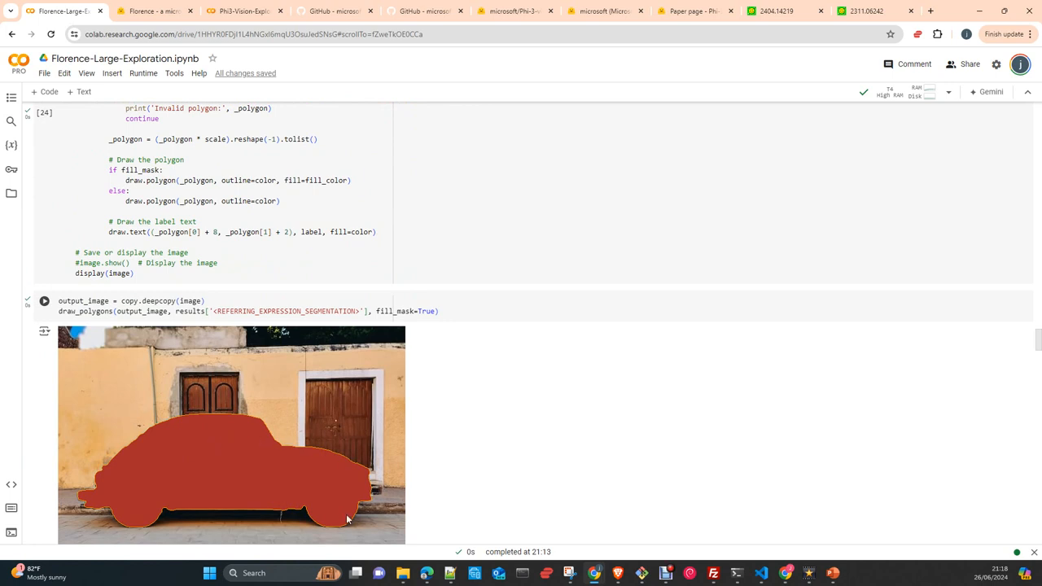
mouse_move(370, 517)
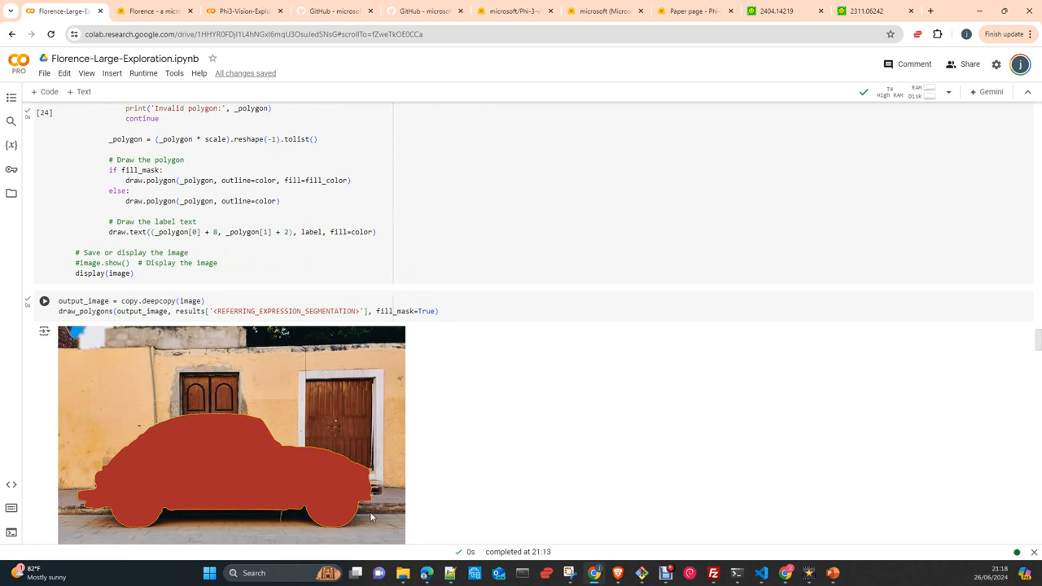
mouse_move(390, 333)
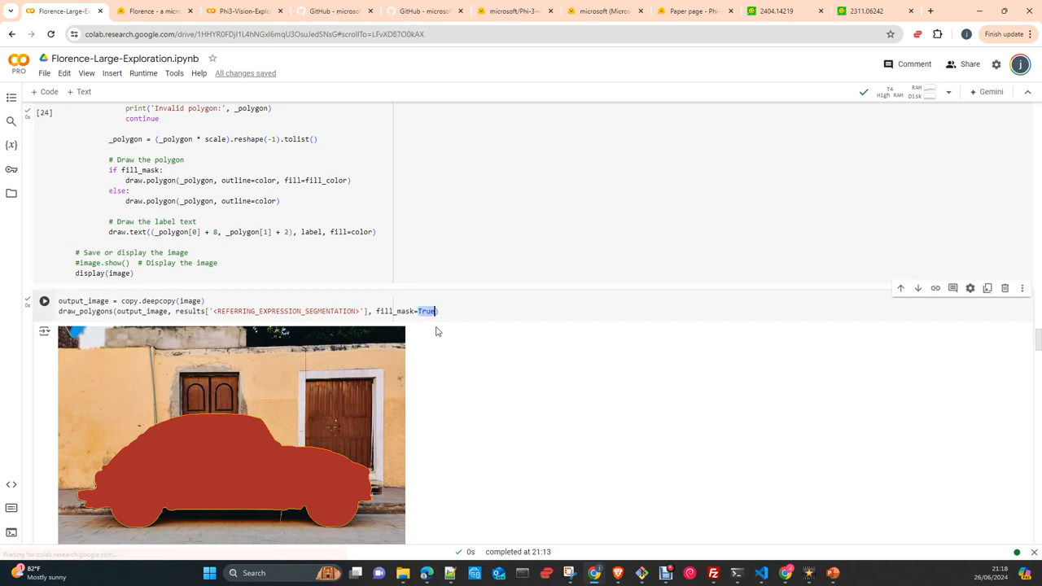
mouse_move(436, 365)
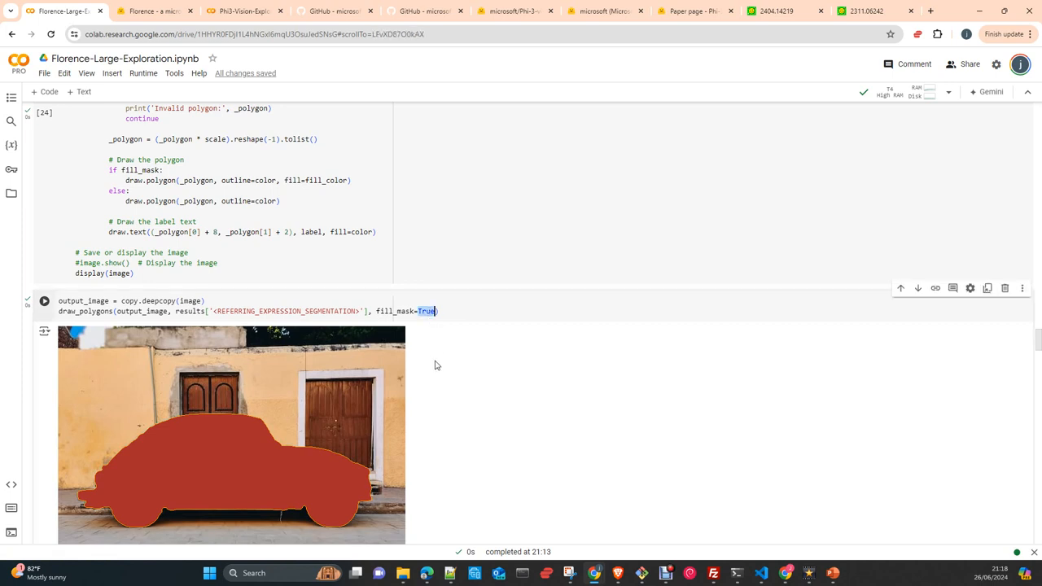
mouse_move(212, 419)
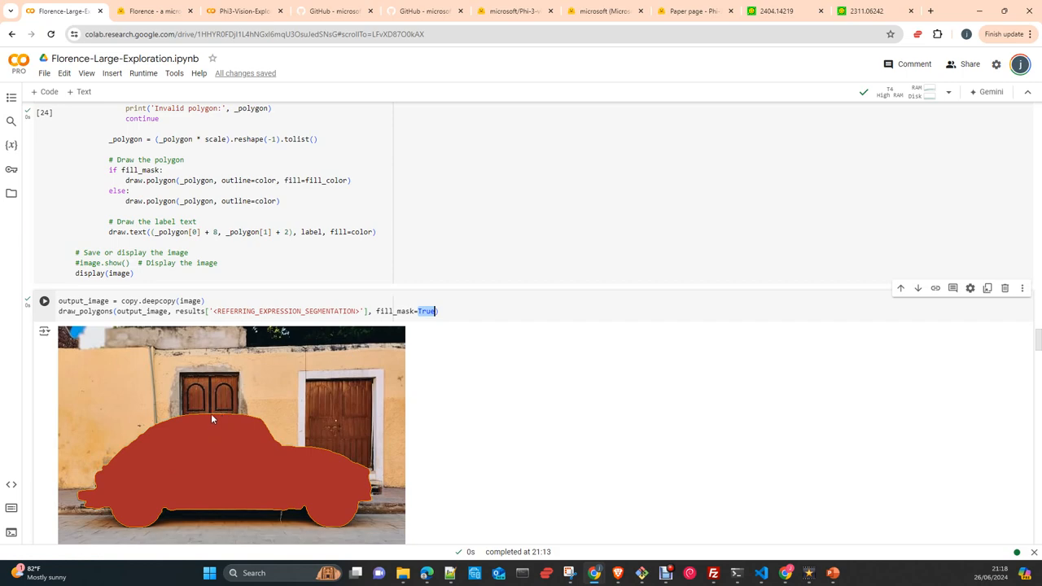
mouse_move(176, 440)
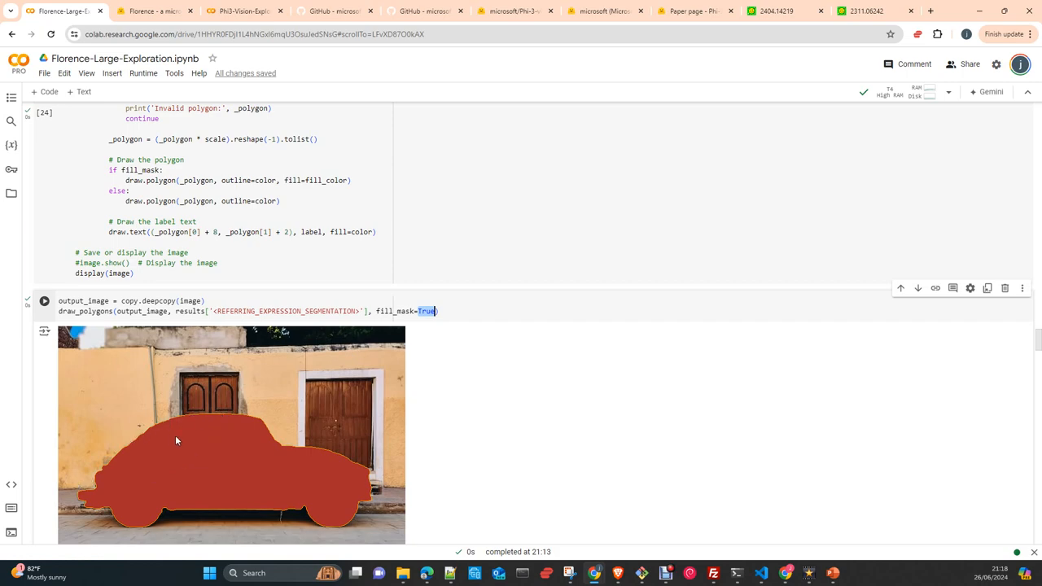
Scroll past draw_polygons to the fill_mask=True output with the filled car mask.
scroll(up, 3)
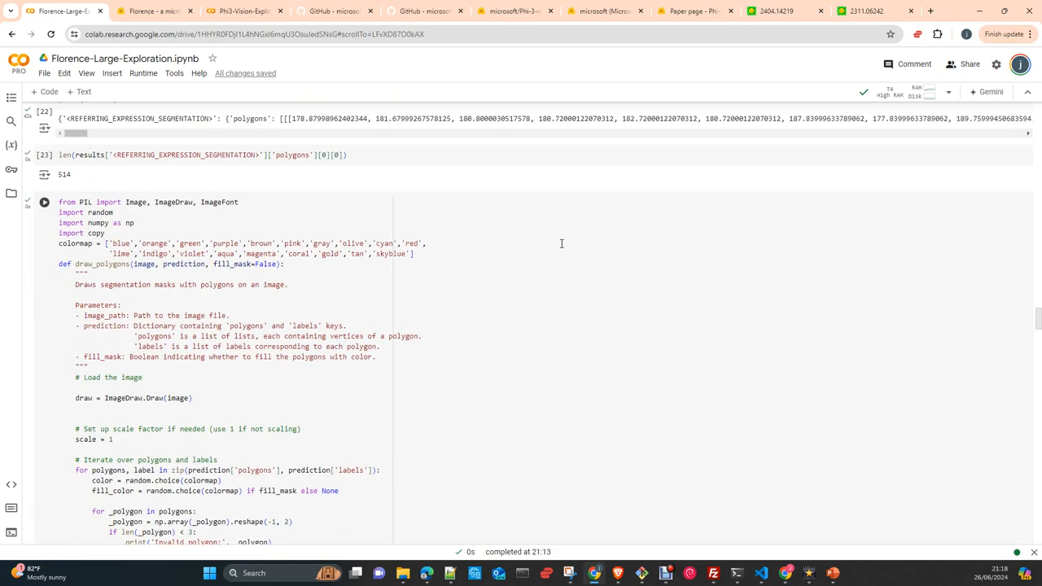
scroll(up, 3)
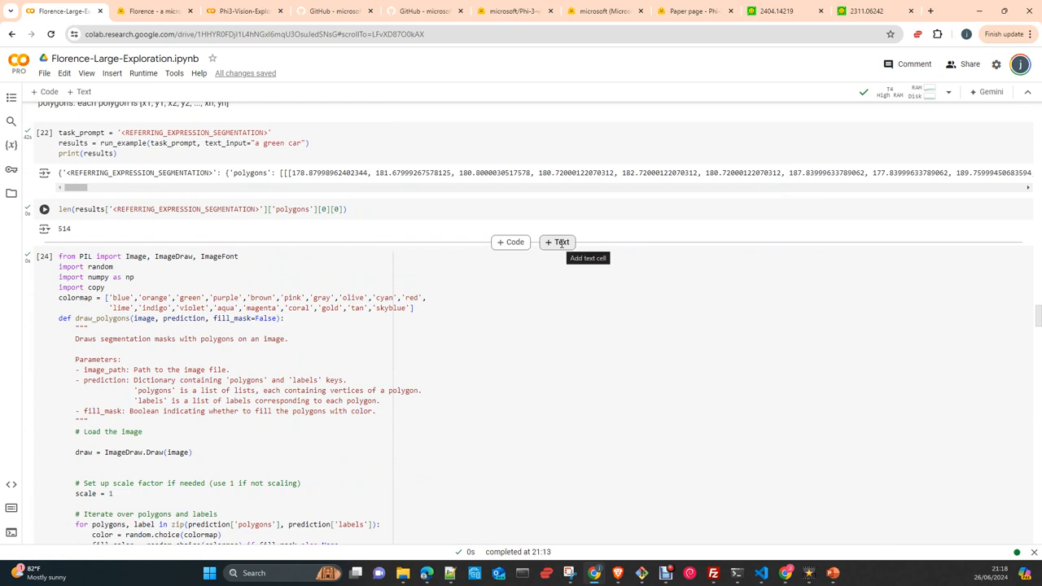
scroll(down, 3)
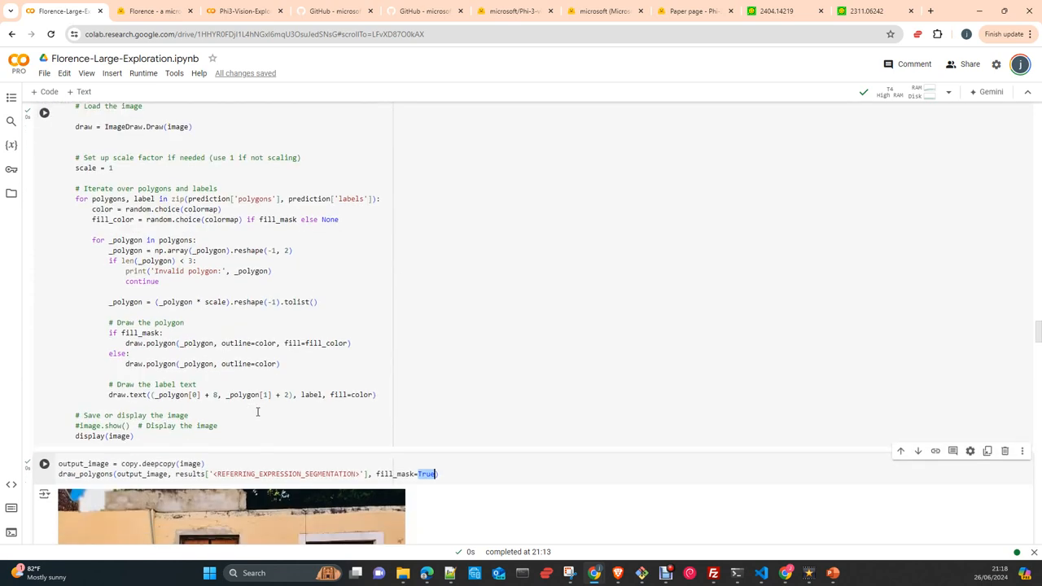
scroll(down, 3)
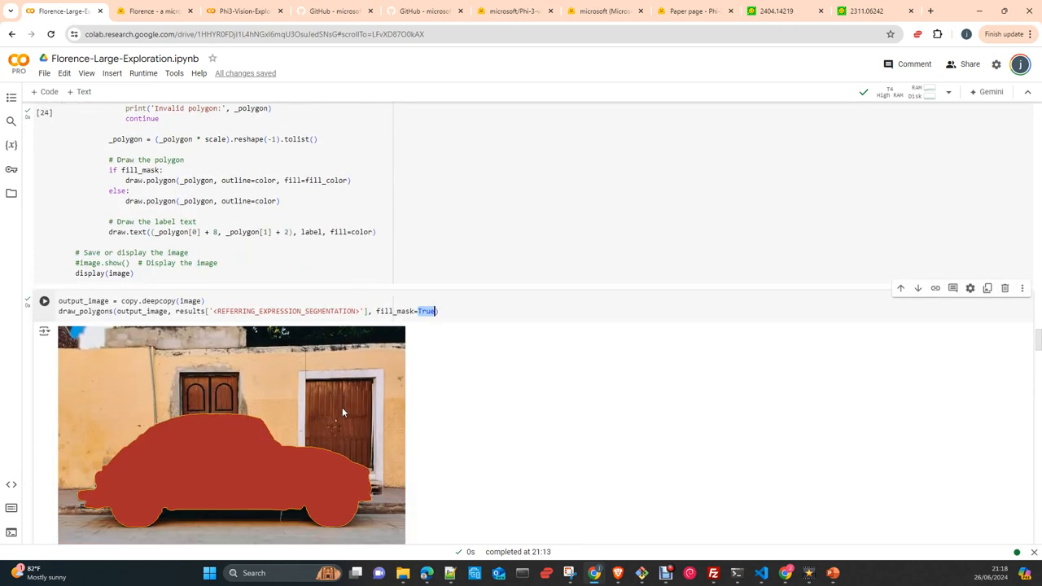
scroll(up, 3)
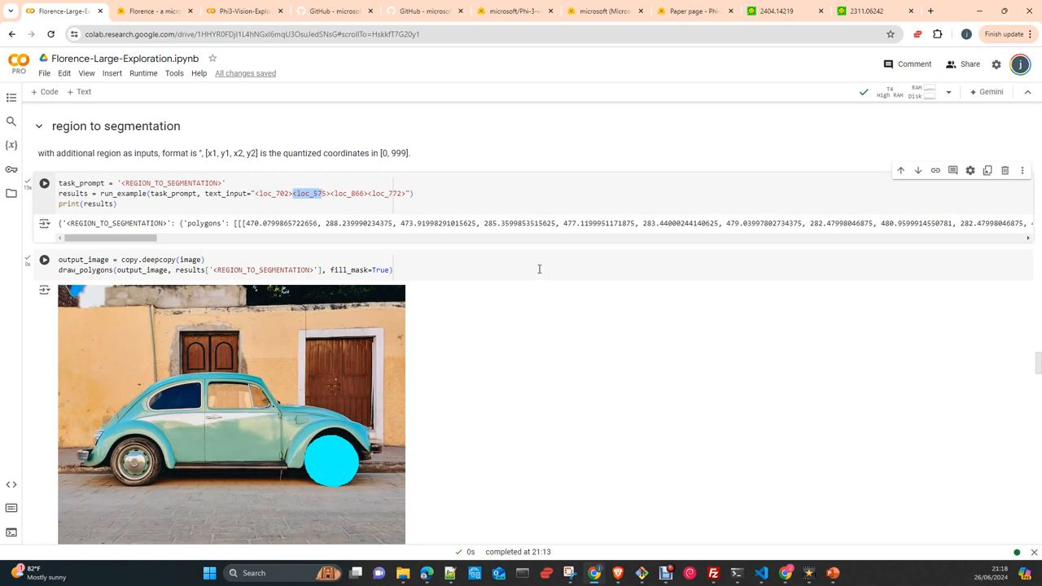
Scroll past the cyan wheel mask to the 'a green car' open vocabulary detection.
scroll(down, 3)
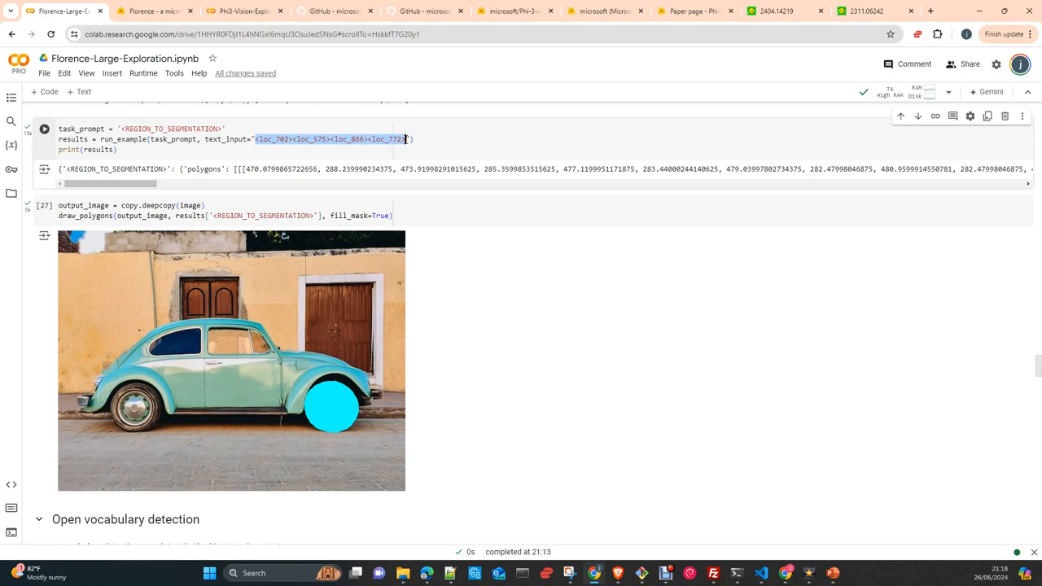
scroll(down, 3)
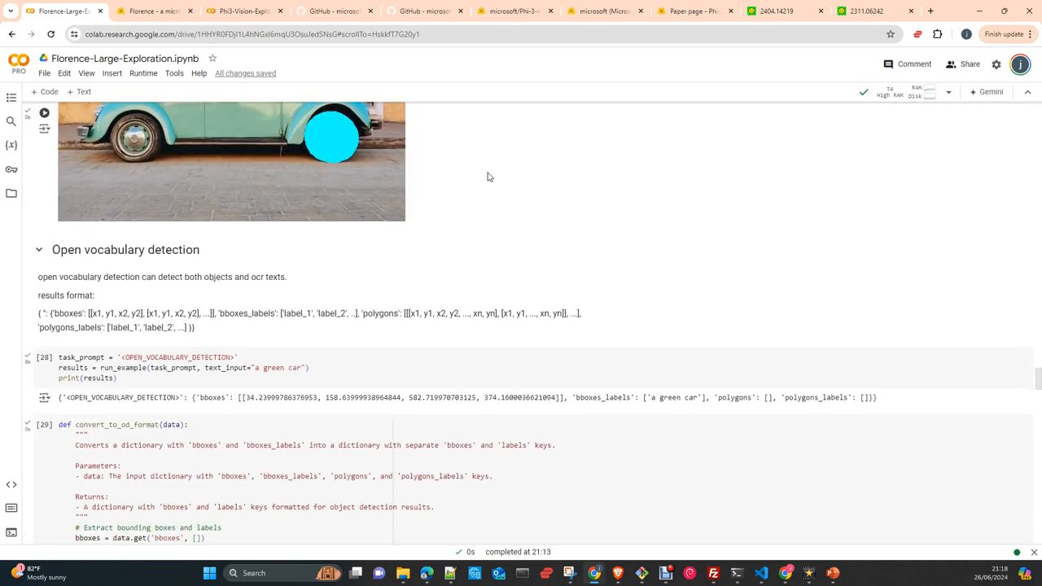
Scroll through the 'a door' and 'a window' detection boxes to the region-to-description results.
scroll(down, 3)
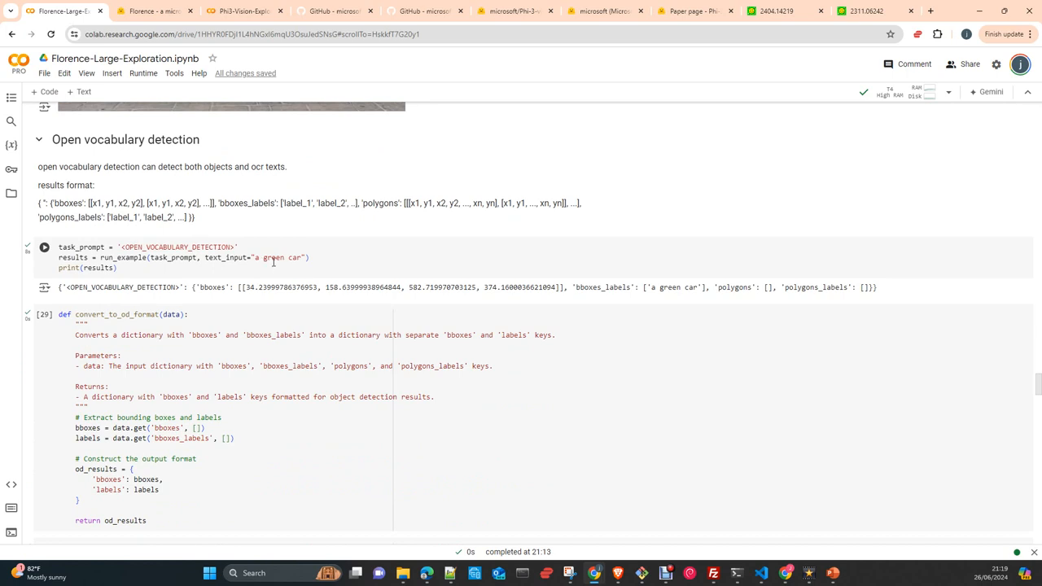
scroll(down, 3)
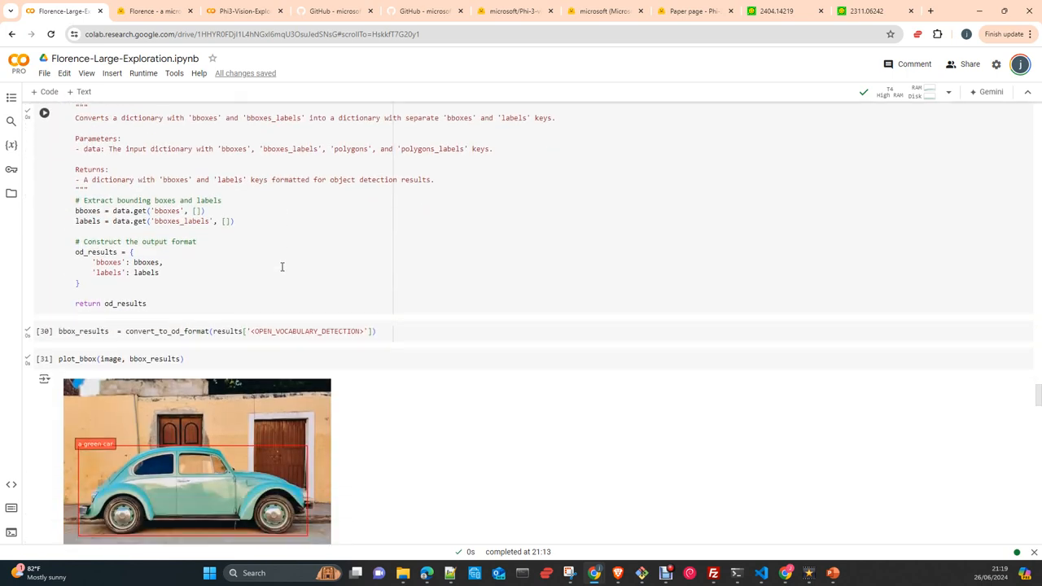
scroll(up, 3)
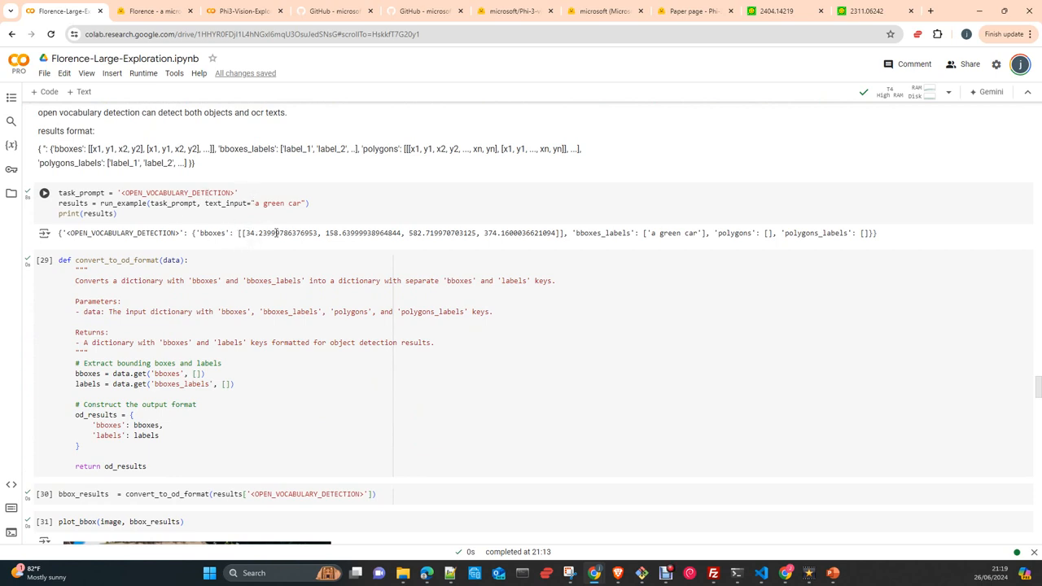
scroll(down, 3)
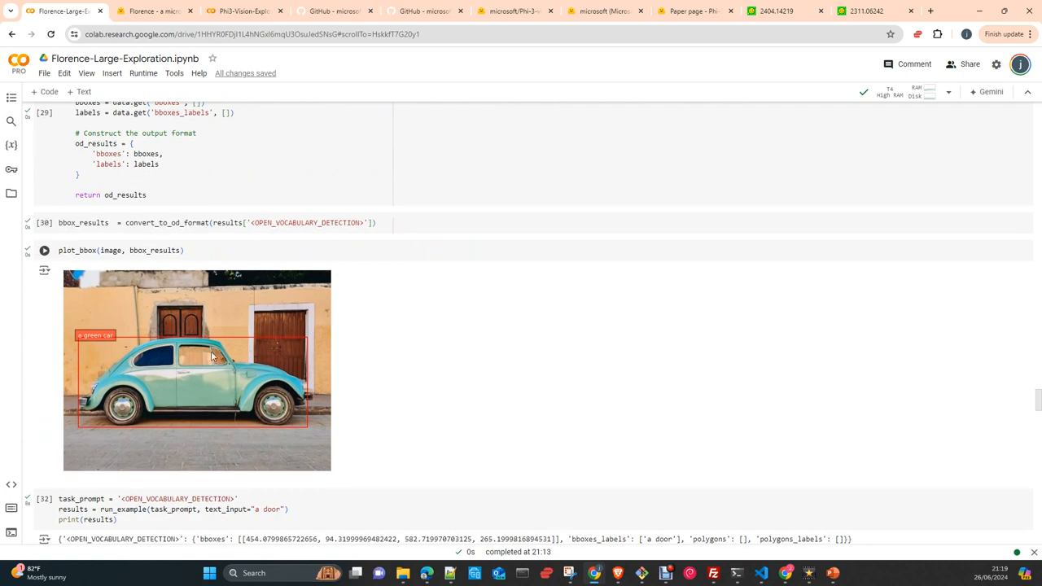
scroll(down, 3)
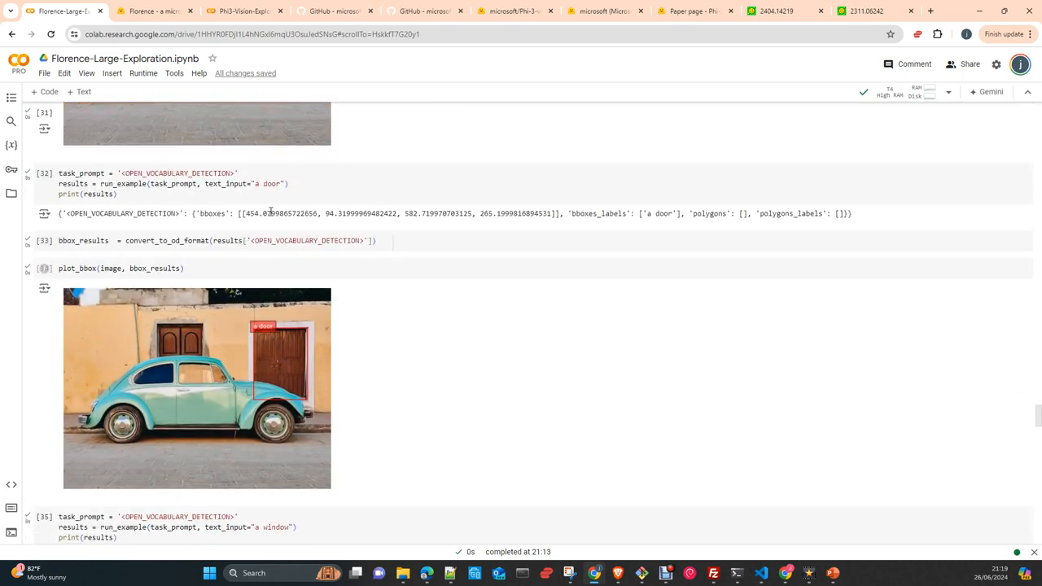
scroll(down, 3)
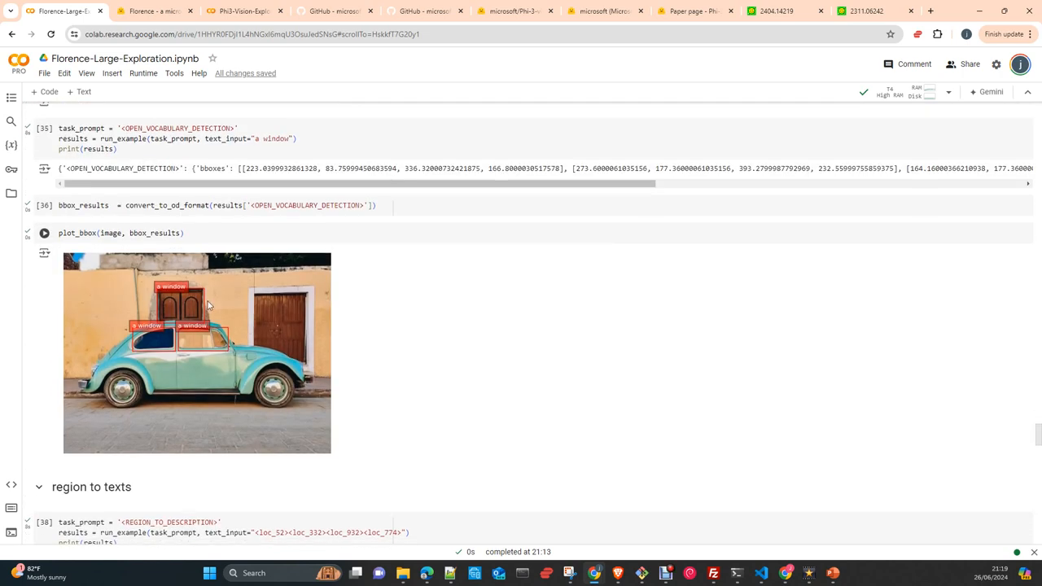
mouse_move(241, 334)
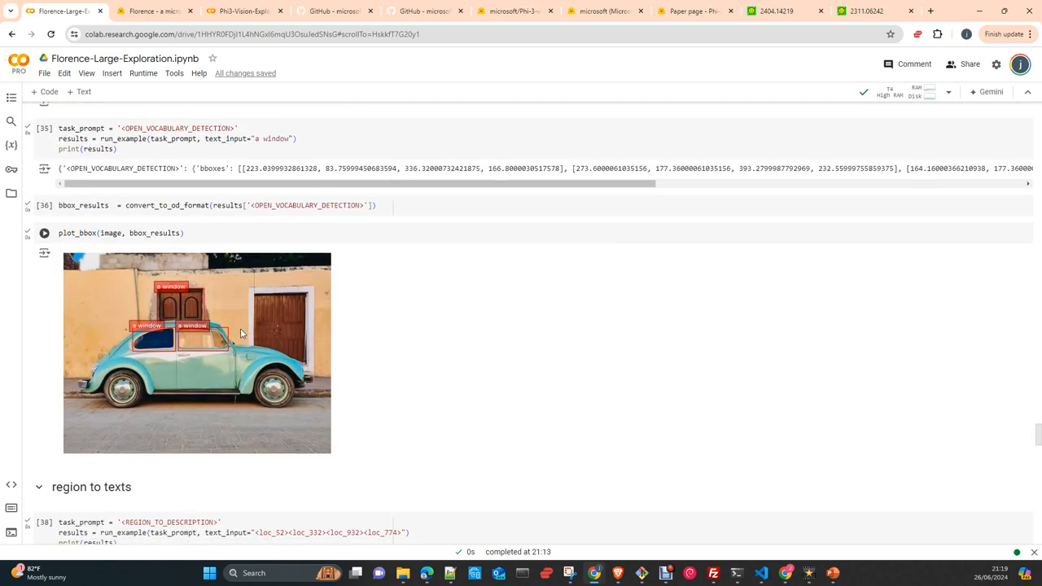
mouse_move(173, 298)
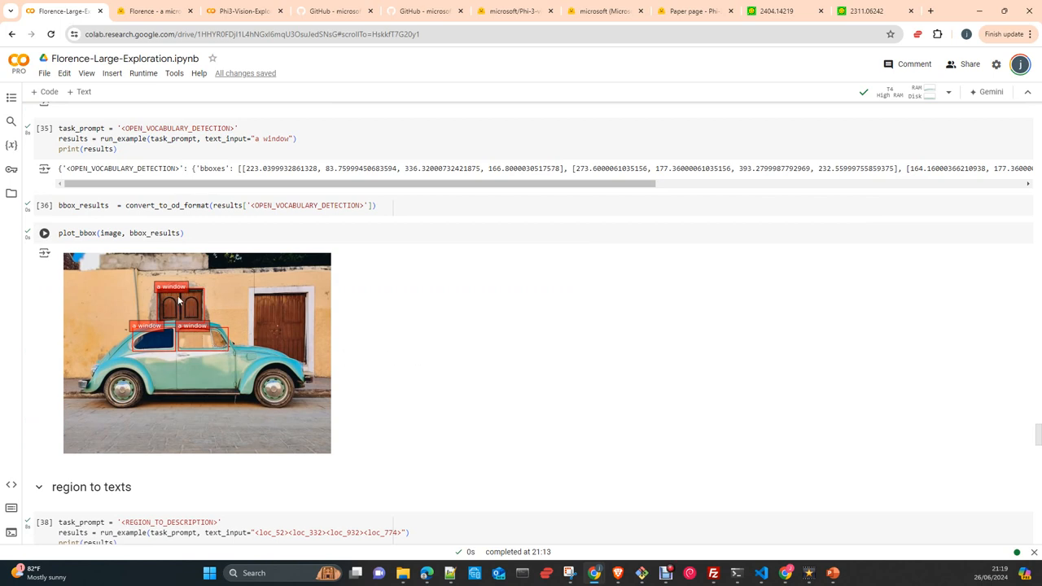
mouse_move(171, 307)
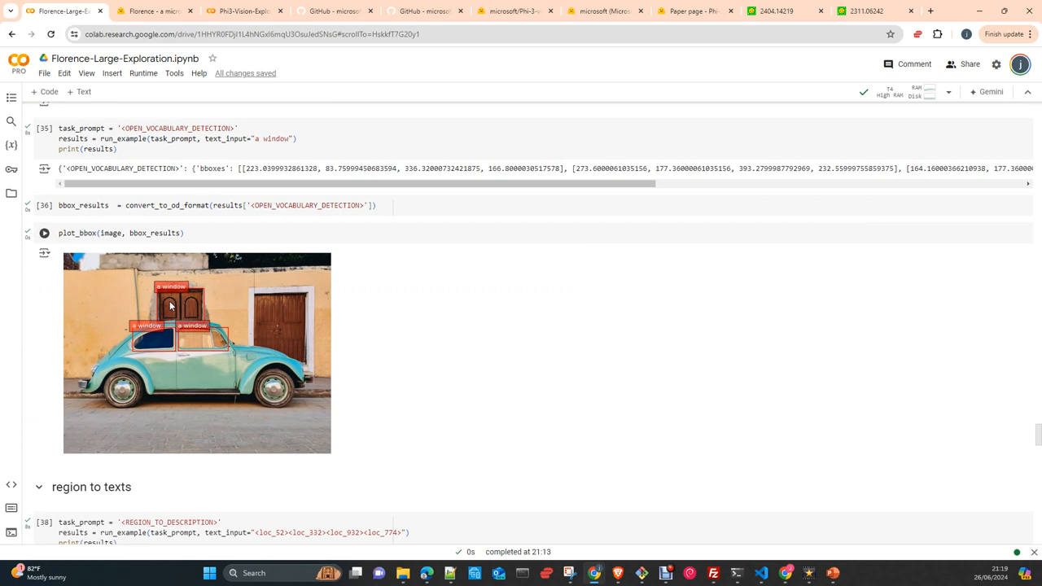
mouse_move(285, 364)
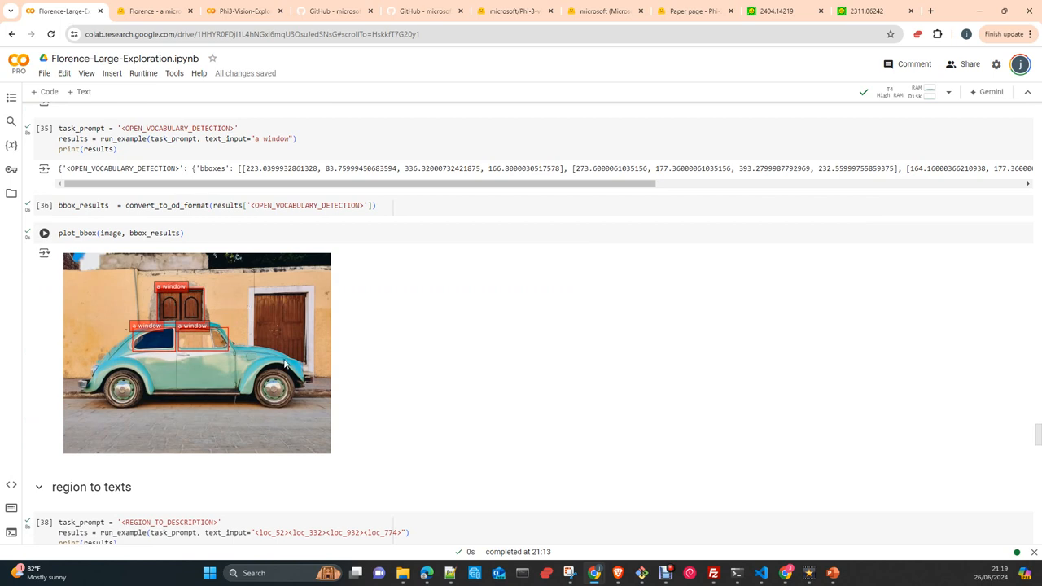
scroll(down, 3)
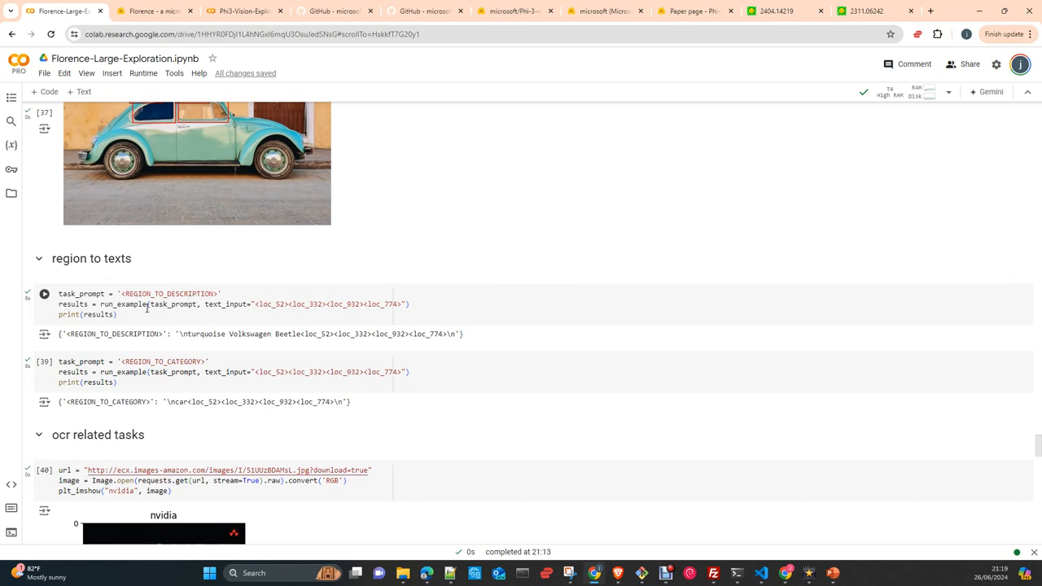
Highlight the REGION_TO_DESCRIPTION location tokens, then scroll to the OCR section.
double_click(264, 303)
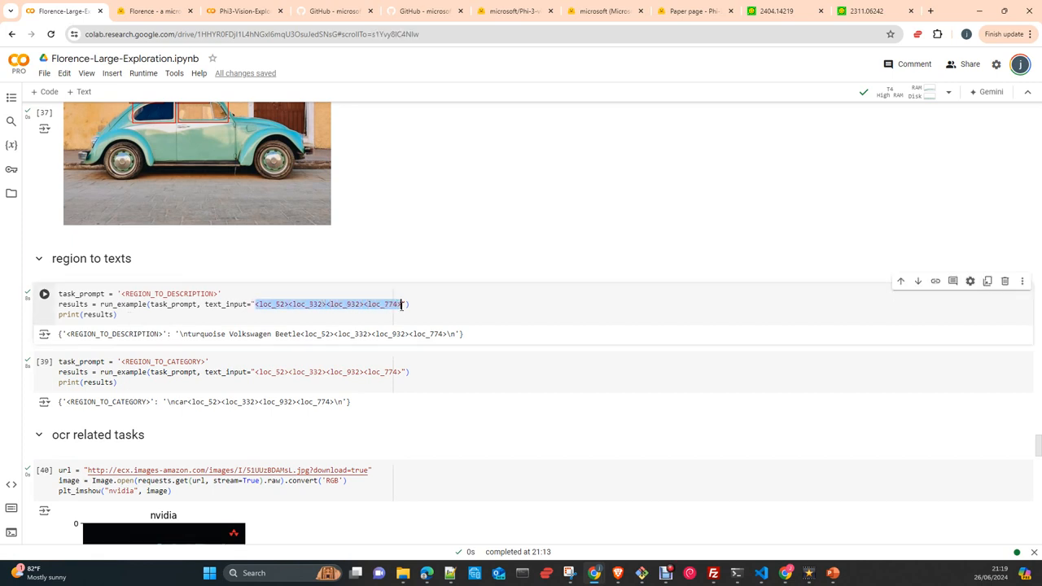
scroll(down, 3)
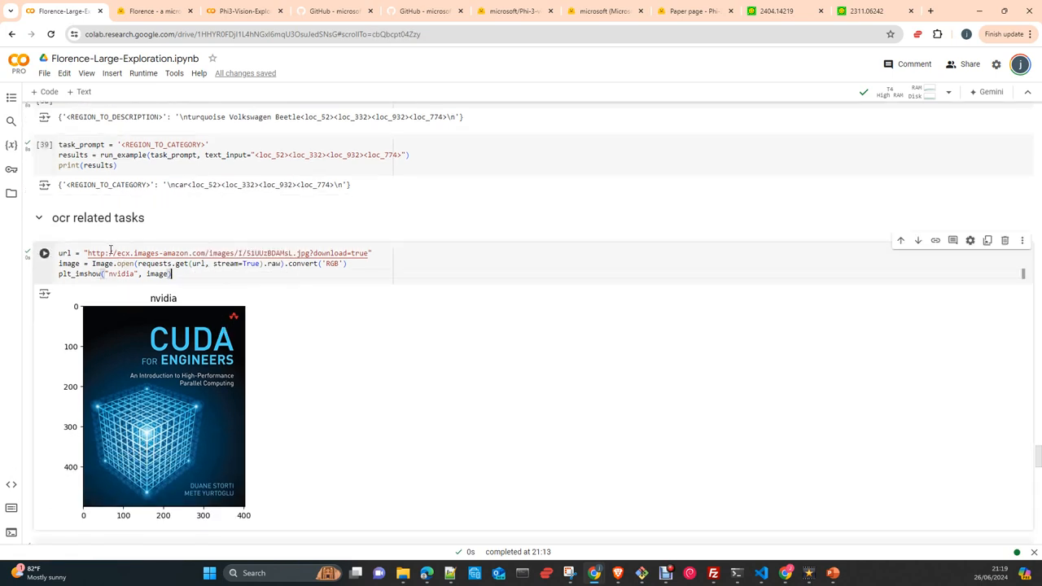
Scroll to the OCR tasks and highlight the run-together 'CUDAFOR' in the OCR output.
scroll(down, 3)
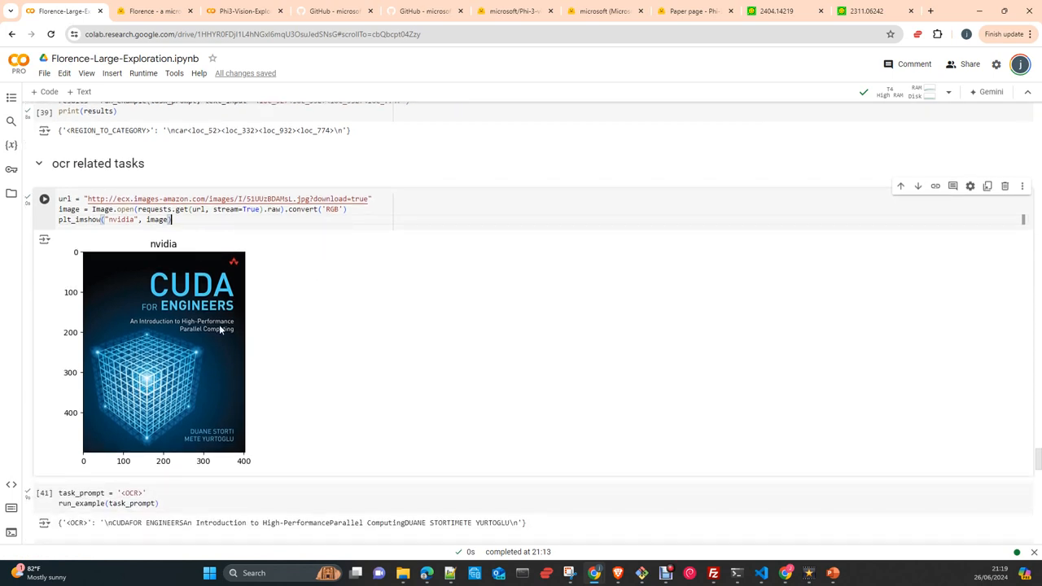
mouse_move(298, 356)
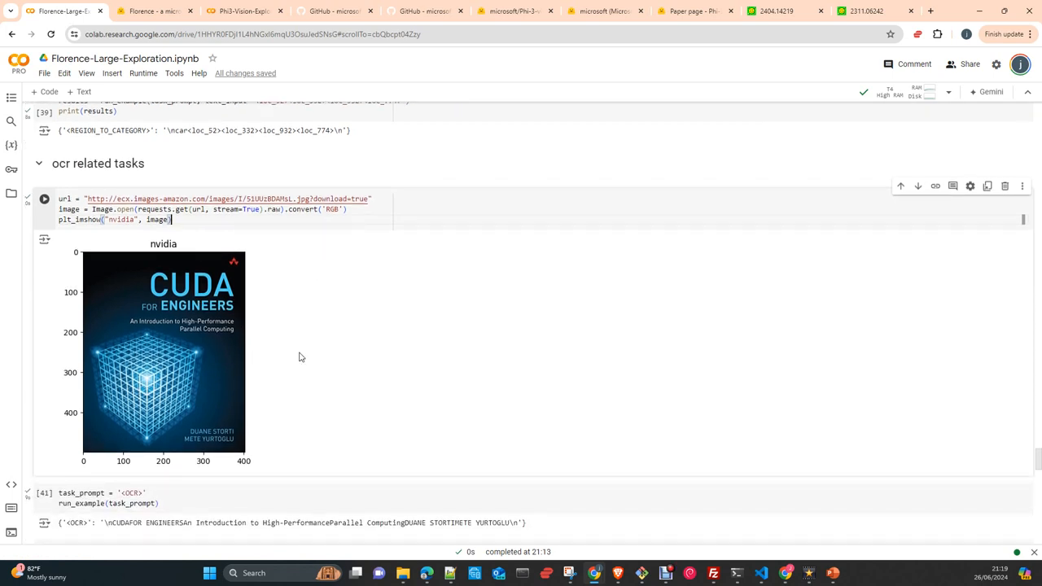
scroll(down, 3)
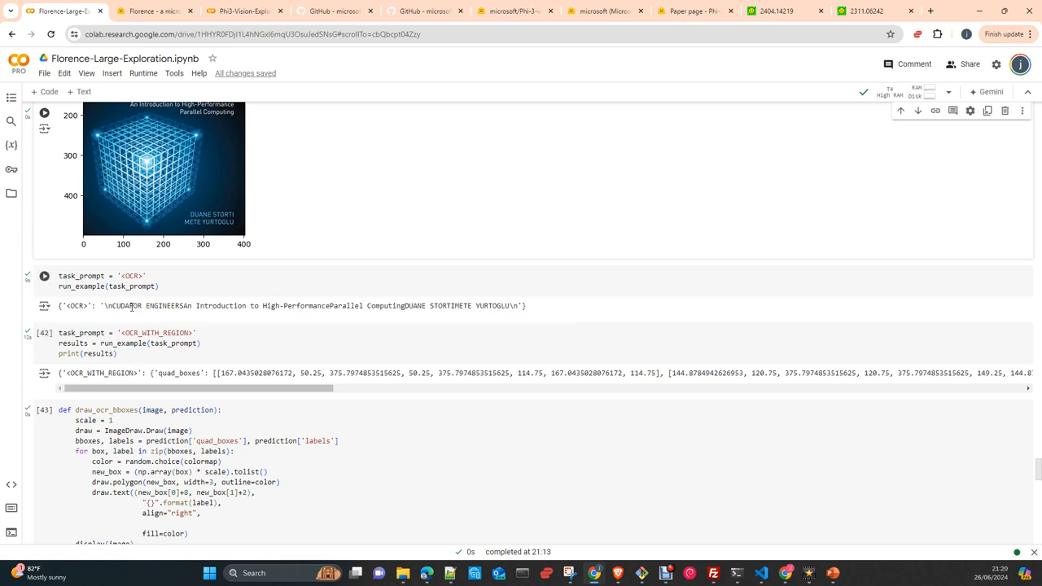
double_click(122, 305)
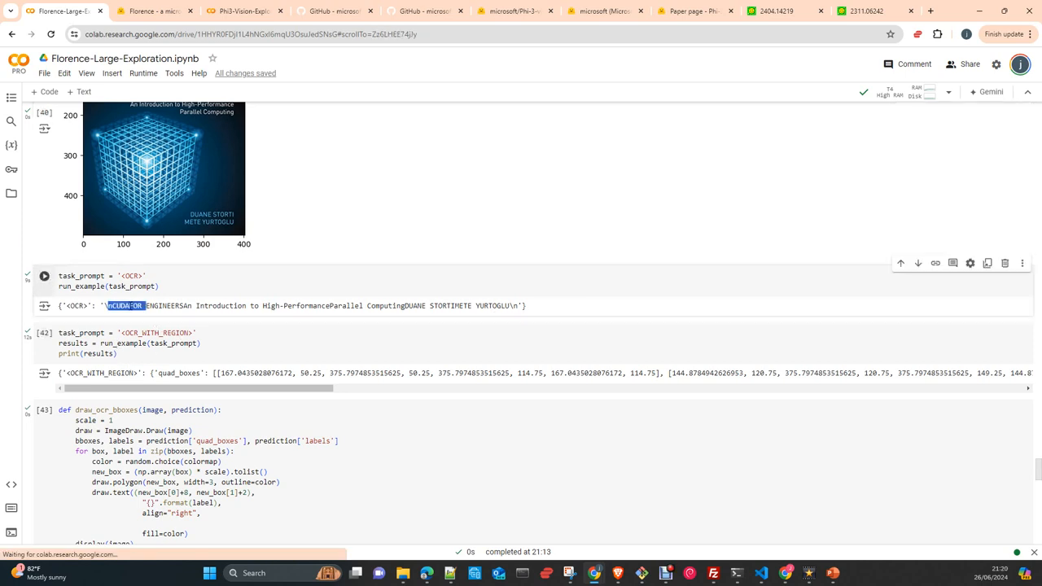
double_click(125, 306)
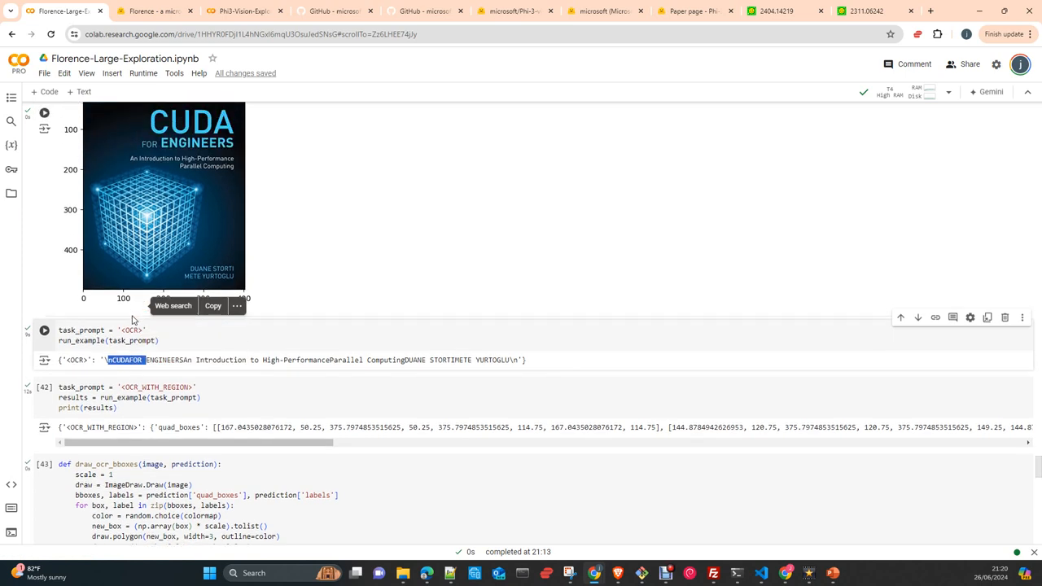
Scroll down to the OCR_WITH_REGION boxes drawn on the CUDA cover.
scroll(down, 3)
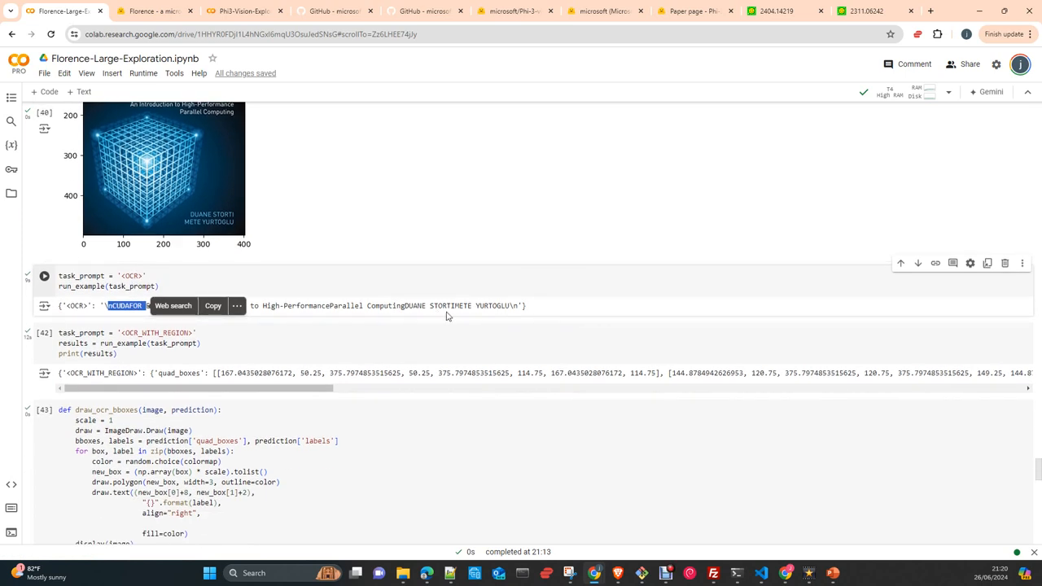
scroll(down, 3)
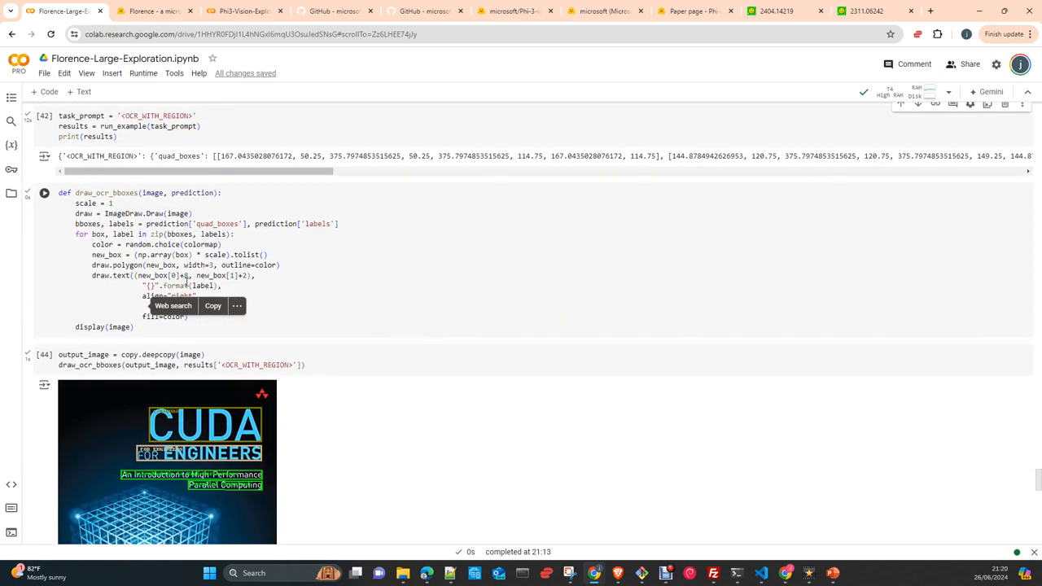
scroll(down, 3)
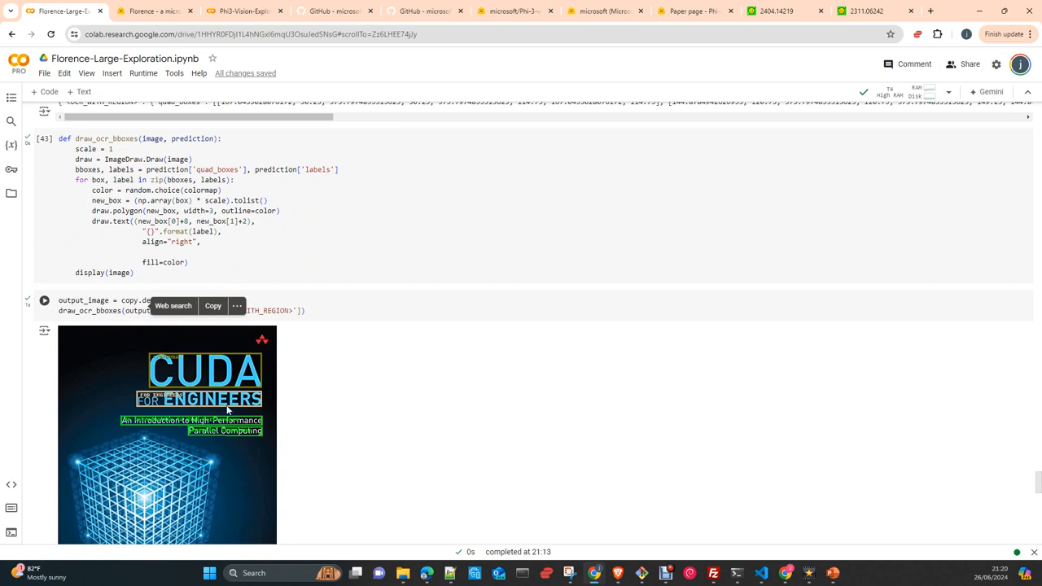
scroll(down, 3)
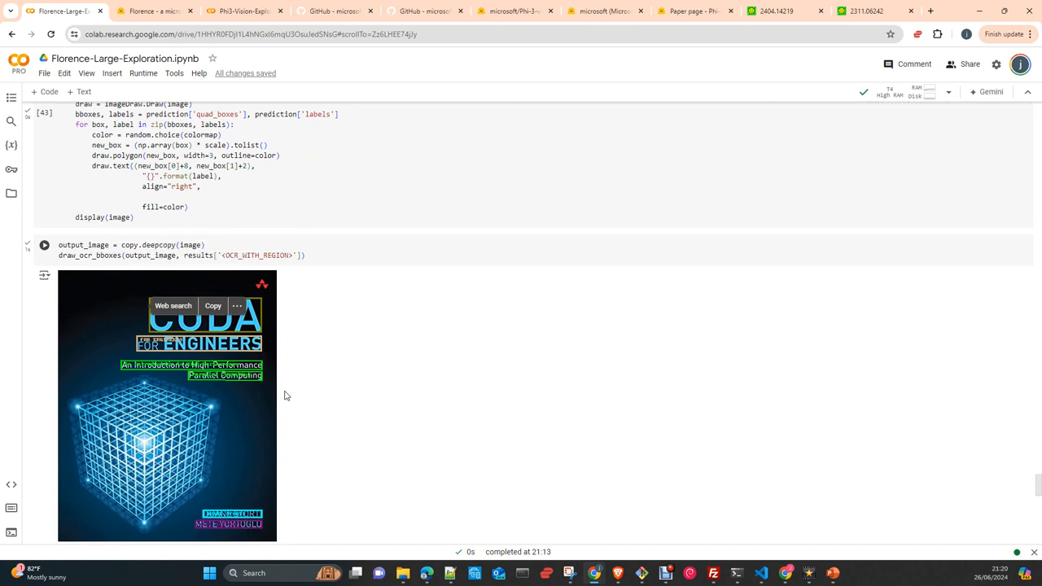
scroll(down, 3)
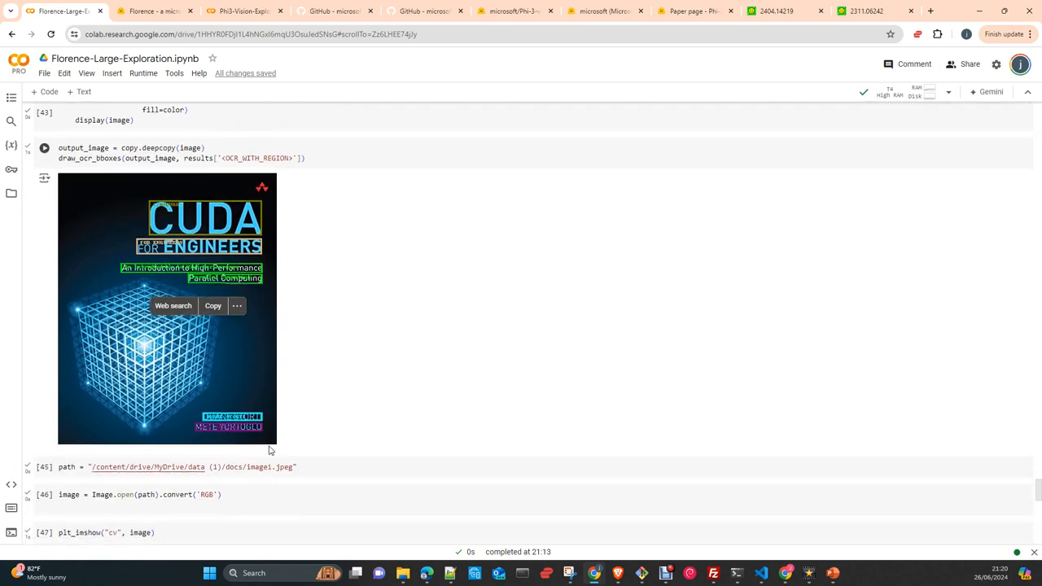
scroll(down, 3)
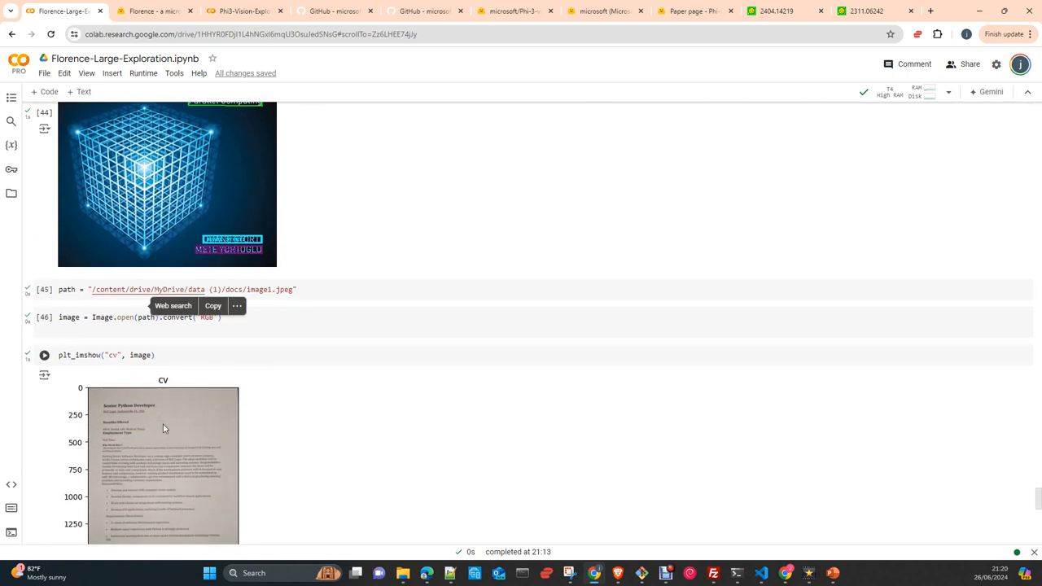
Review the job-posting OCR text, highlight run-together 'preferred', then bring up the Phi3-Vision notebook.
scroll(down, 3)
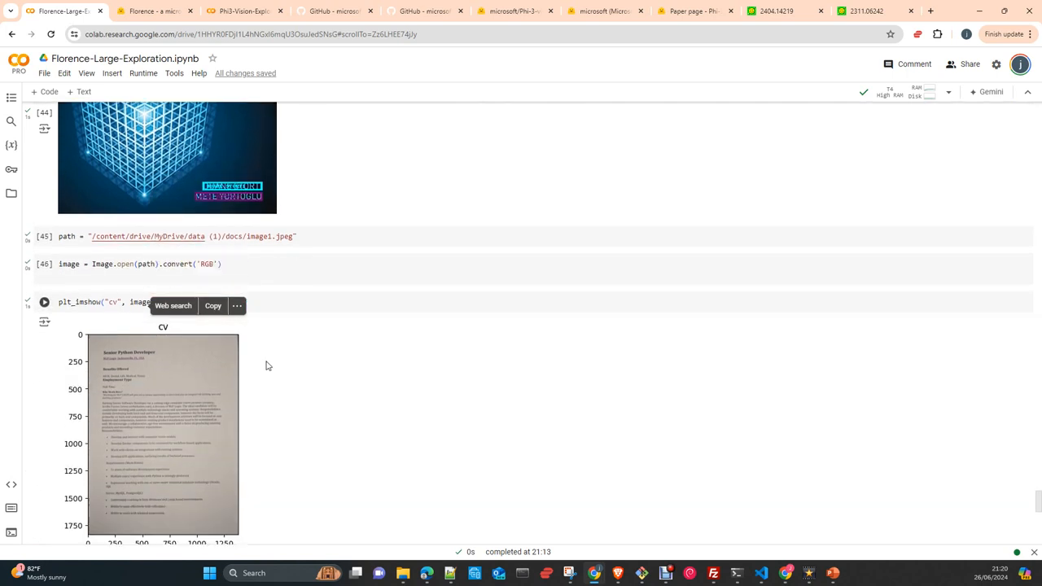
scroll(down, 3)
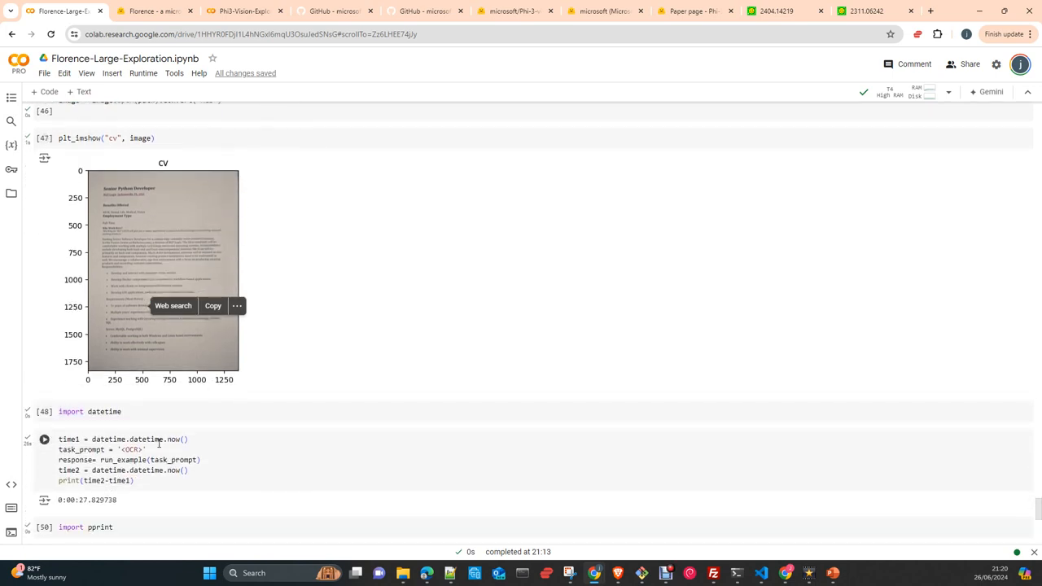
scroll(down, 3)
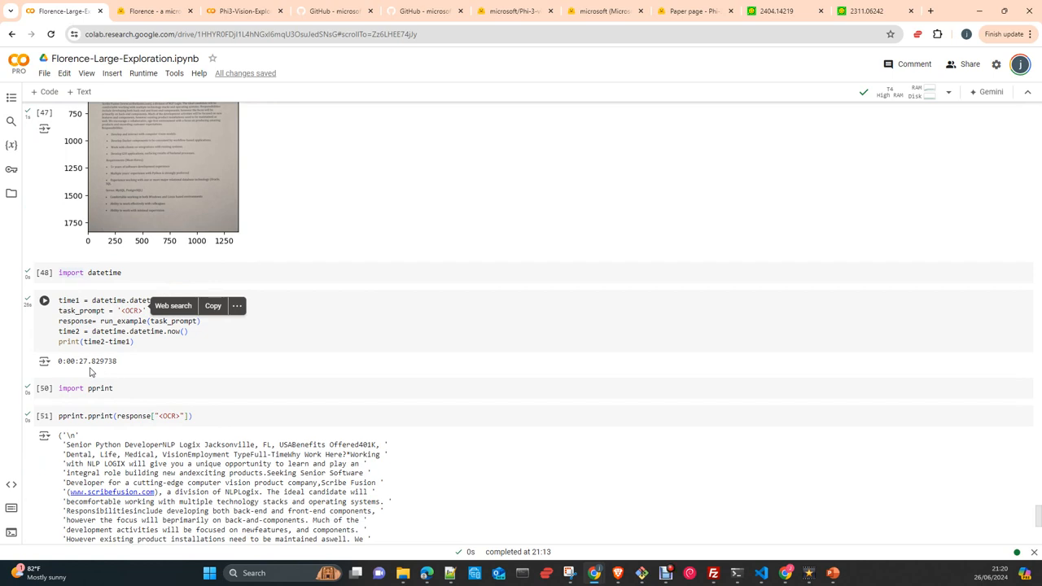
mouse_move(97, 372)
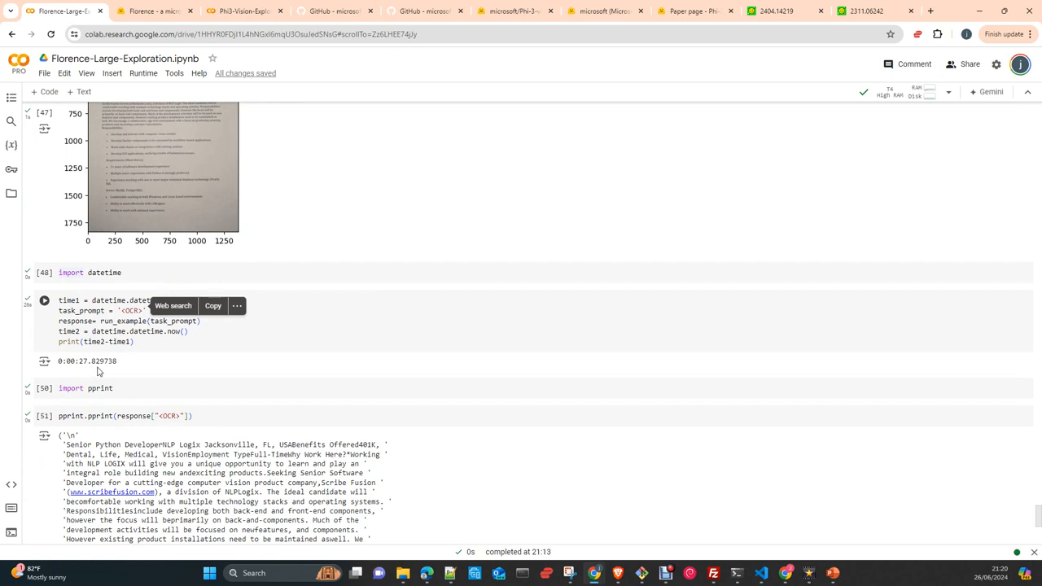
scroll(down, 3)
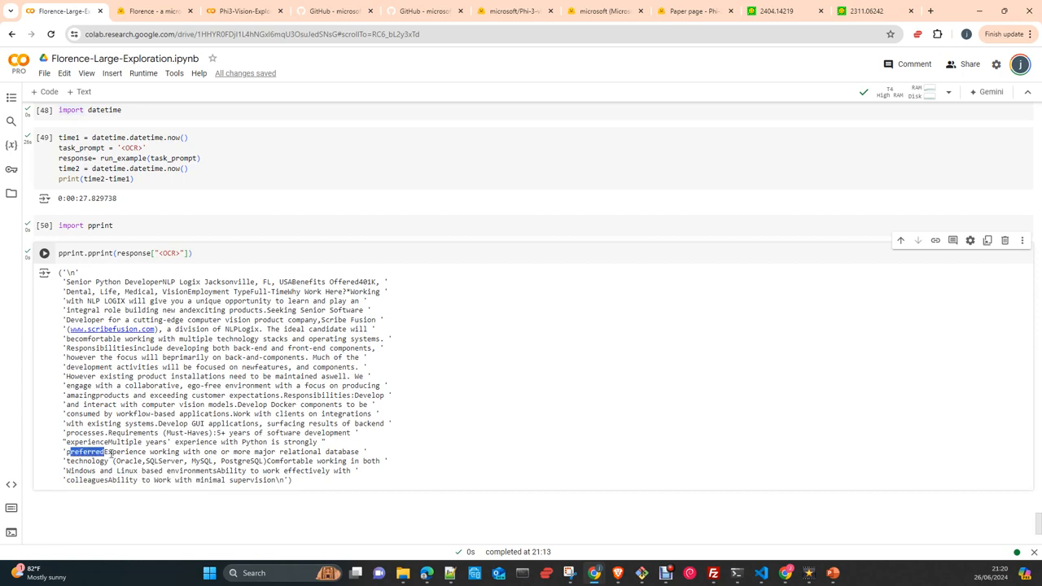
double_click(84, 452)
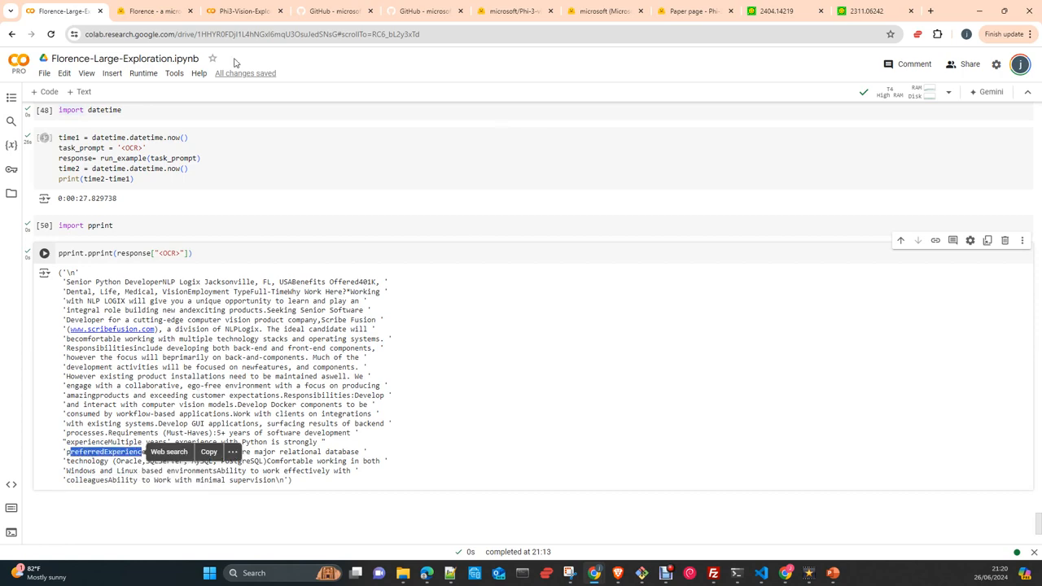
click(245, 10)
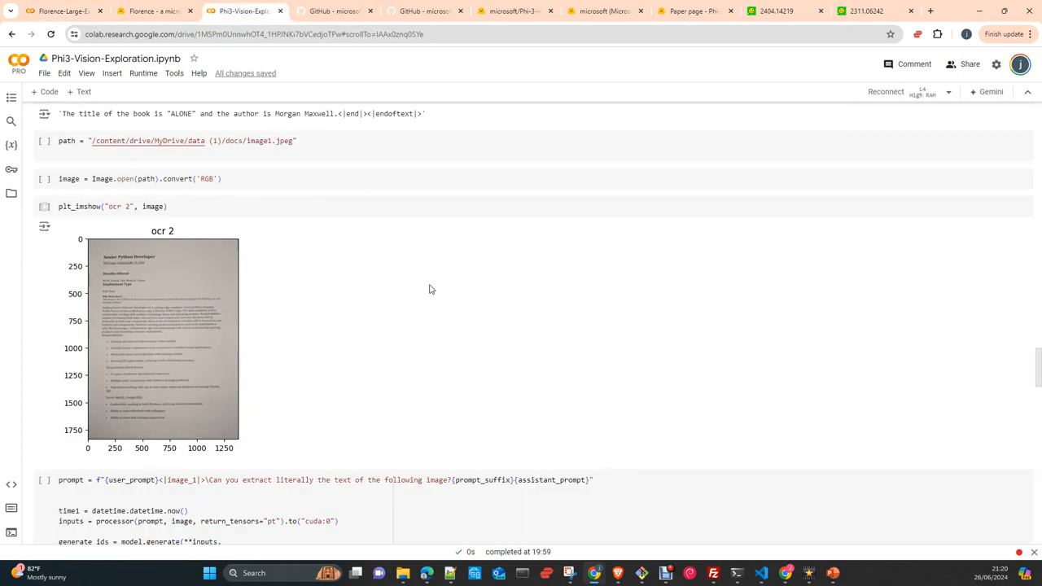
Read Phi-3-Vision's 26.6-second line-by-line job-posting OCR, then return to Florence-Large-Exploration.
scroll(down, 3)
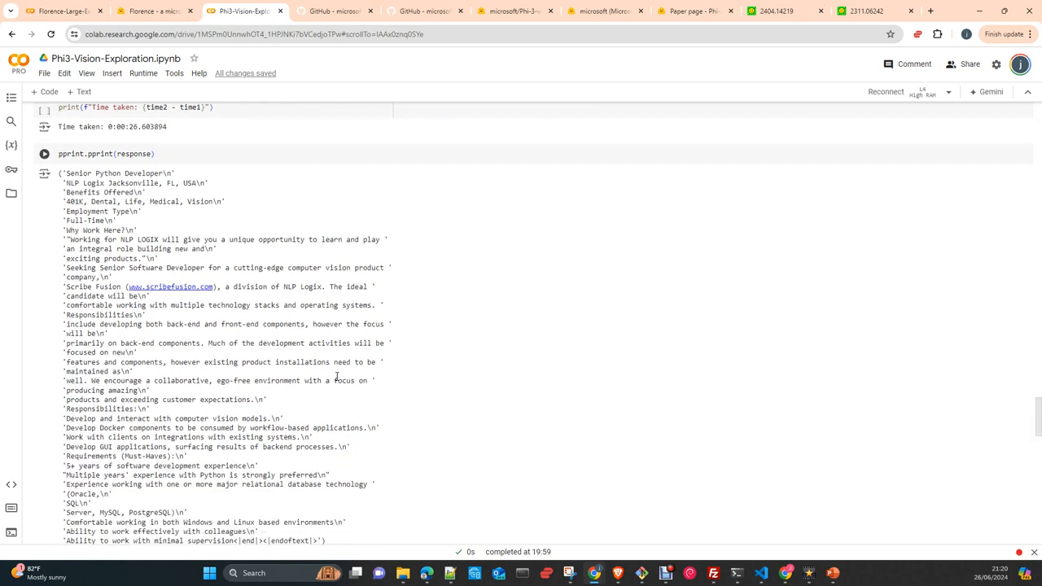
scroll(down, 3)
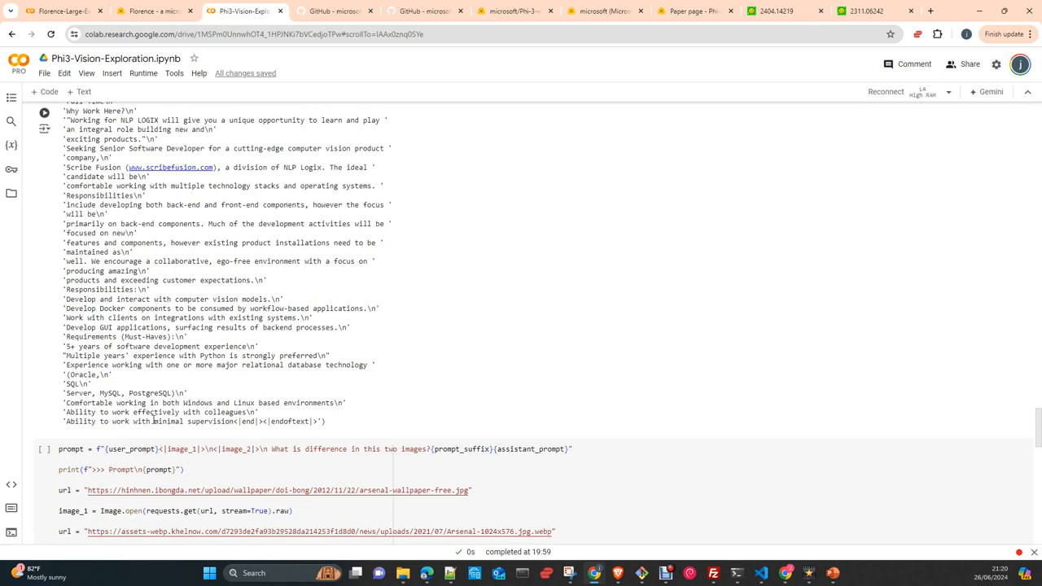
click(61, 11)
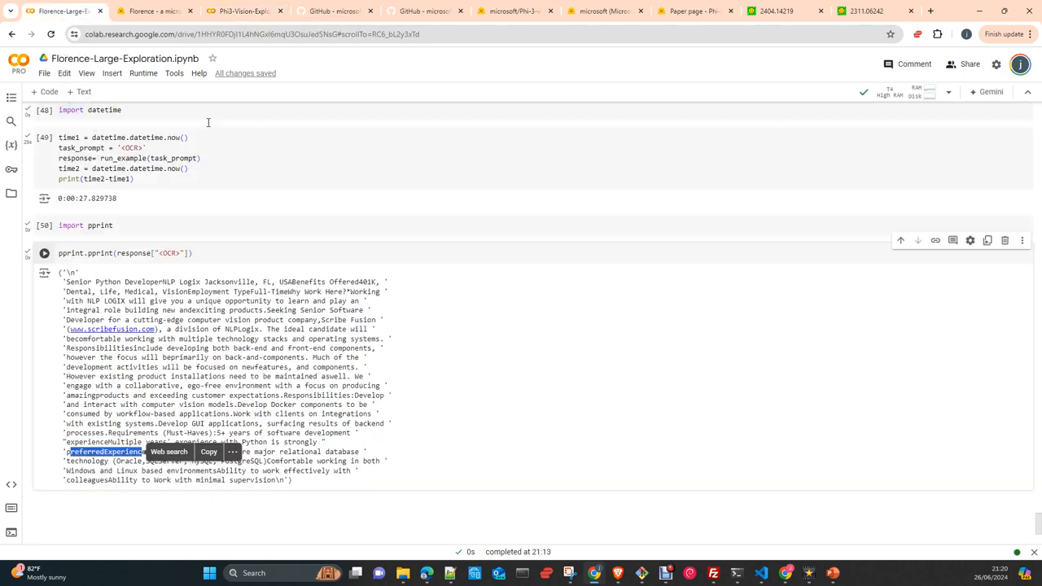
Scroll back up from the OCR cells to the region-to-segmentation cyan wheel mask.
scroll(up, 3)
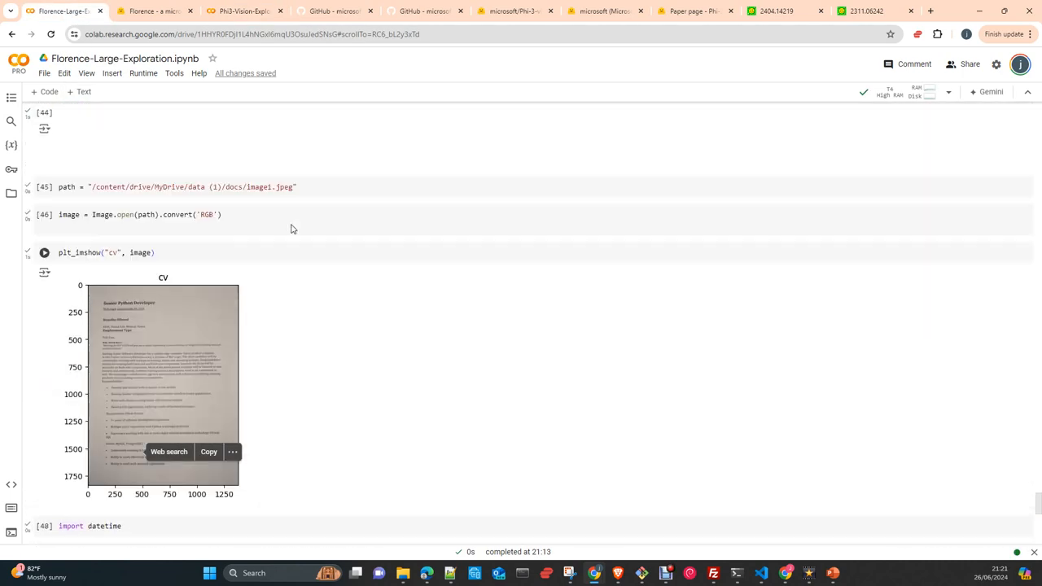
scroll(up, 3)
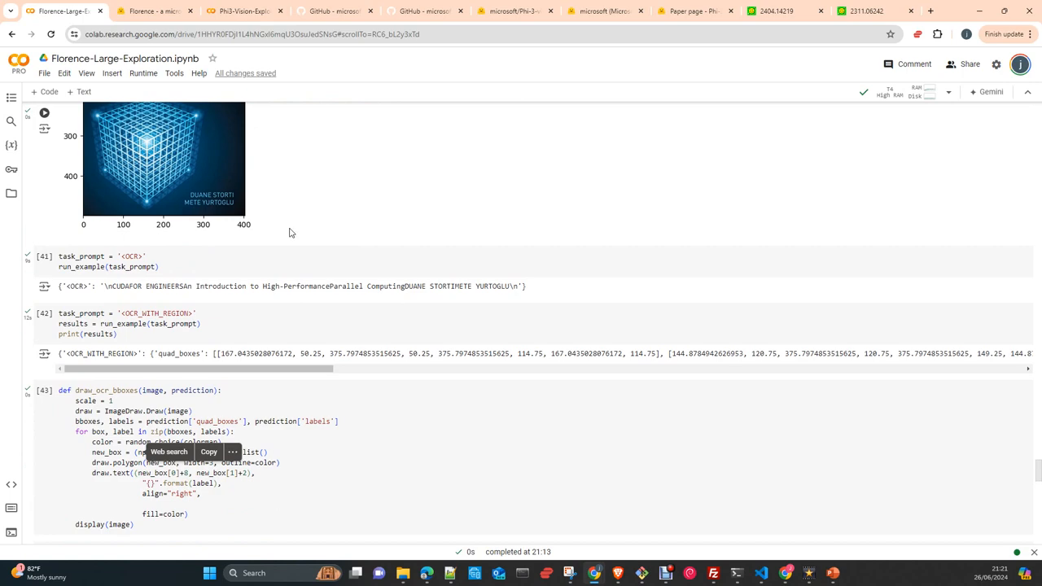
scroll(up, 3)
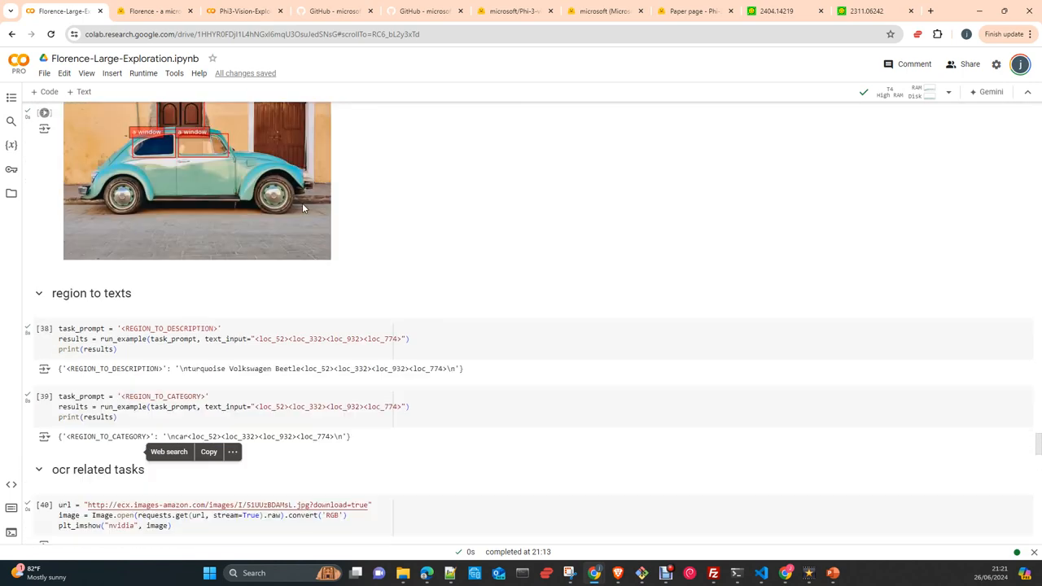
scroll(up, 3)
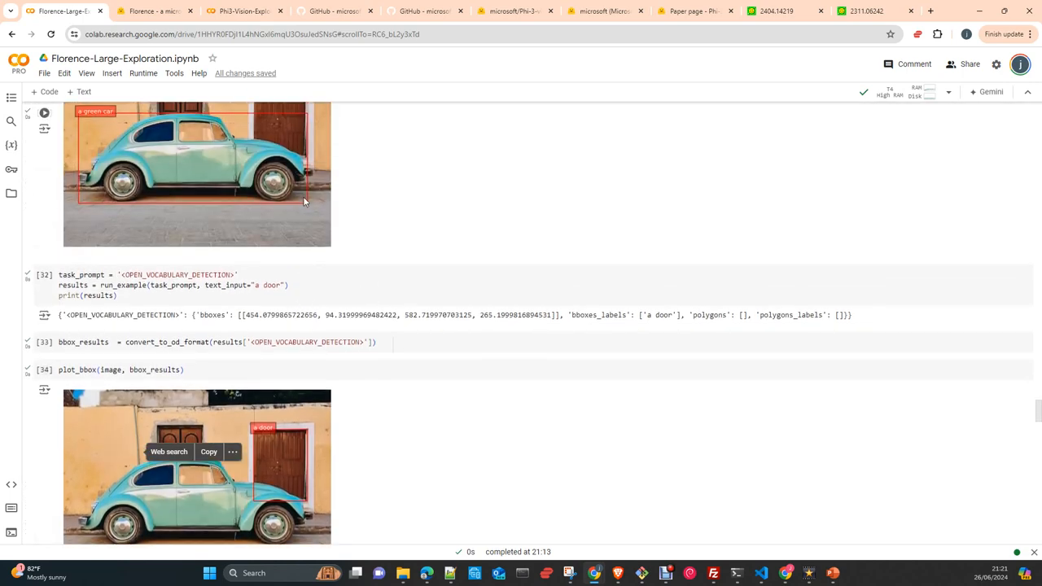
scroll(up, 3)
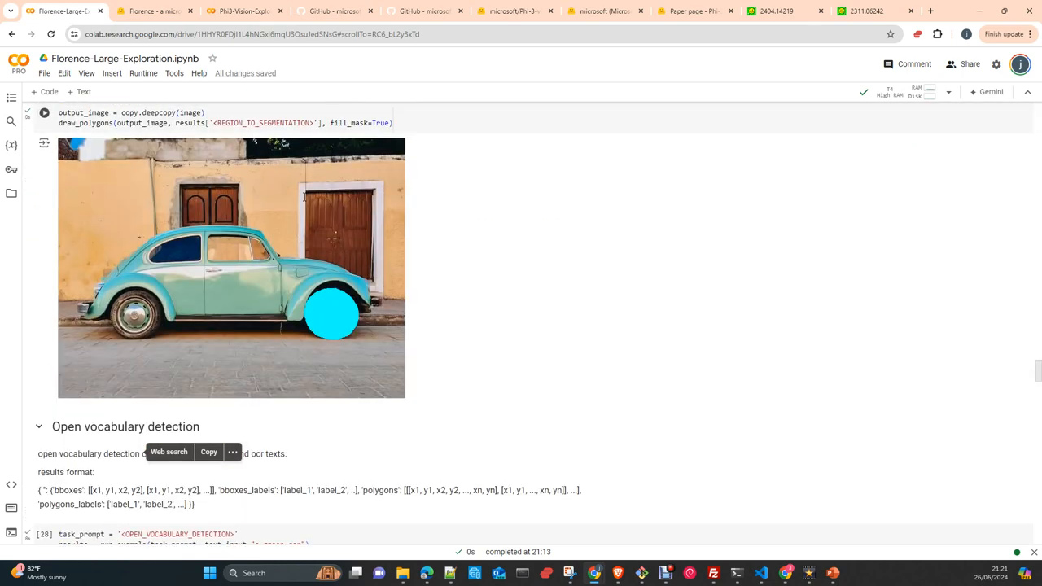
scroll(up, 3)
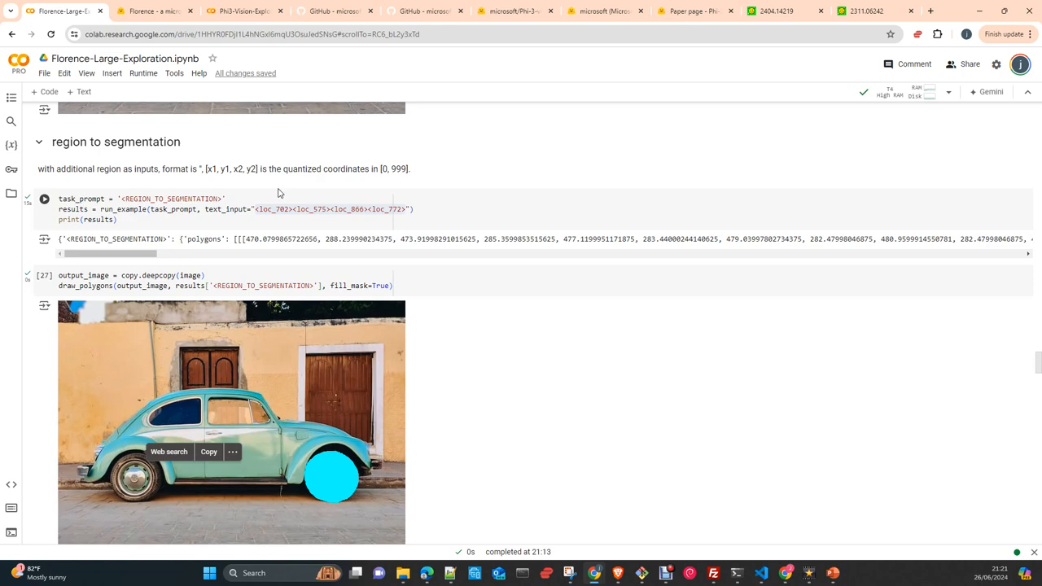
Scroll up to the top of the notebook, through the install, model-loading and caption cells.
scroll(down, 3)
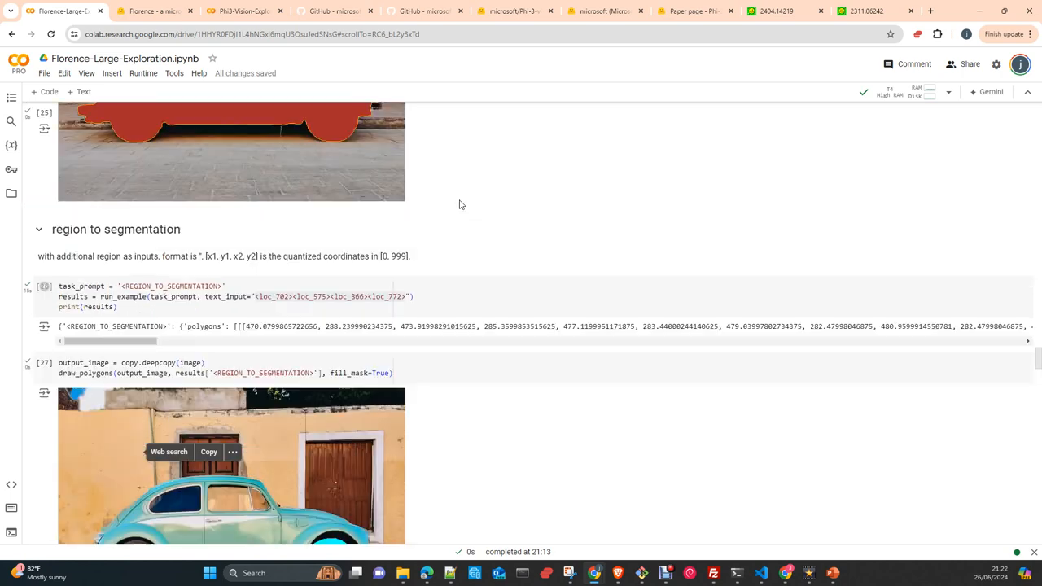
scroll(up, 3)
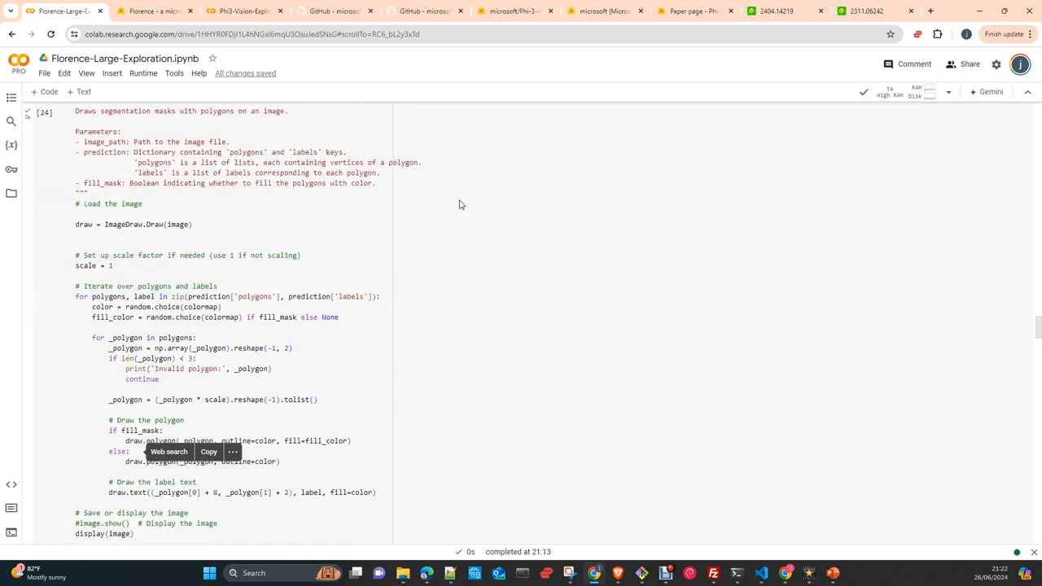
scroll(up, 3)
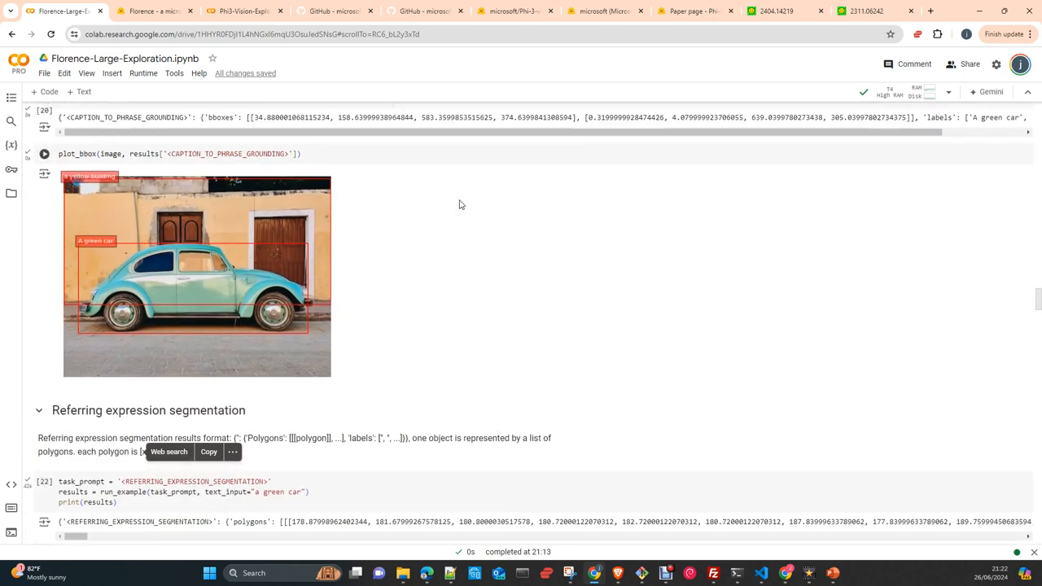
scroll(up, 3)
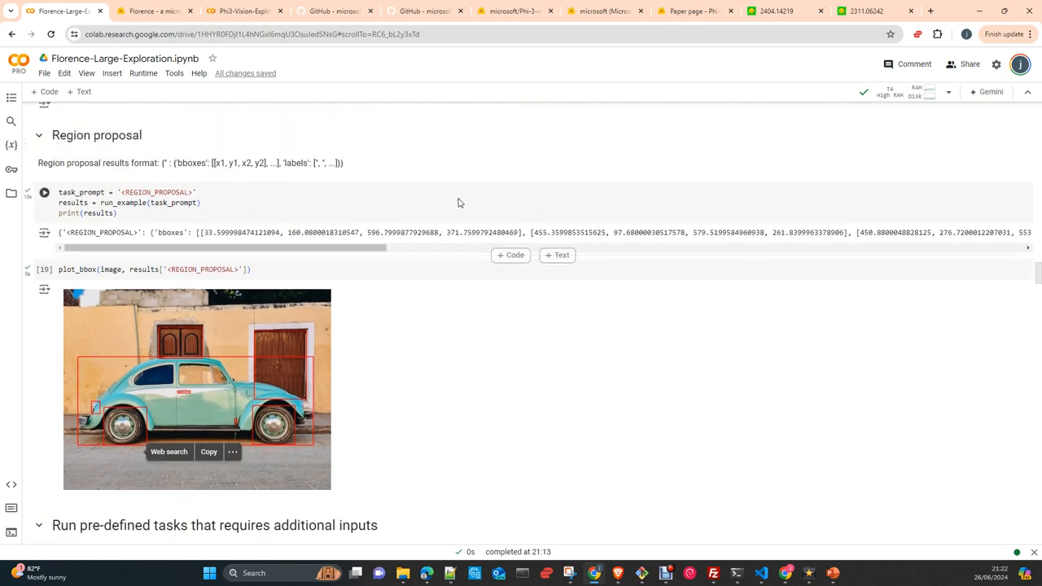
scroll(up, 3)
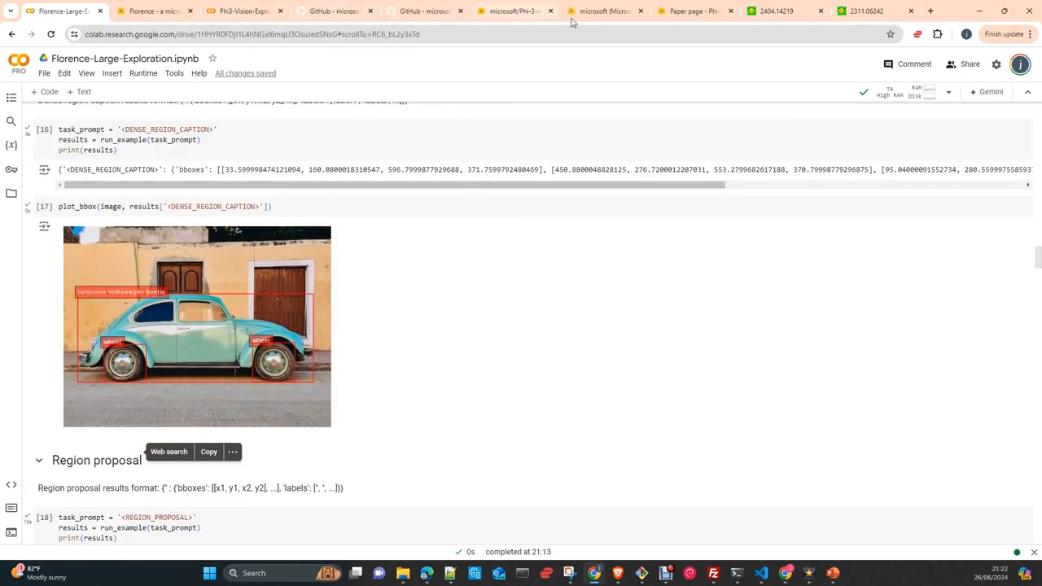
mouse_move(324, 204)
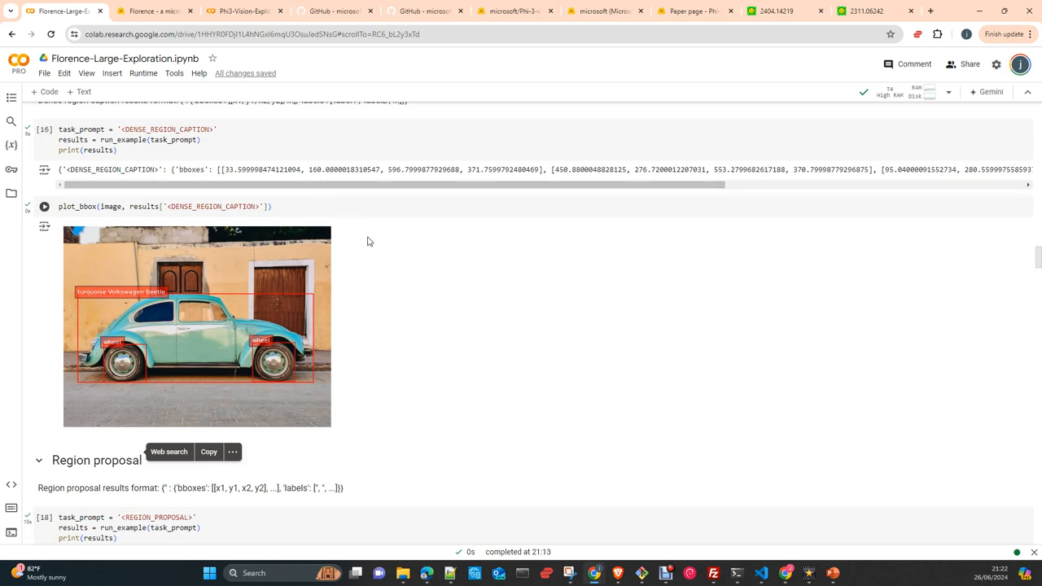
scroll(up, 3)
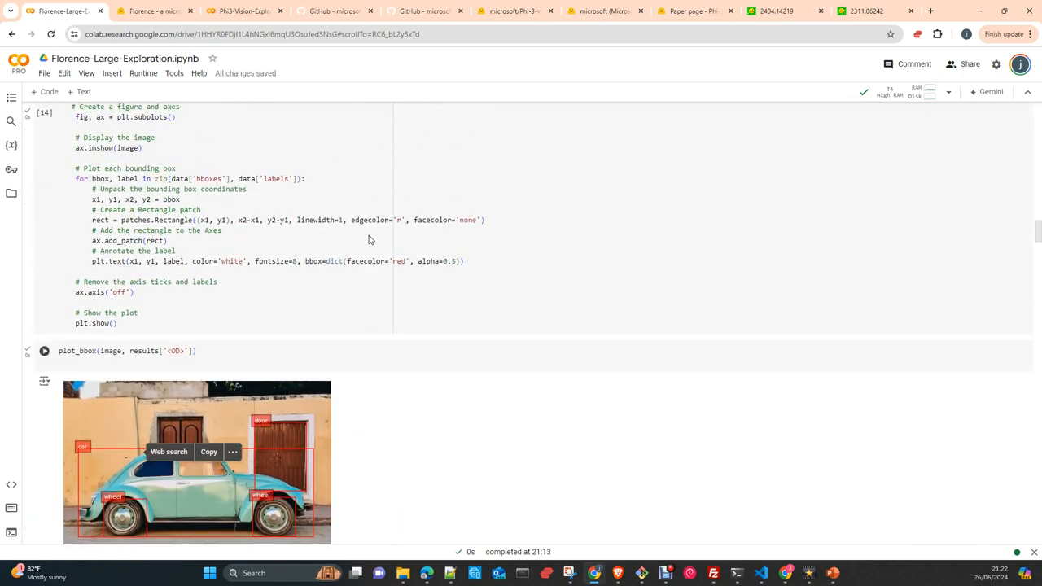
scroll(up, 3)
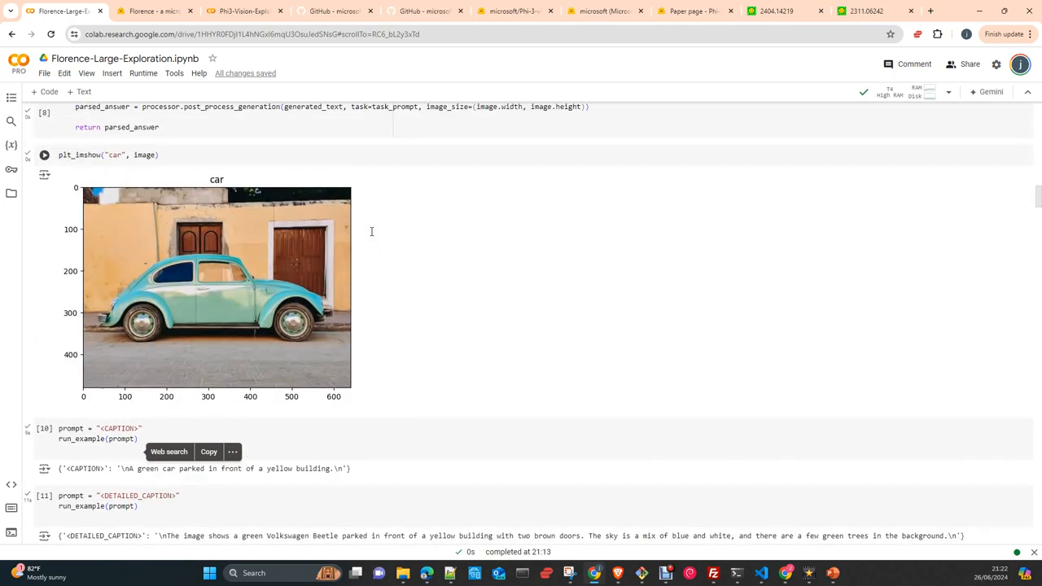
scroll(up, 3)
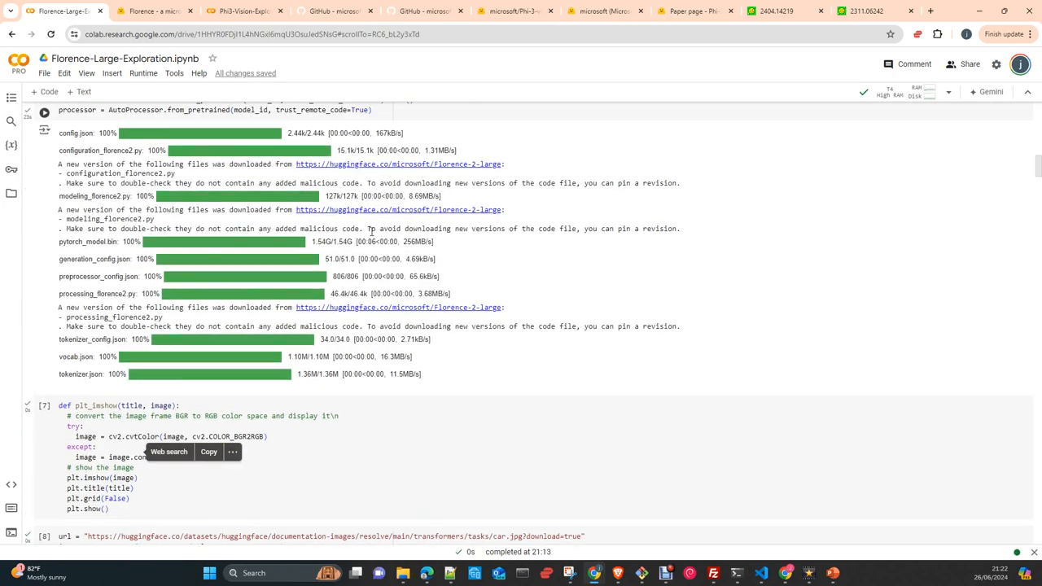
scroll(up, 3)
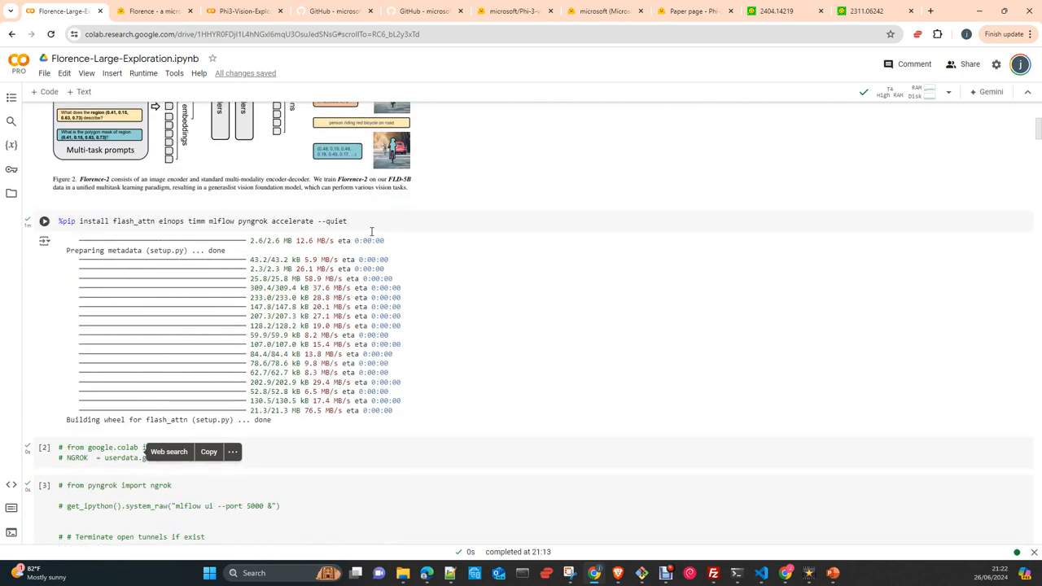
scroll(up, 3)
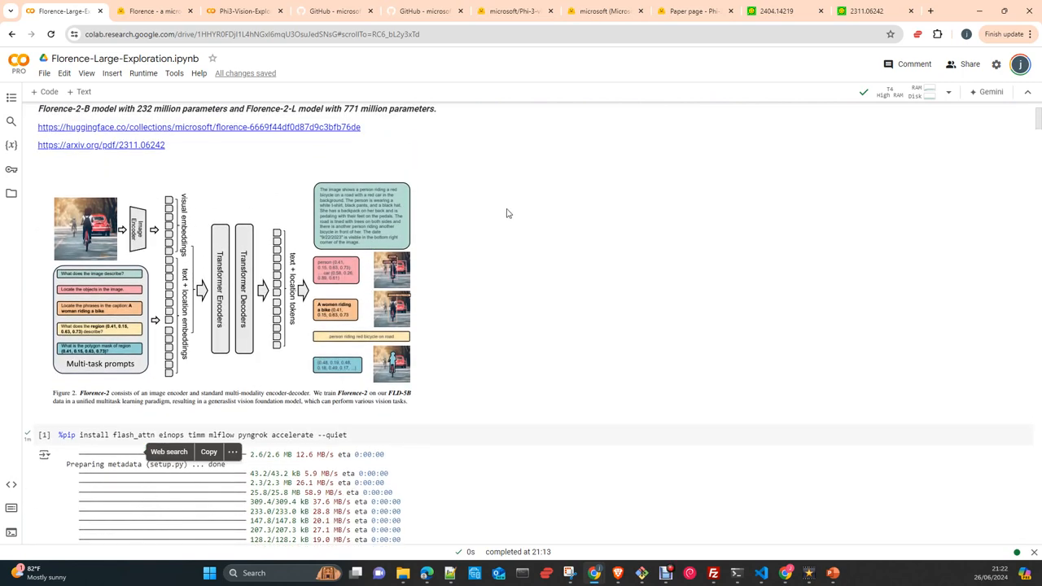
Scroll back down past detection and region proposal boxes to the Phrase Grounding heading.
scroll(down, 3)
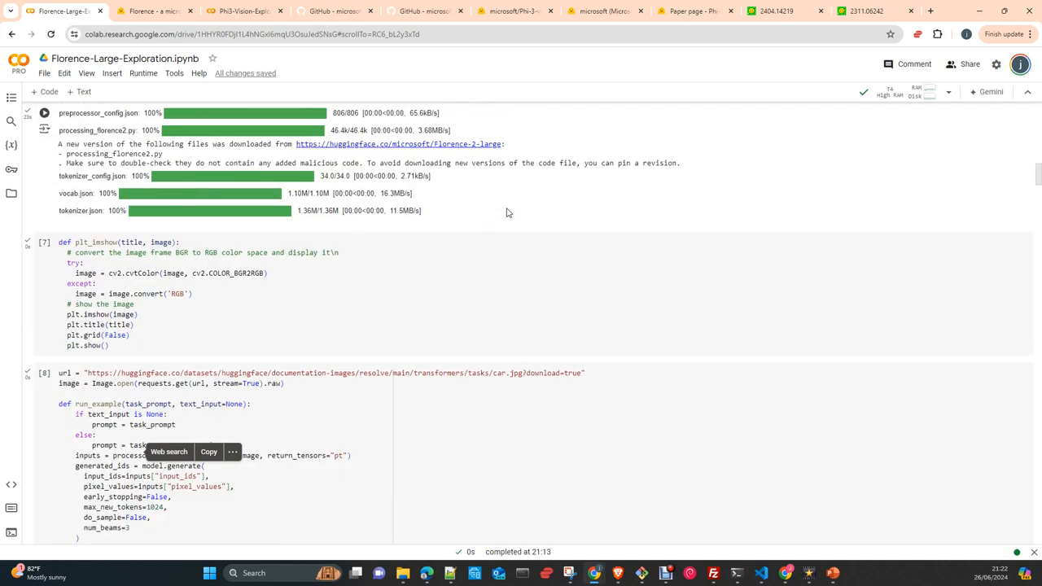
scroll(down, 3)
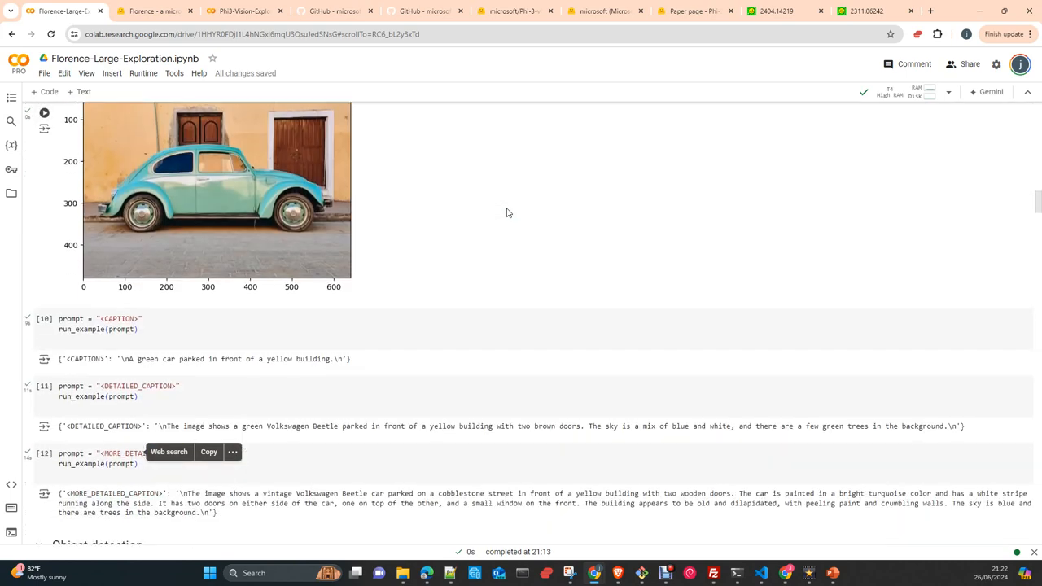
scroll(down, 3)
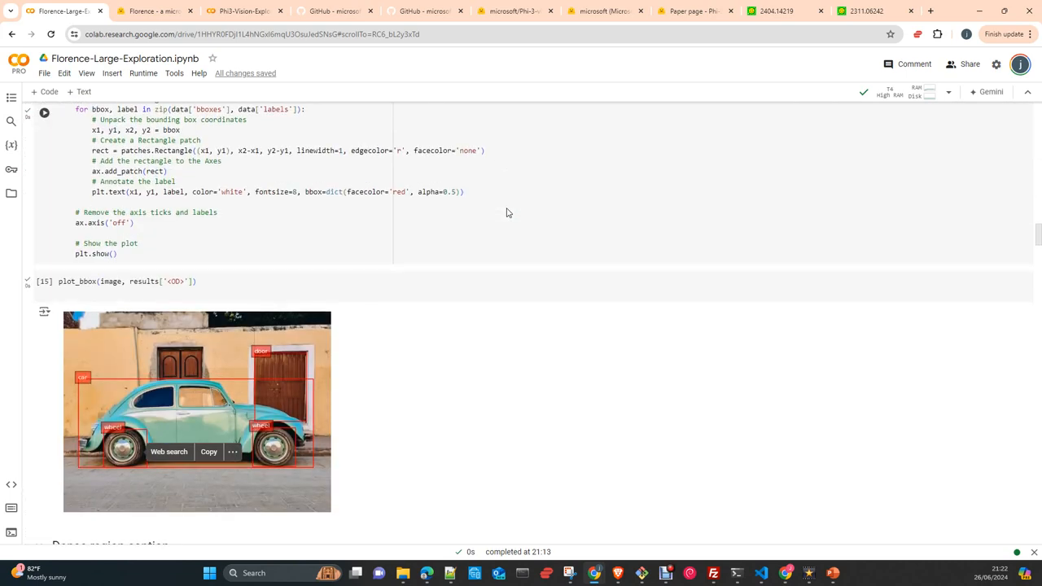
scroll(down, 3)
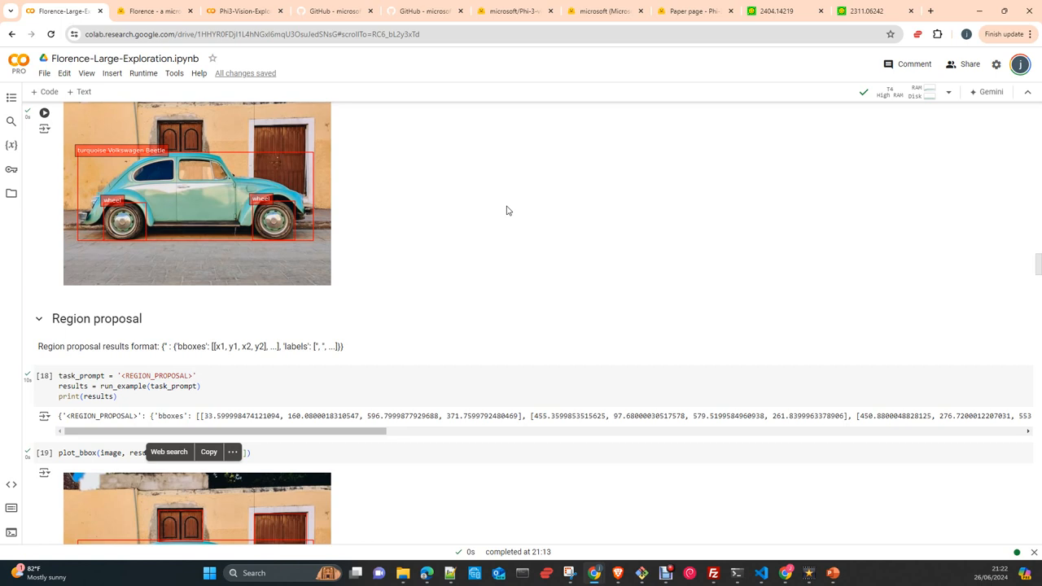
scroll(down, 3)
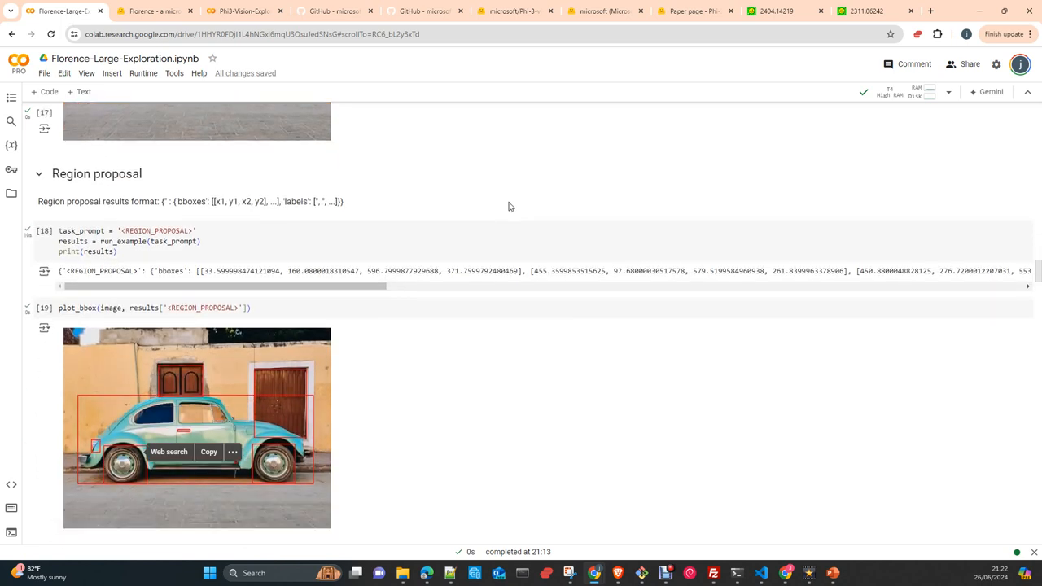
scroll(down, 3)
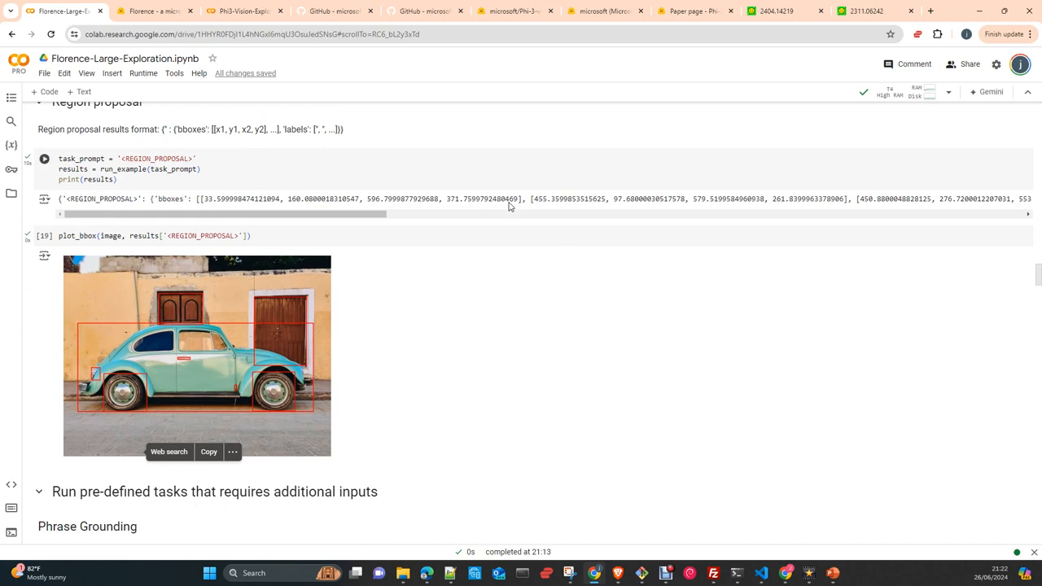
mouse_move(509, 203)
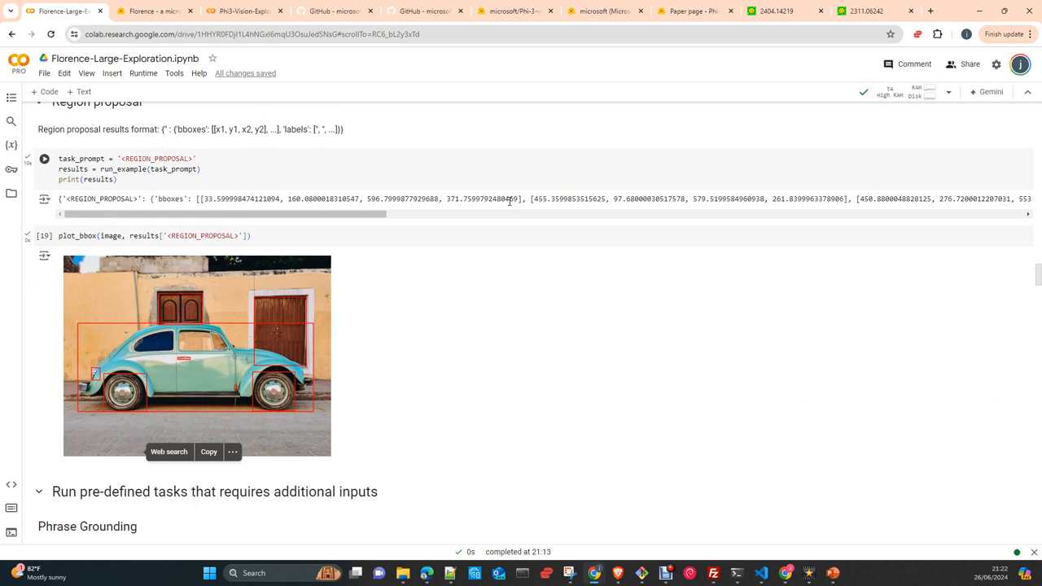
scroll(down, 3)
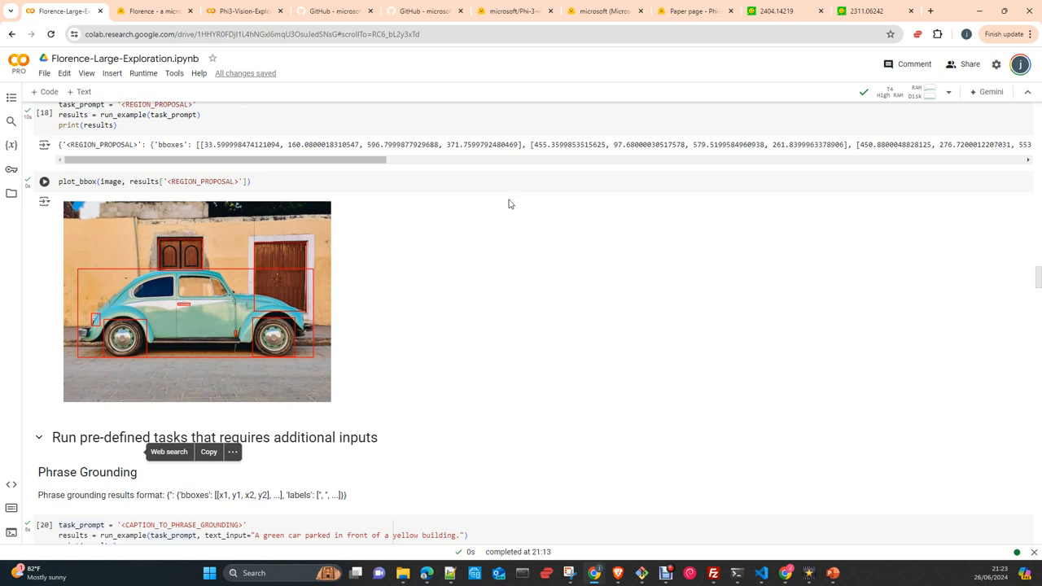
scroll(down, 3)
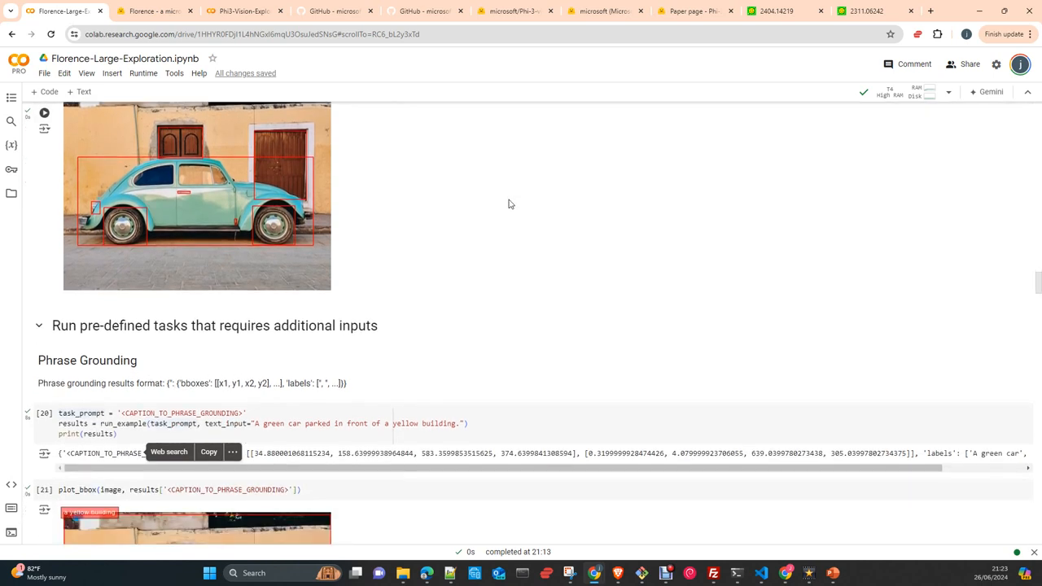
mouse_move(459, 199)
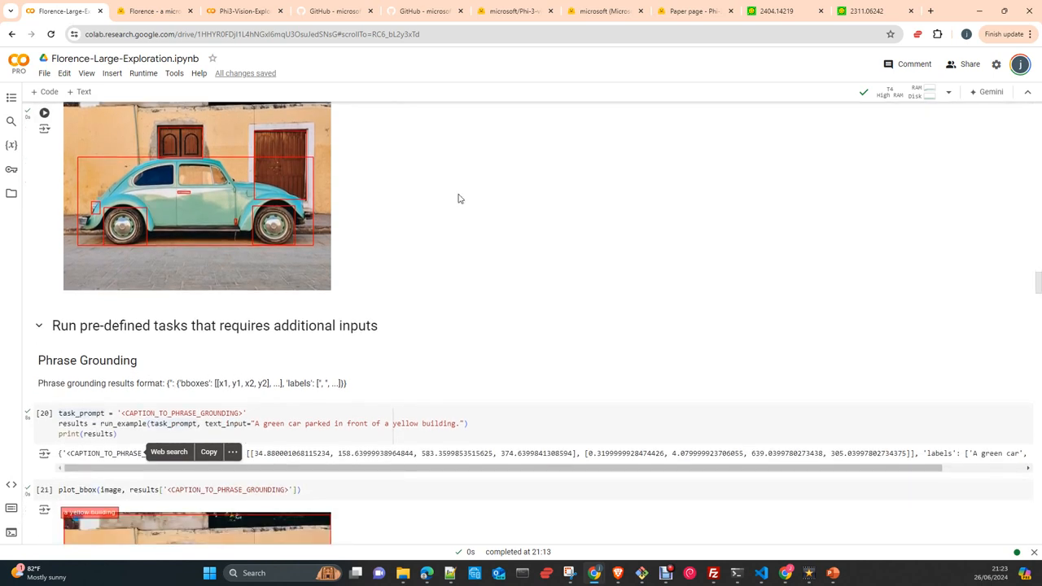